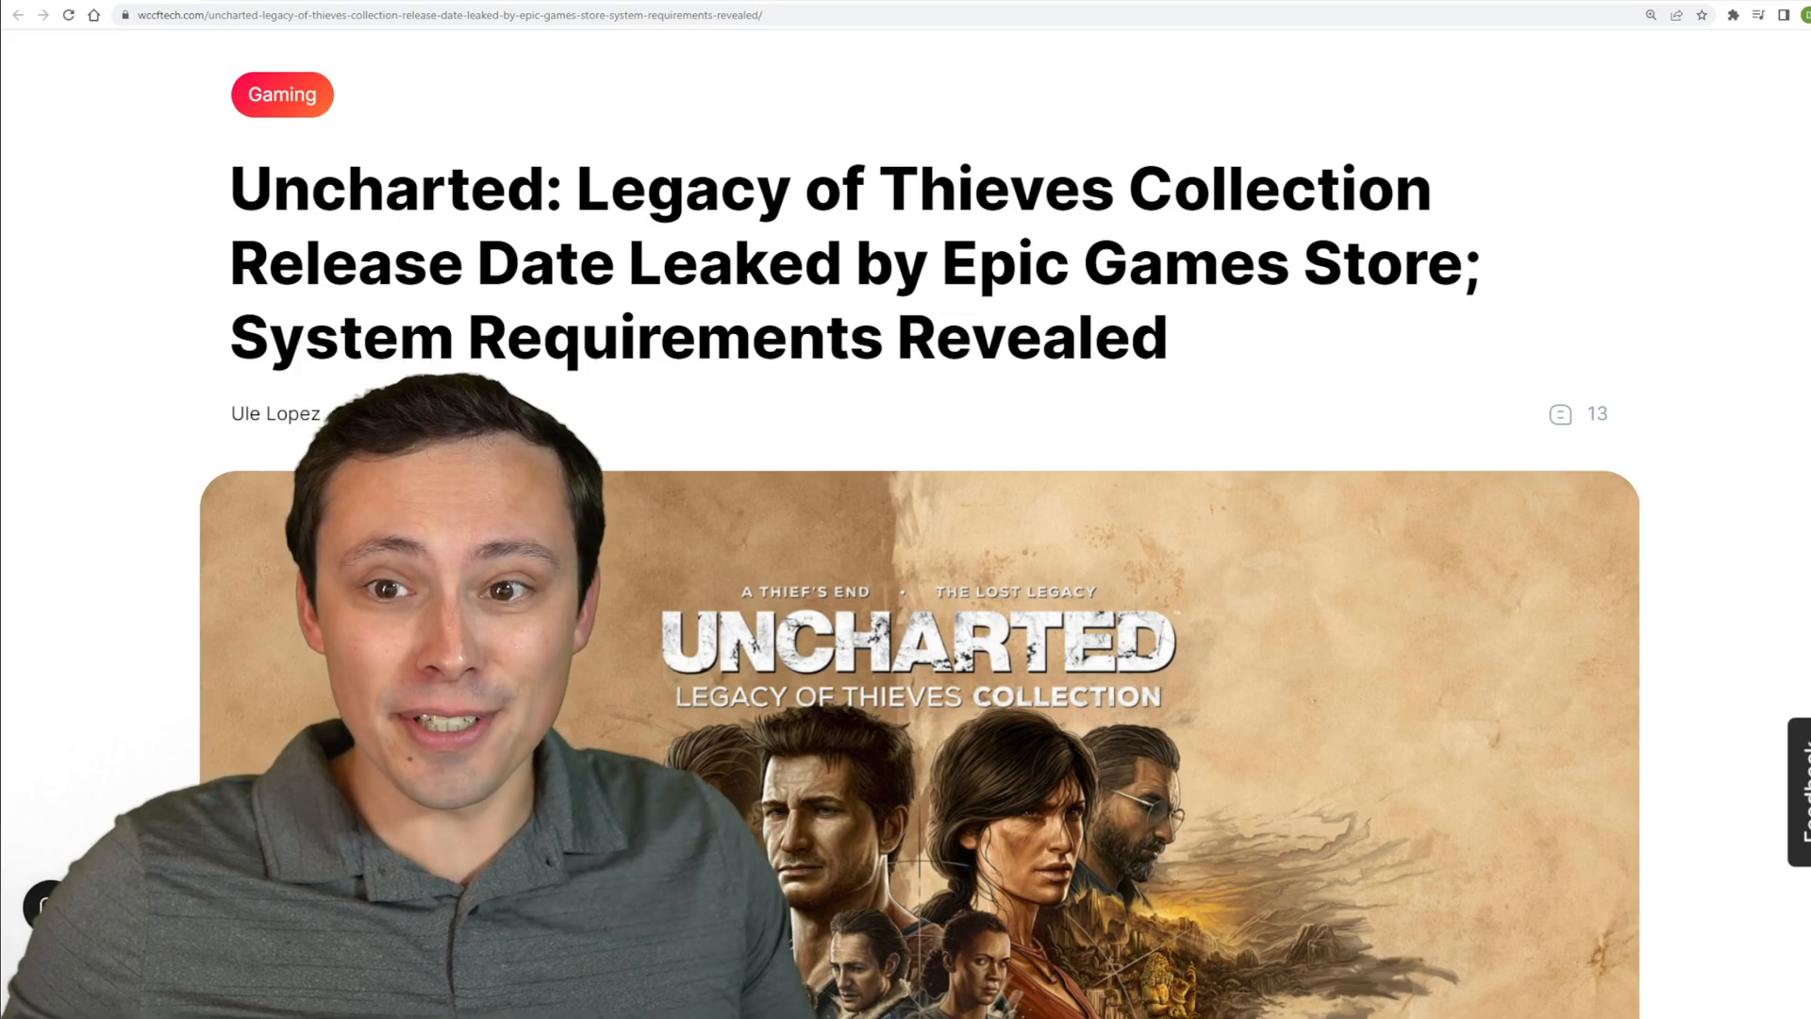
Scroll the WCCFtech article down to Uncharted's minimum and recommended PC requirements table
scroll("down", 3)
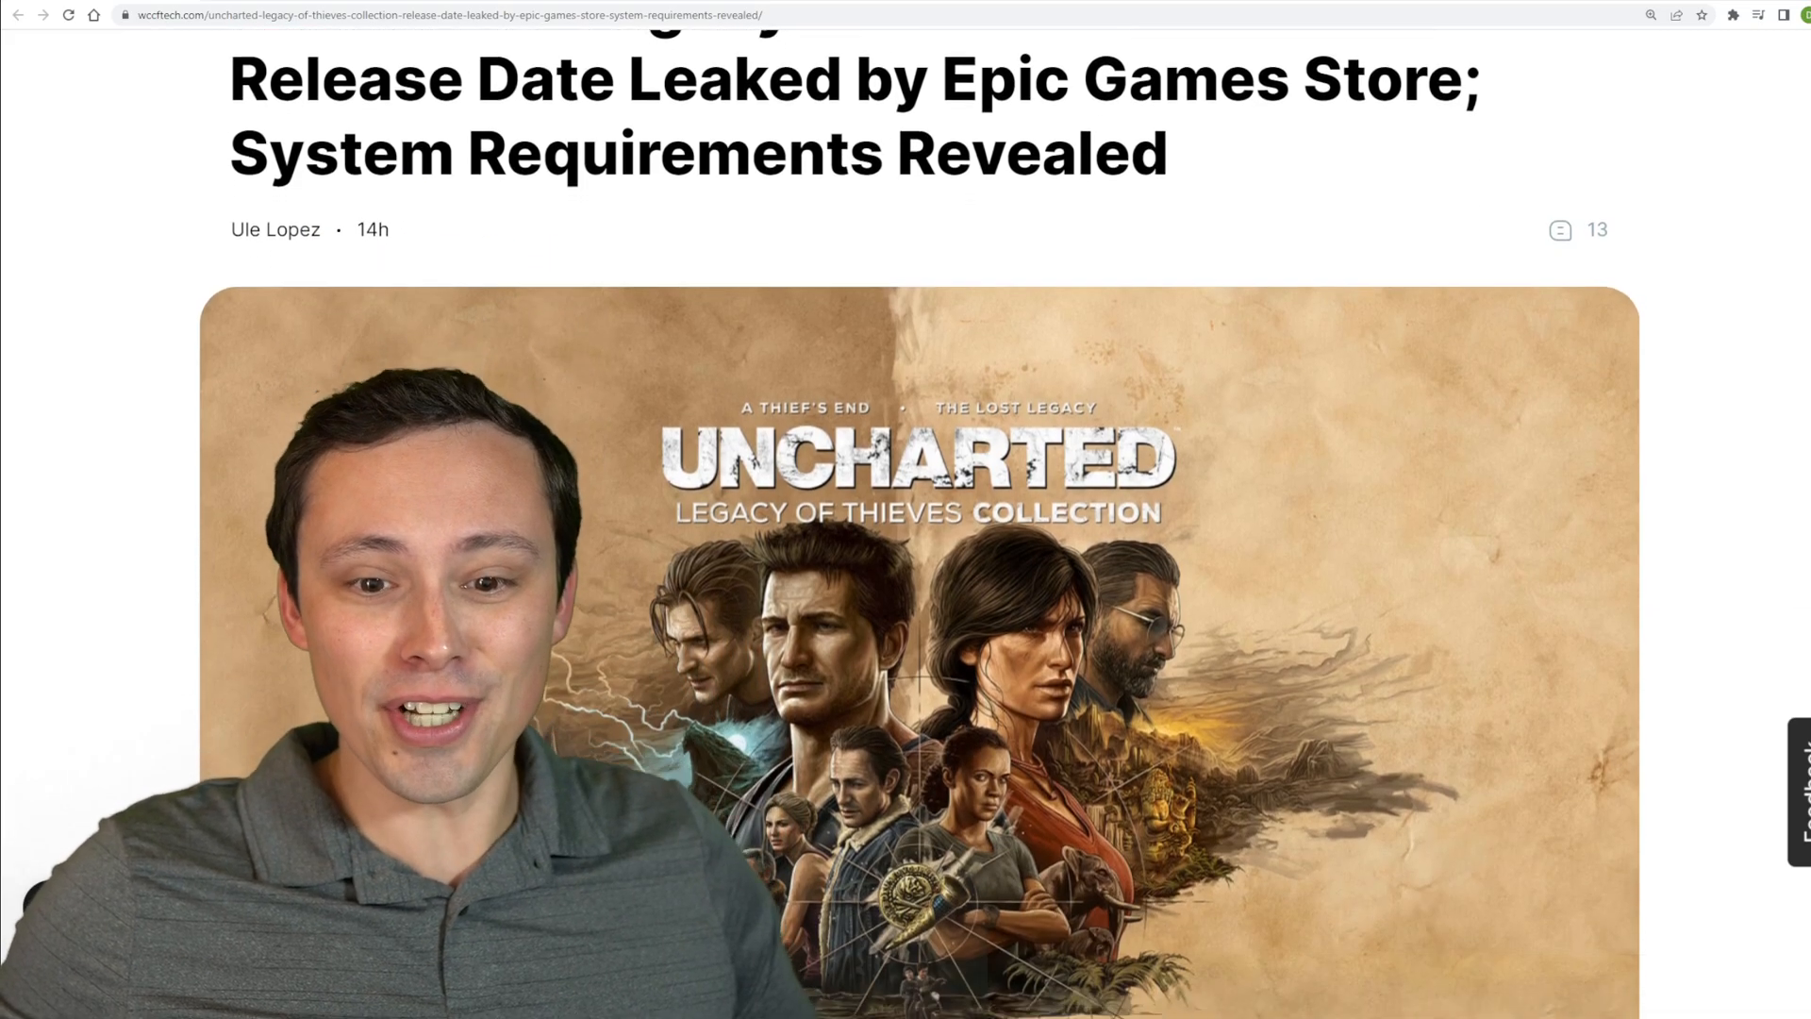
scroll("down", 3)
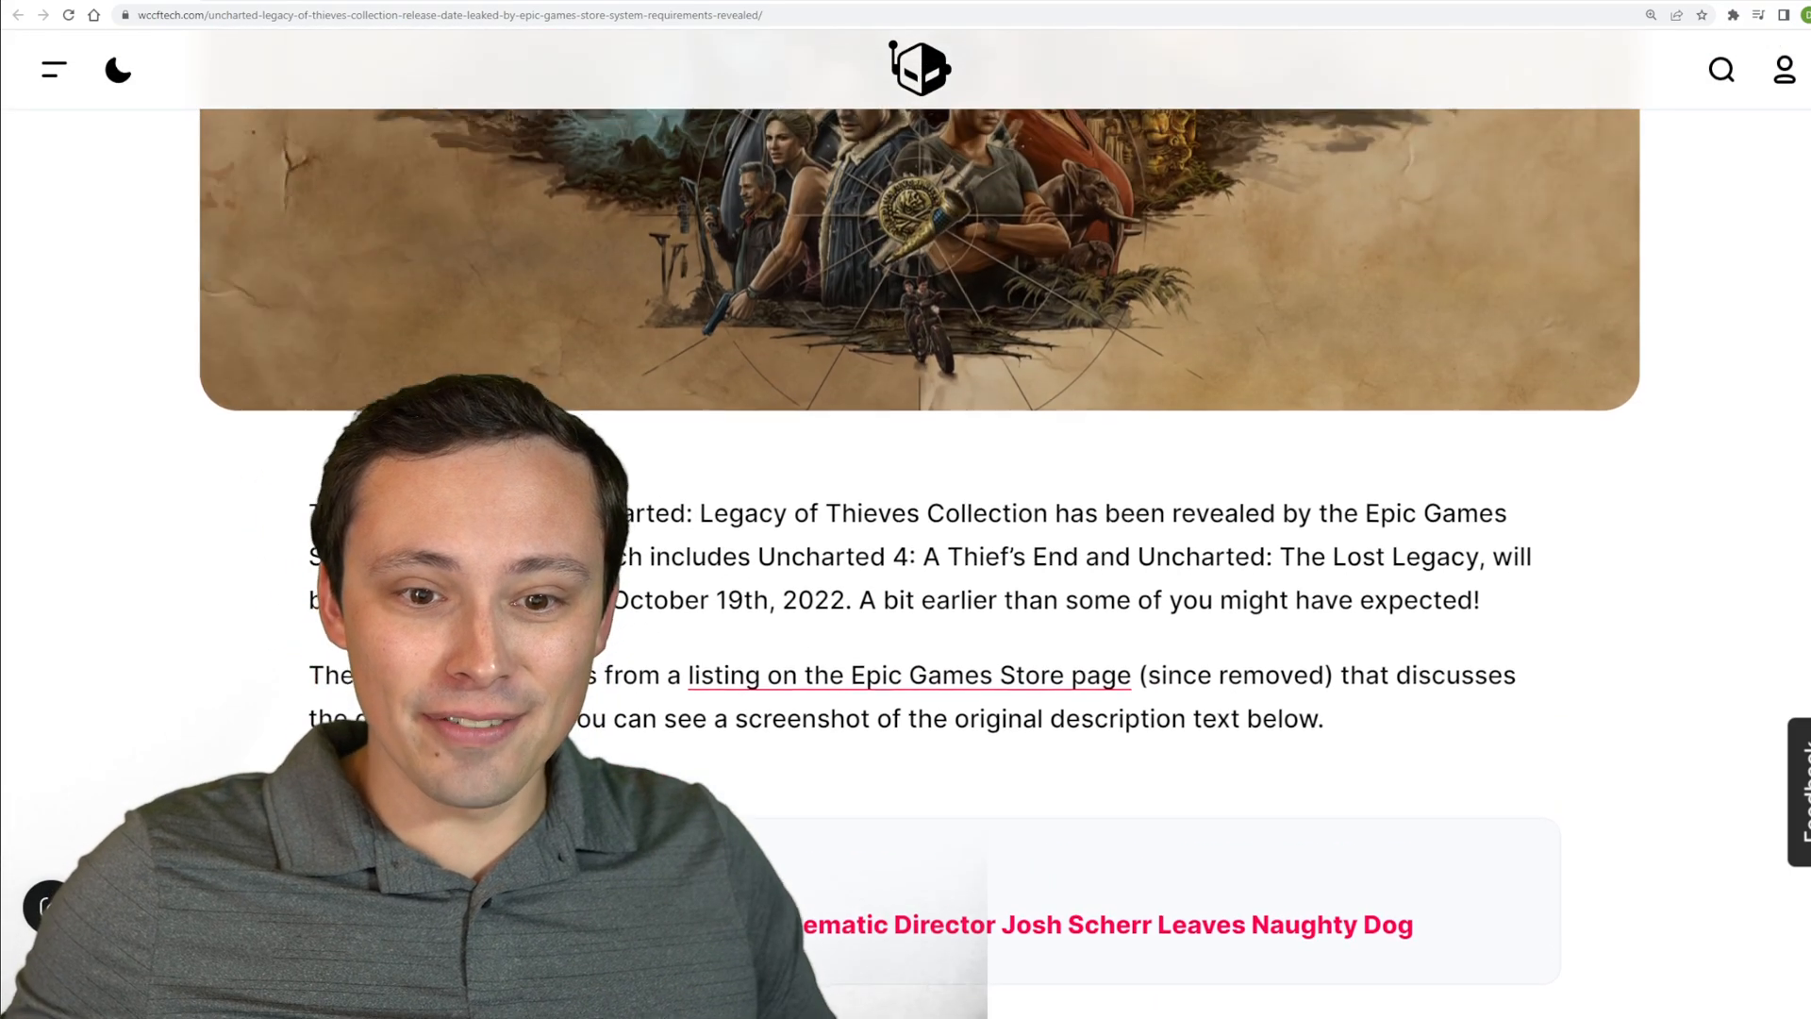
scroll("down", 3)
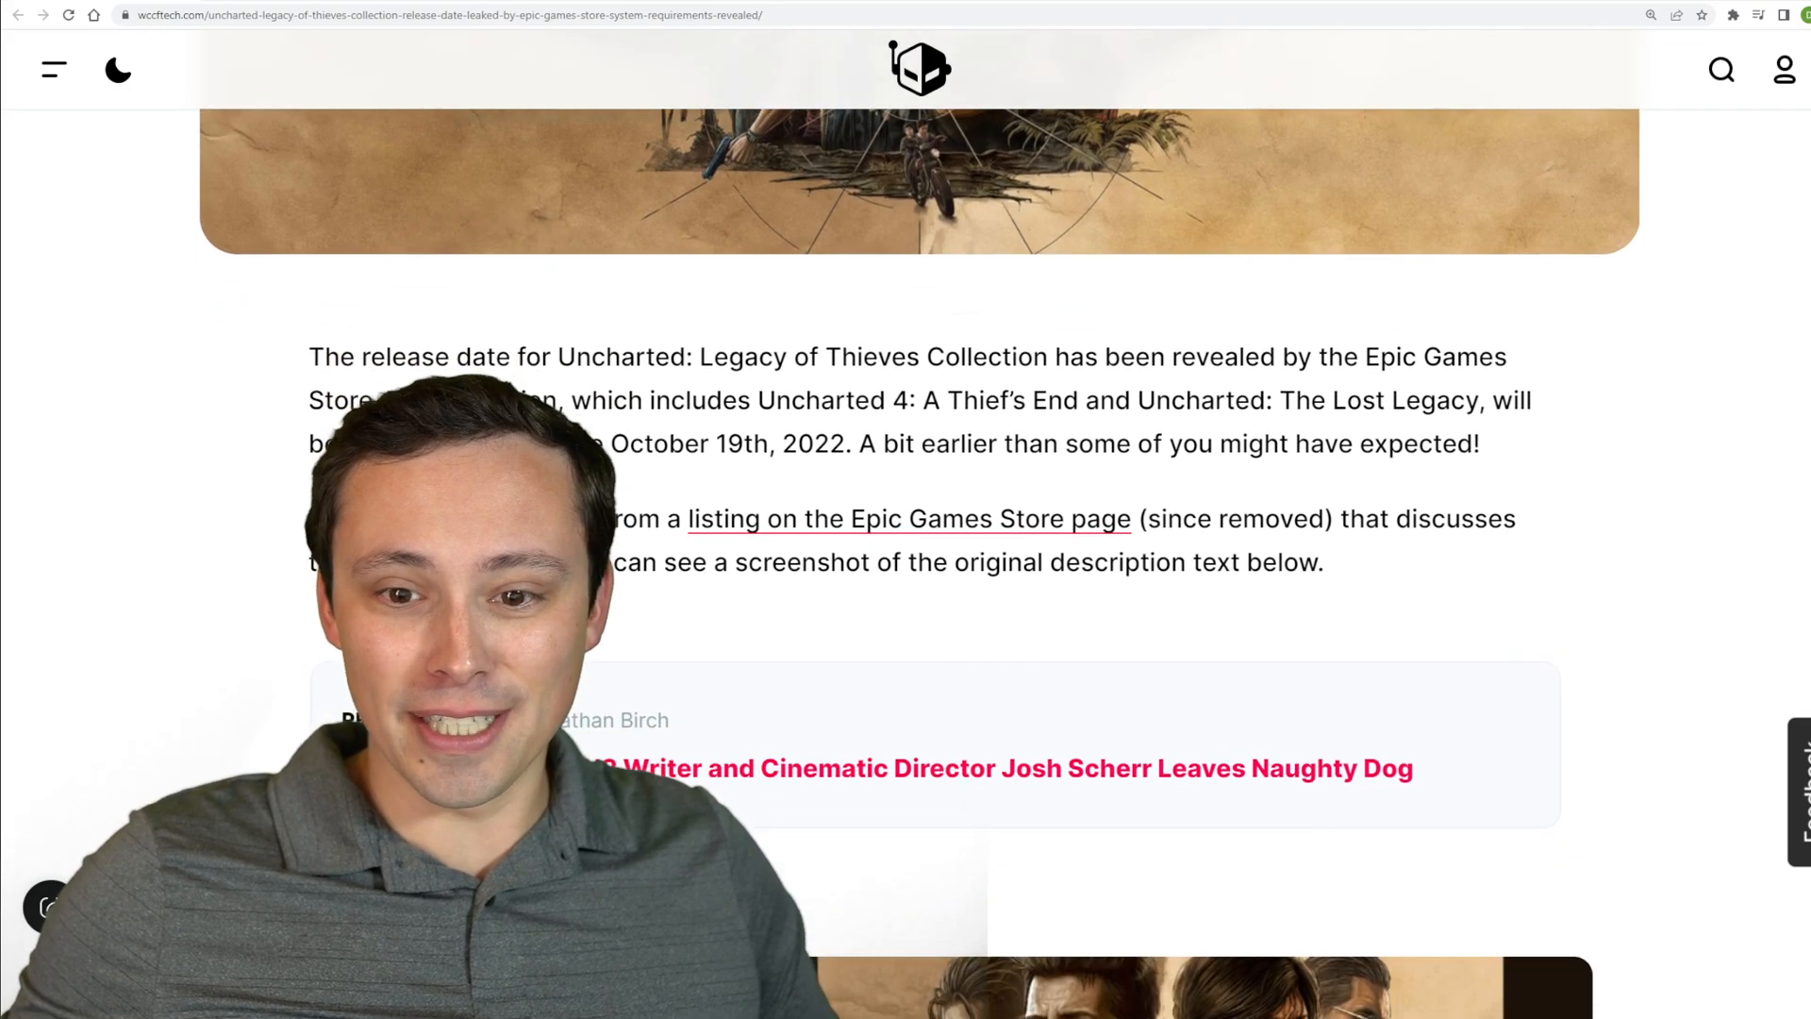
scroll("down", 3)
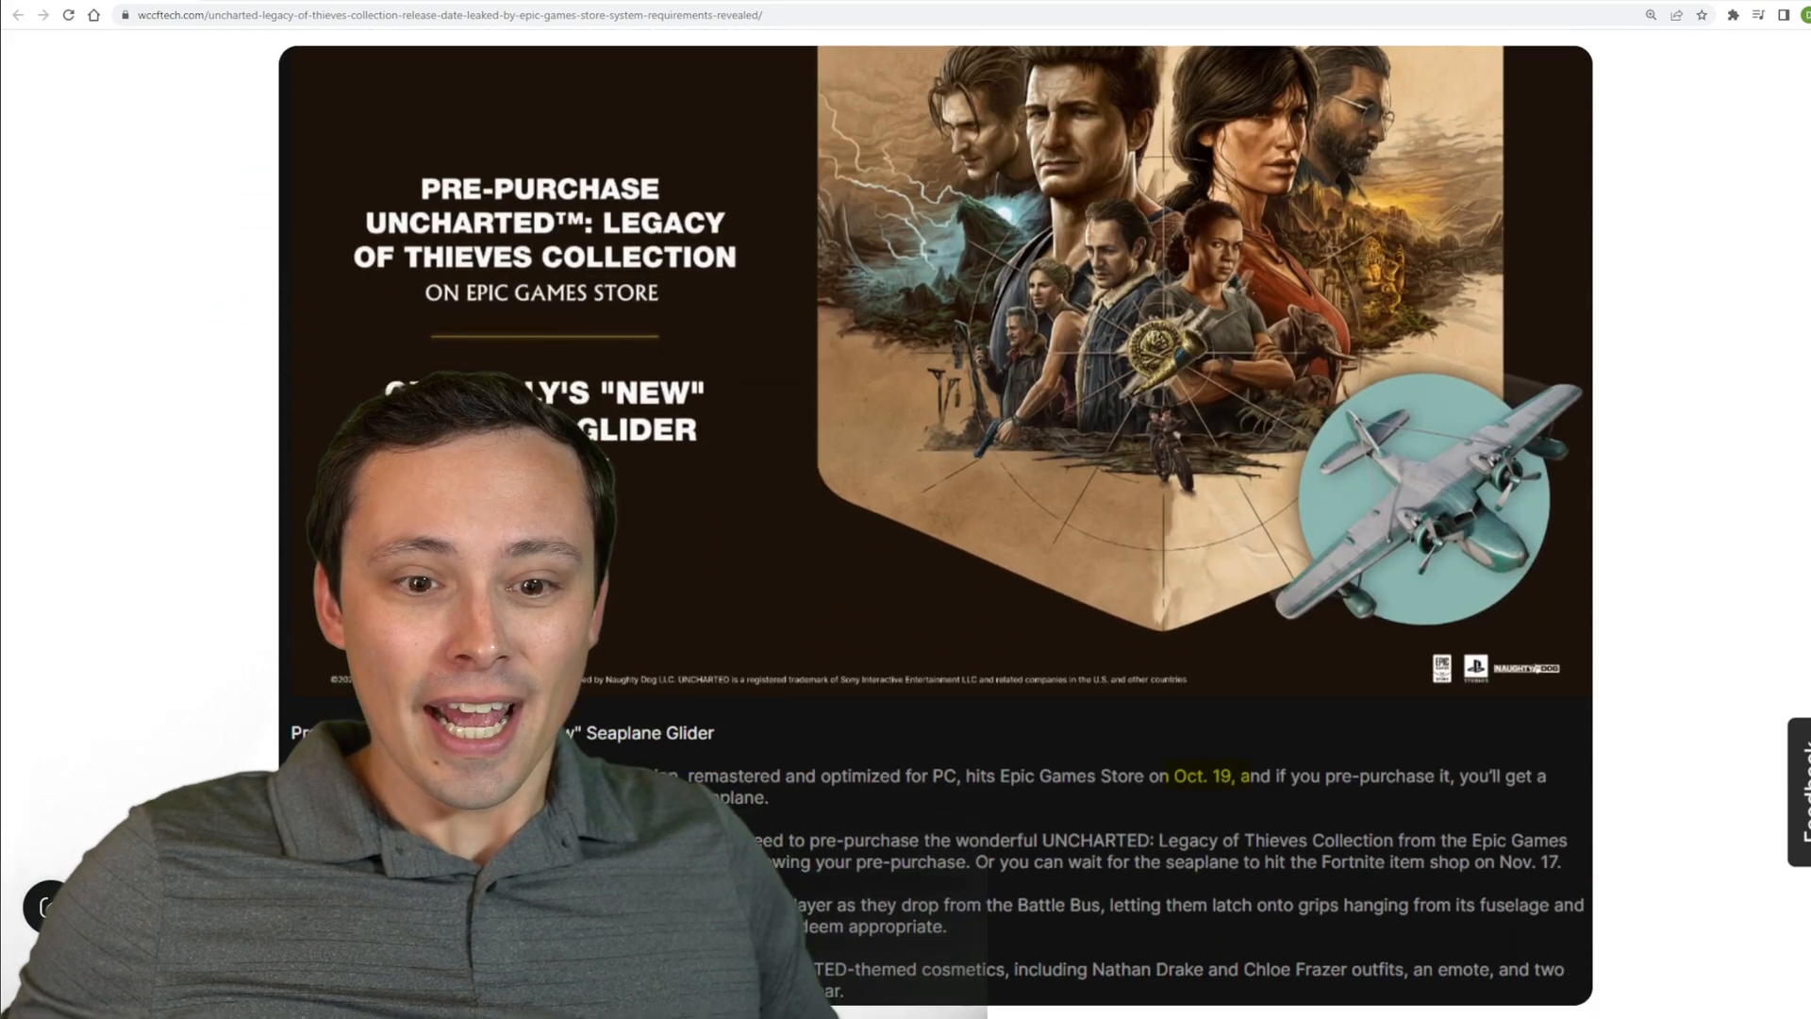
scroll("down", 3)
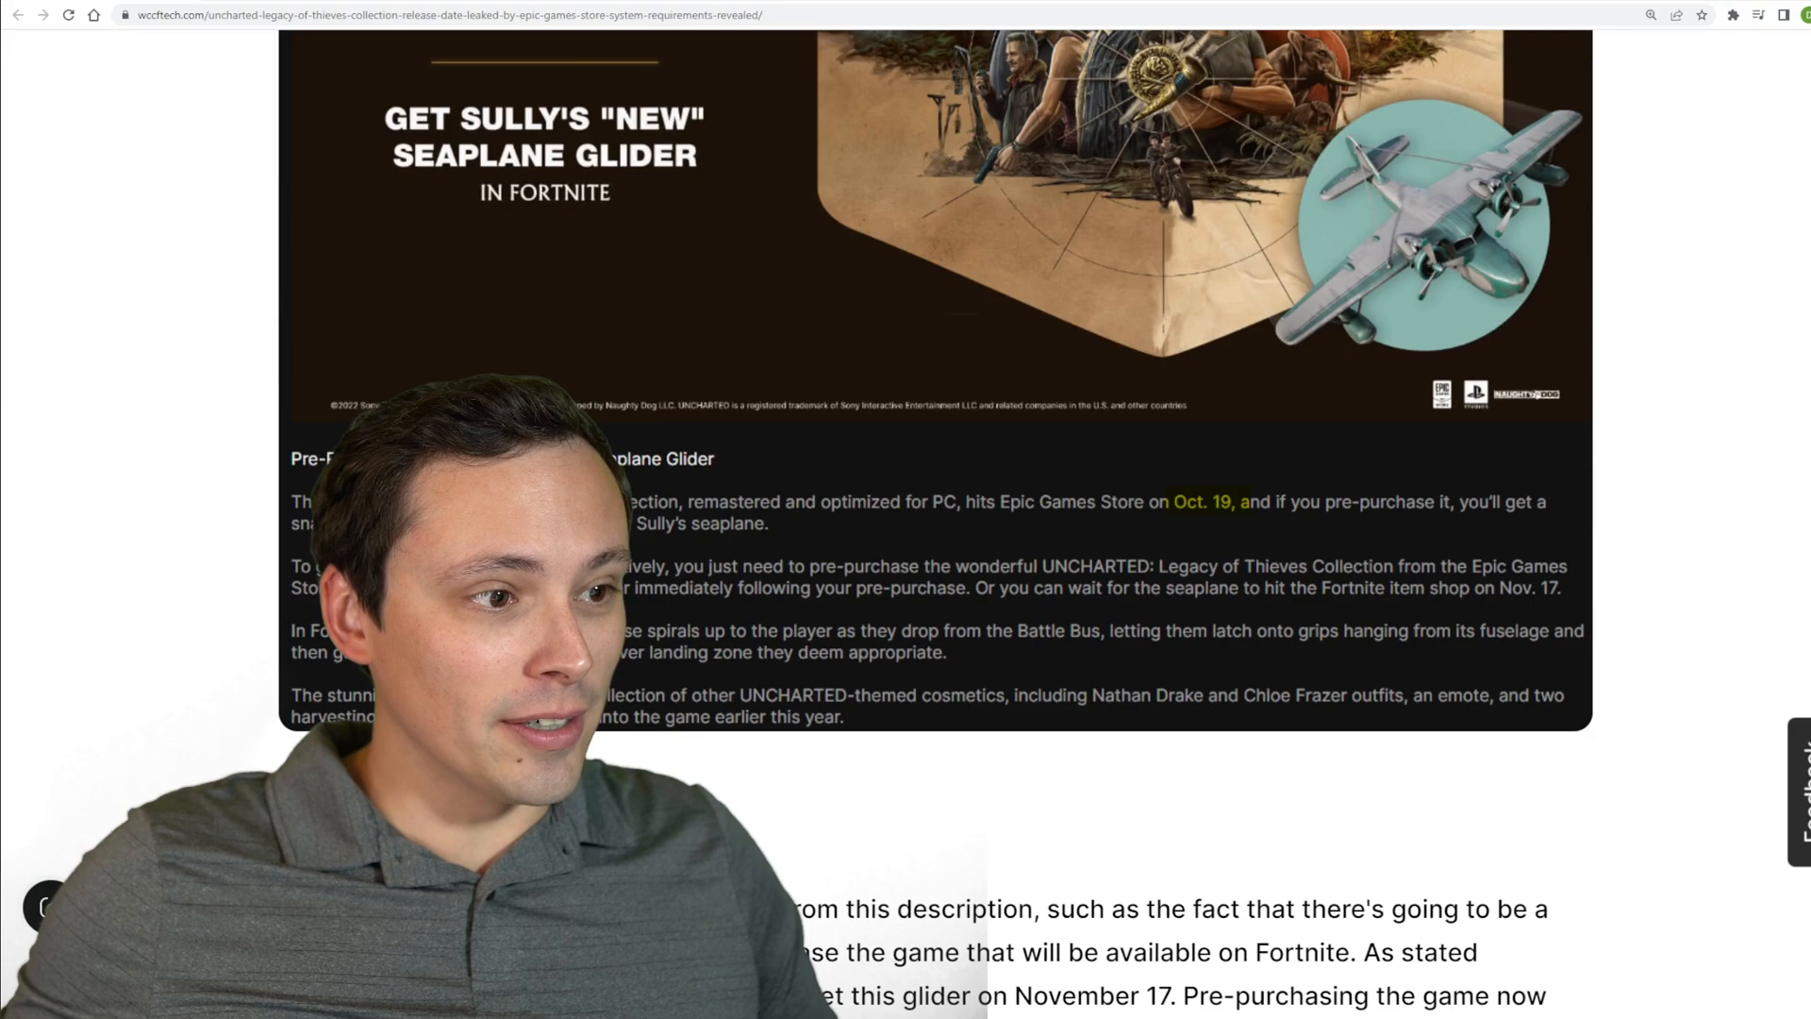
scroll("down", 3)
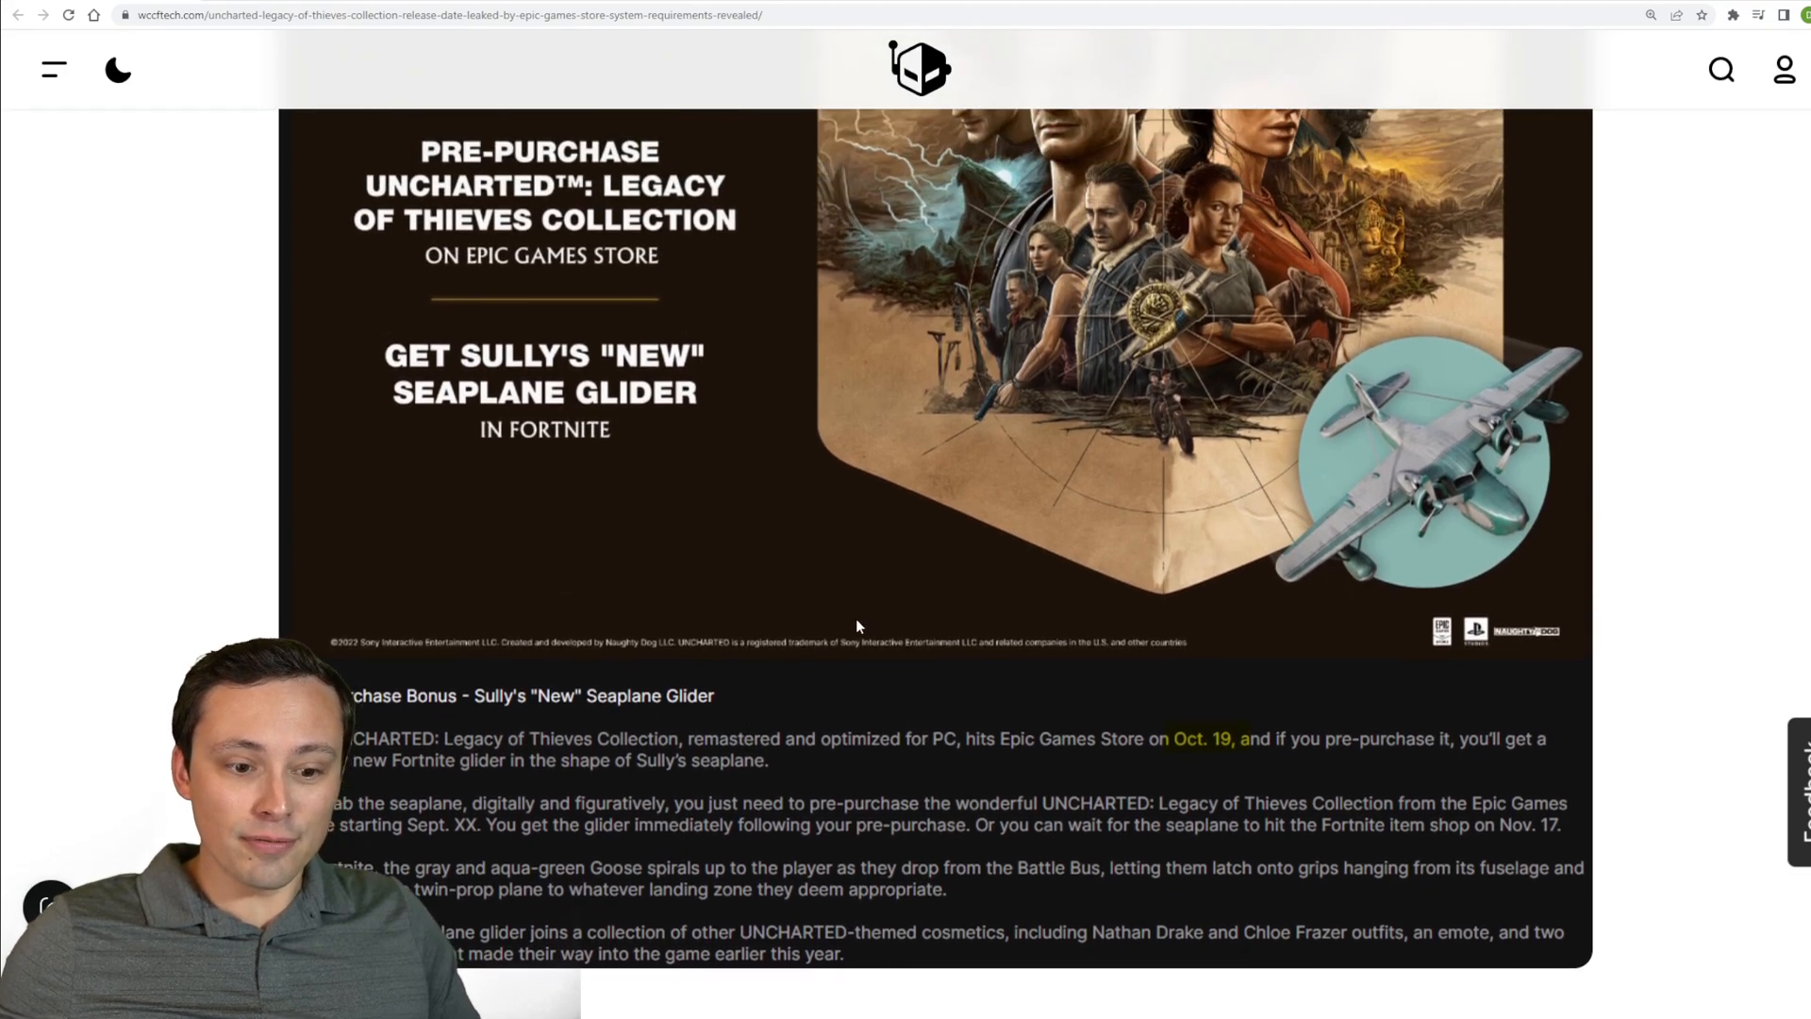
scroll("down", 3)
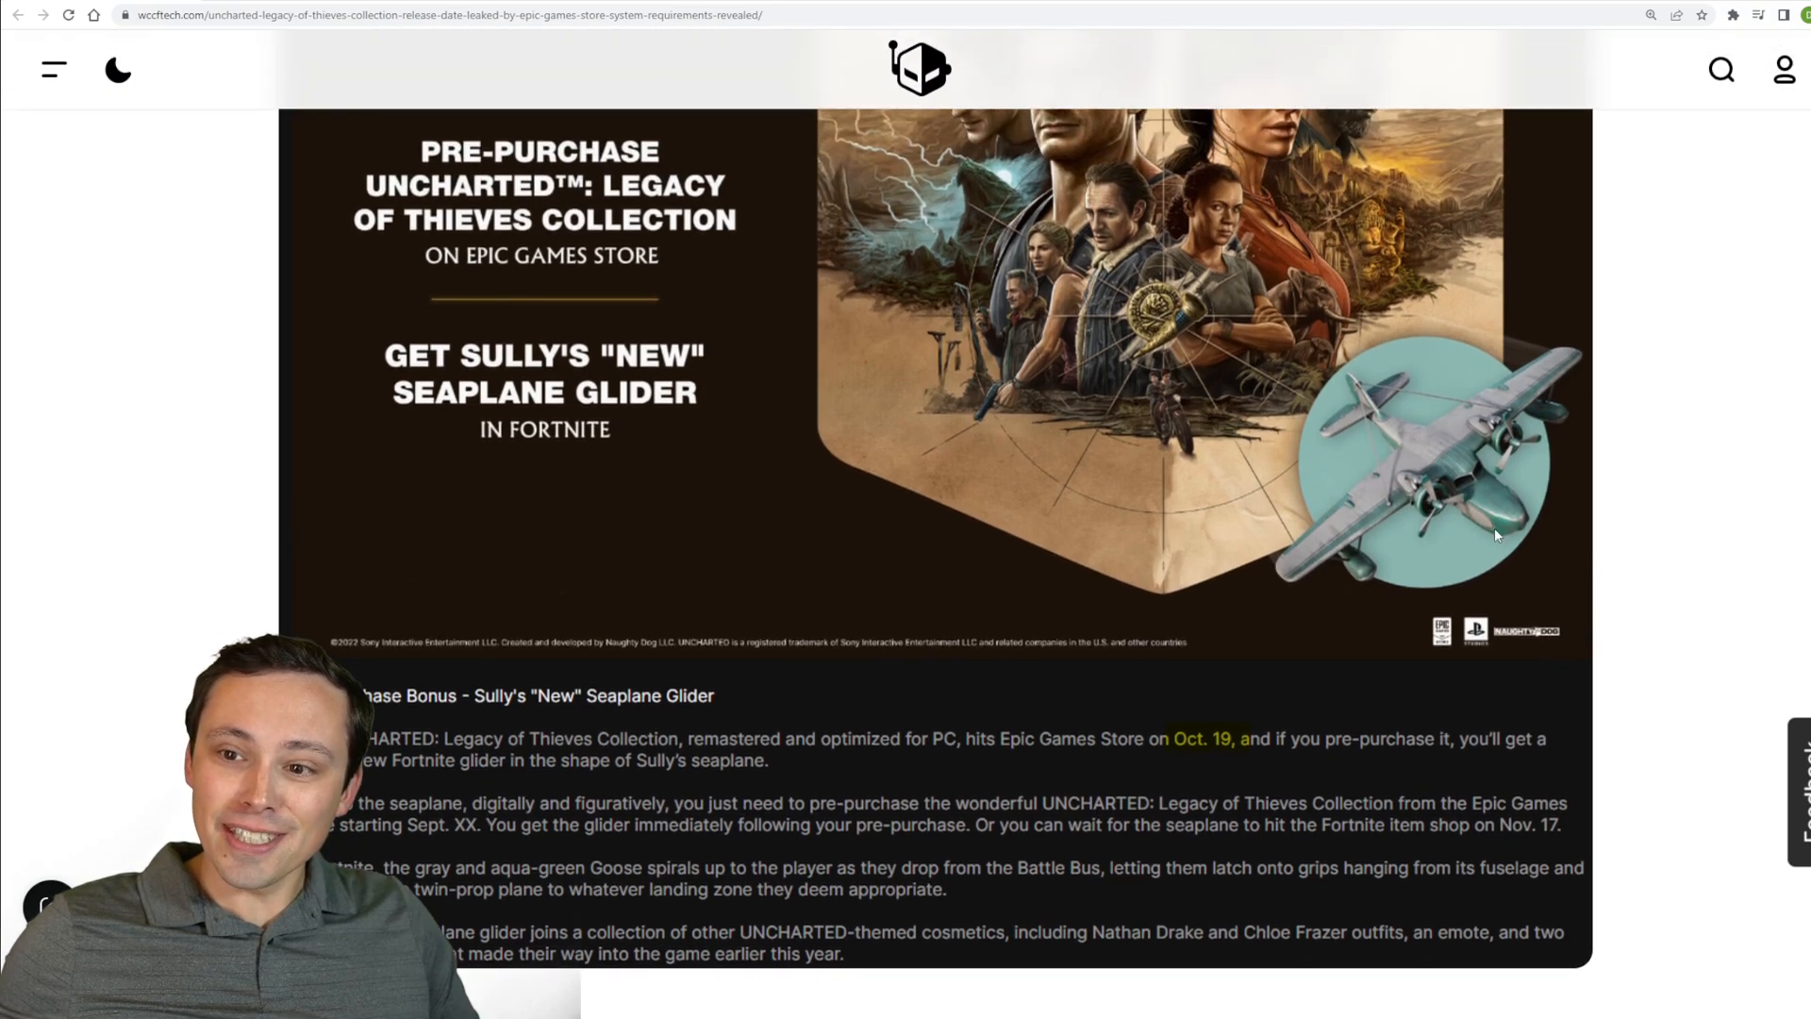
mouse_move(1447, 400)
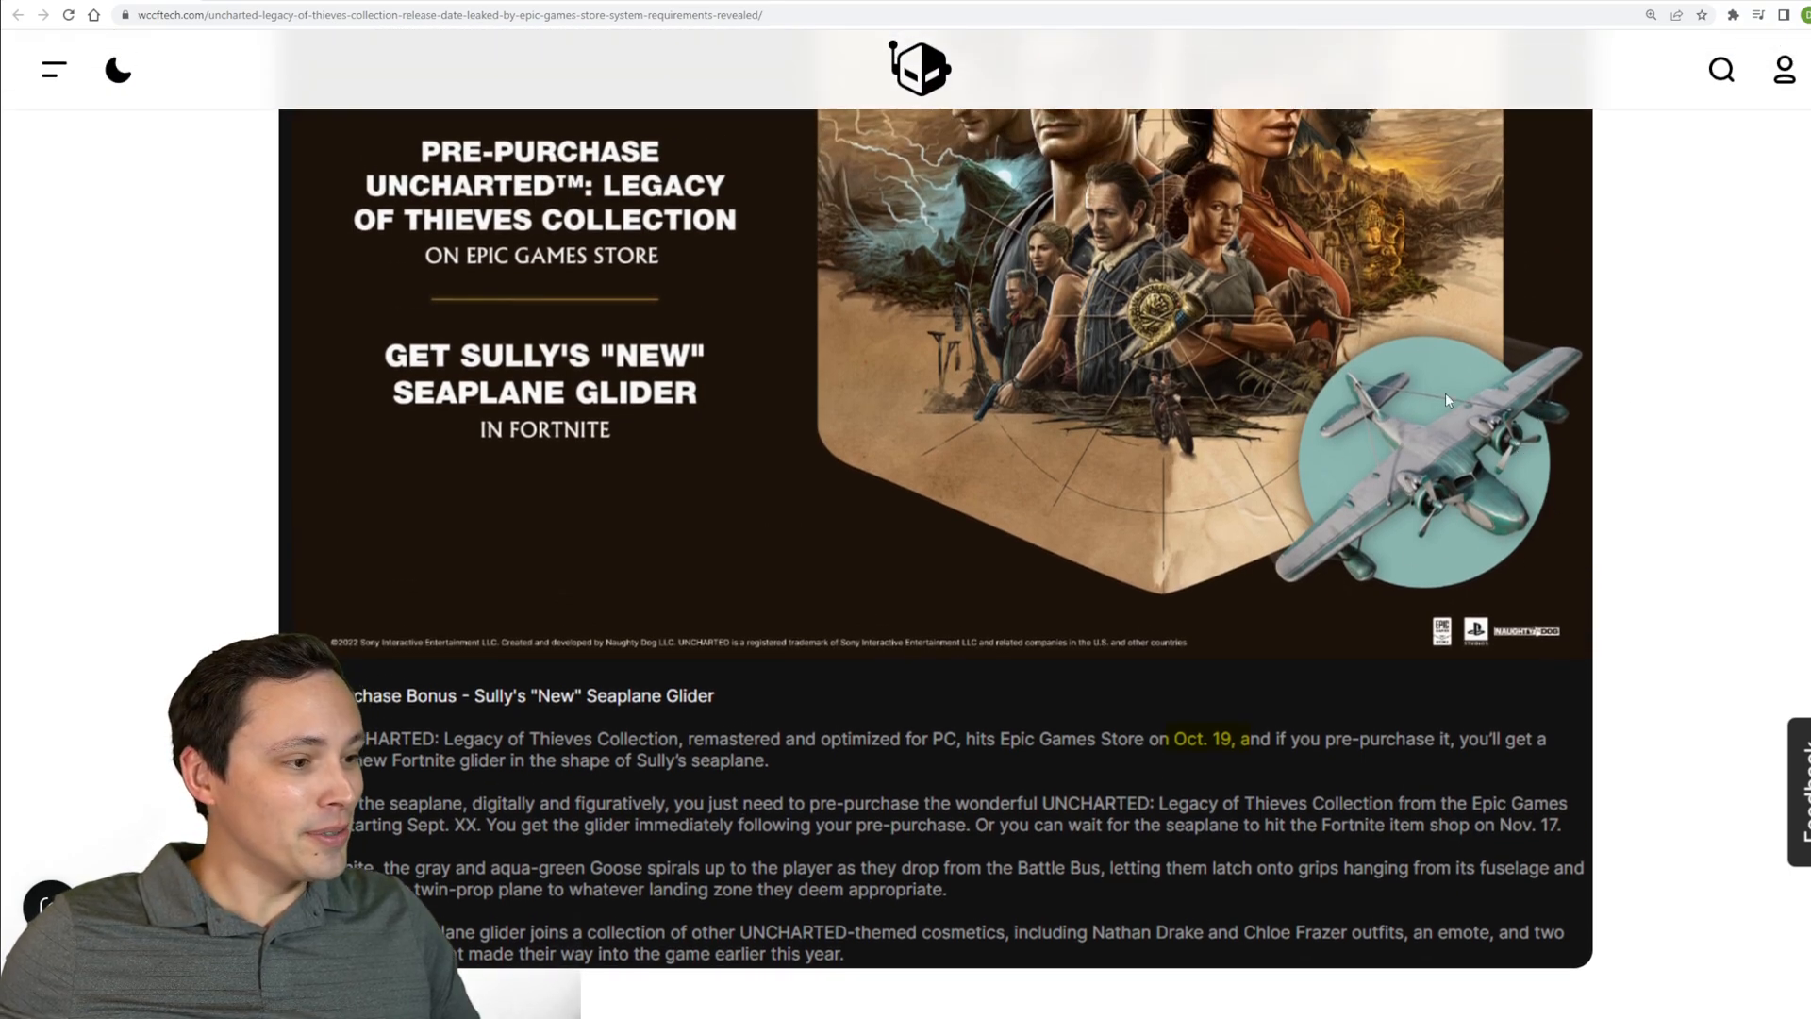
scroll("up", 3)
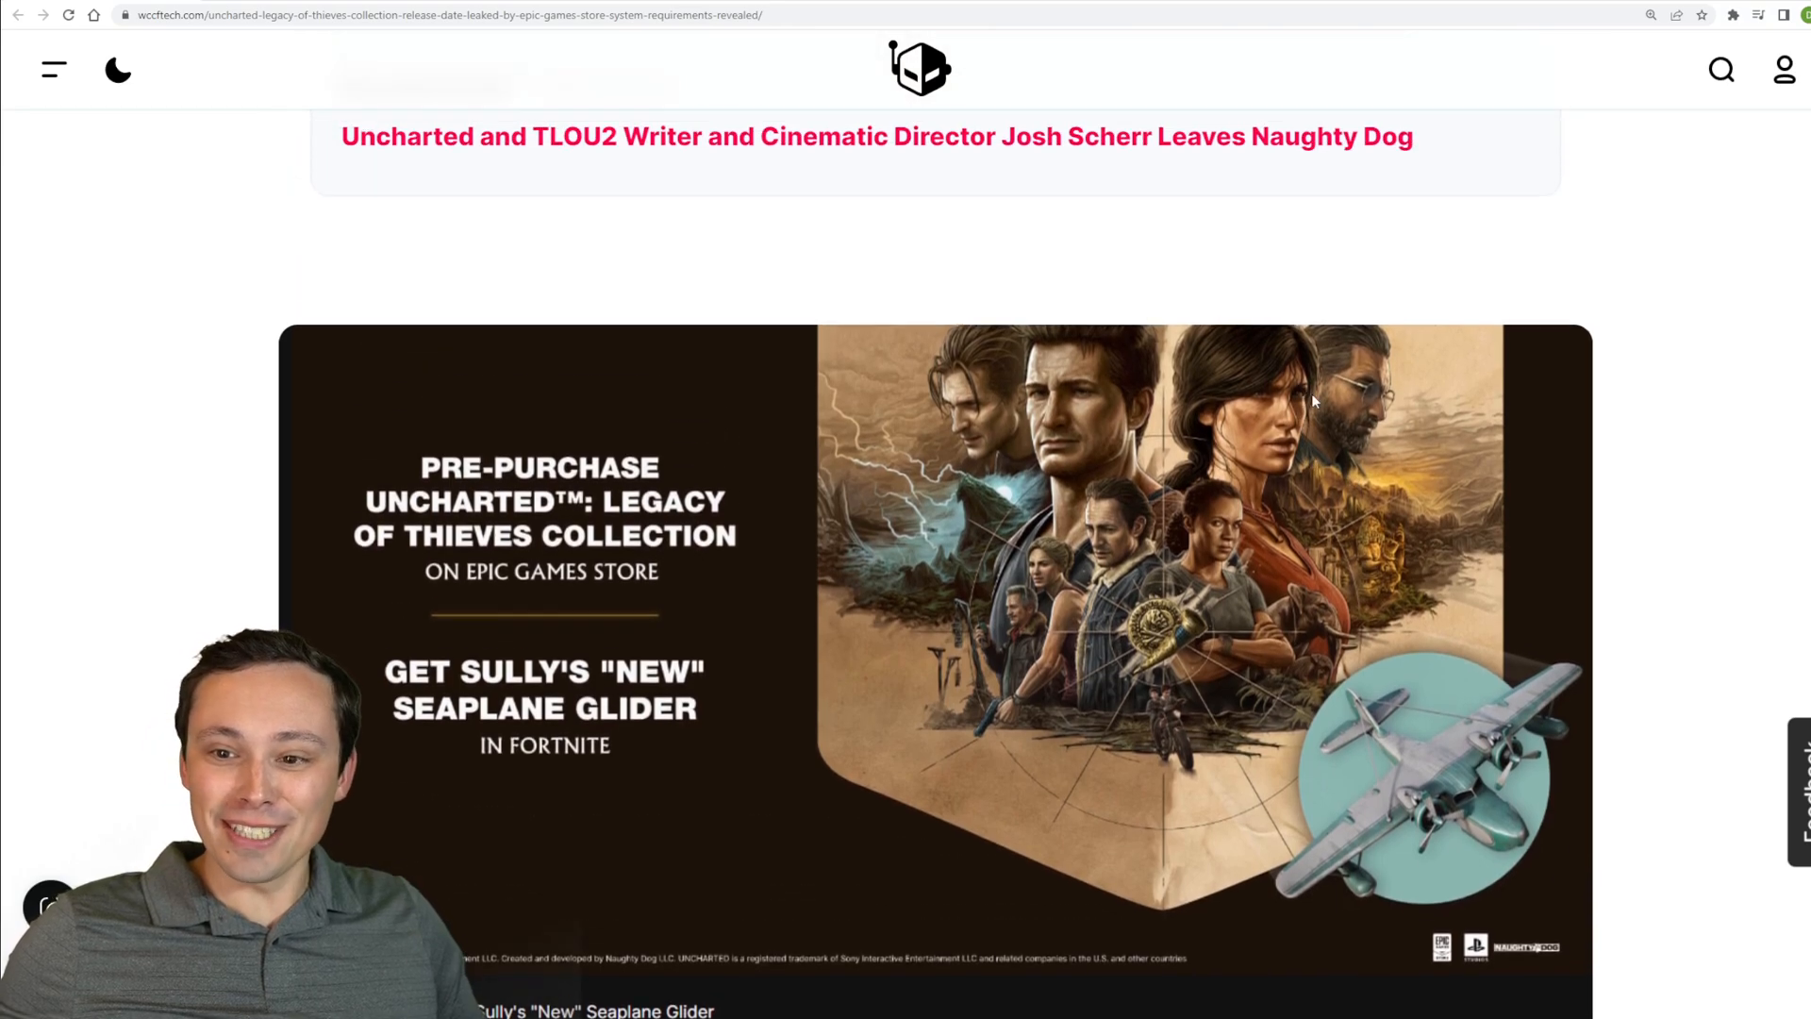
scroll("down", 3)
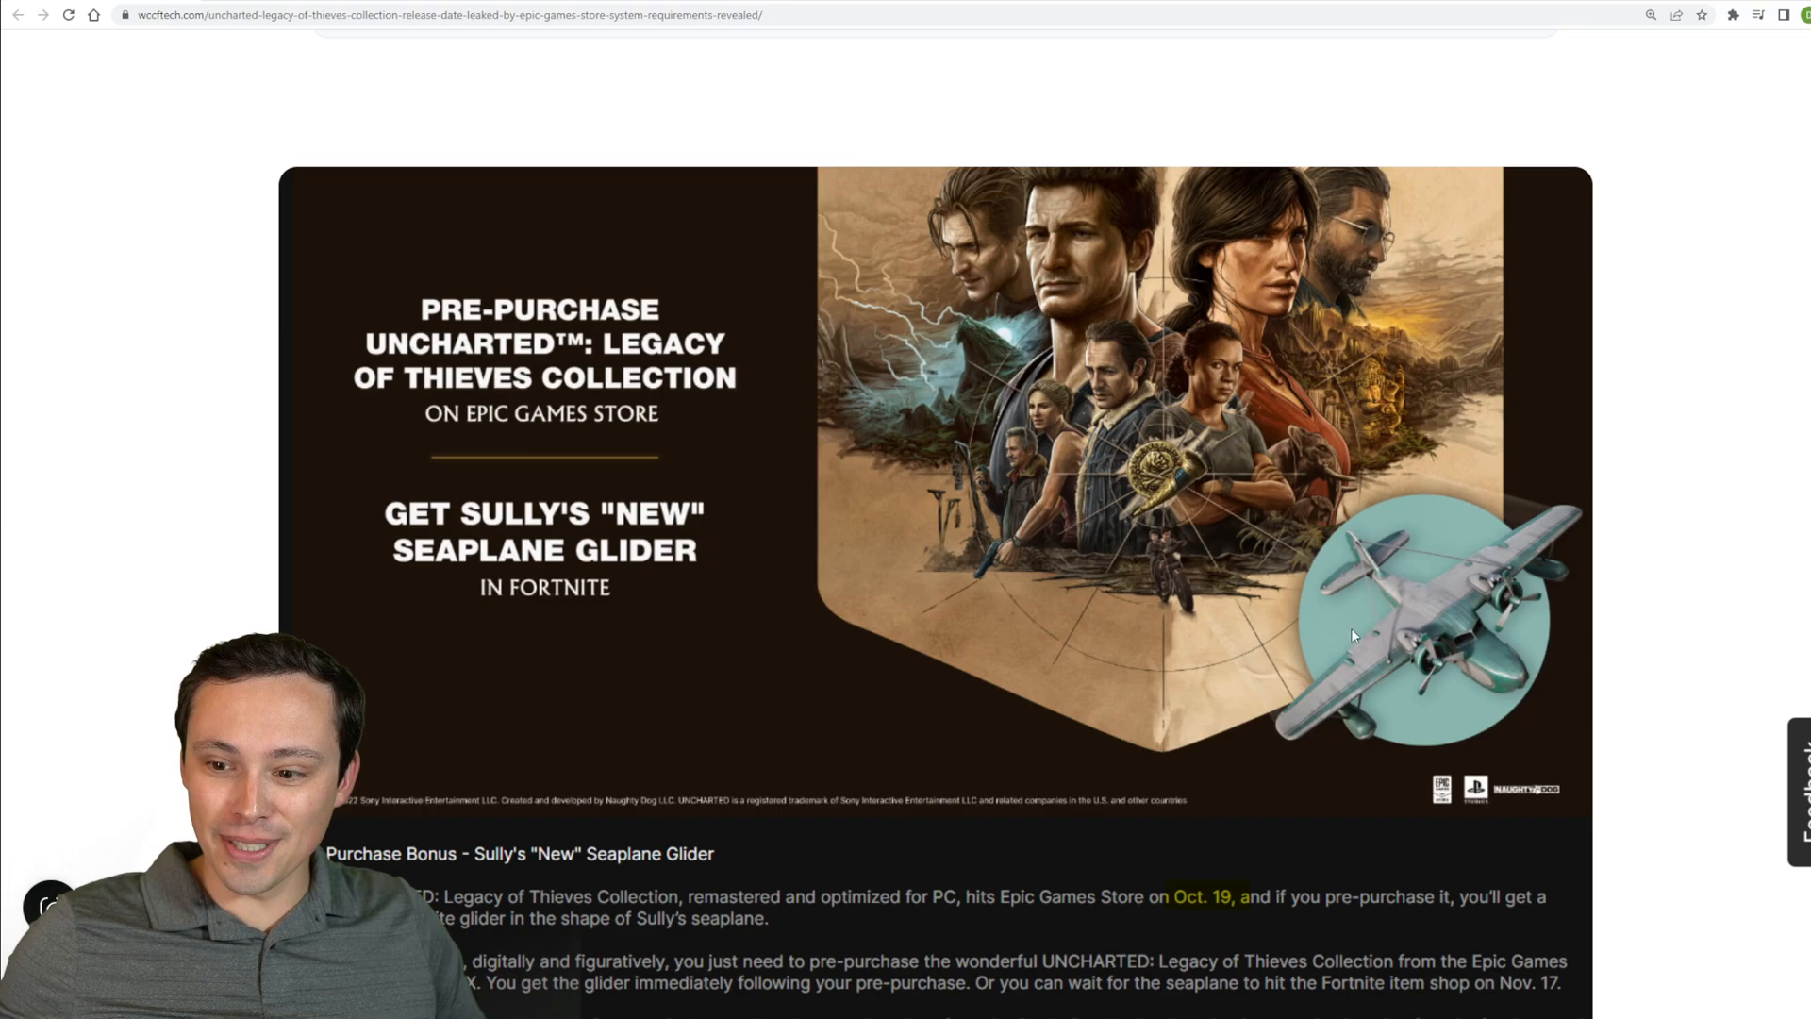
scroll("down", 3)
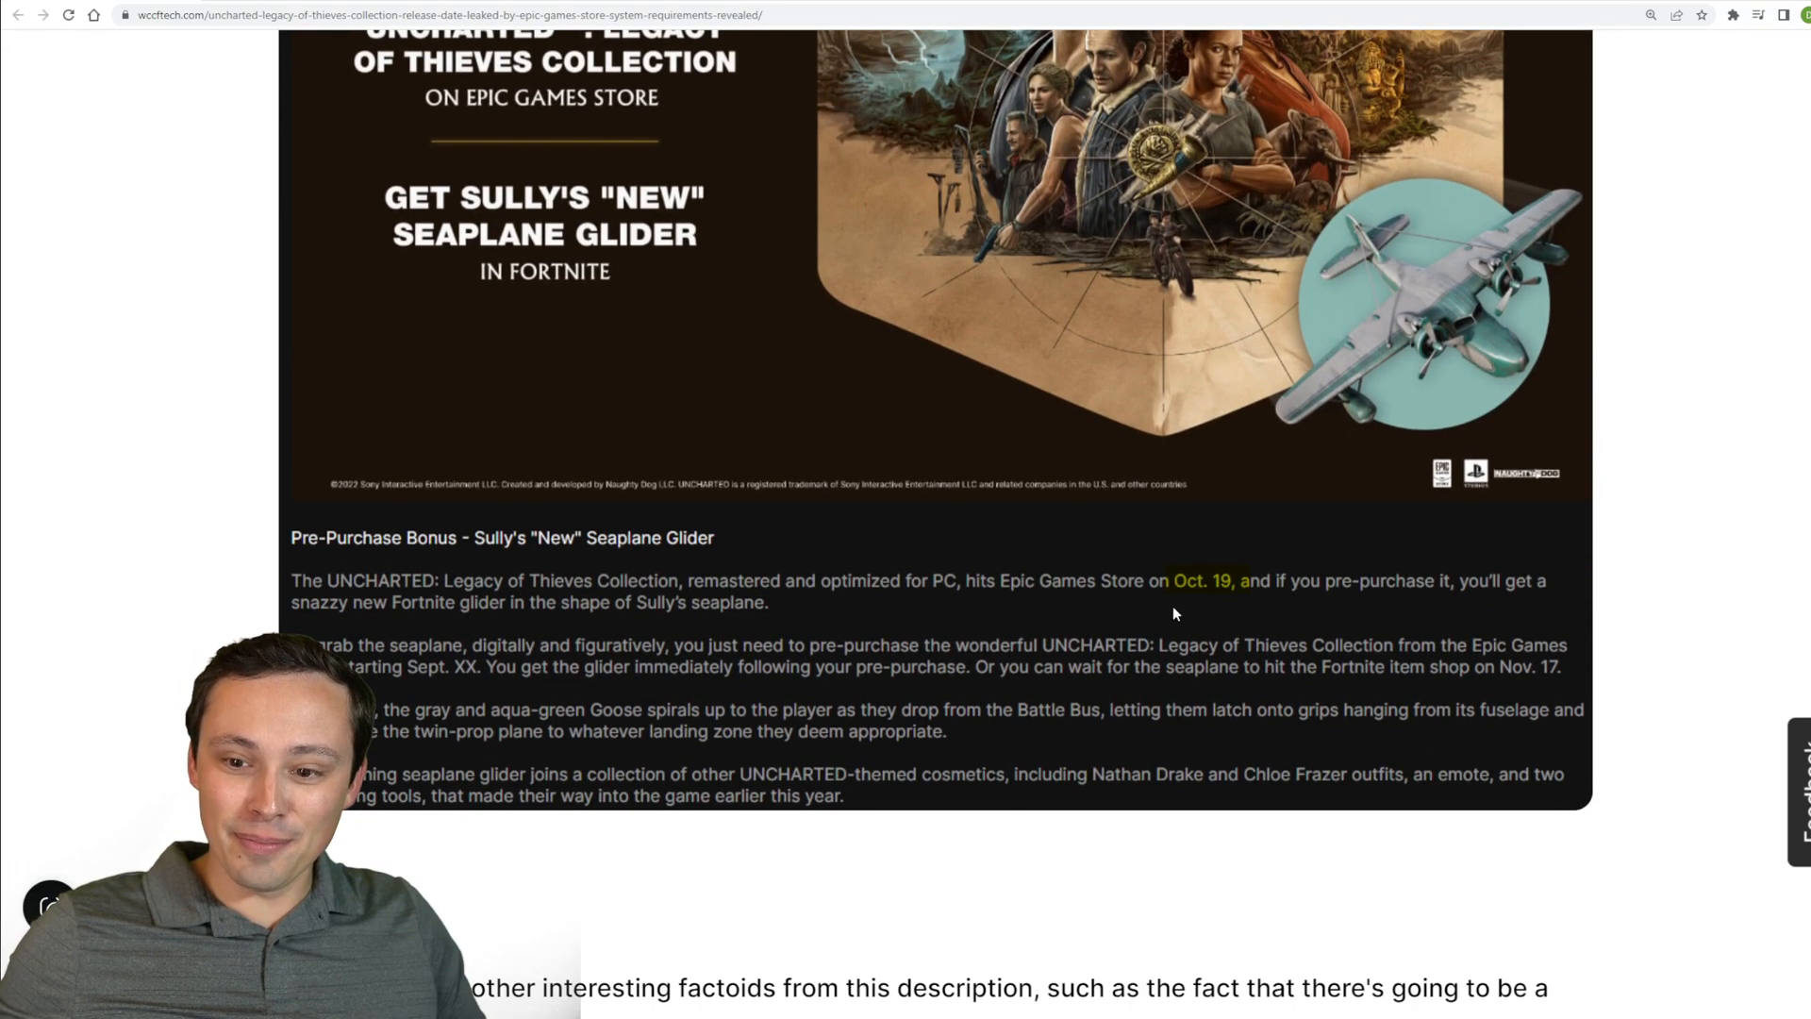
scroll("down", 3)
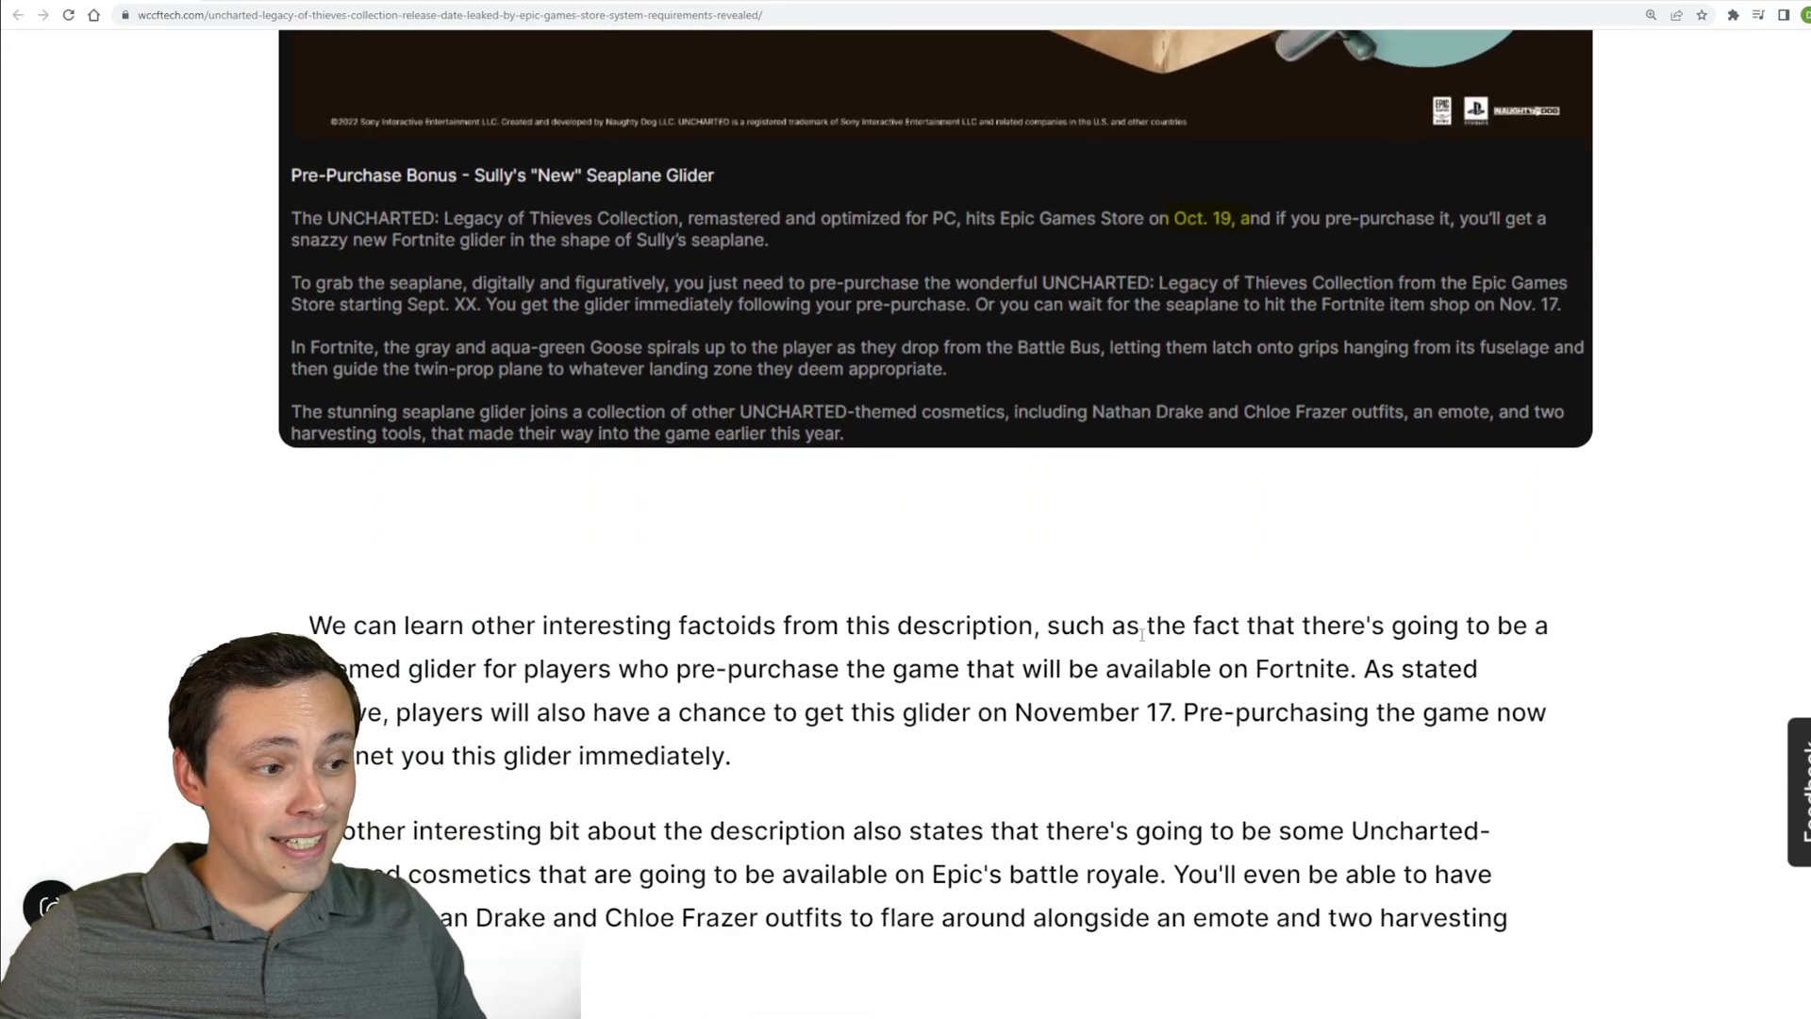
scroll("down", 3)
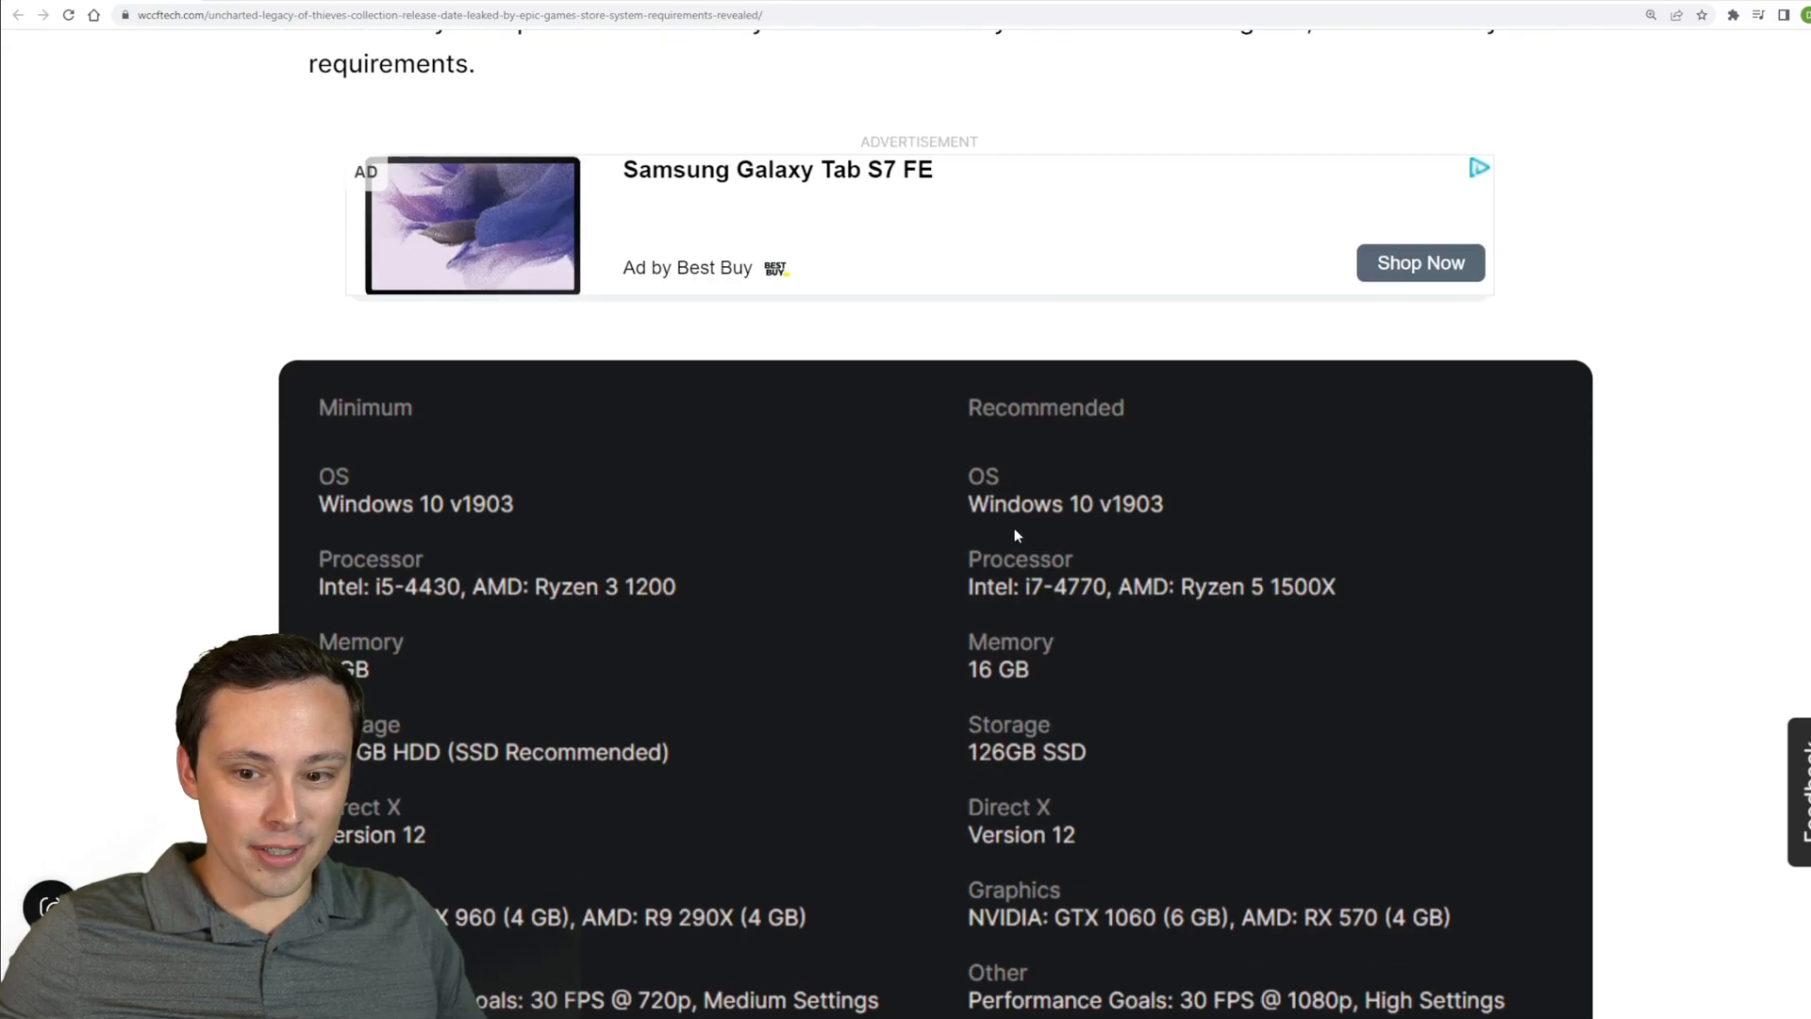
scroll("down", 3)
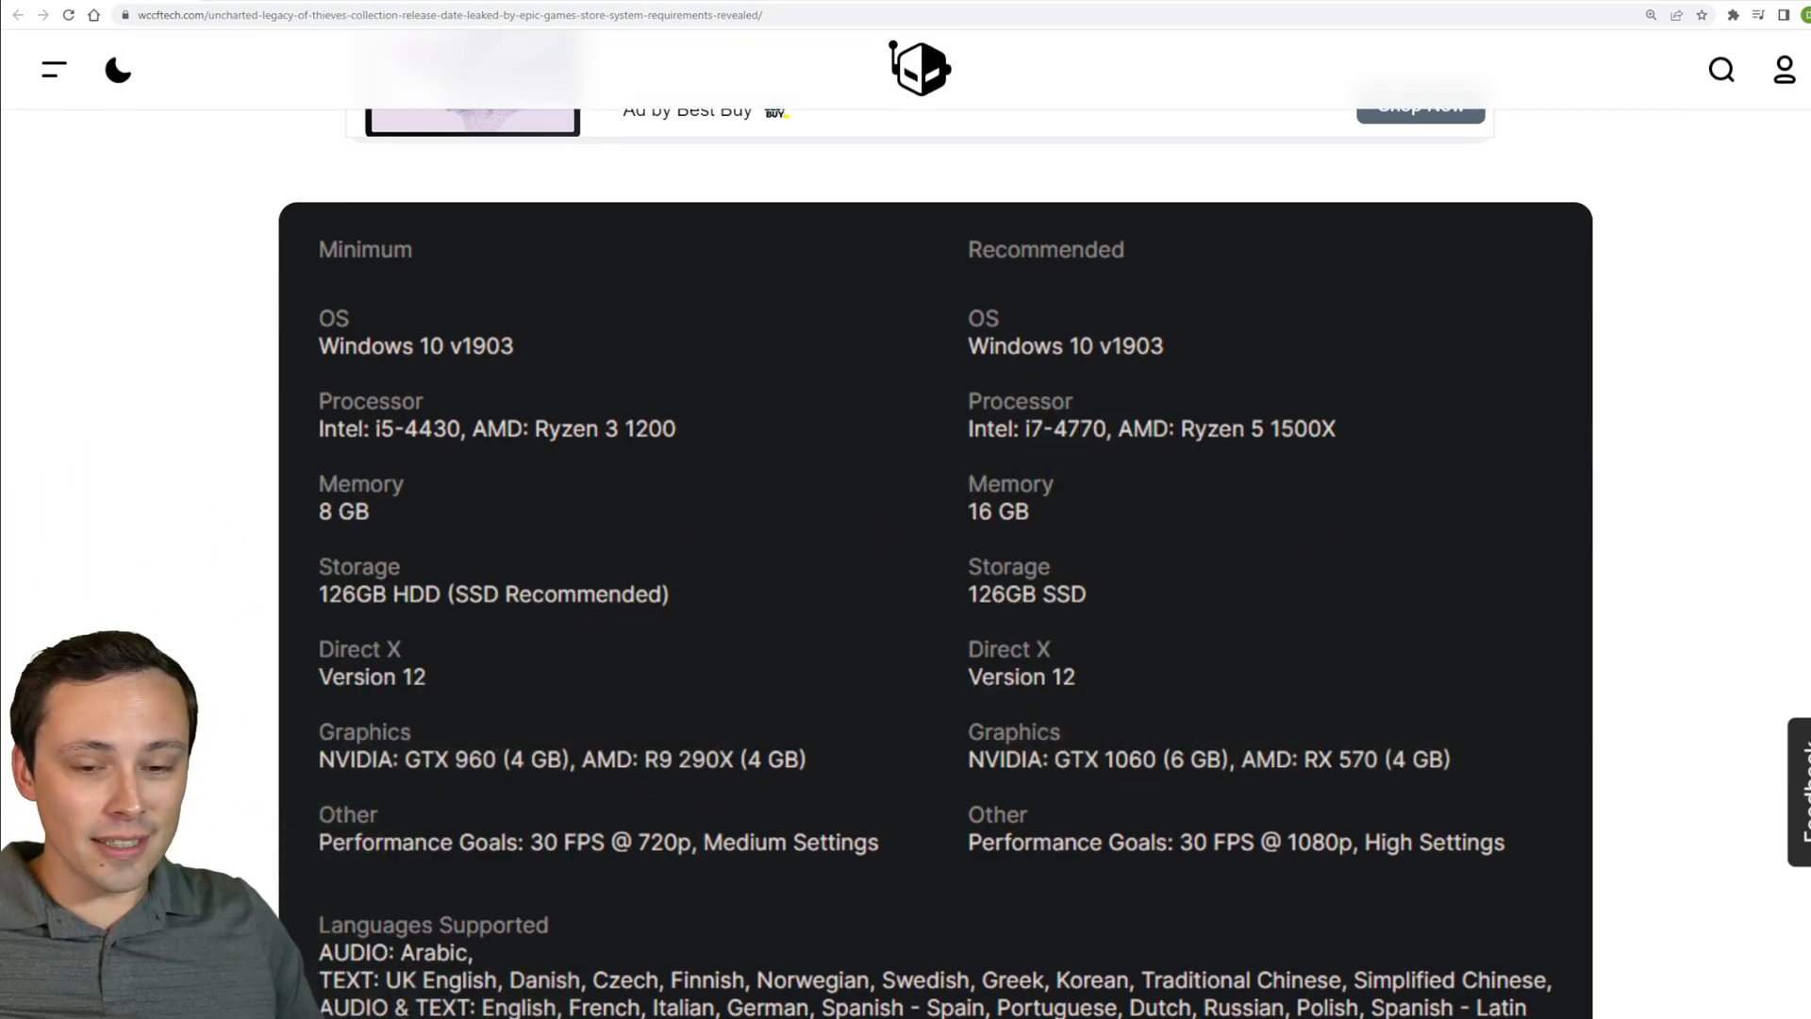
scroll("down", 3)
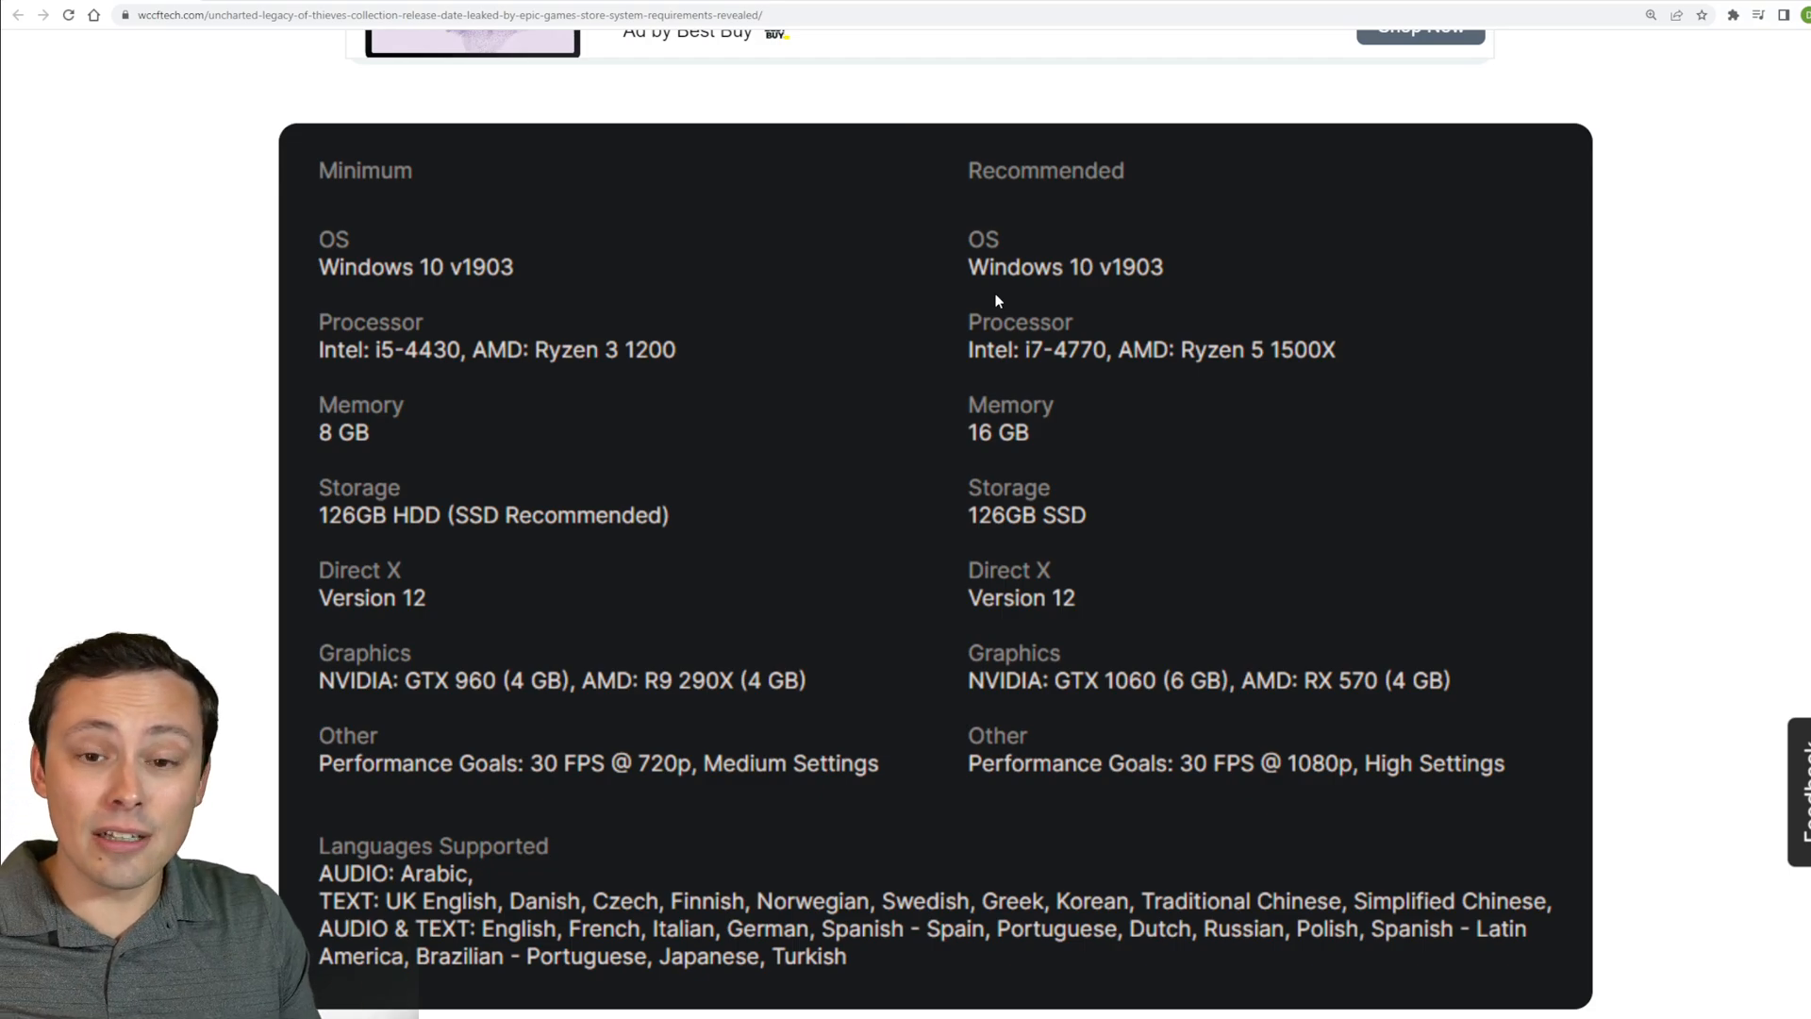
mouse_move(1302, 478)
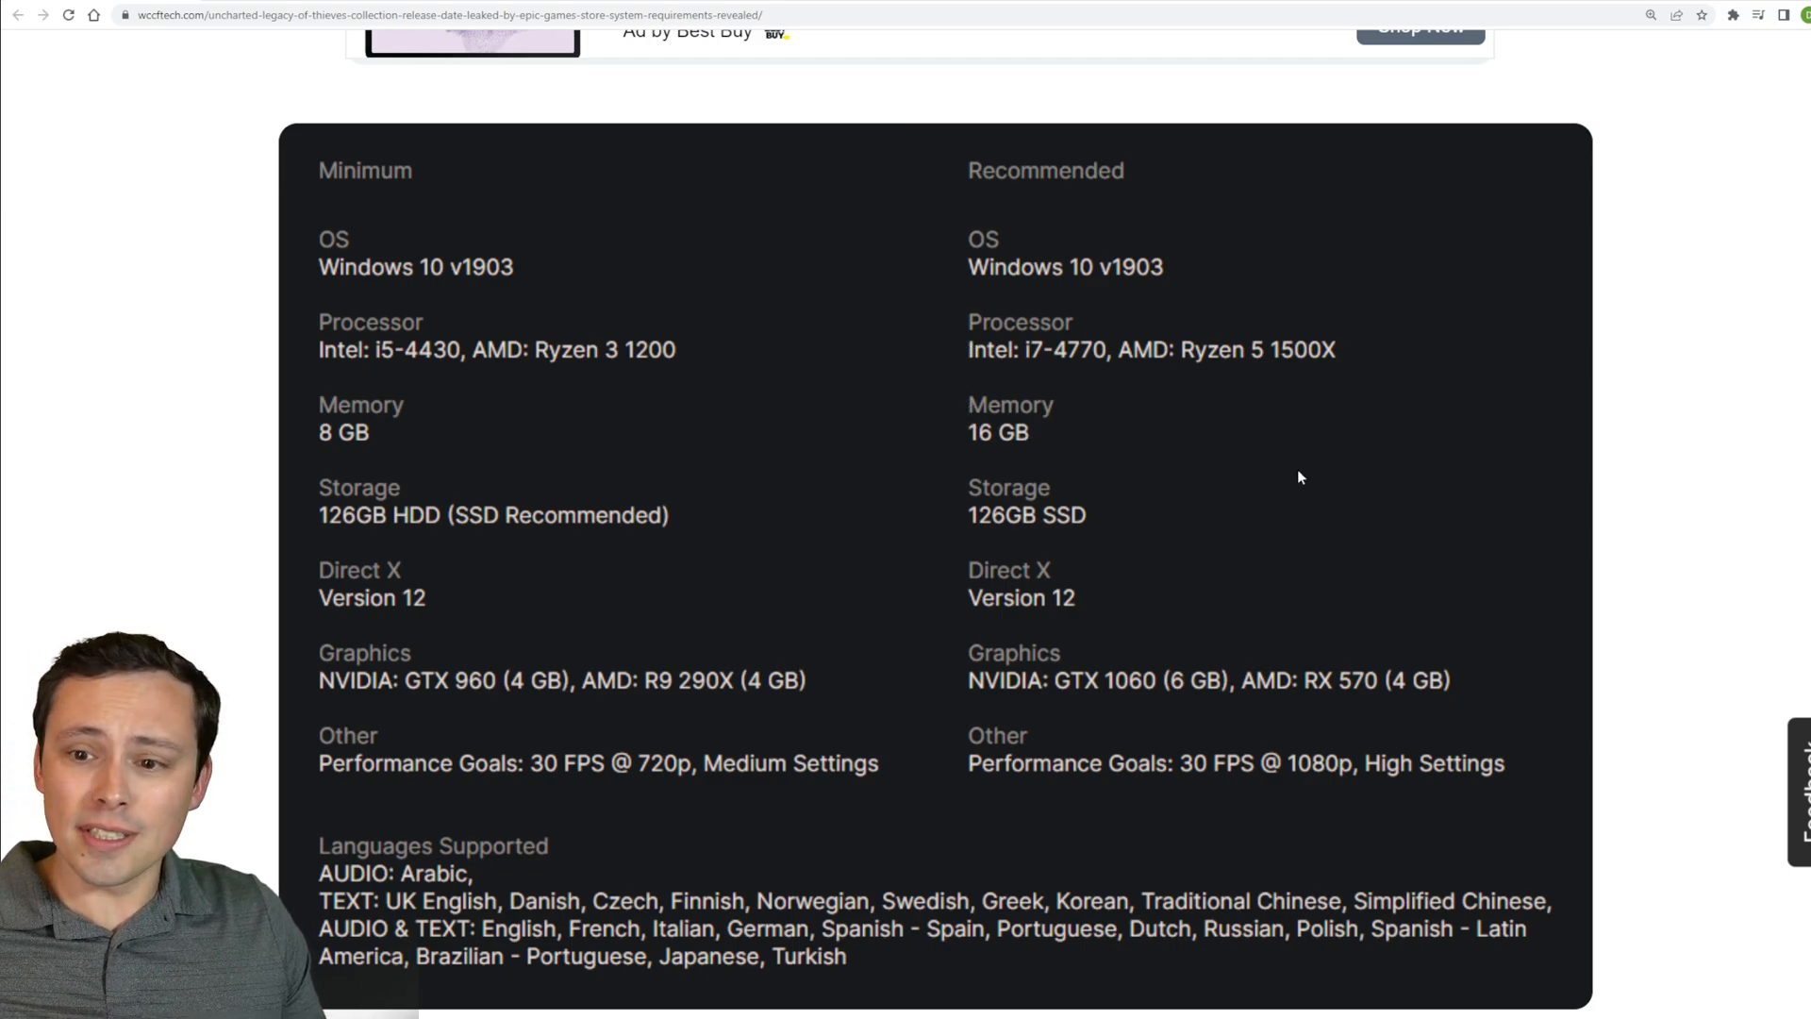
mouse_move(1728, 483)
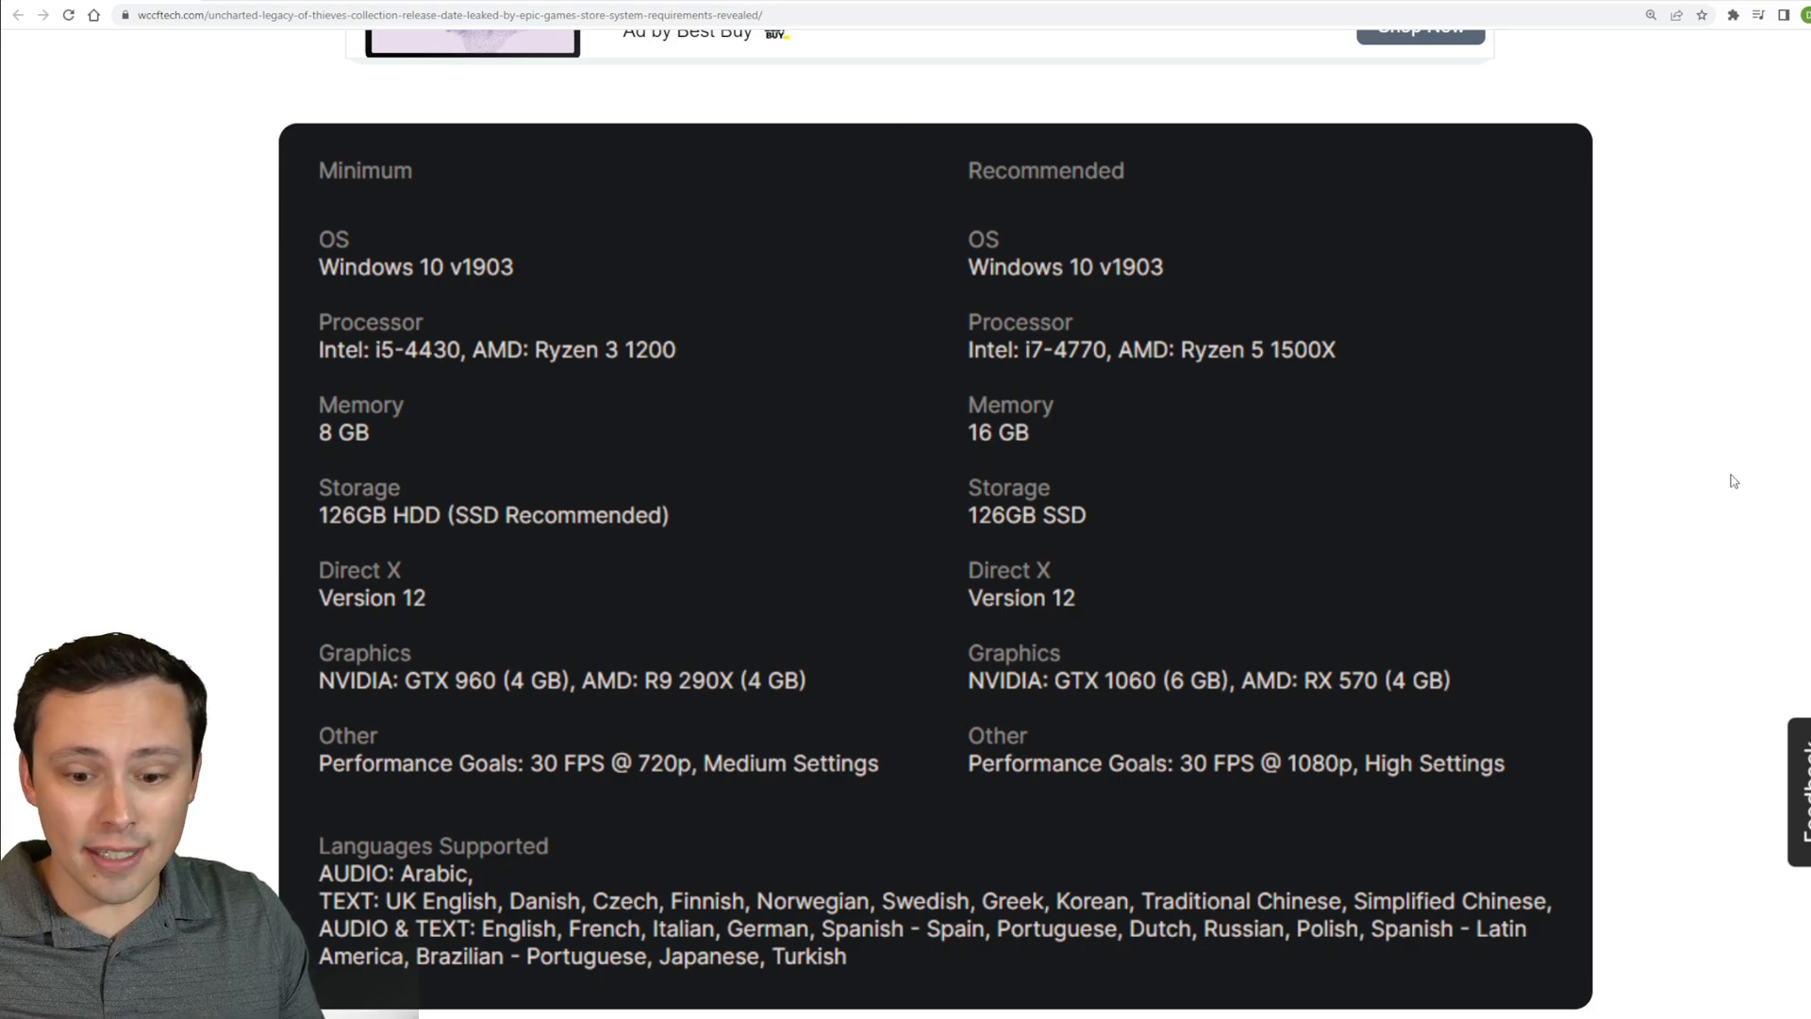
mouse_move(1407, 784)
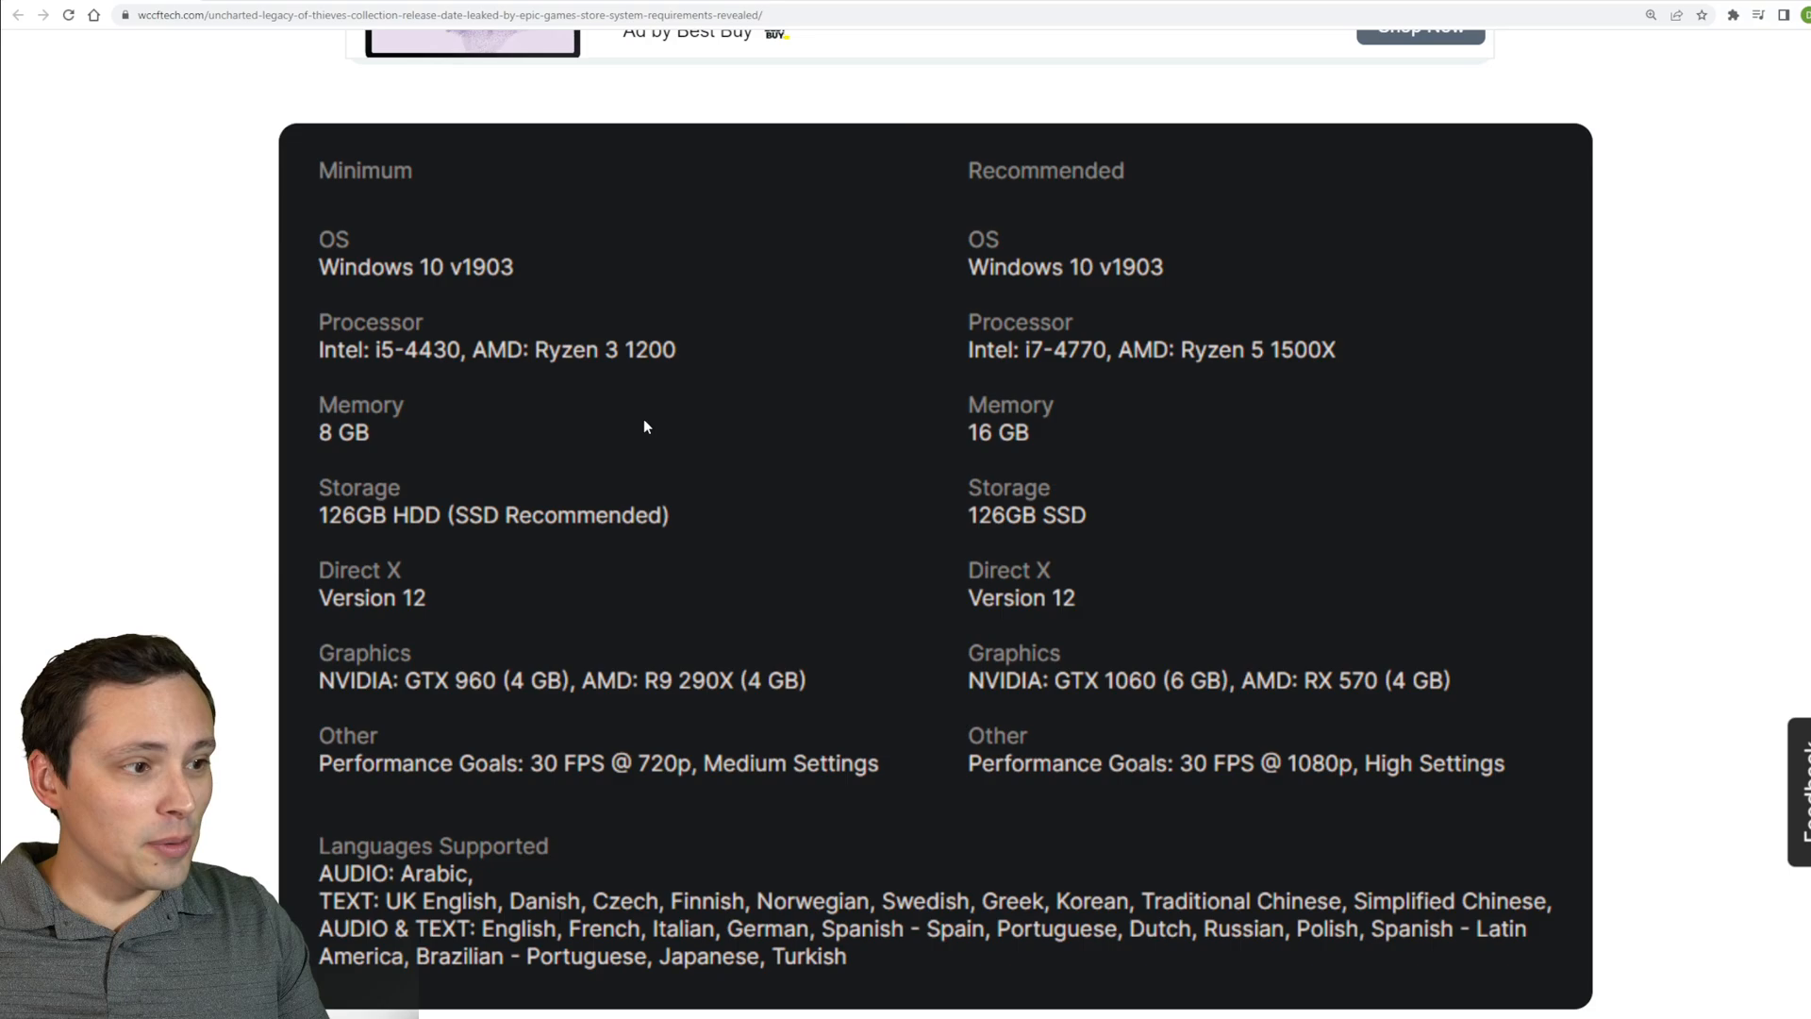
mouse_move(574, 372)
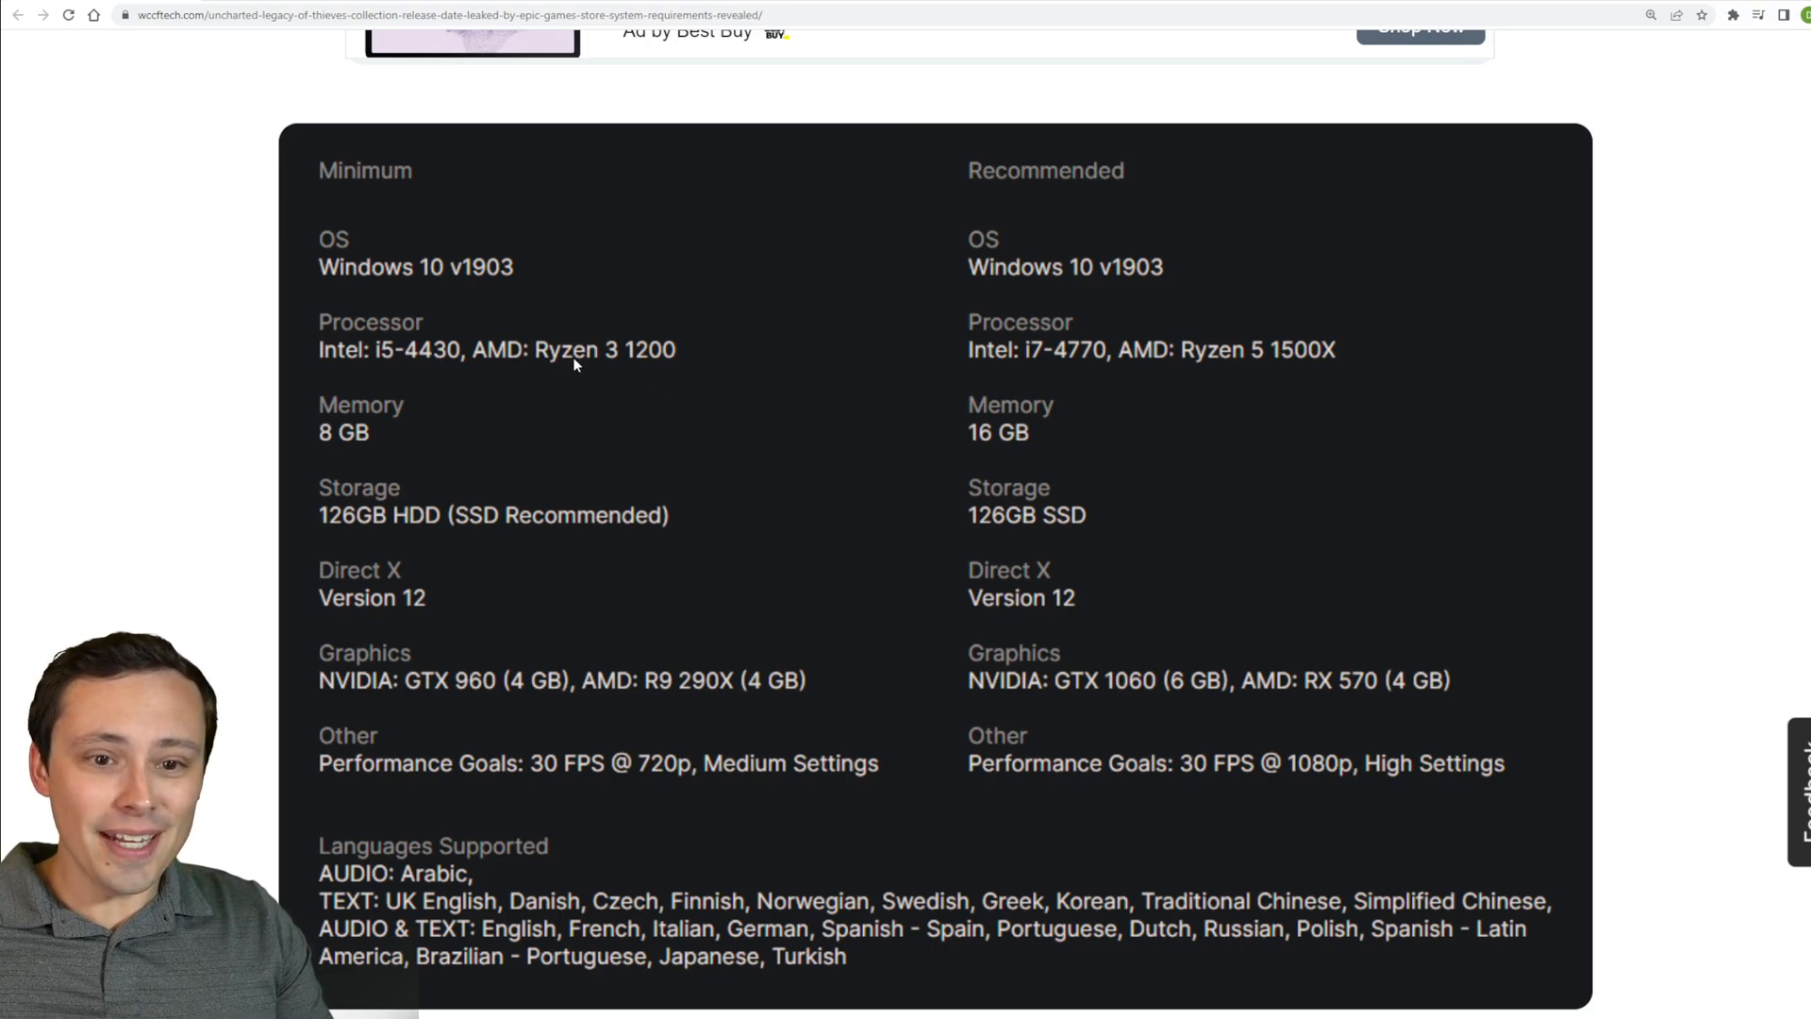
mouse_move(343, 179)
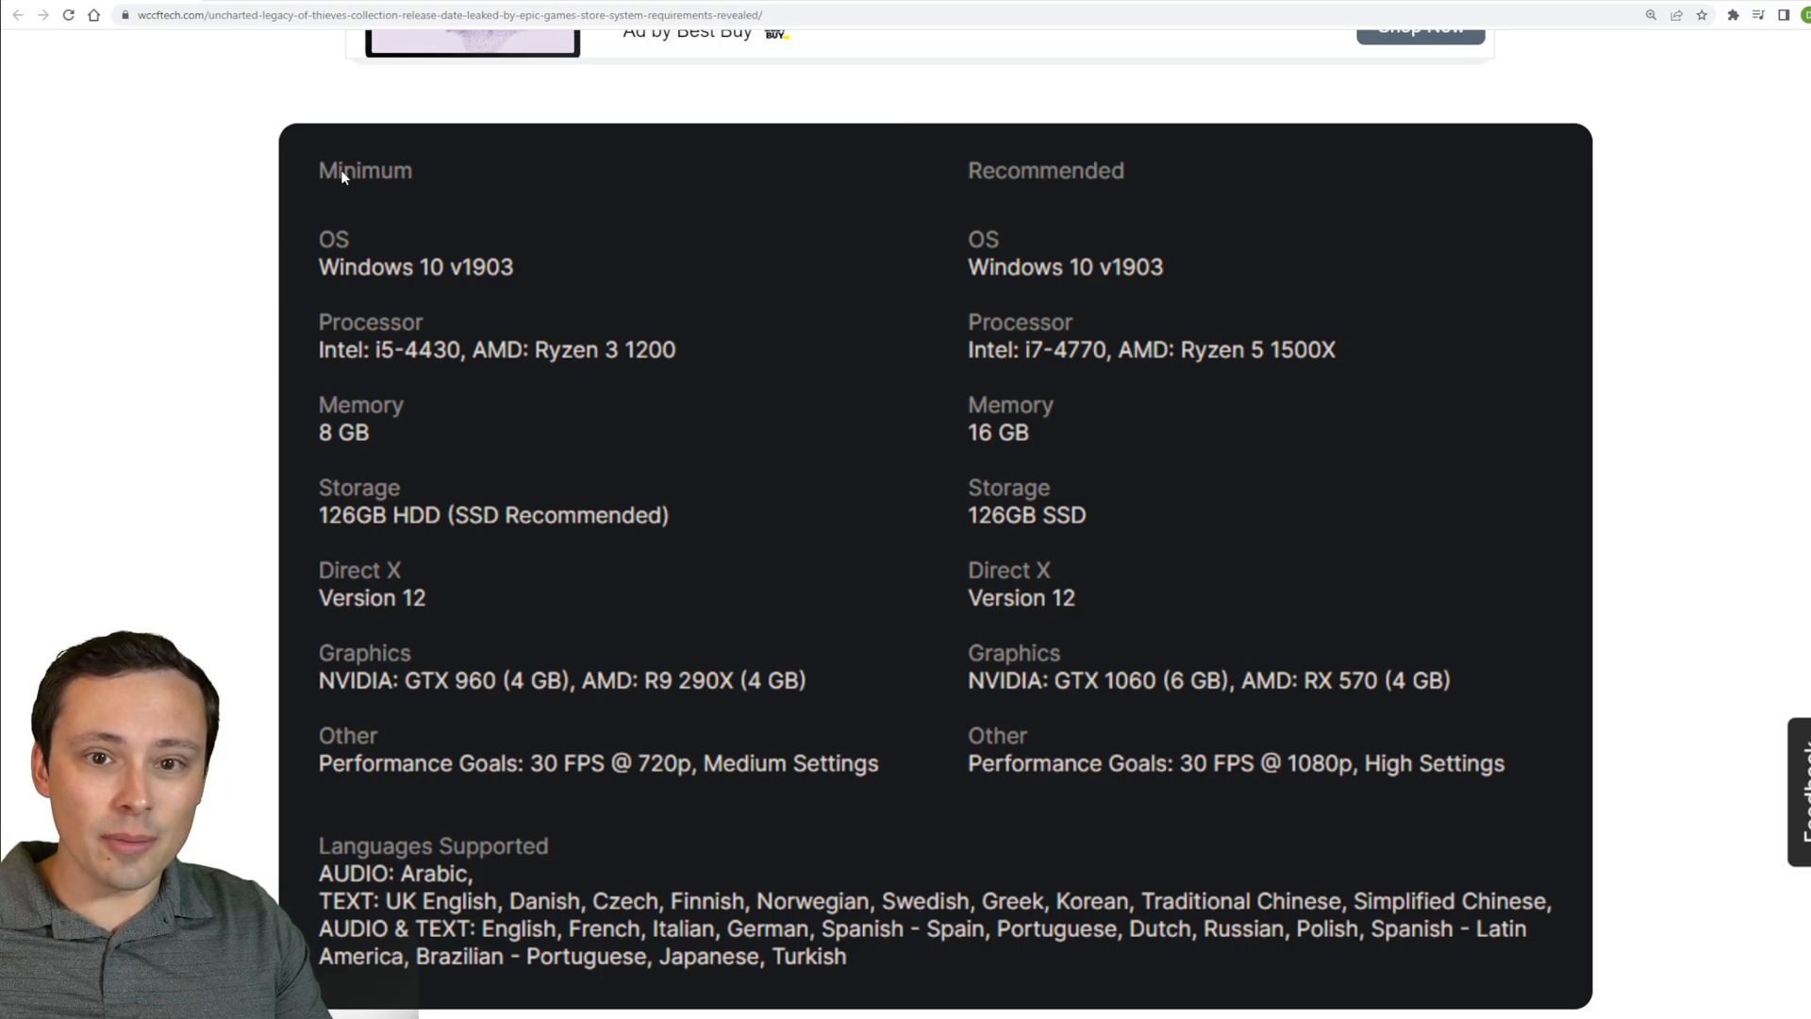
mouse_move(568, 355)
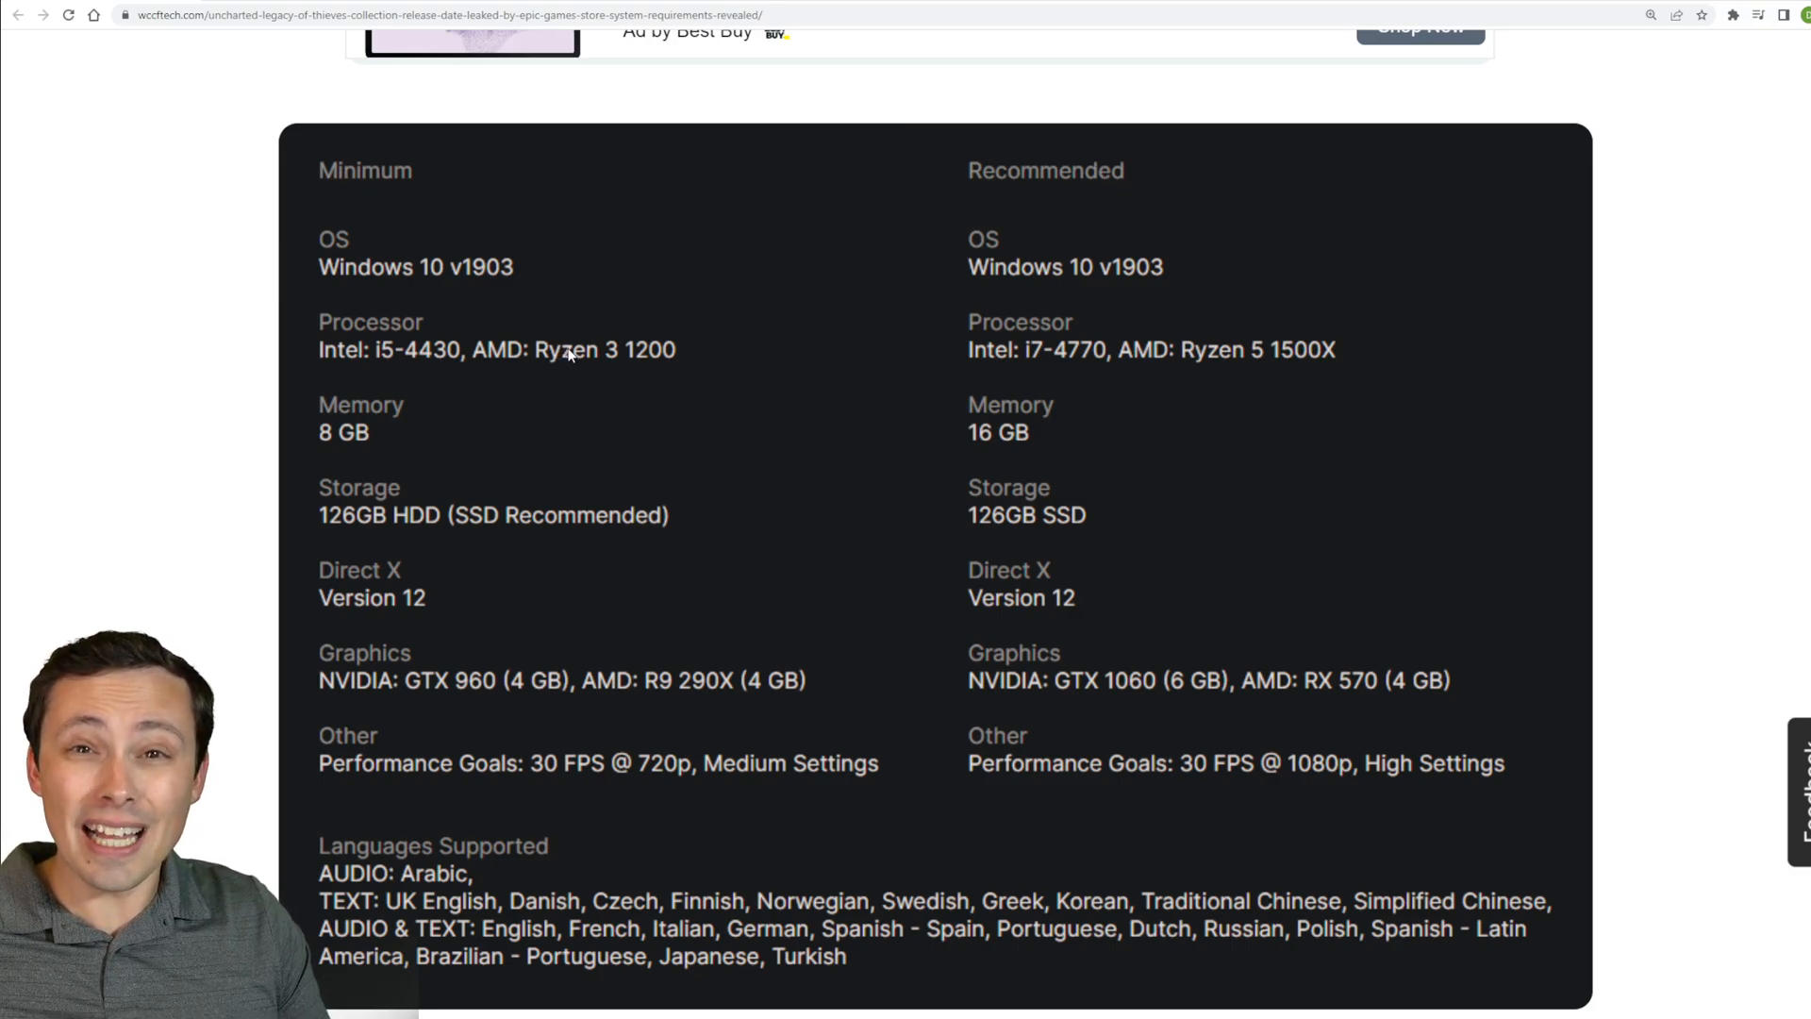
mouse_move(769, 781)
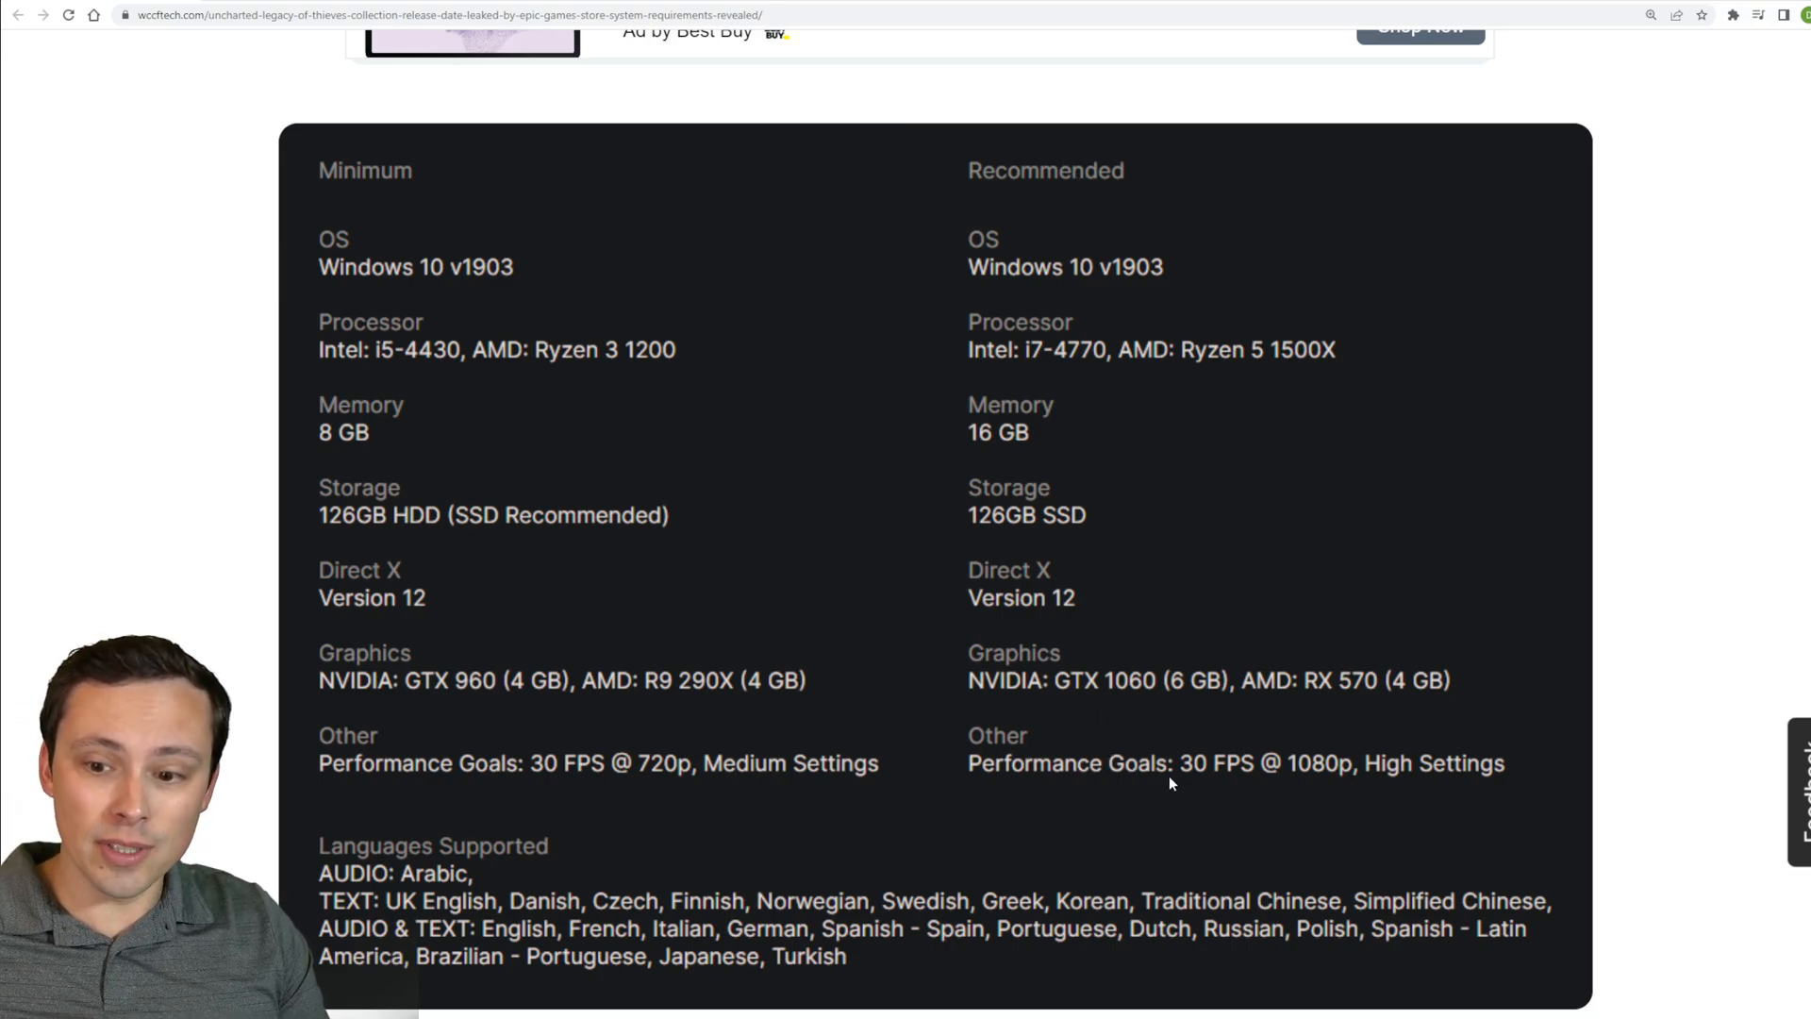
mouse_move(1268, 751)
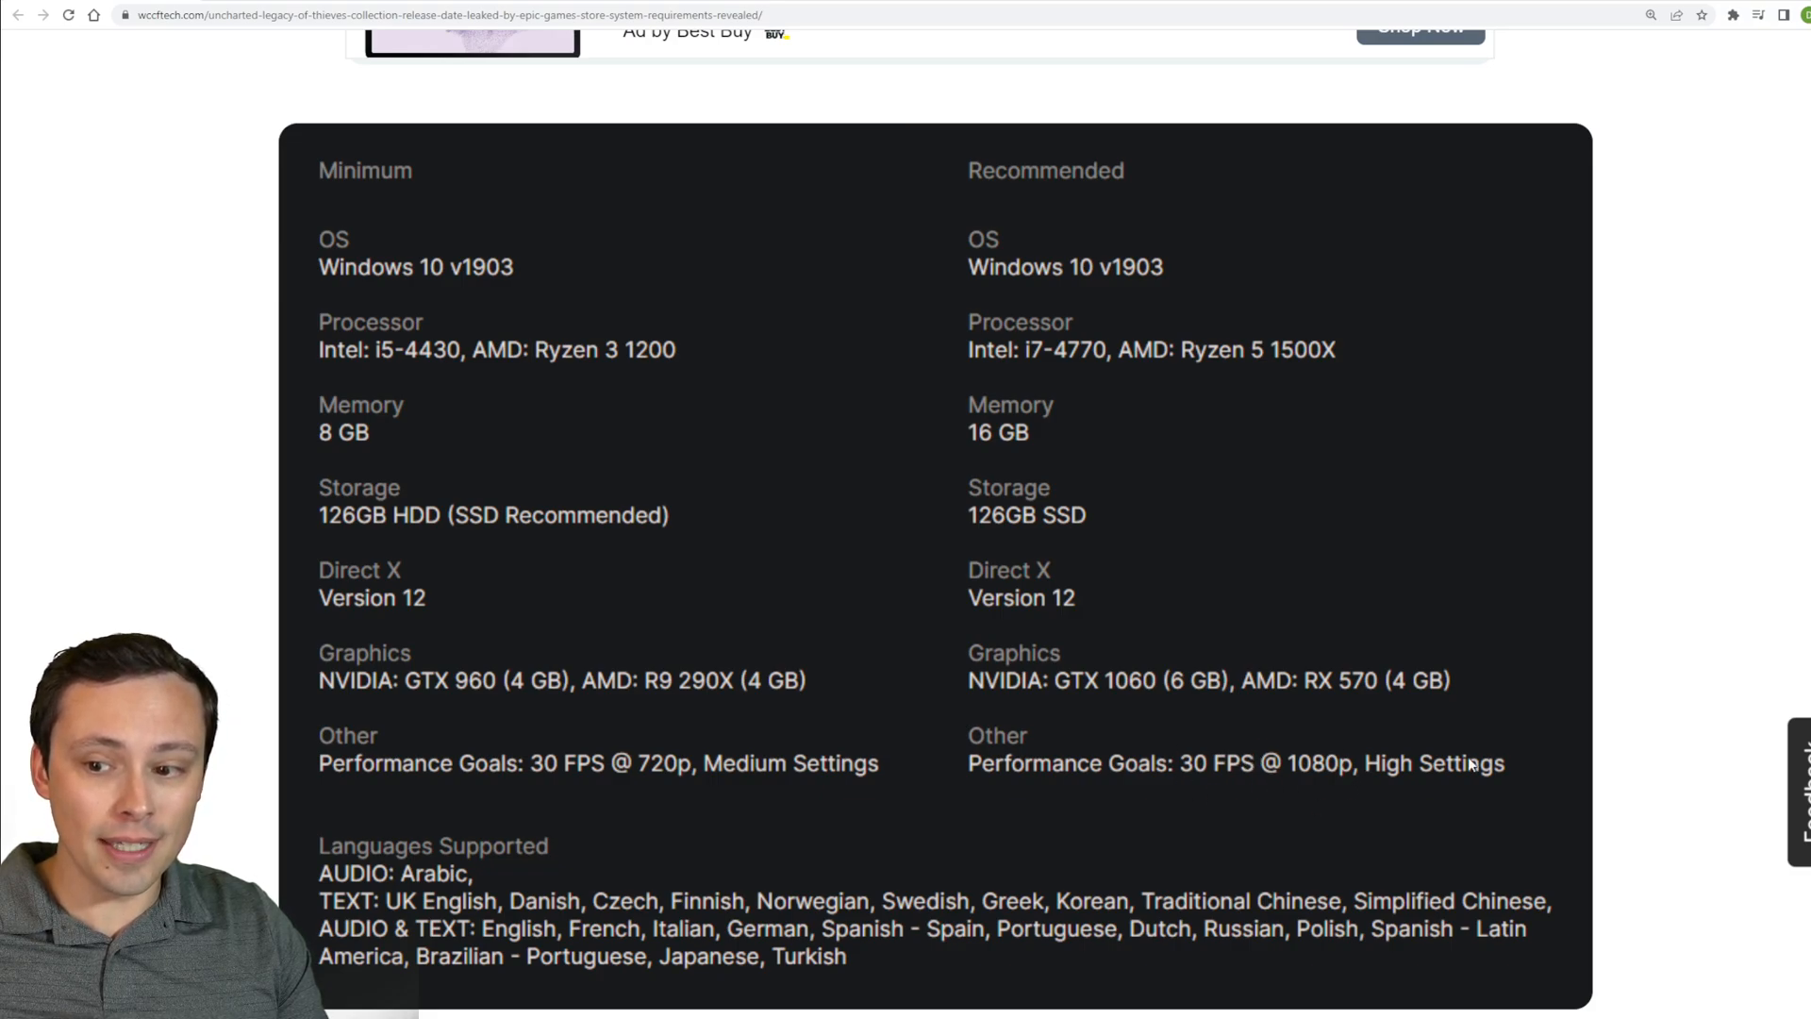
mouse_move(1432, 766)
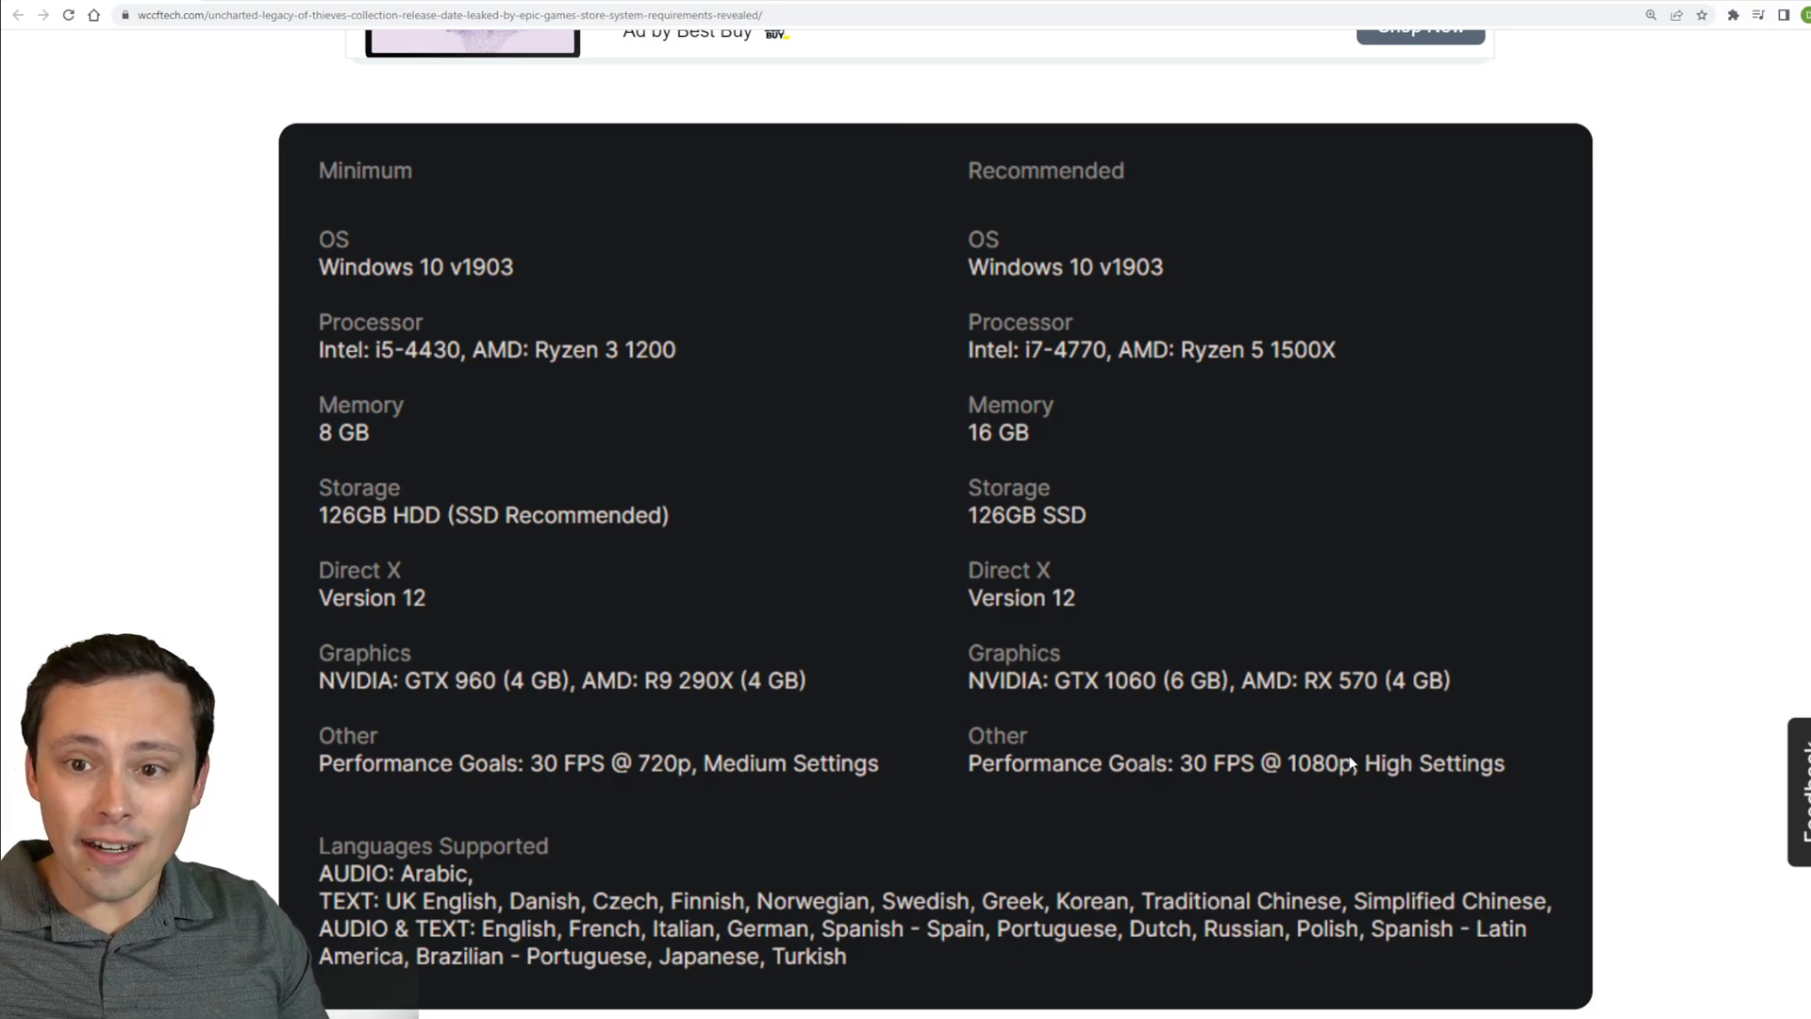
mouse_move(1524, 759)
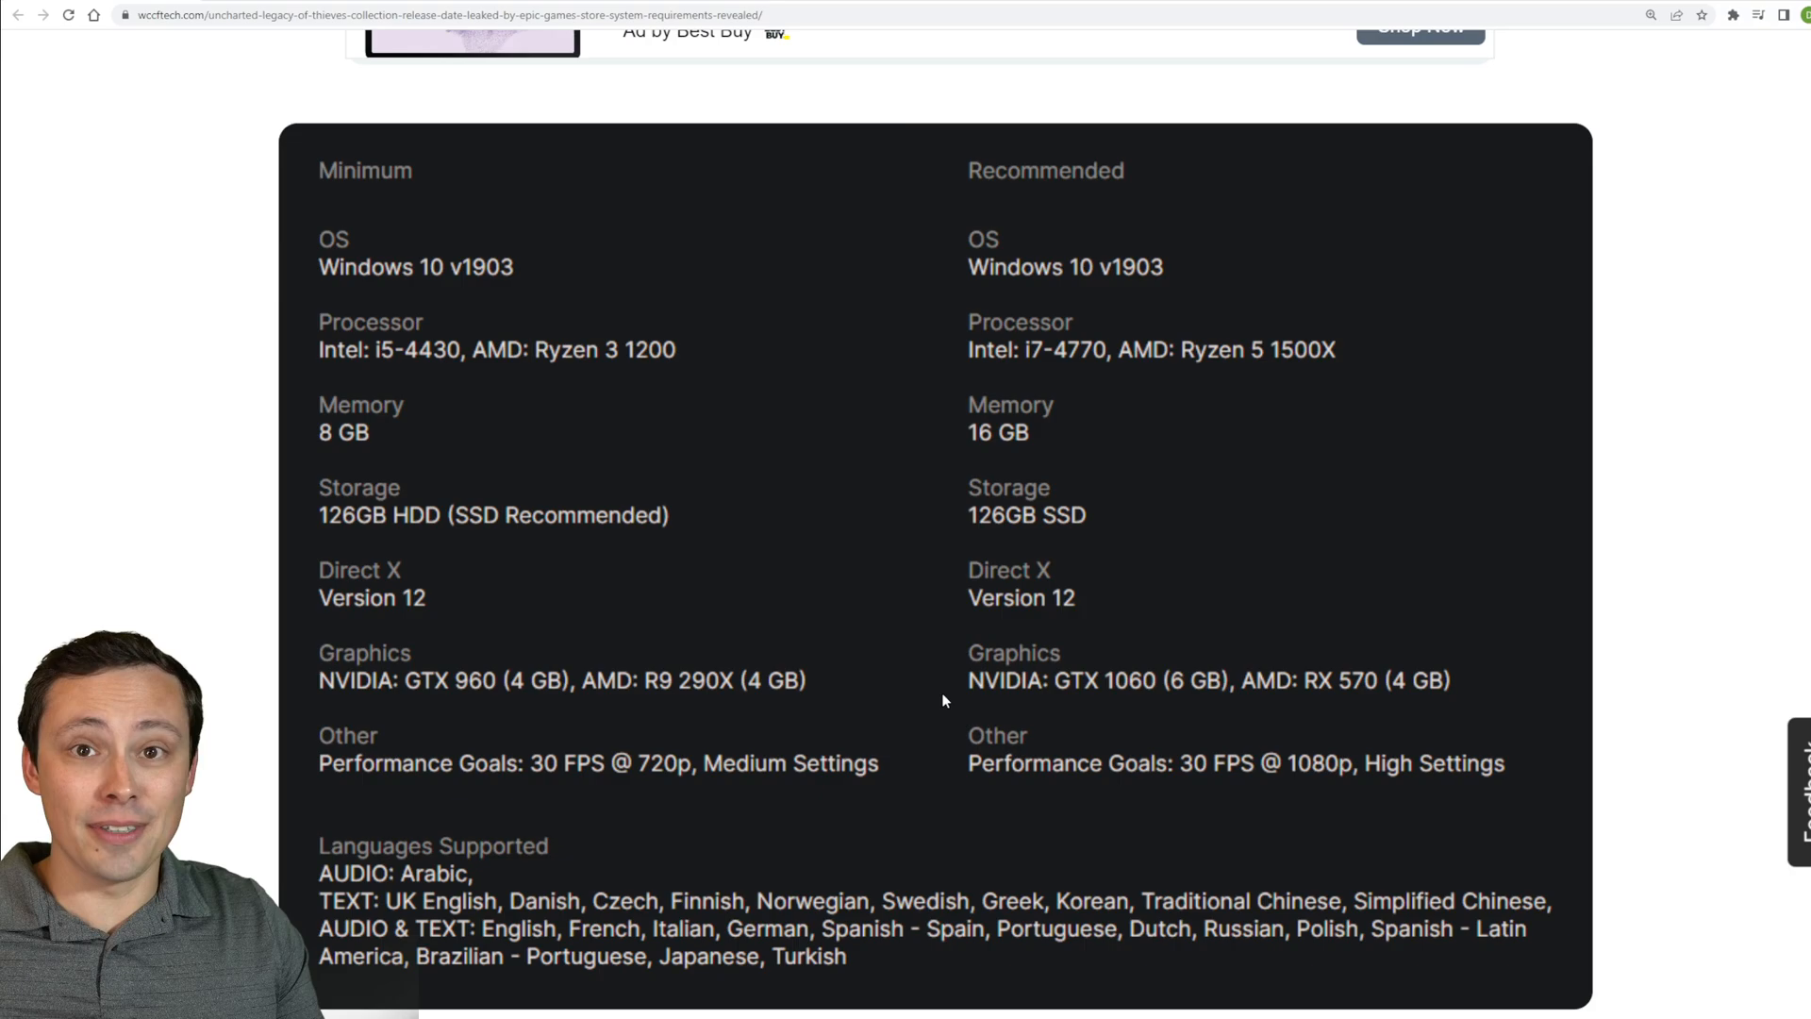
mouse_move(793, 743)
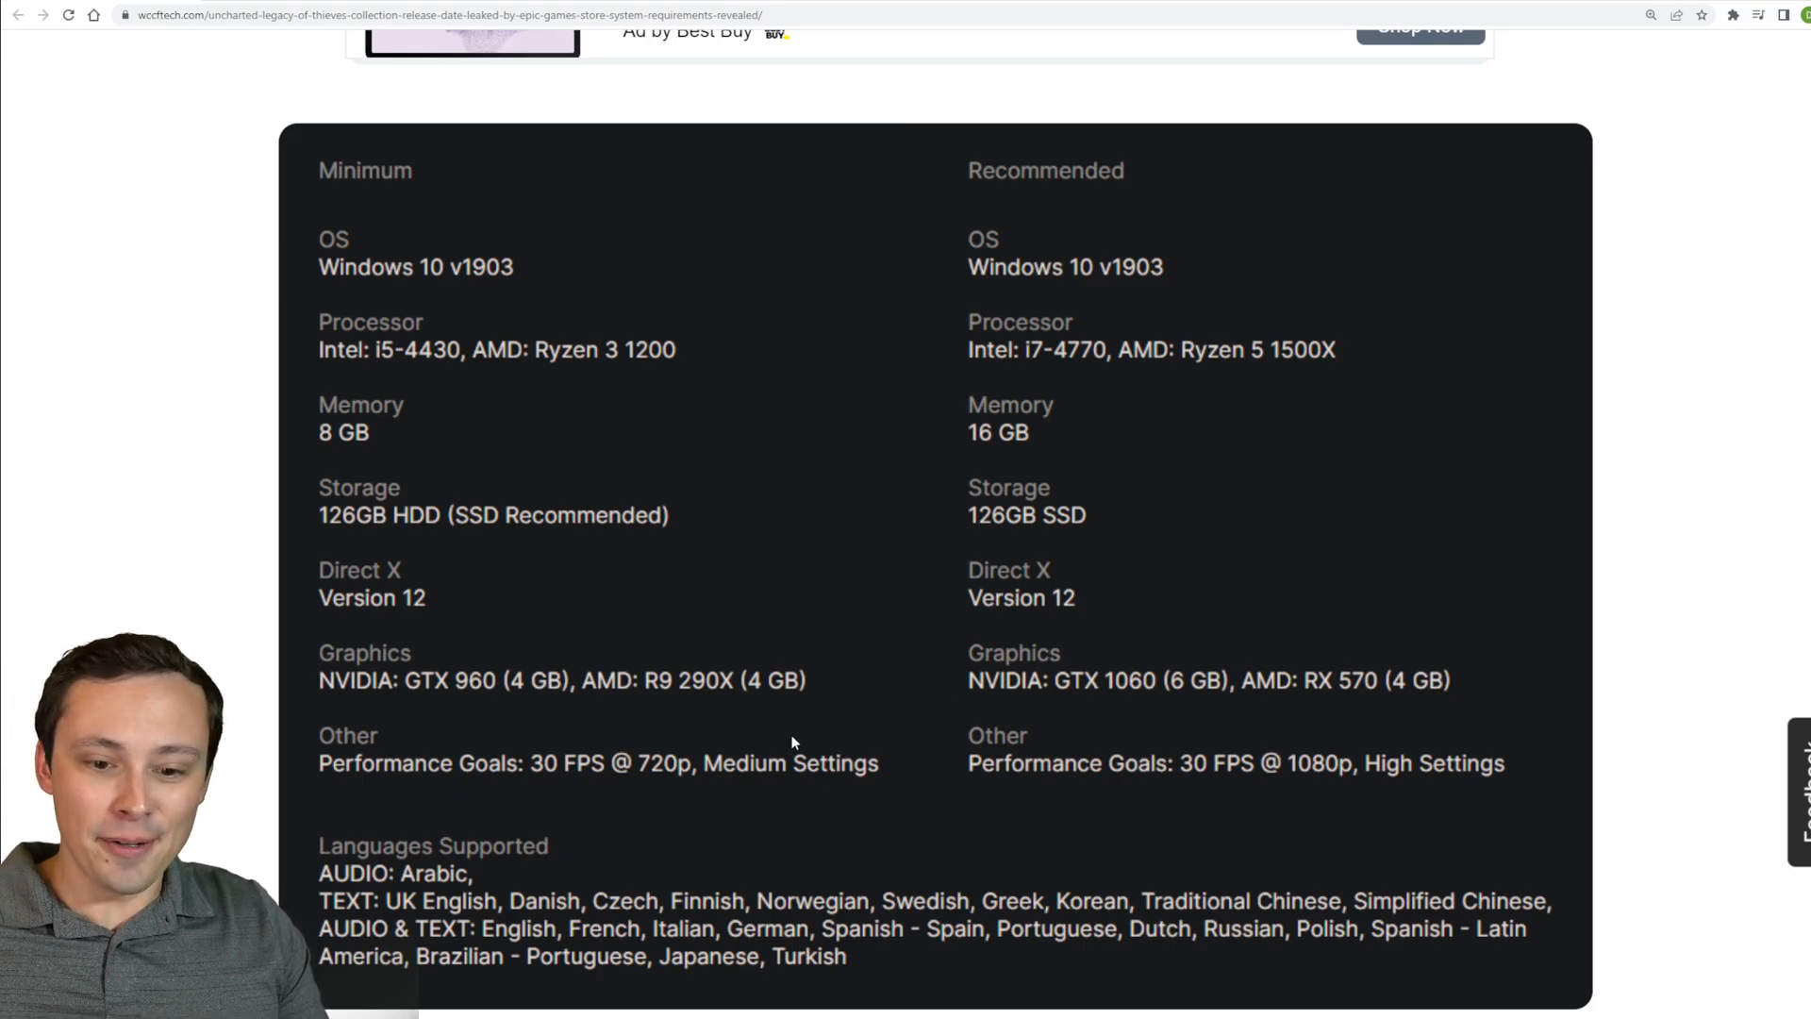
mouse_move(1190, 758)
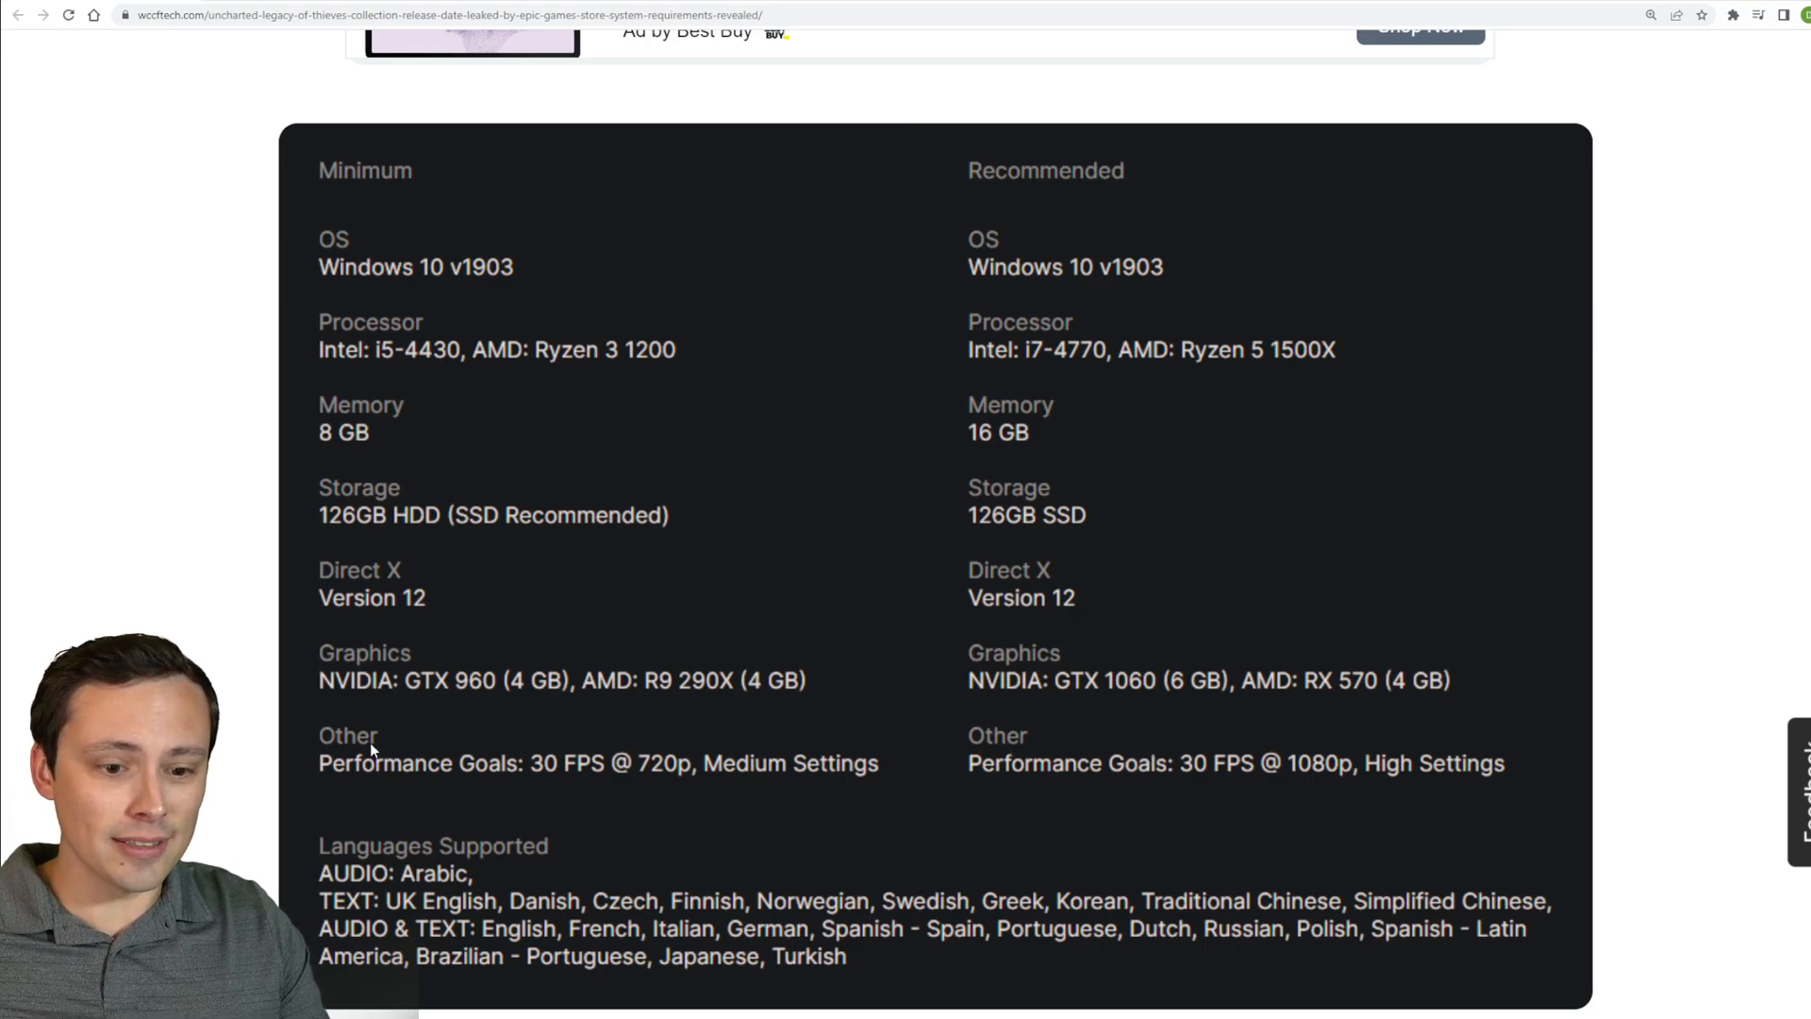
mouse_move(383, 196)
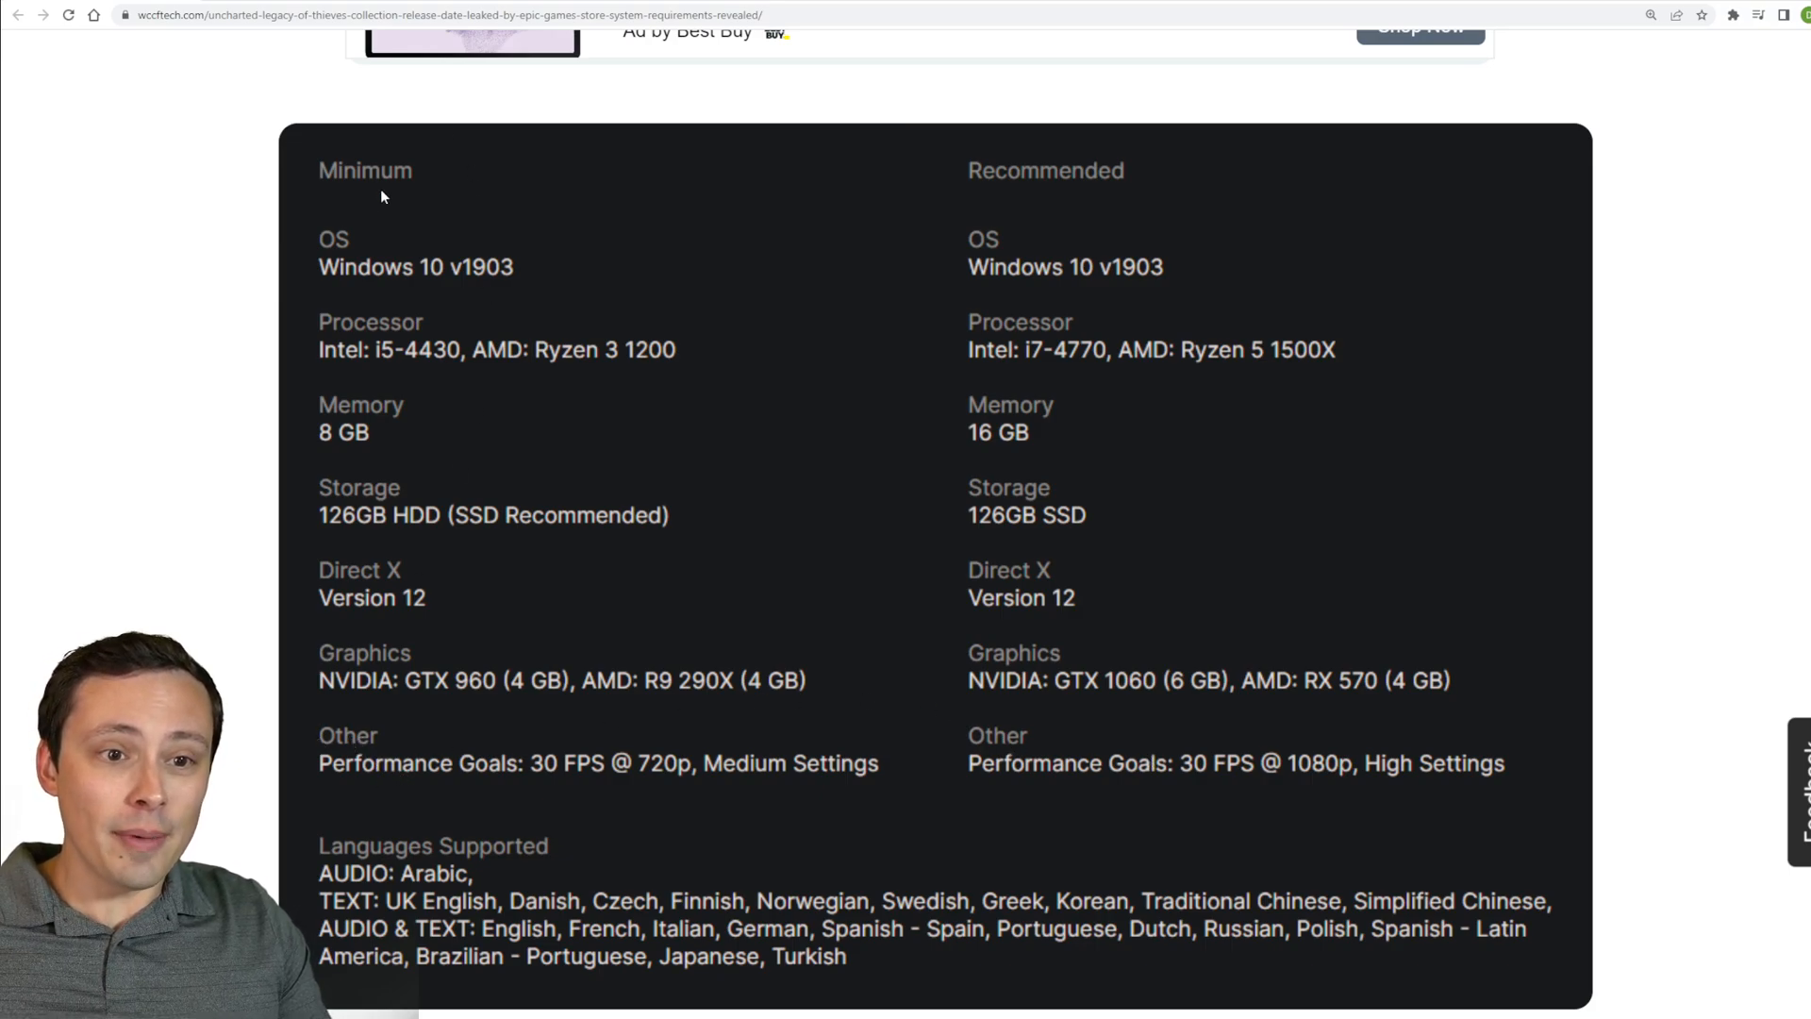
mouse_move(600, 810)
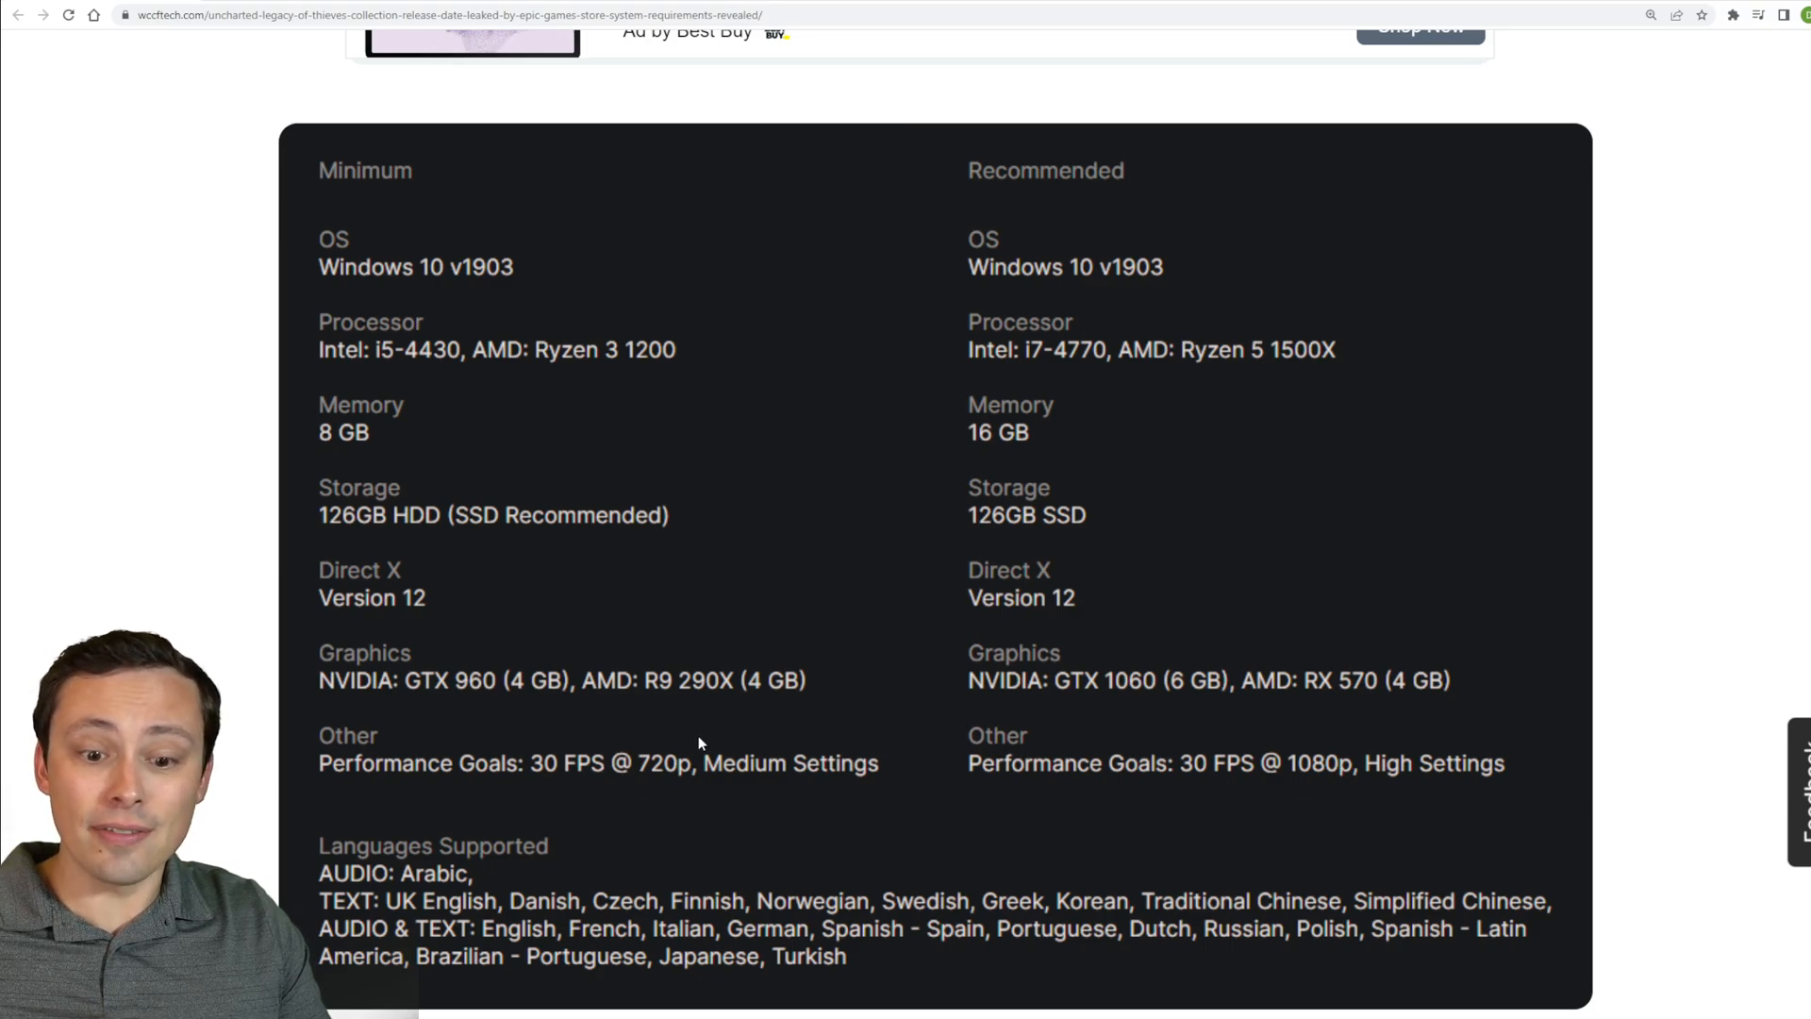
mouse_move(784, 741)
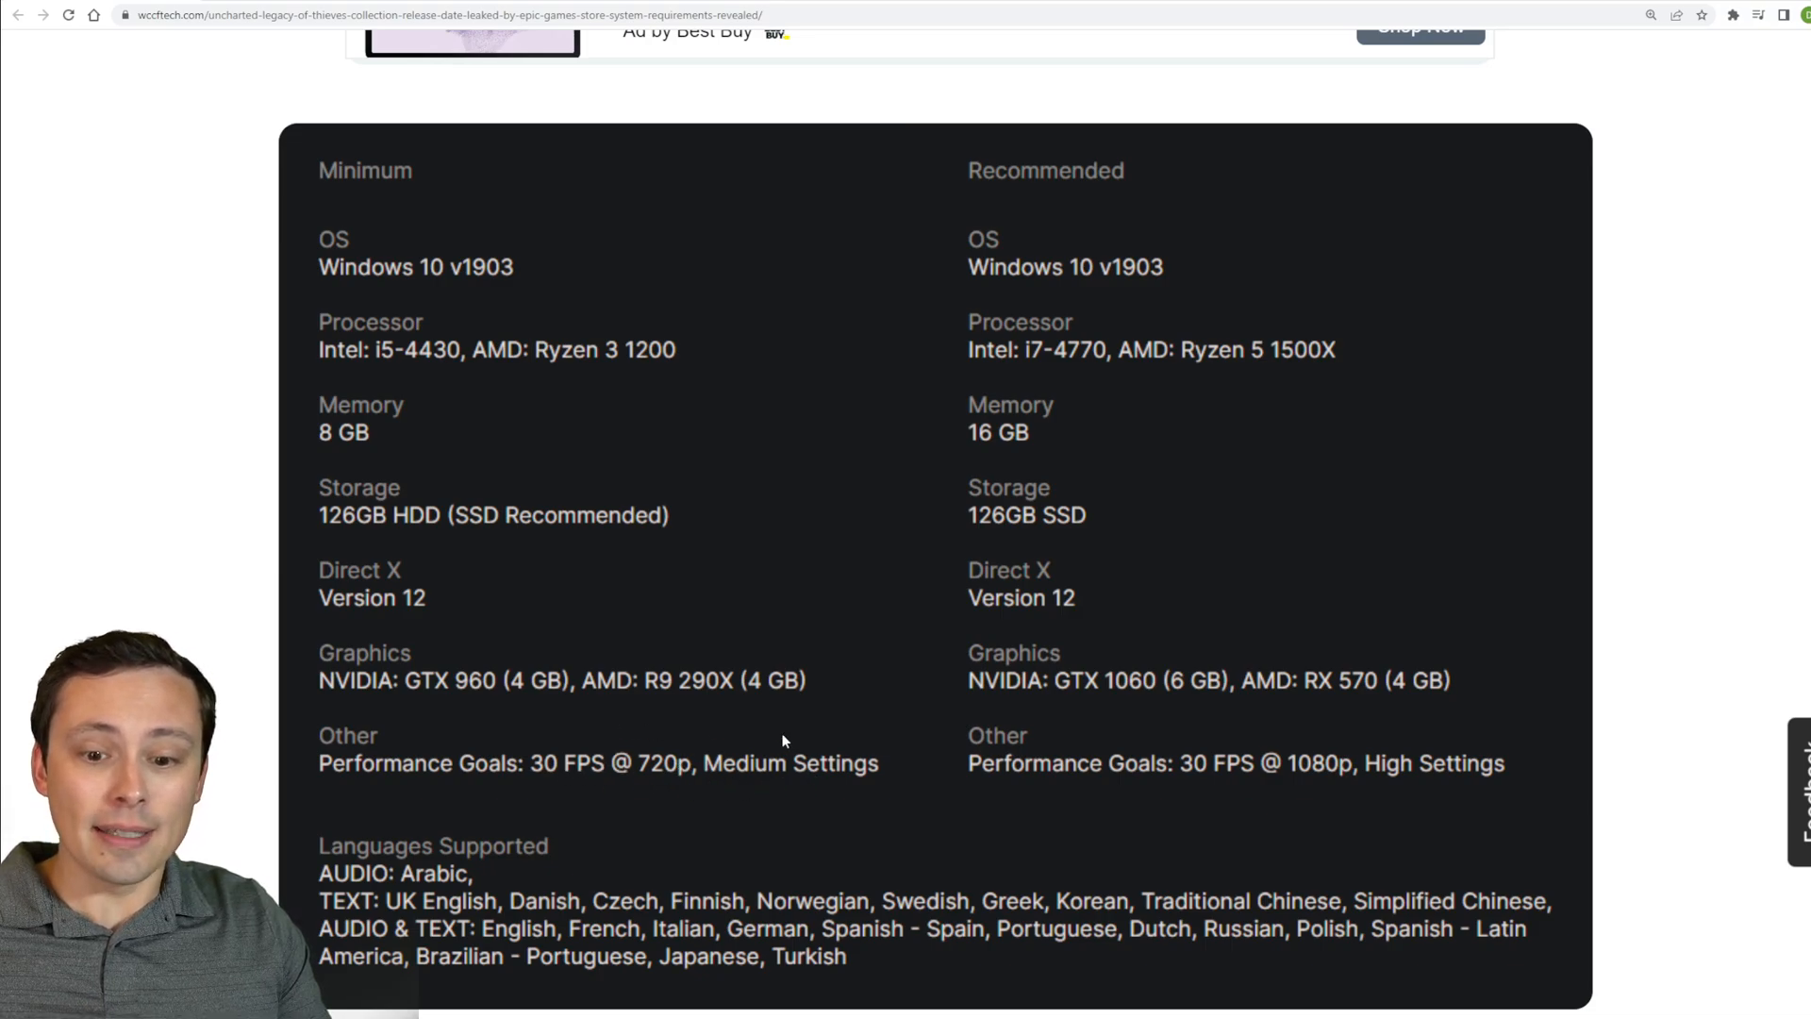
mouse_move(891, 755)
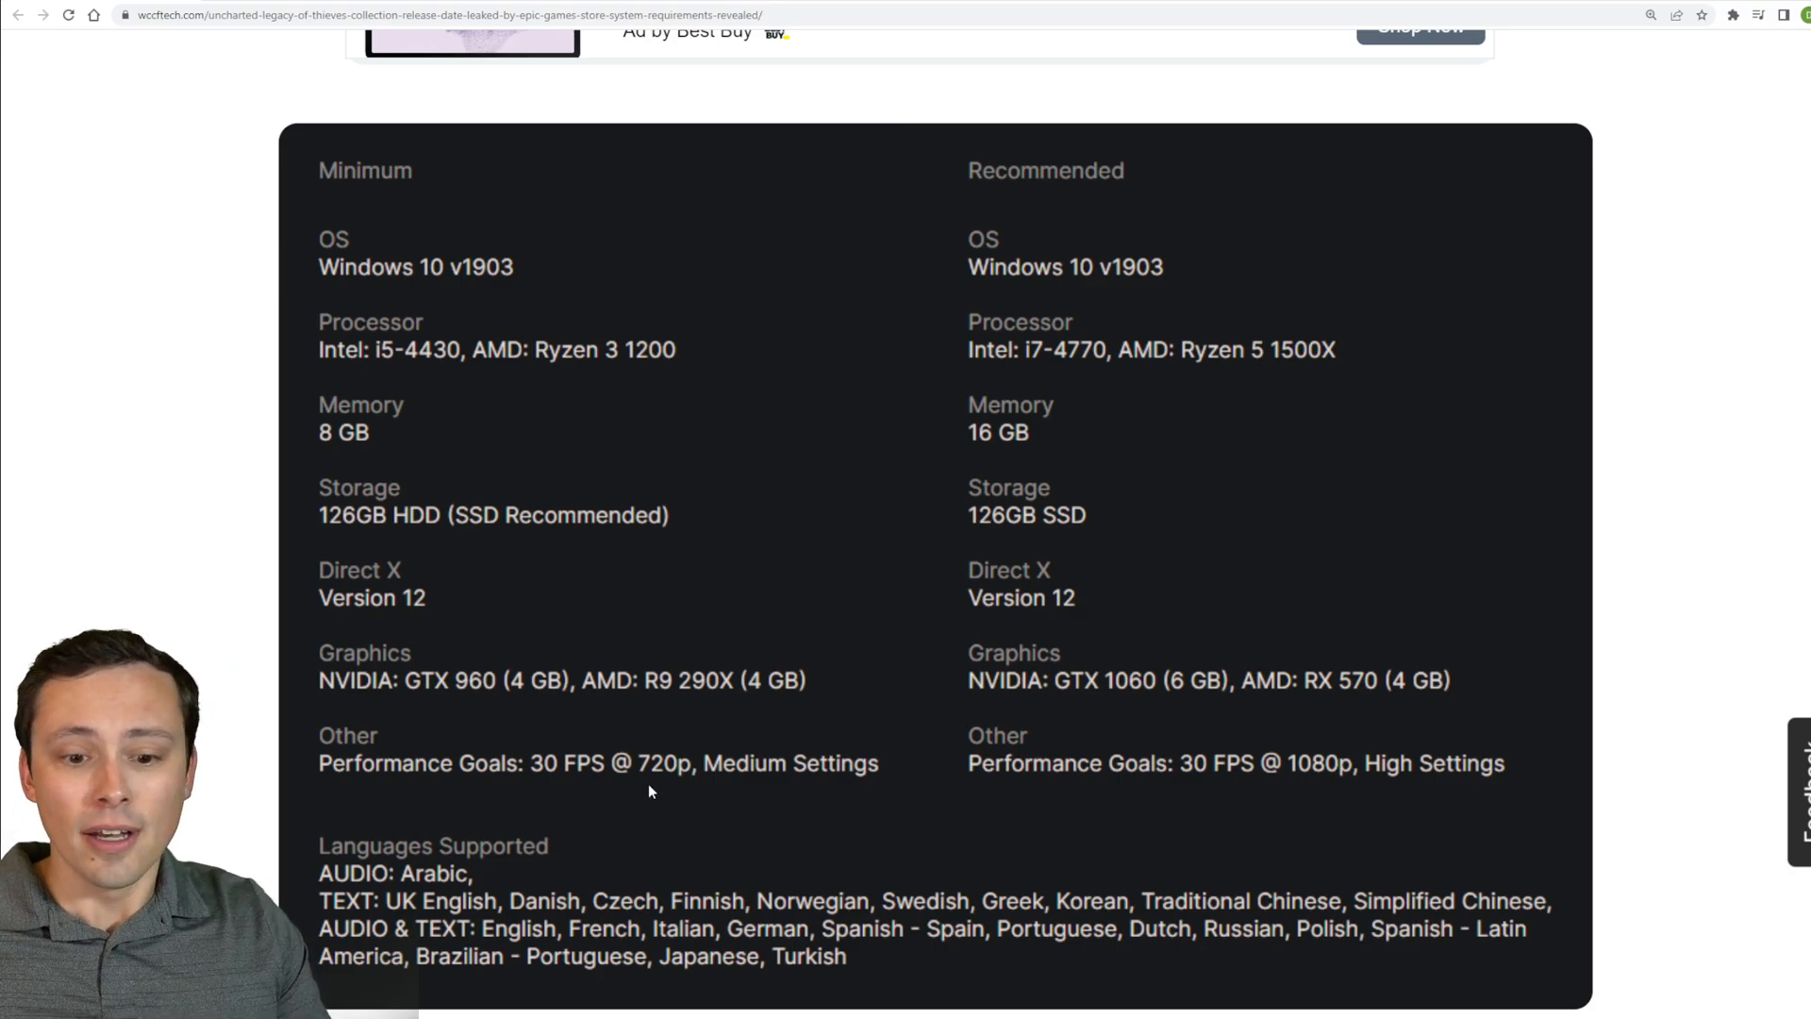
mouse_move(660, 789)
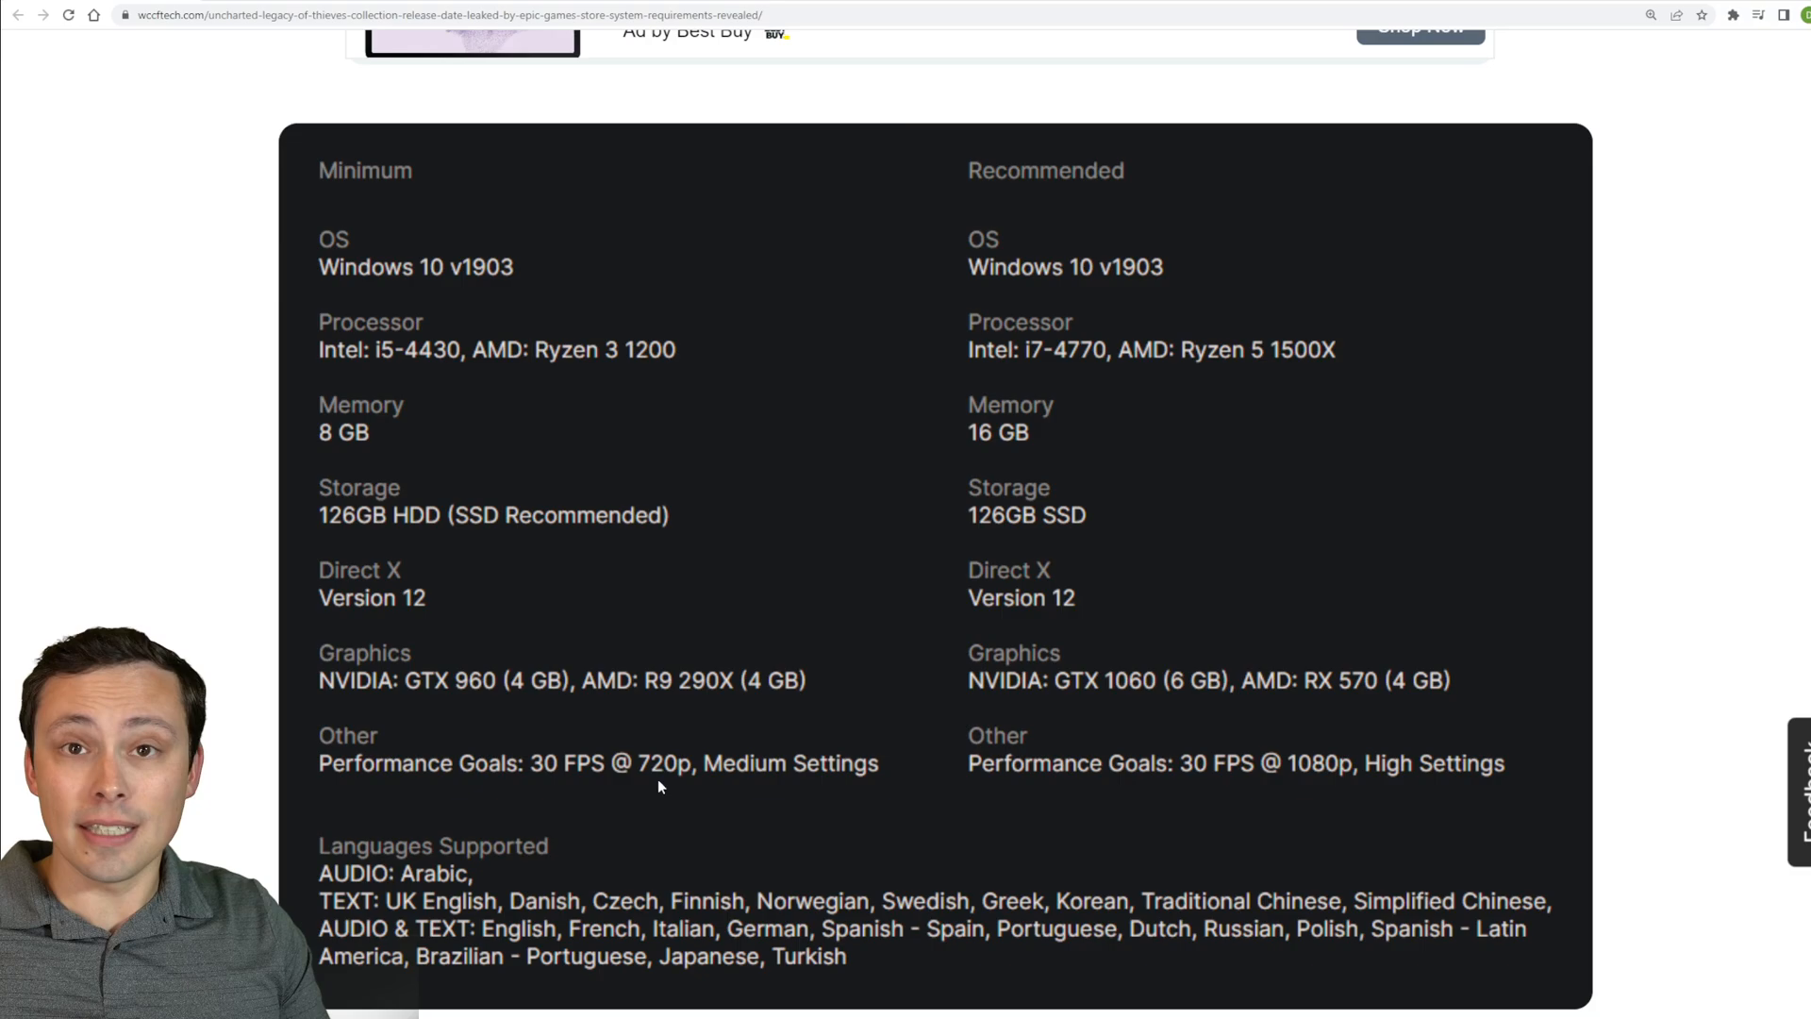
mouse_move(675, 777)
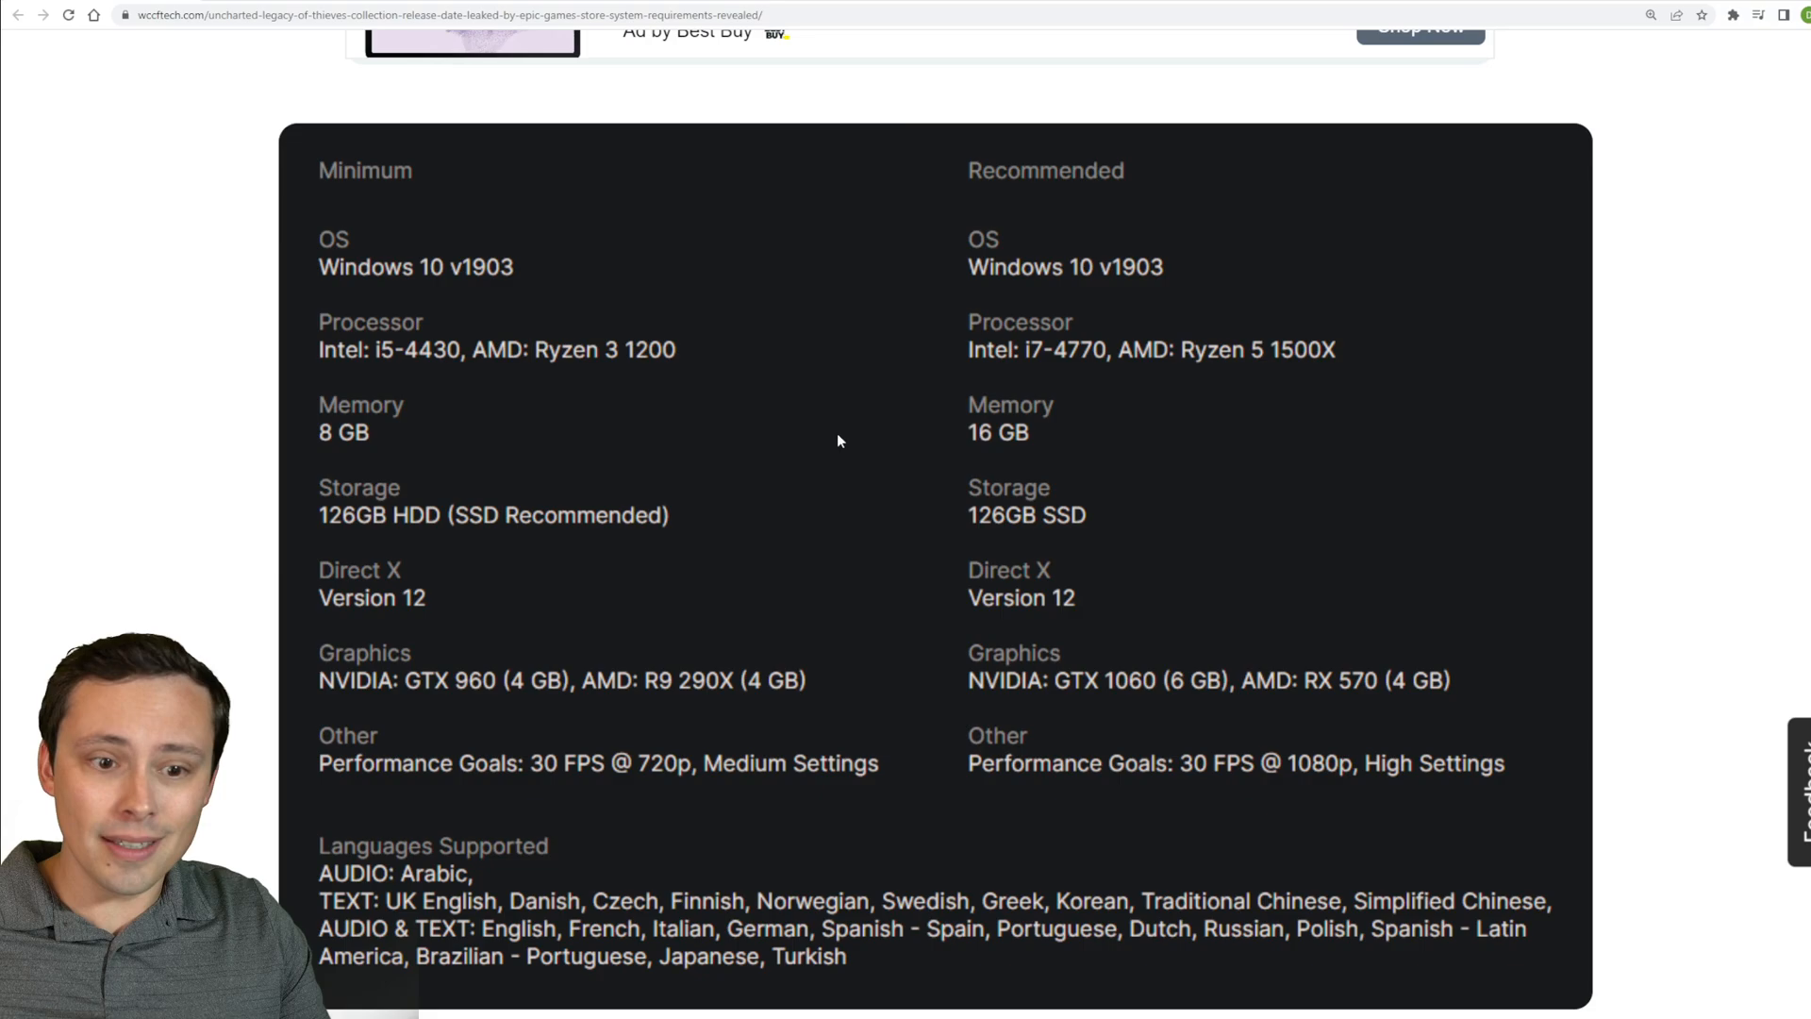
mouse_move(425, 492)
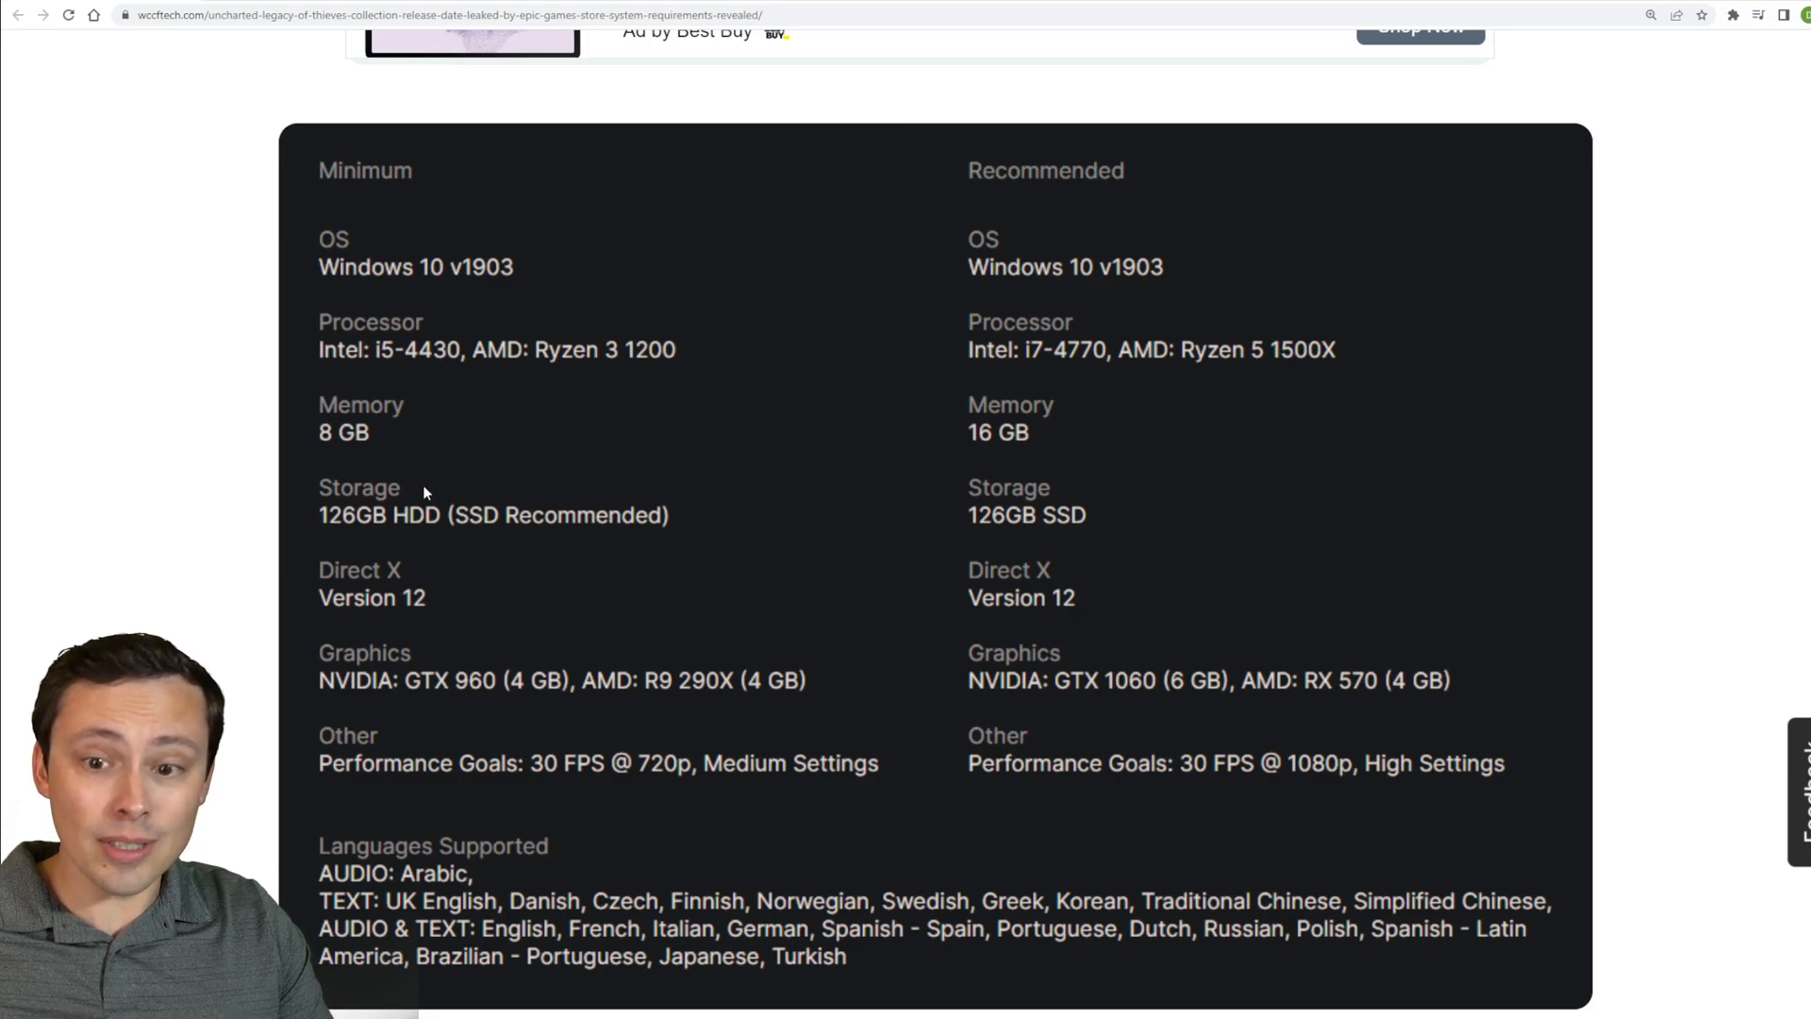
mouse_move(340, 536)
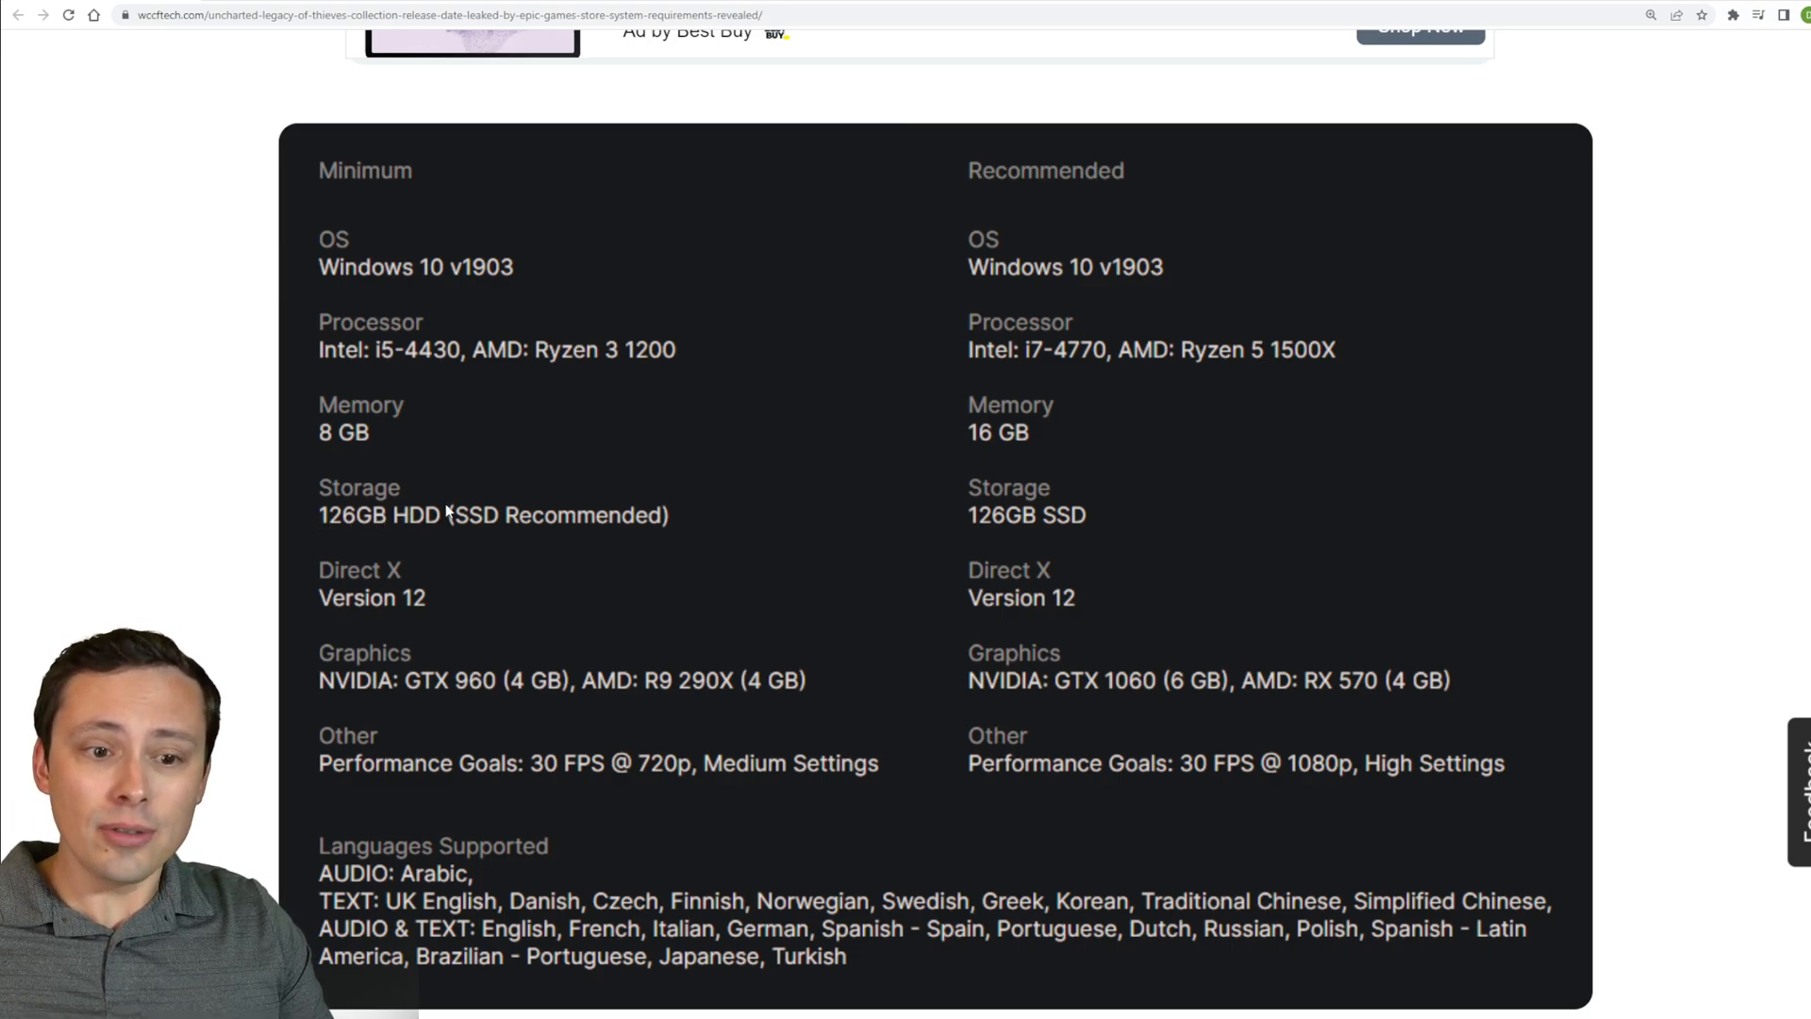
mouse_move(491, 532)
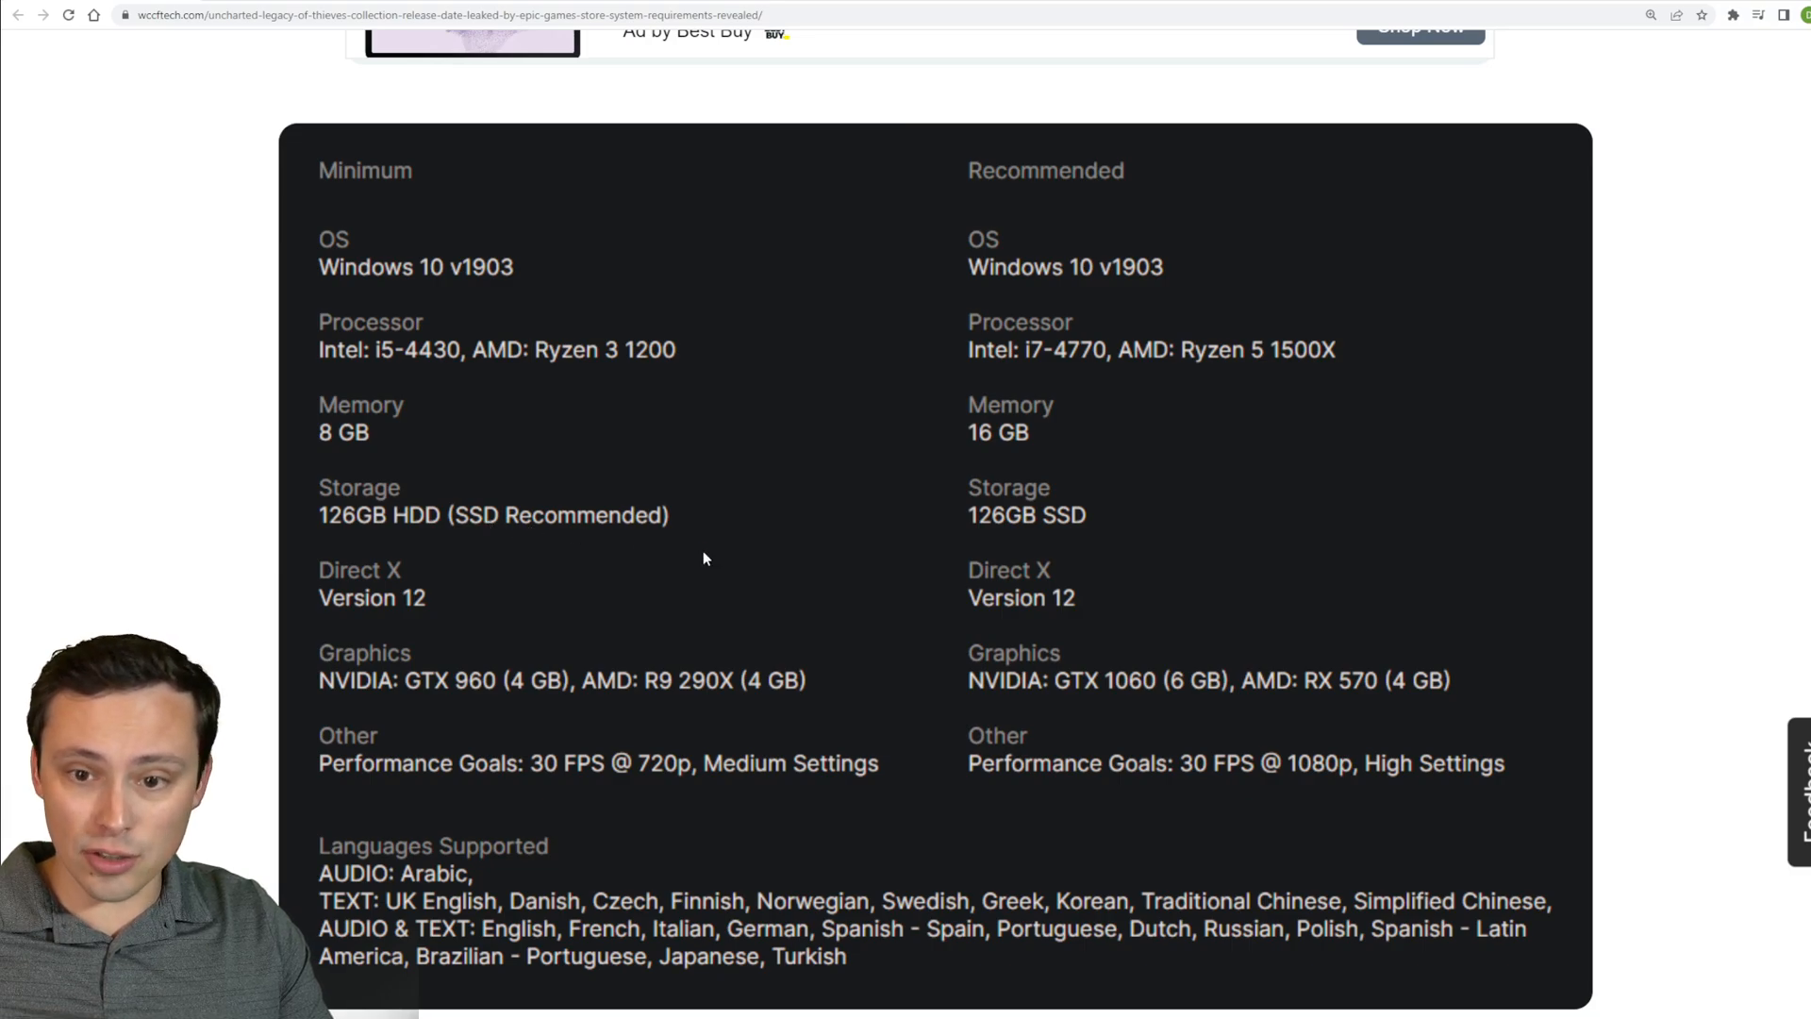
mouse_move(659, 536)
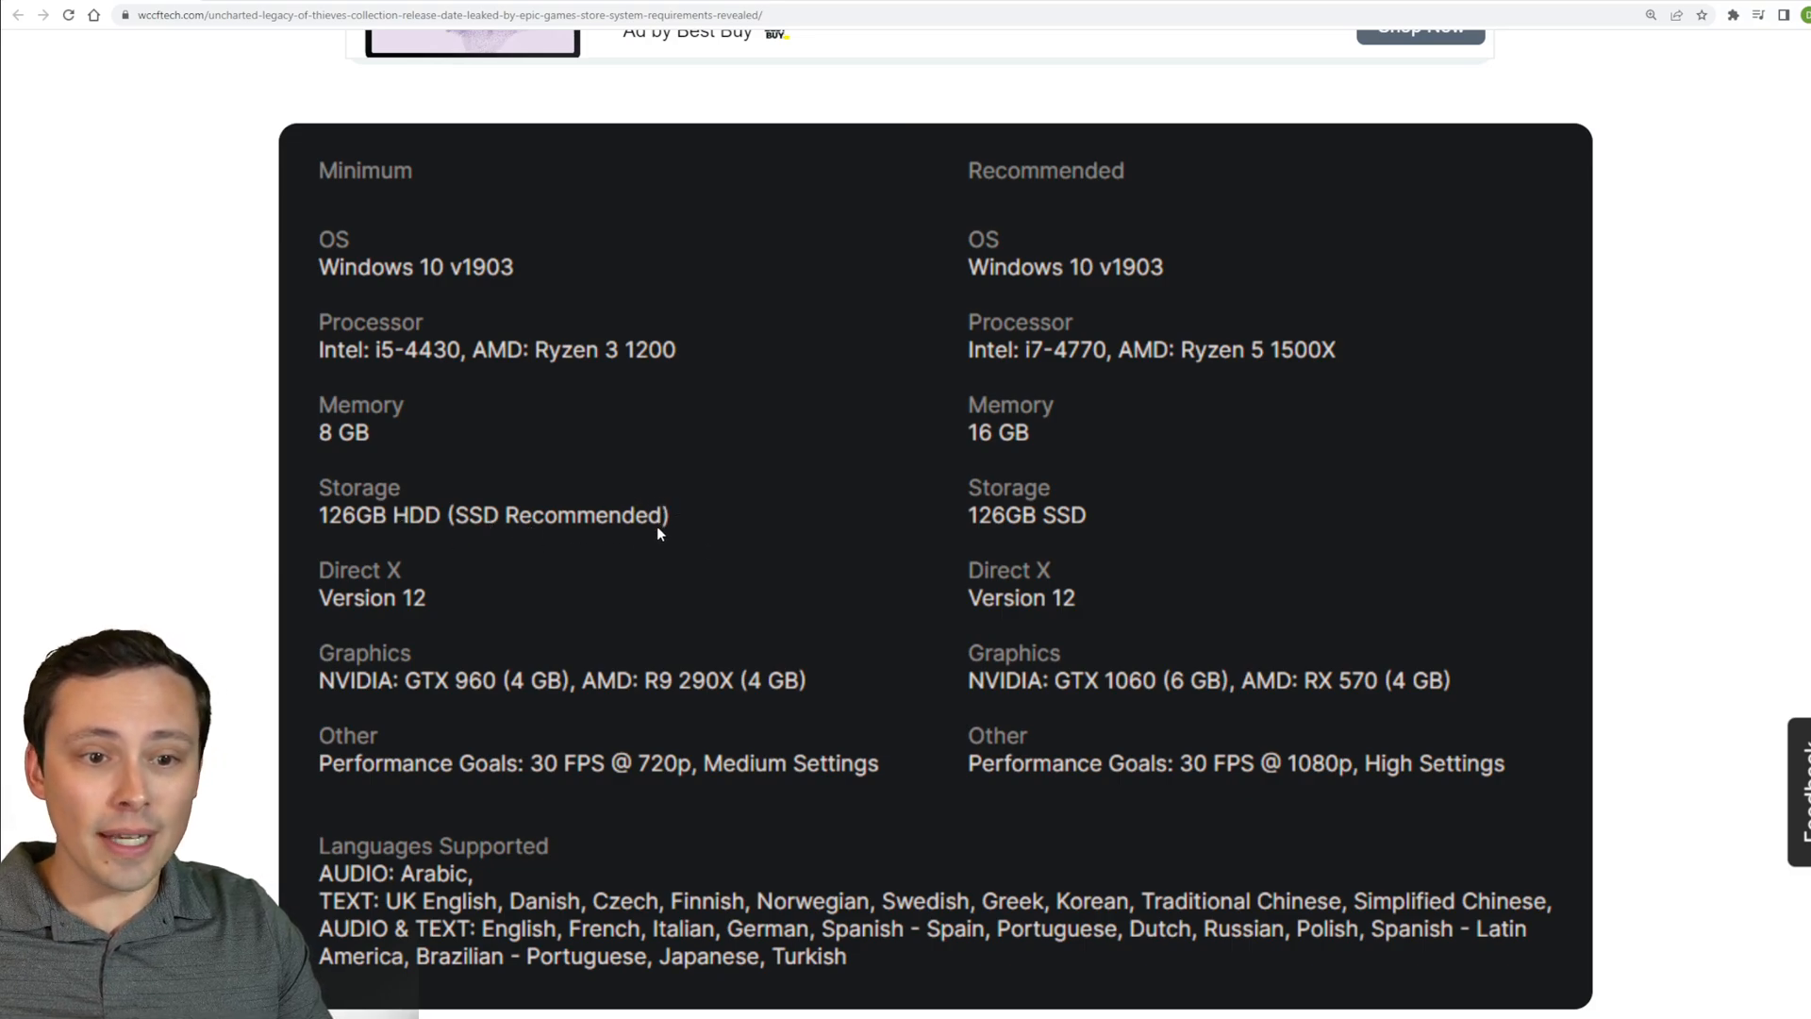
mouse_move(612, 408)
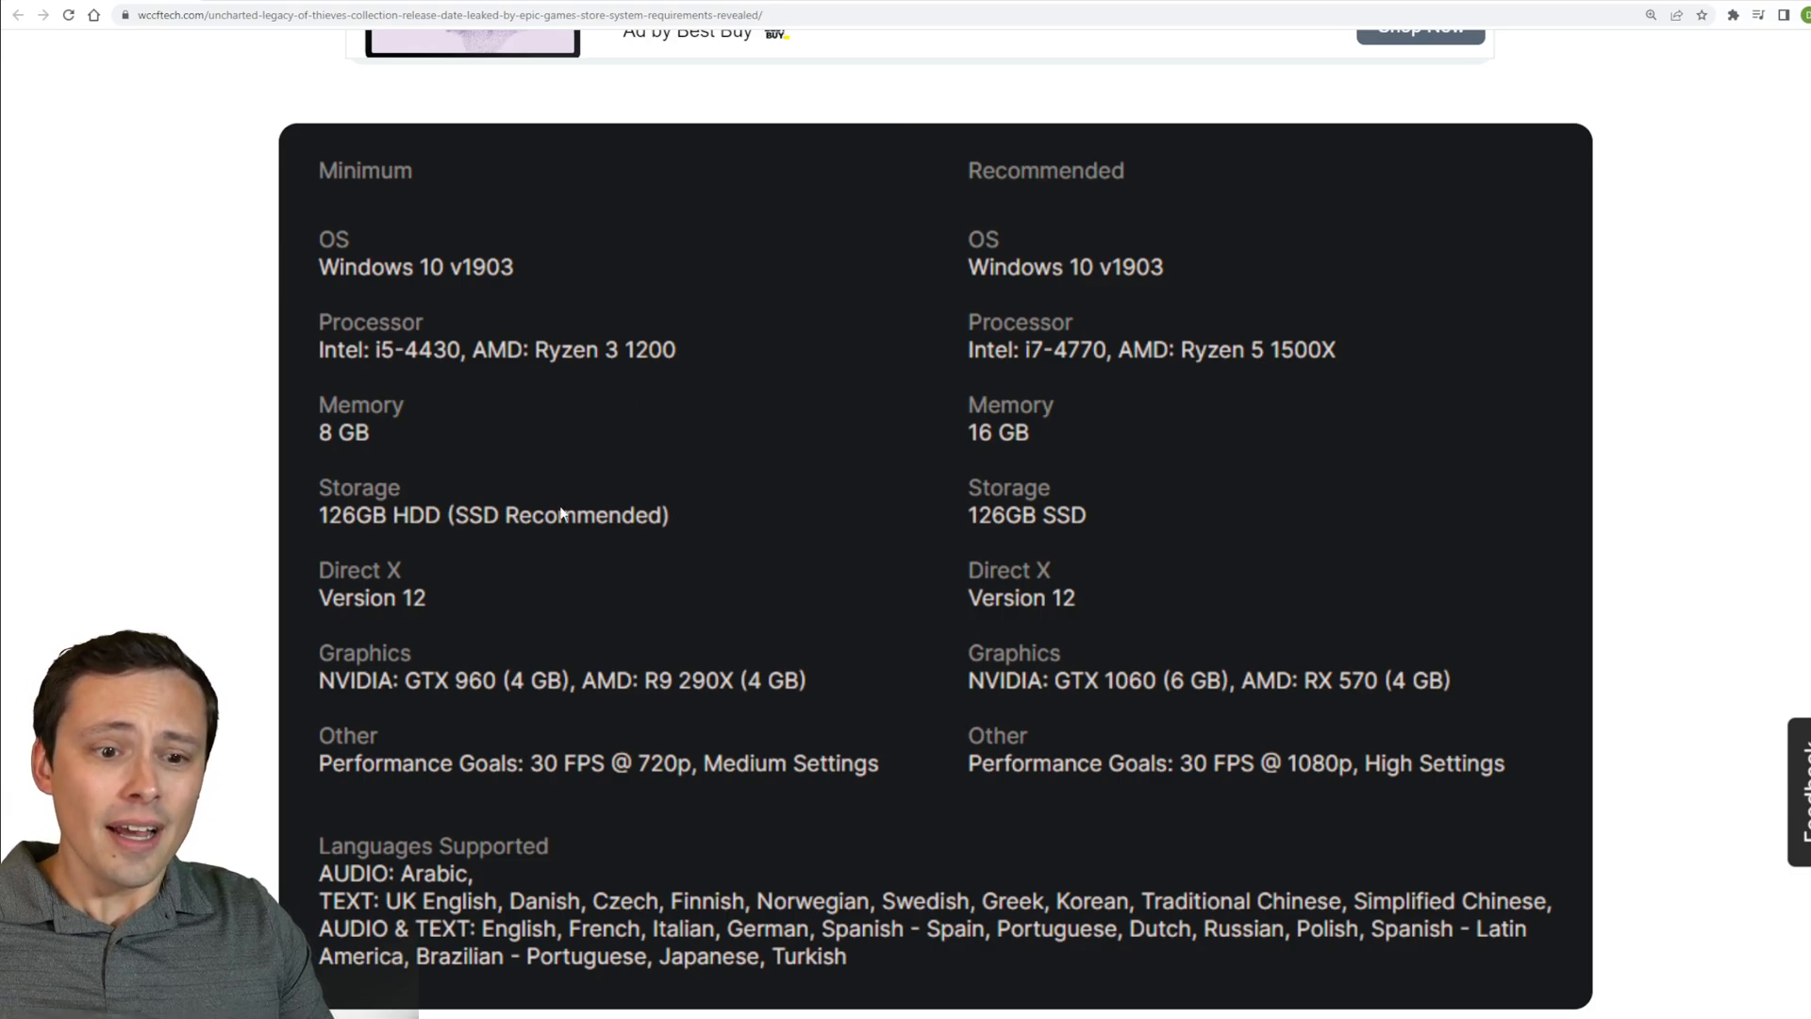
mouse_move(437, 335)
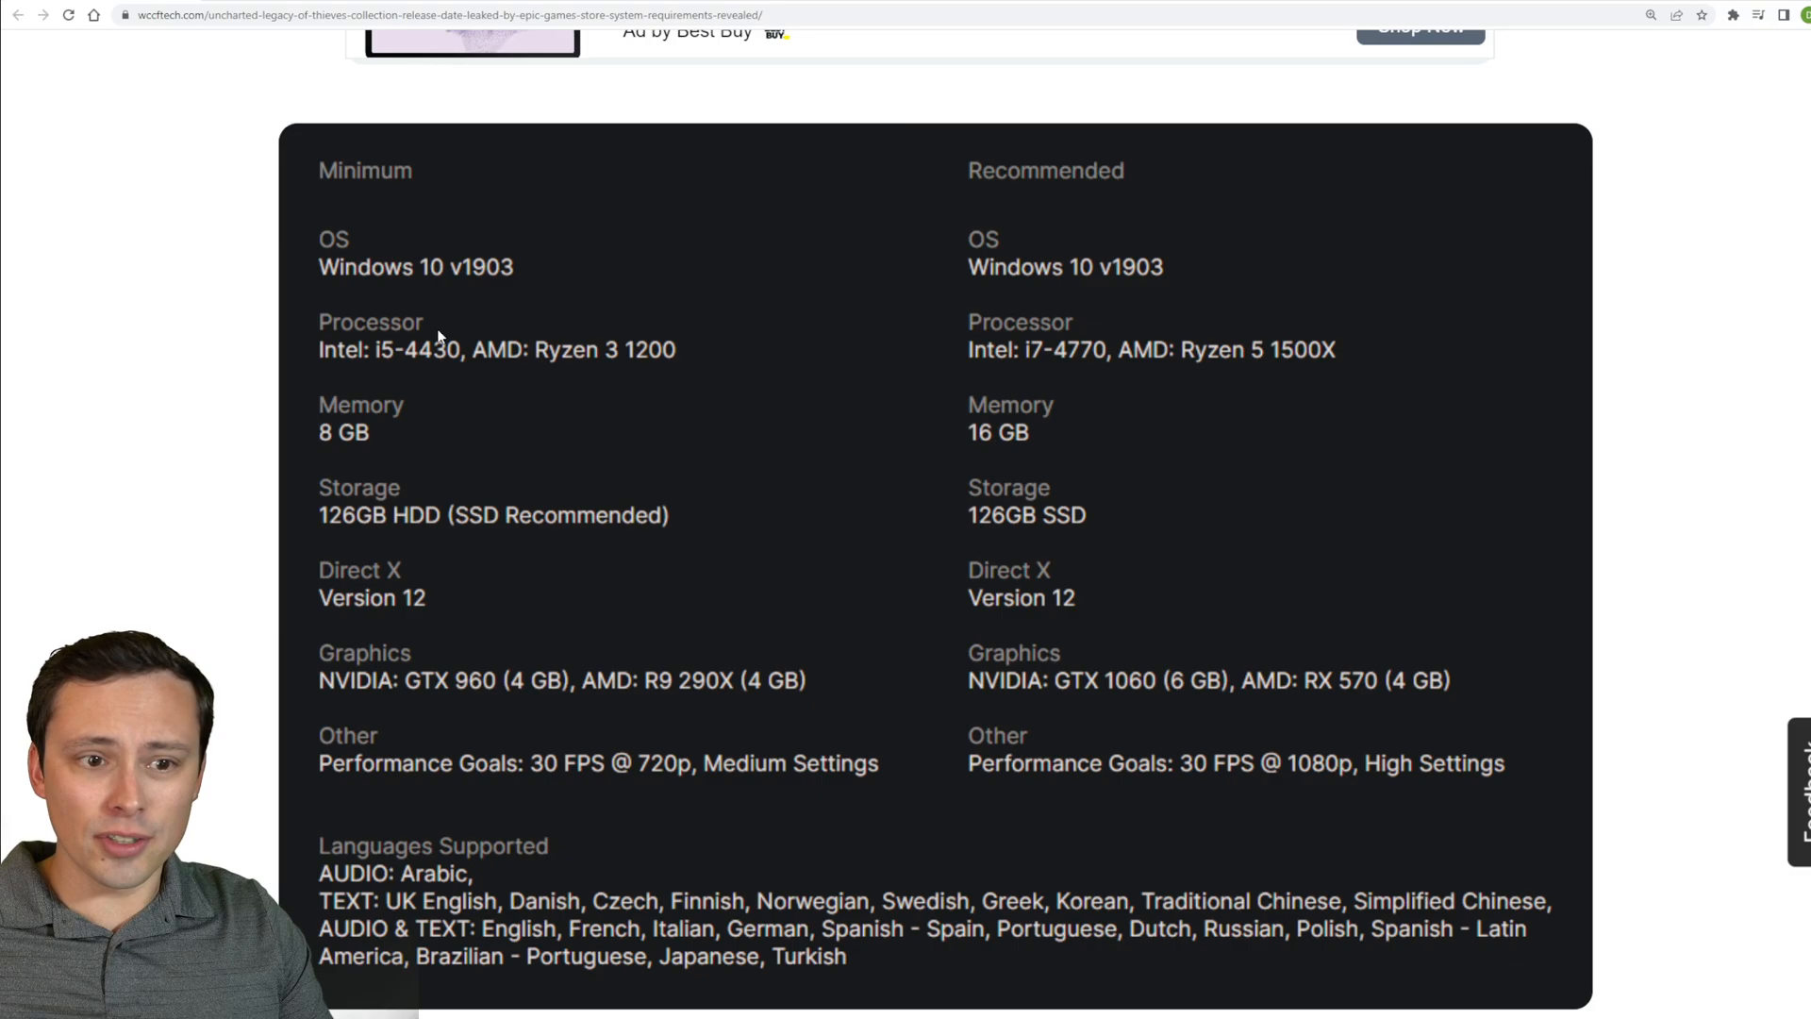
mouse_move(468, 691)
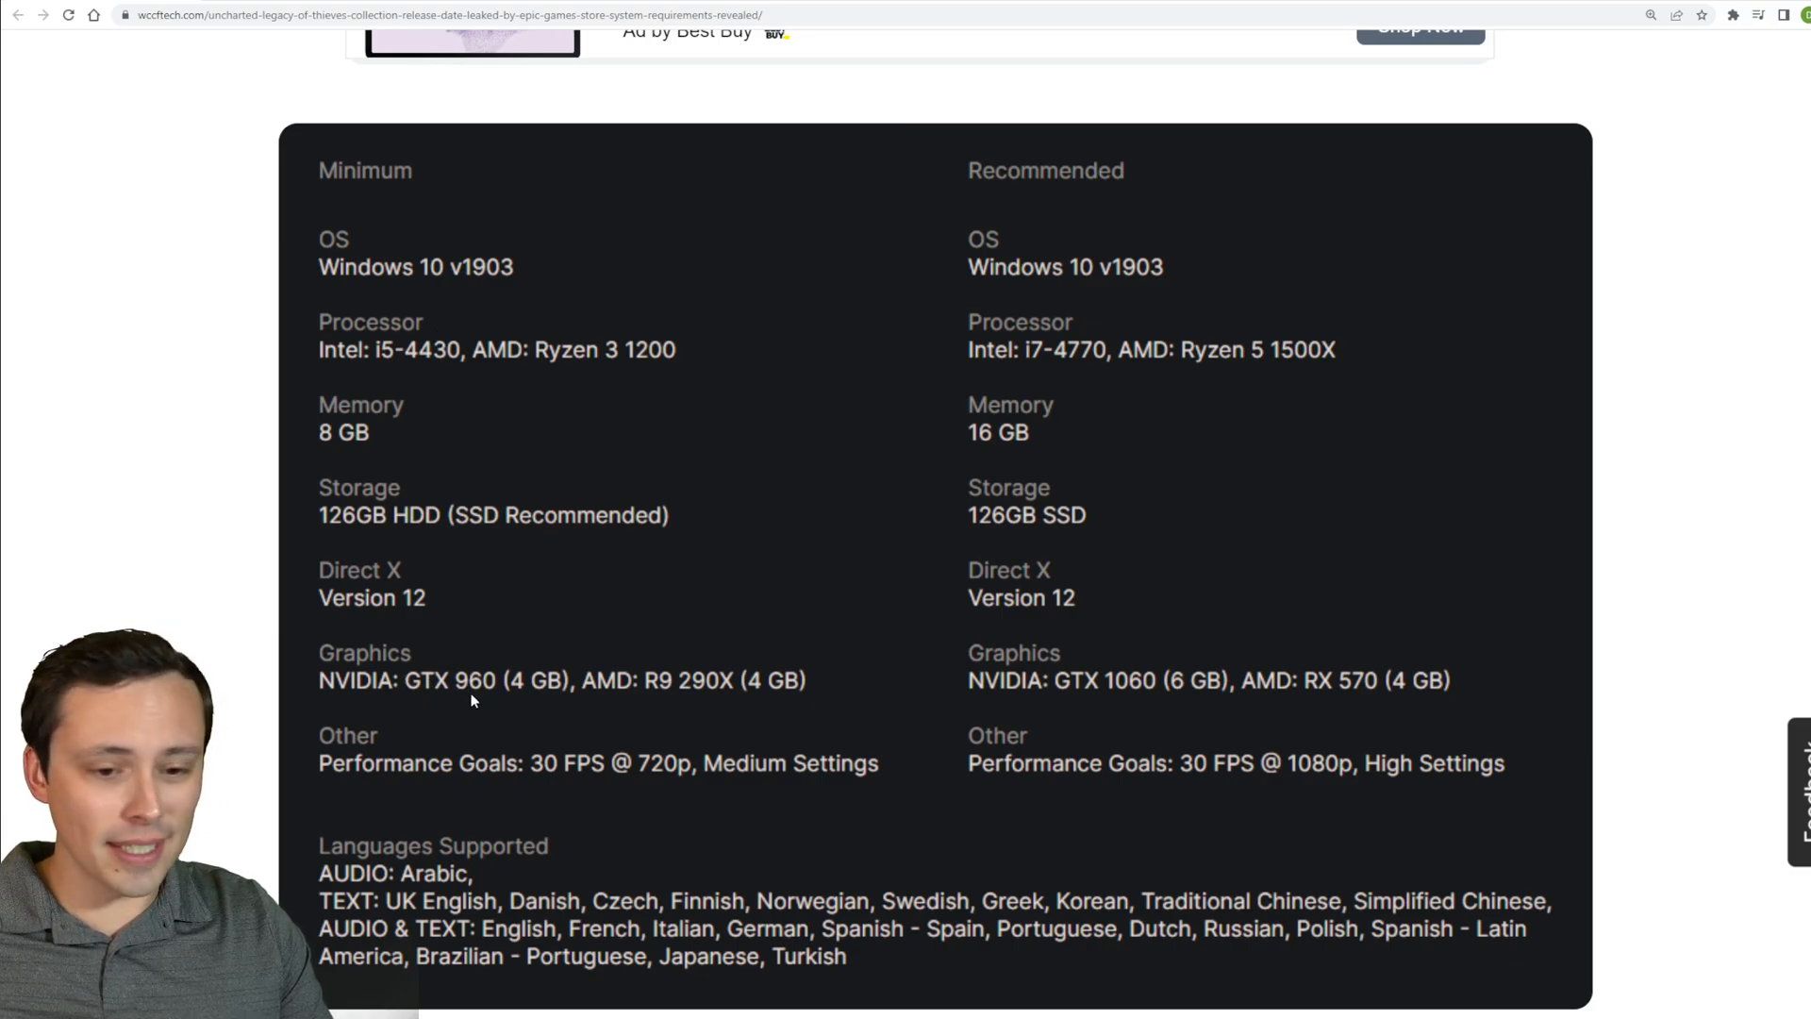
mouse_move(398, 664)
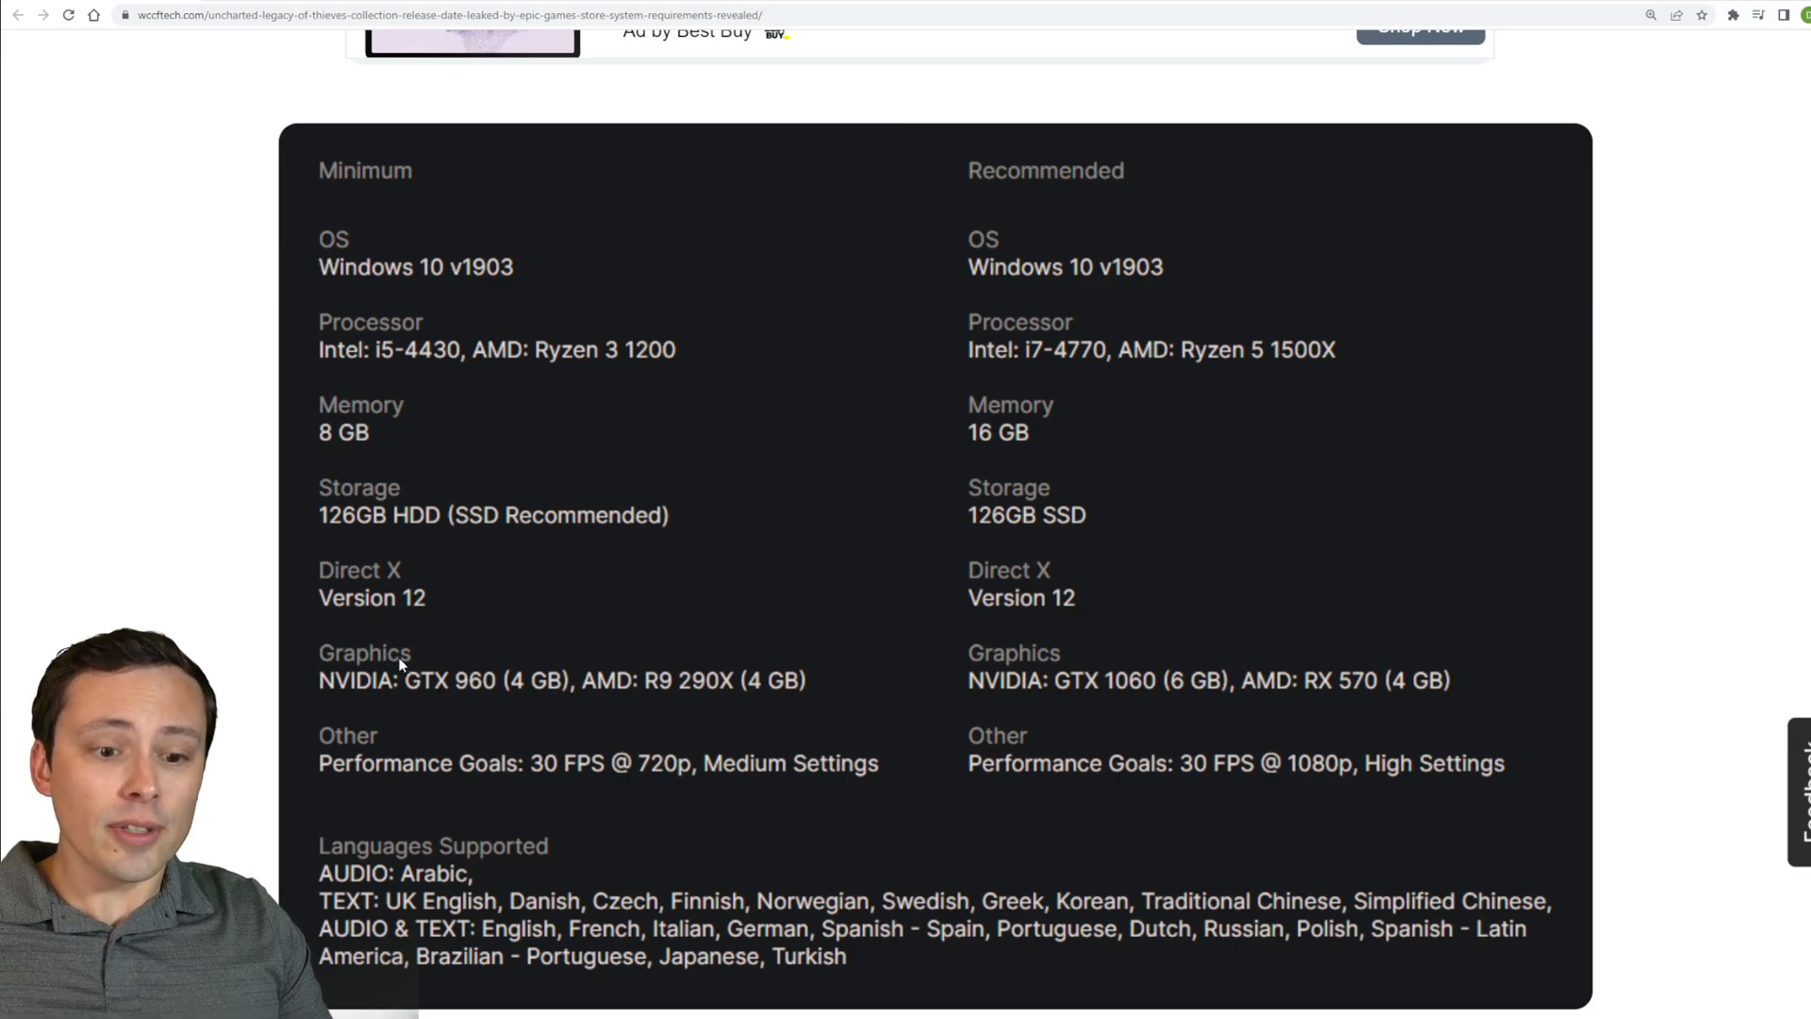
mouse_move(411, 568)
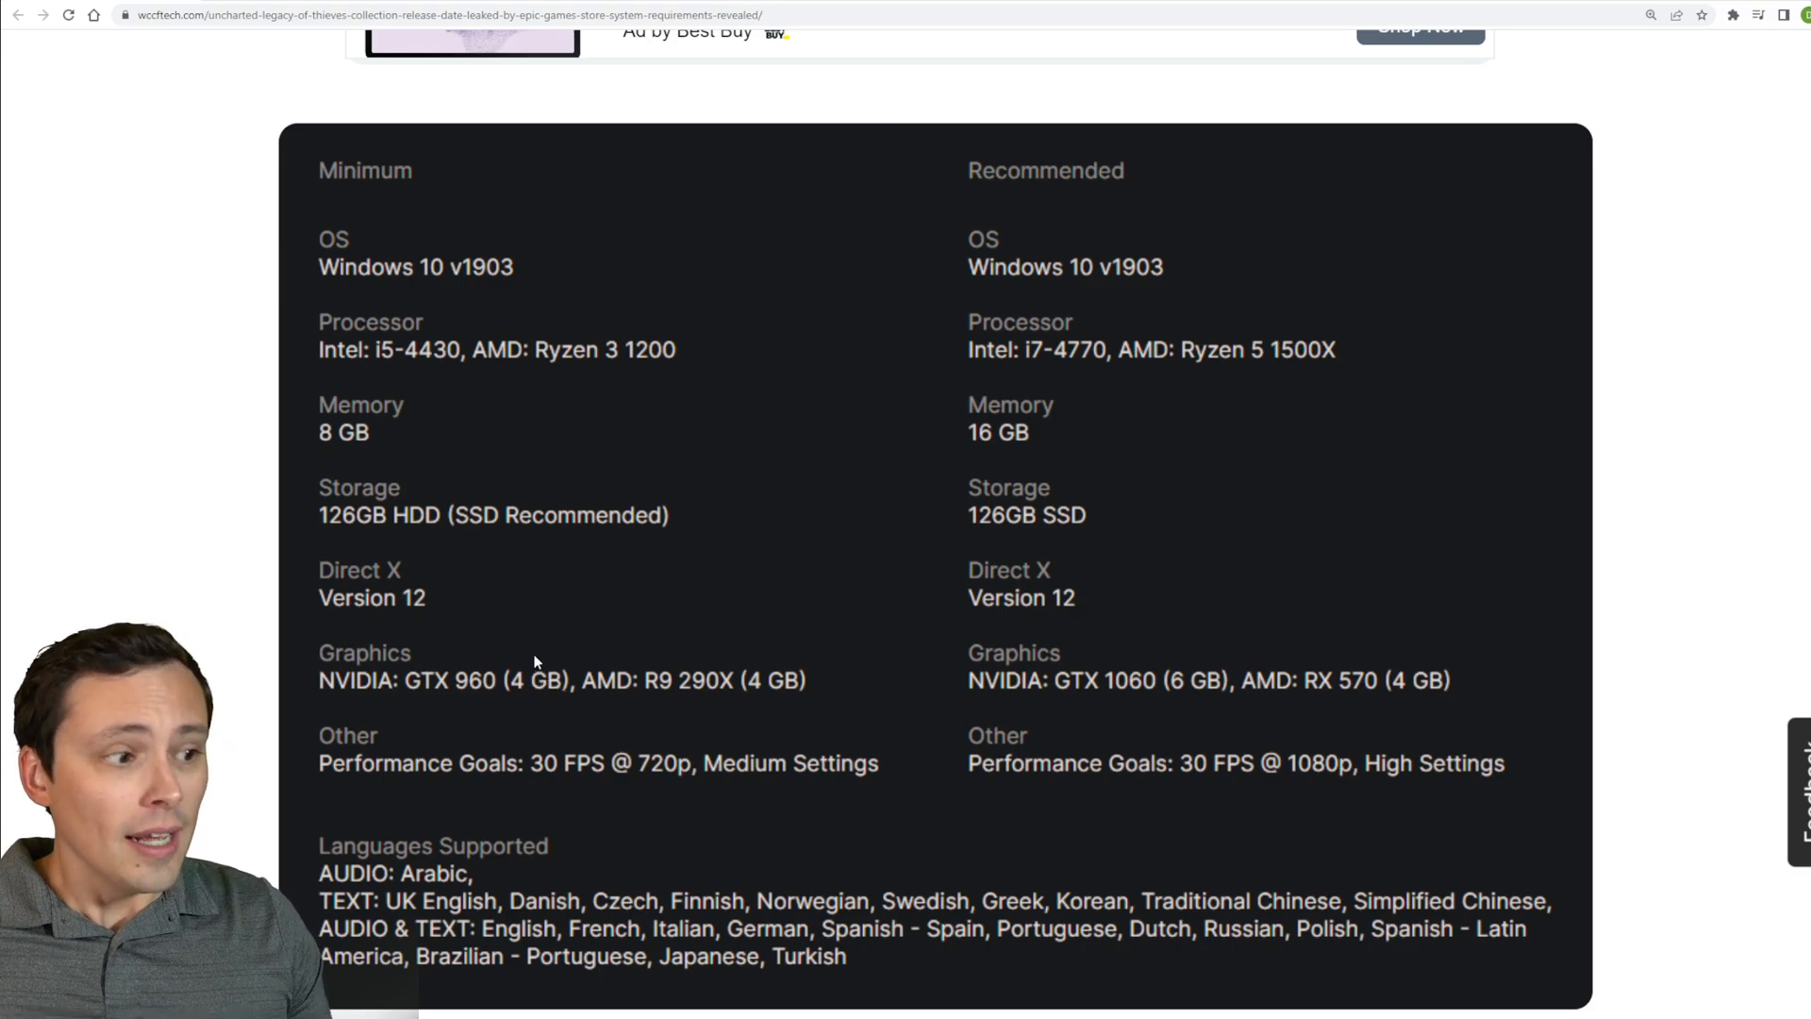
mouse_move(642, 566)
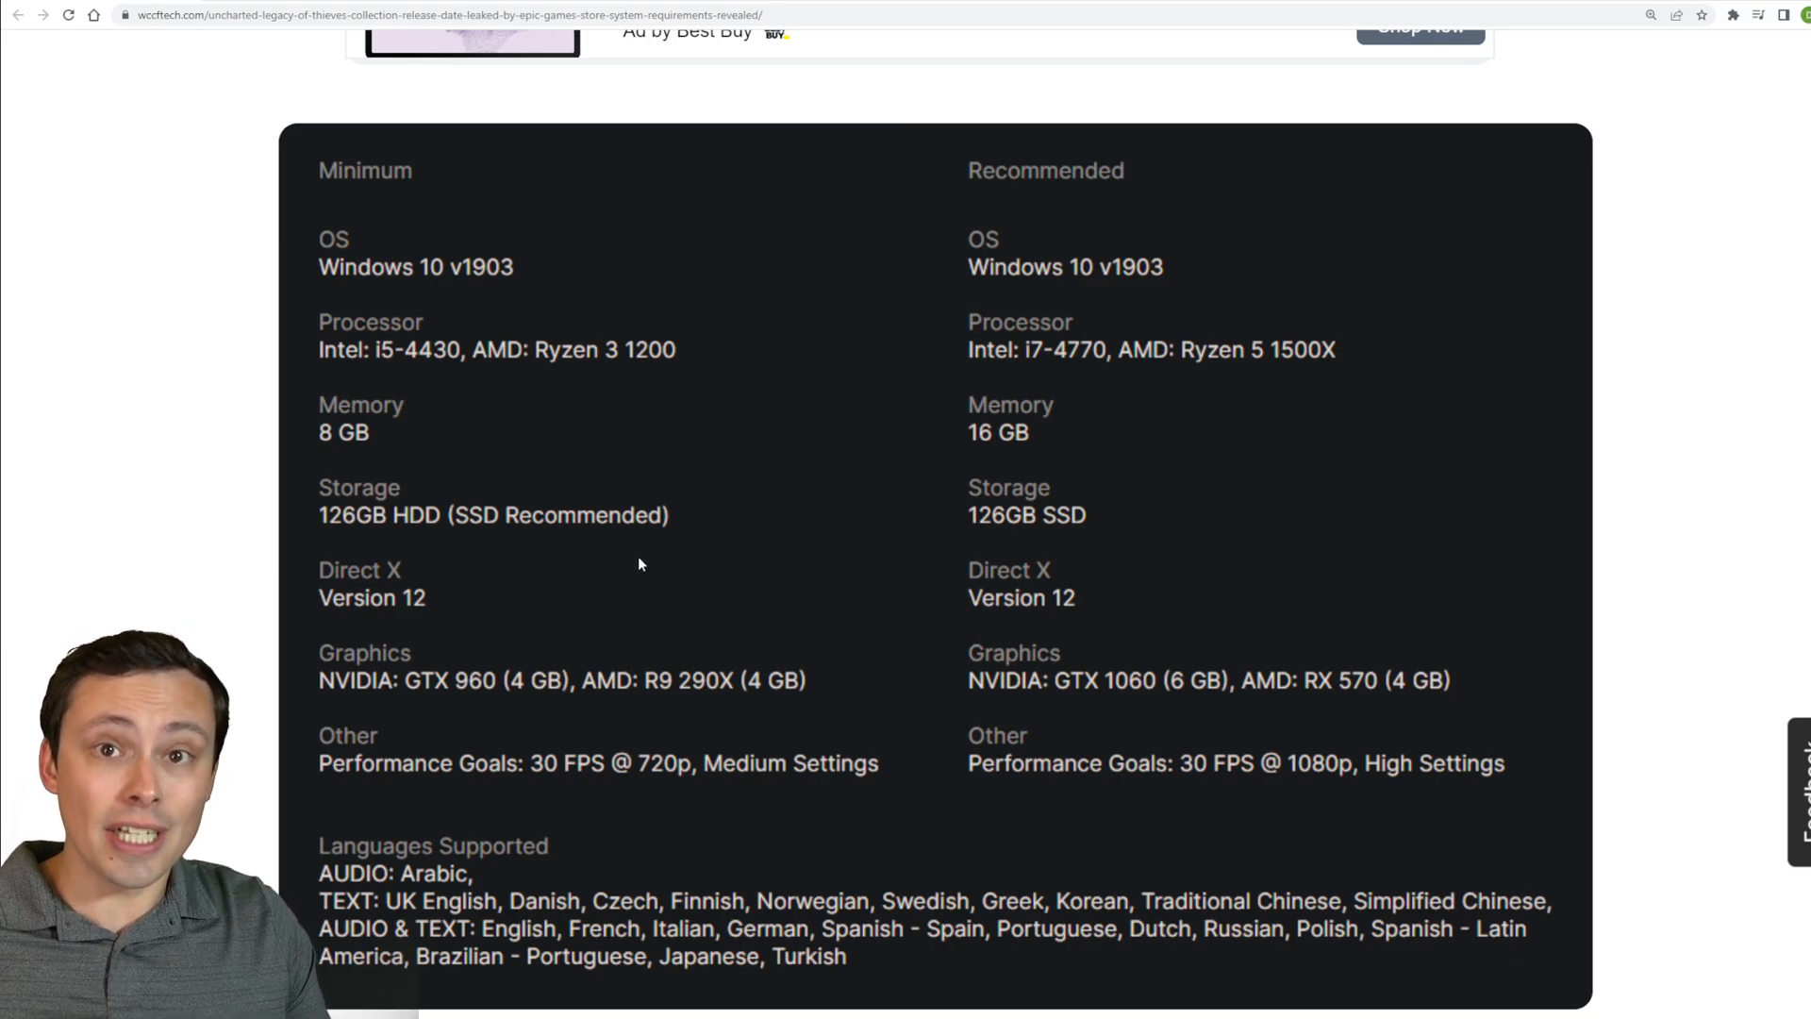
mouse_move(611, 554)
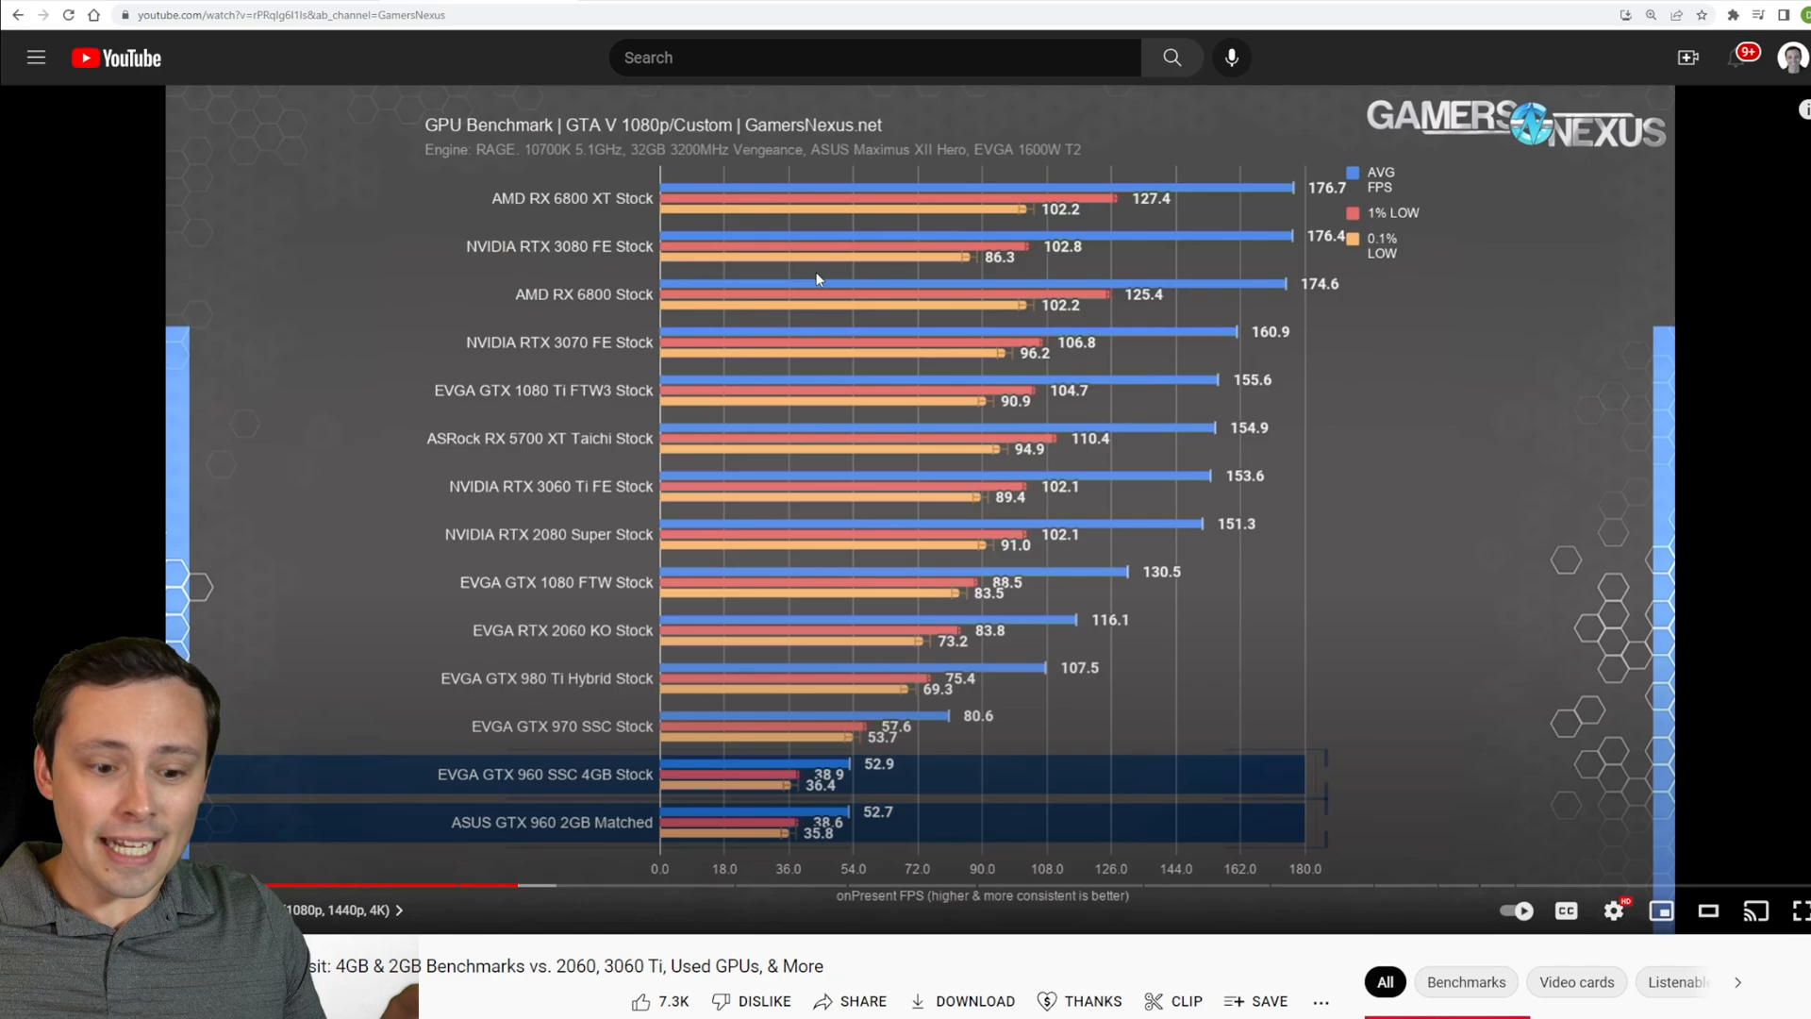
Scroll the GamersNexus GTX 960 revisit video page to its GTA V 1080p benchmark chart
scroll("down", 3)
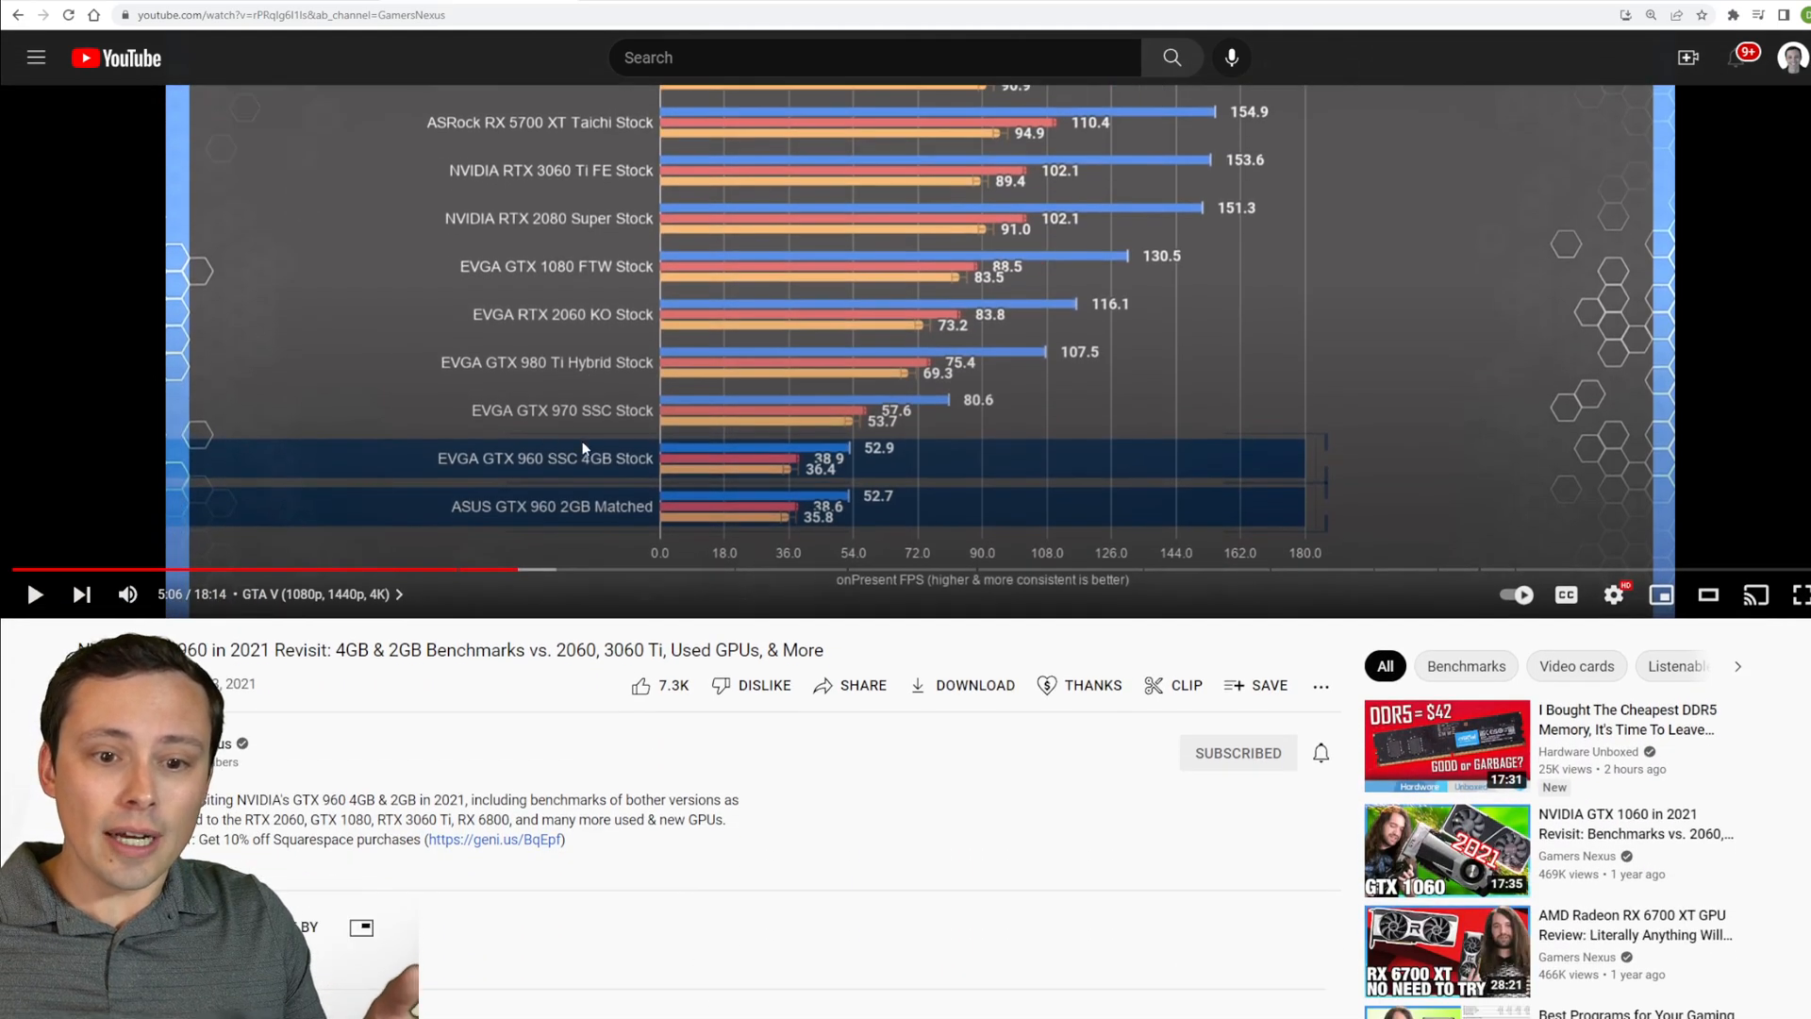
scroll("down", 3)
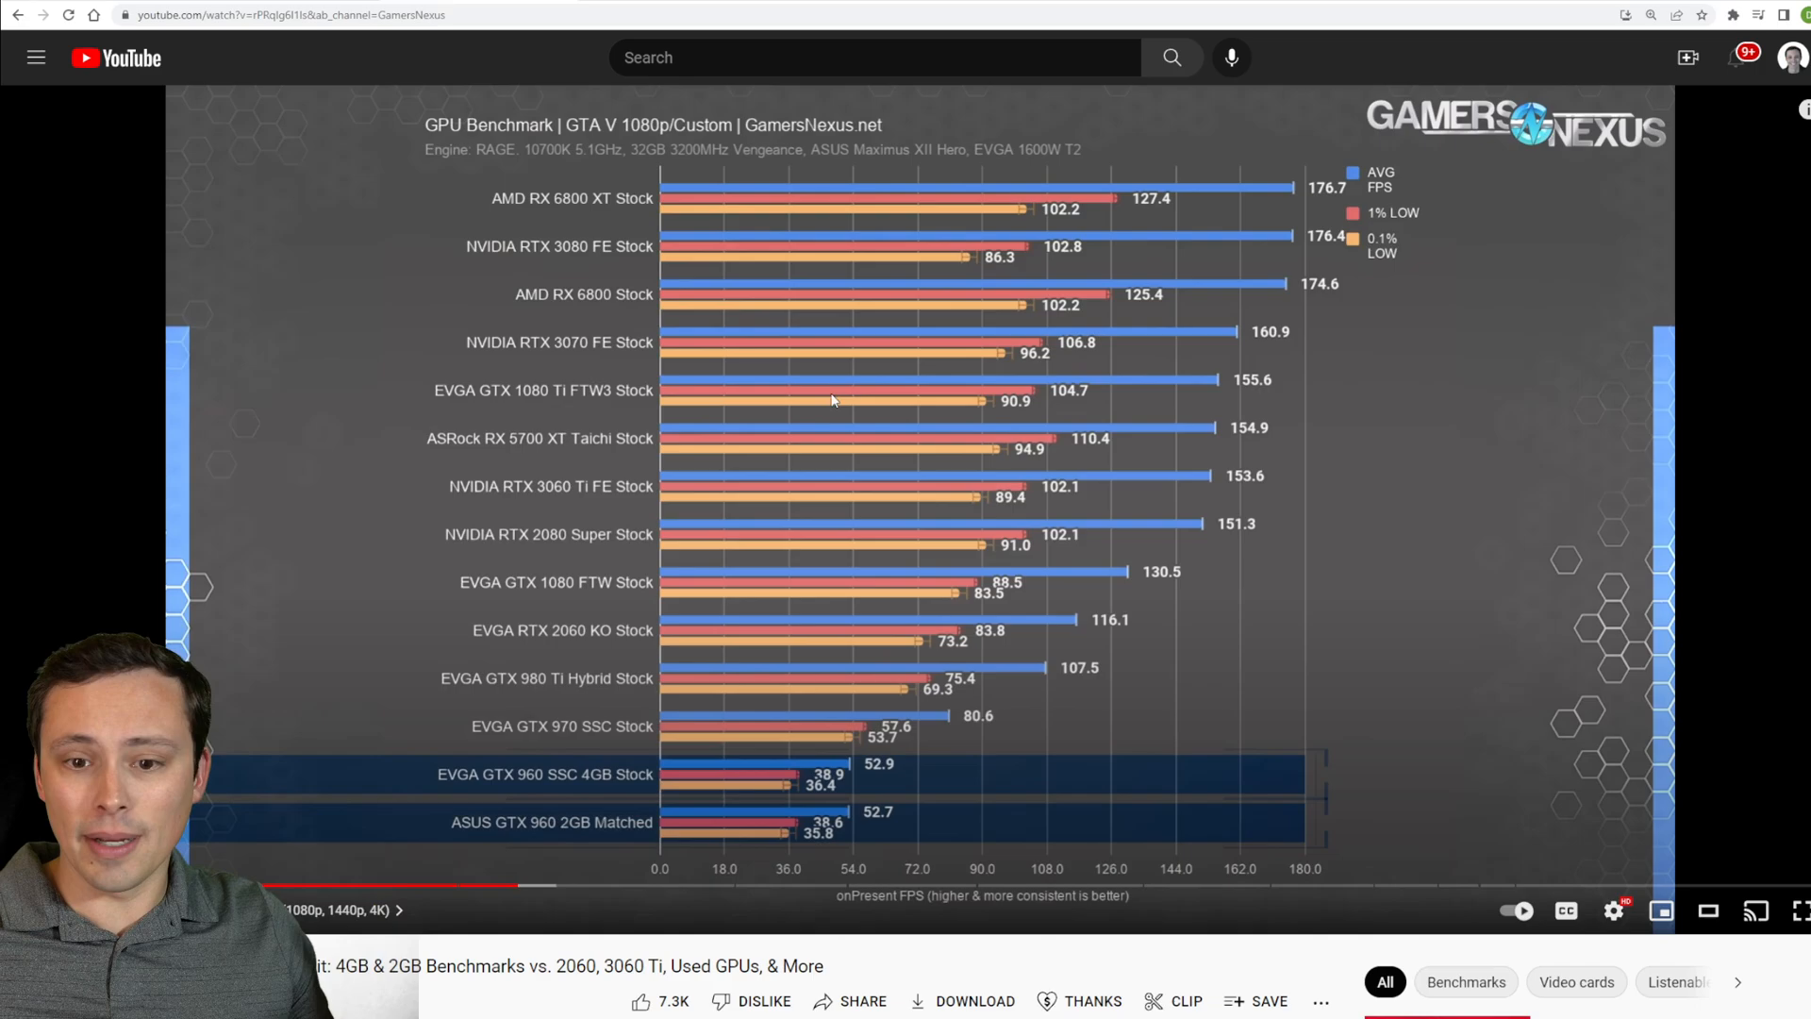
mouse_move(376, 47)
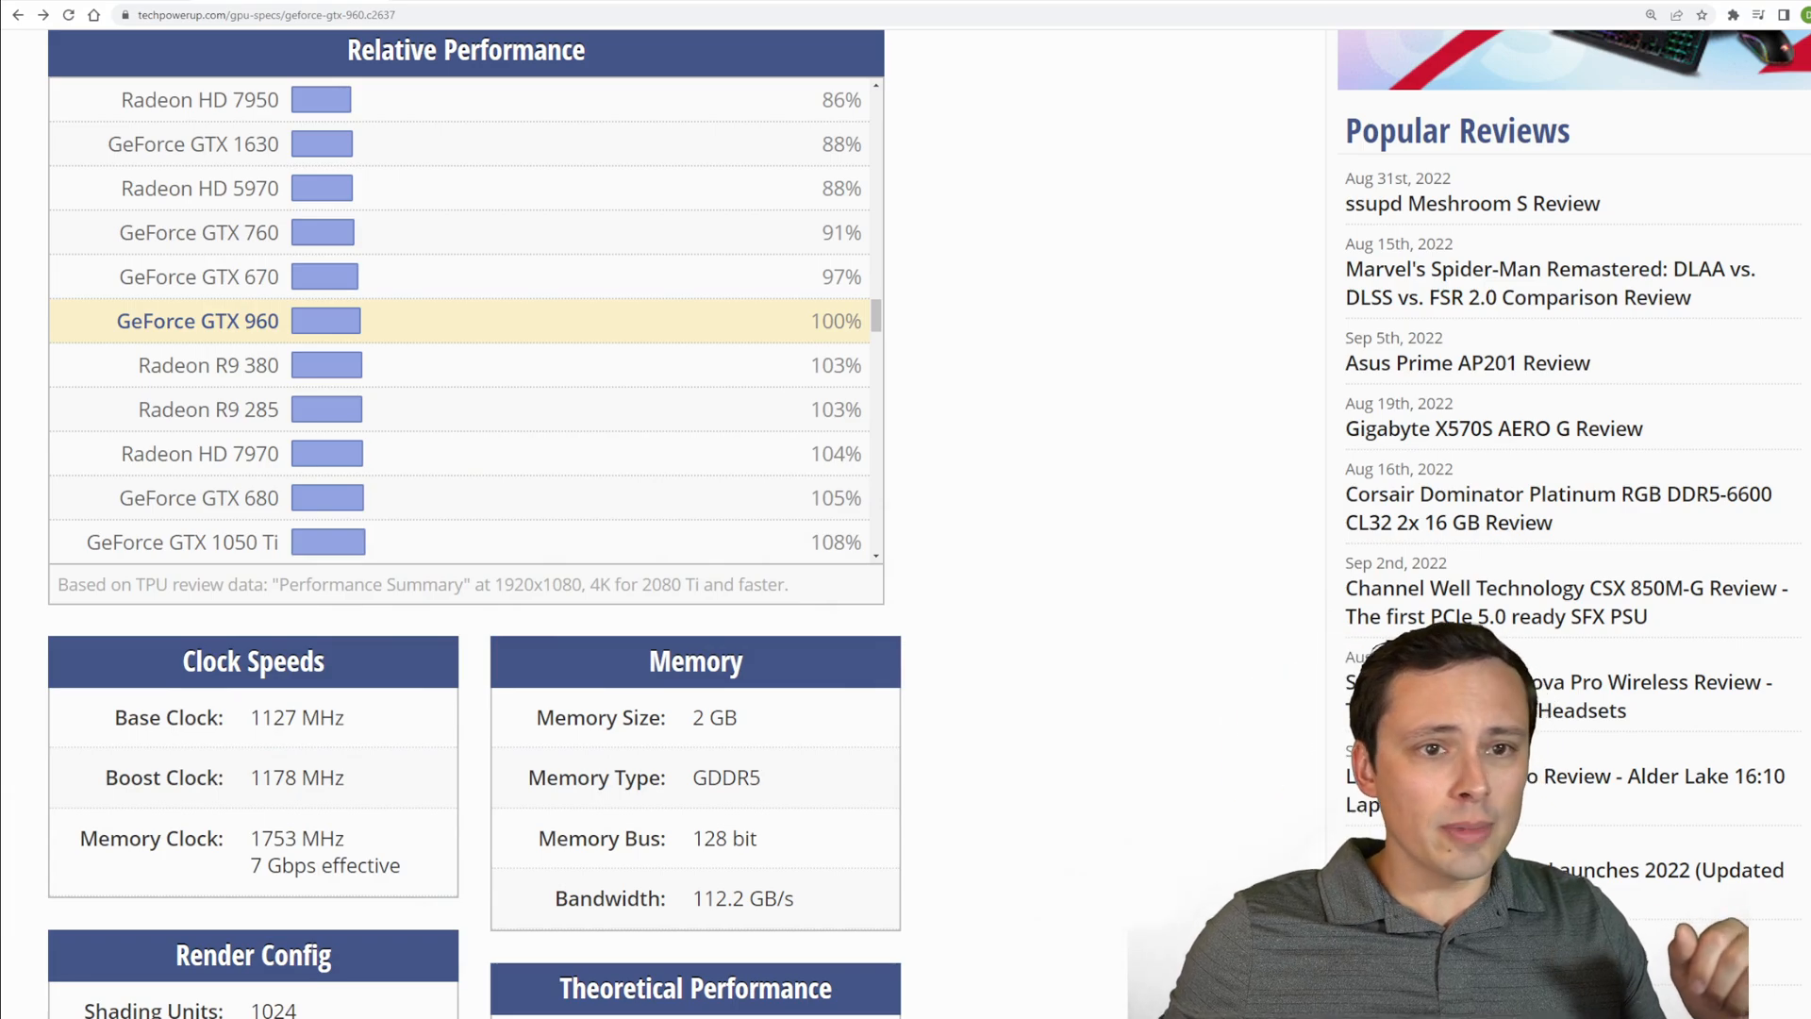
Scroll the GTX 960 Relative Performance list to nearby slower cards like the GTX 1050 at 86%
scroll("up", 3)
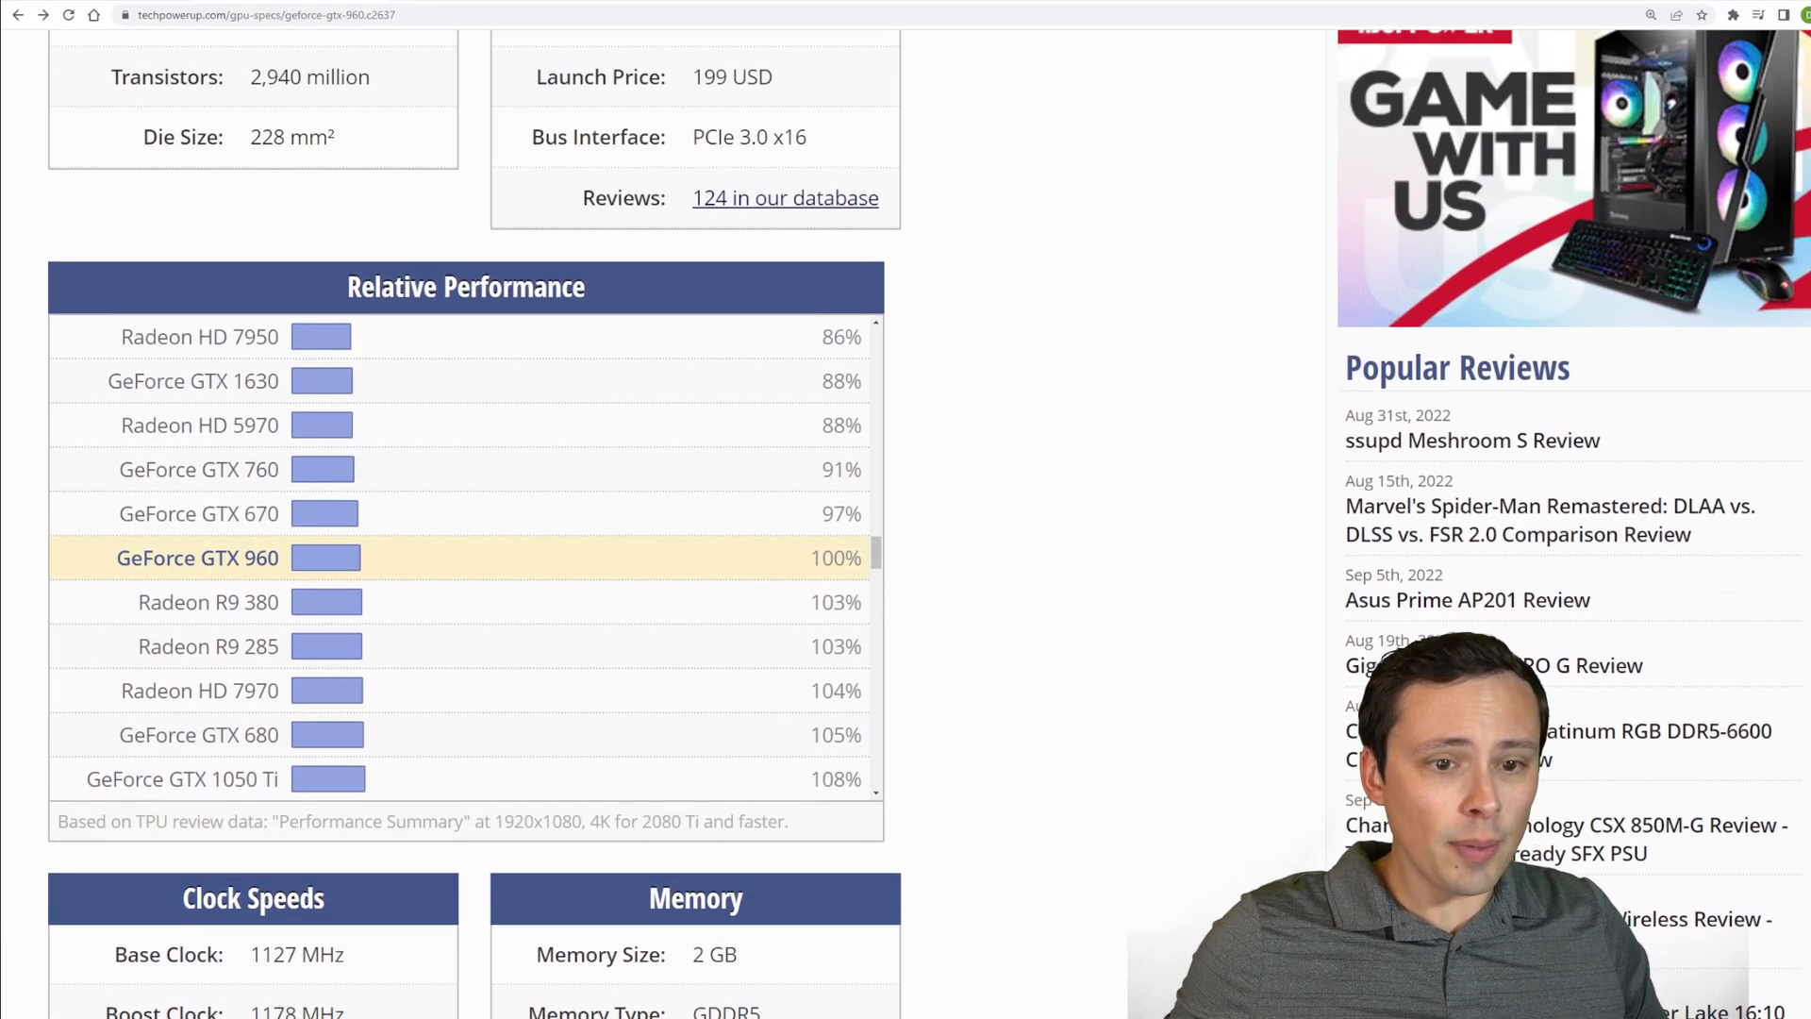
scroll("up", 3)
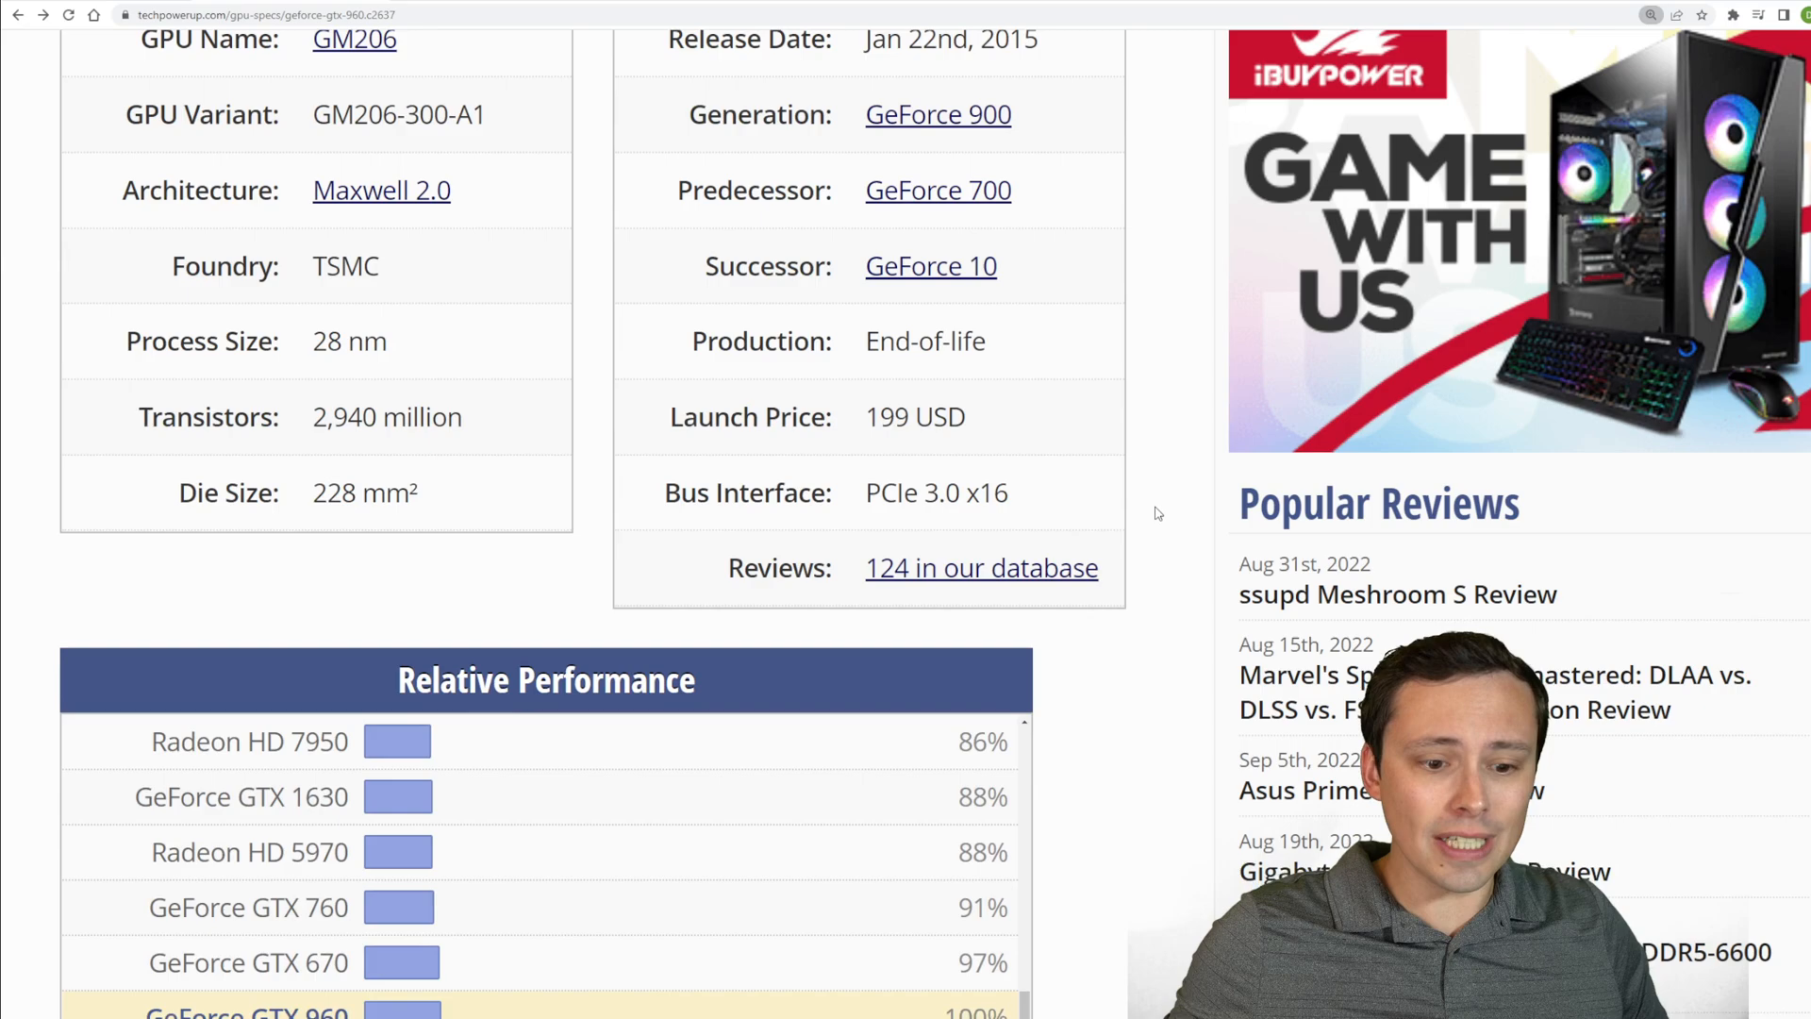
scroll("down", 3)
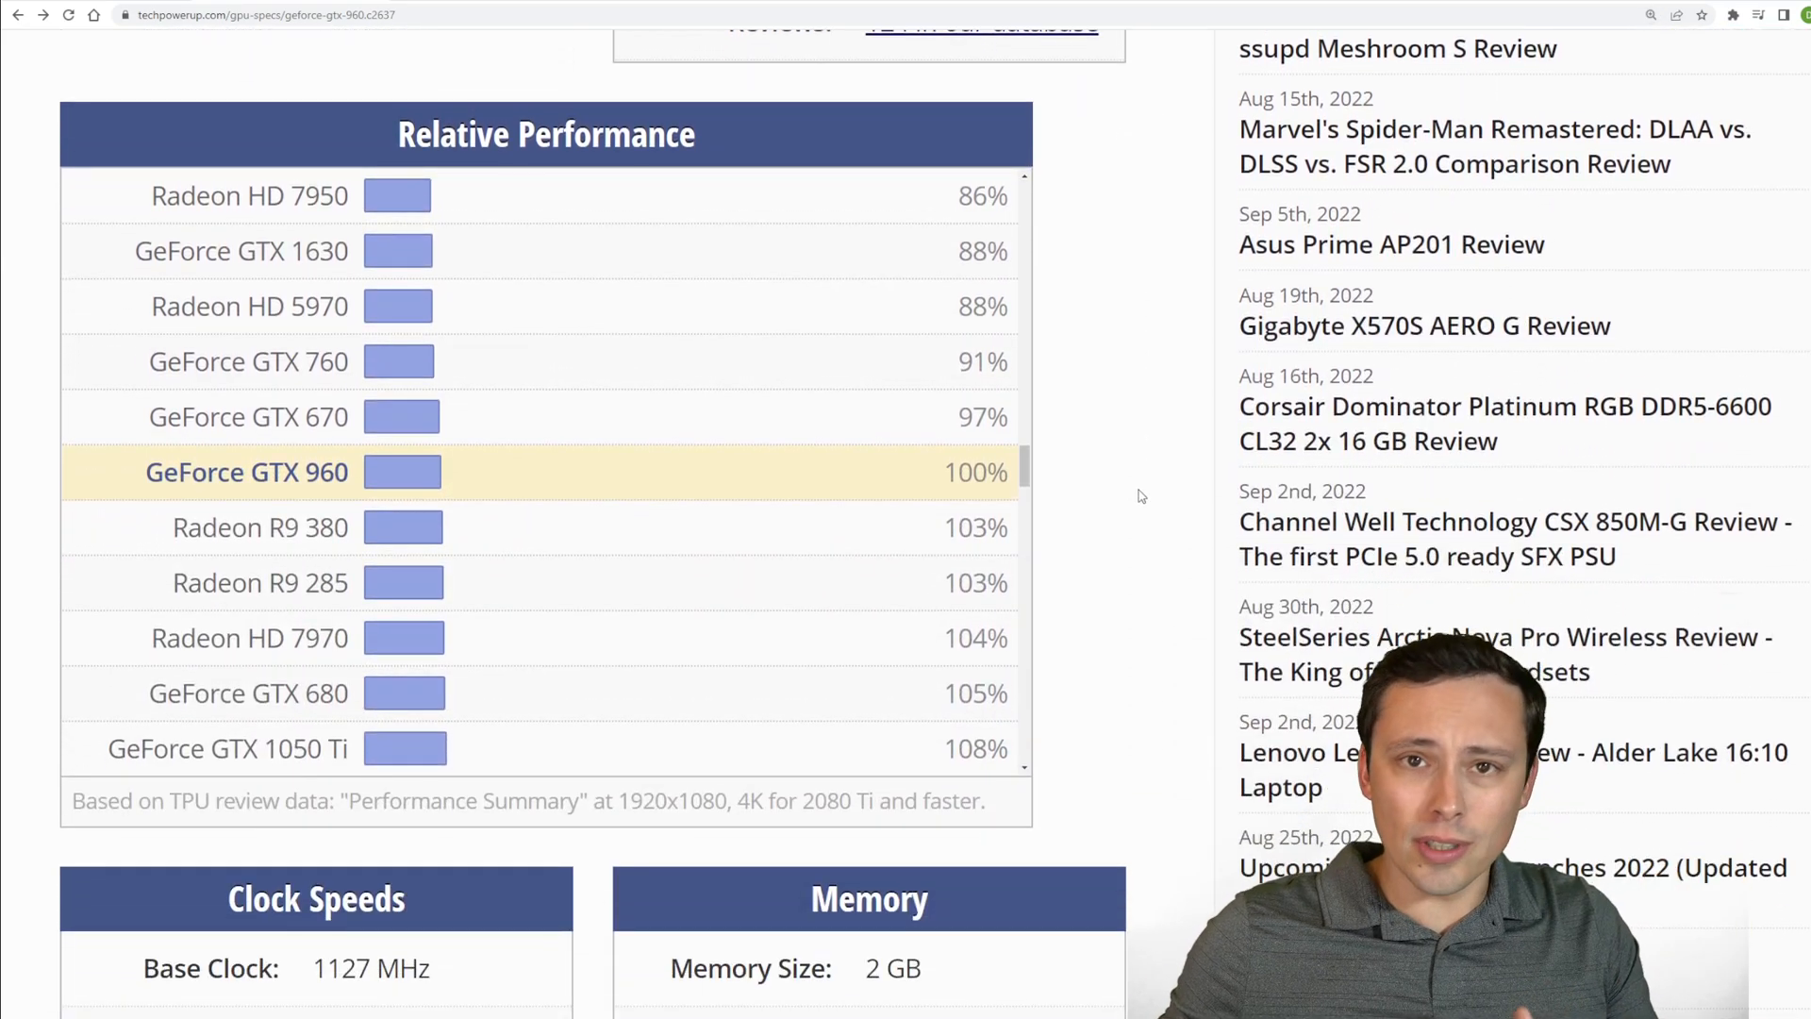
mouse_move(1160, 438)
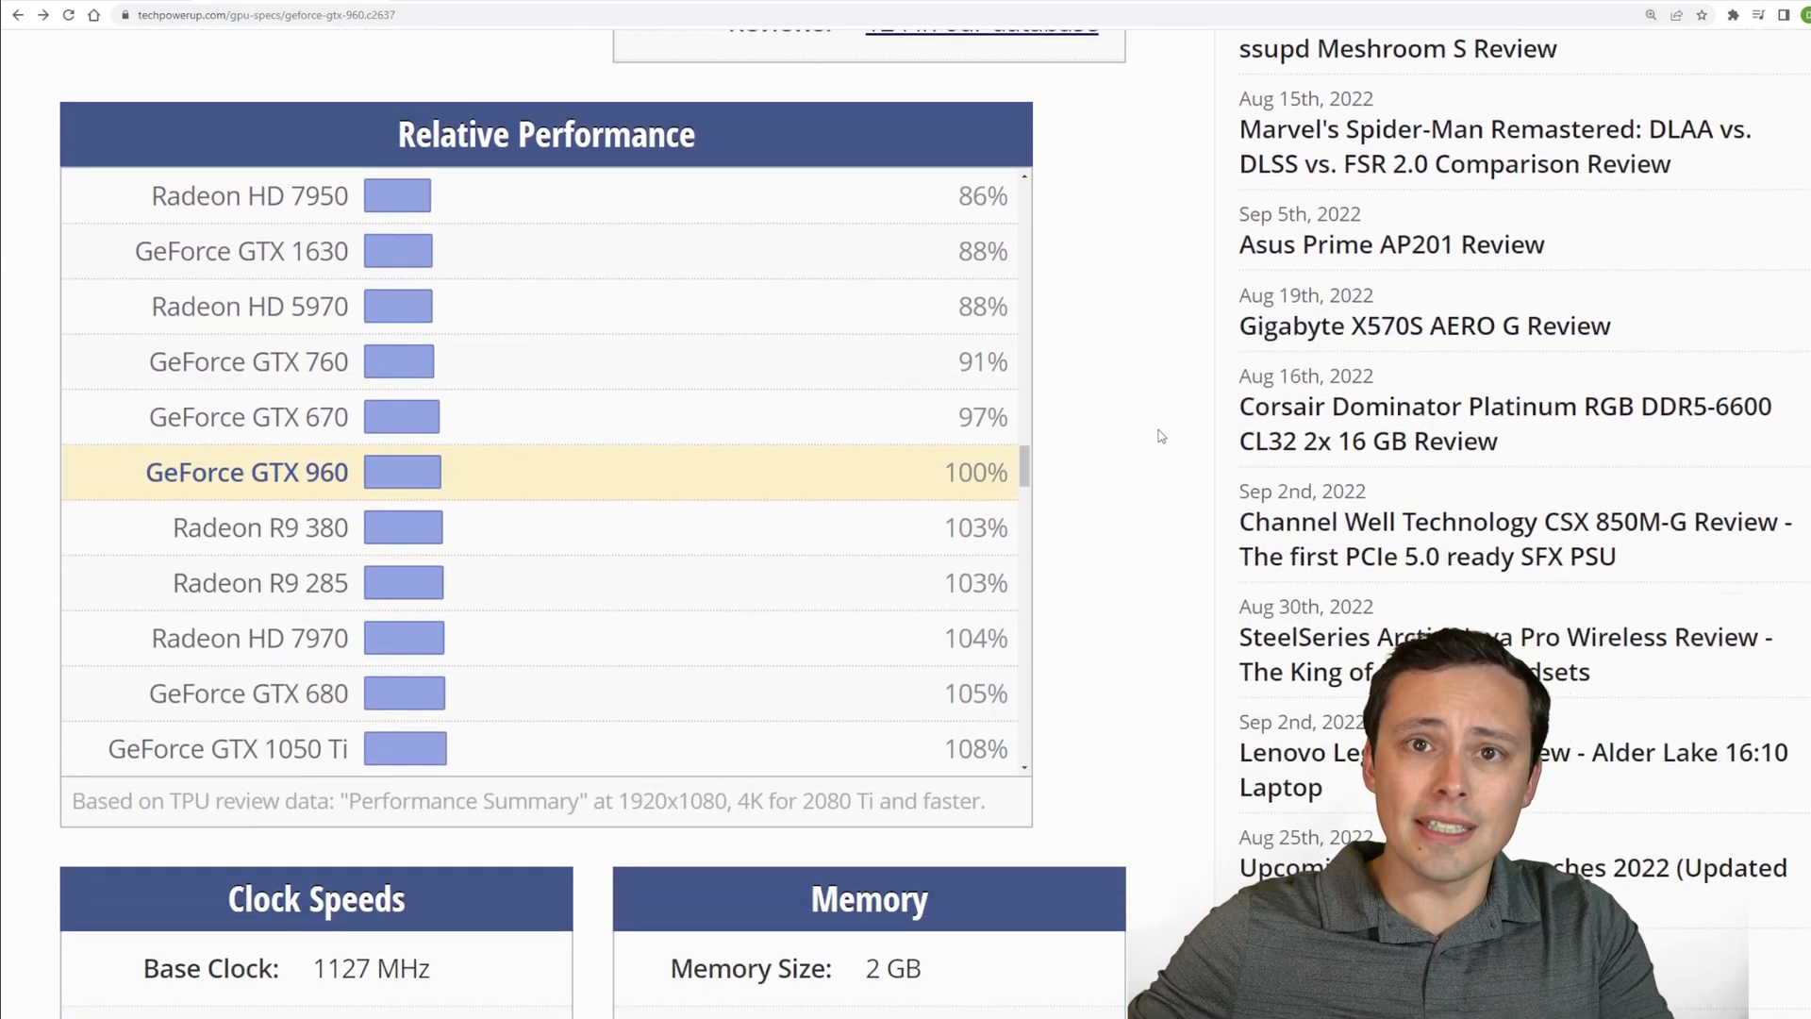
mouse_move(834, 498)
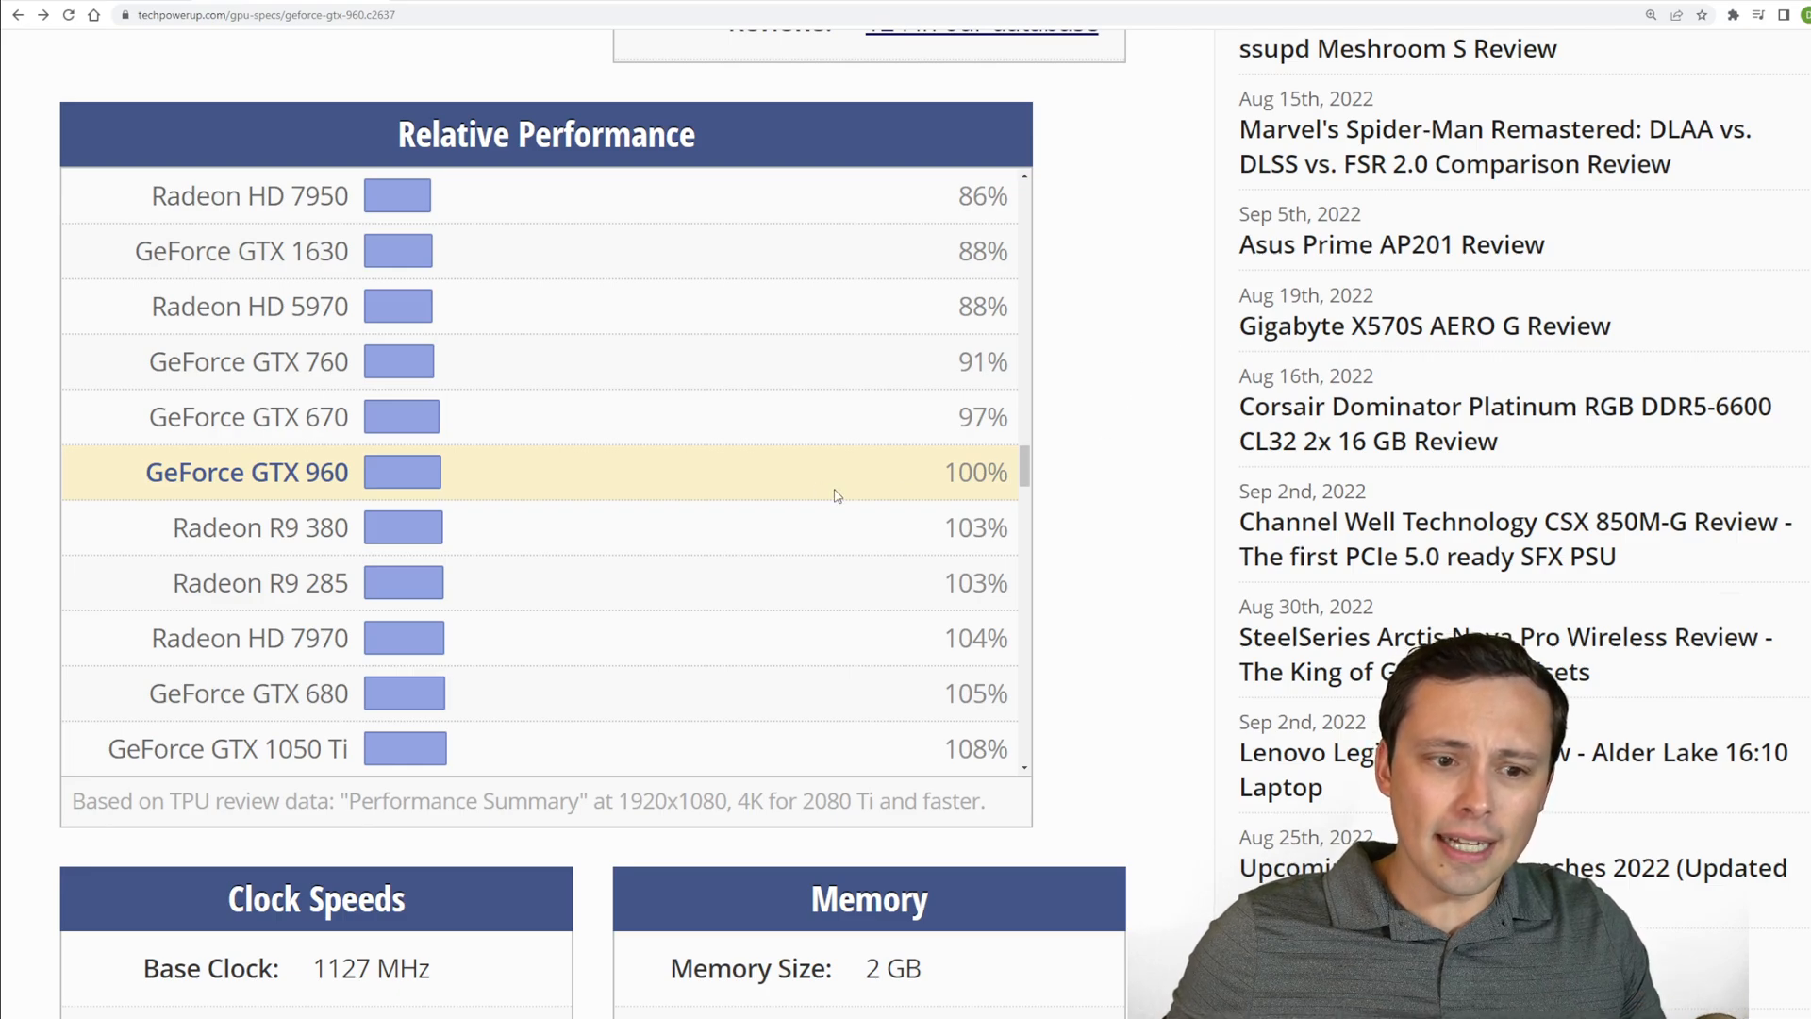
mouse_move(1128, 473)
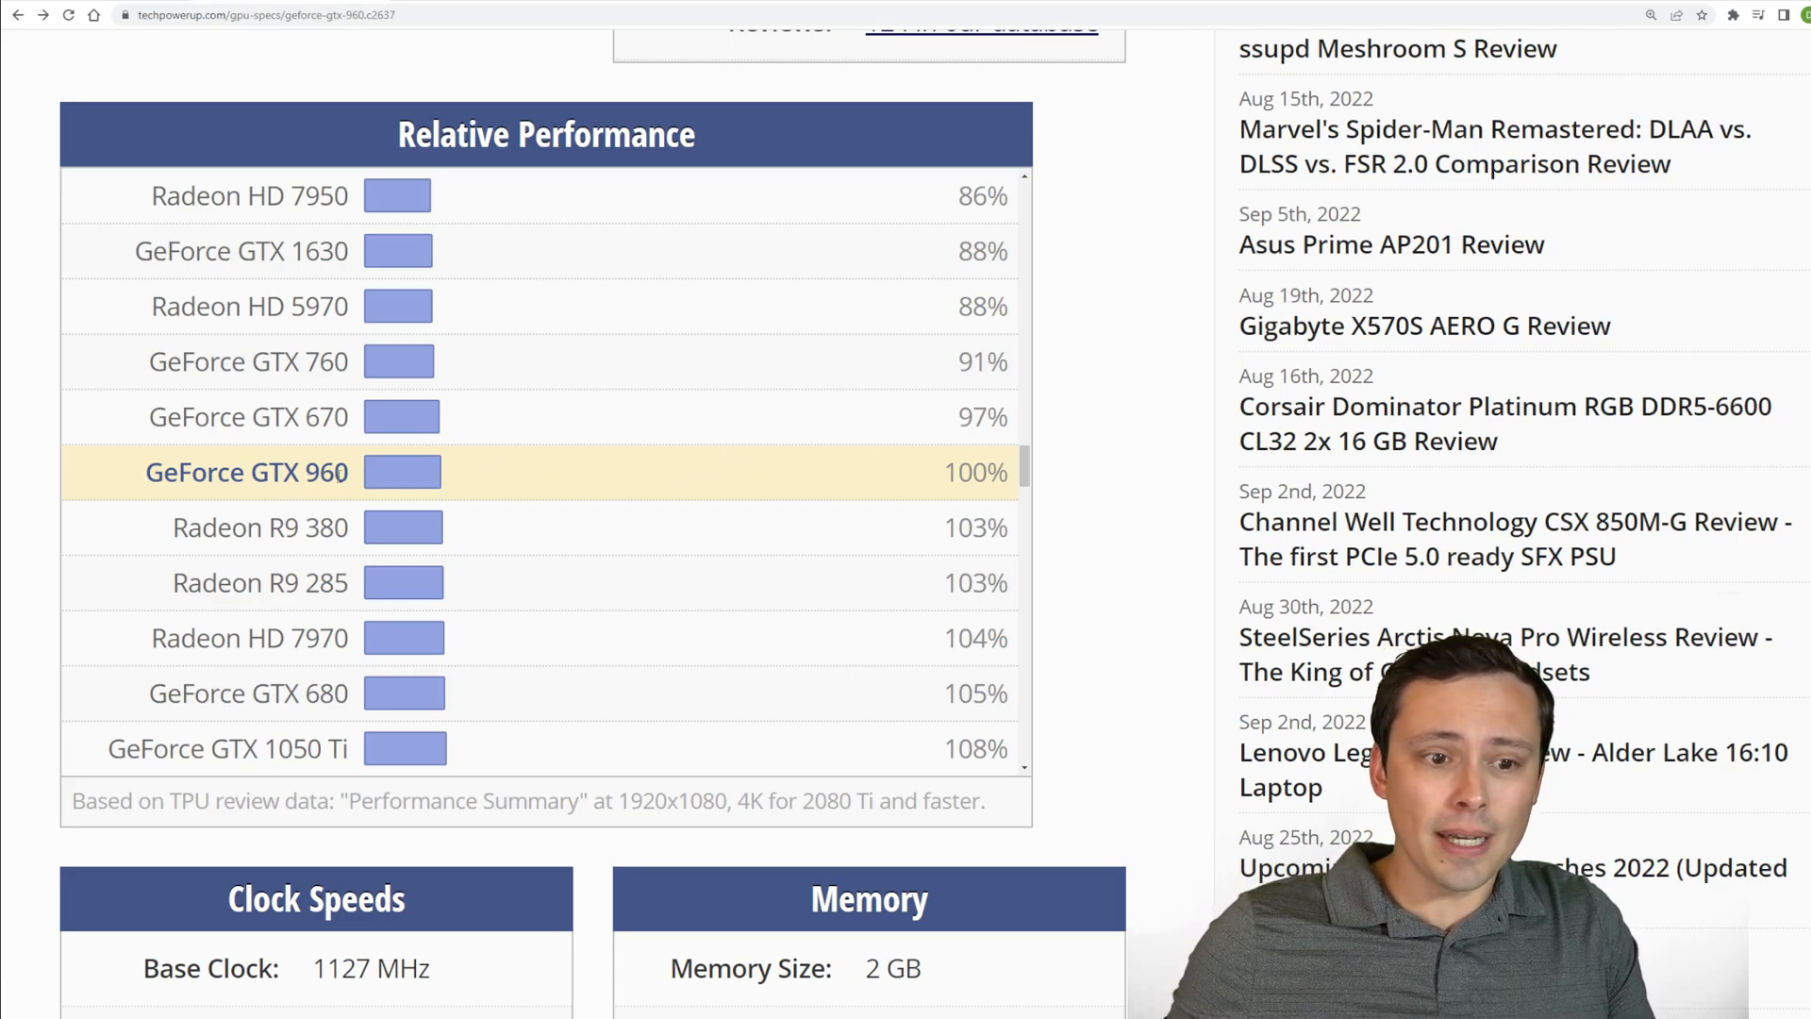
scroll("down", 3)
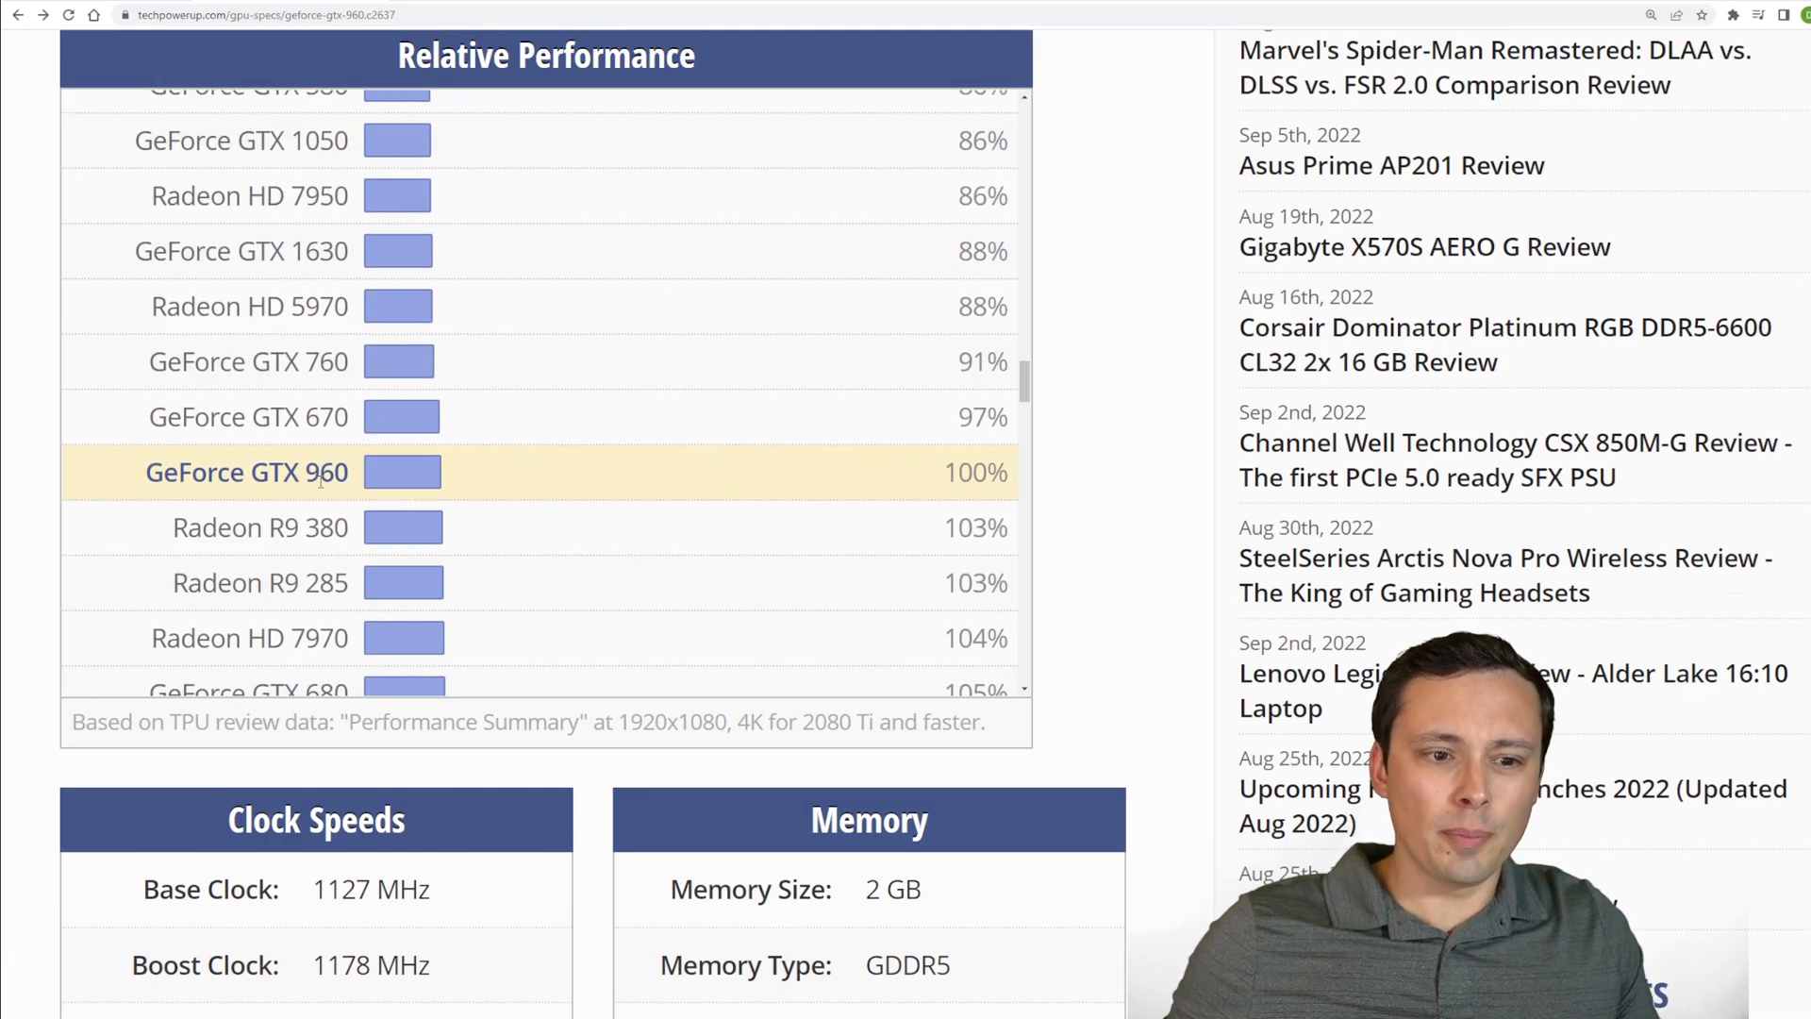
mouse_move(354, 471)
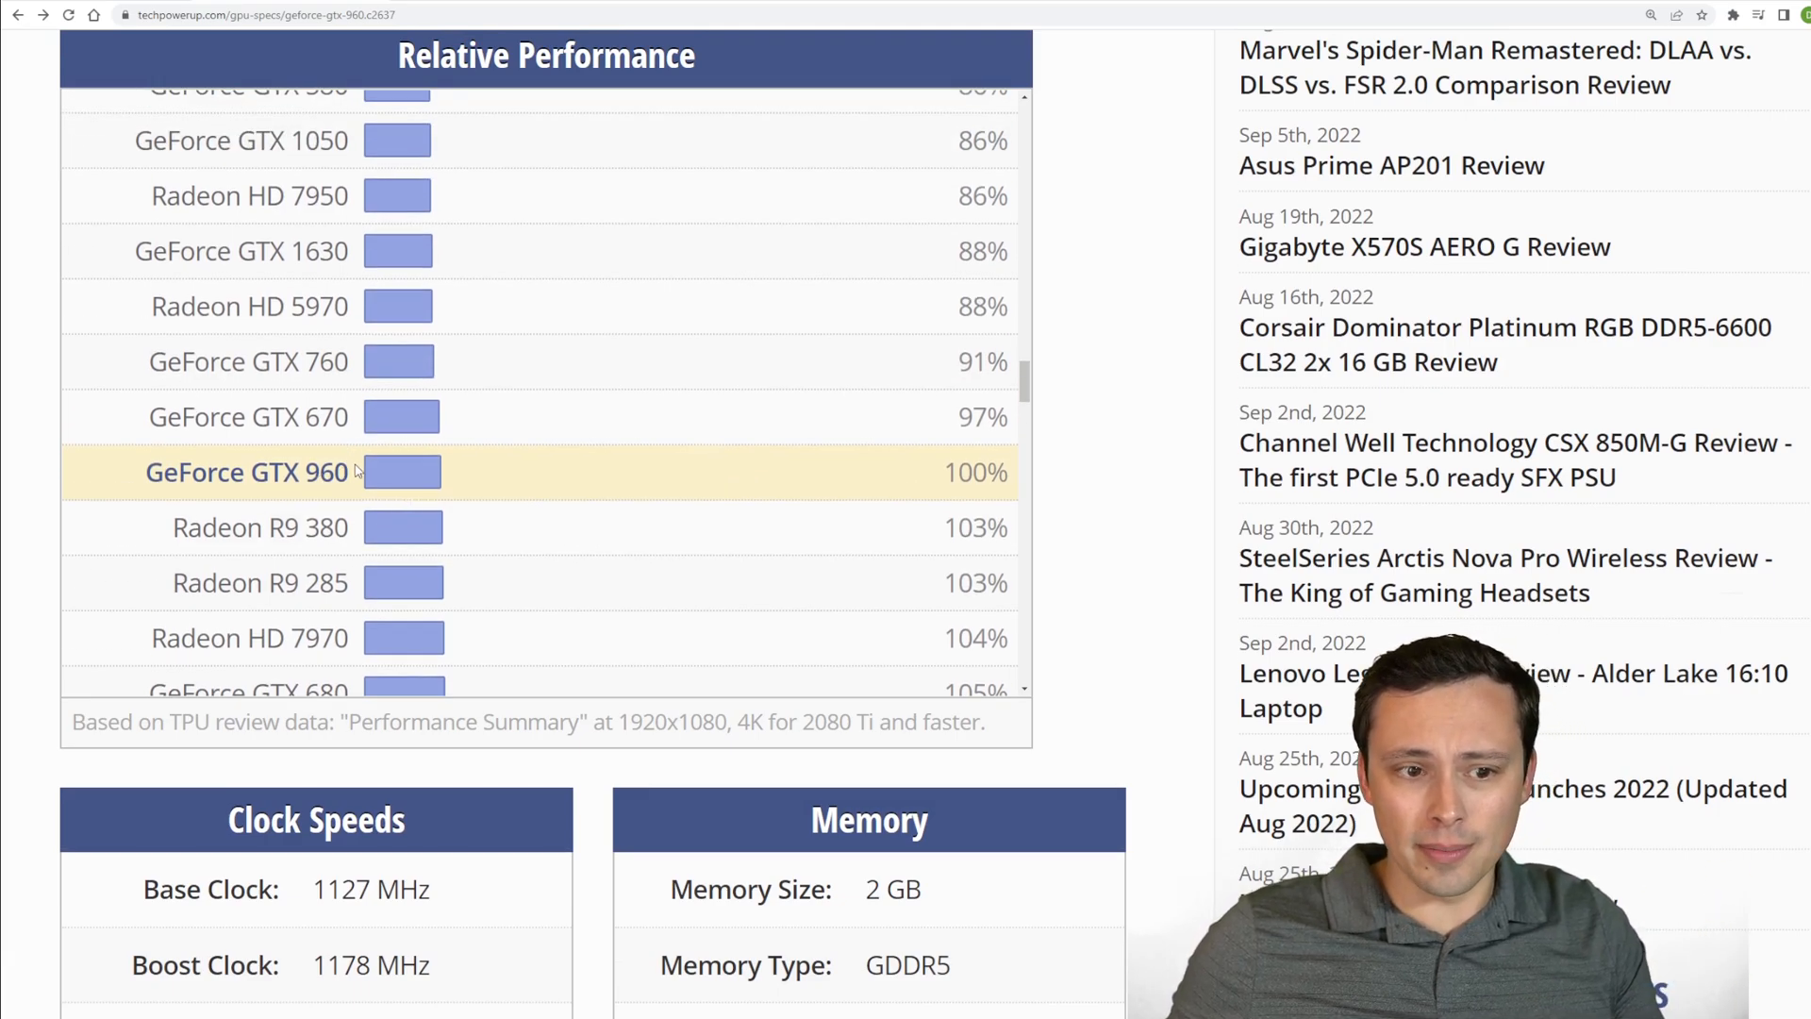
scroll("down", 3)
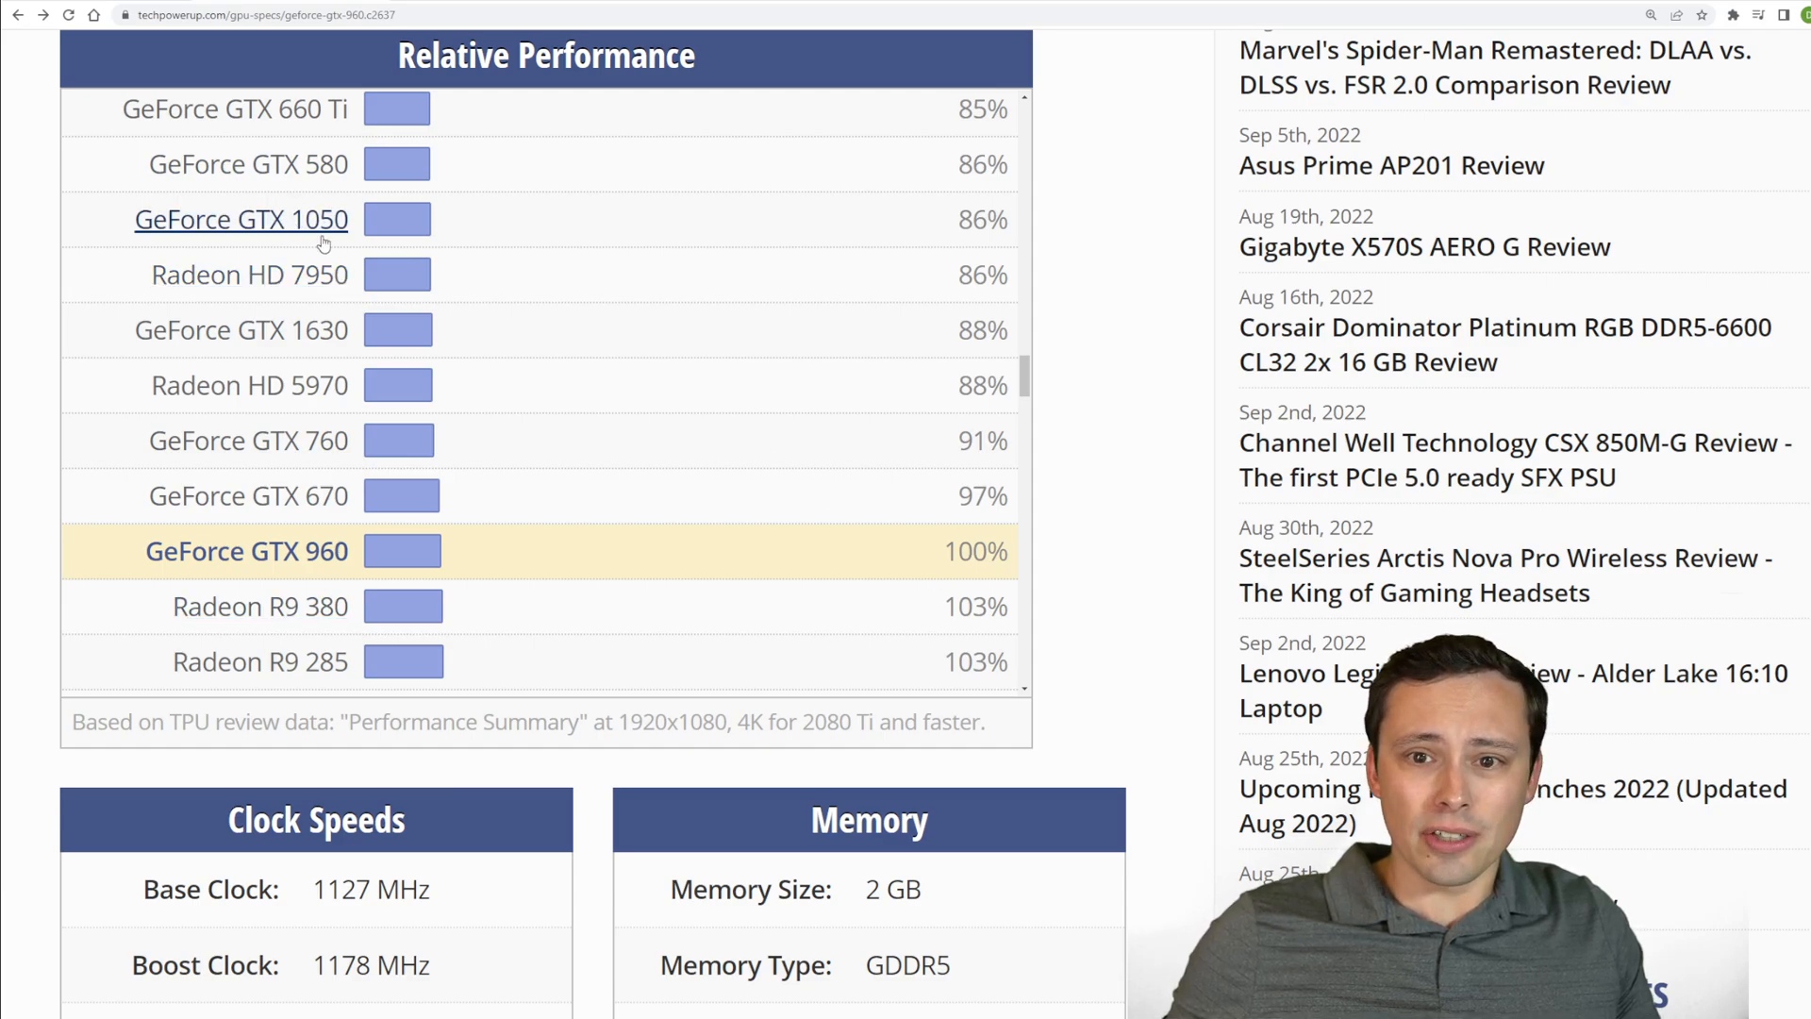
mouse_move(354, 233)
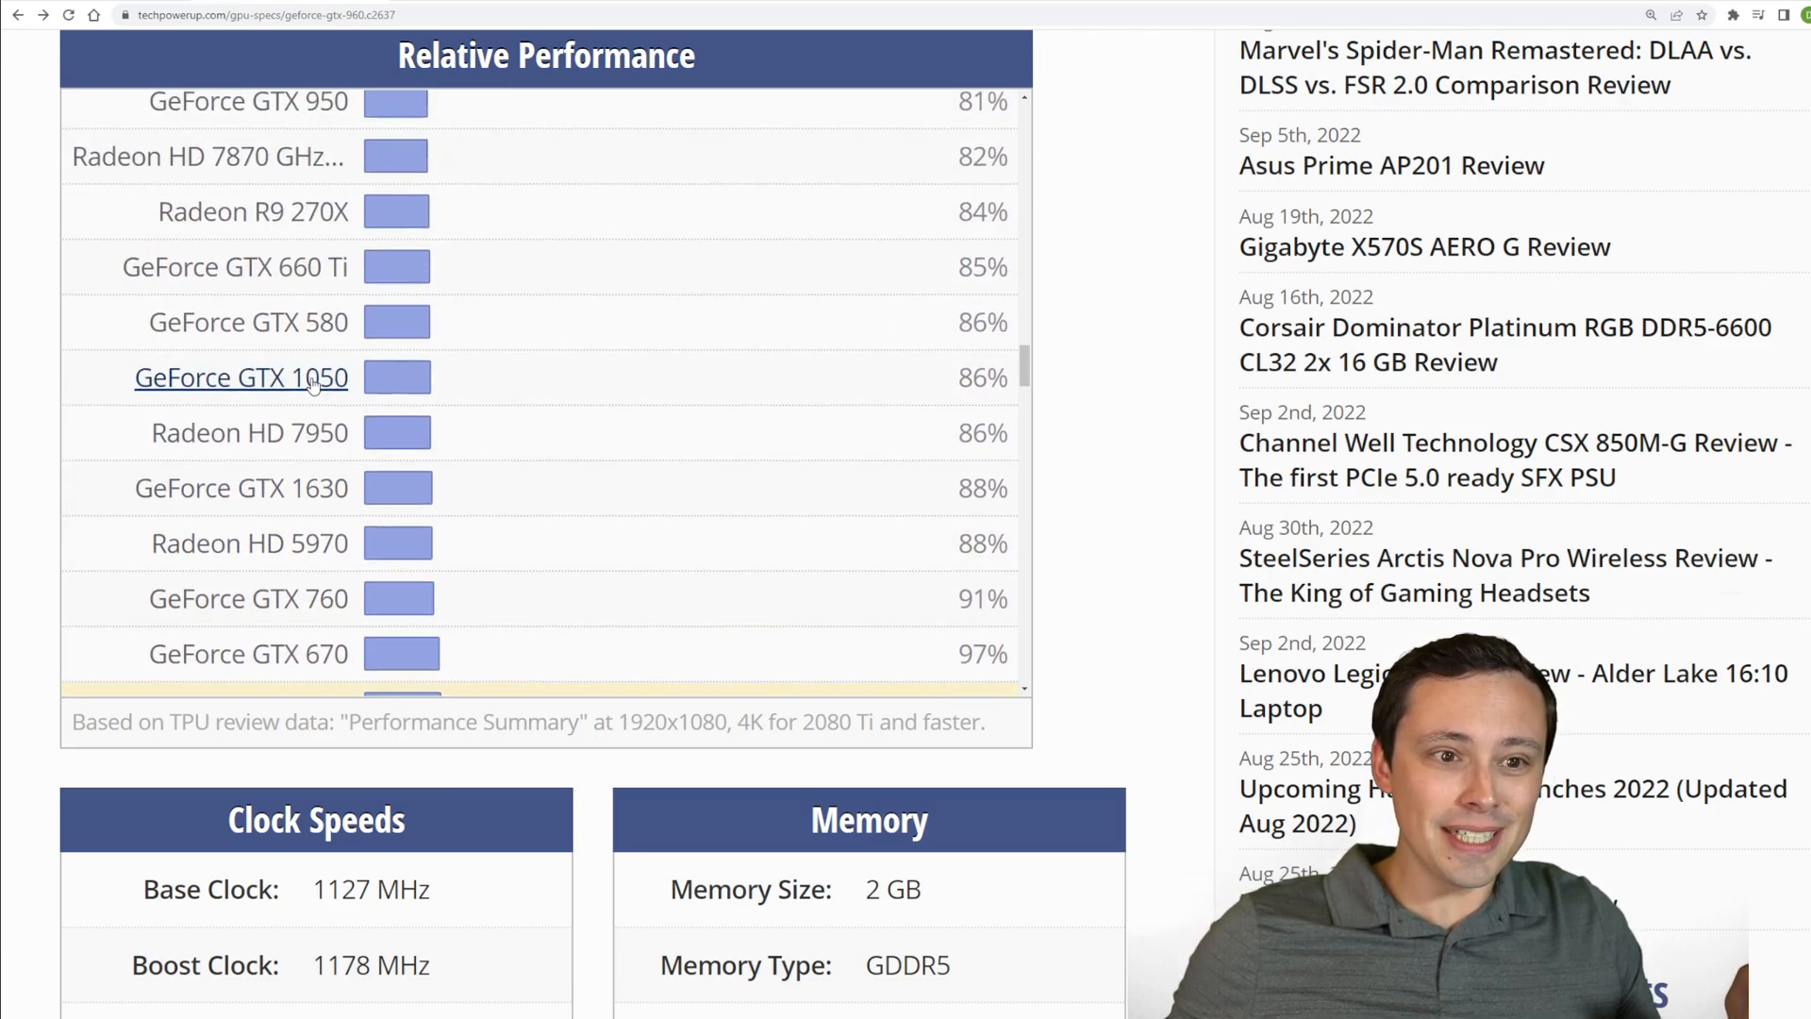
scroll("down", 3)
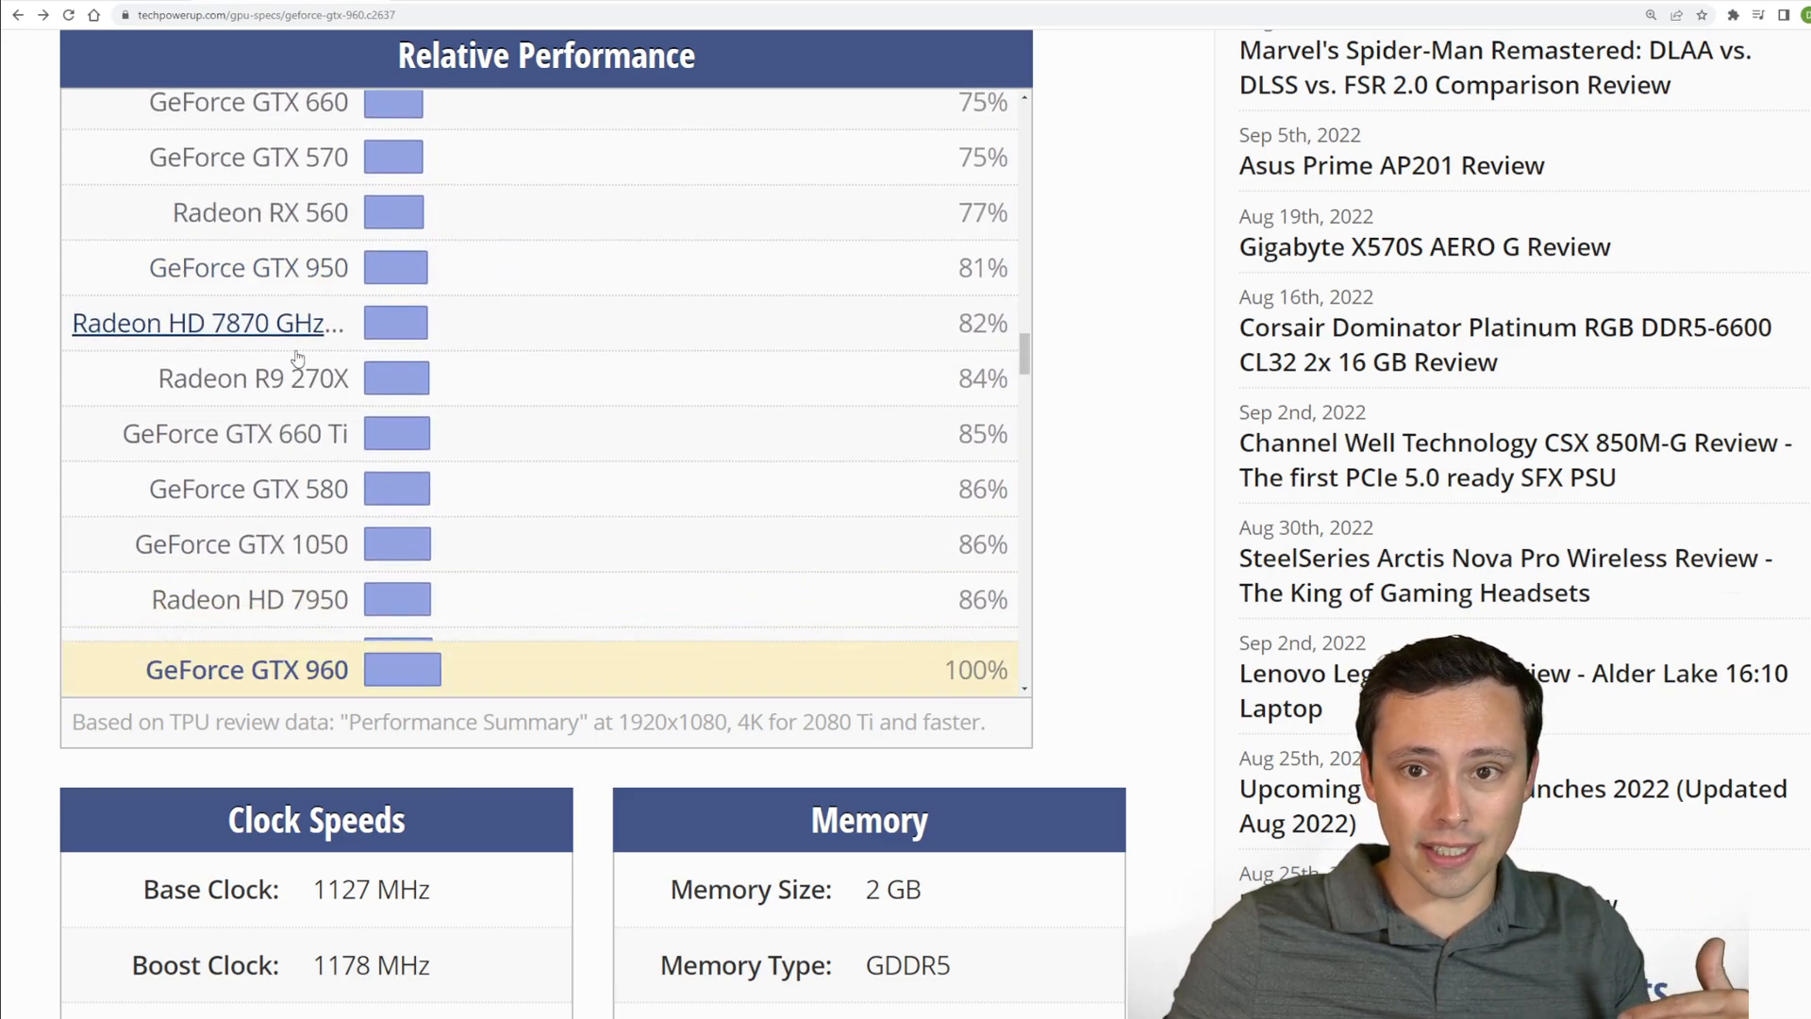
scroll("down", 3)
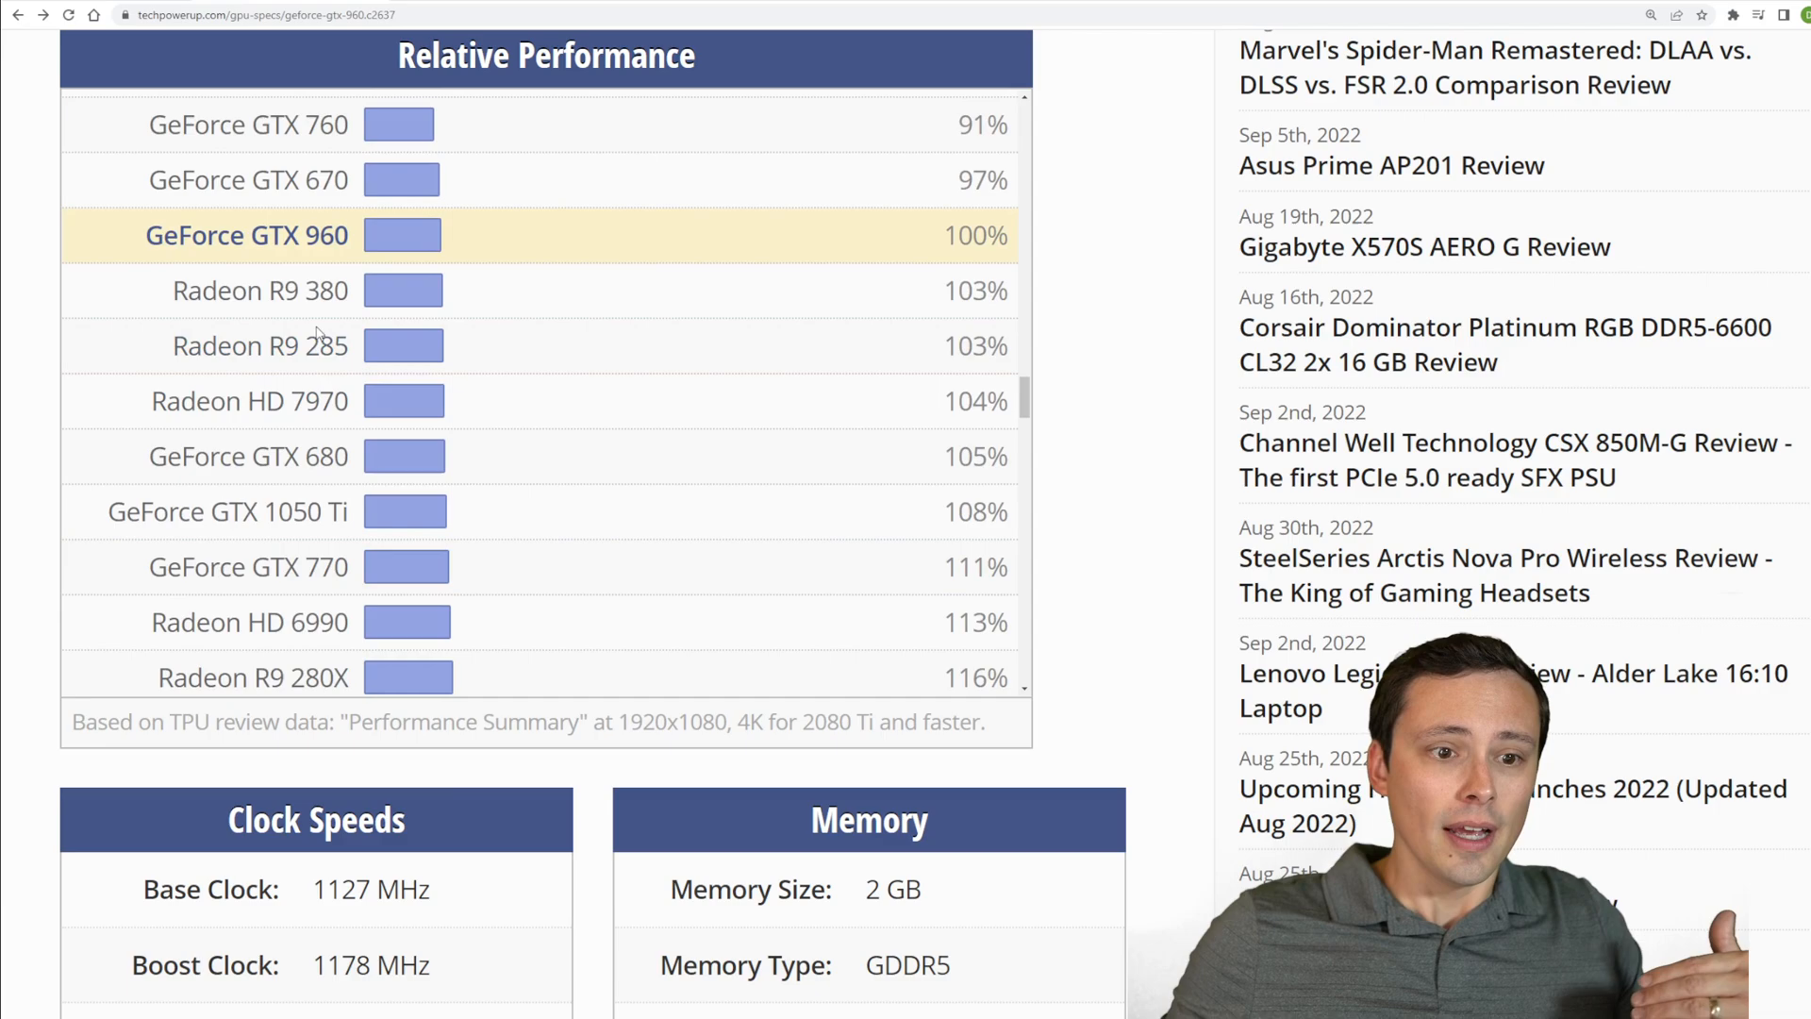
scroll("down", 3)
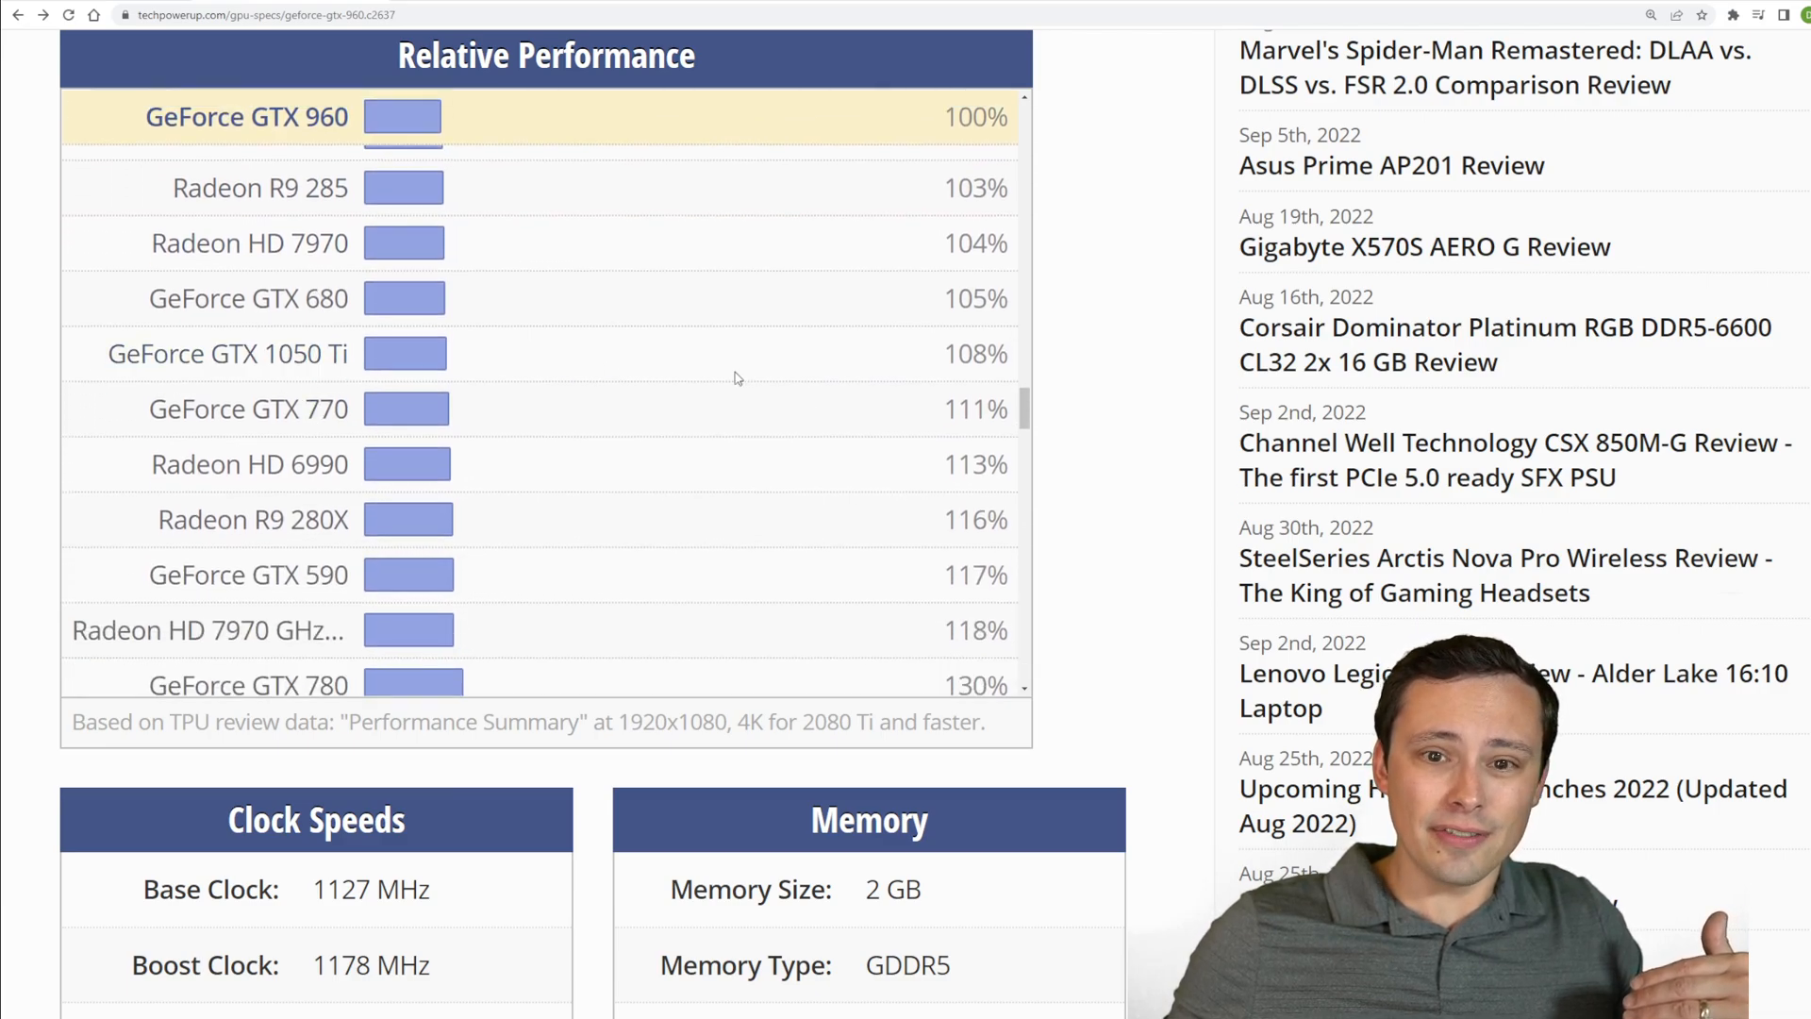
double_click(975, 354)
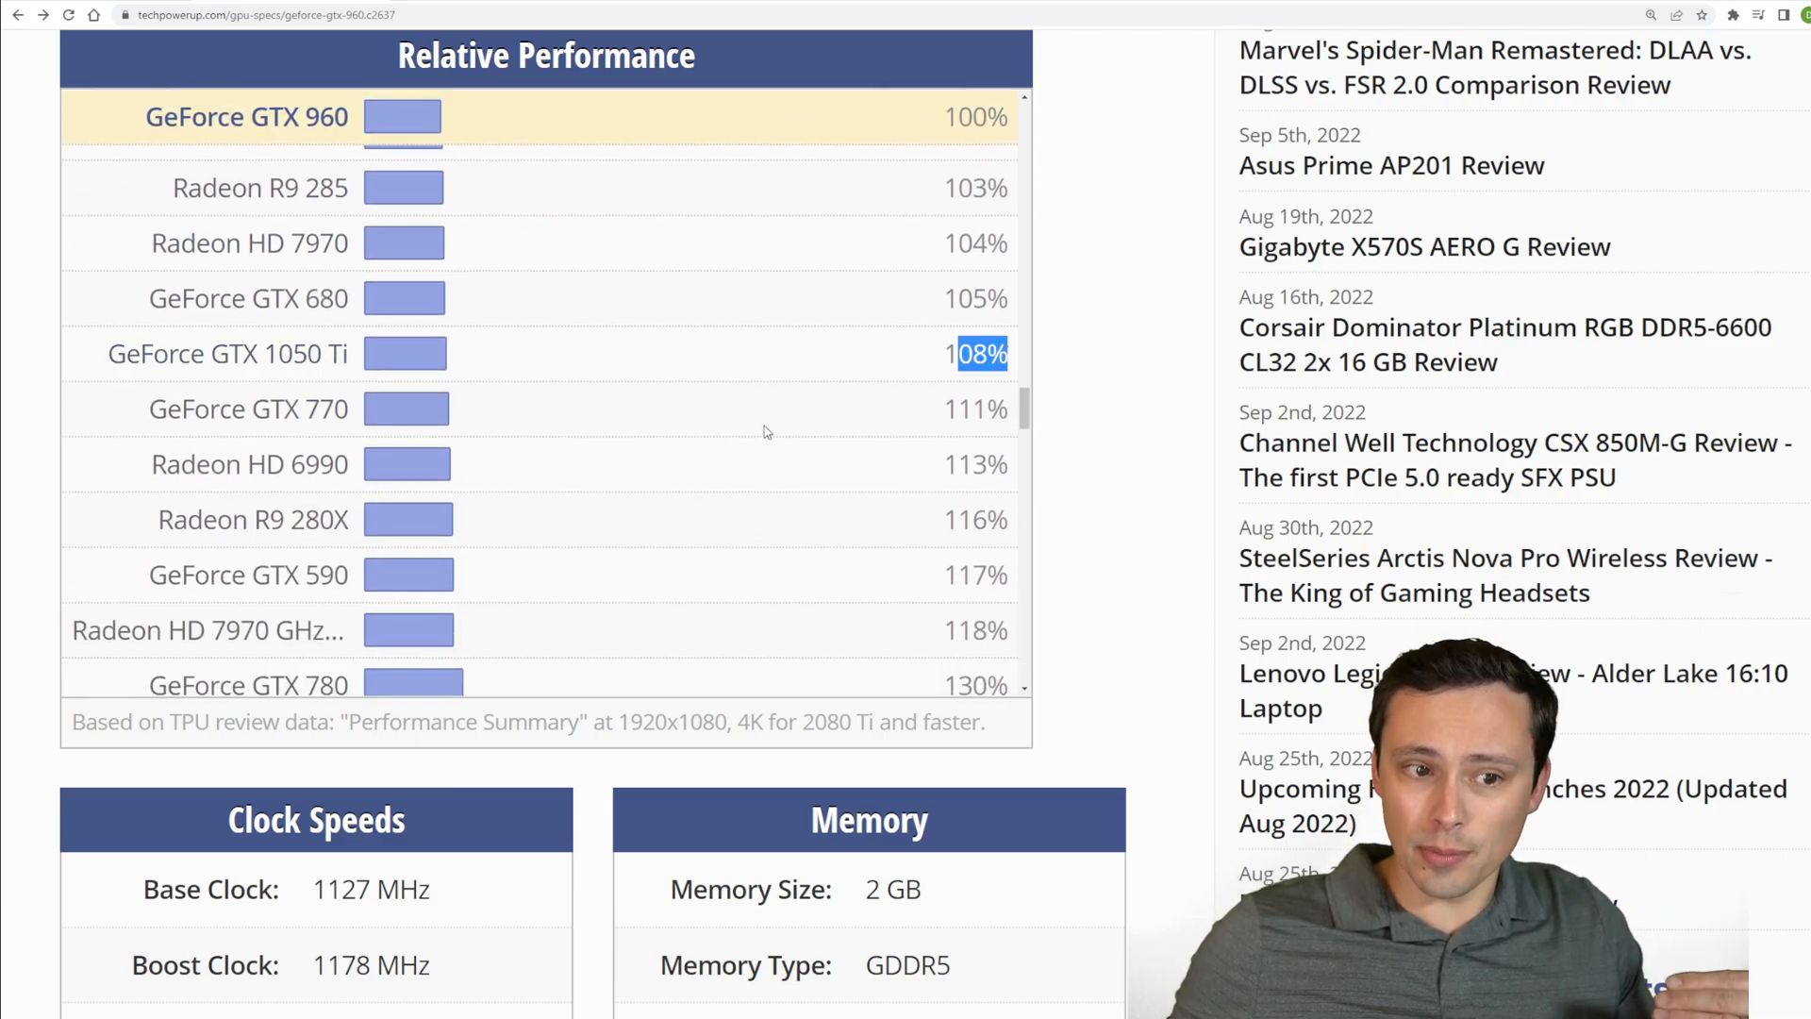
scroll("down", 3)
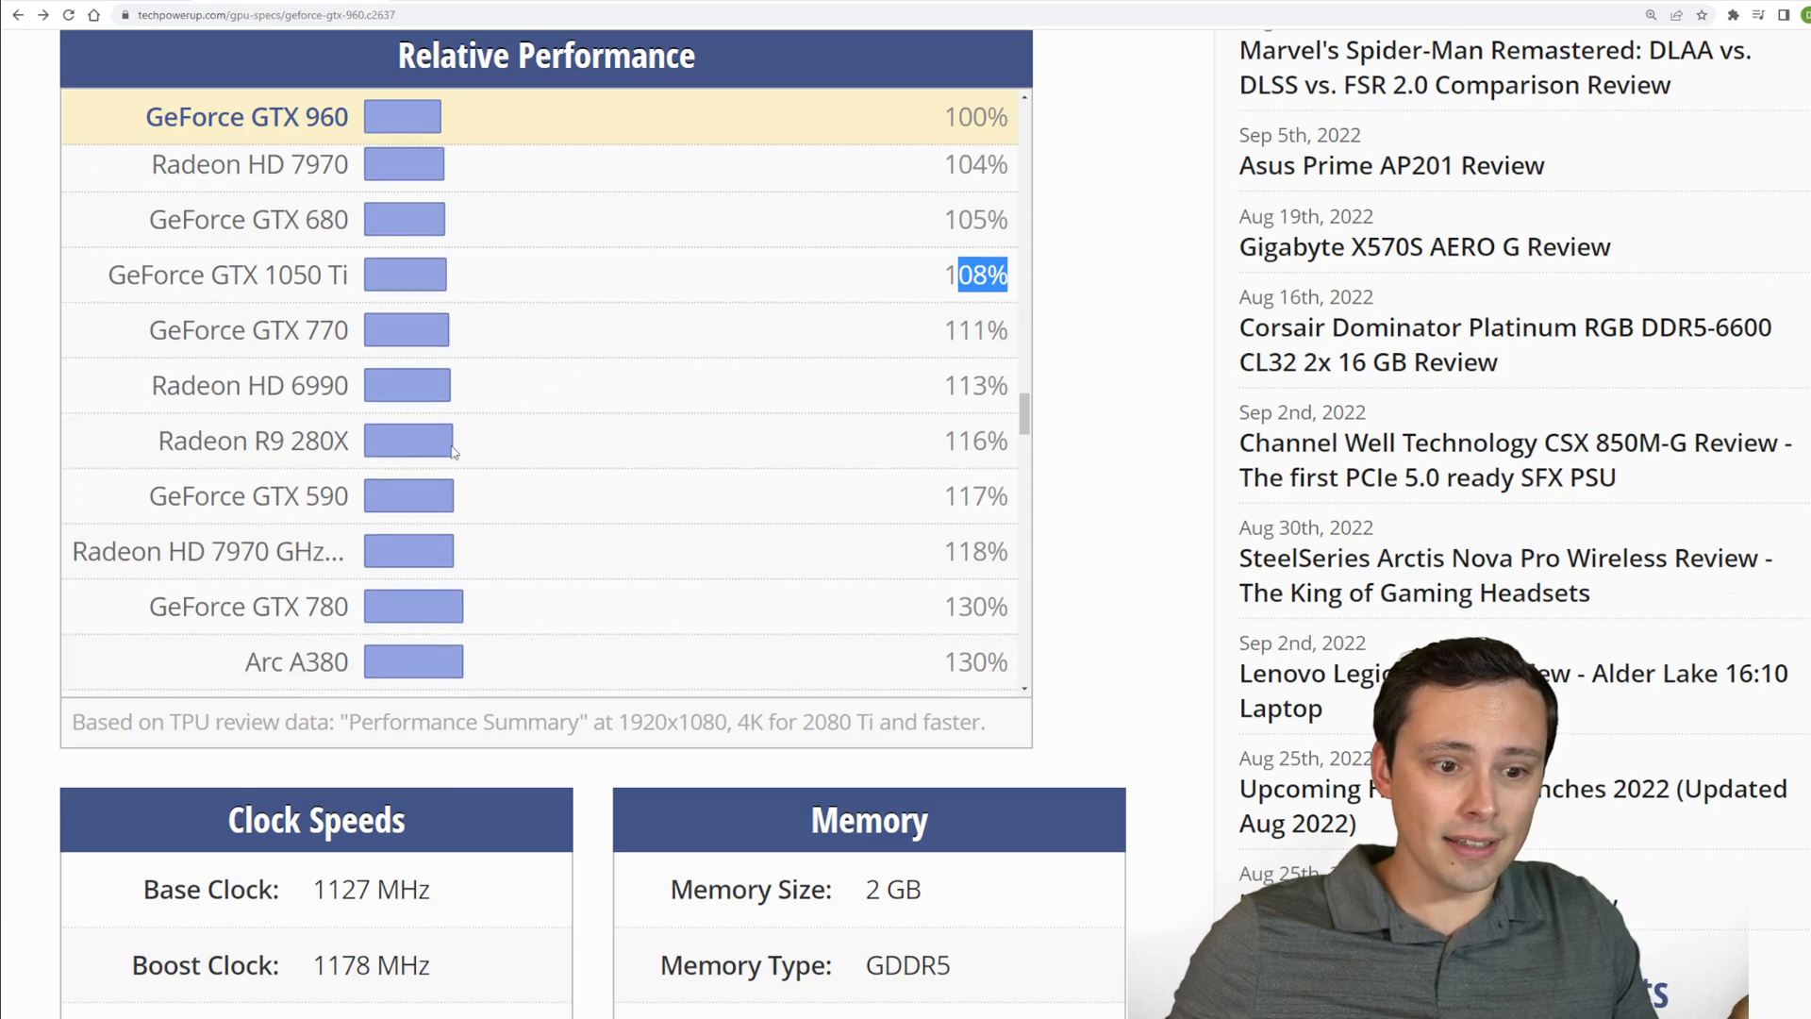
scroll("down", 3)
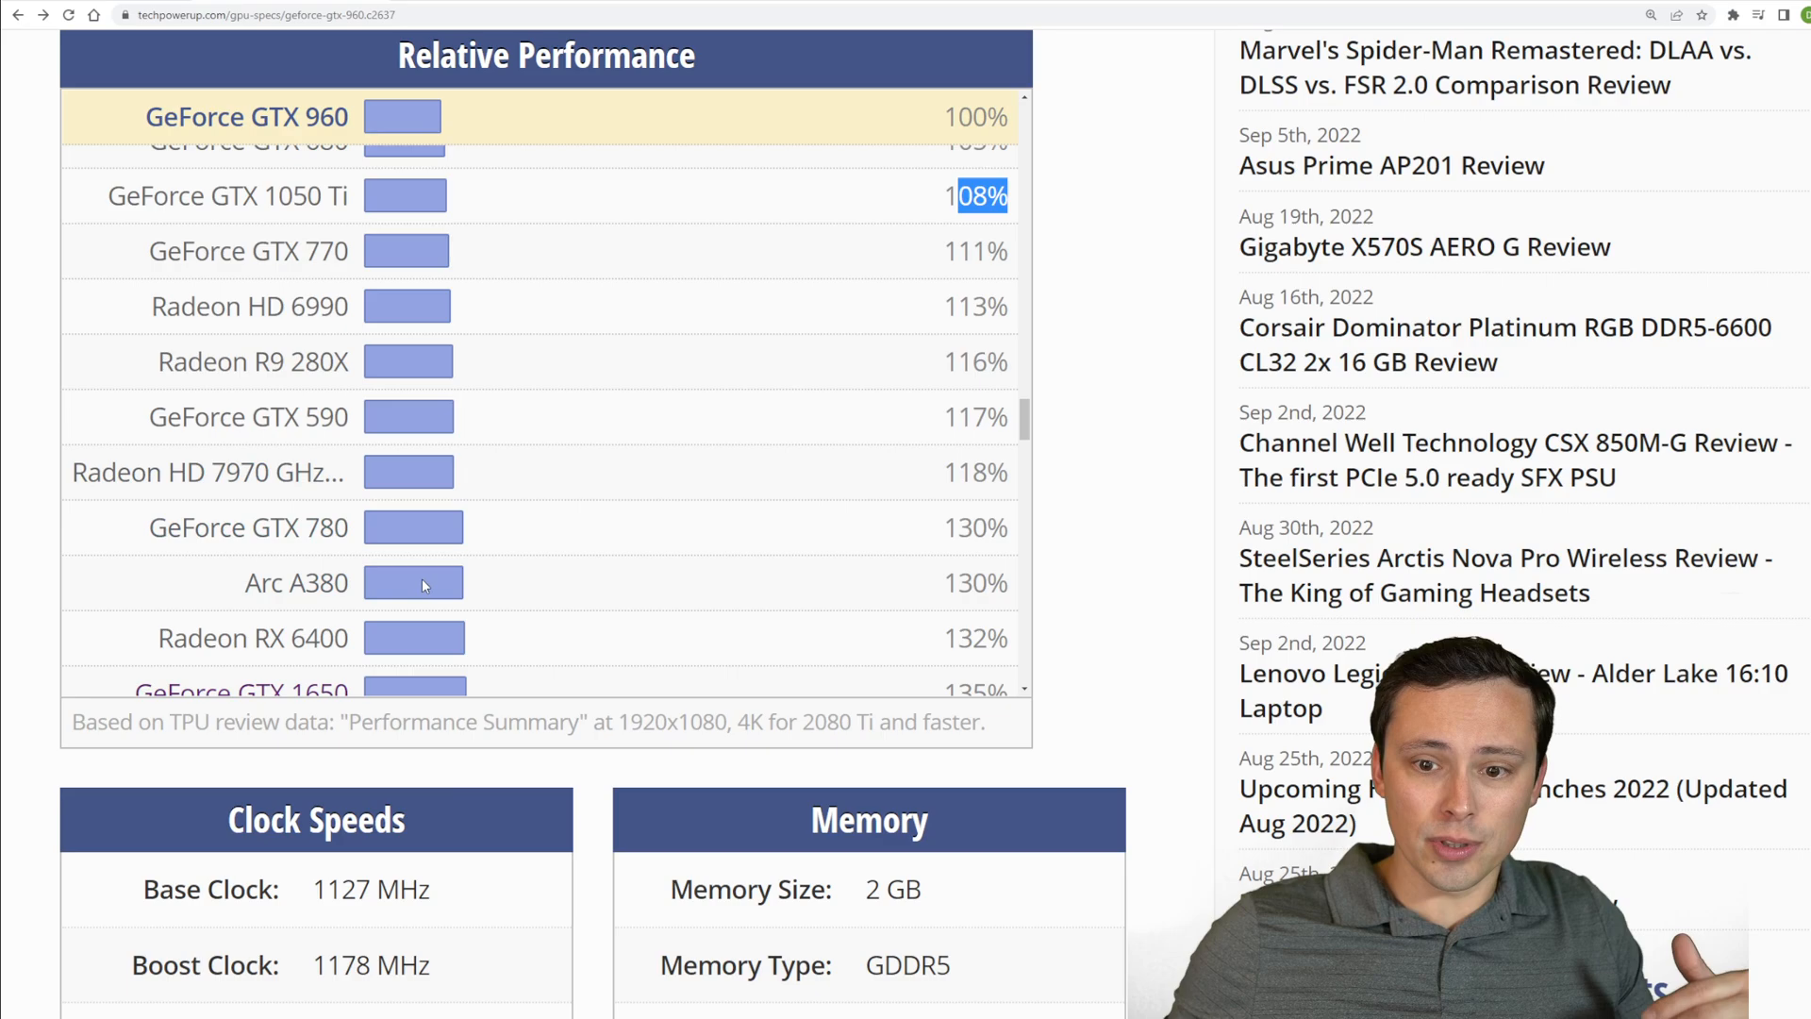
scroll("down", 3)
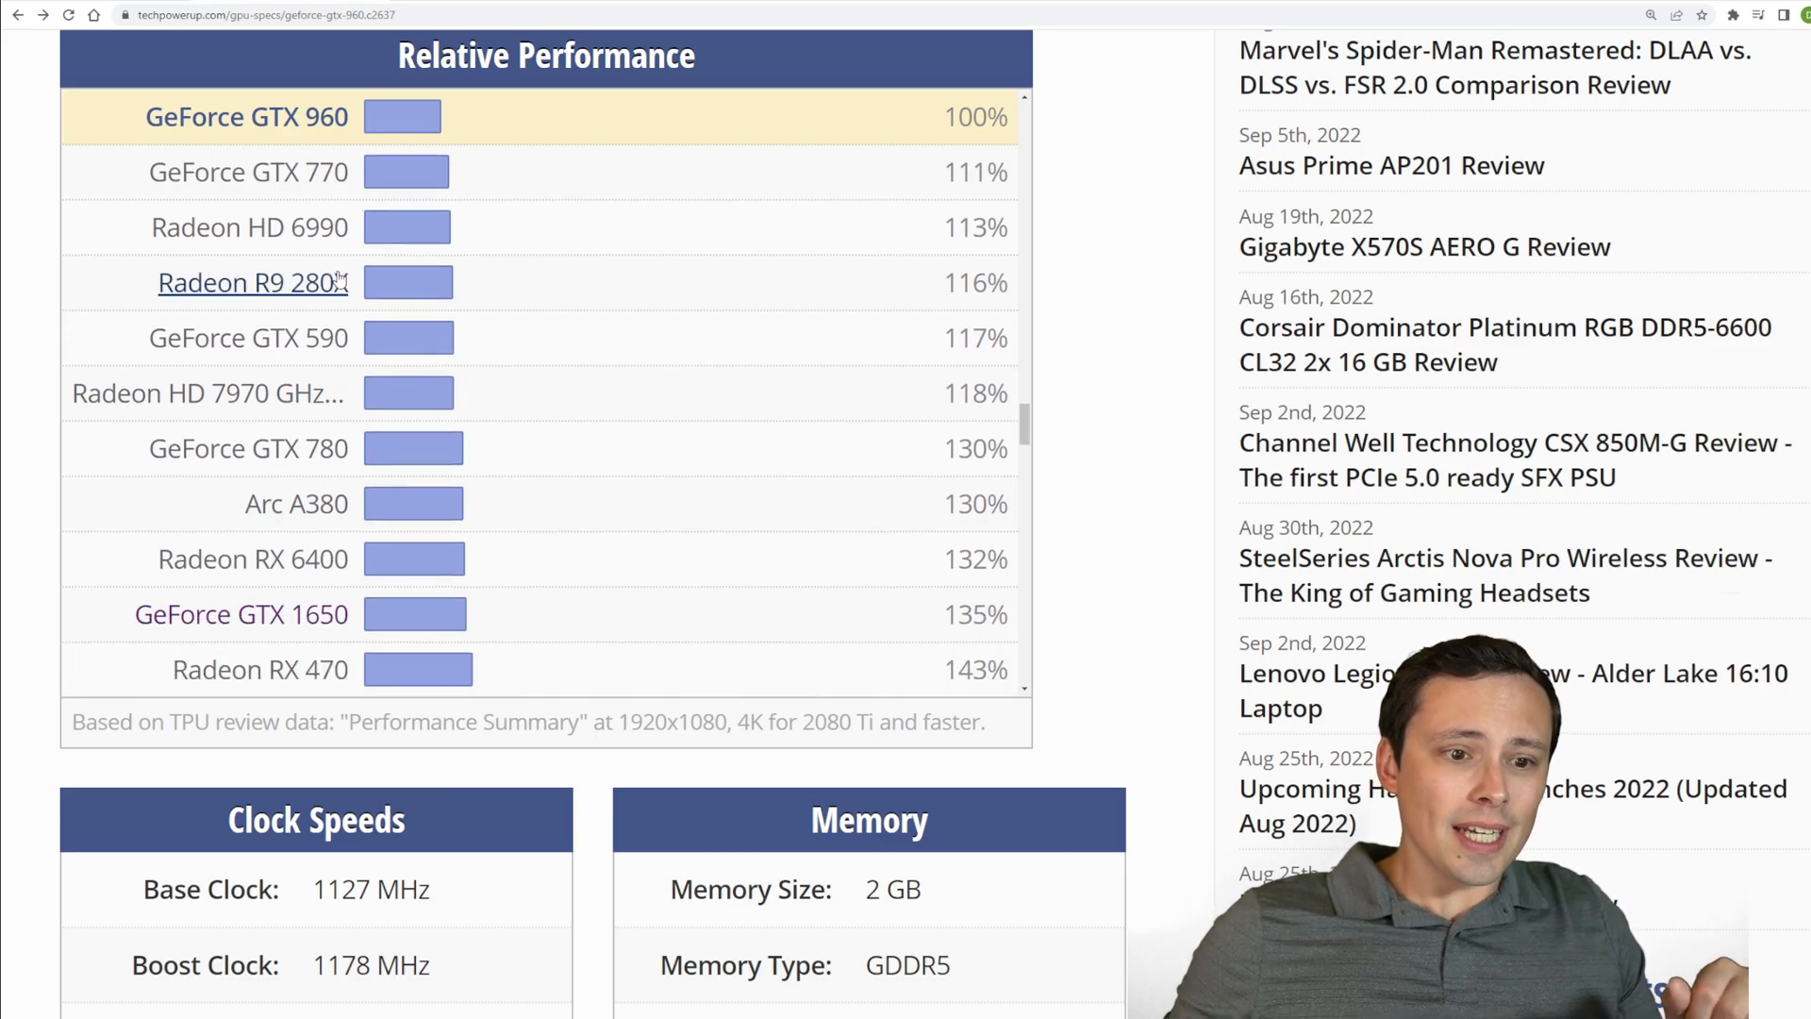
scroll("down", 3)
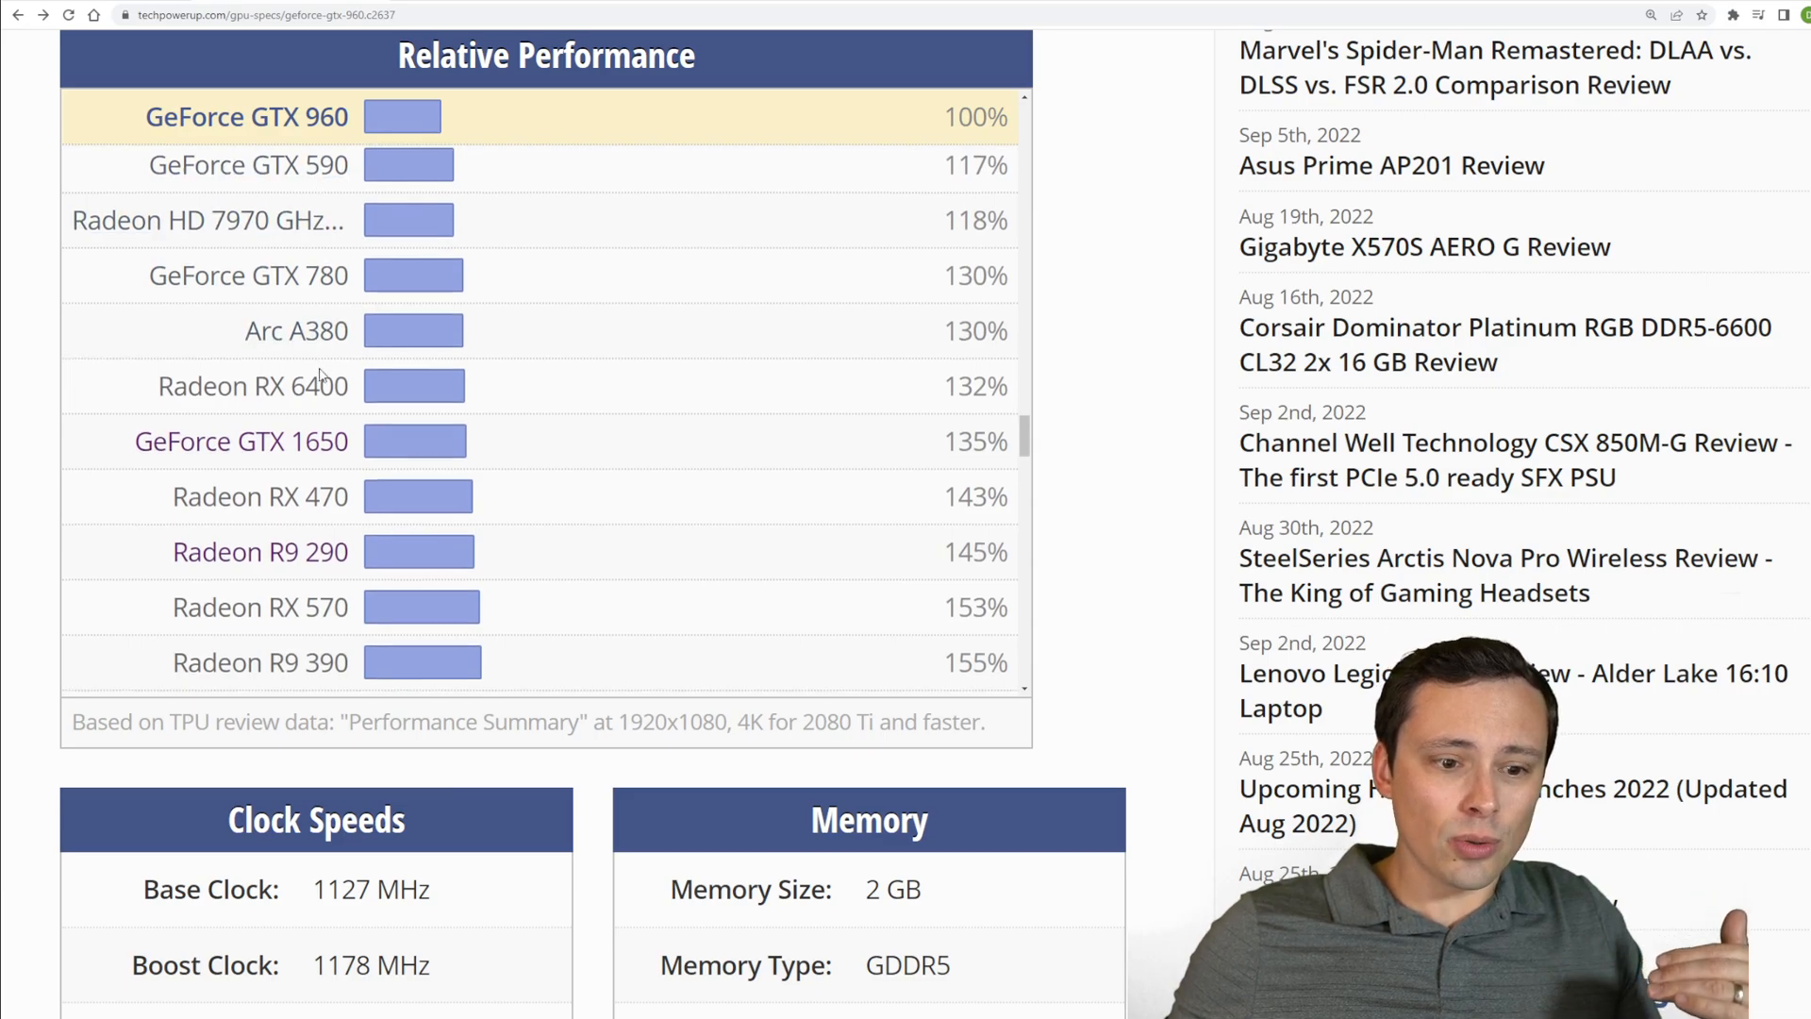
scroll("down", 3)
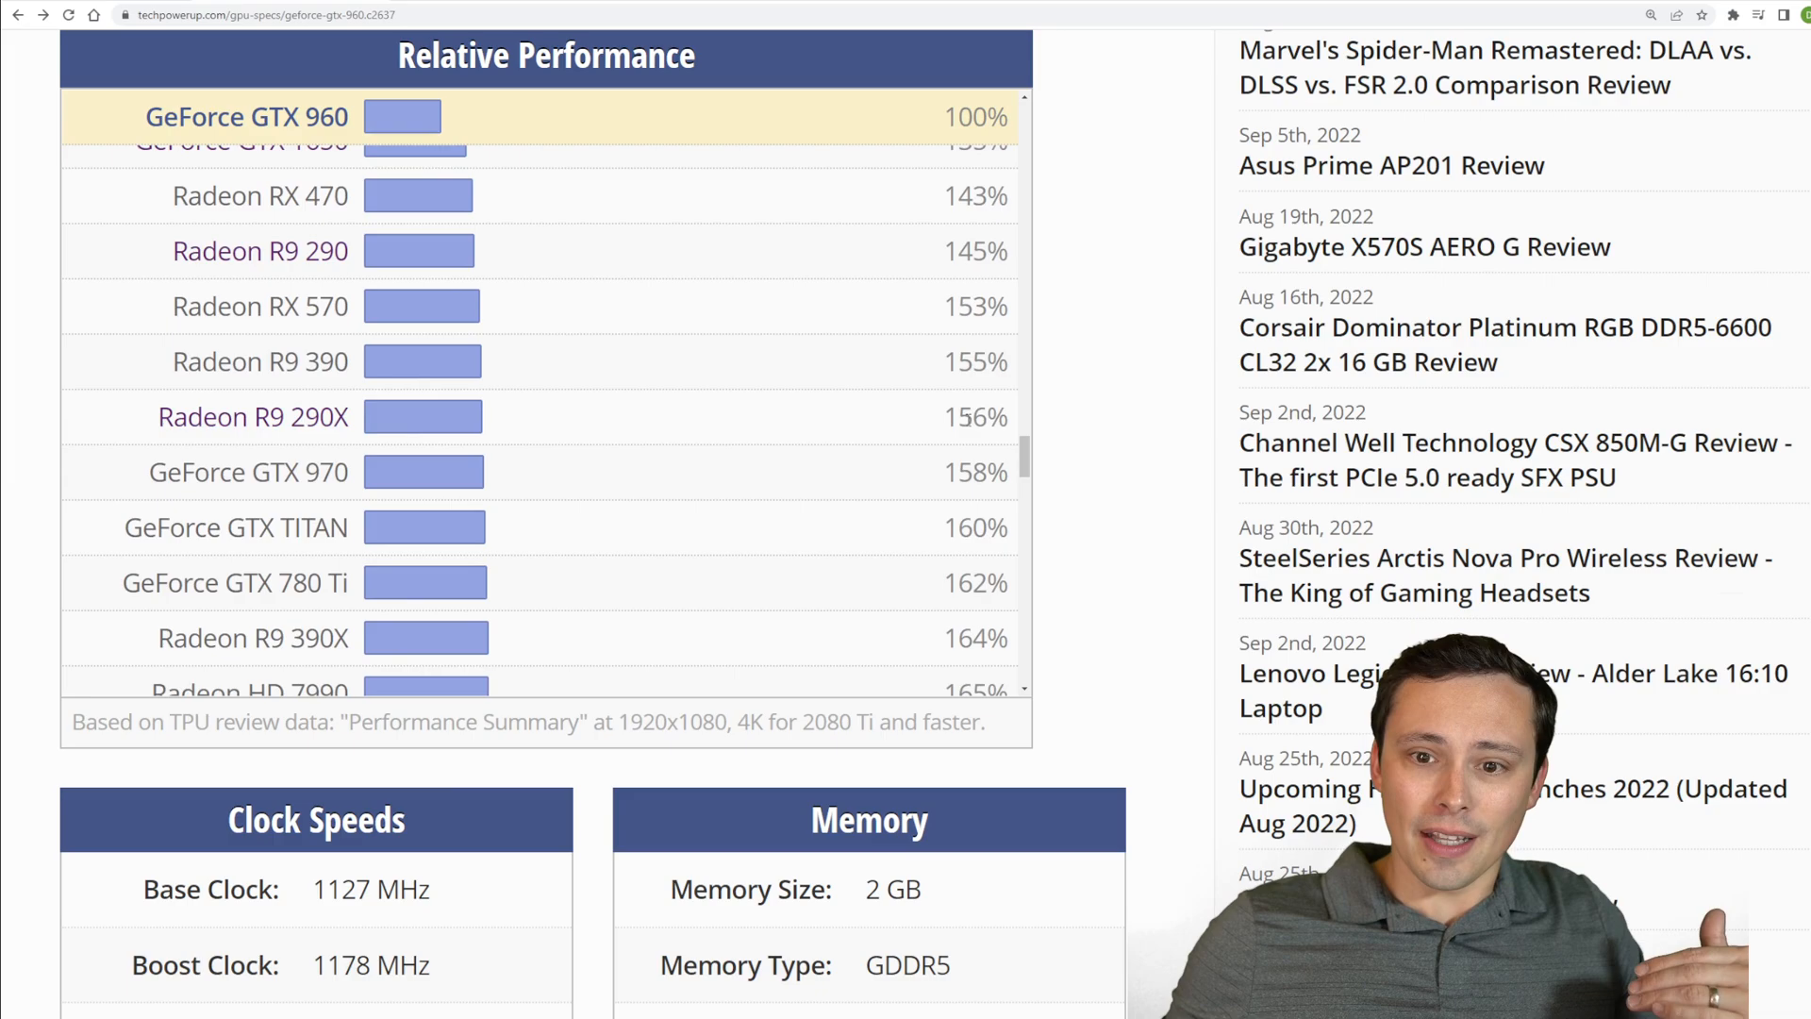
double_click(977, 415)
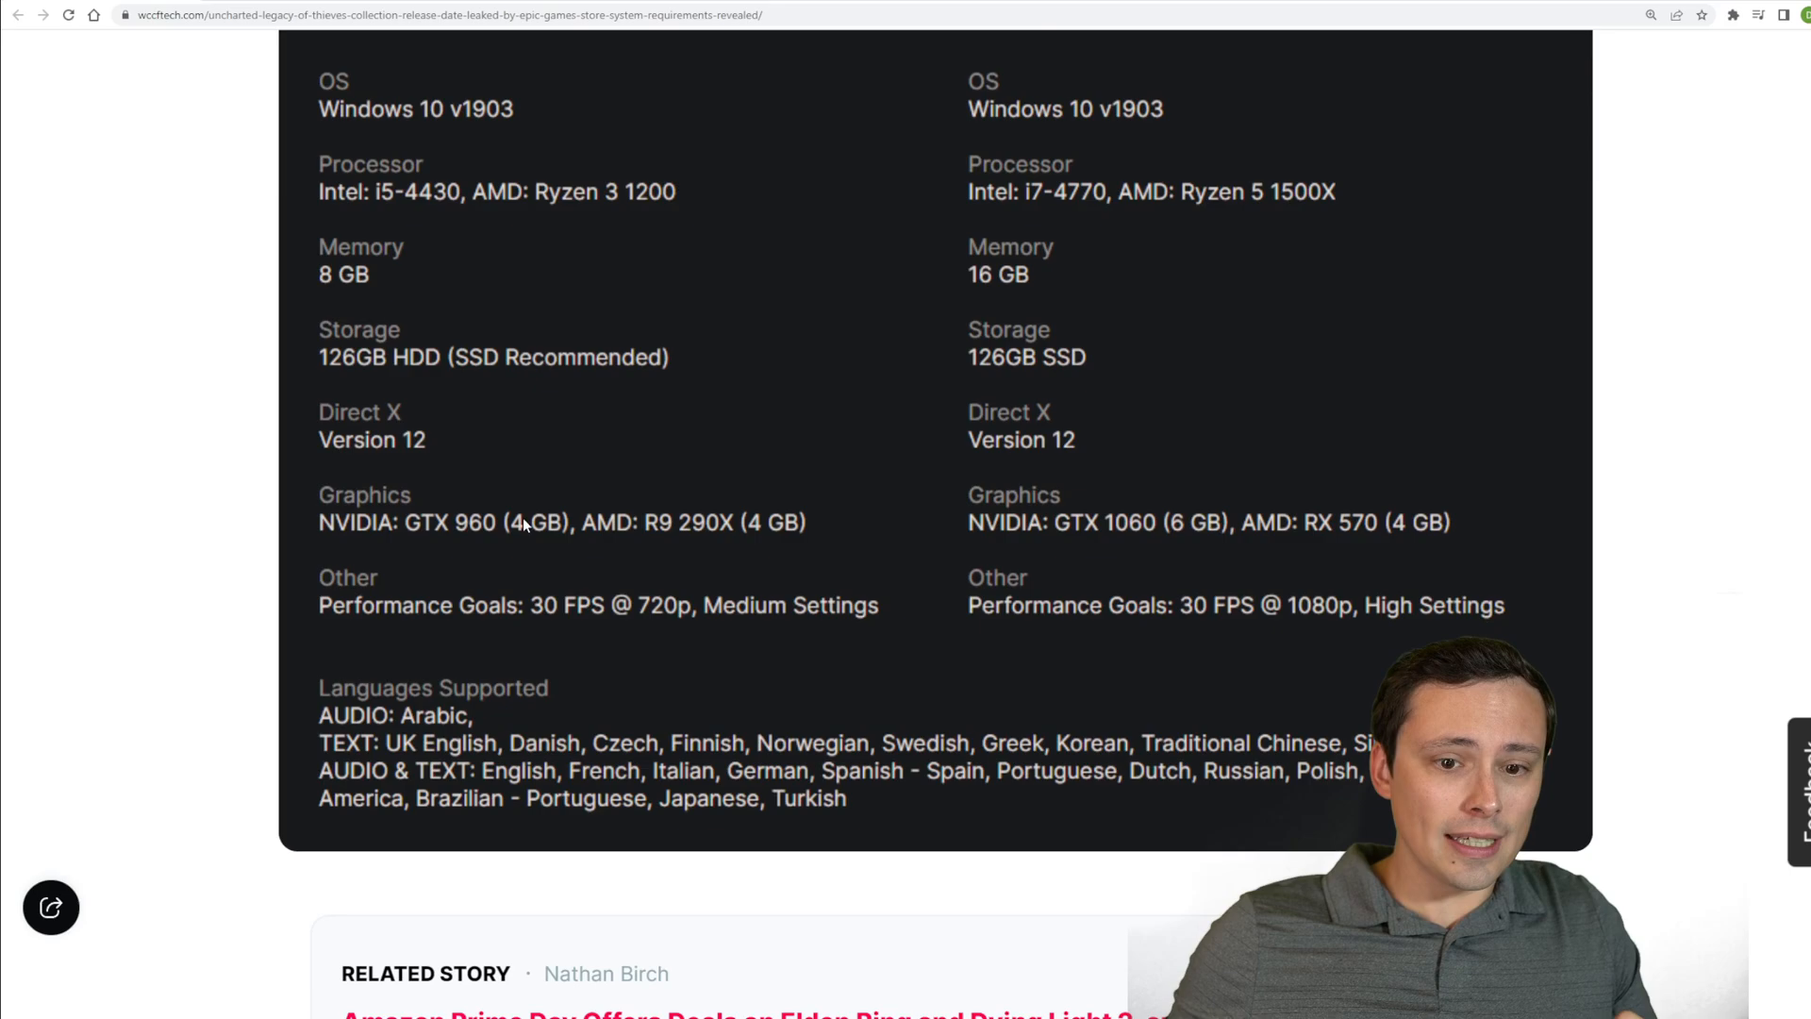
Scroll up to the Uncharted minimum and recommended requirements table on WCCFtech
scroll("up", 3)
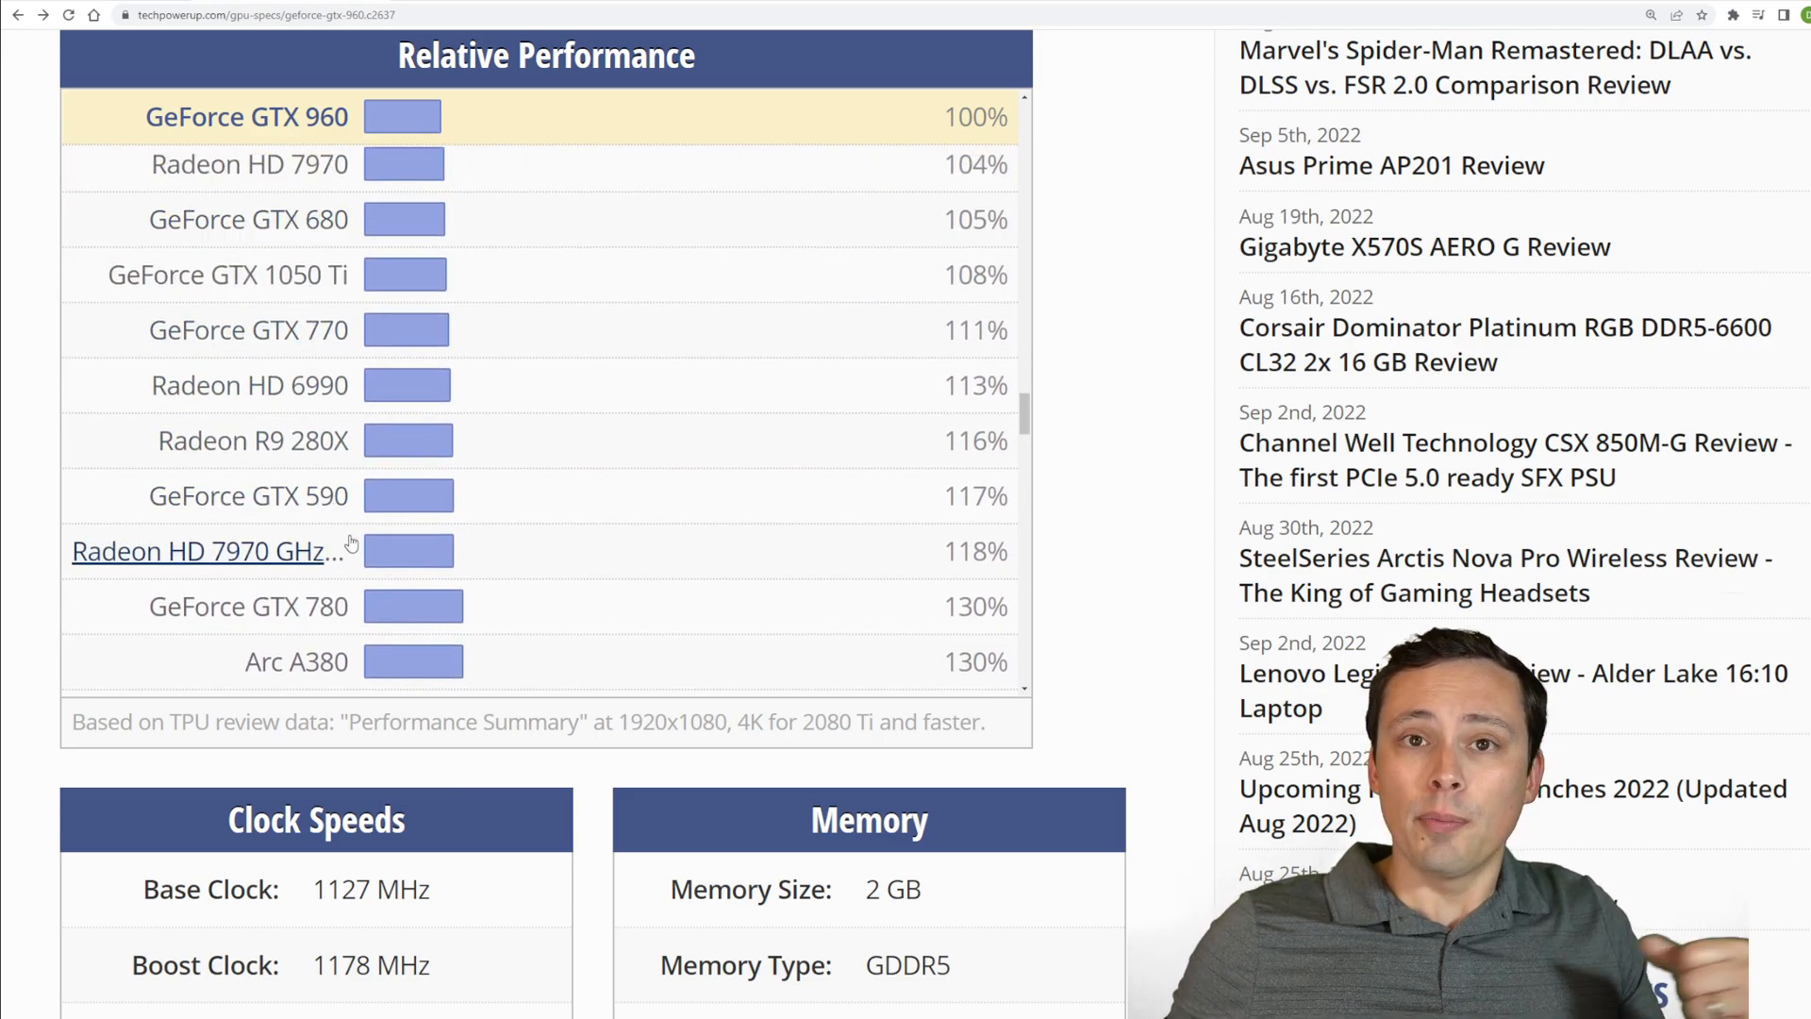
mouse_move(371, 462)
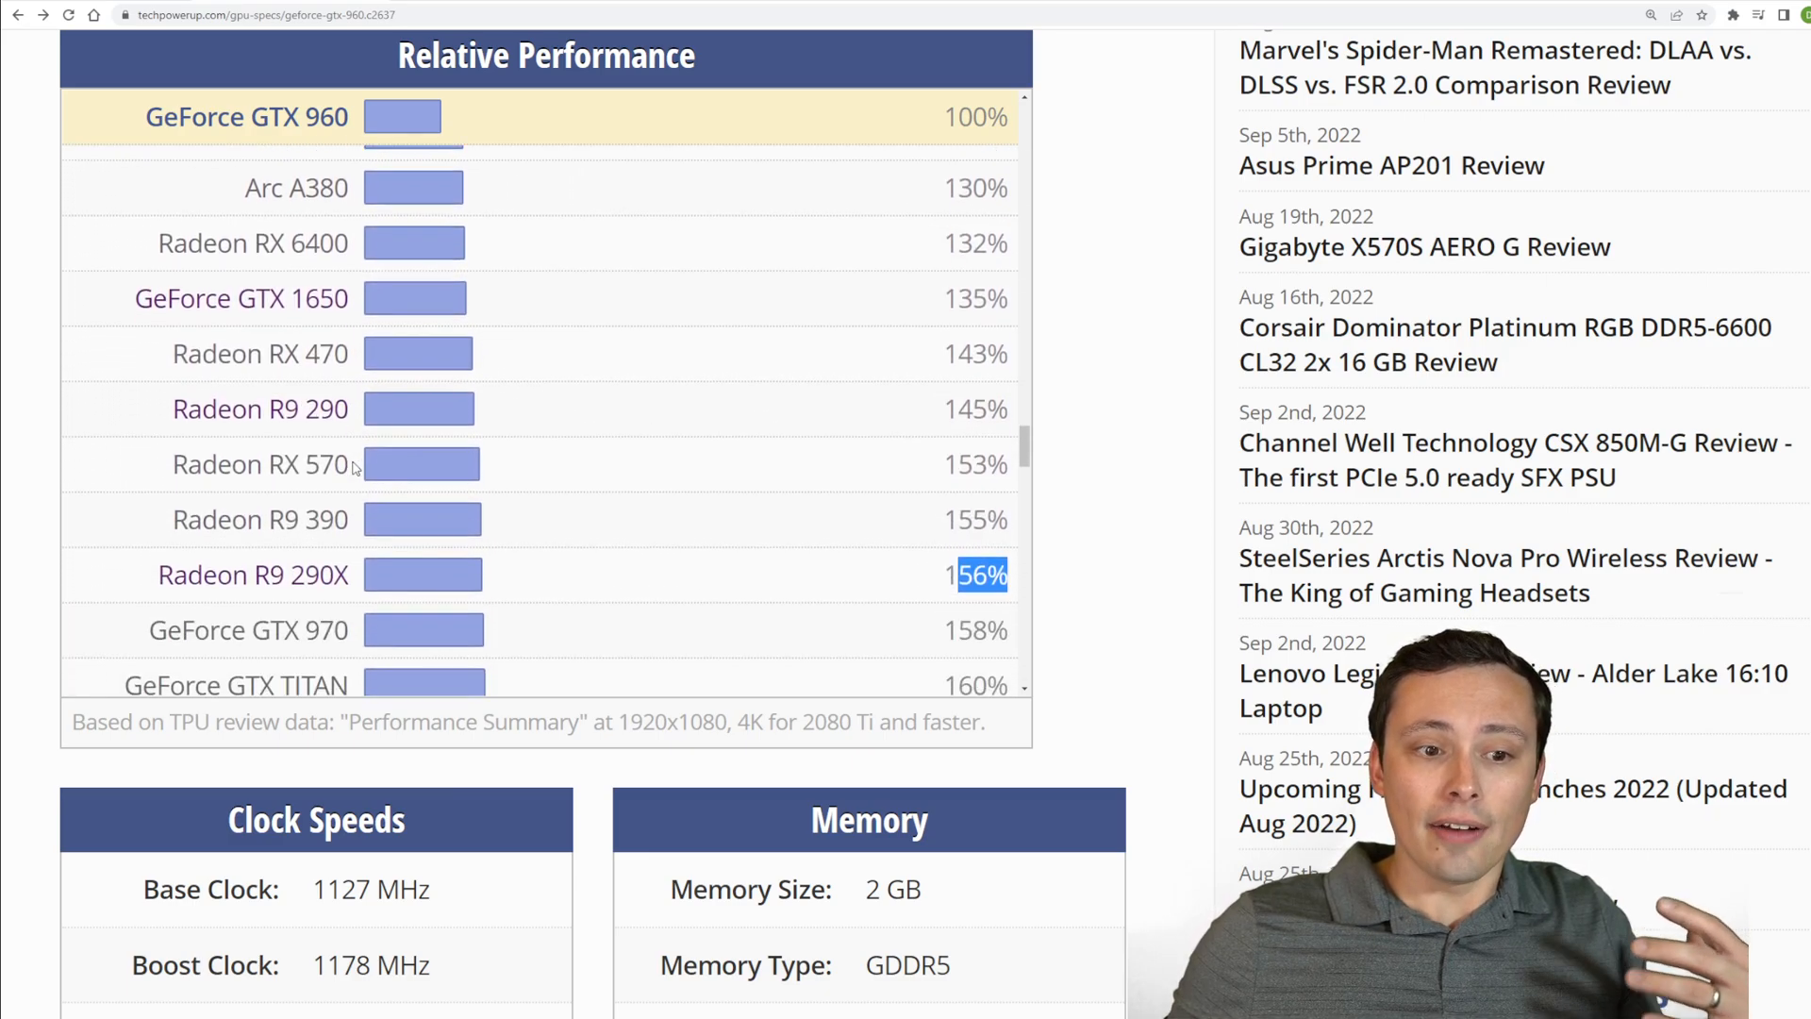
Scroll the GTX 960 Relative Performance list down to the Radeon R9 290X at 156%
scroll("down", 3)
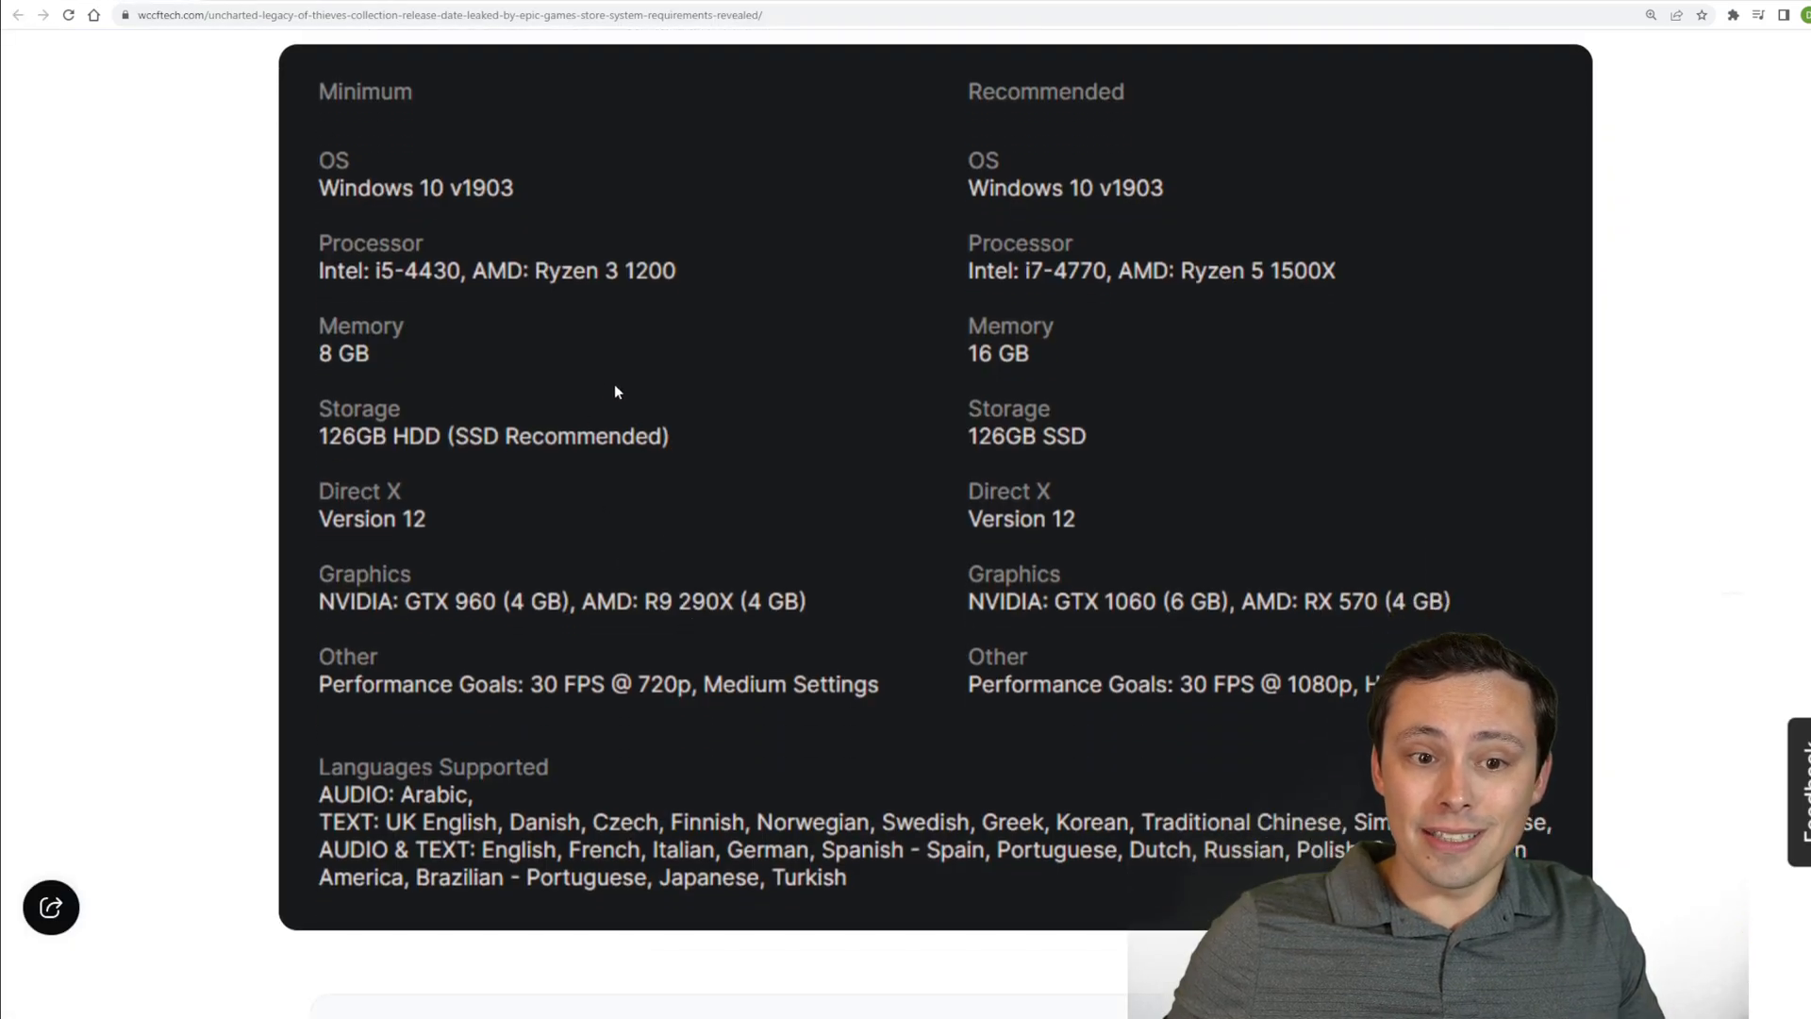
mouse_move(619, 542)
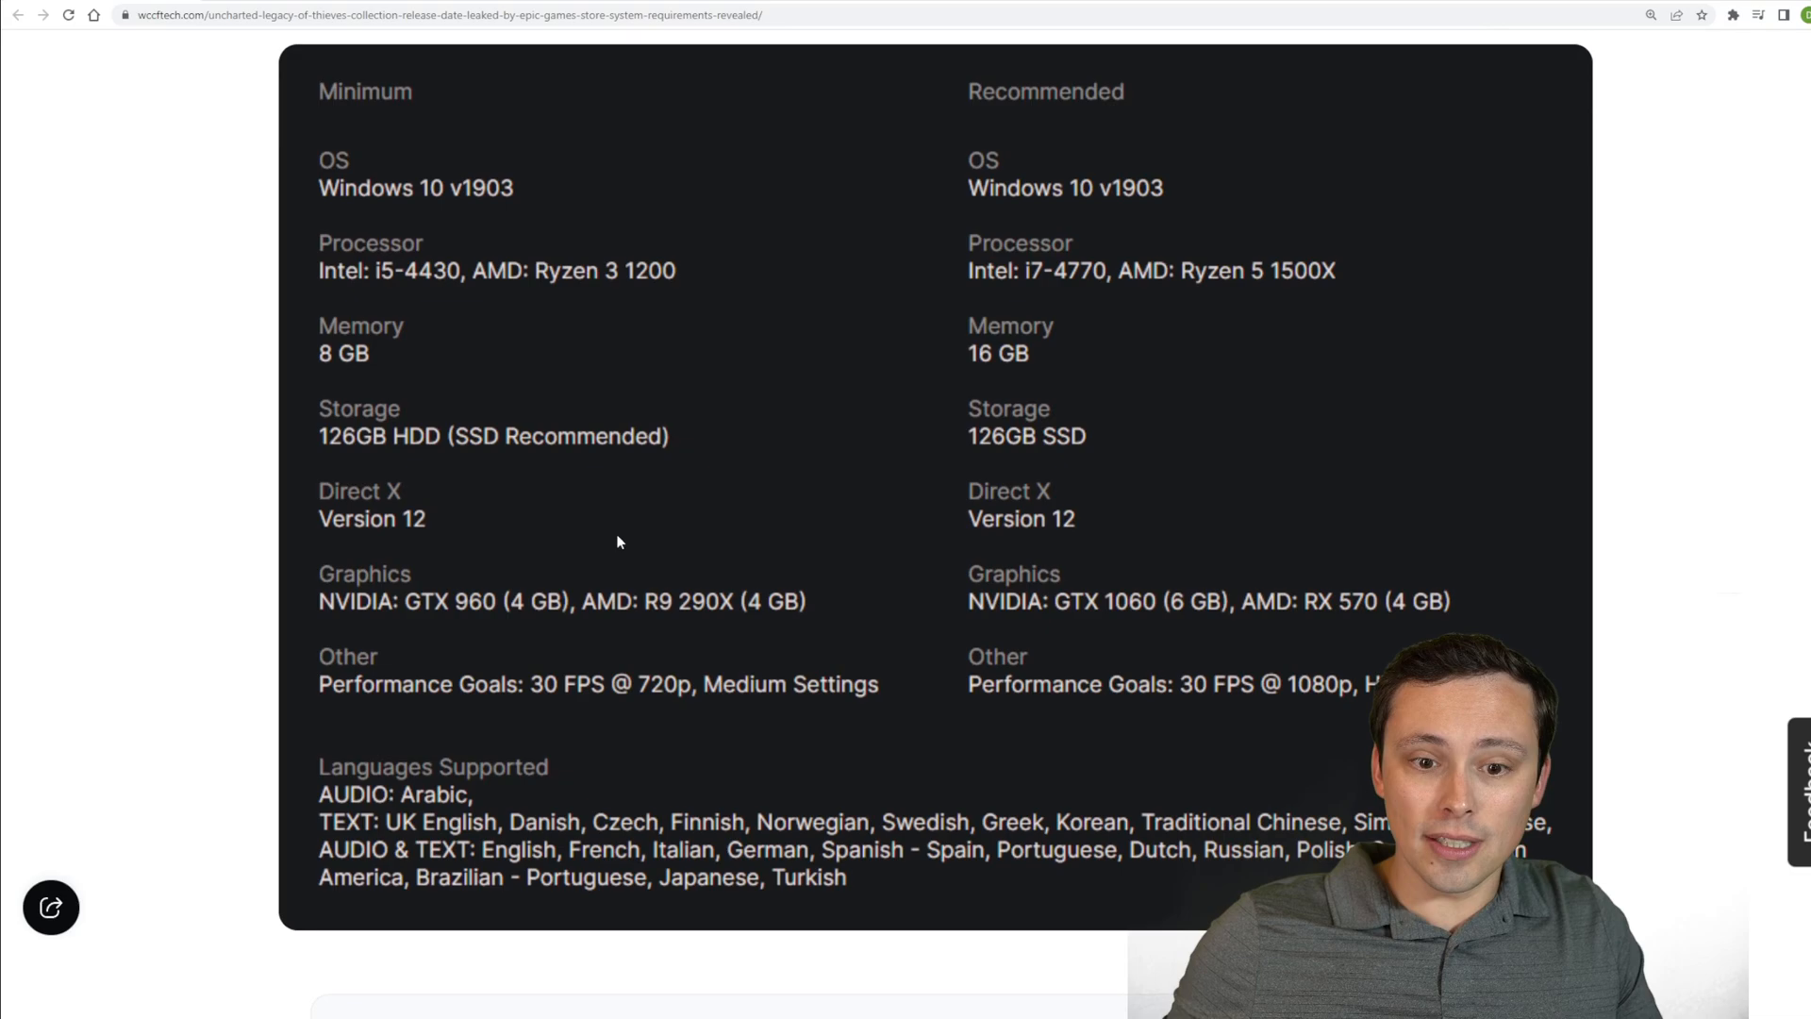
mouse_move(672, 547)
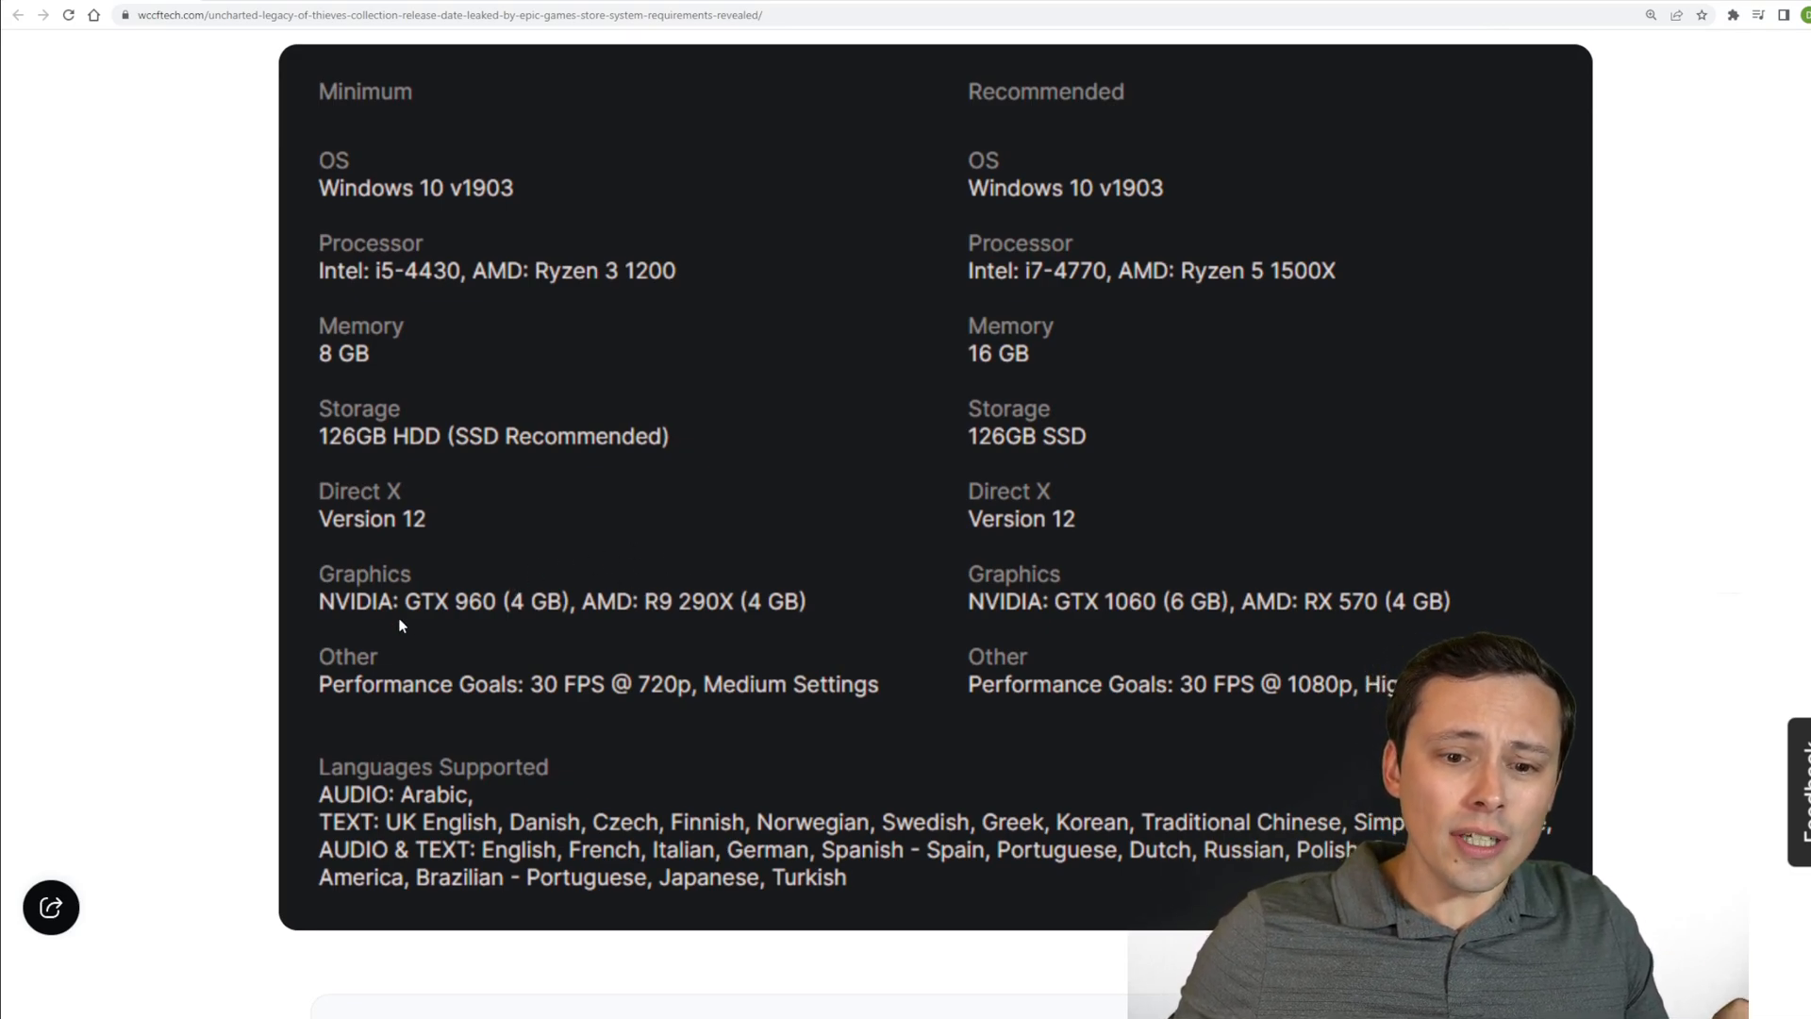
mouse_move(539, 570)
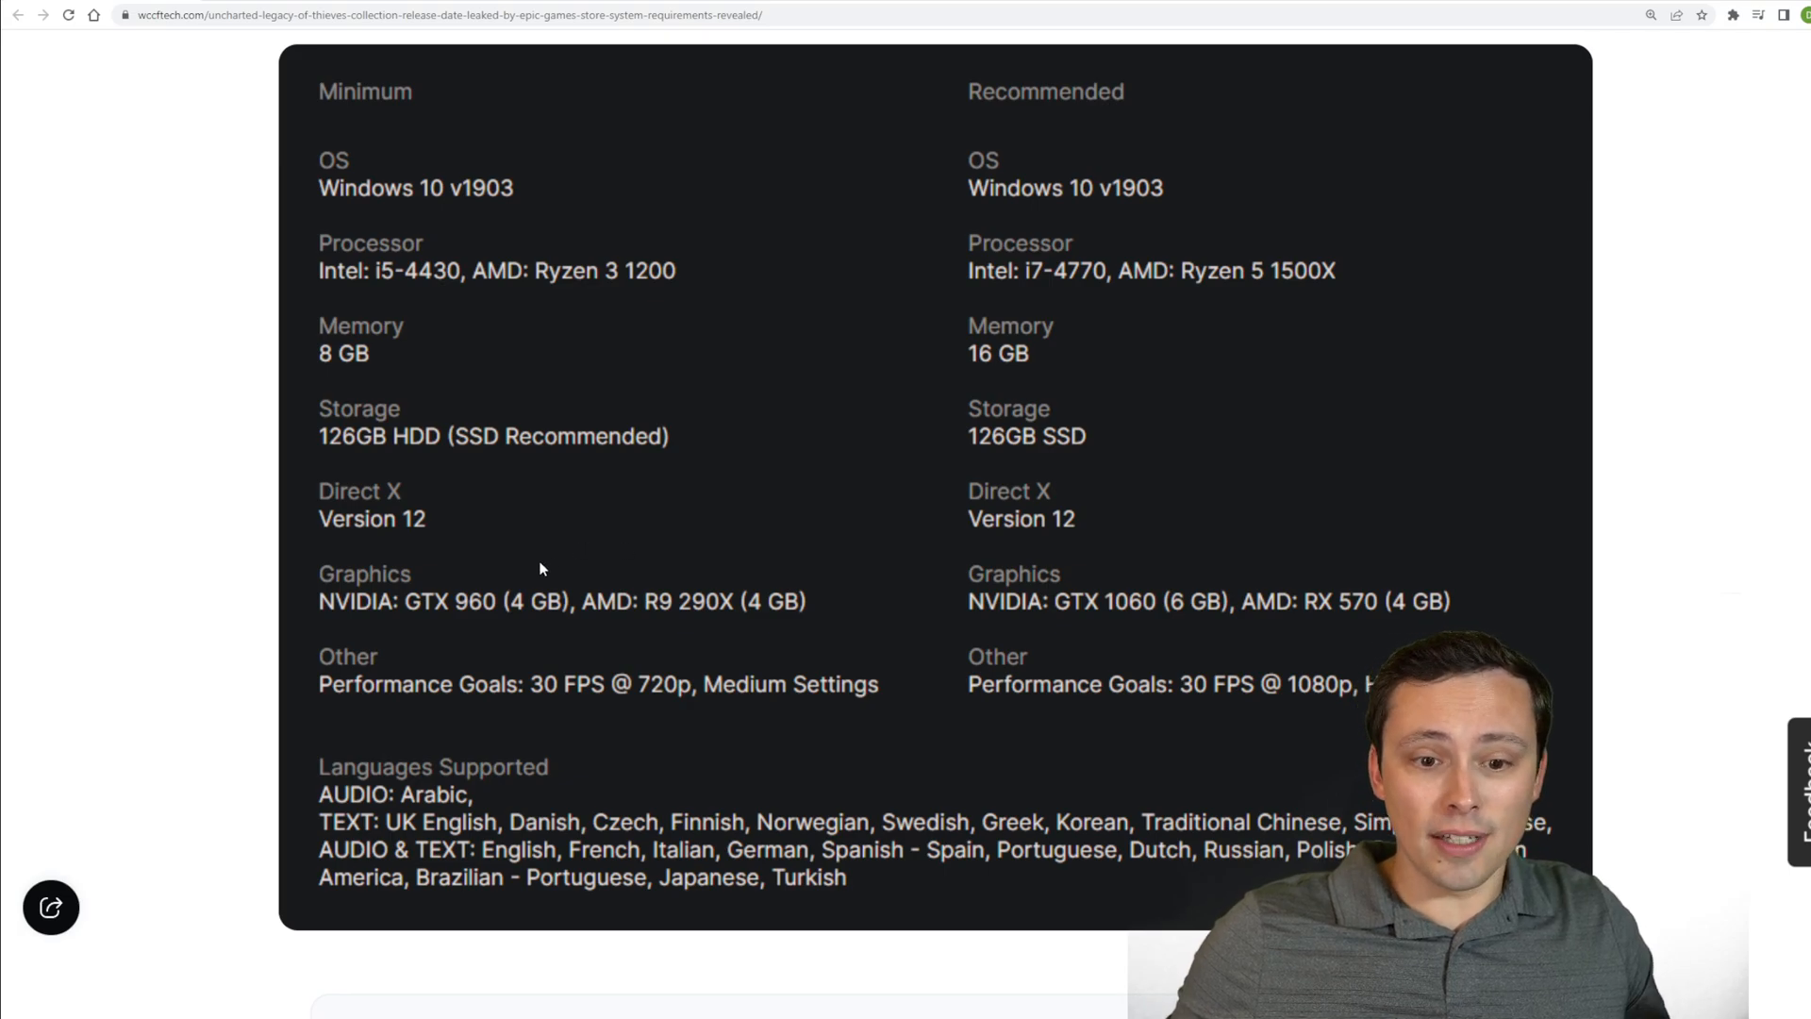
mouse_move(725, 622)
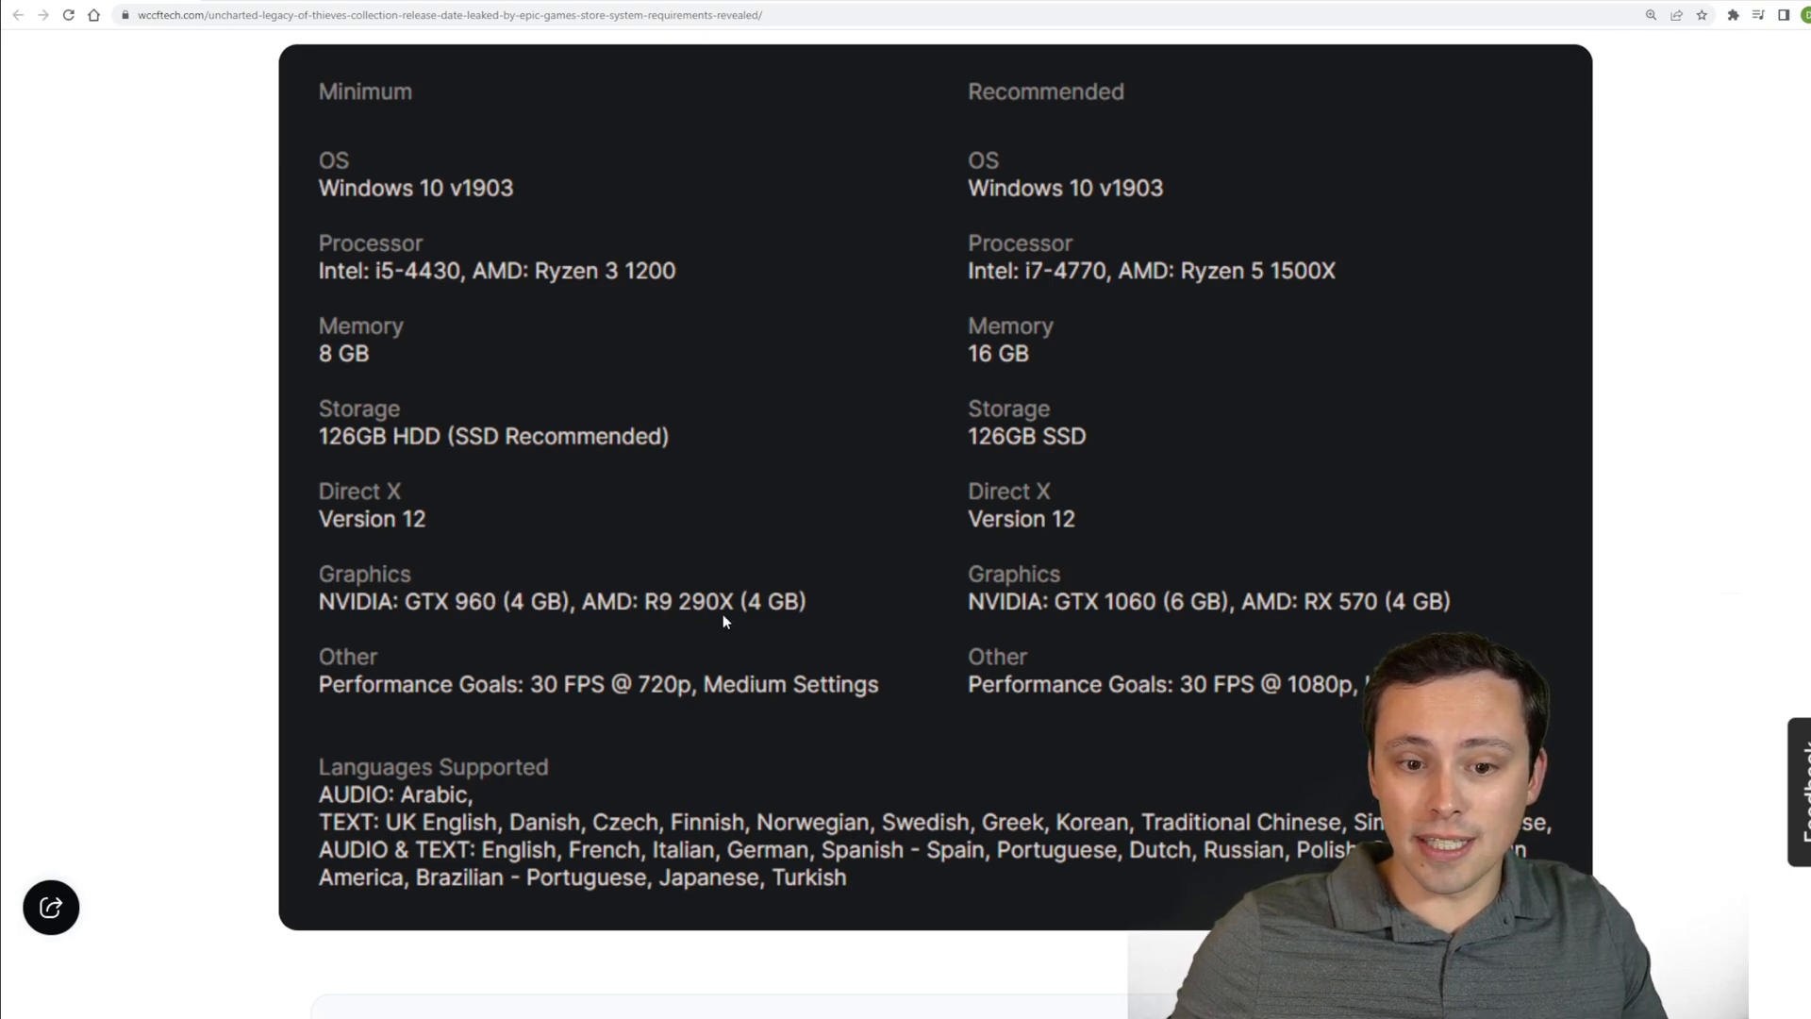
mouse_move(778, 574)
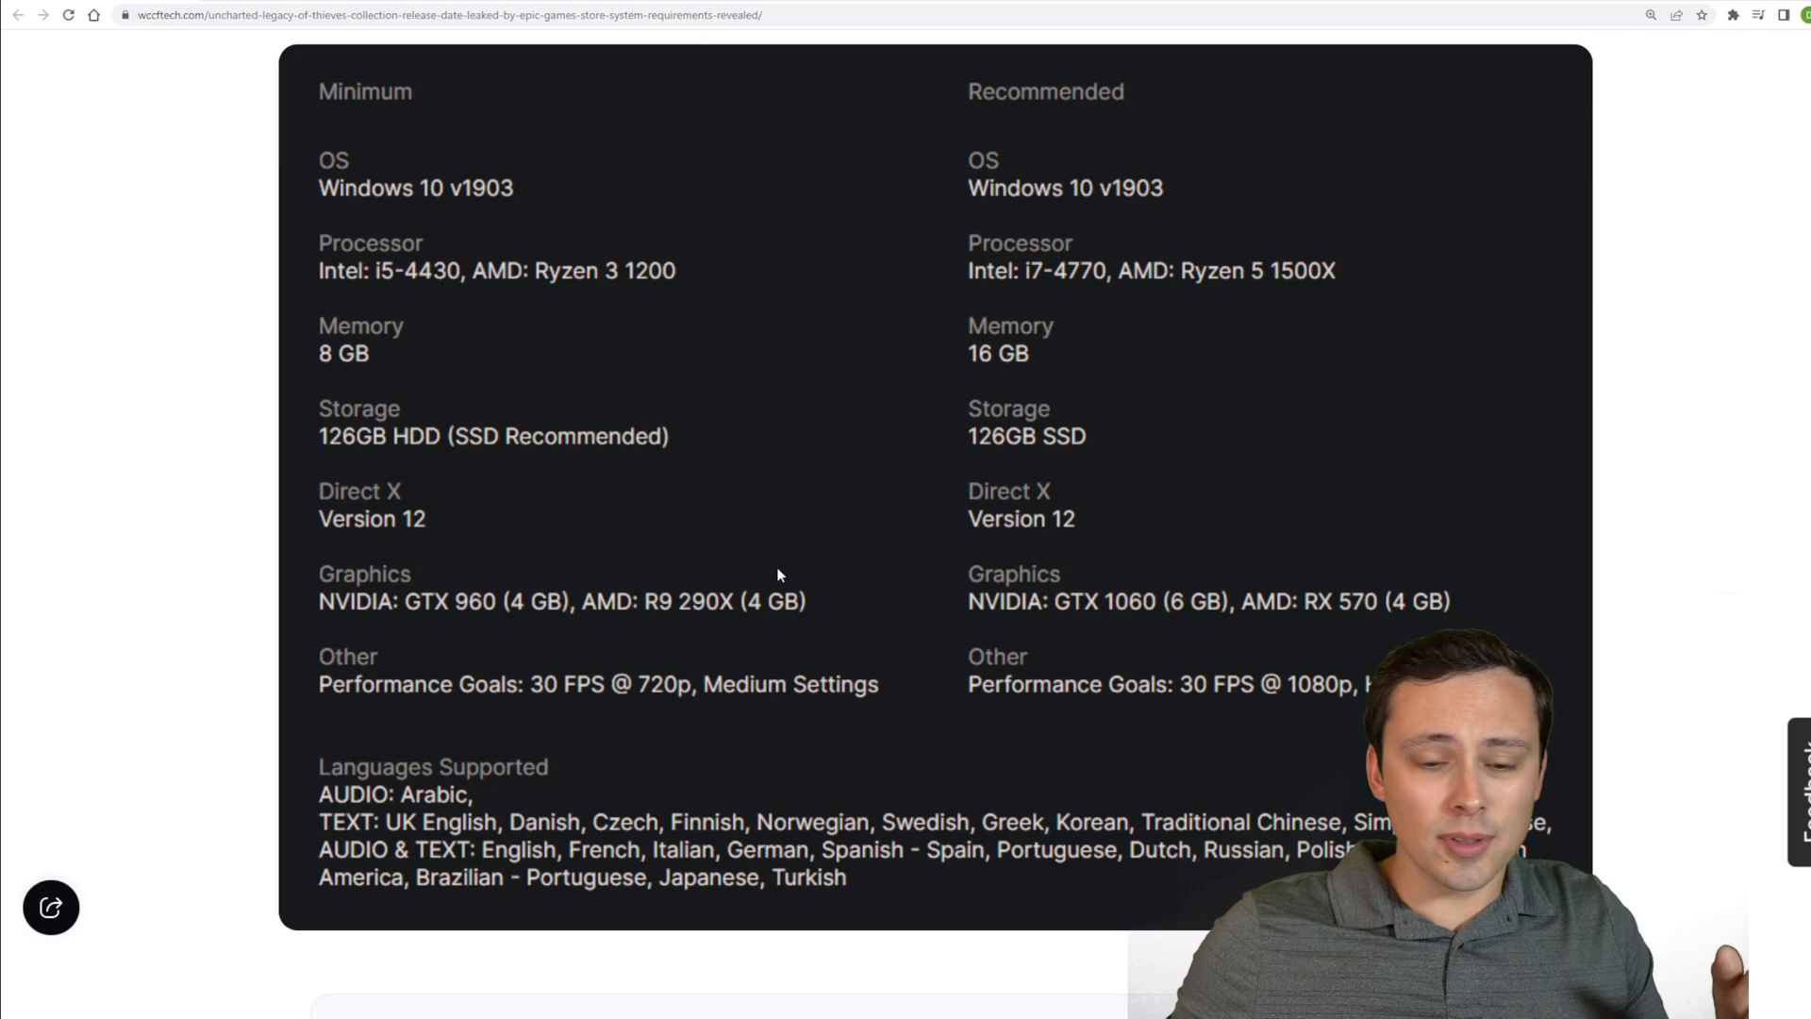
mouse_move(636, 662)
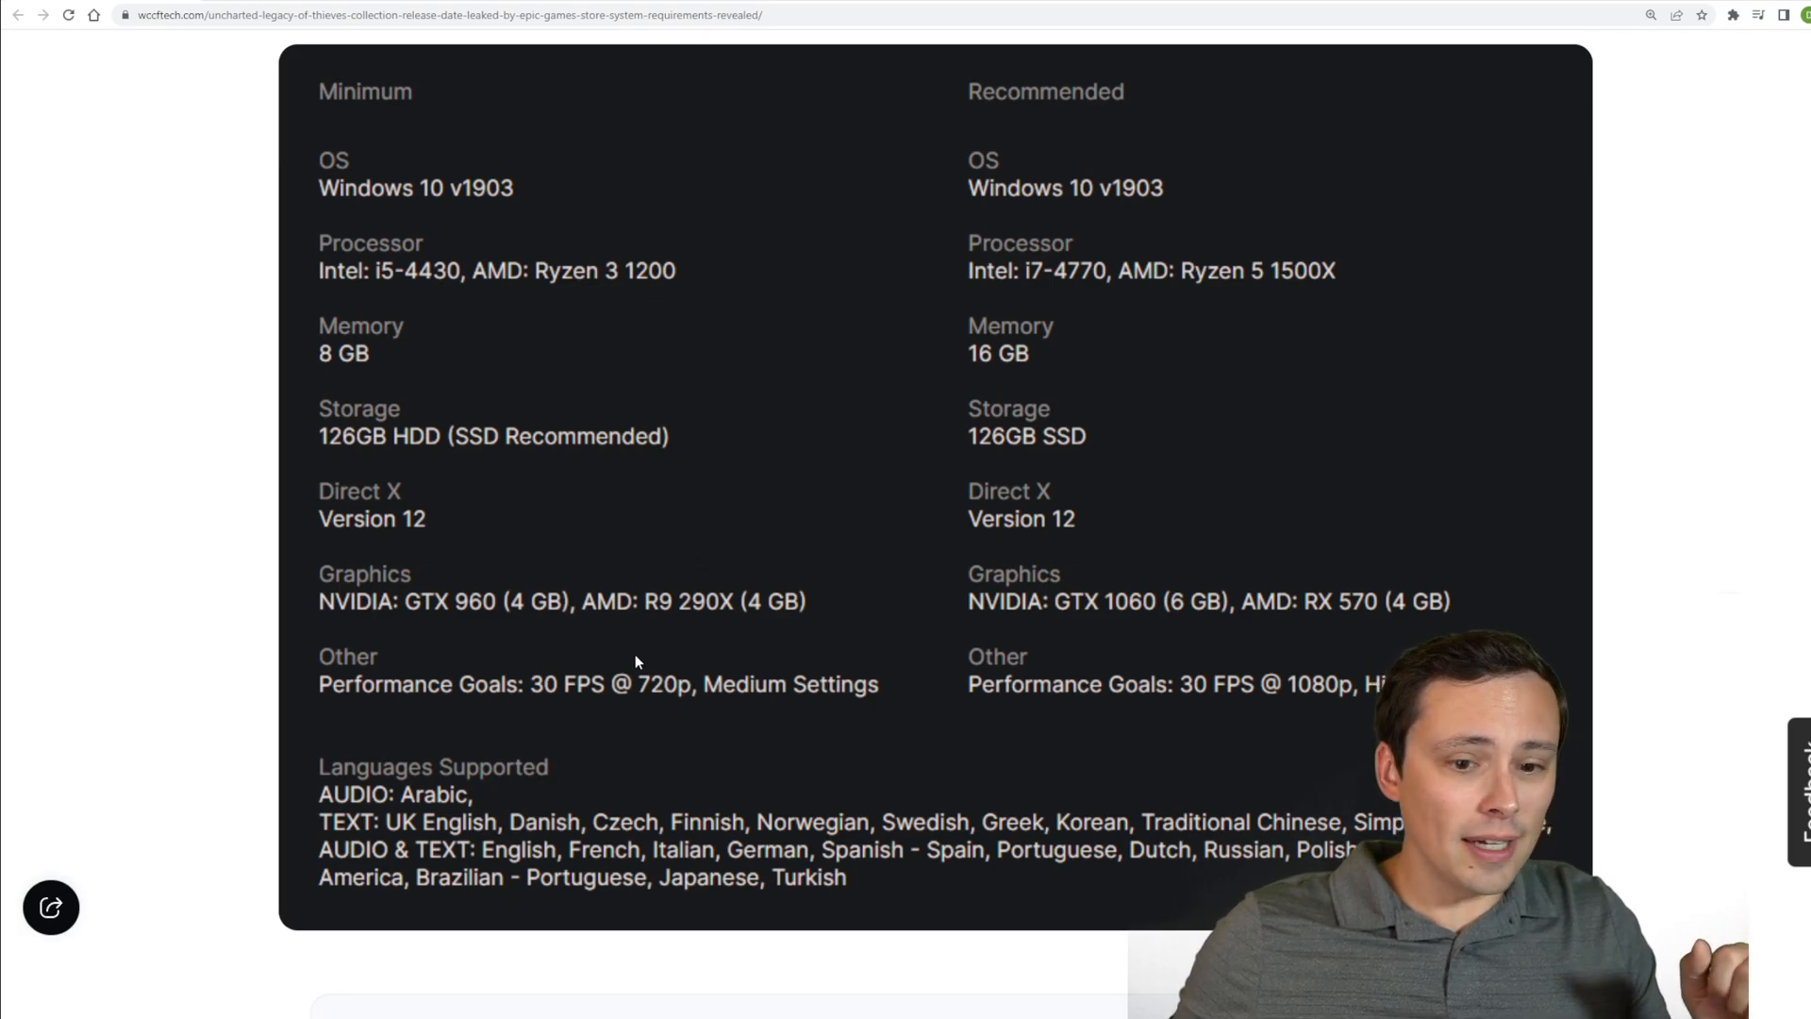
mouse_move(577, 579)
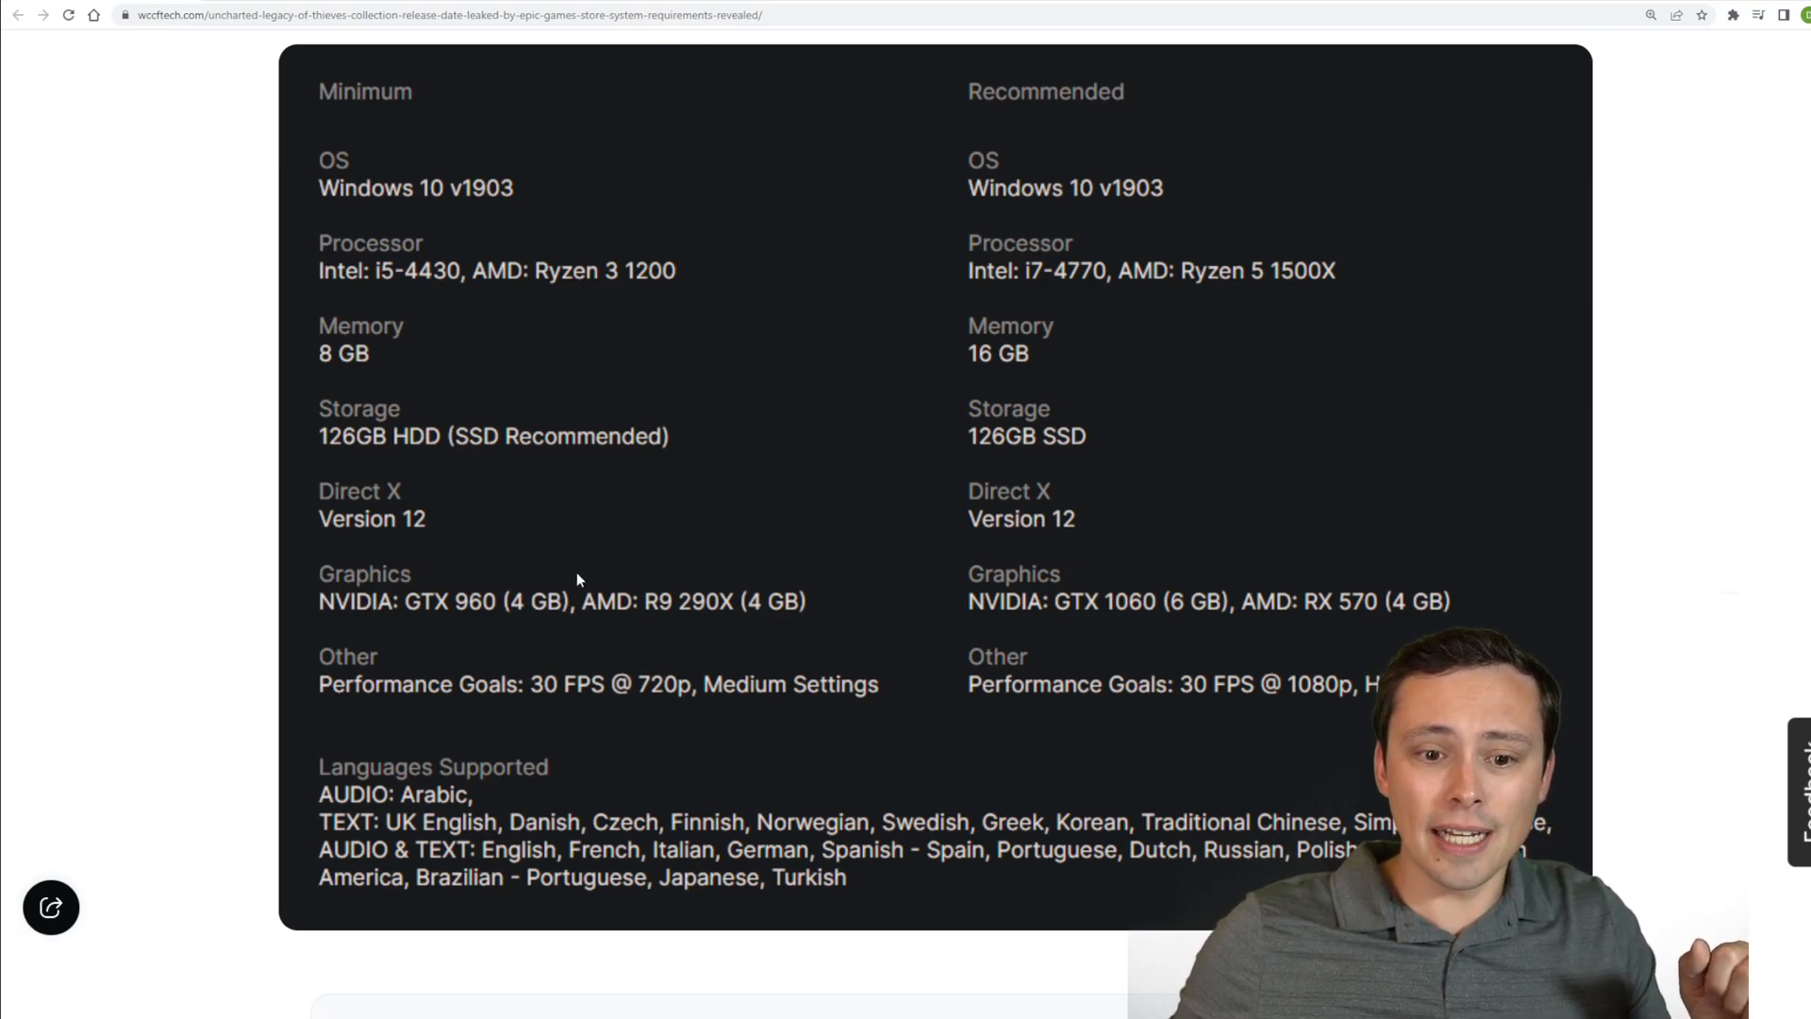
mouse_move(508, 585)
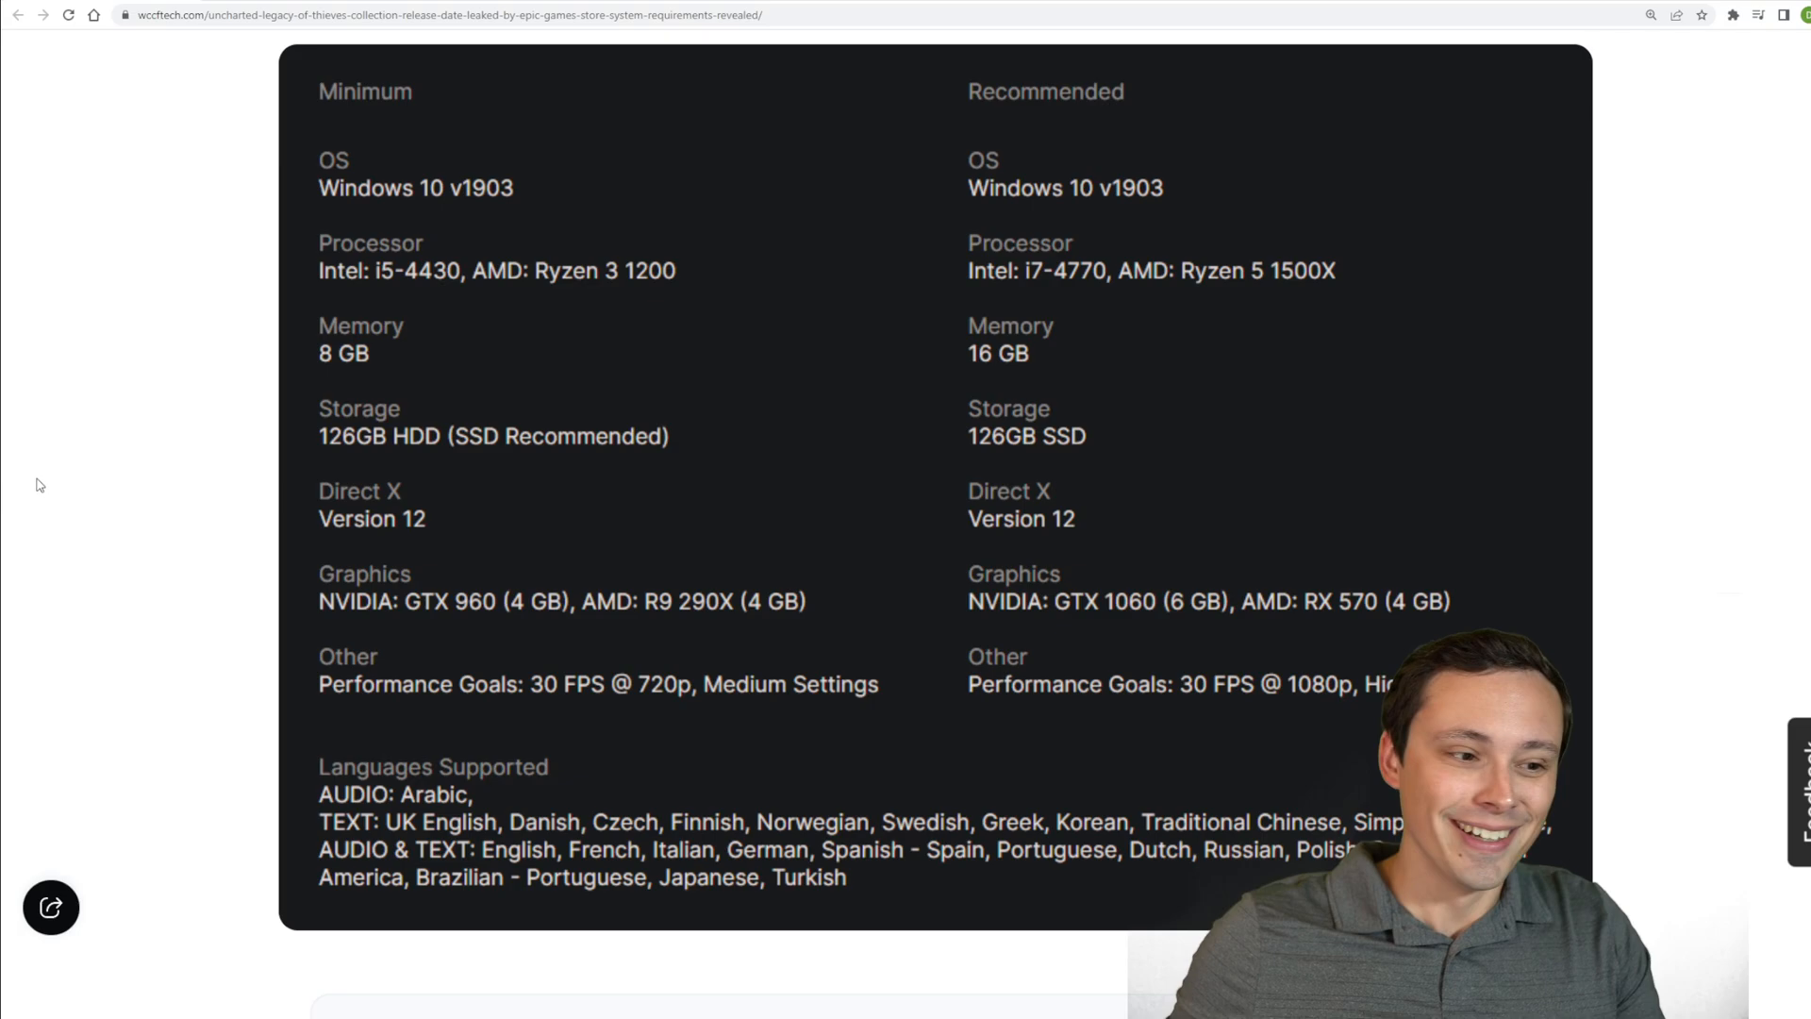
mouse_move(702, 670)
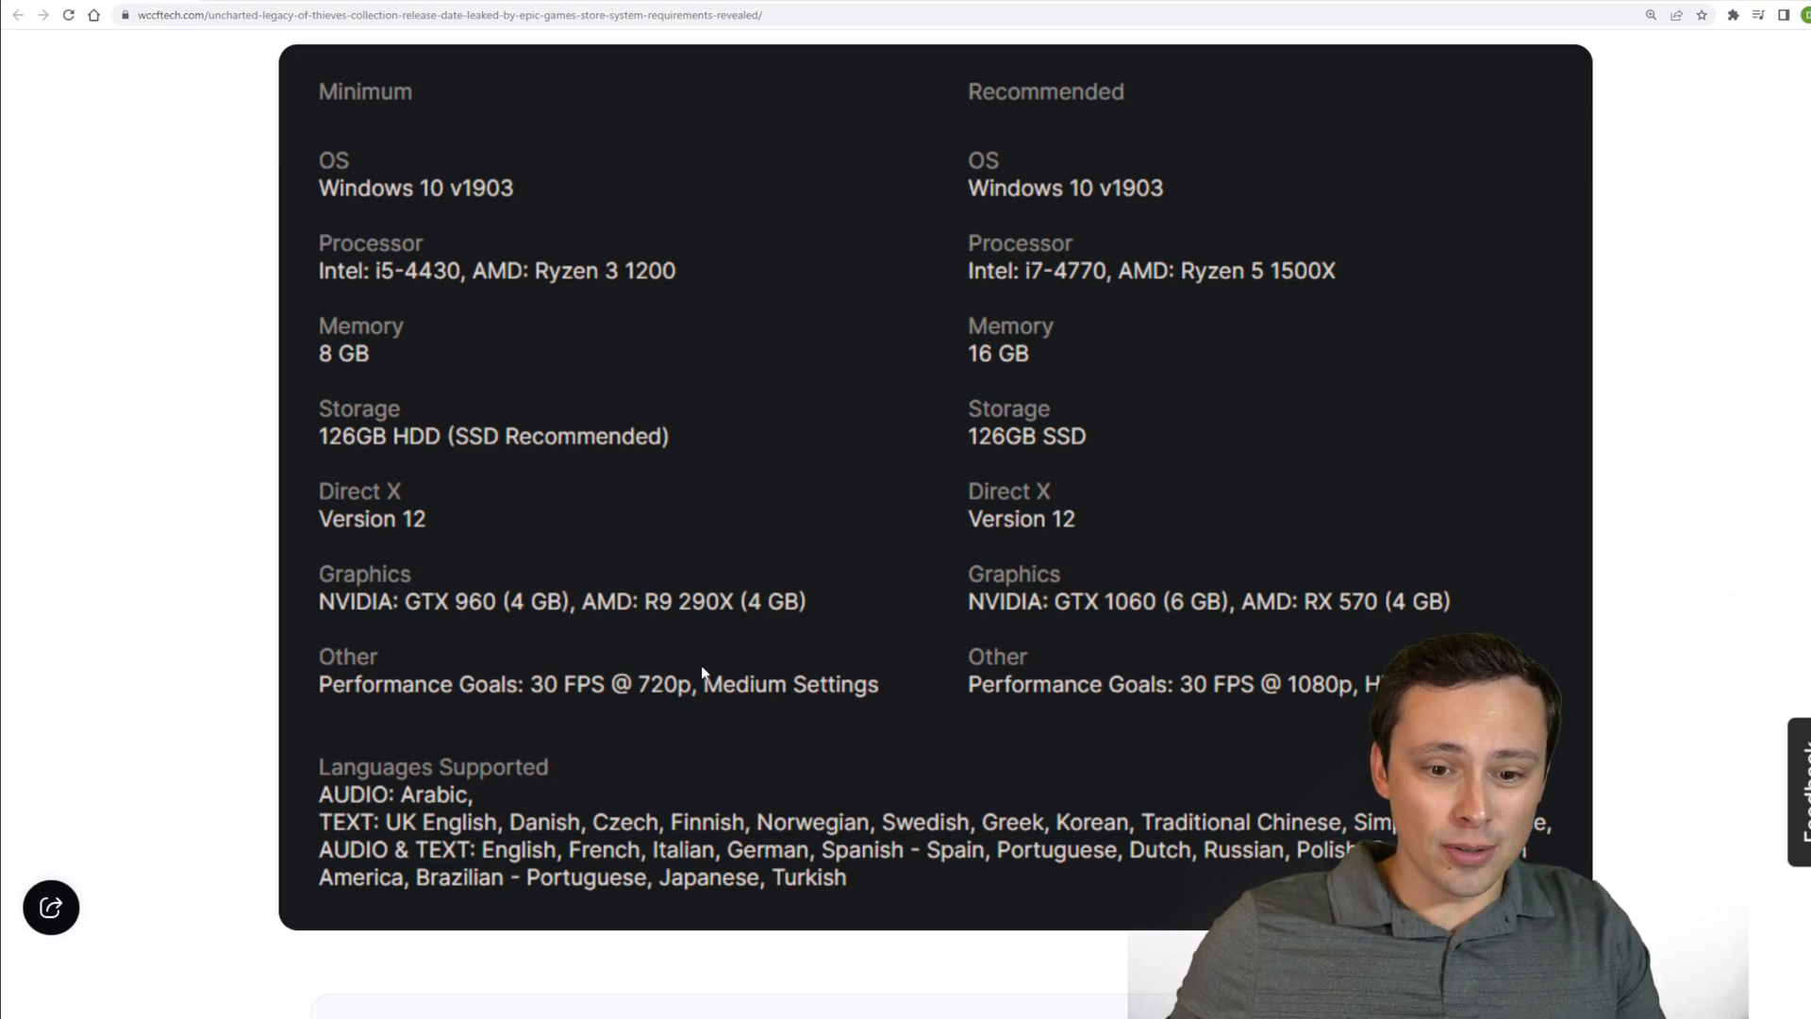
Review the WCCFtech recommended column showing GTX 1060, RX 570 and 1080p high settings
scroll("down", 3)
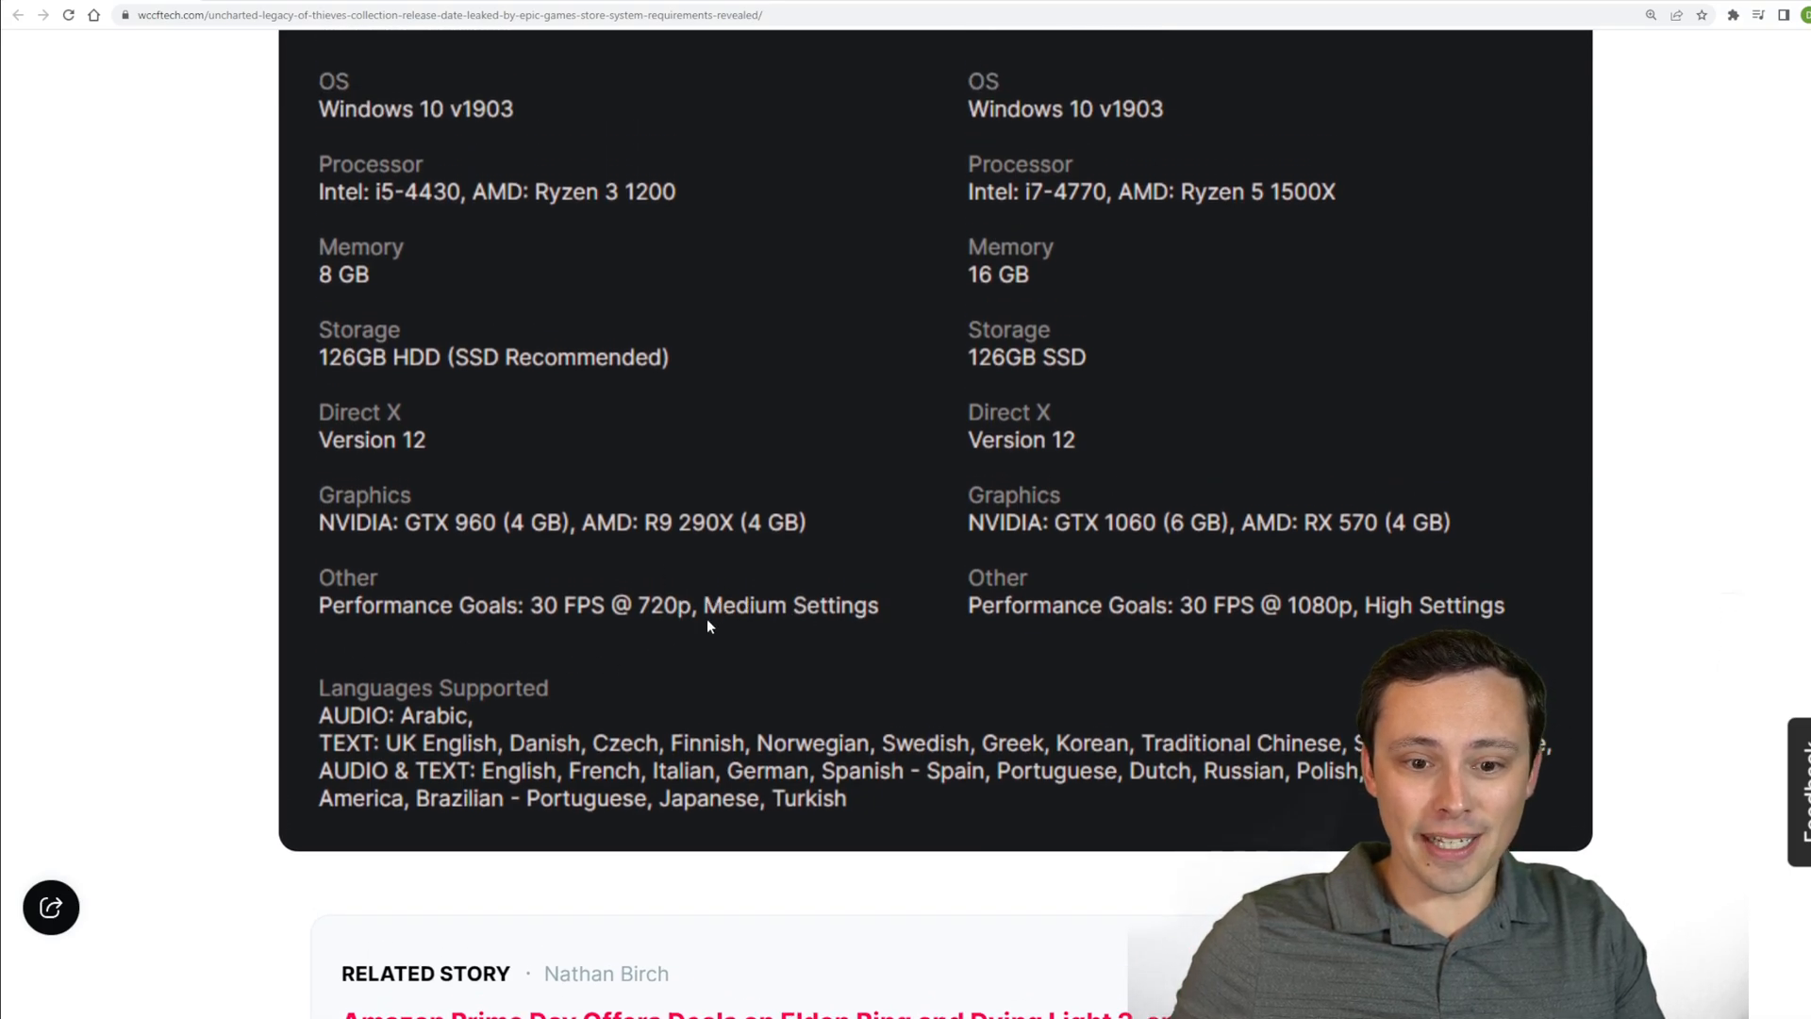
scroll("up", 3)
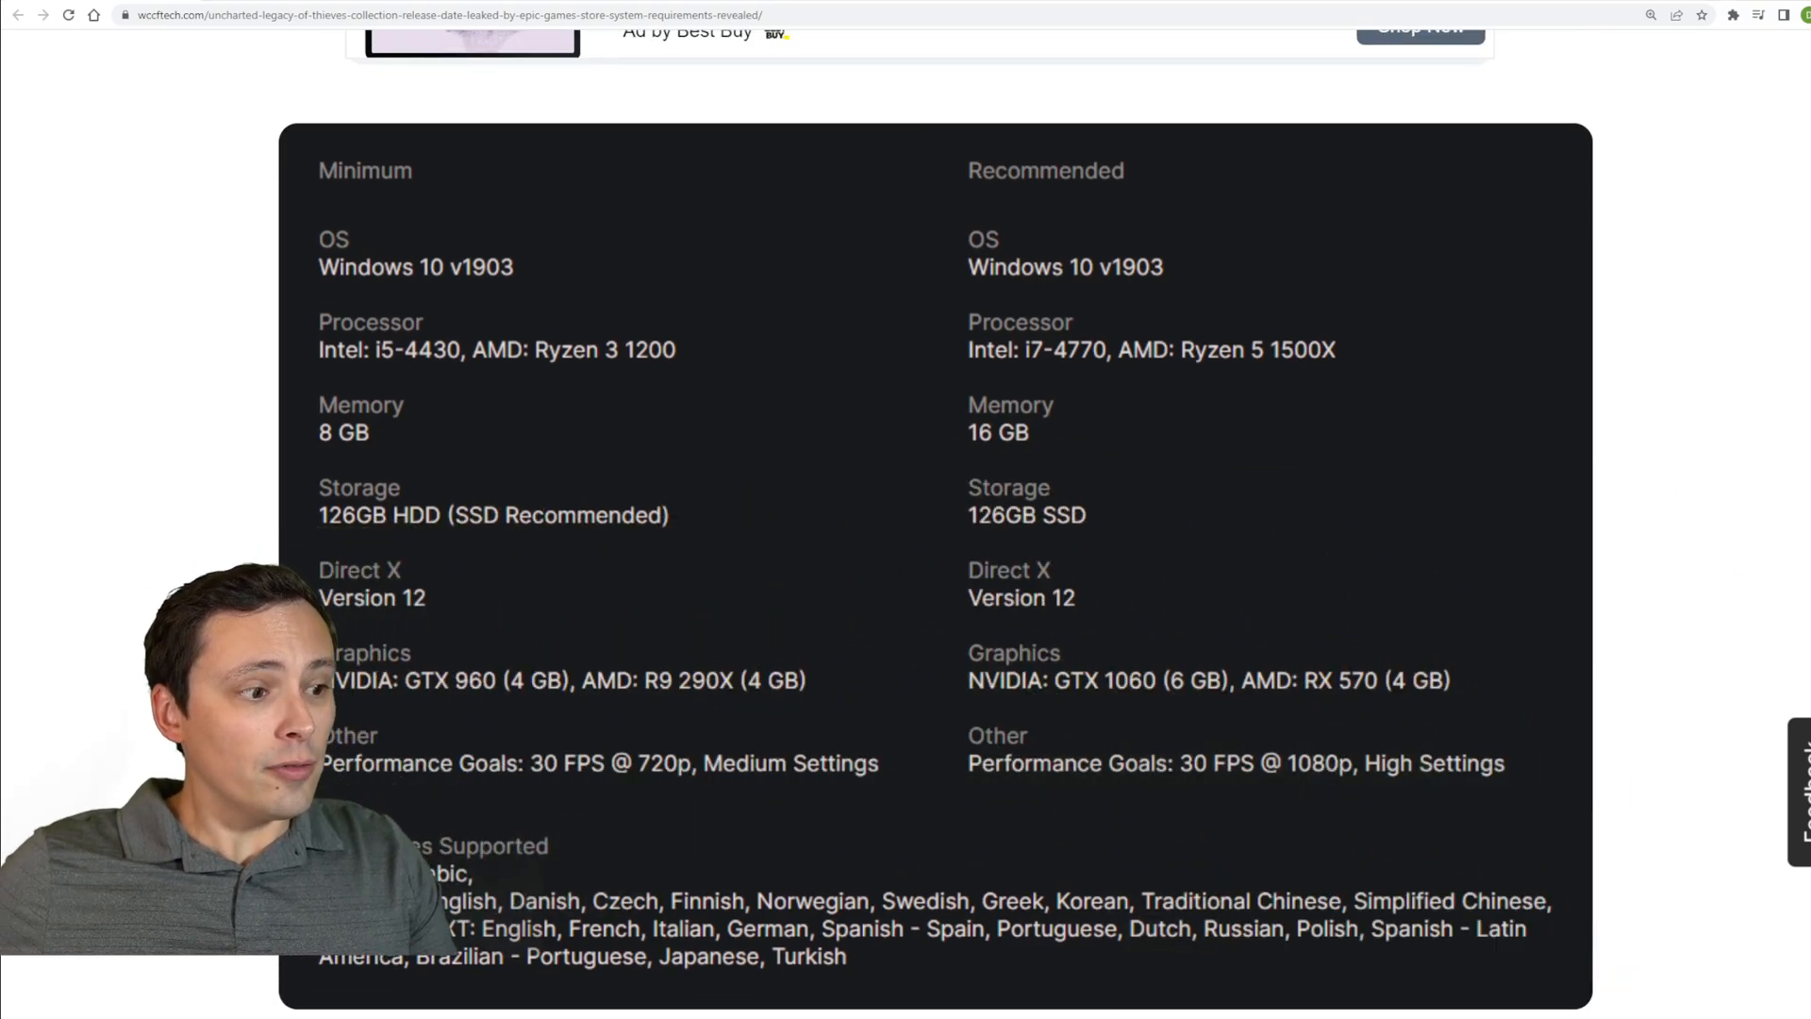
scroll("down", 3)
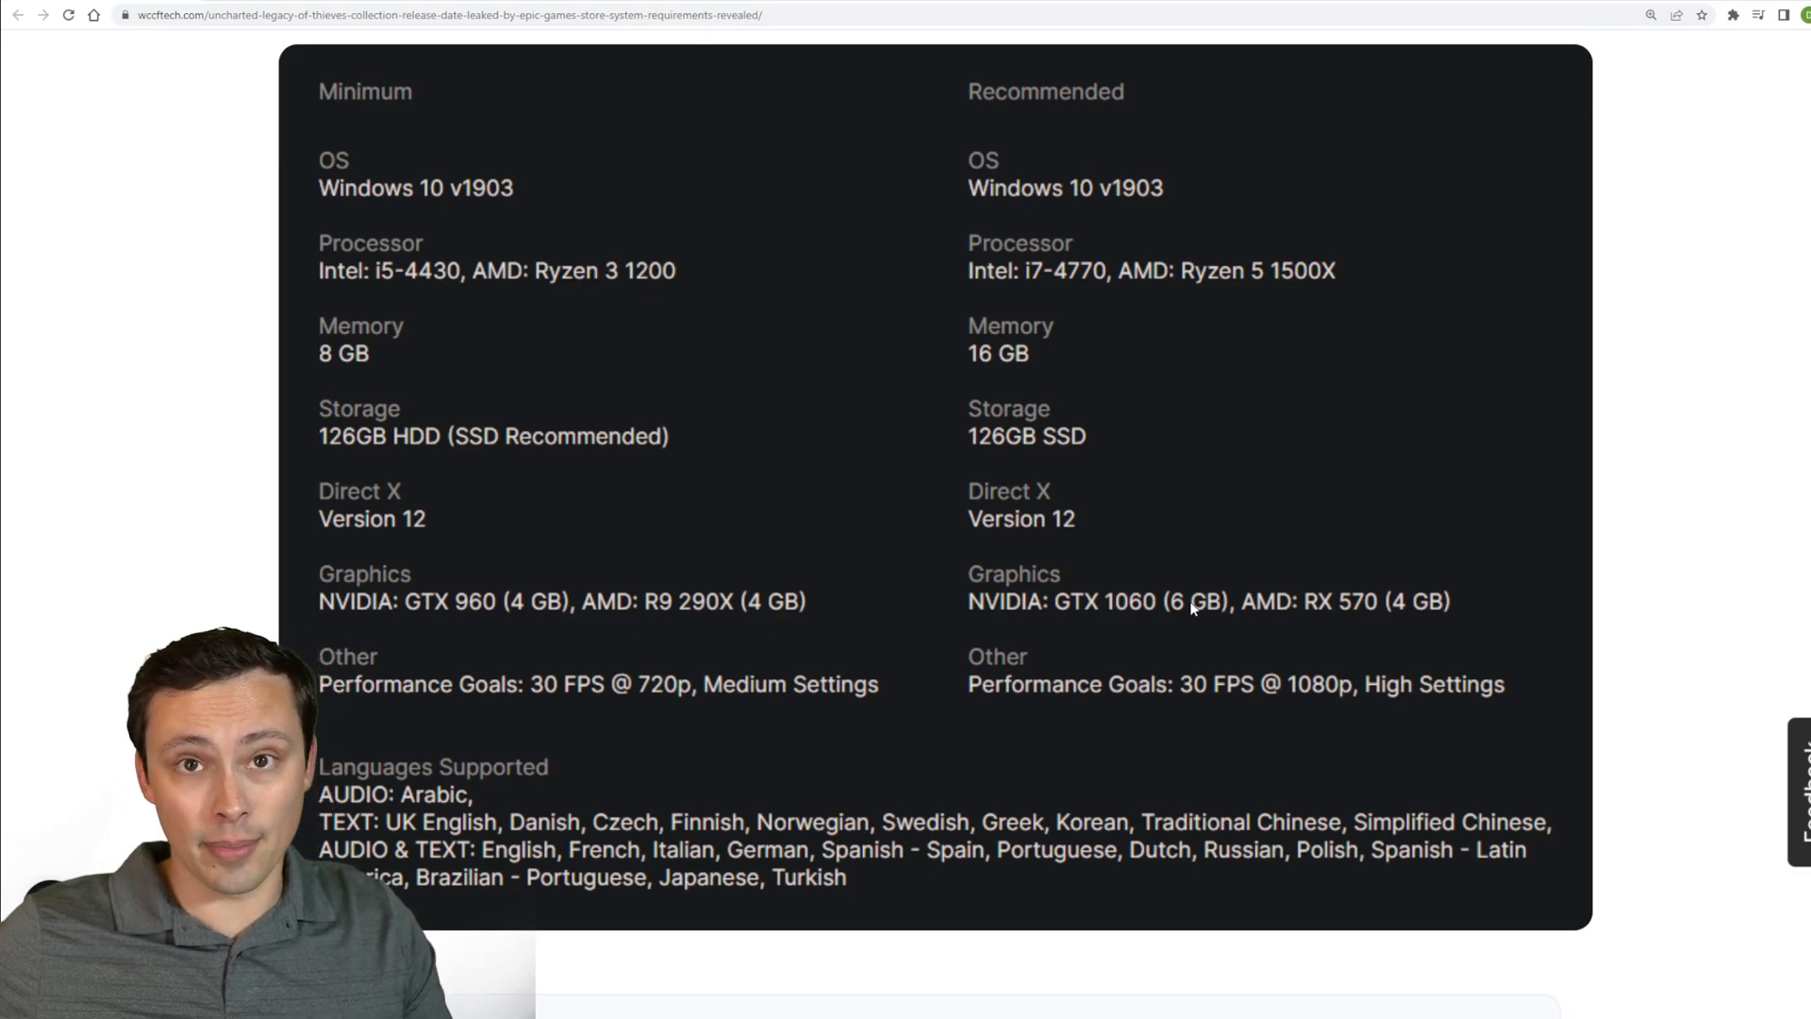
mouse_move(1222, 589)
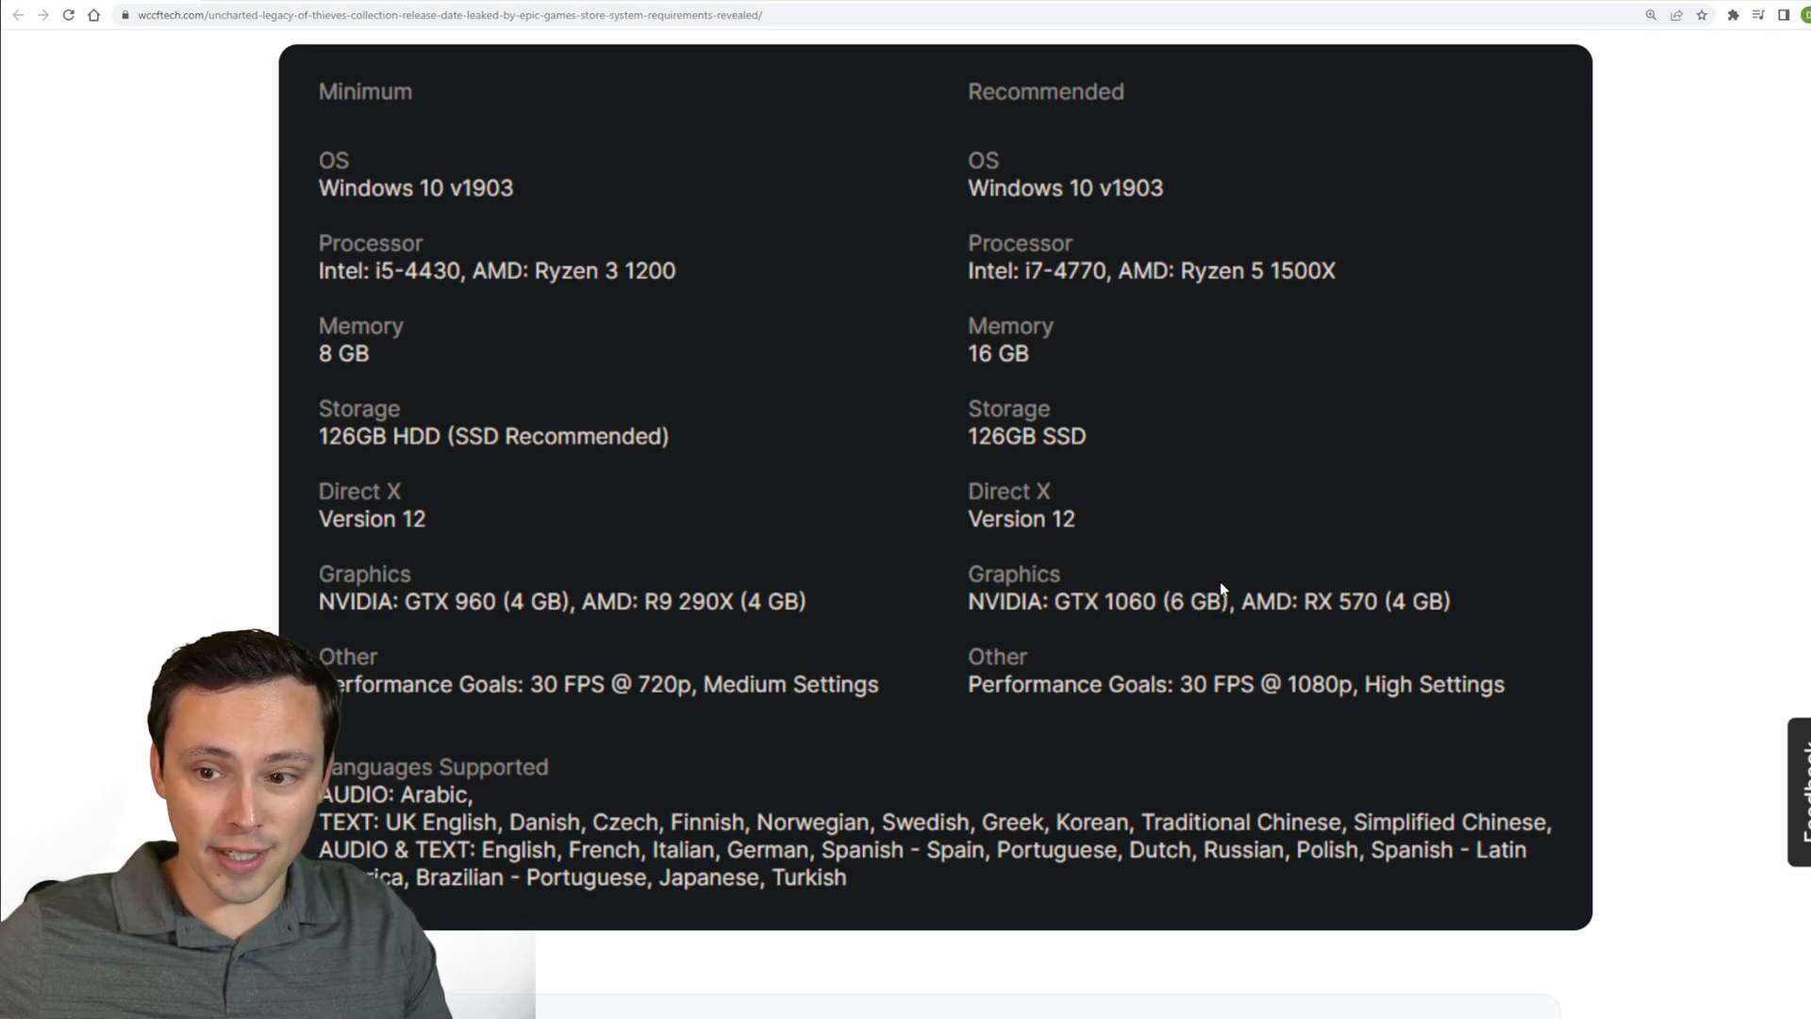
mouse_move(1386, 644)
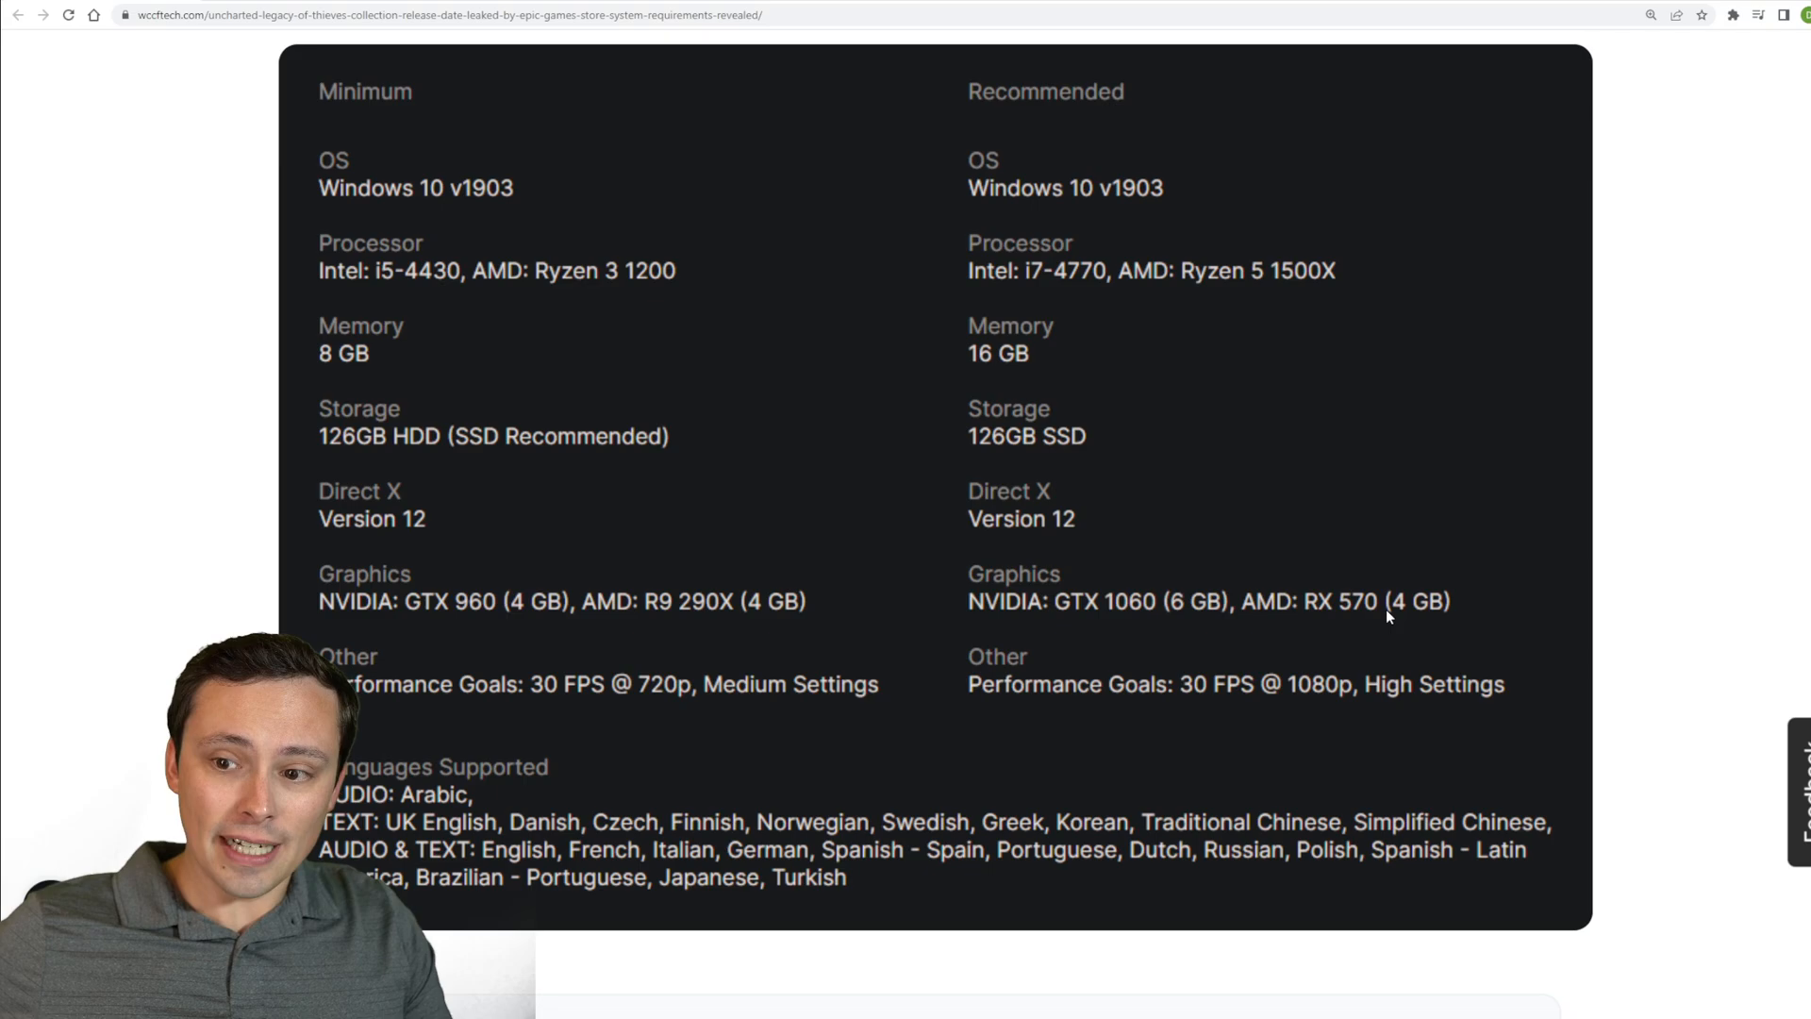
mouse_move(1458, 581)
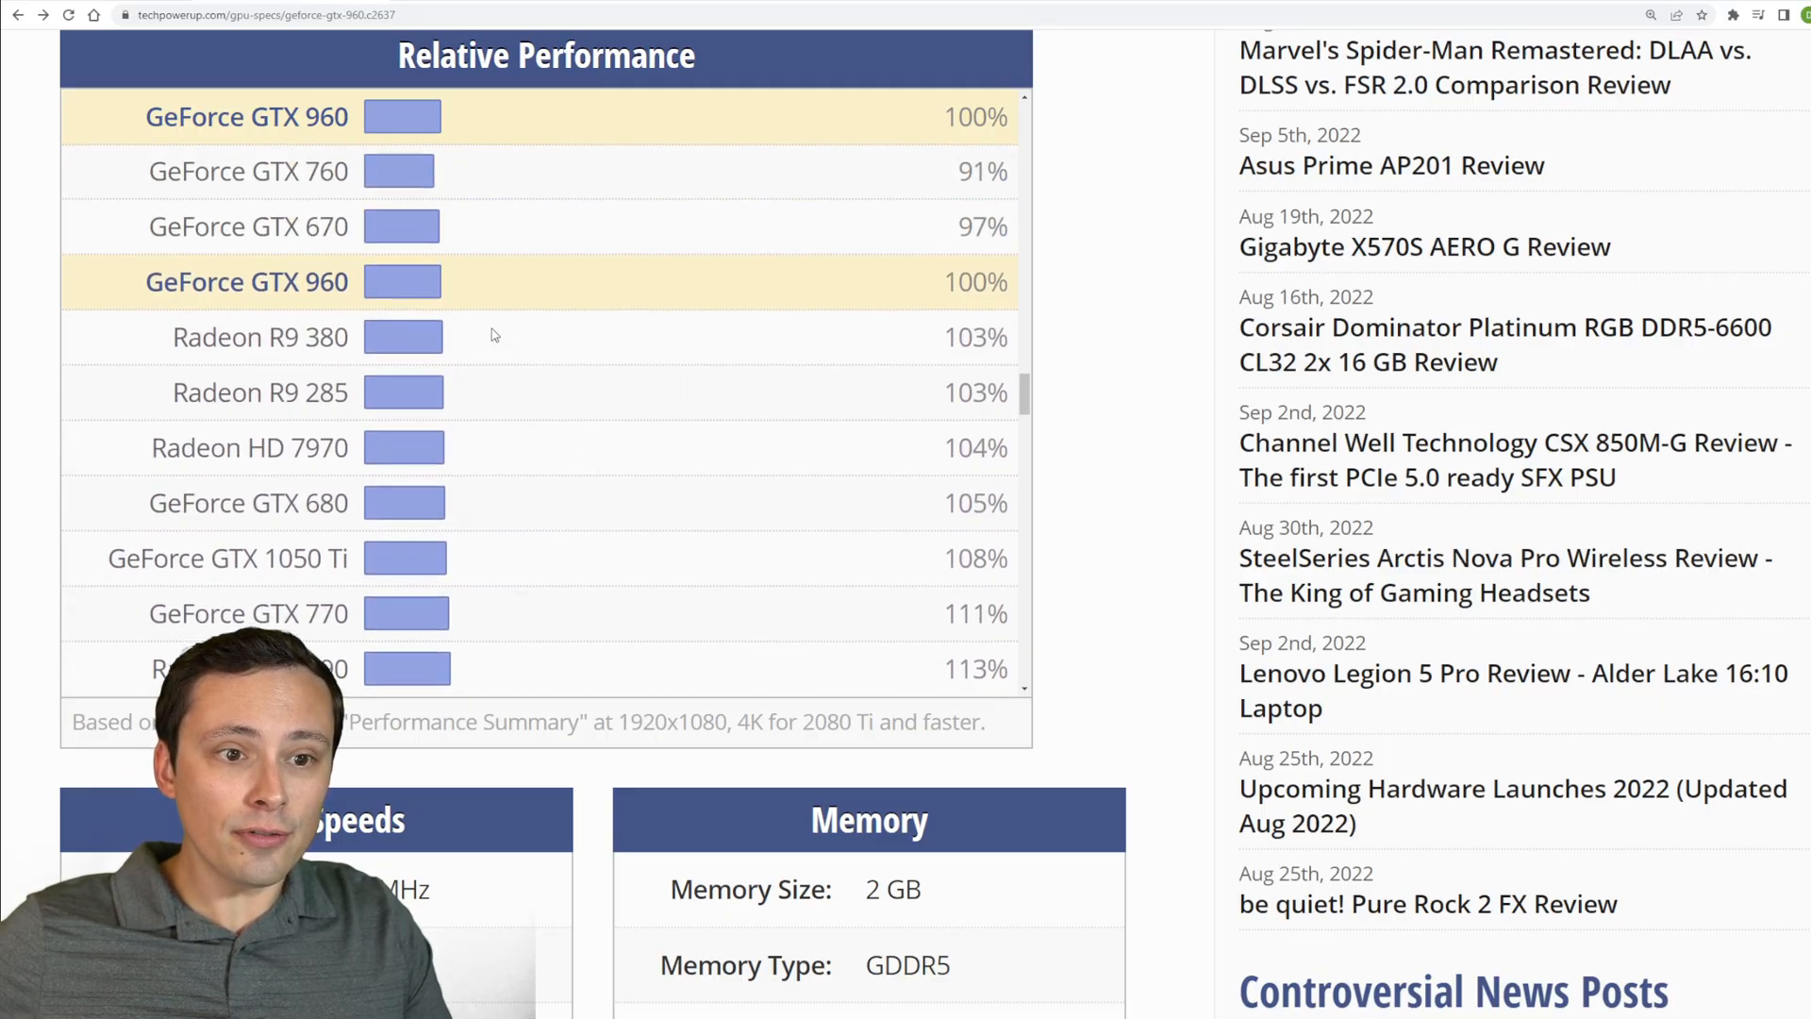
Scroll down to cards faster than the GTX 960, such as Radeon RX 470 at 143%
scroll("down", 3)
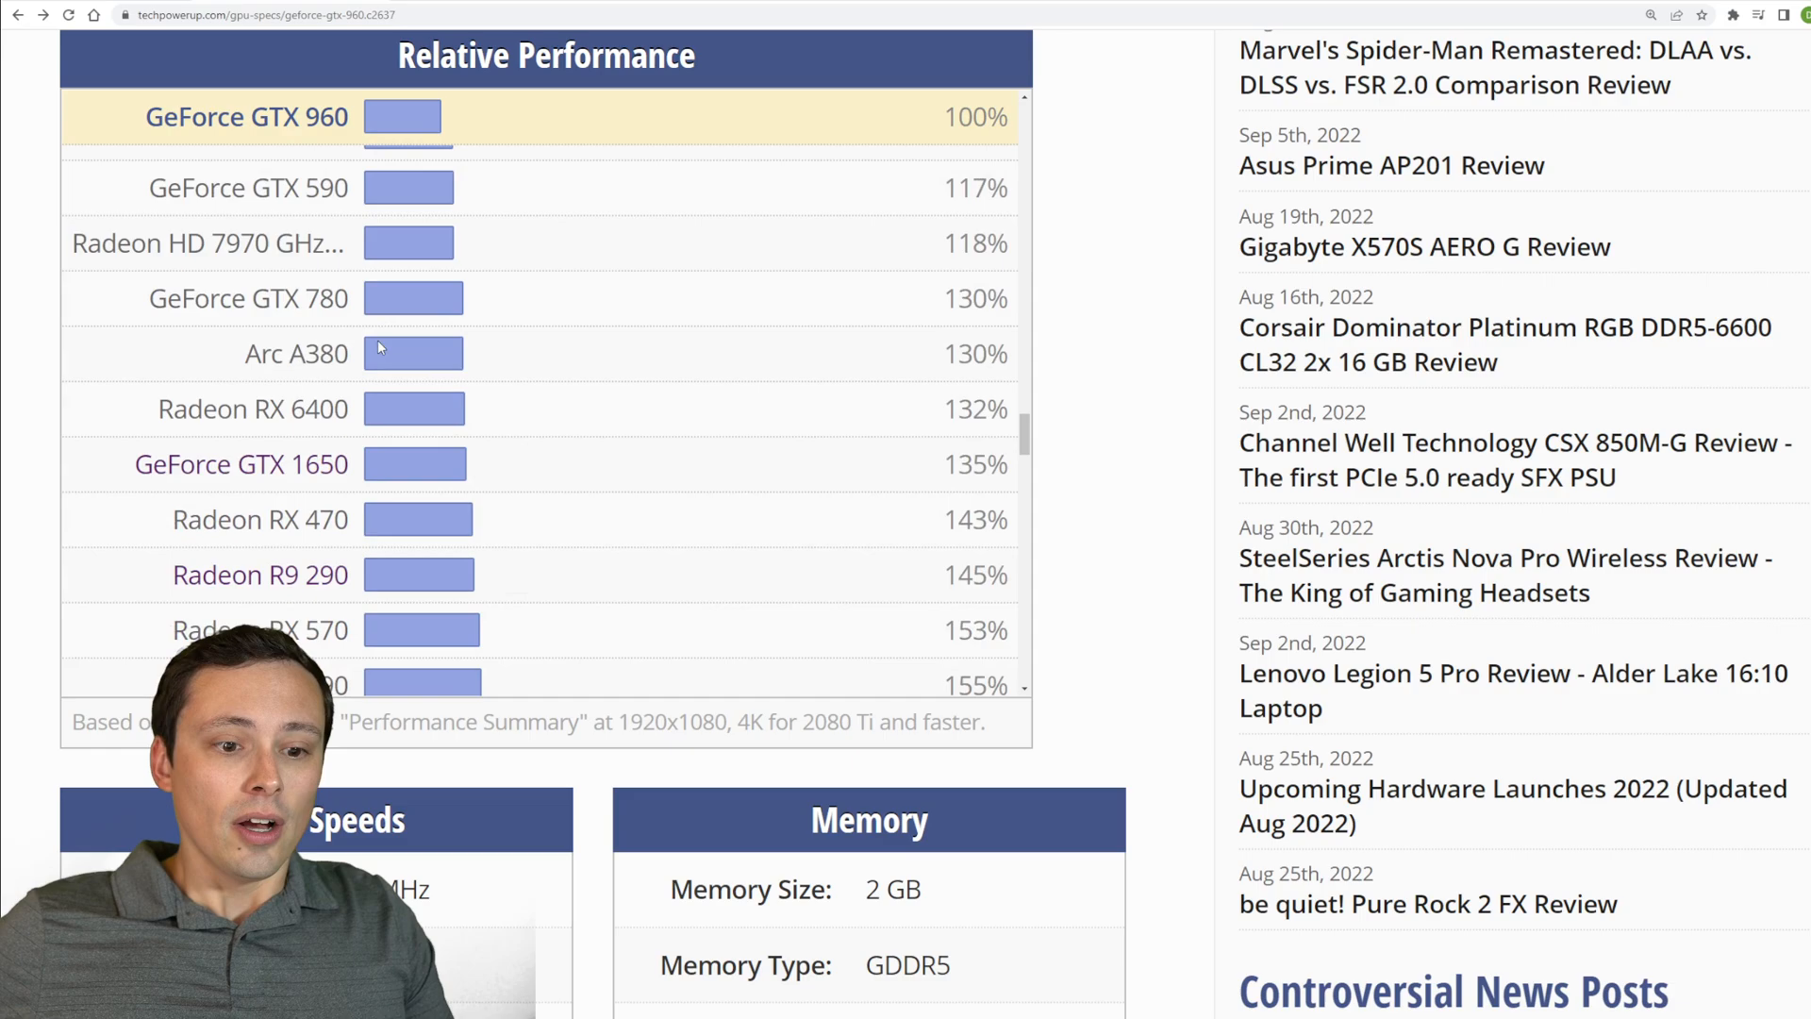
scroll("down", 3)
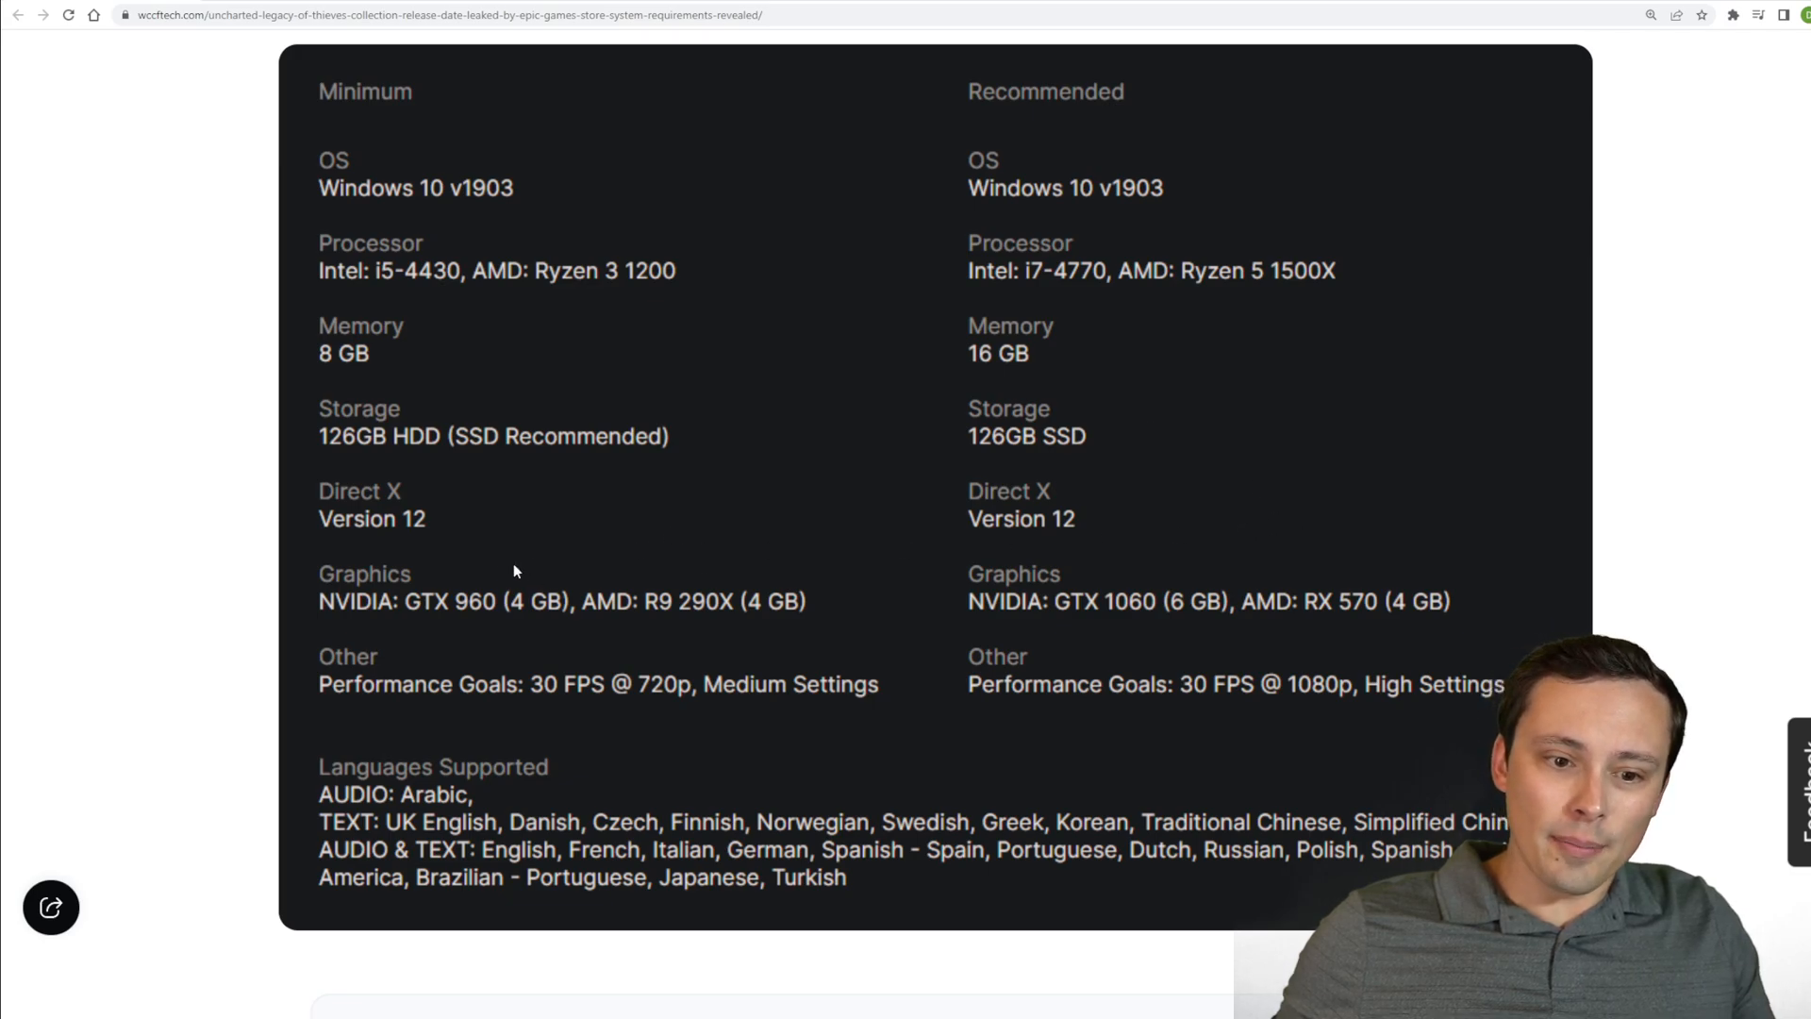
mouse_move(653, 685)
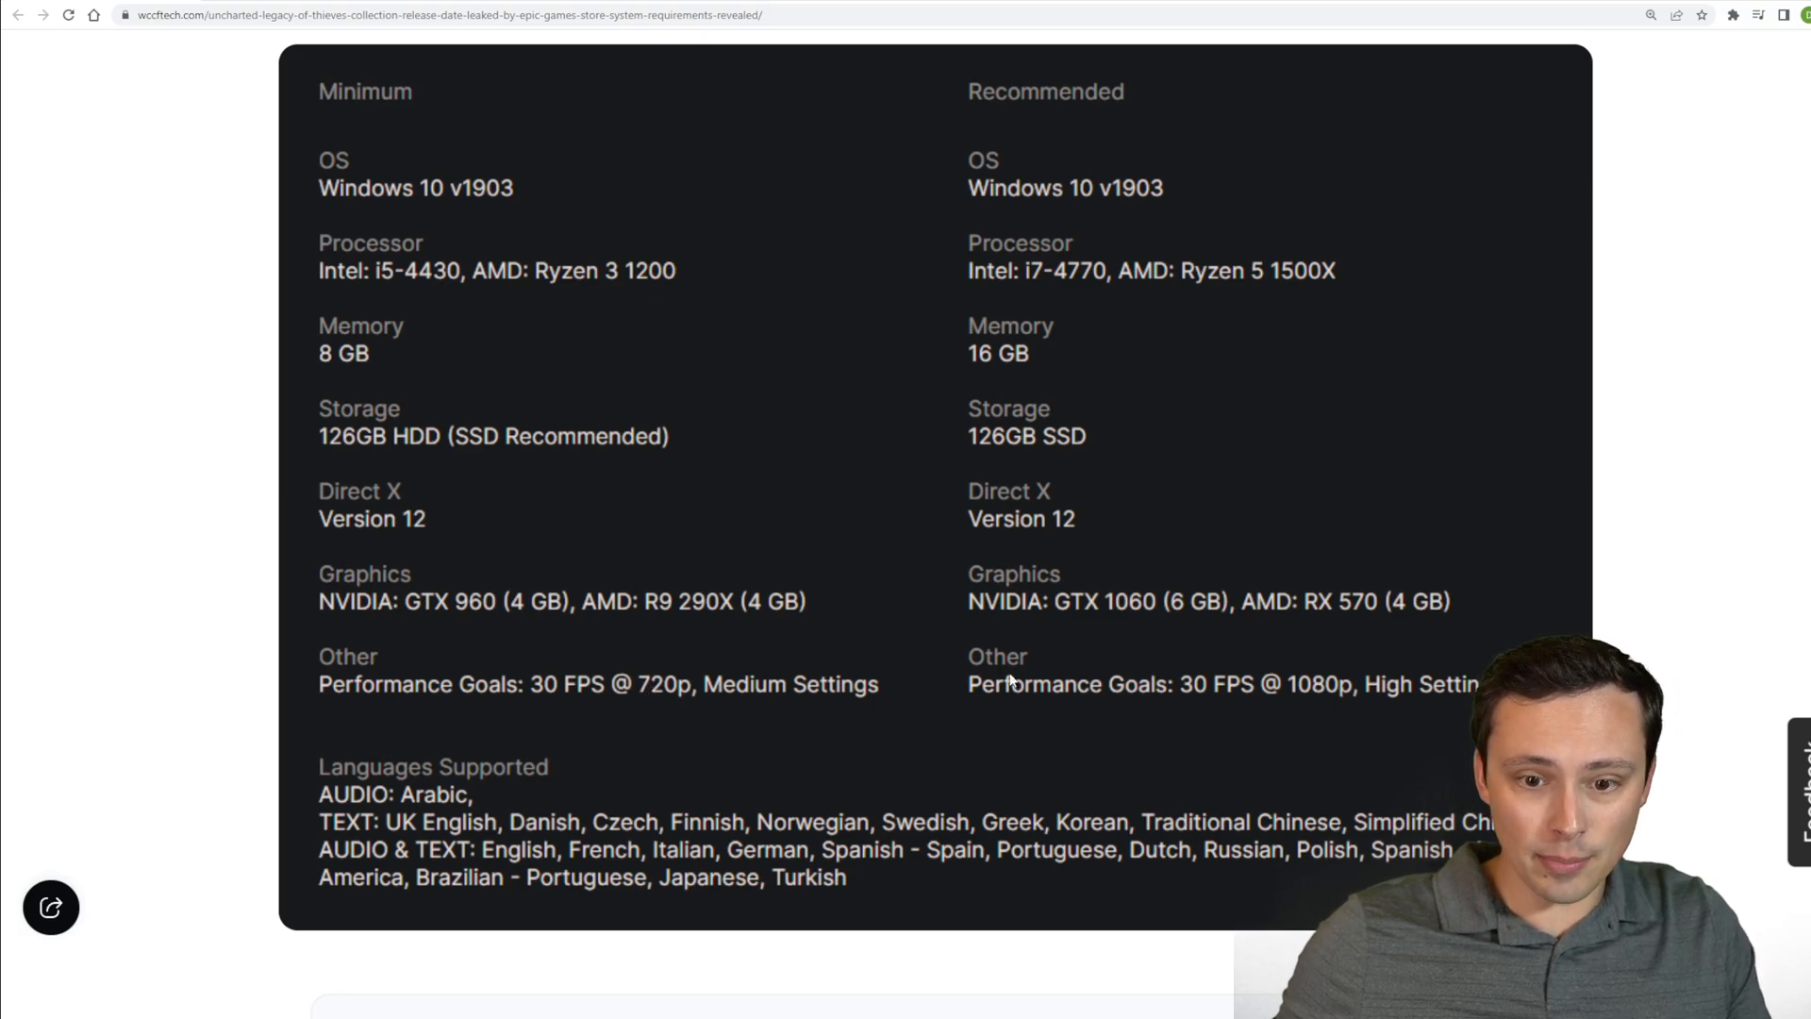
mouse_move(1388, 691)
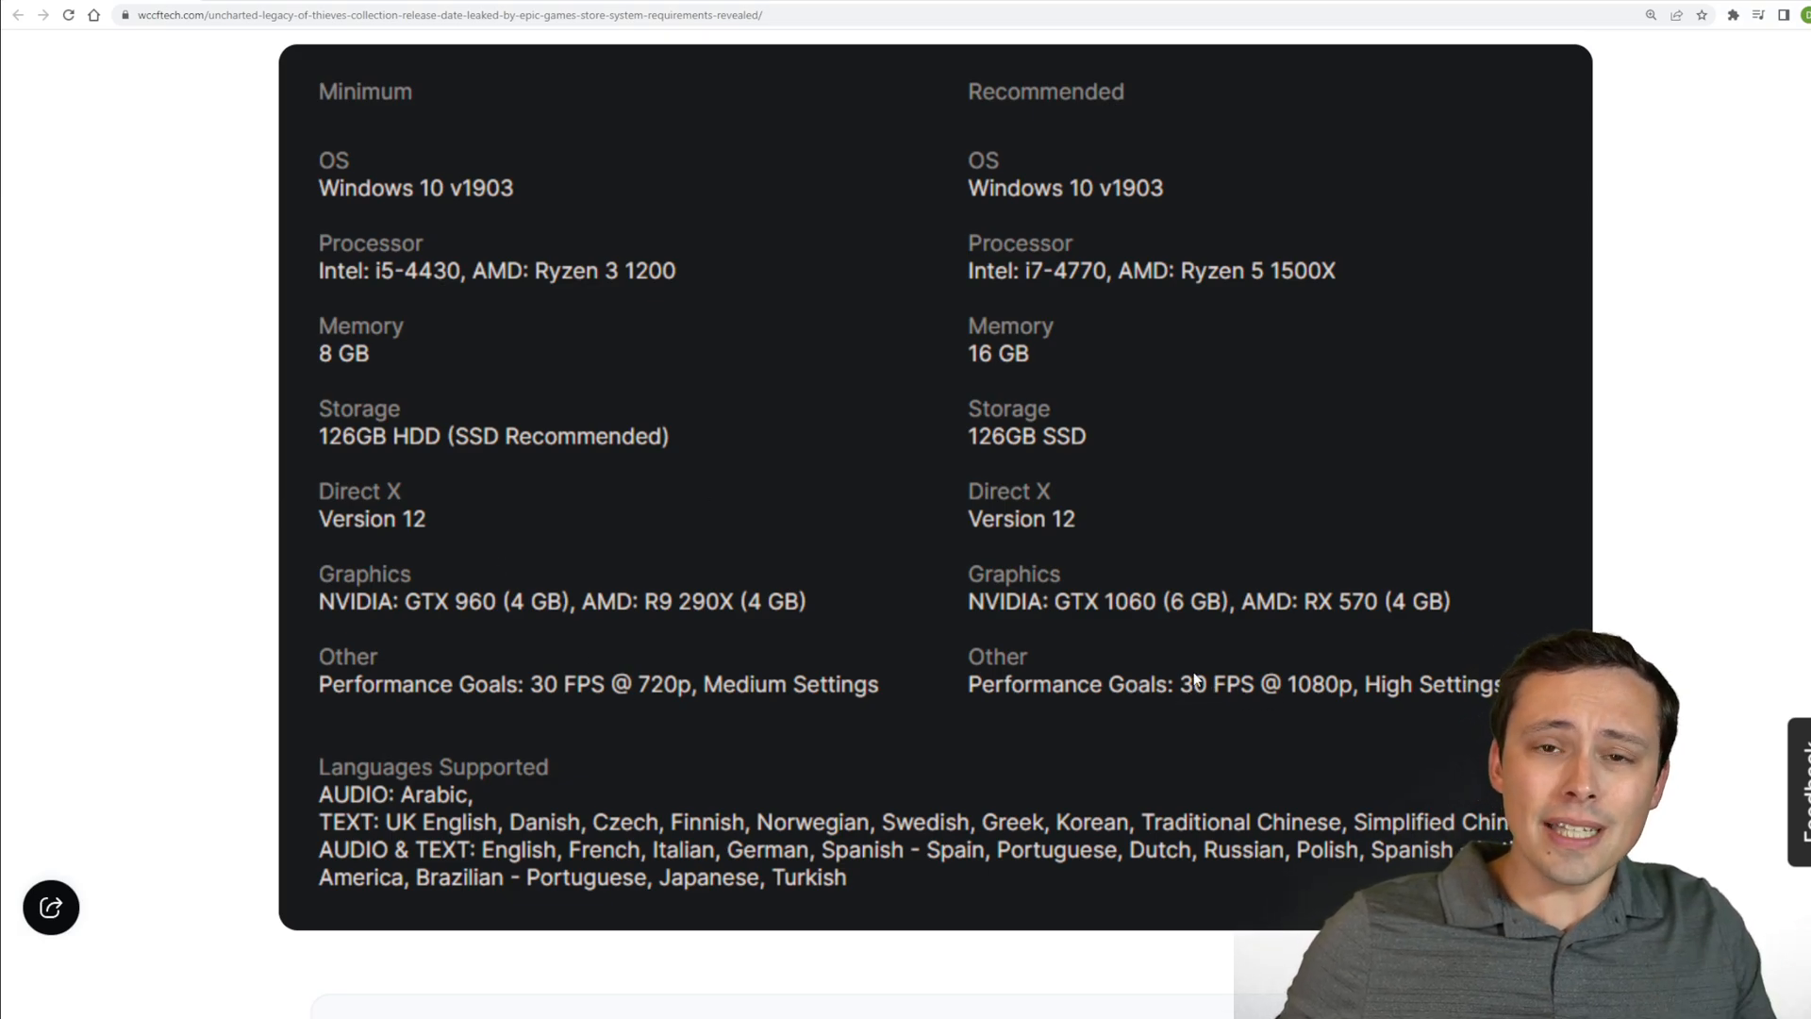
mouse_move(1127, 651)
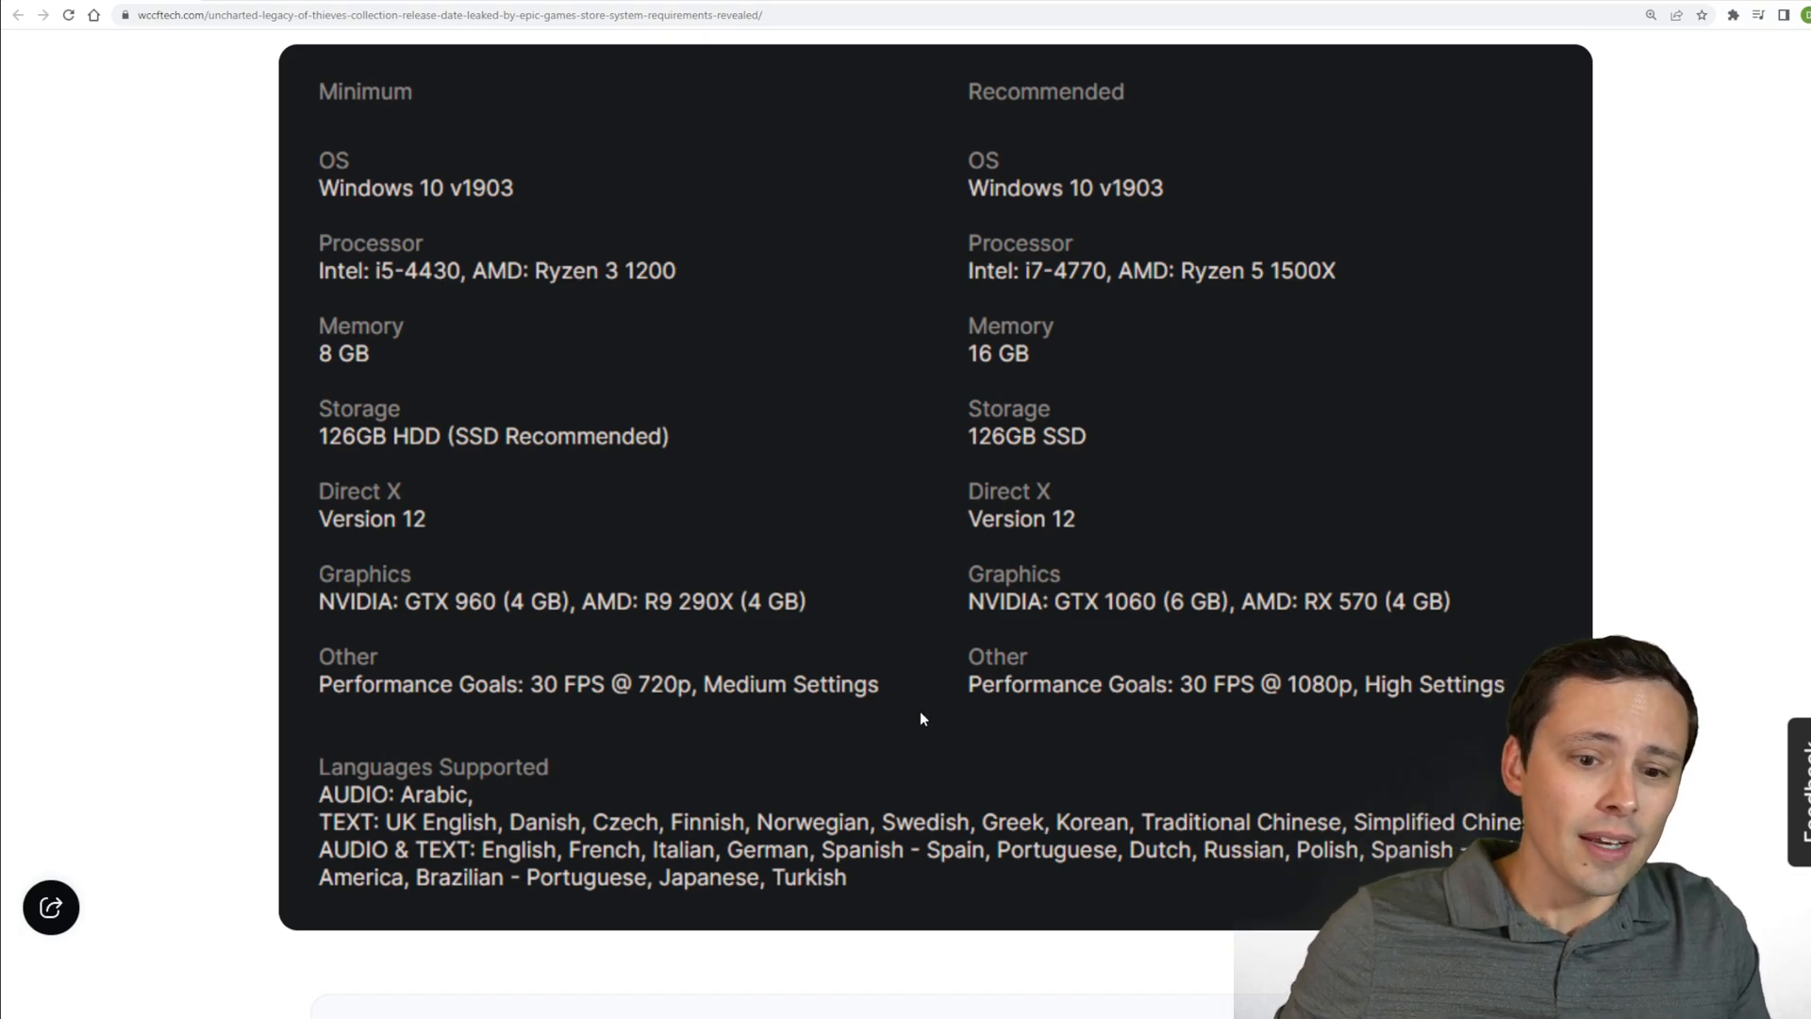
mouse_move(487, 630)
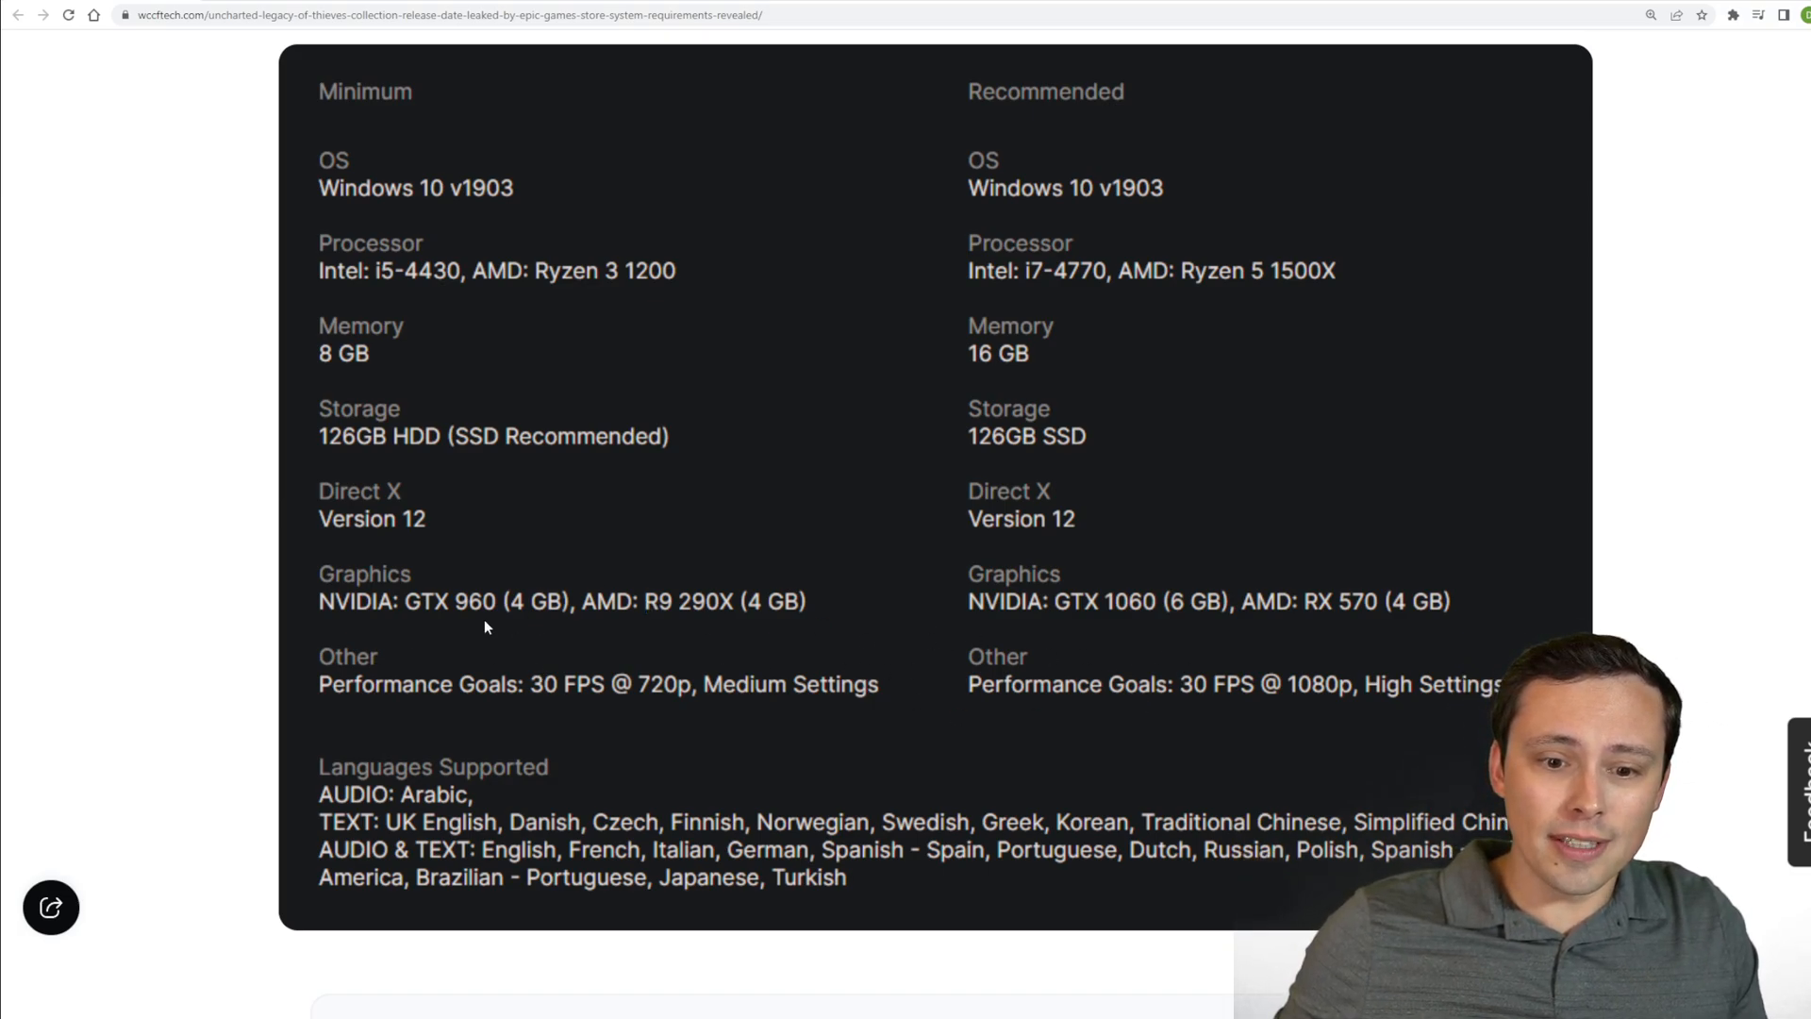
mouse_move(766, 227)
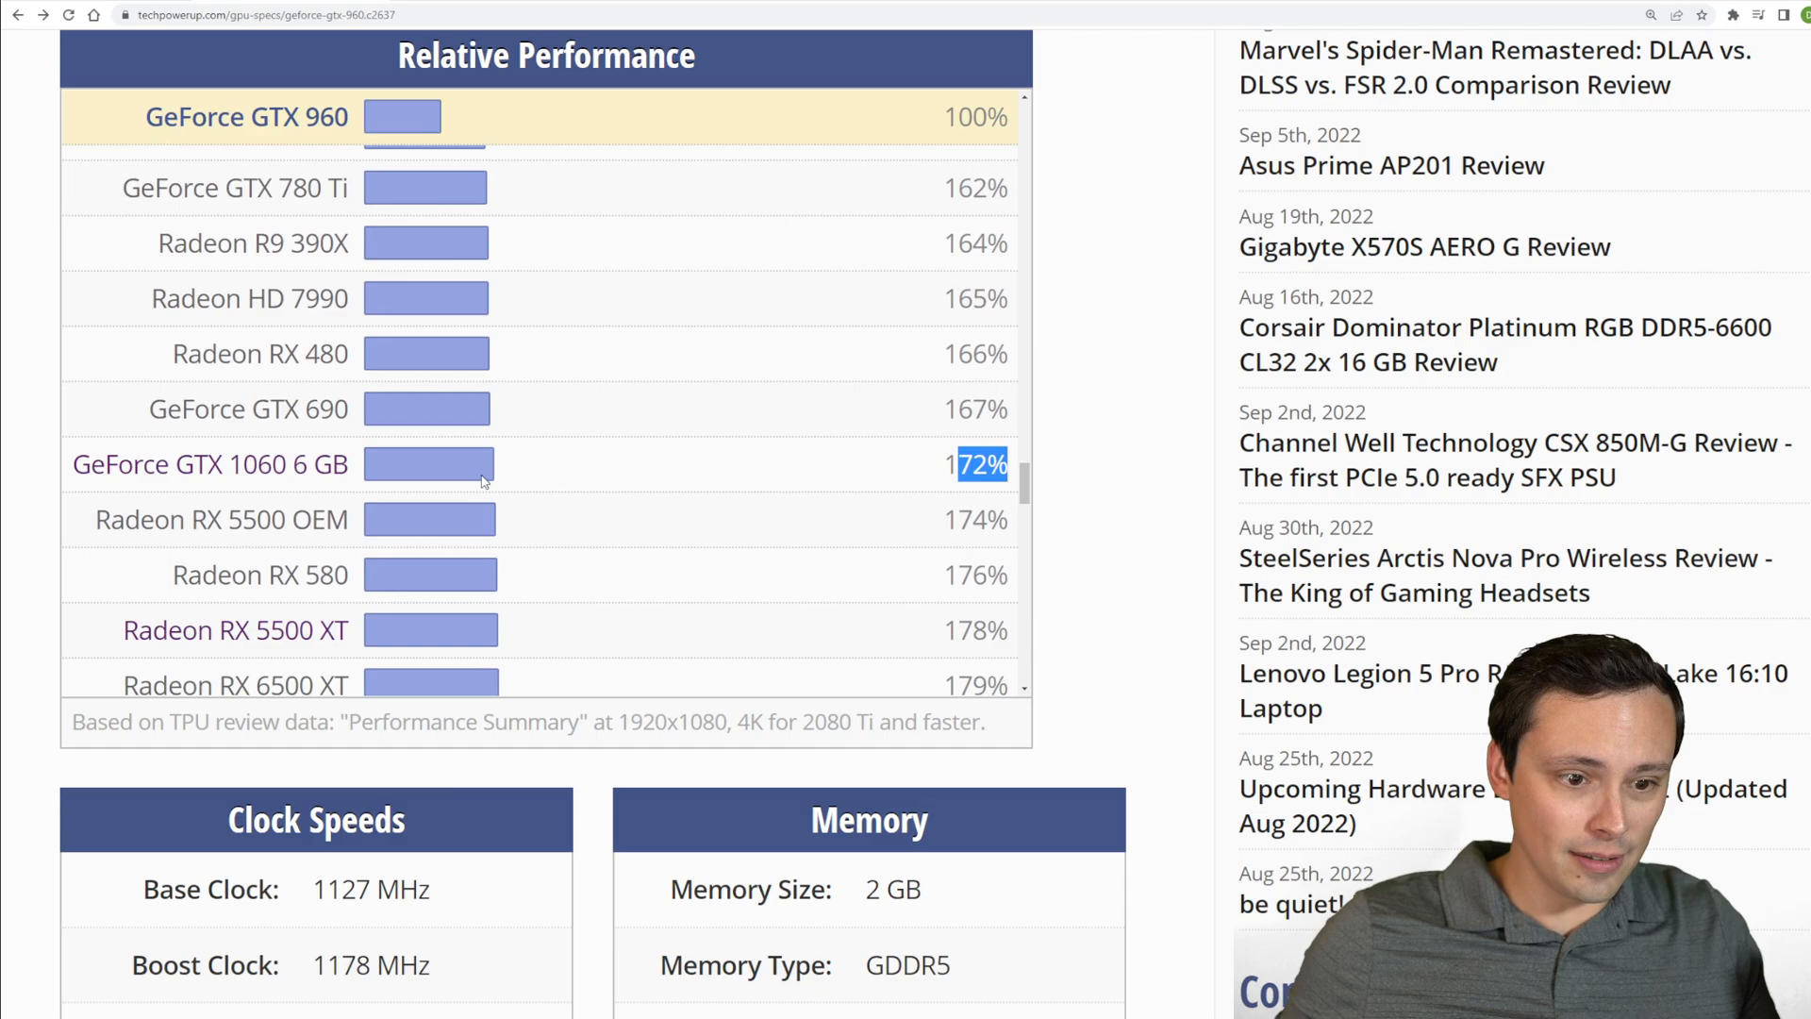
Open the GeForce GTX 1060 6 GB spec page from the list and view its Relative Performance chart
scroll("down", 3)
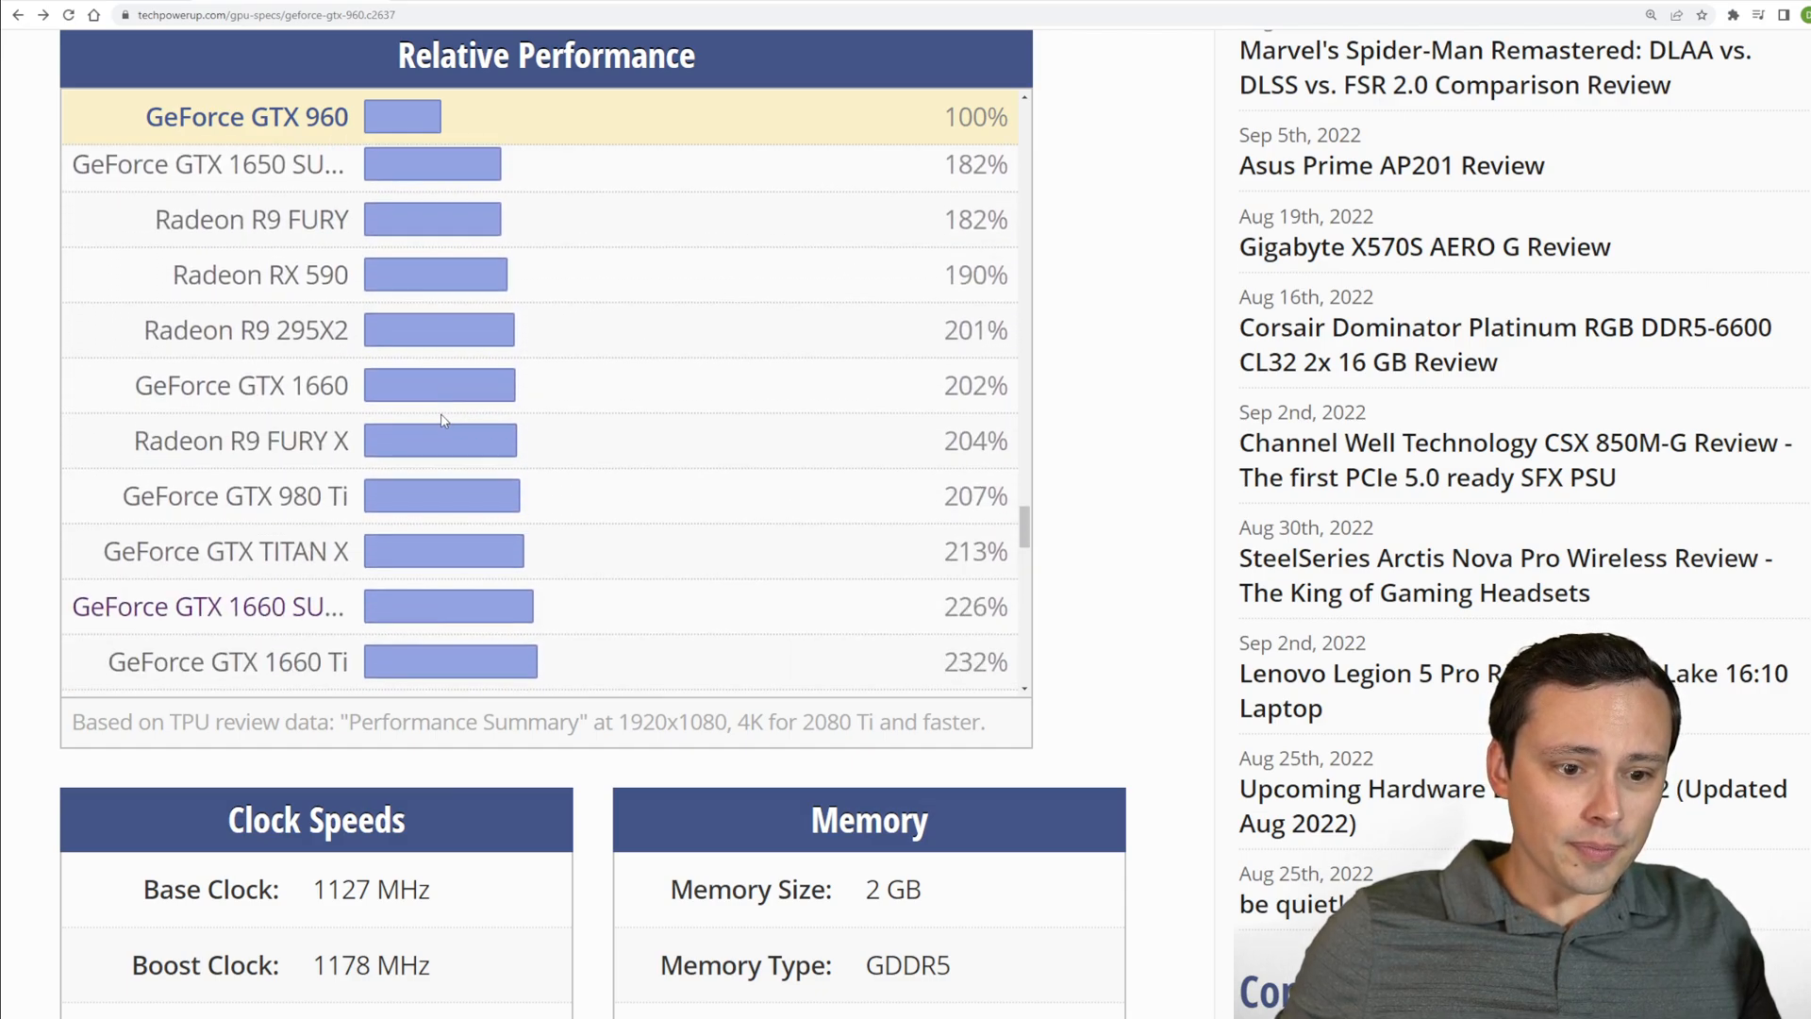
scroll("down", 3)
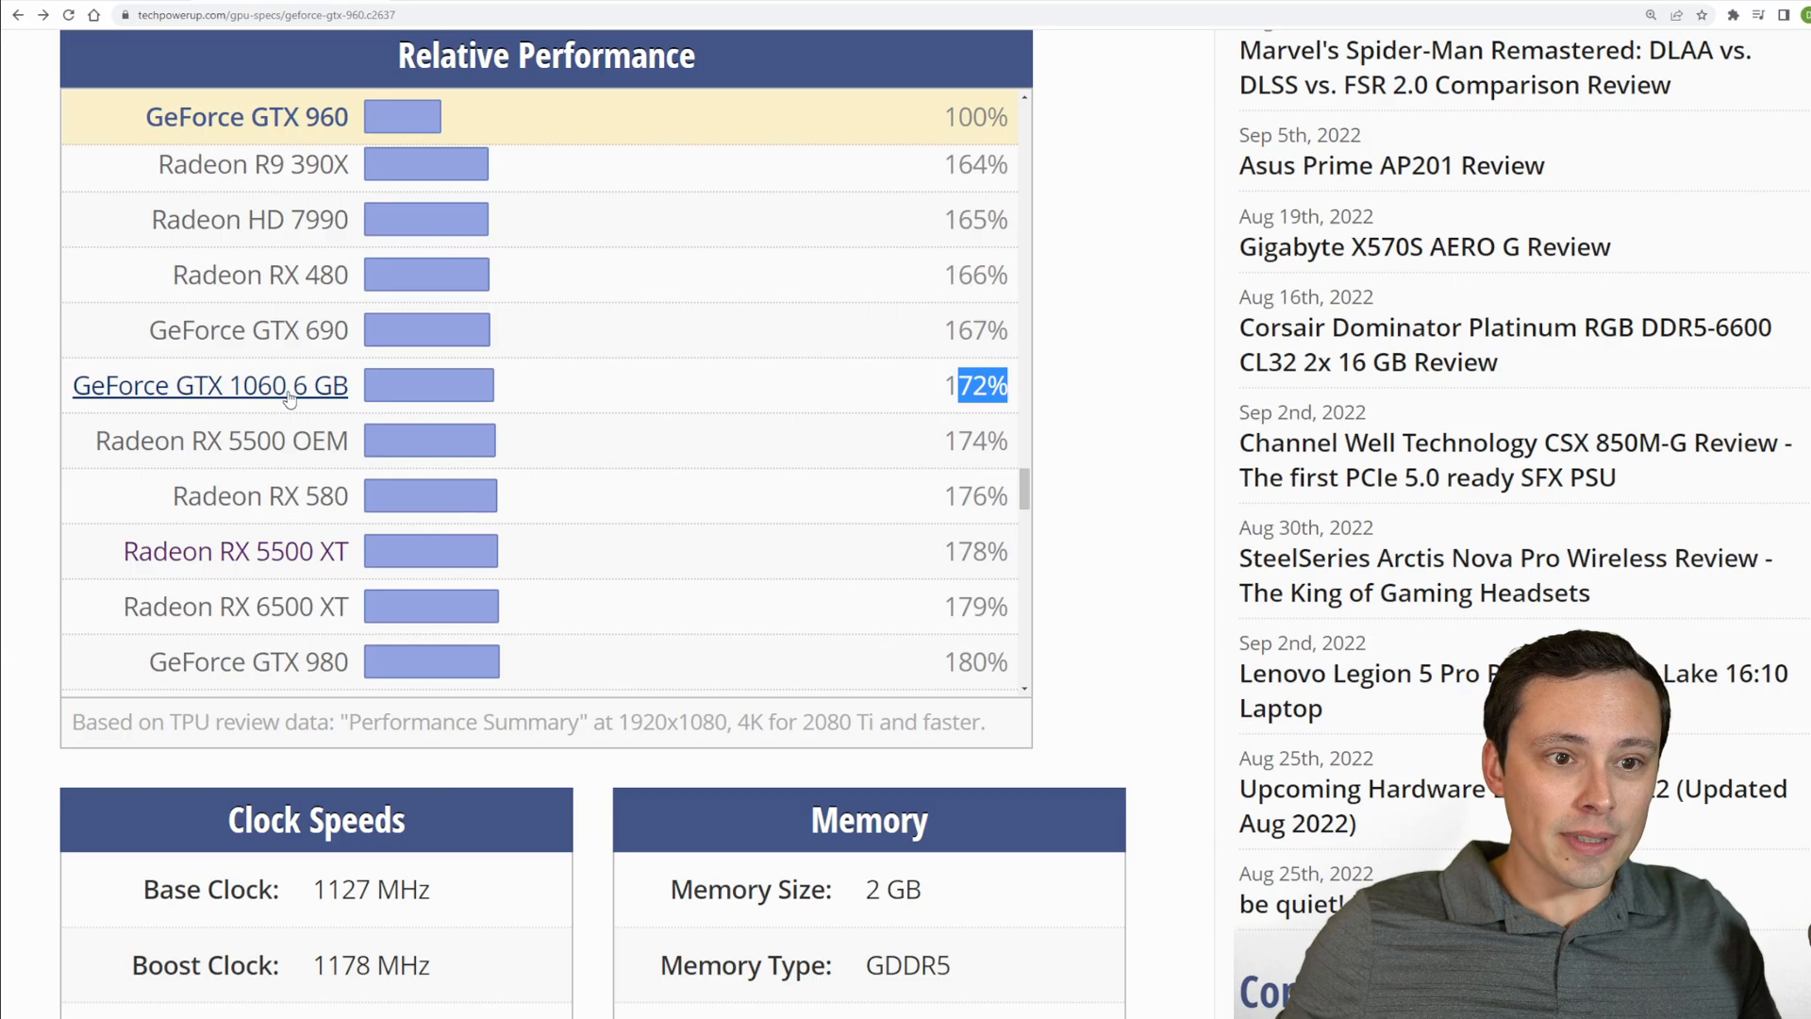
left_click(207, 385)
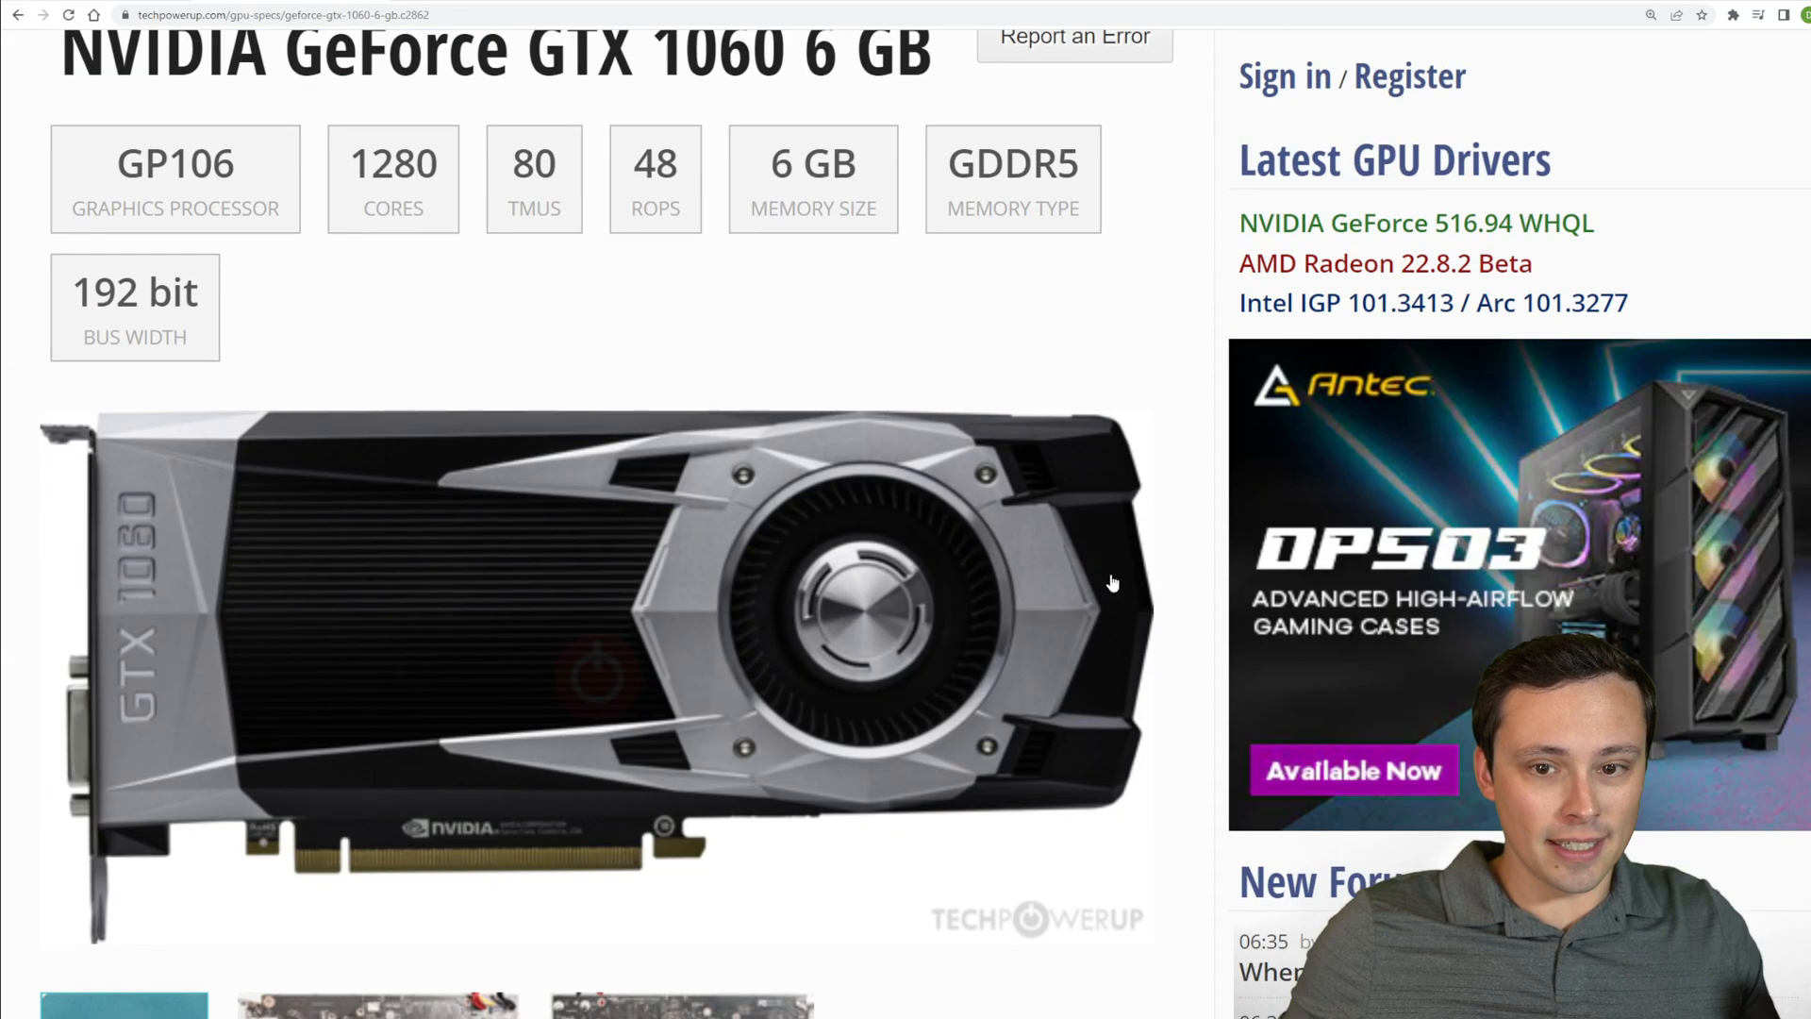
scroll("down", 3)
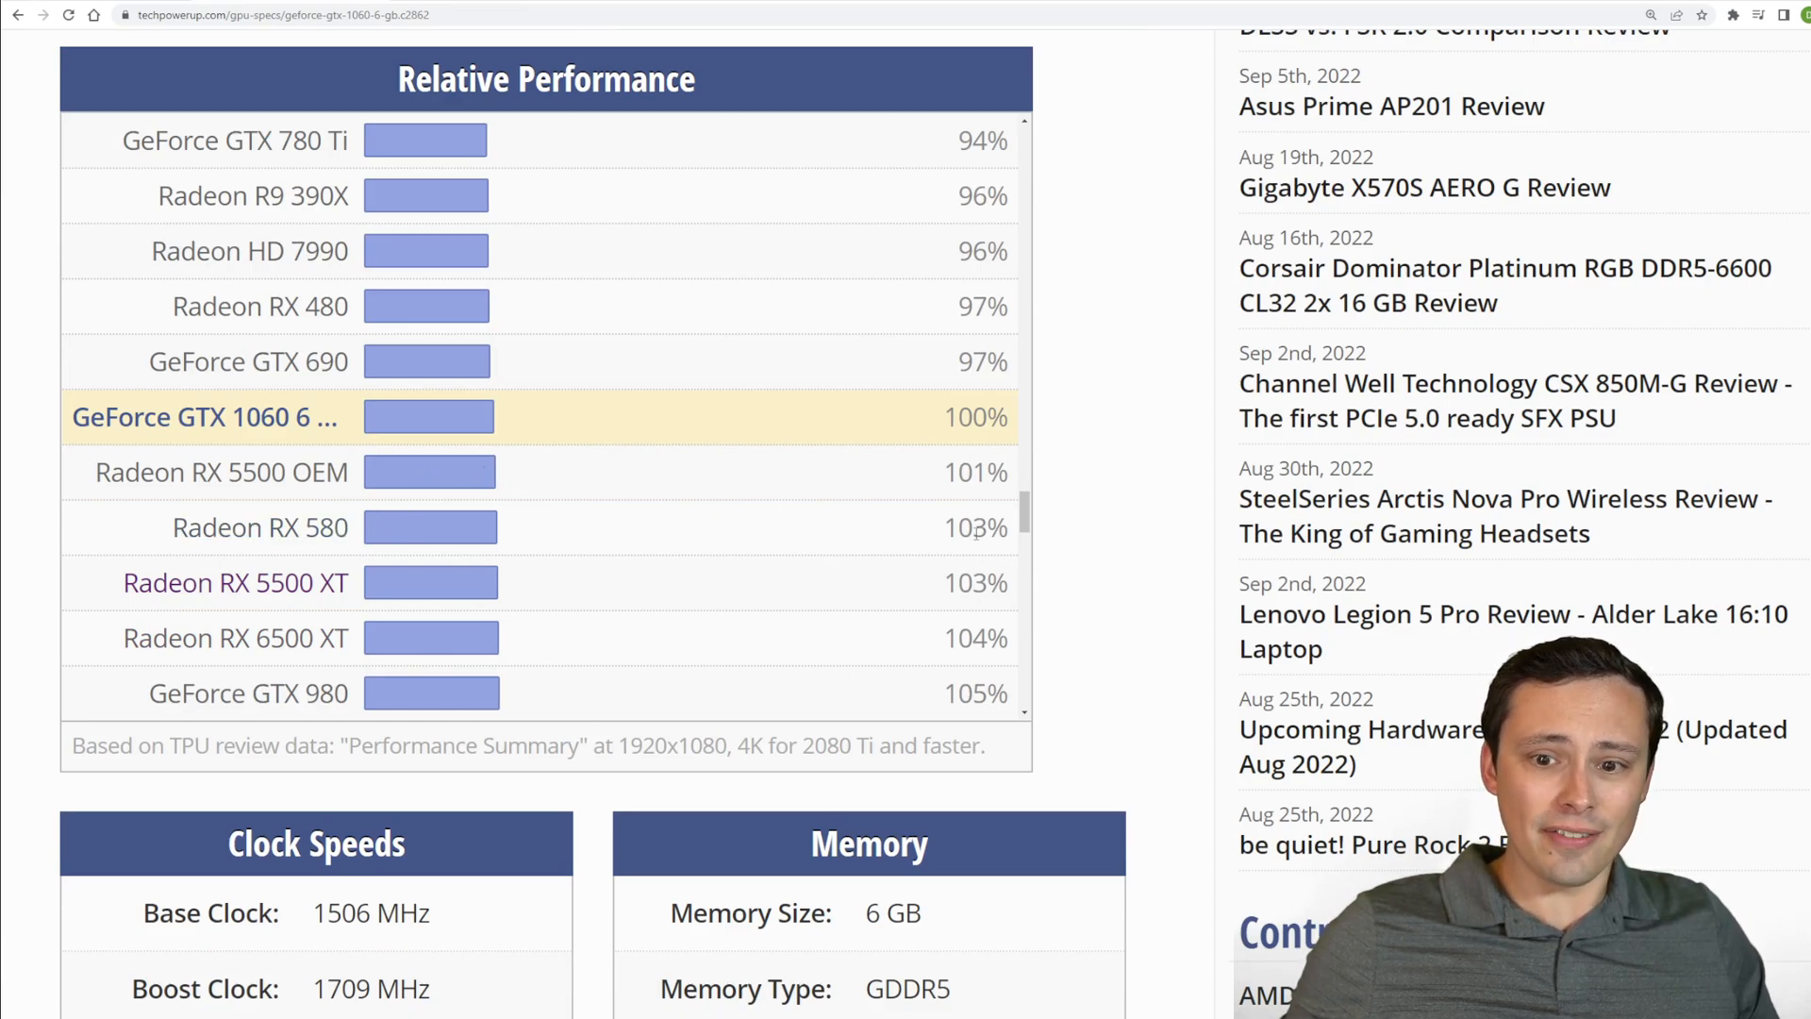
double_click(977, 528)
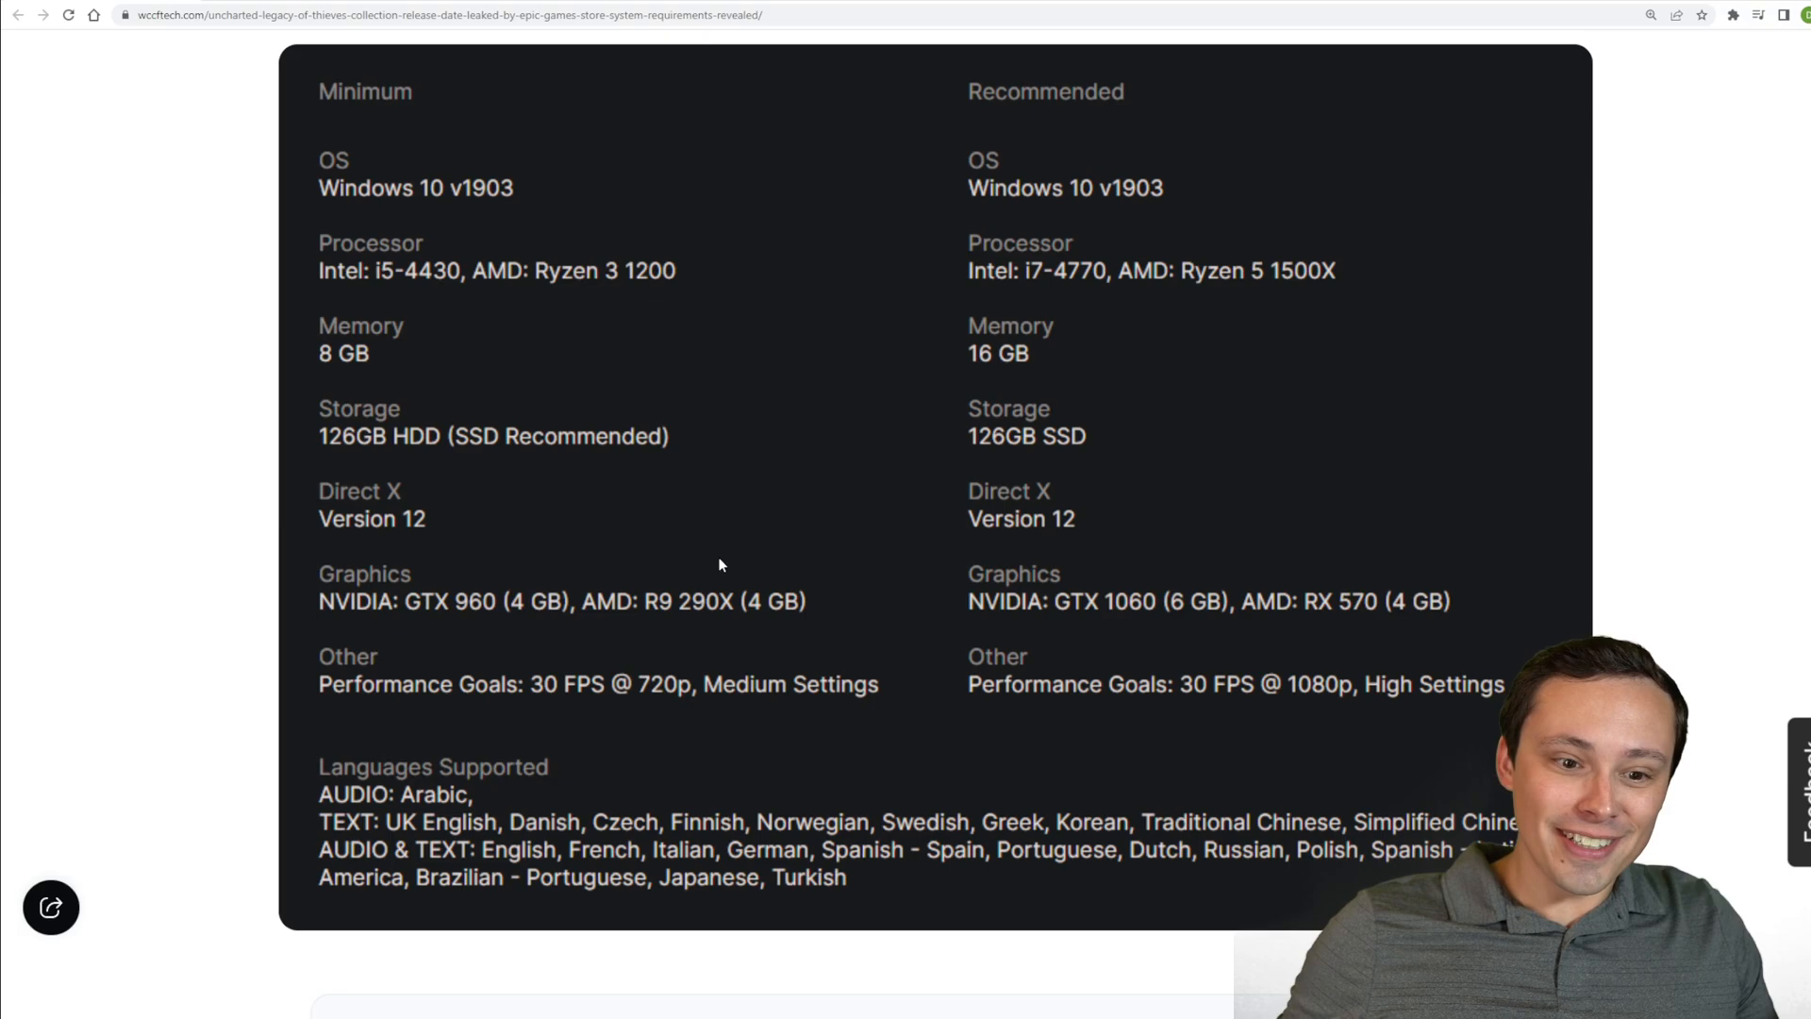
mouse_move(1439, 555)
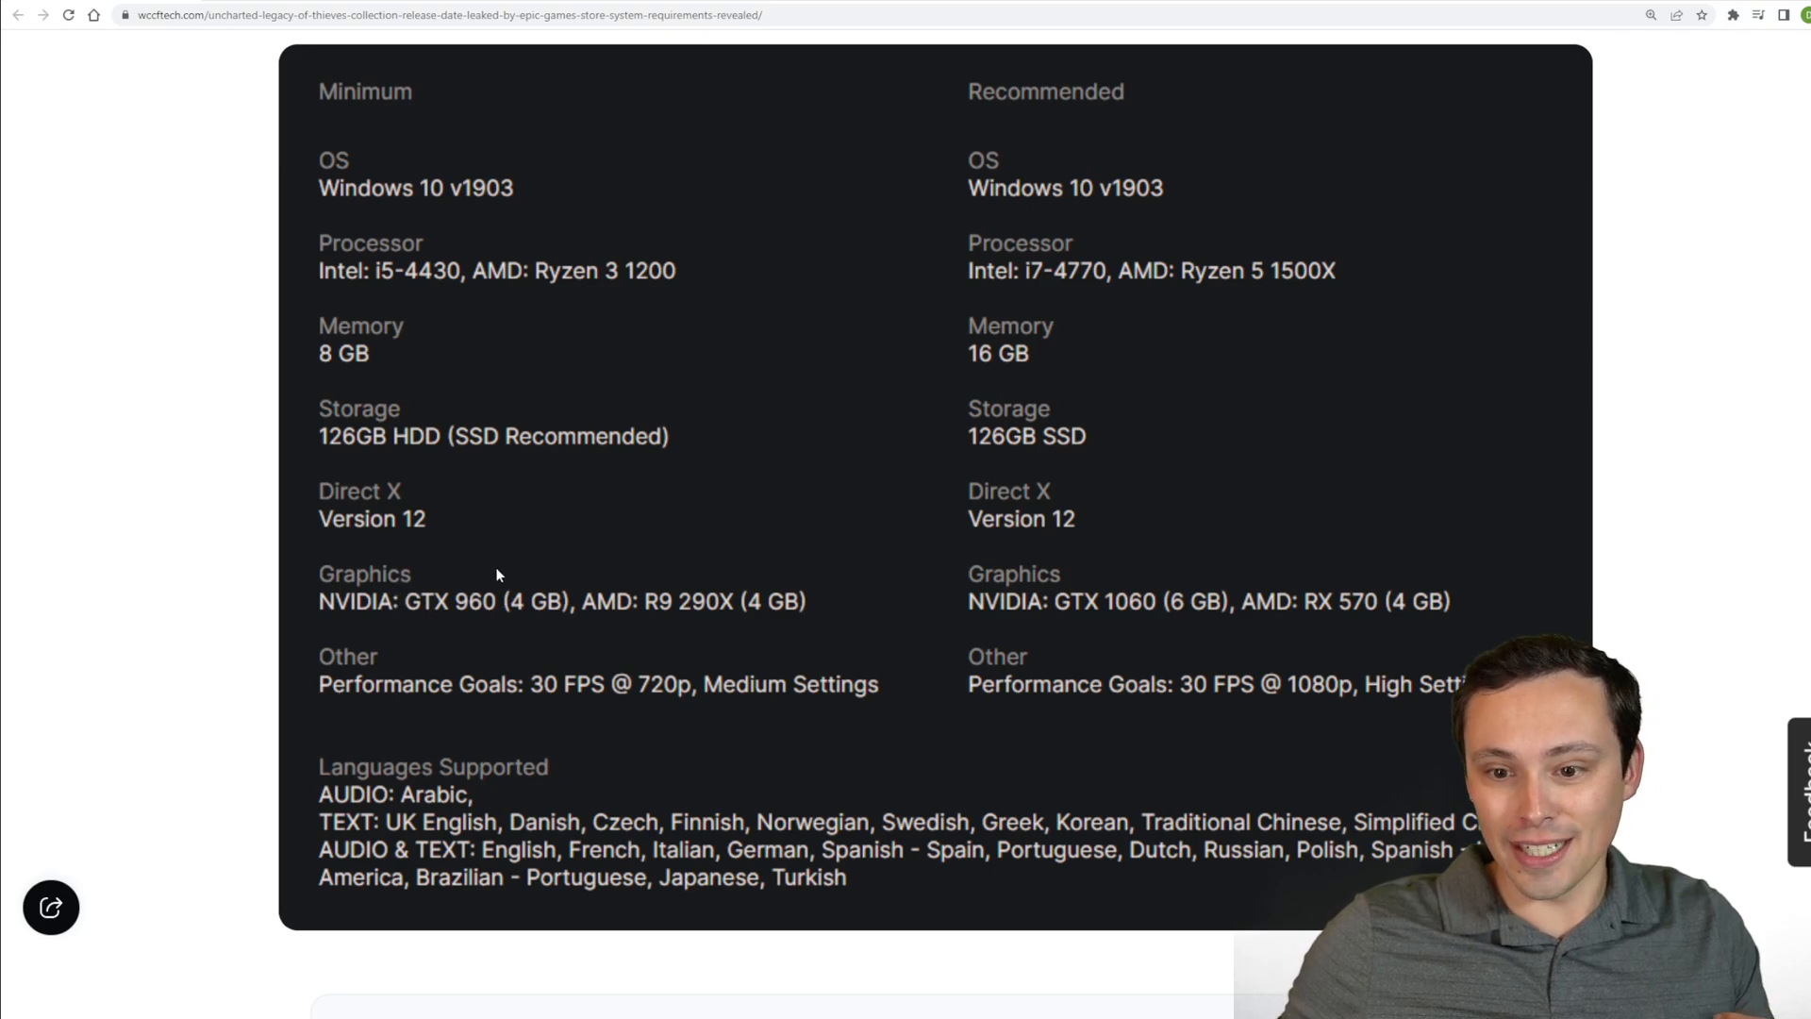
mouse_move(692, 605)
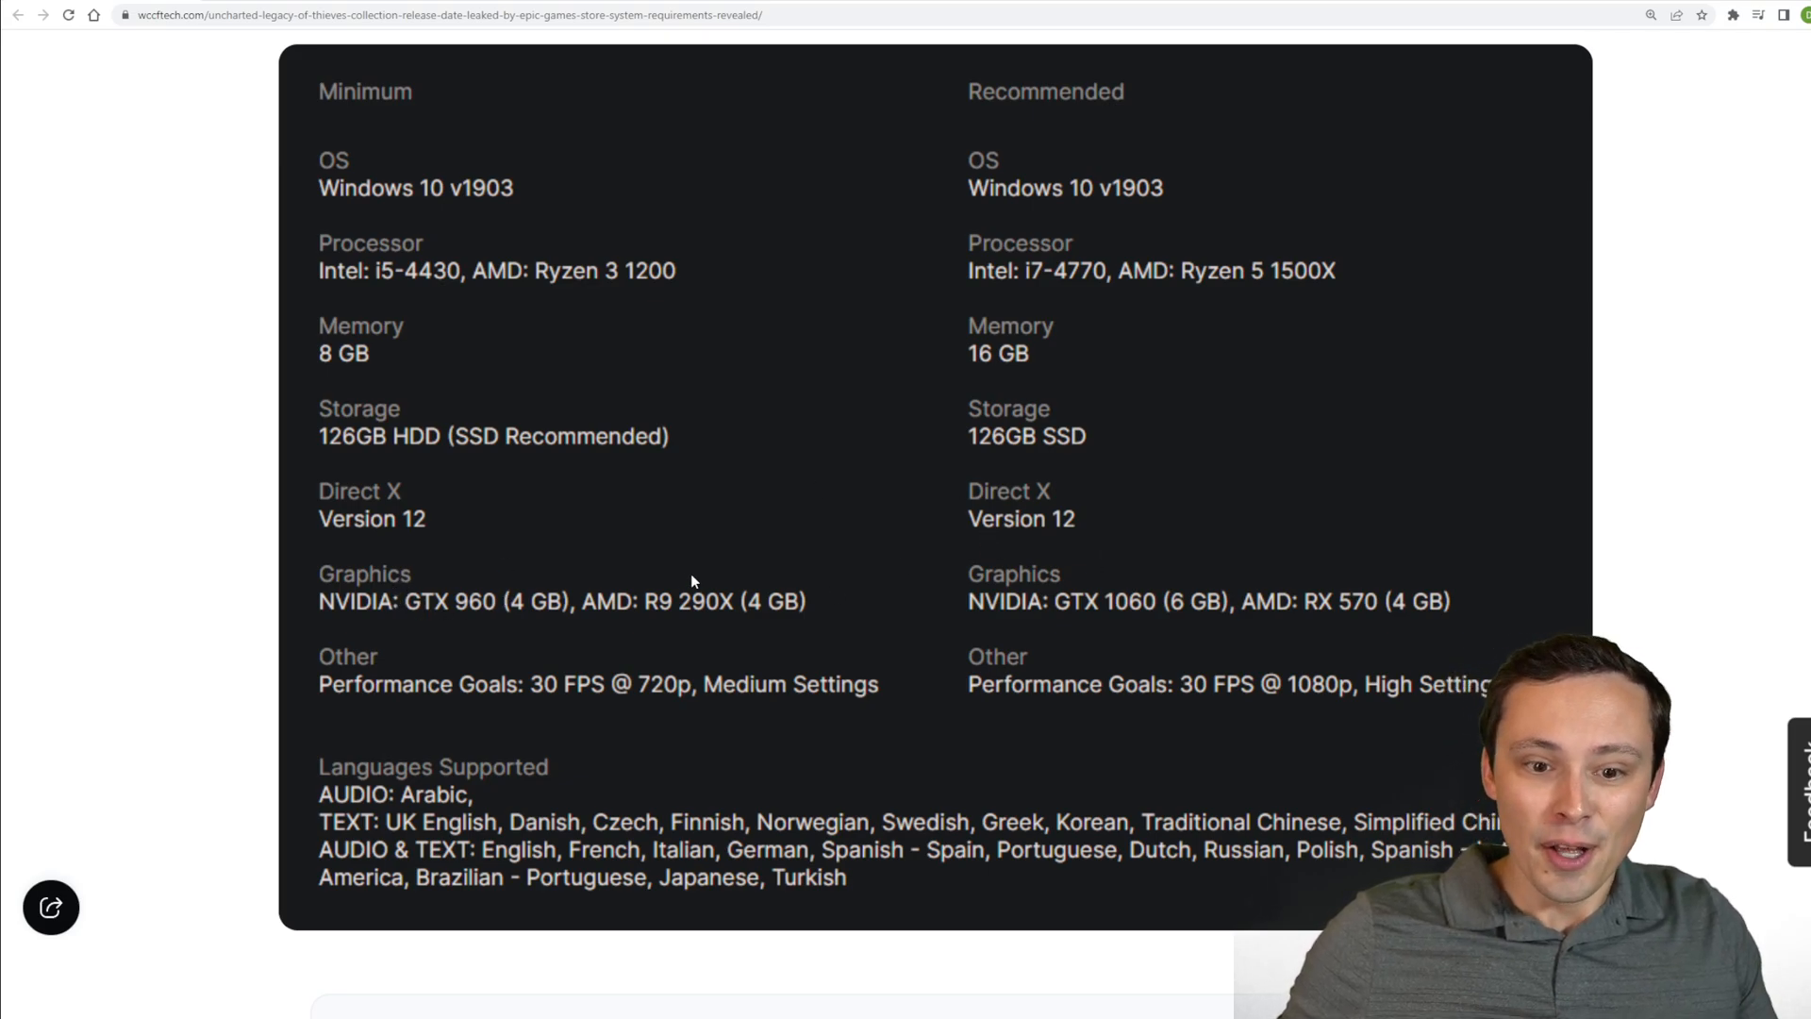
mouse_move(701, 607)
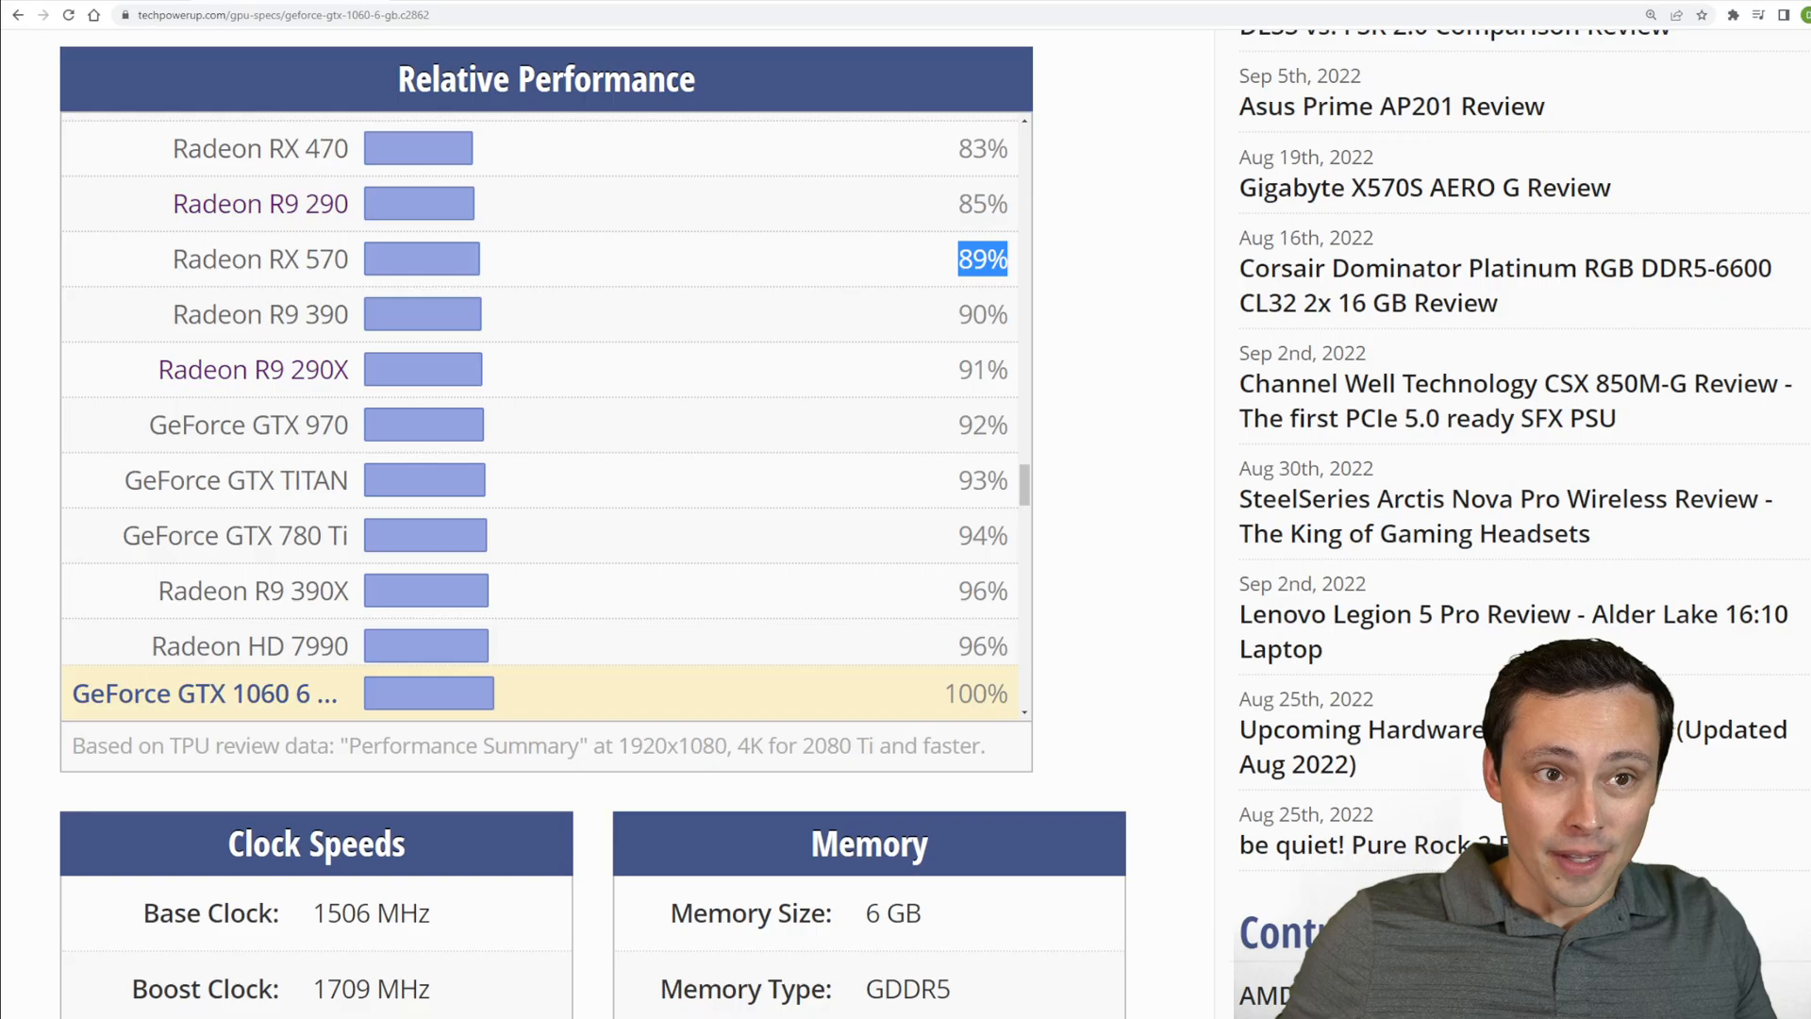
From the GTX 1060 chart's AMD cards, open the Radeon R9 290X spec page and scroll its details
scroll("down", 3)
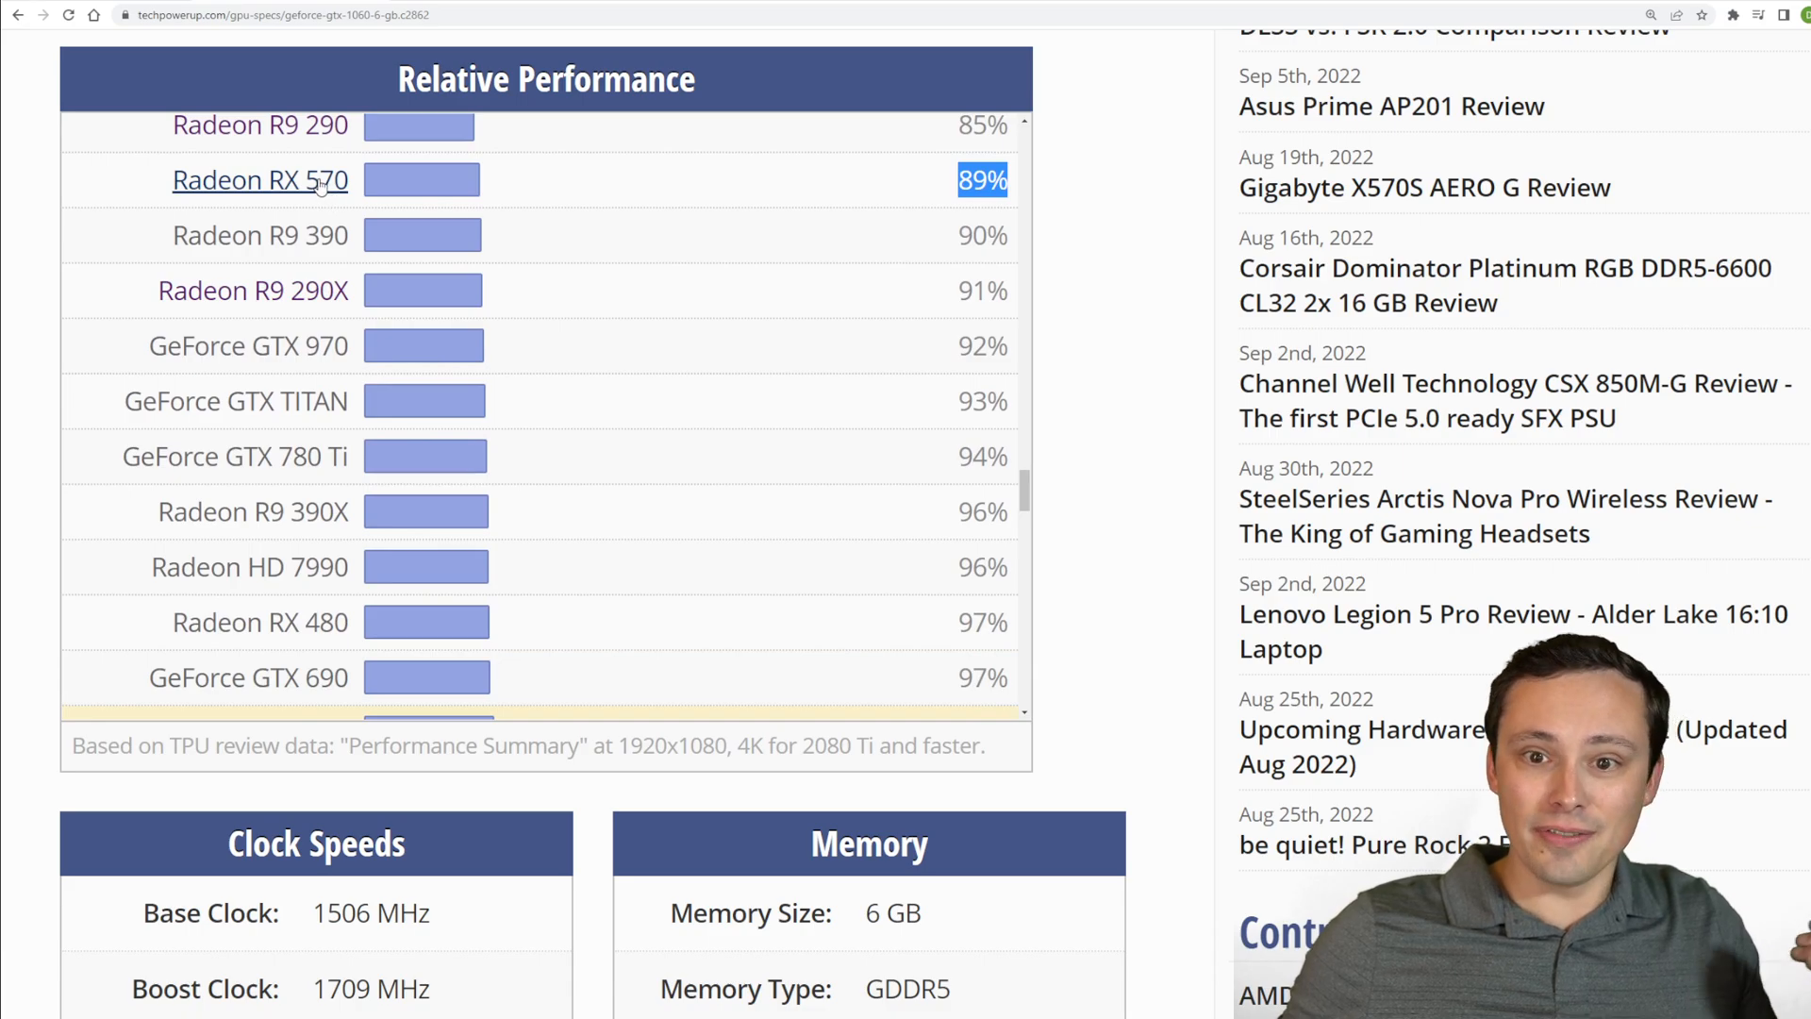
left_click(260, 181)
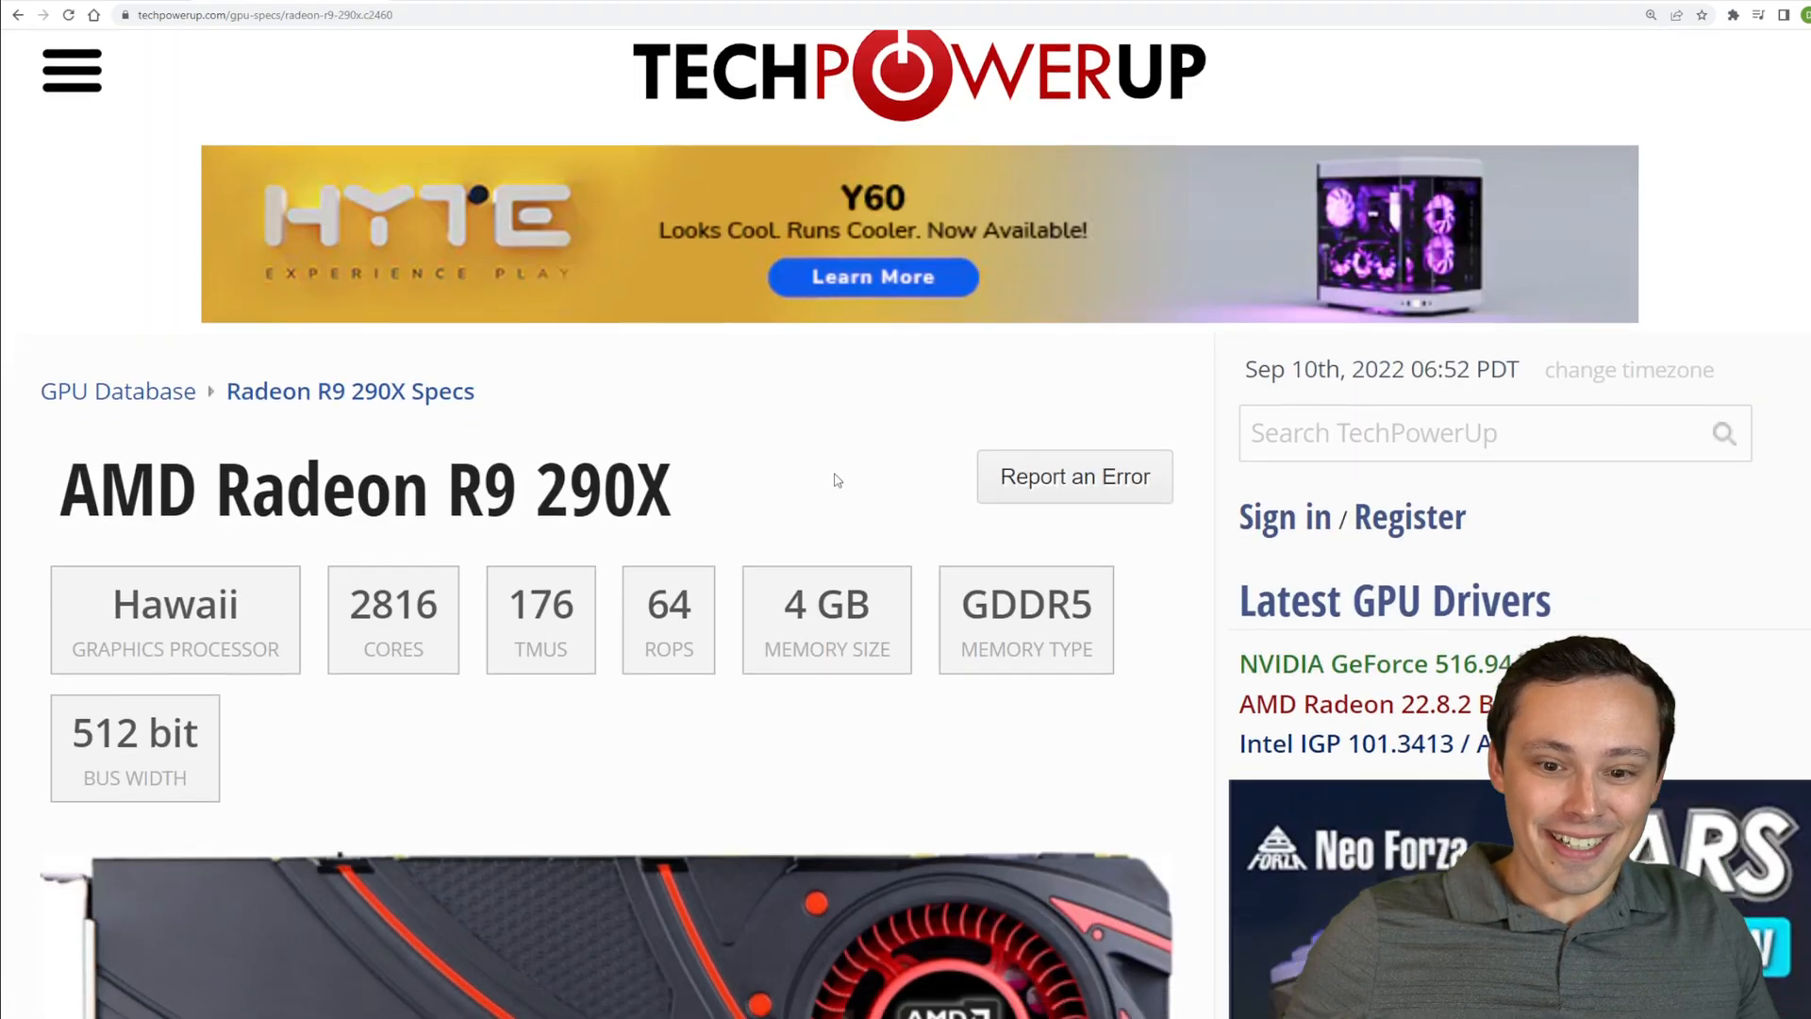
scroll("down", 3)
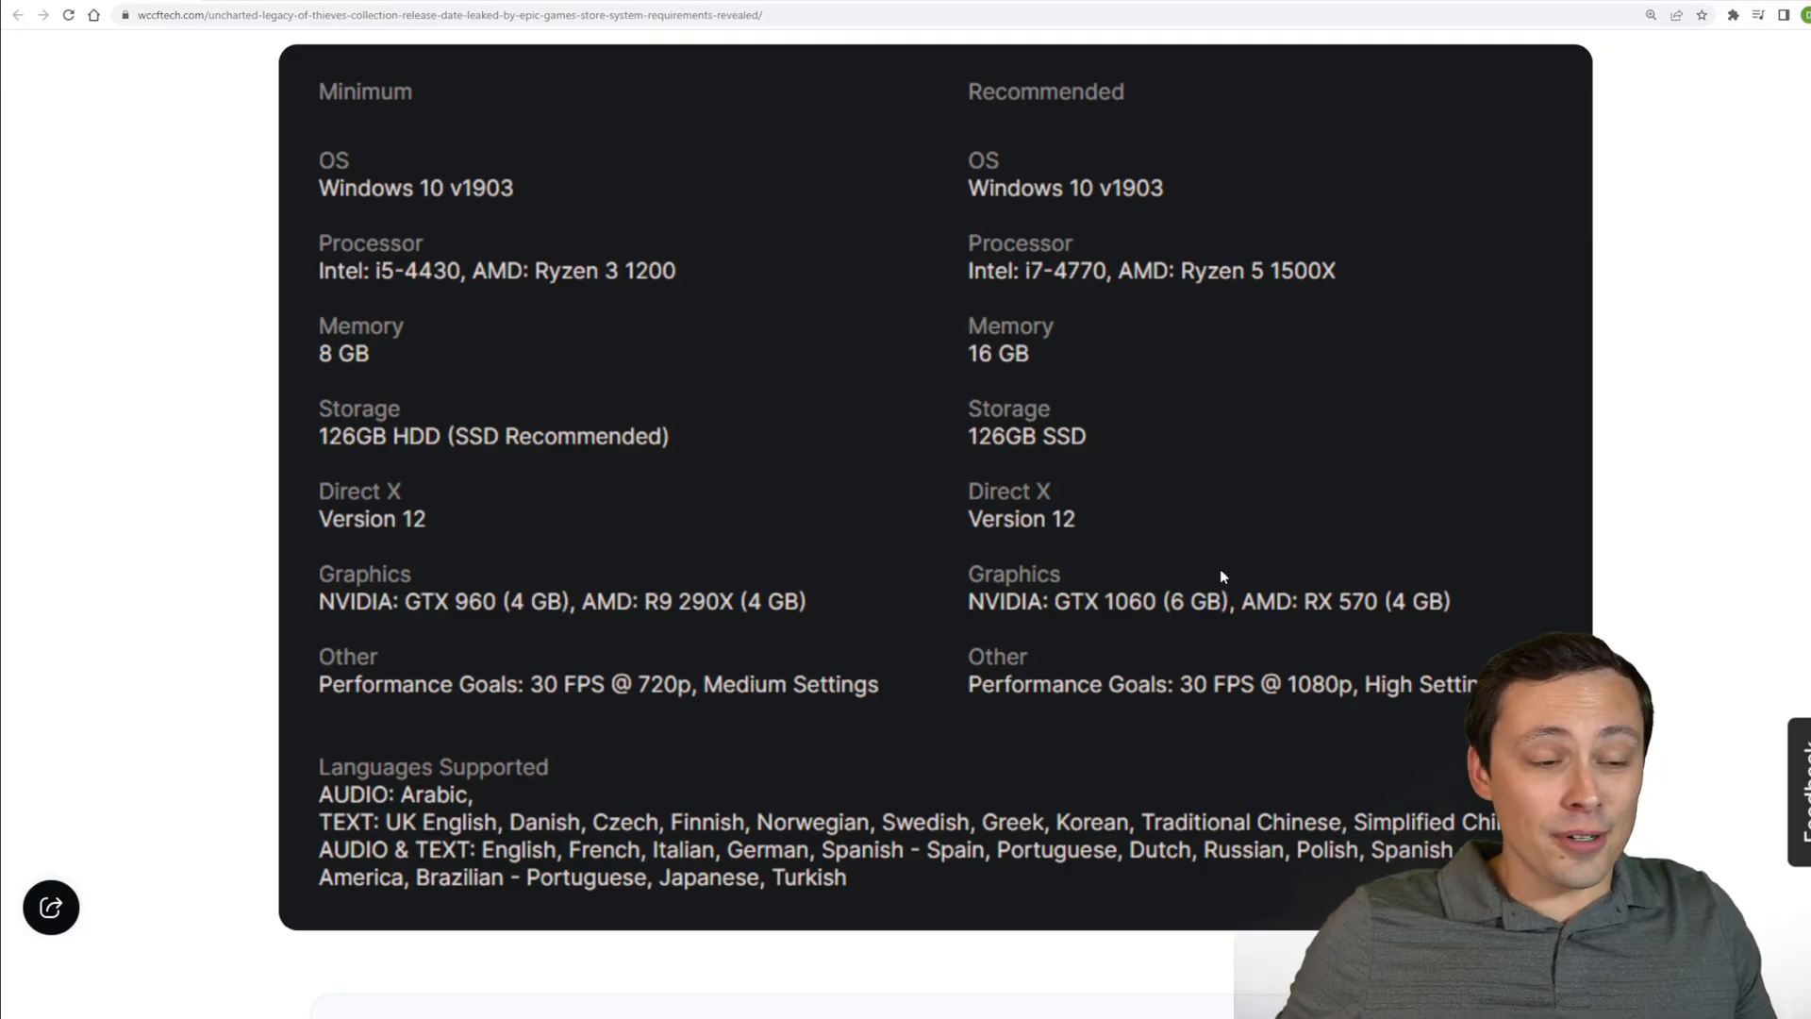
mouse_move(777, 525)
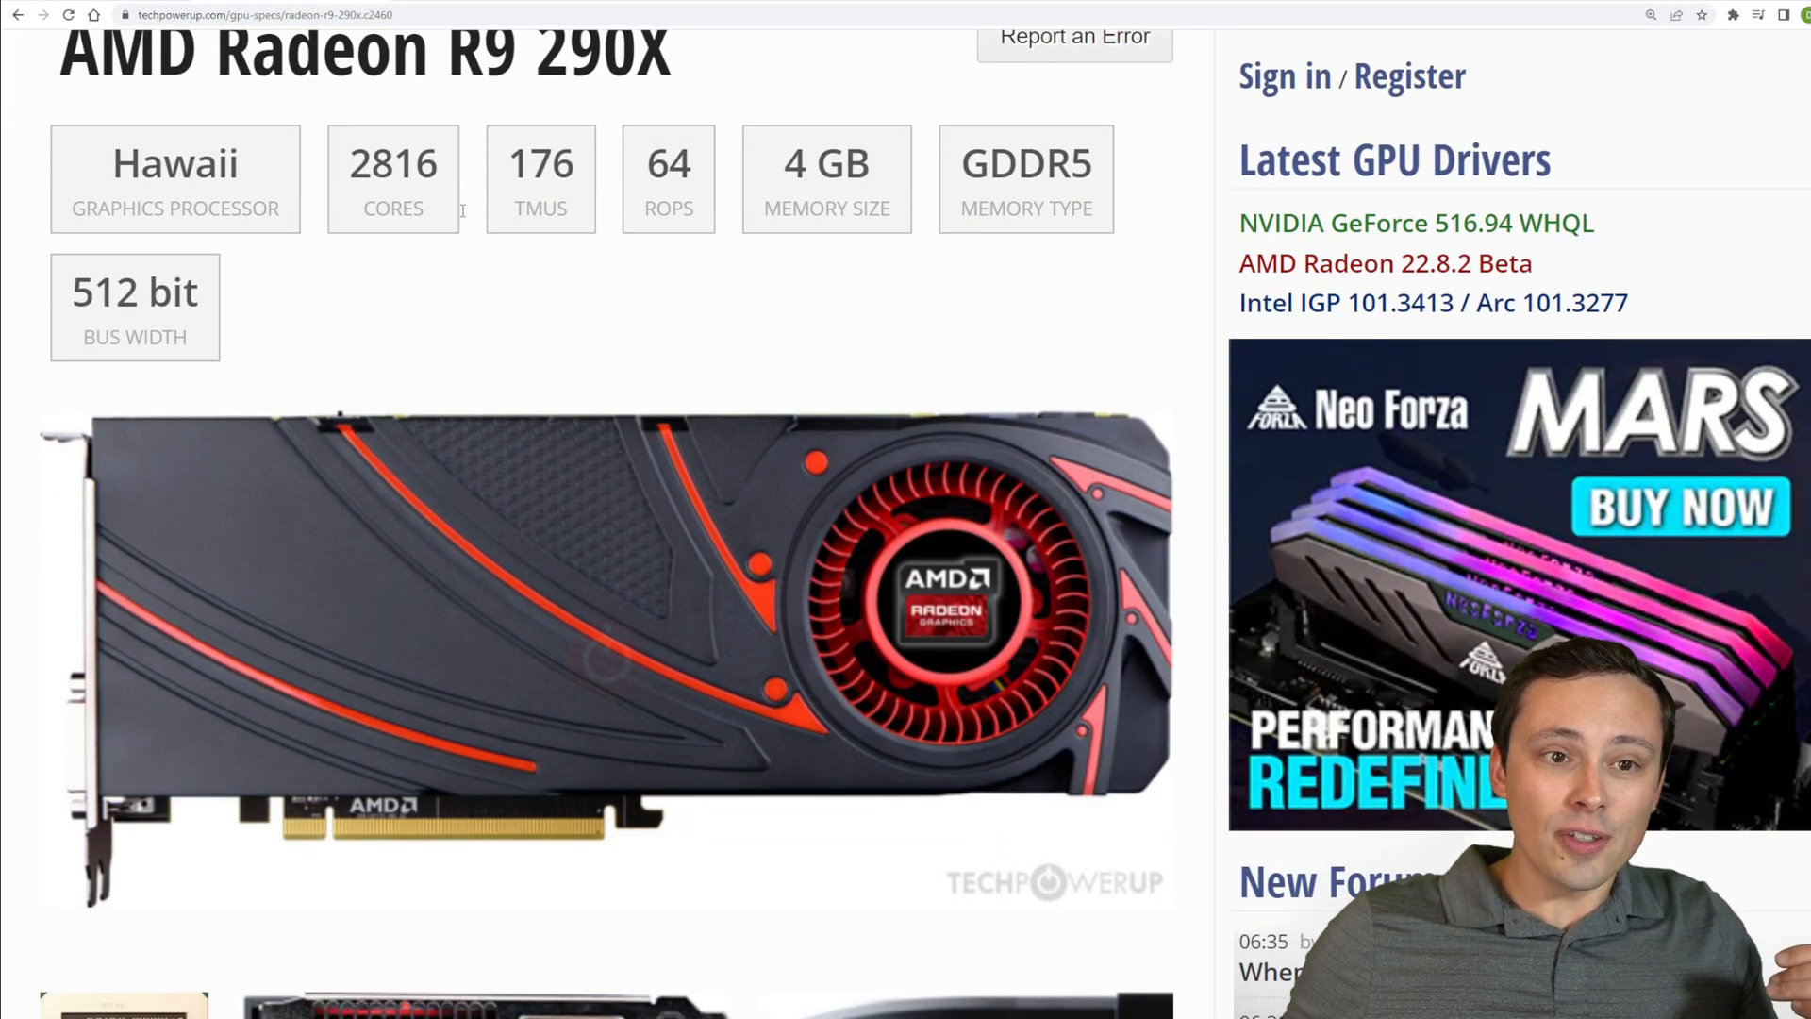
scroll("down", 3)
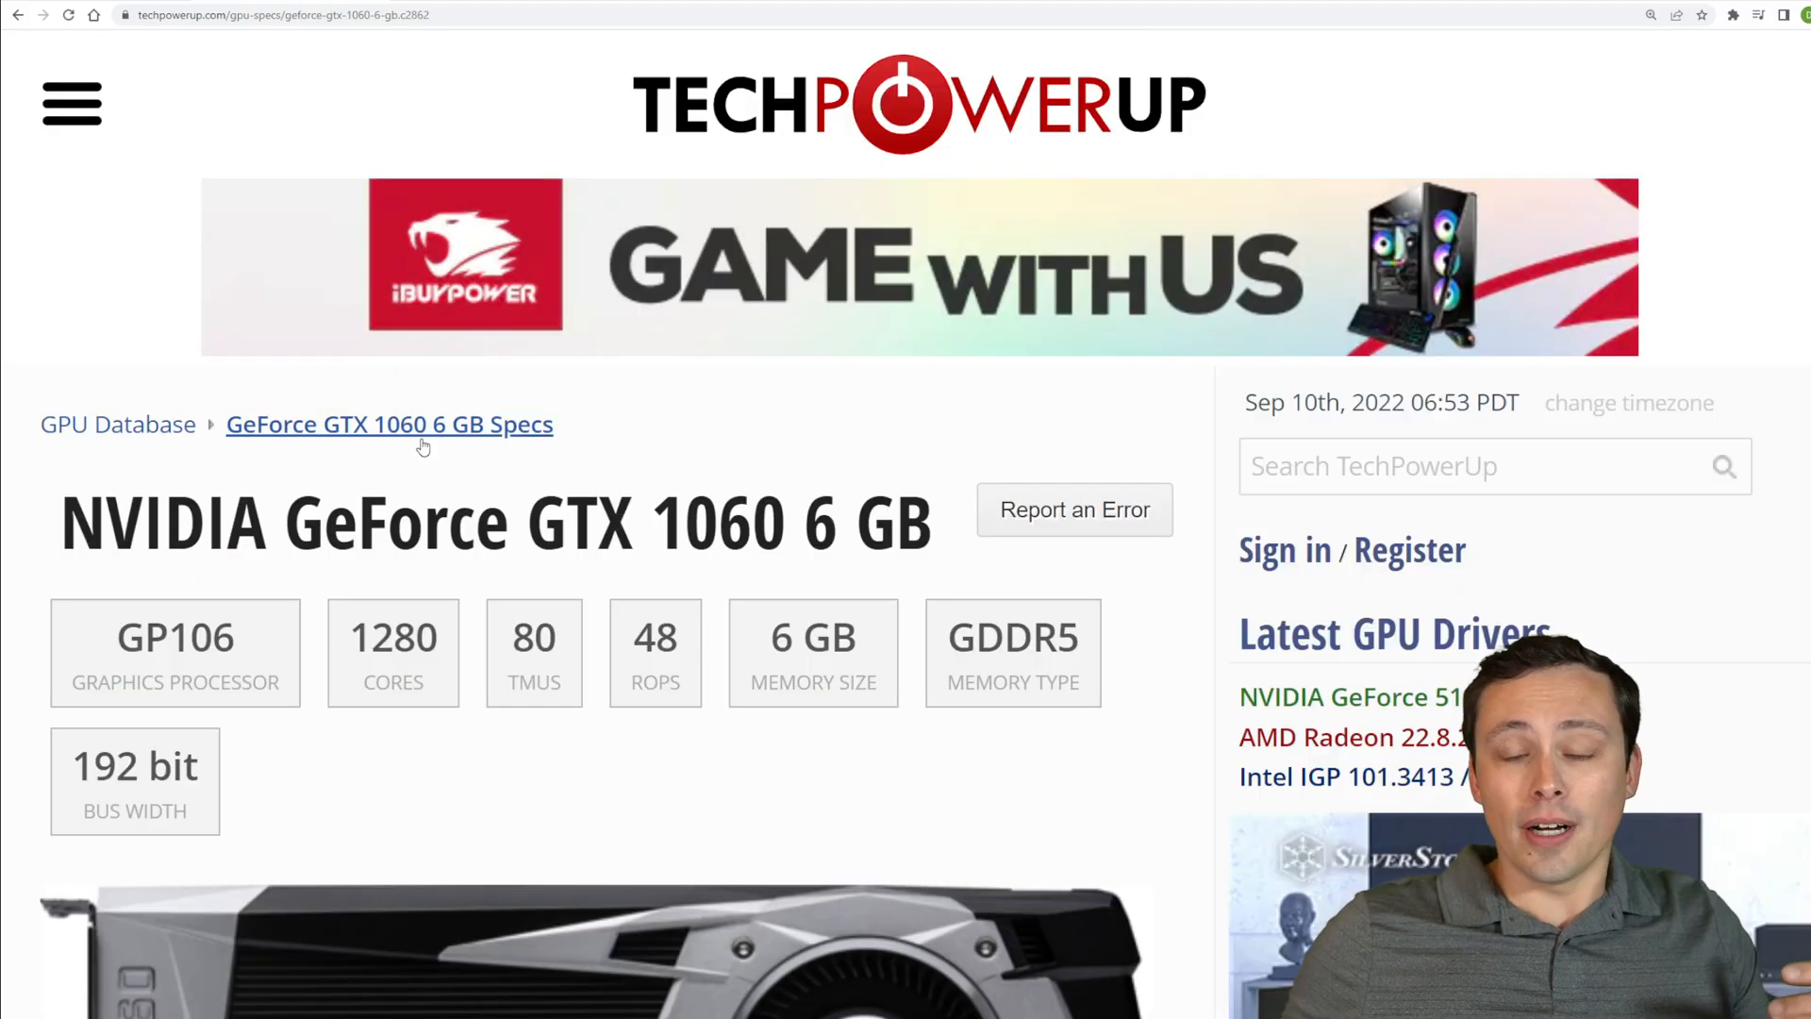
Scroll the GTX 1060 Relative Performance list and highlight its 100% baseline score
scroll("down", 3)
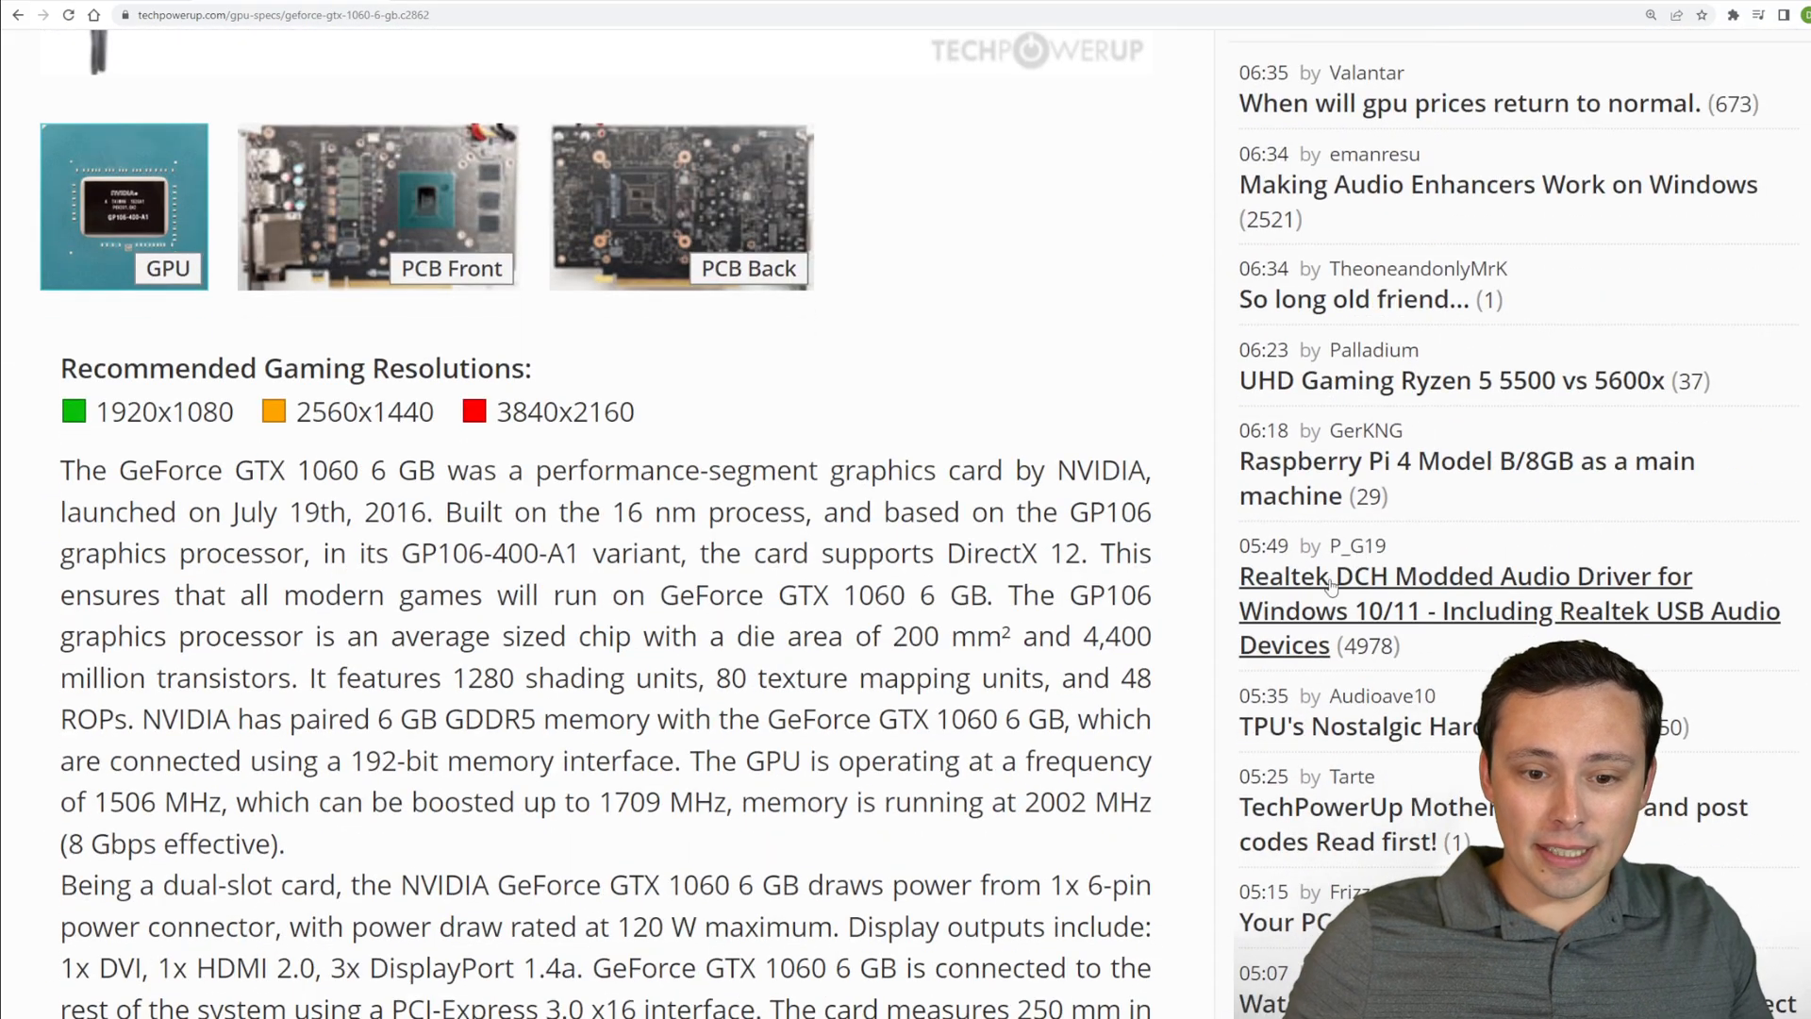
scroll("down", 3)
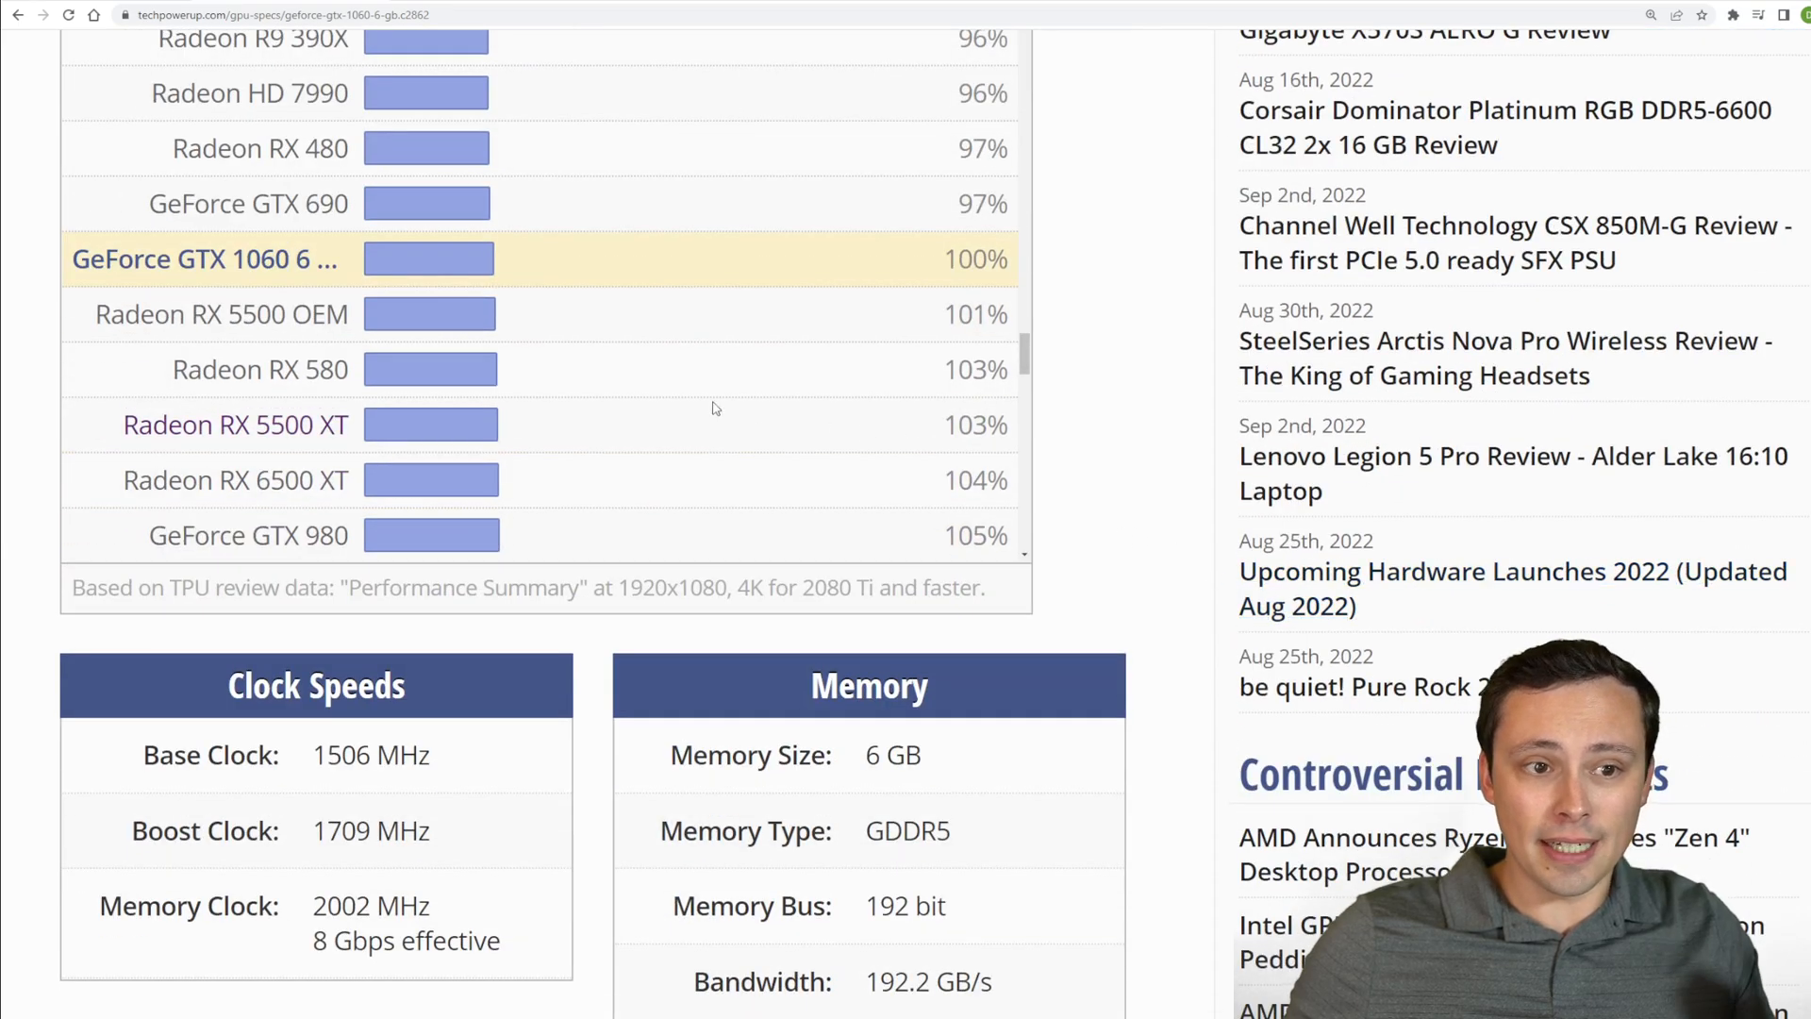
scroll("down", 3)
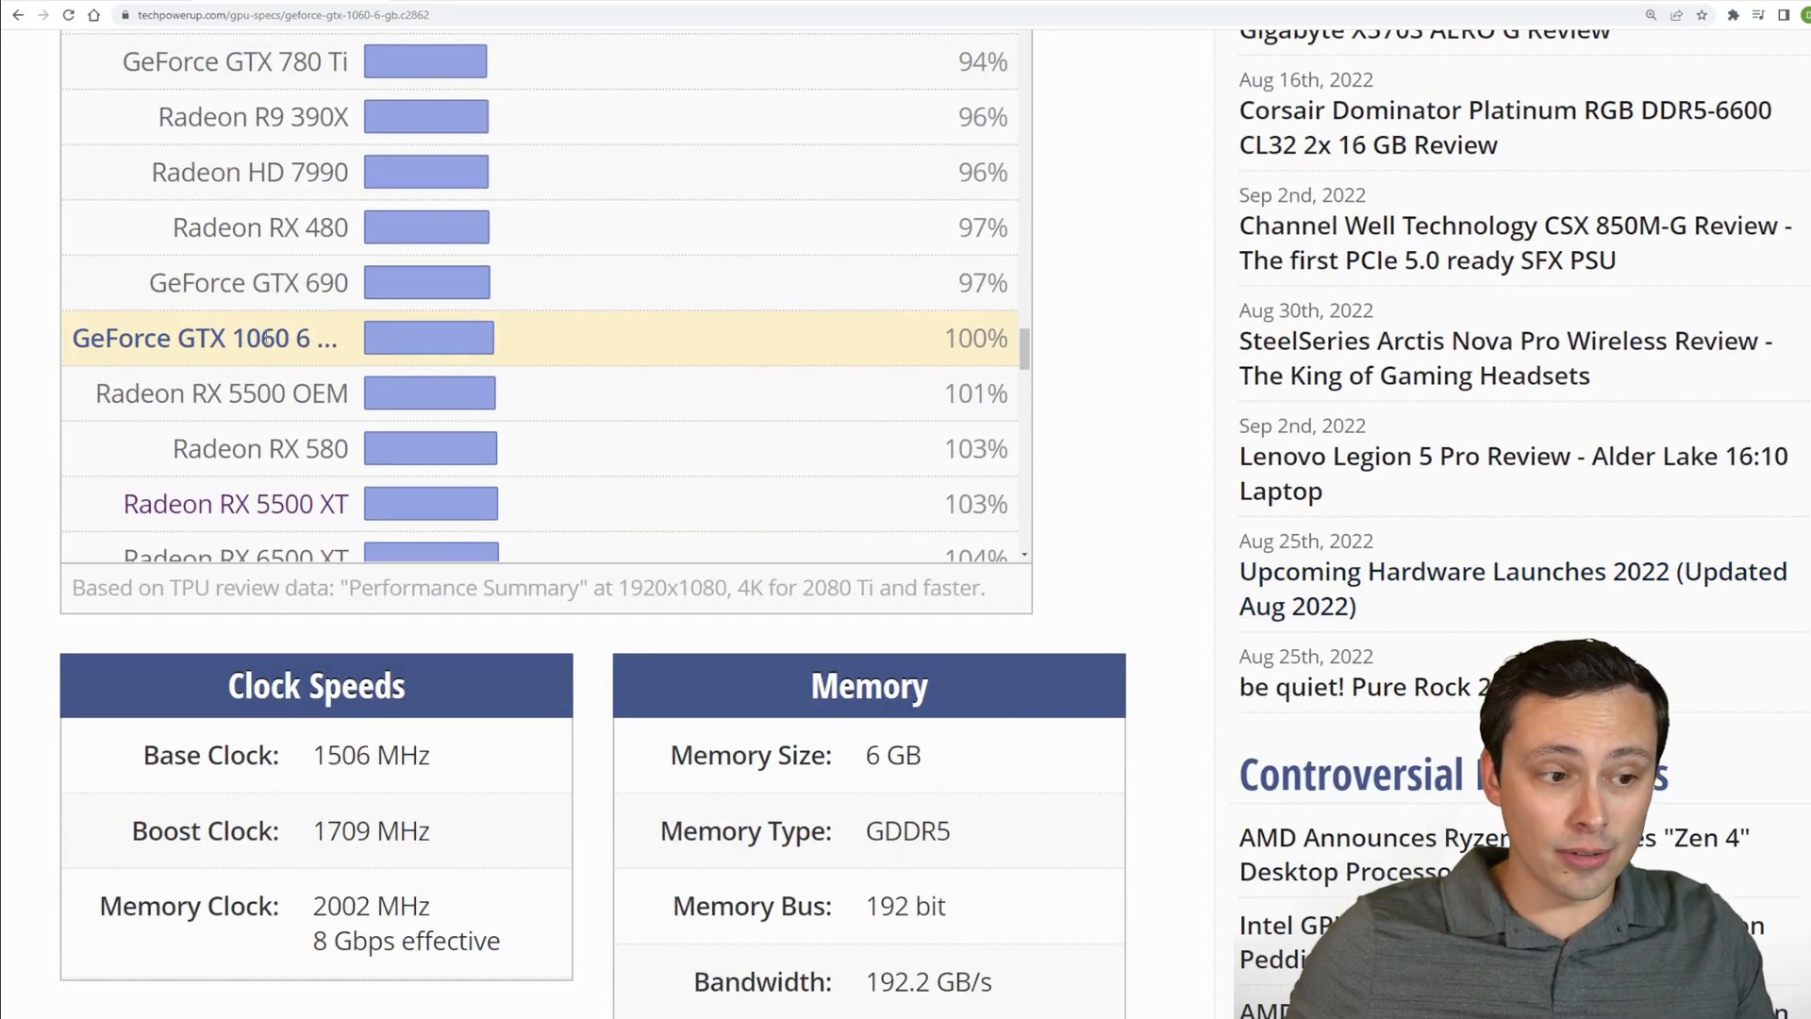
scroll("down", 3)
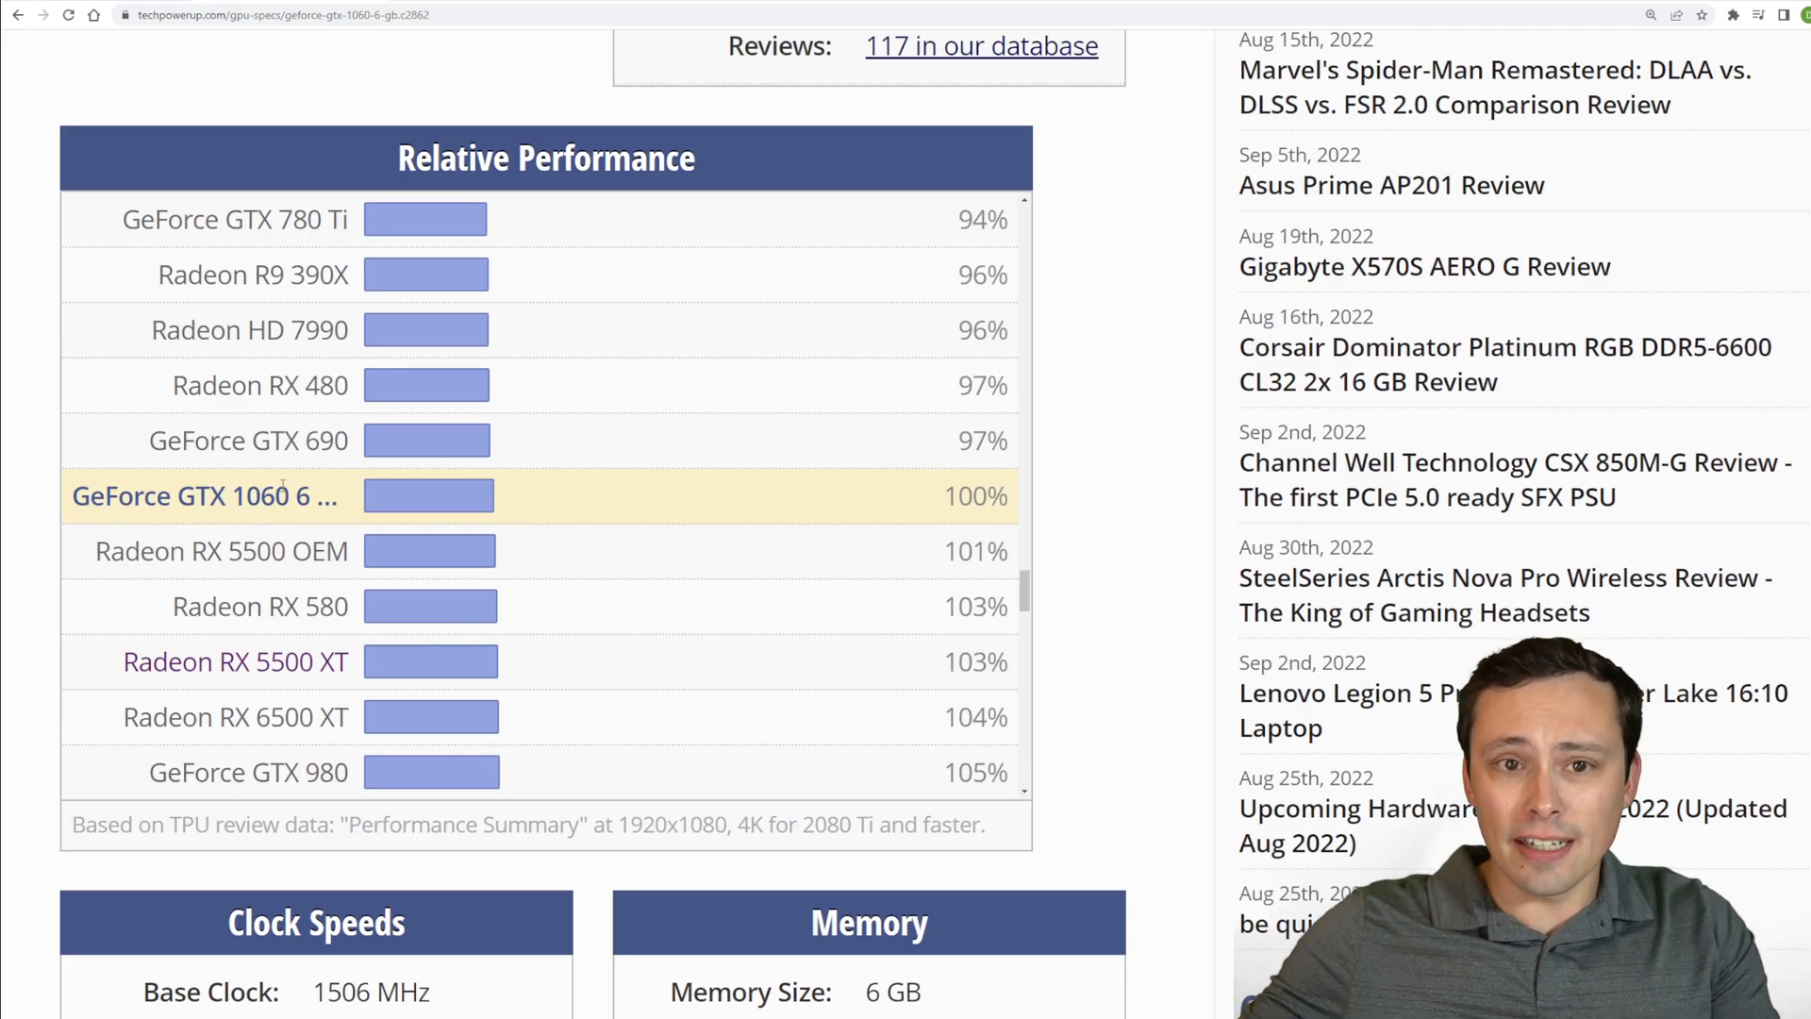
scroll("down", 3)
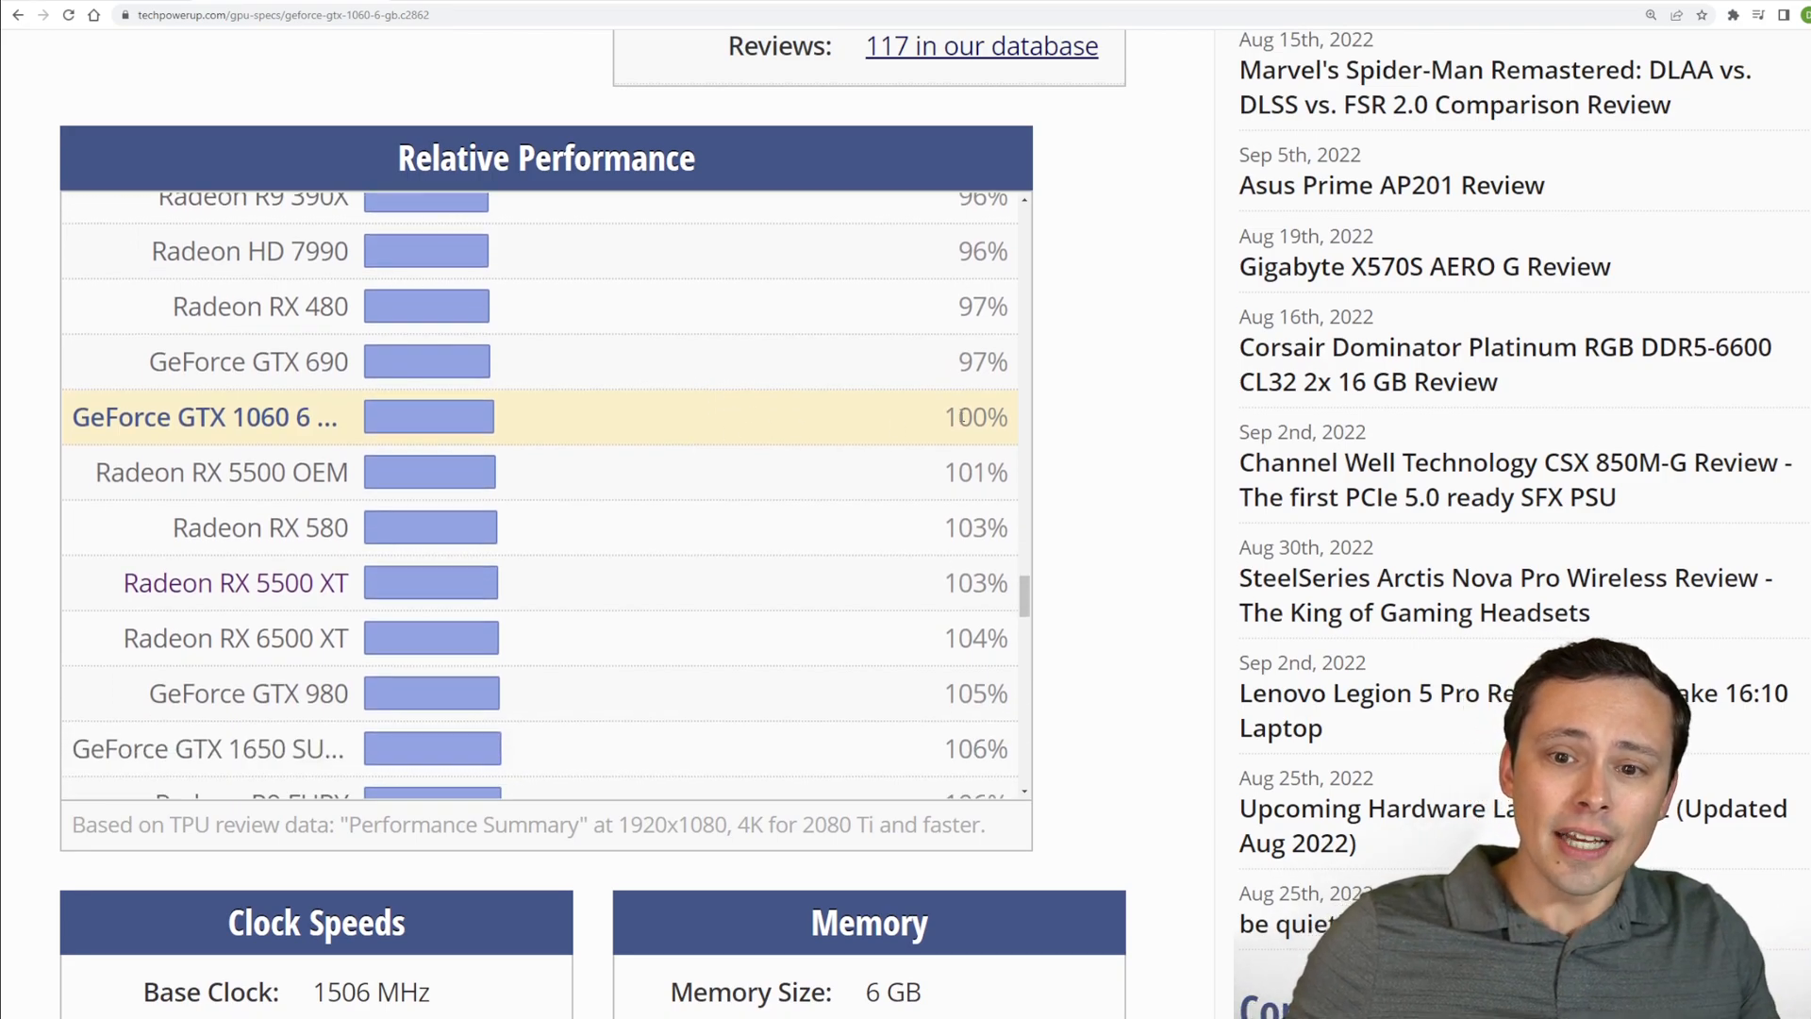
double_click(974, 417)
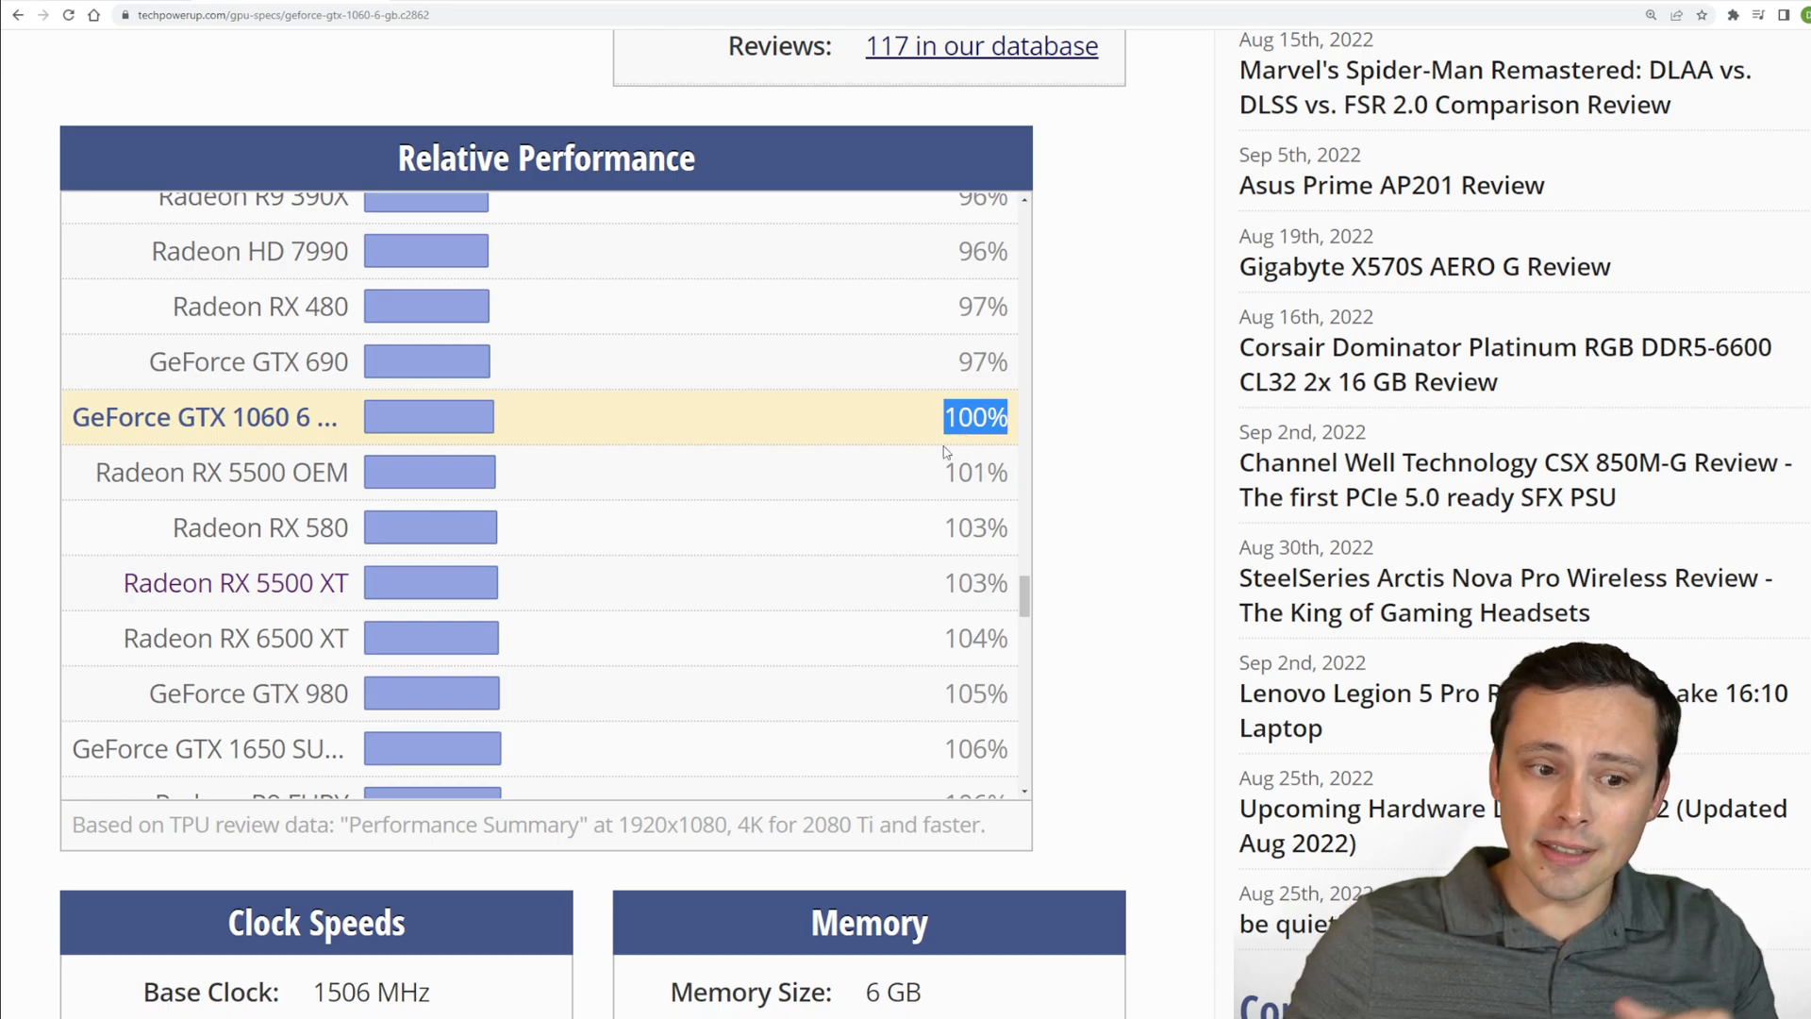
mouse_move(808, 458)
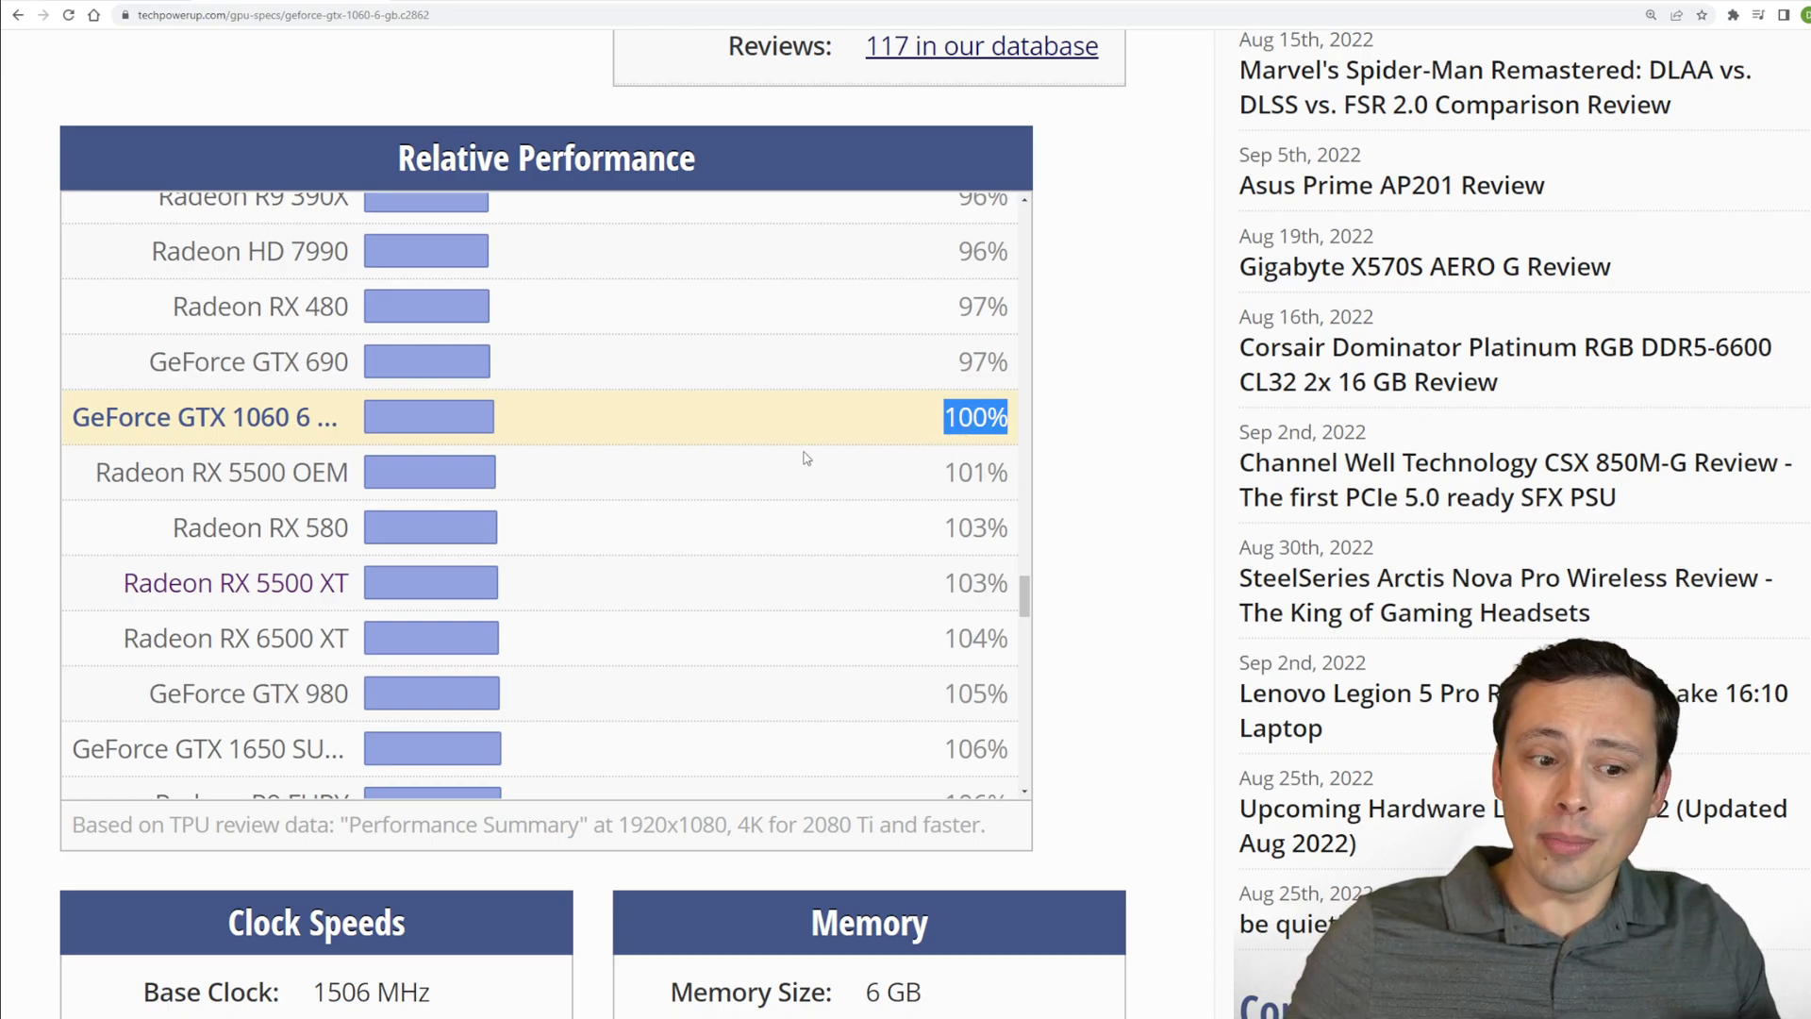
Scroll further down the faster cards and highlight the Radeon RX 6600's 177% score
scroll("down", 3)
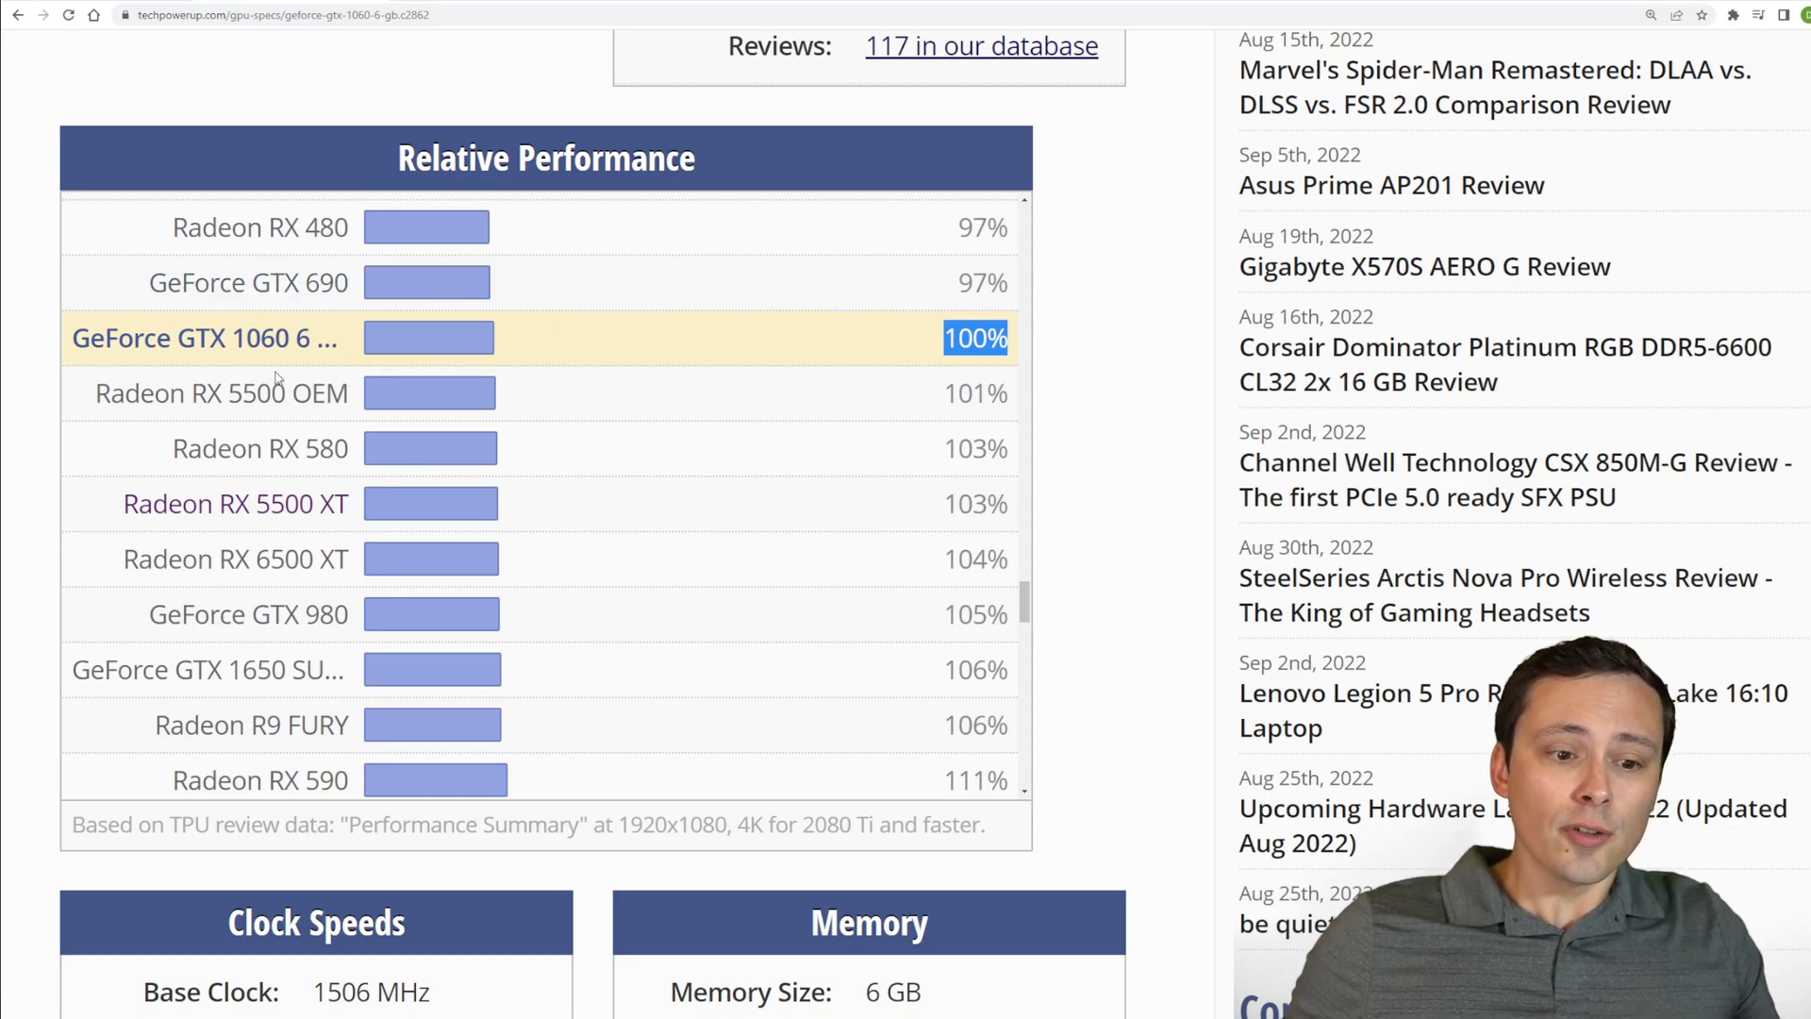
scroll("down", 3)
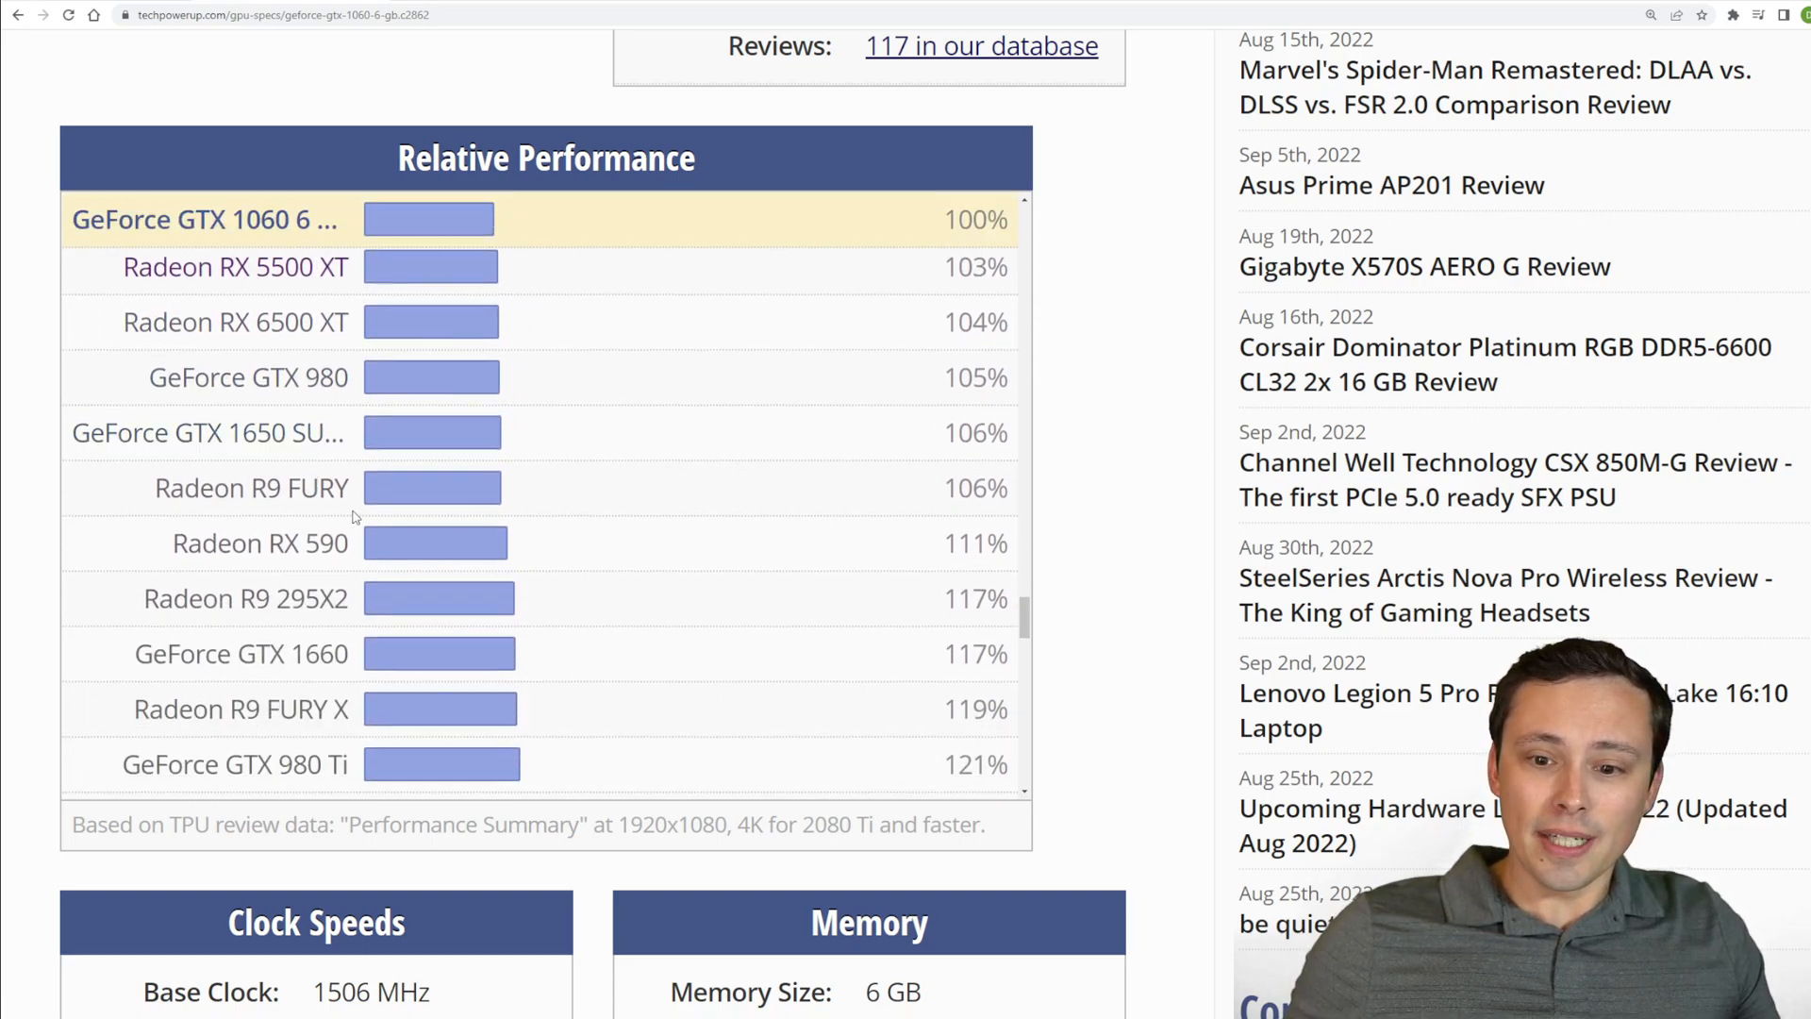
scroll("down", 3)
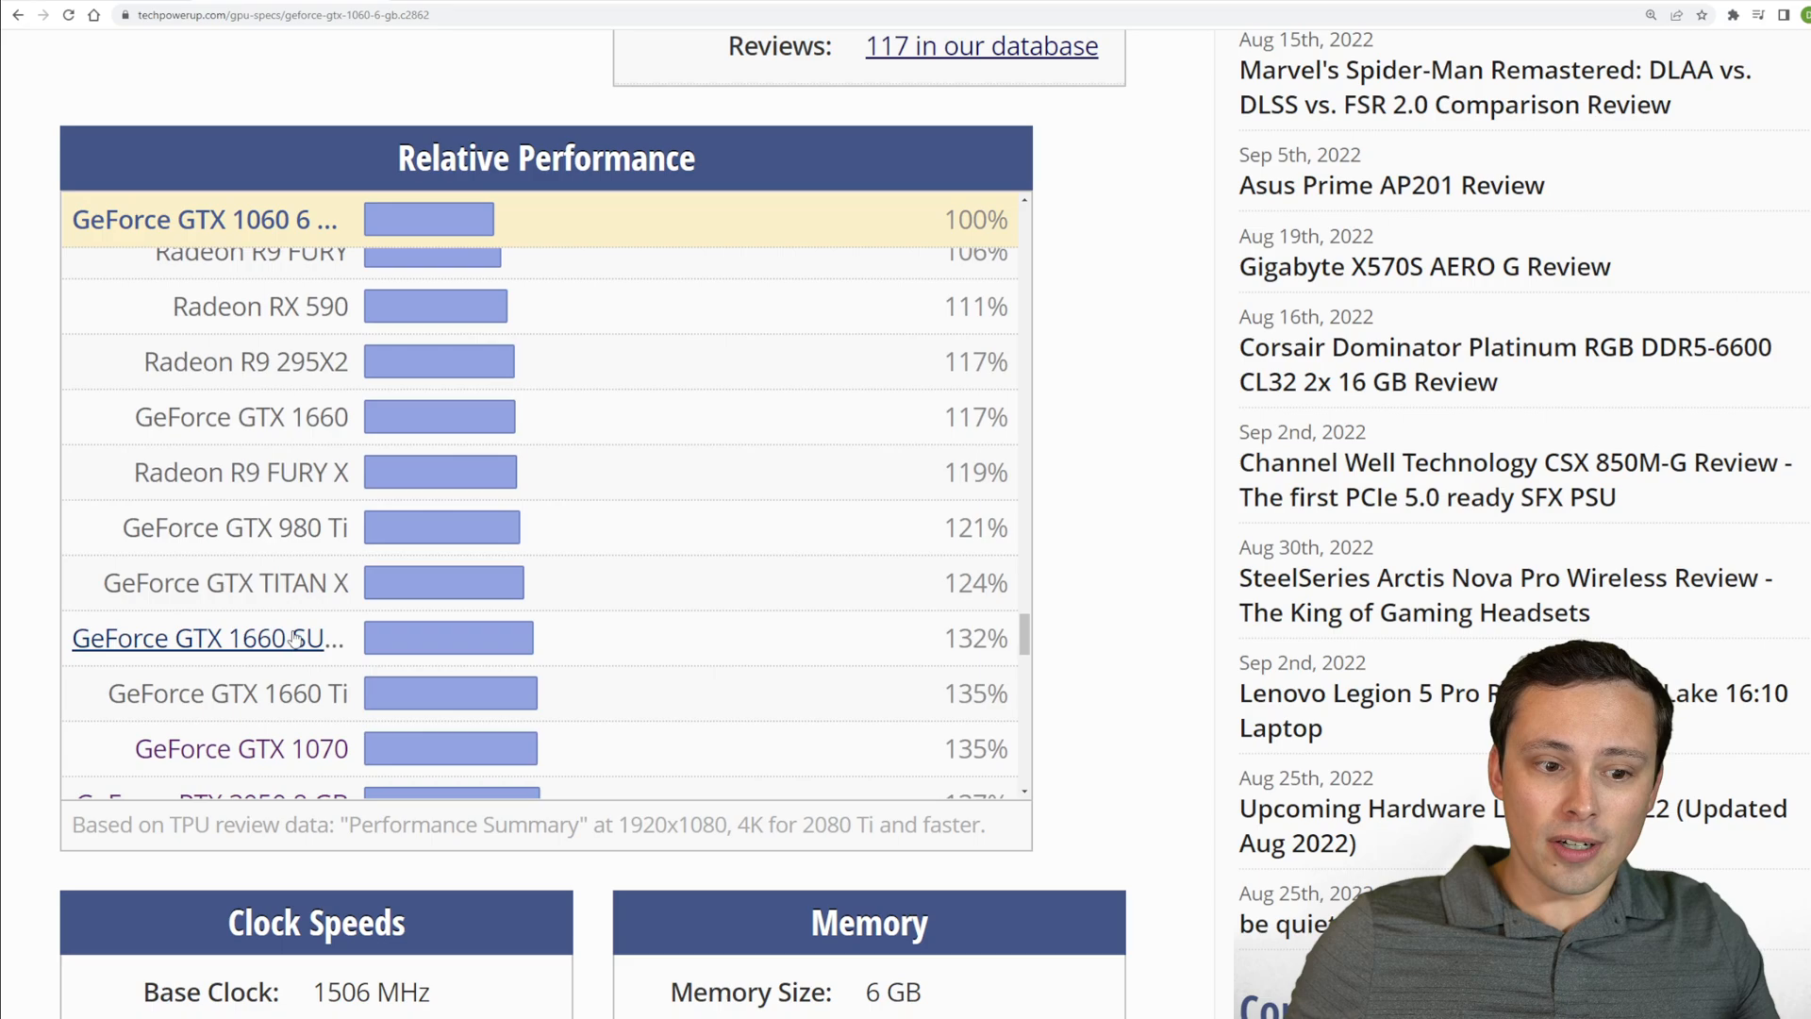
mouse_move(924, 645)
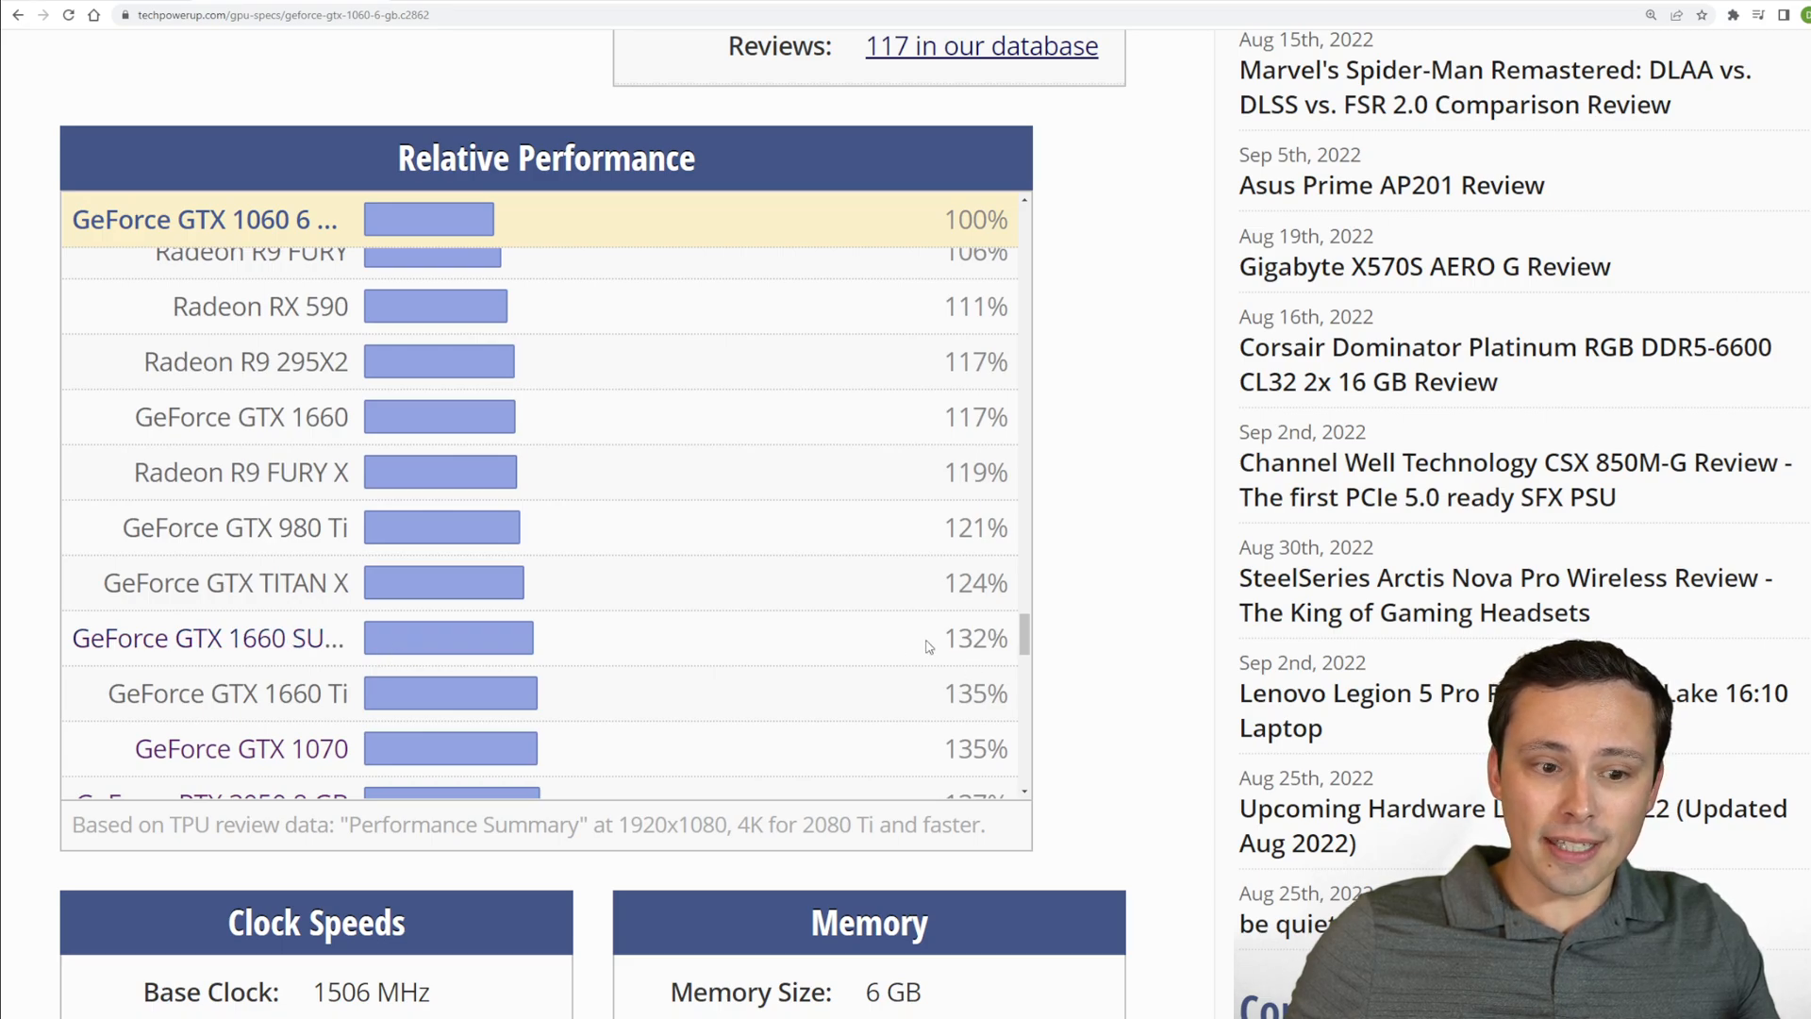
scroll("down", 3)
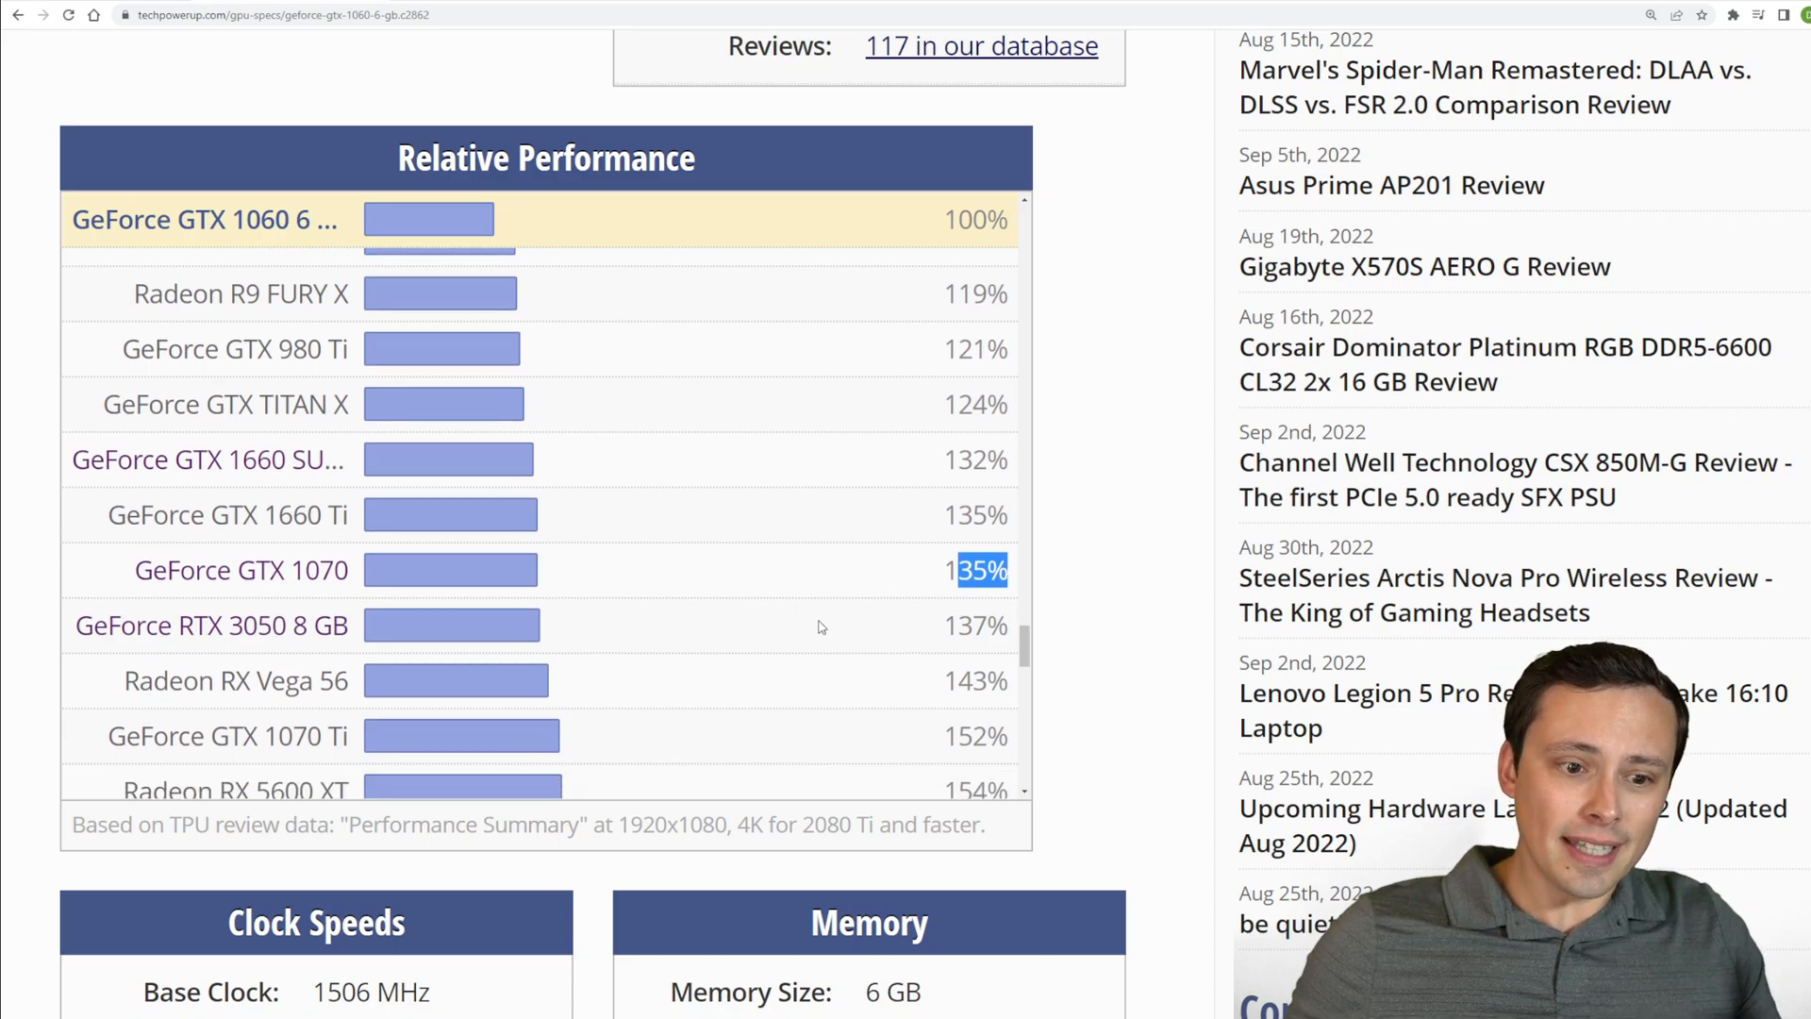
scroll("down", 3)
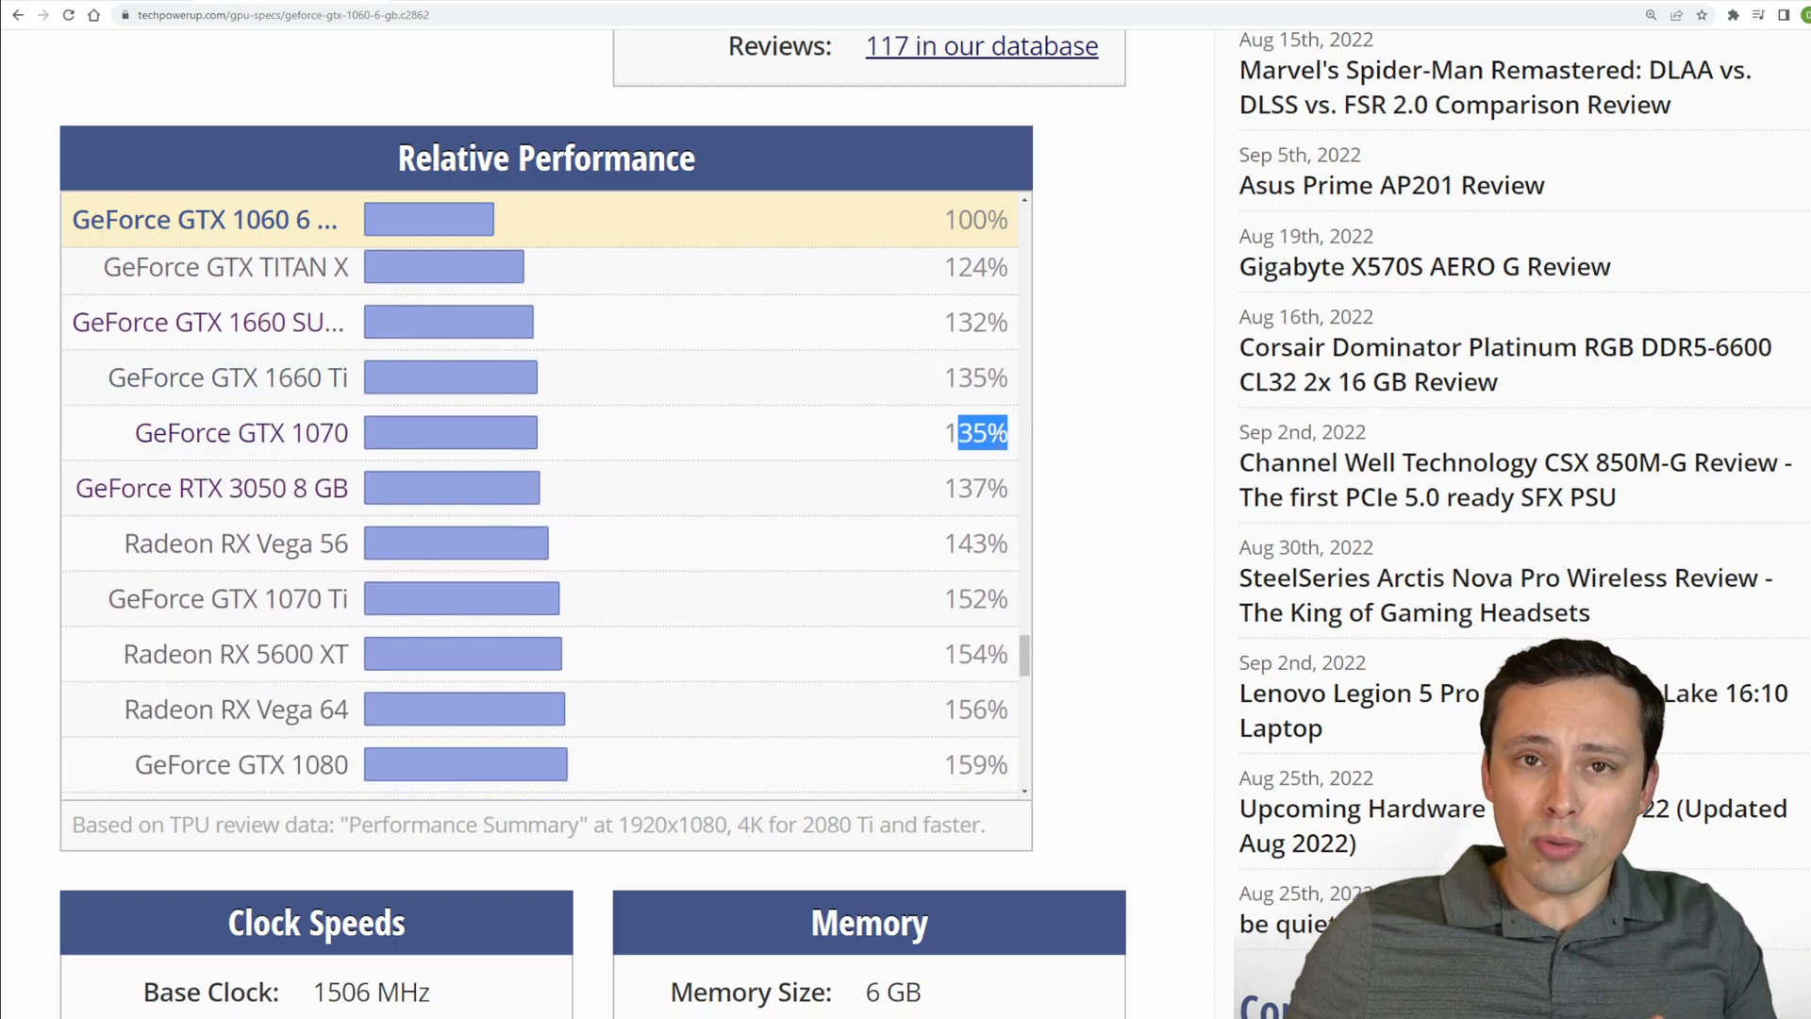
mouse_move(894, 460)
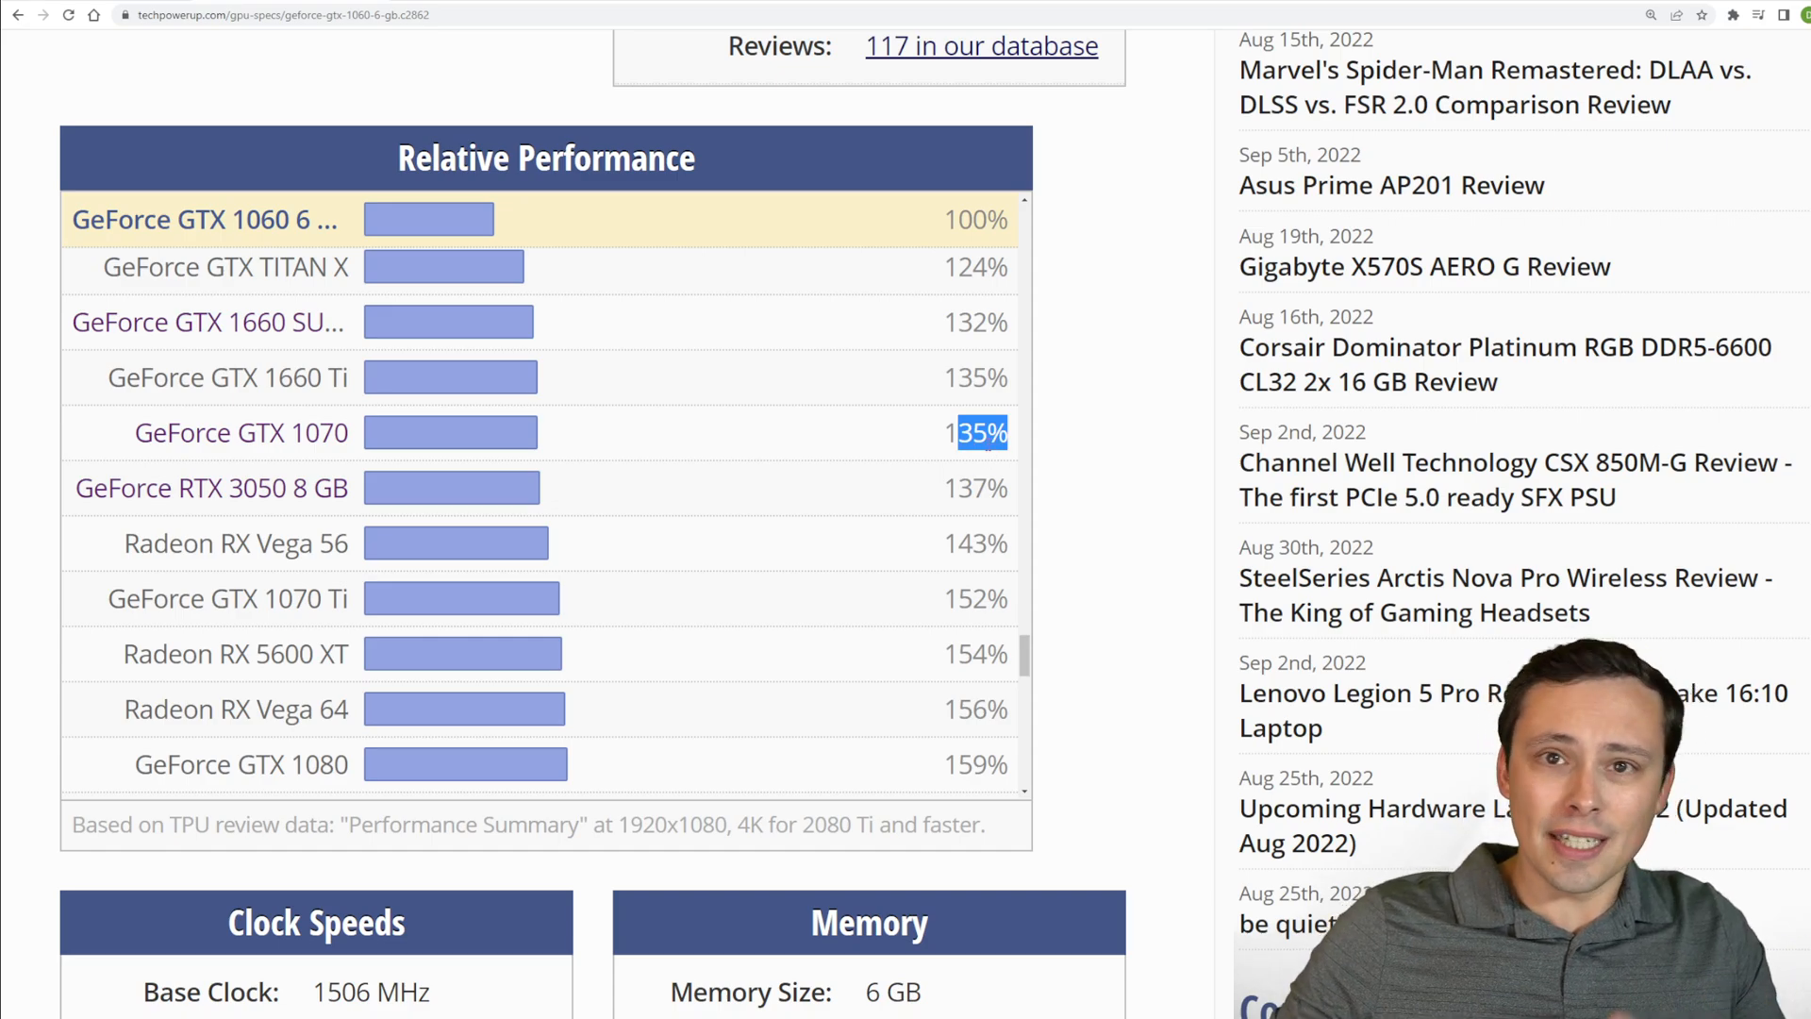
scroll("down", 3)
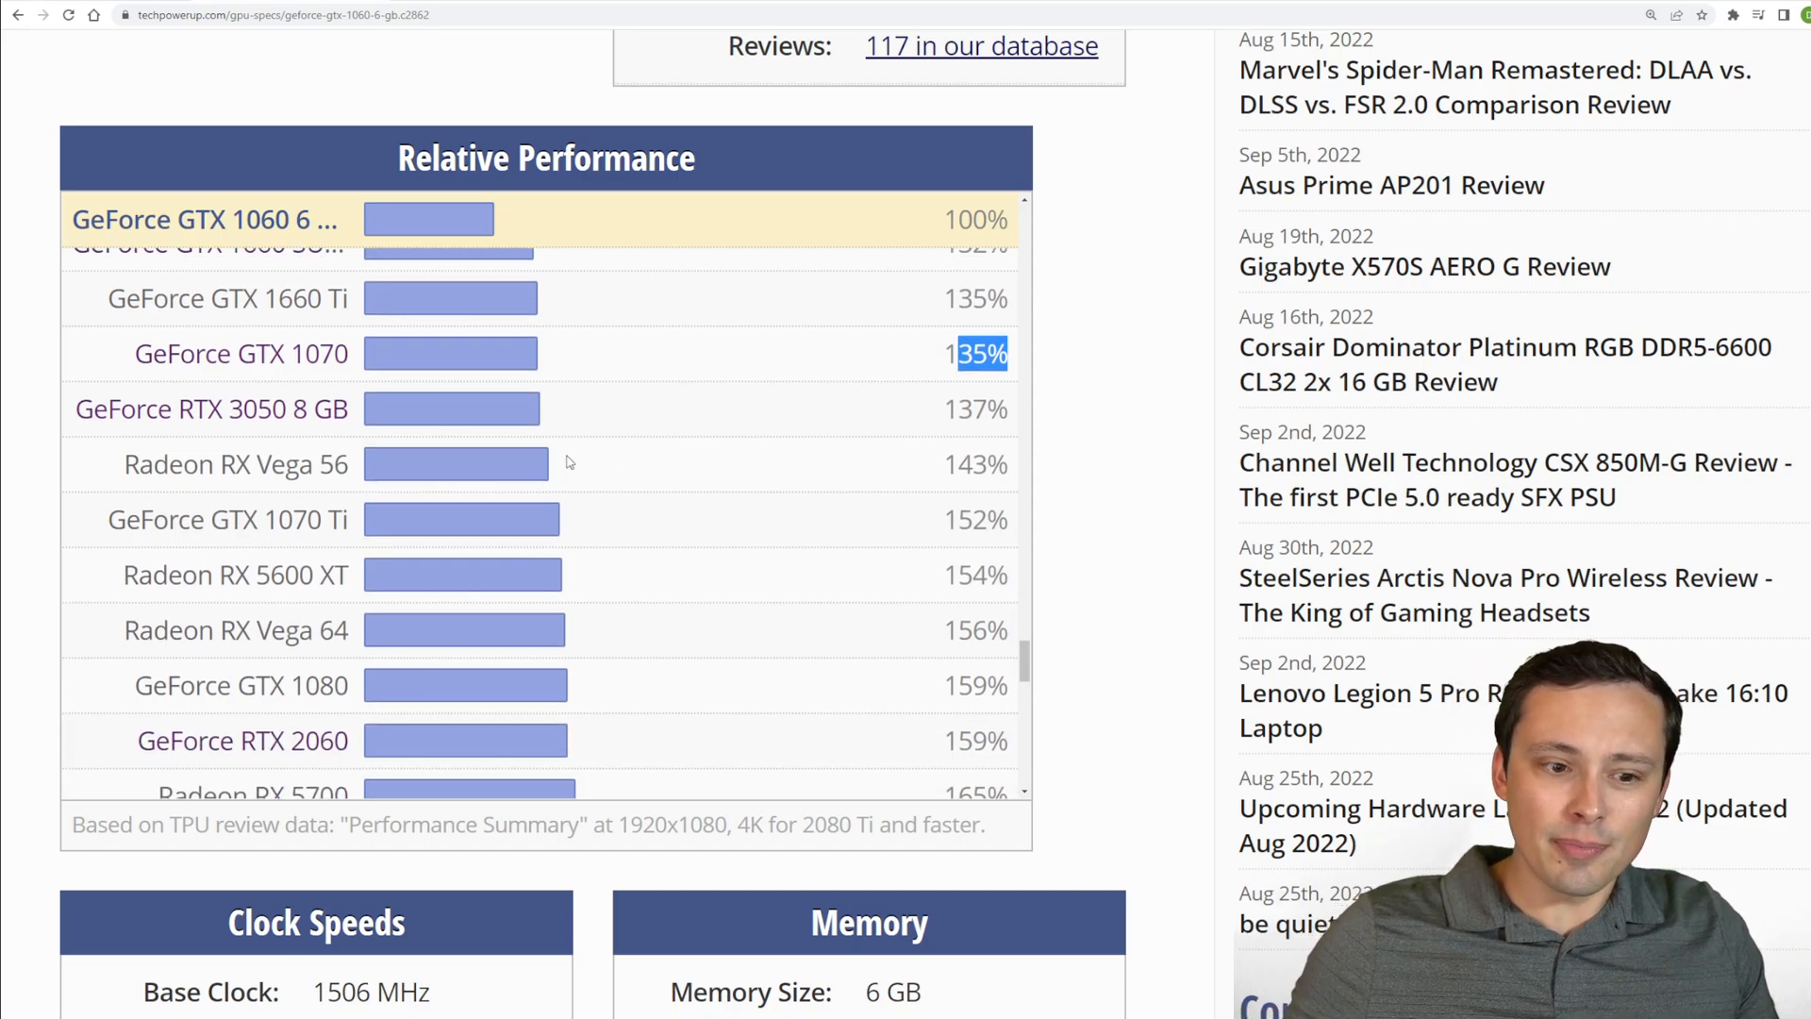
scroll("down", 3)
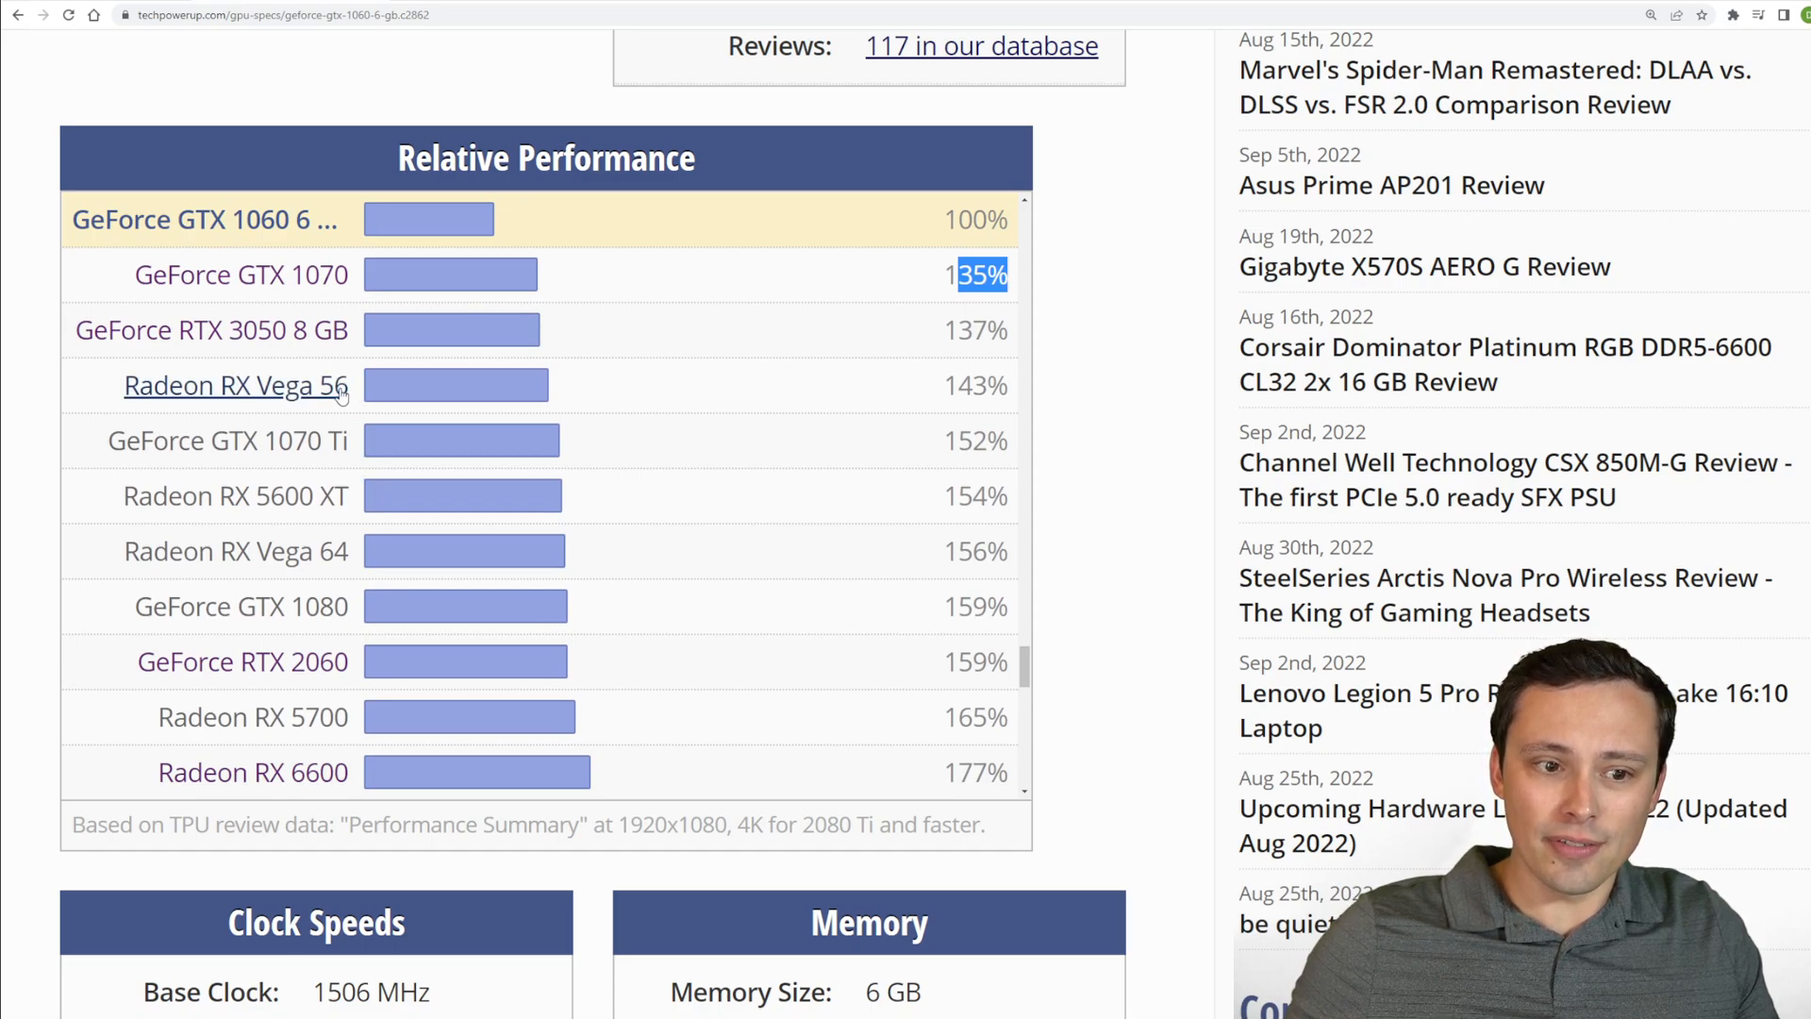
scroll("down", 3)
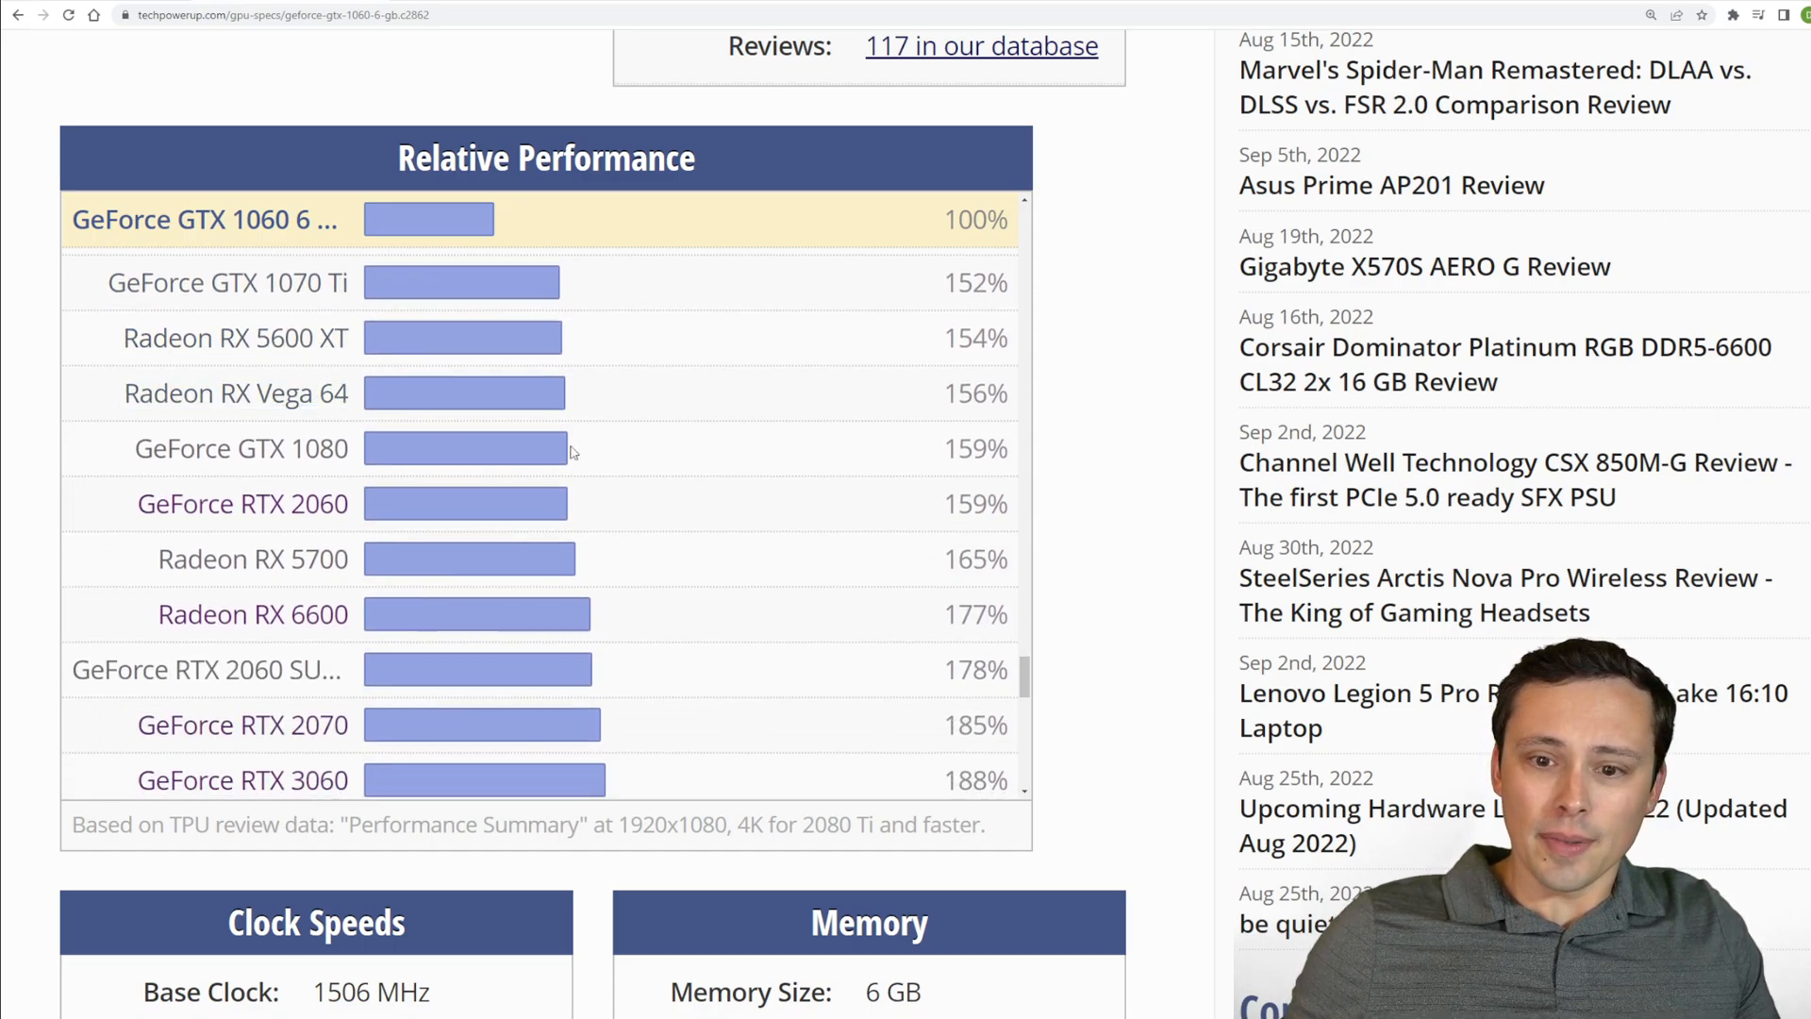
scroll("down", 3)
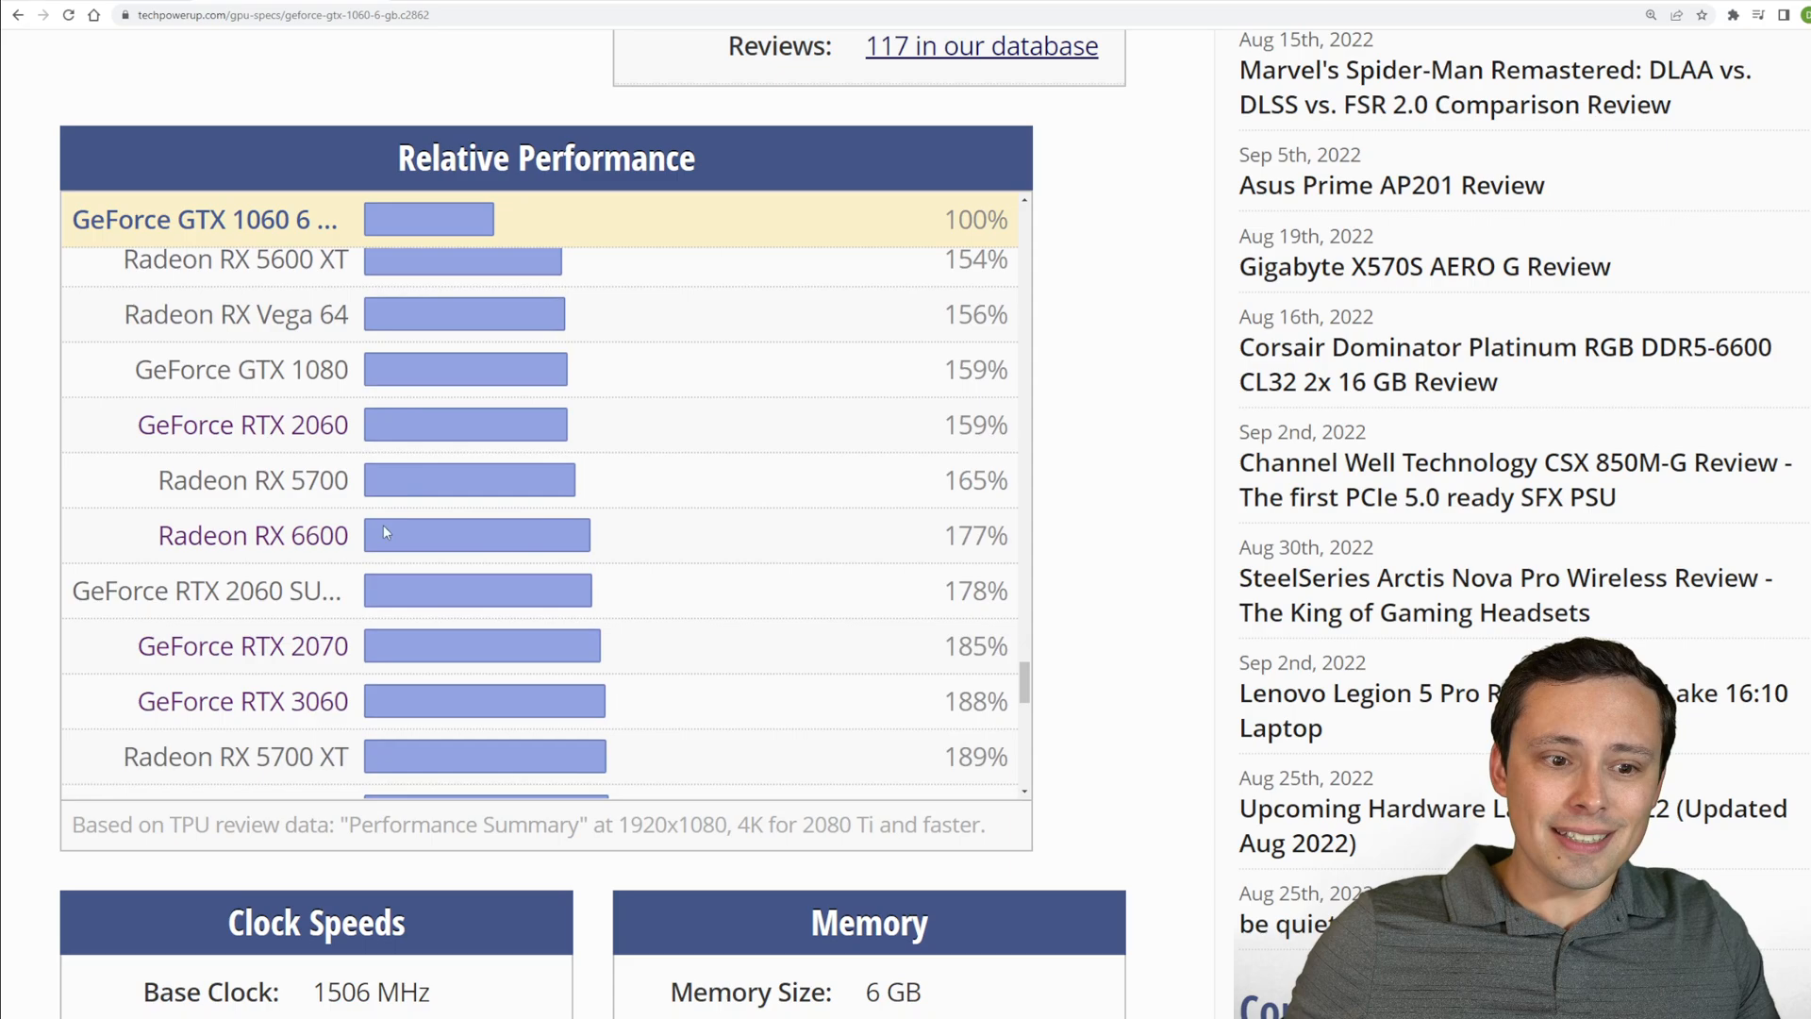
double_click(975, 535)
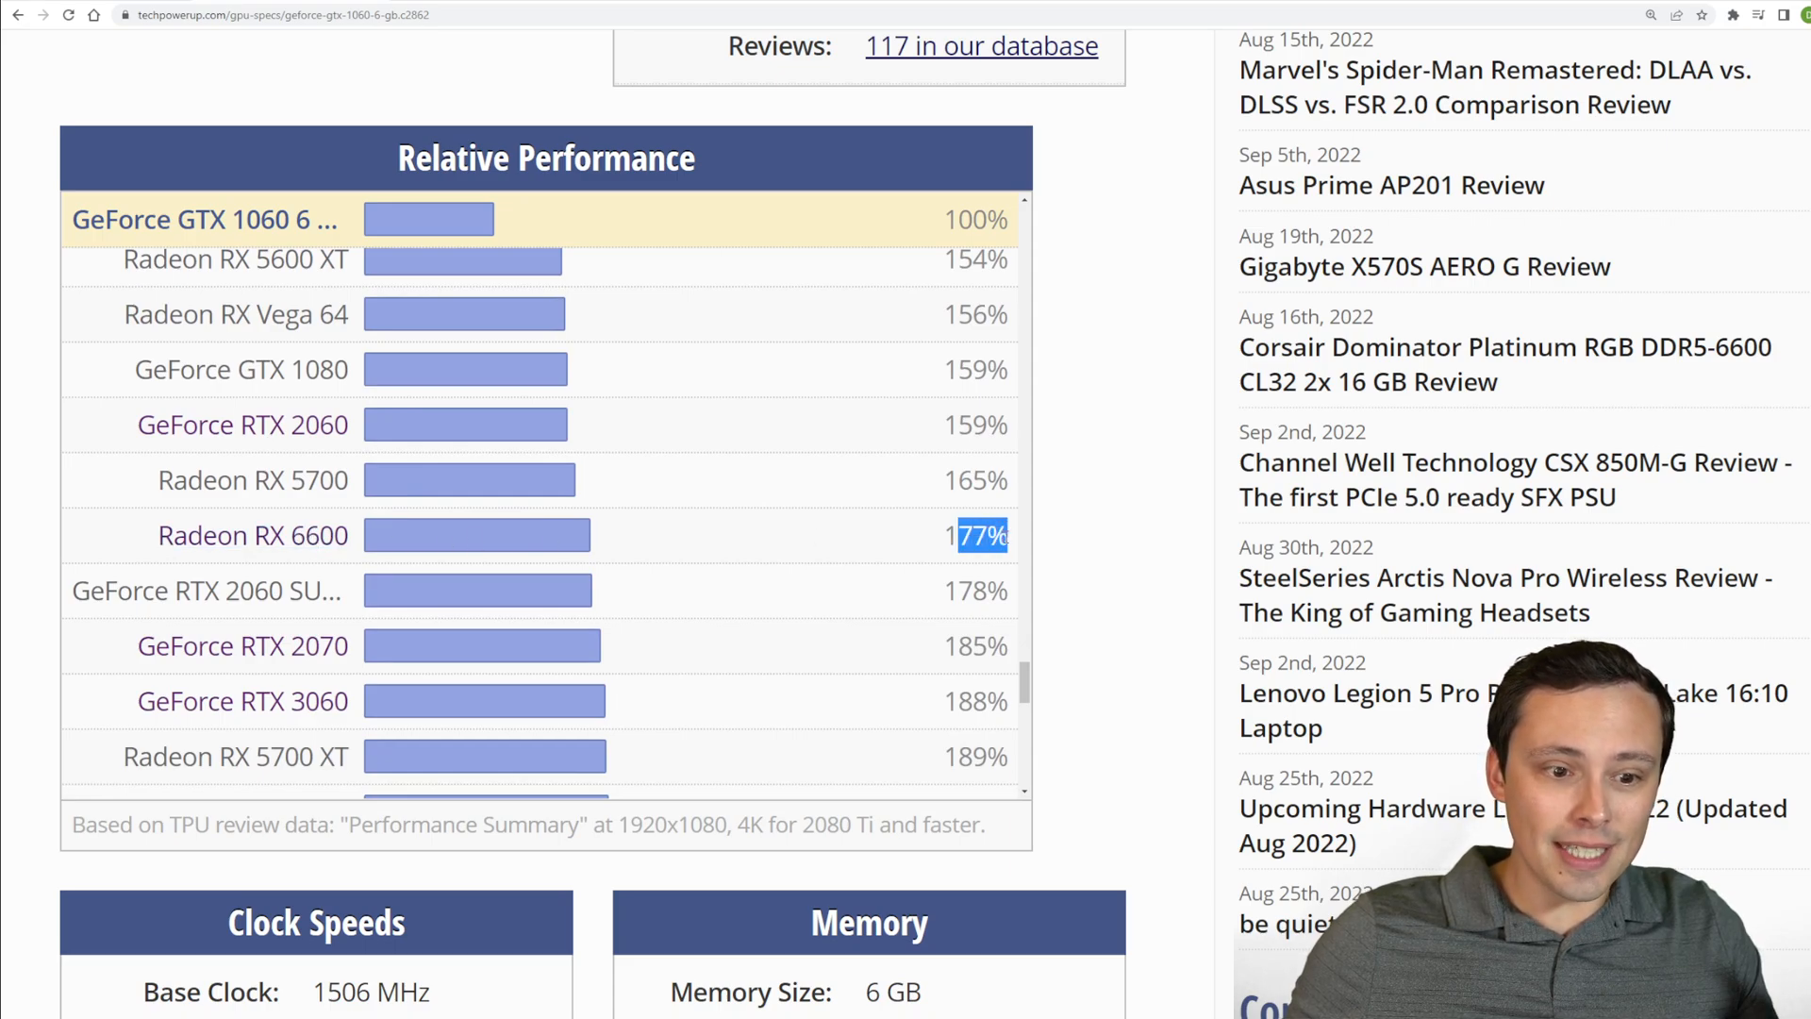
mouse_move(1013, 544)
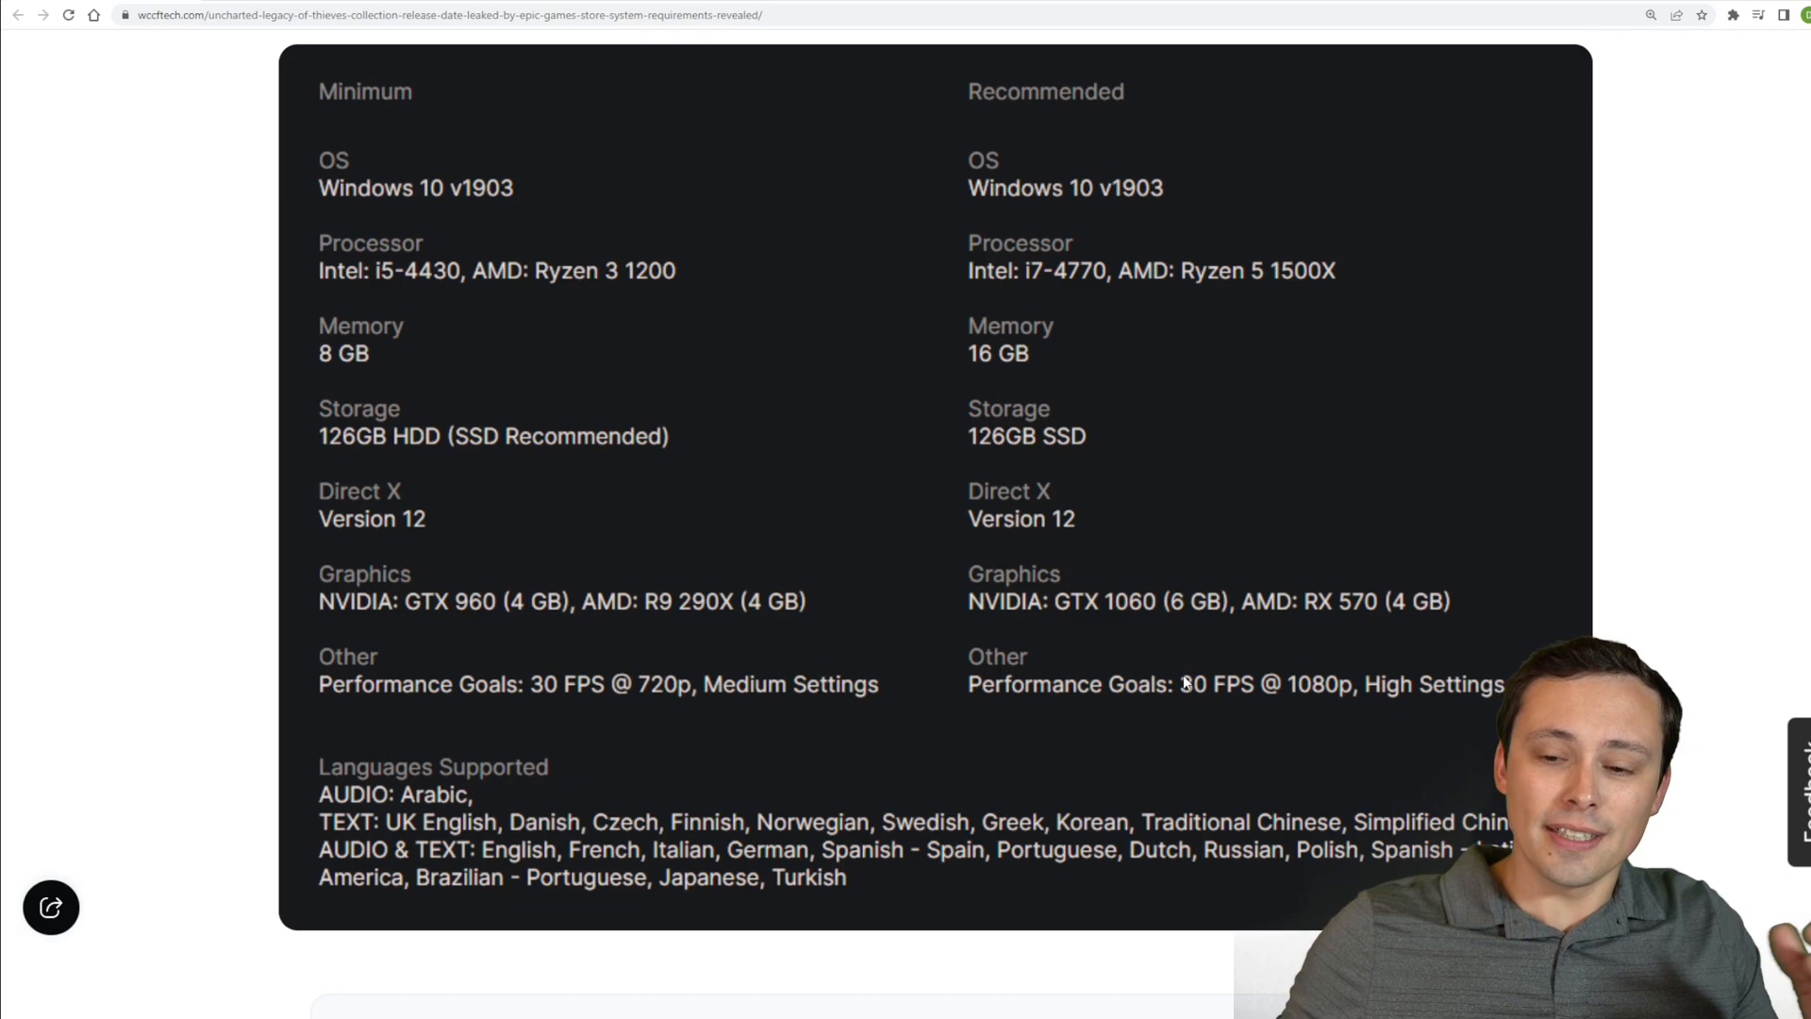
mouse_move(1249, 706)
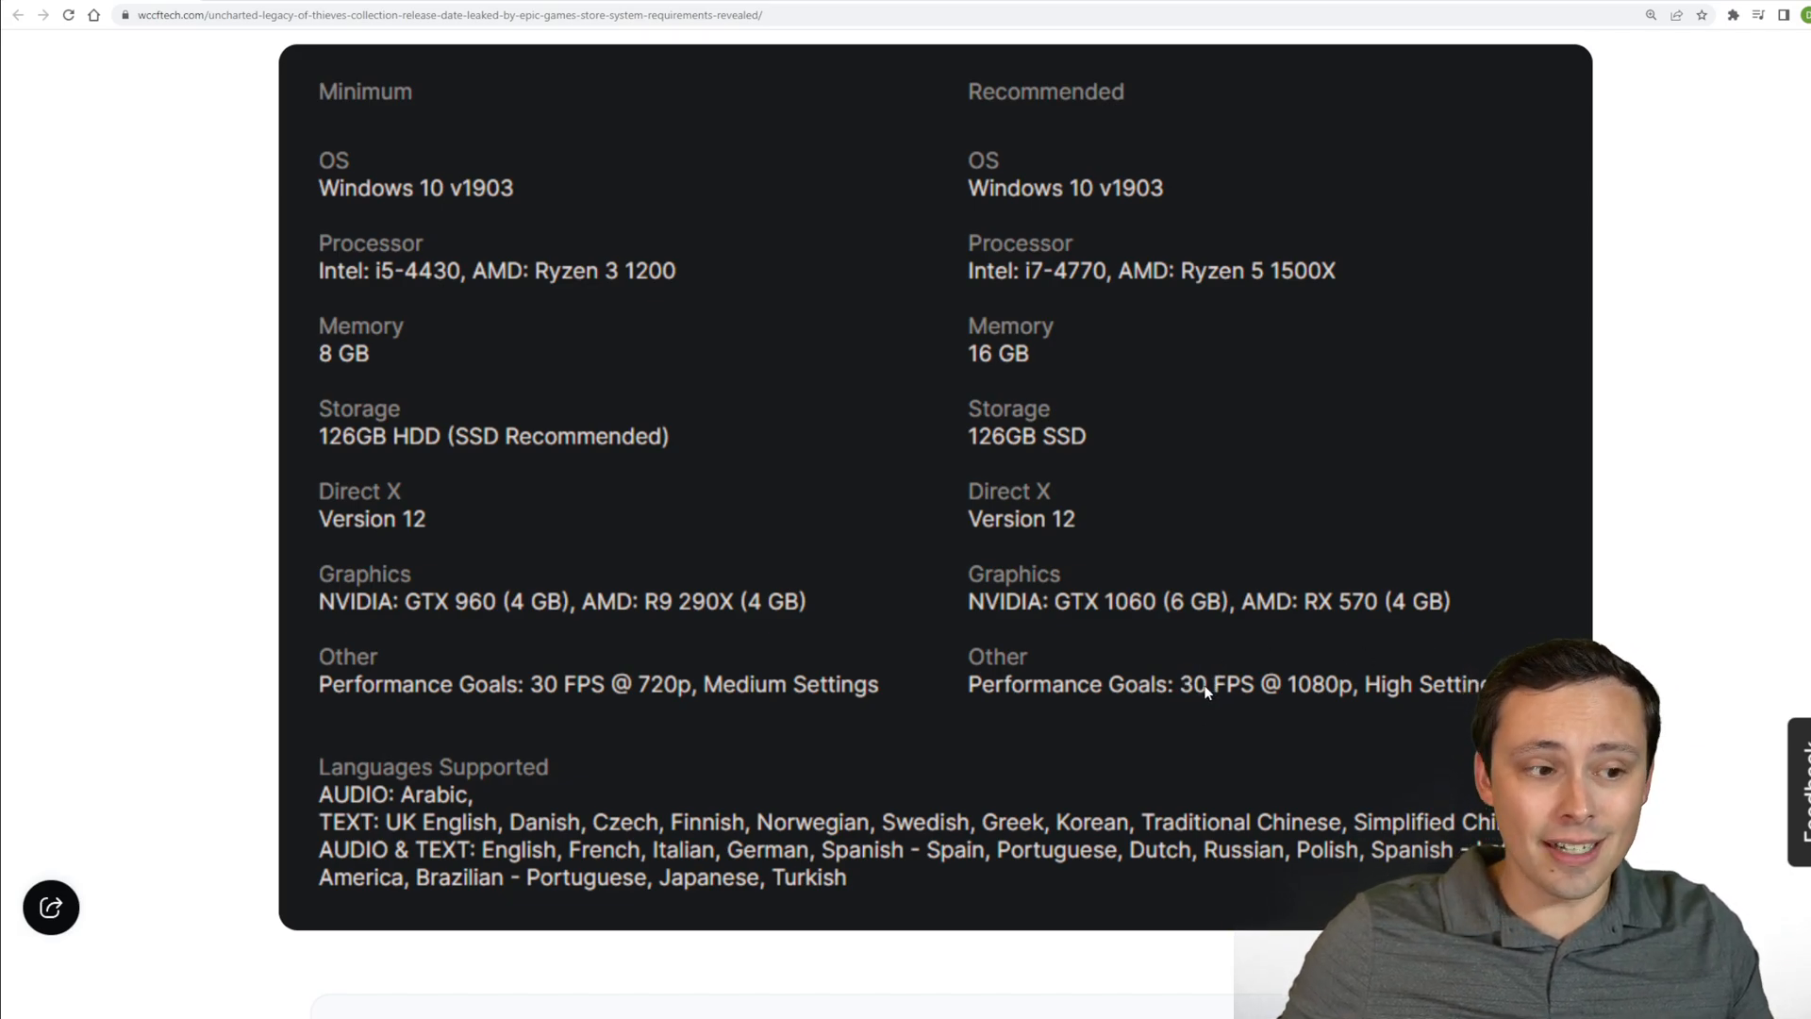
mouse_move(1242, 646)
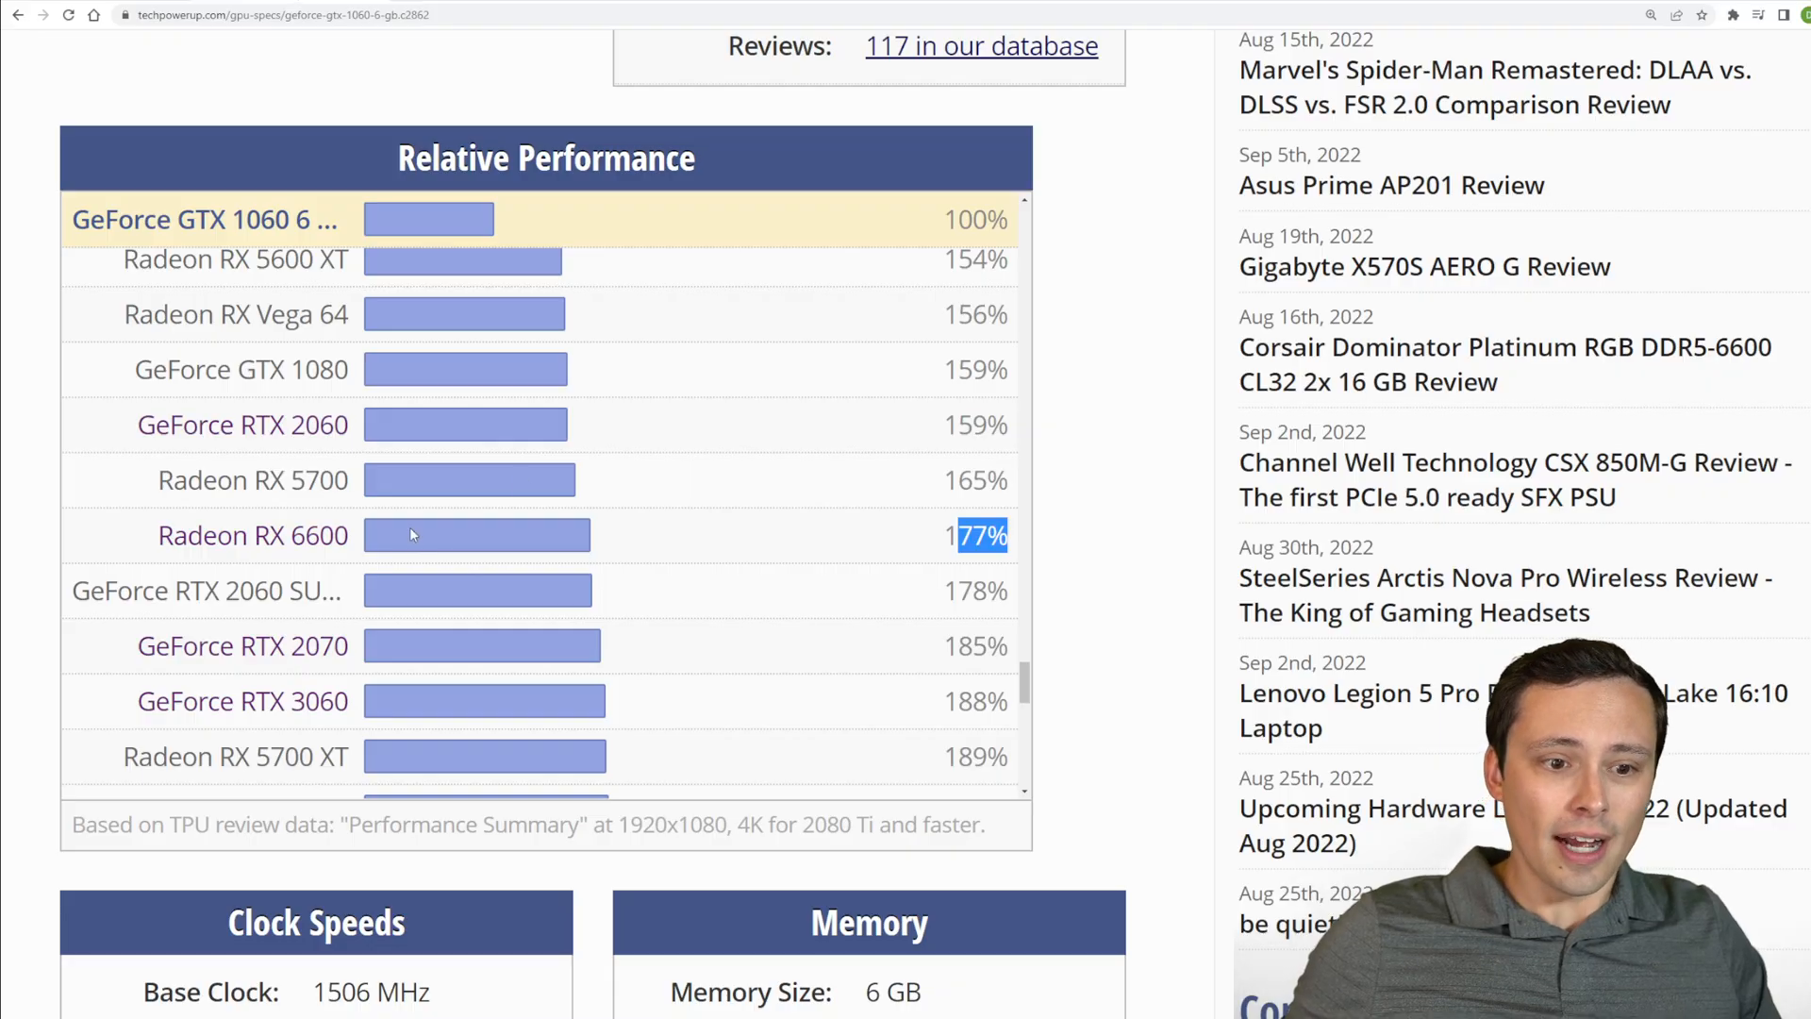
Continue down the rankings to cards at roughly double the GTX 1060's score
scroll("down", 3)
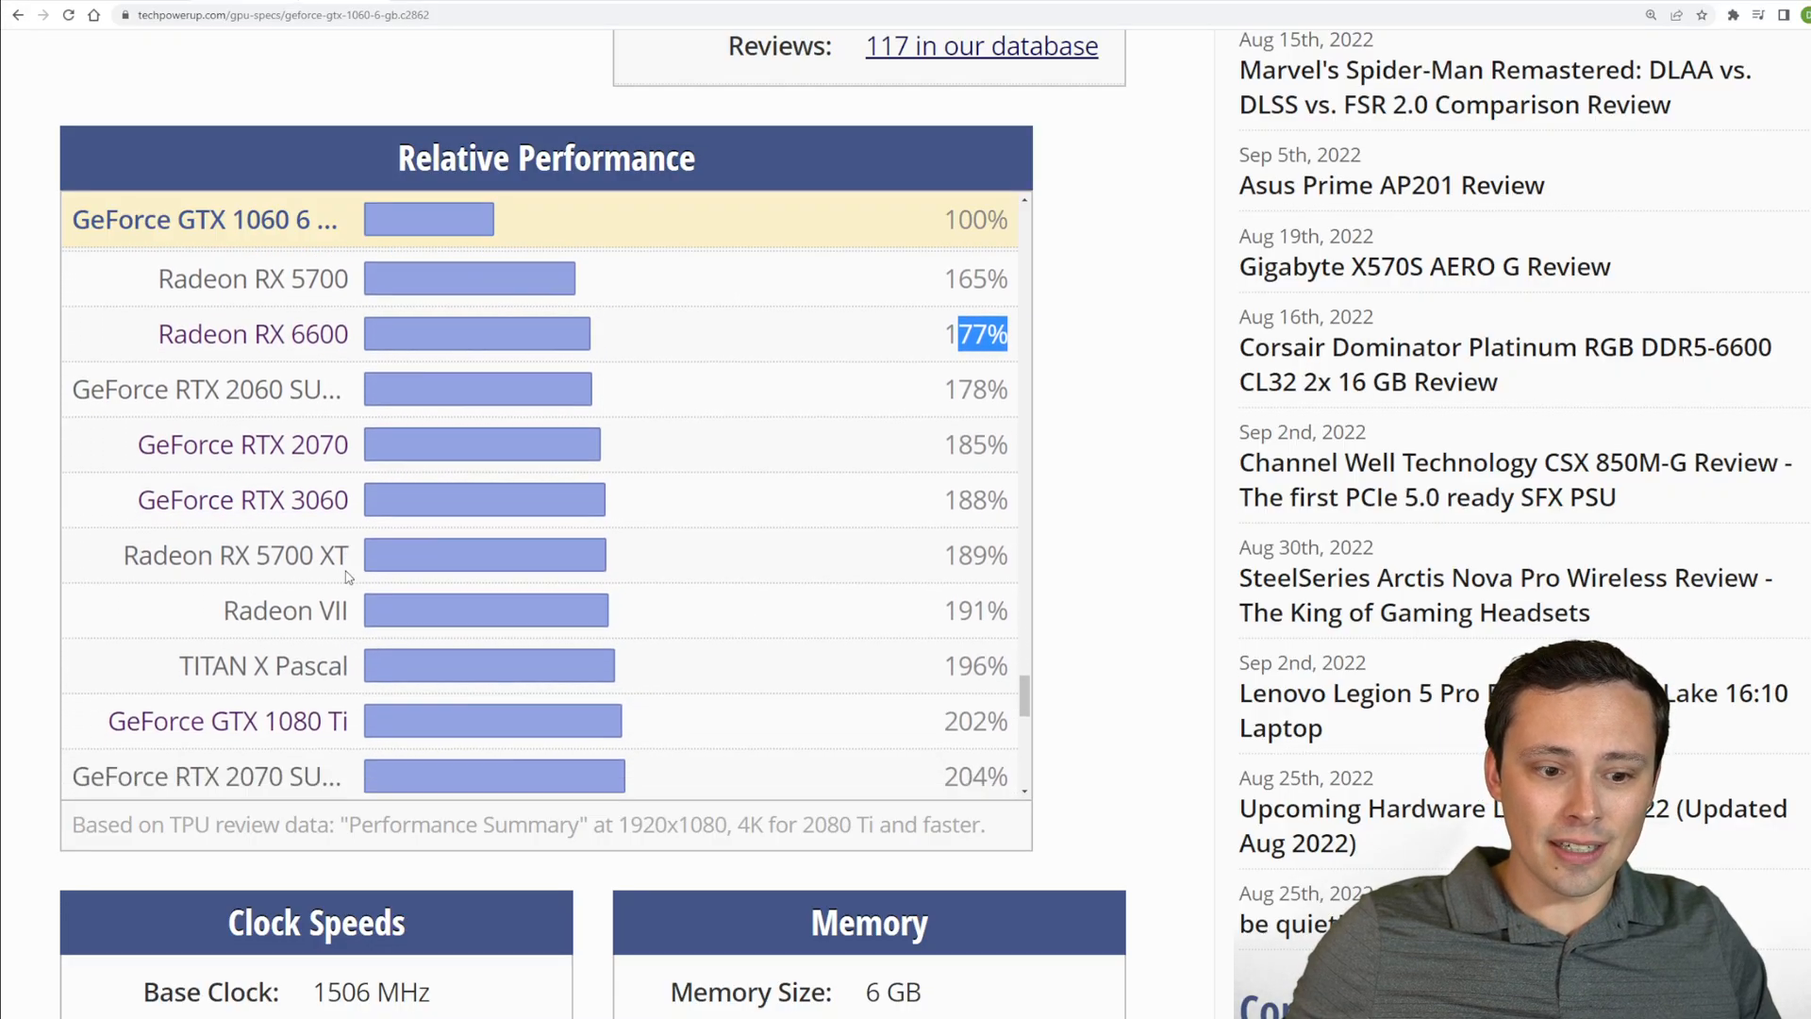
scroll("down", 3)
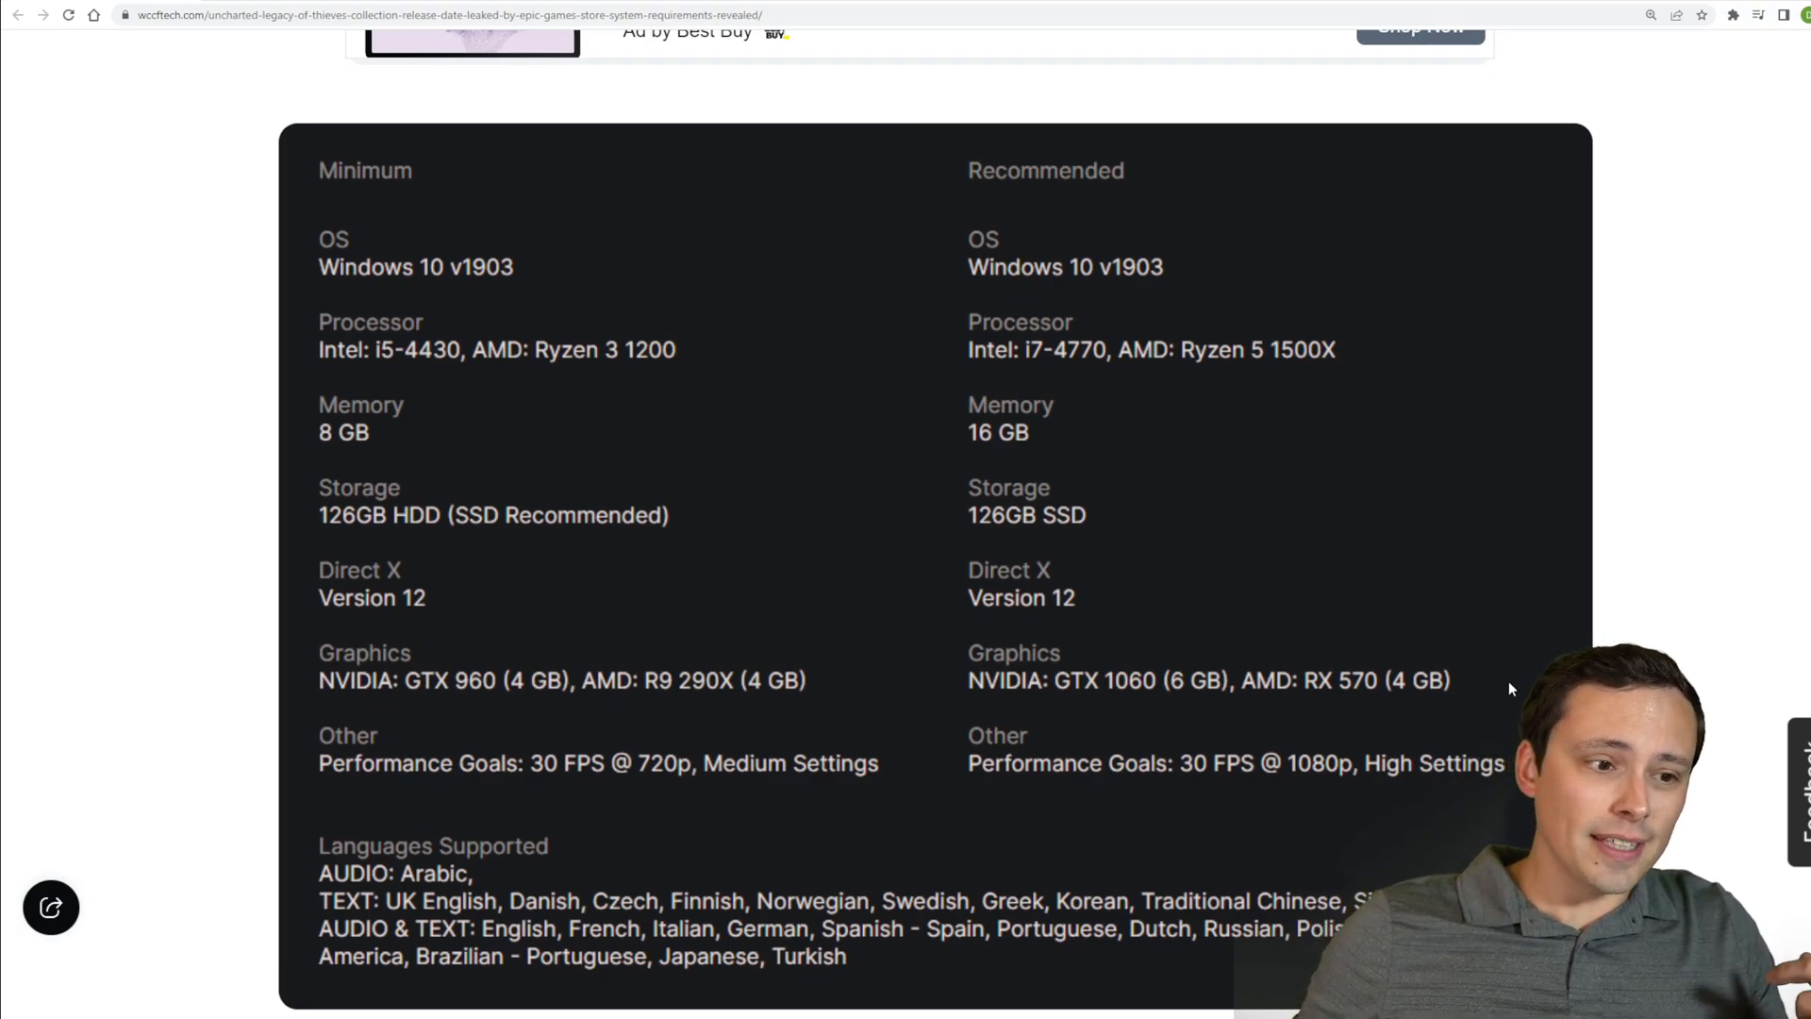
mouse_move(1389, 815)
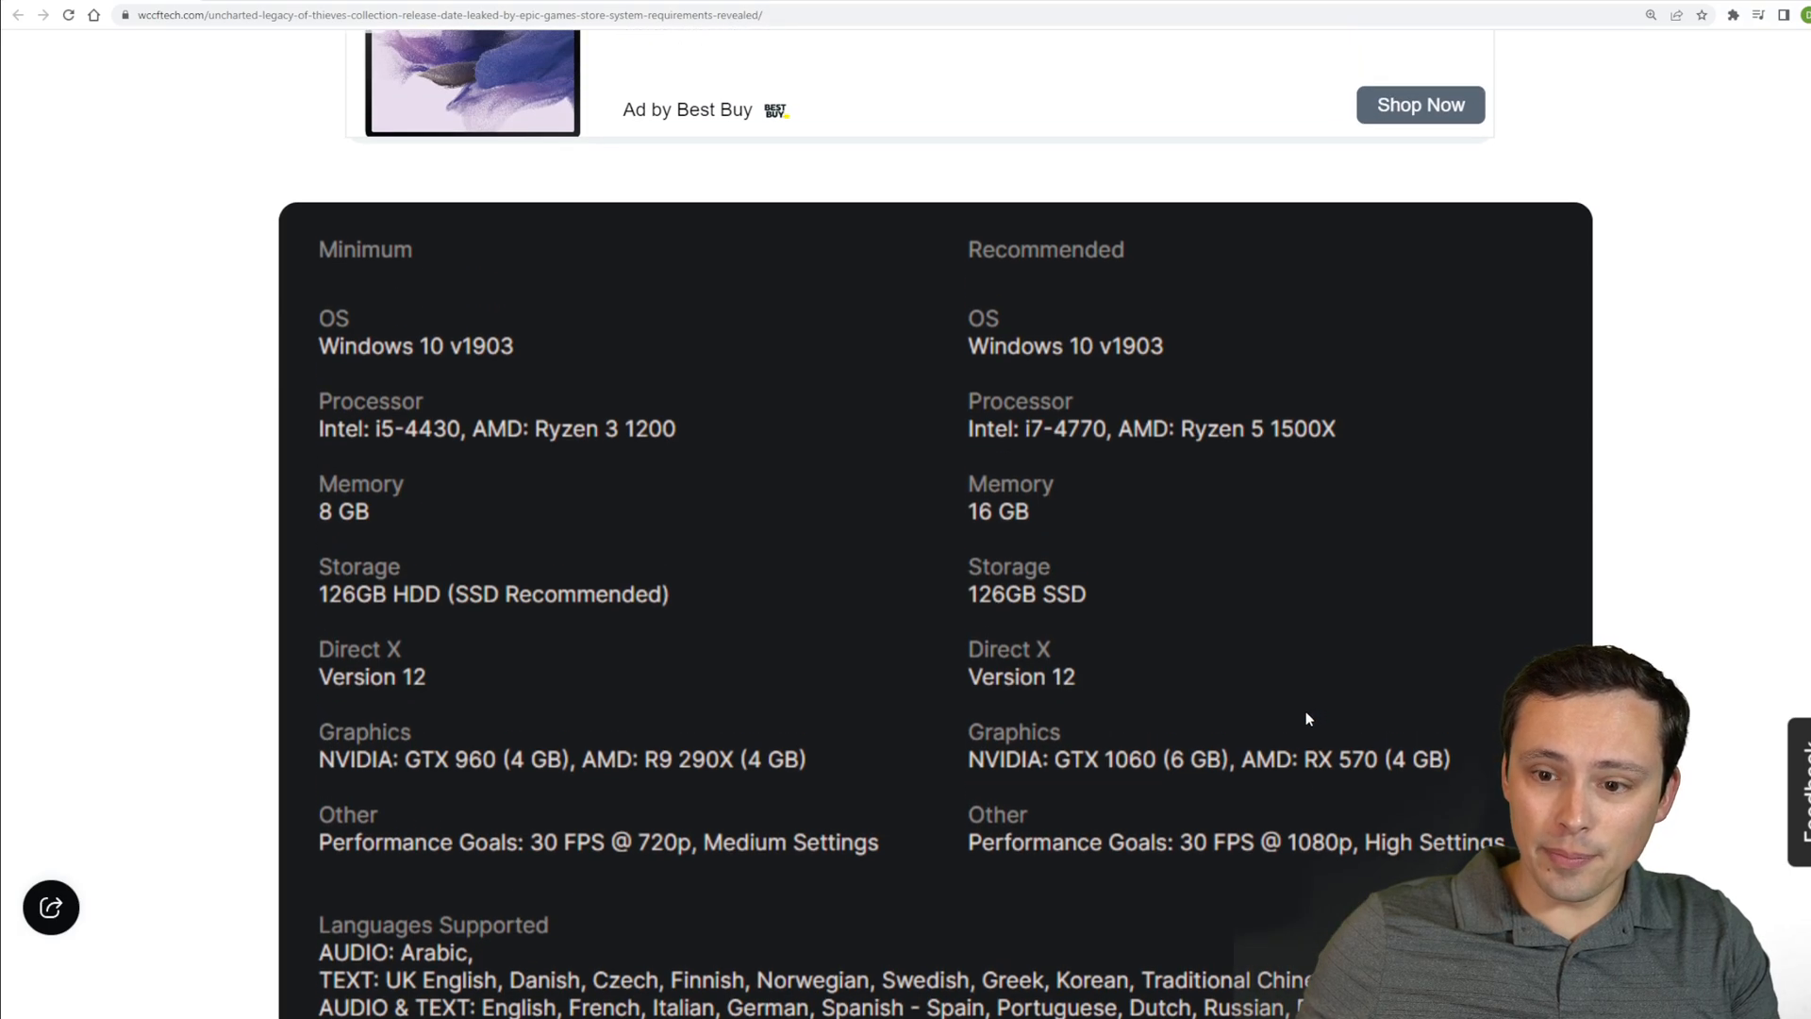
scroll("down", 3)
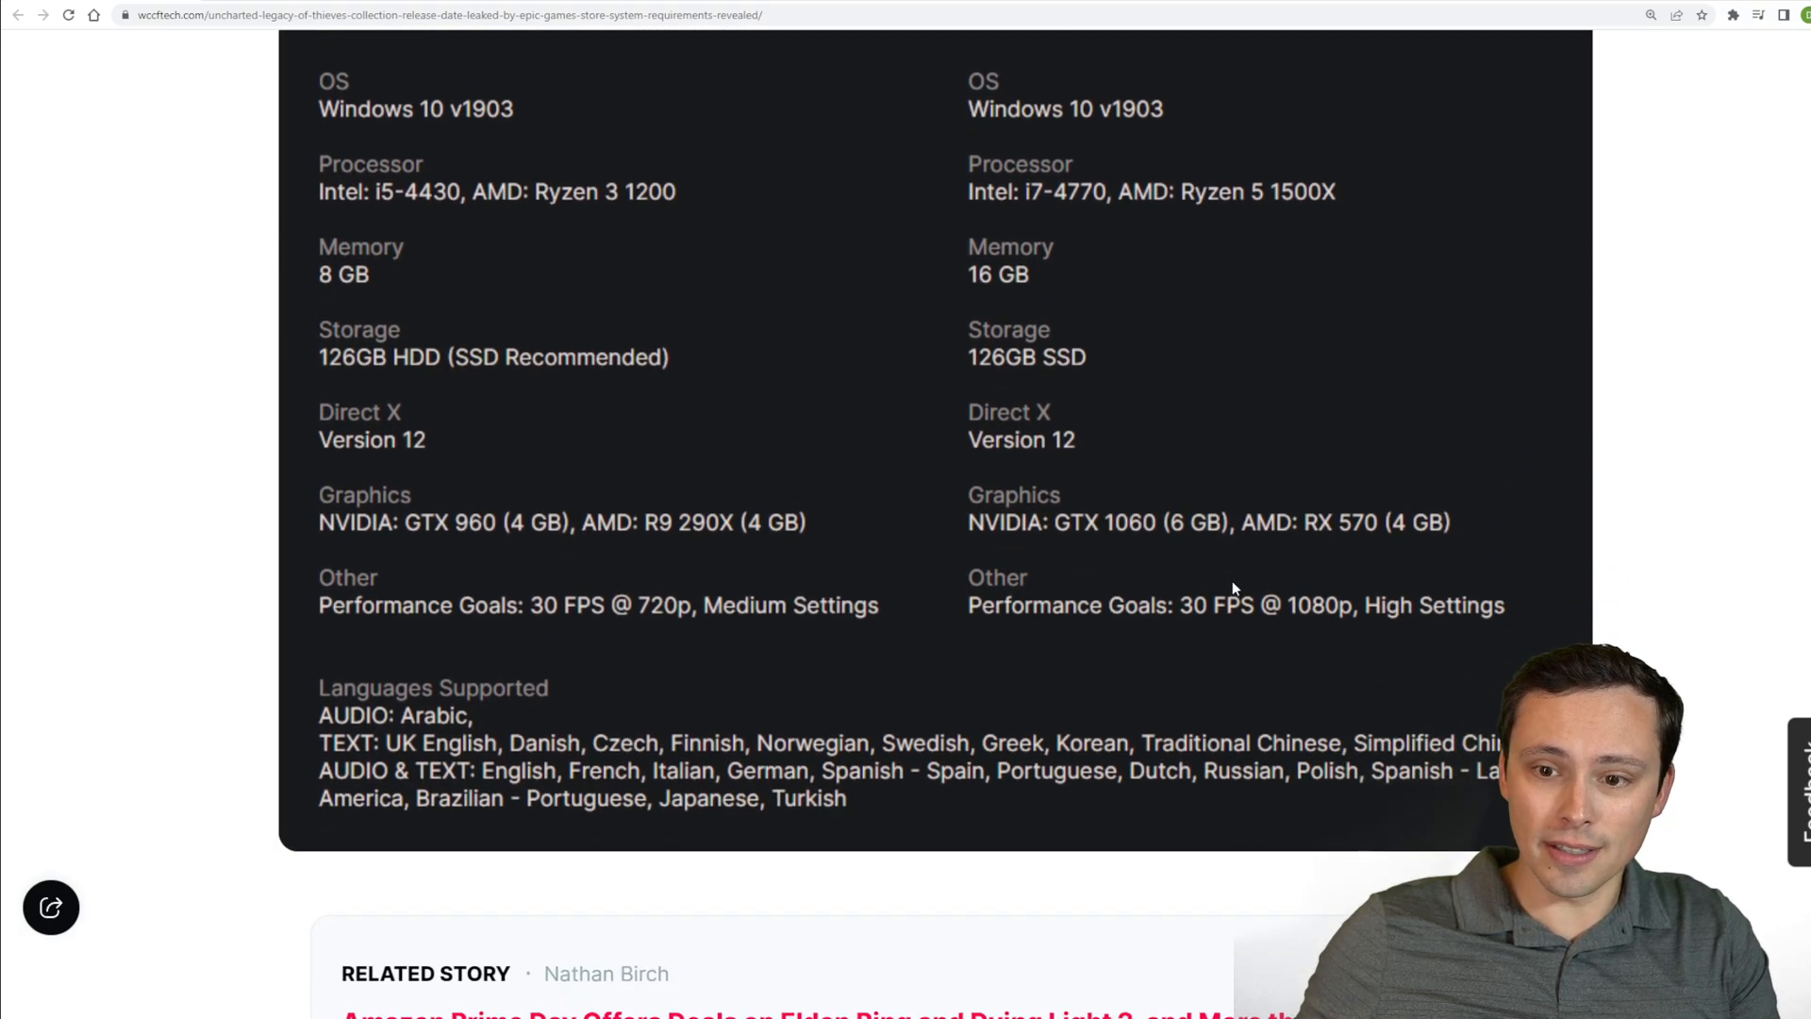
scroll("up", 3)
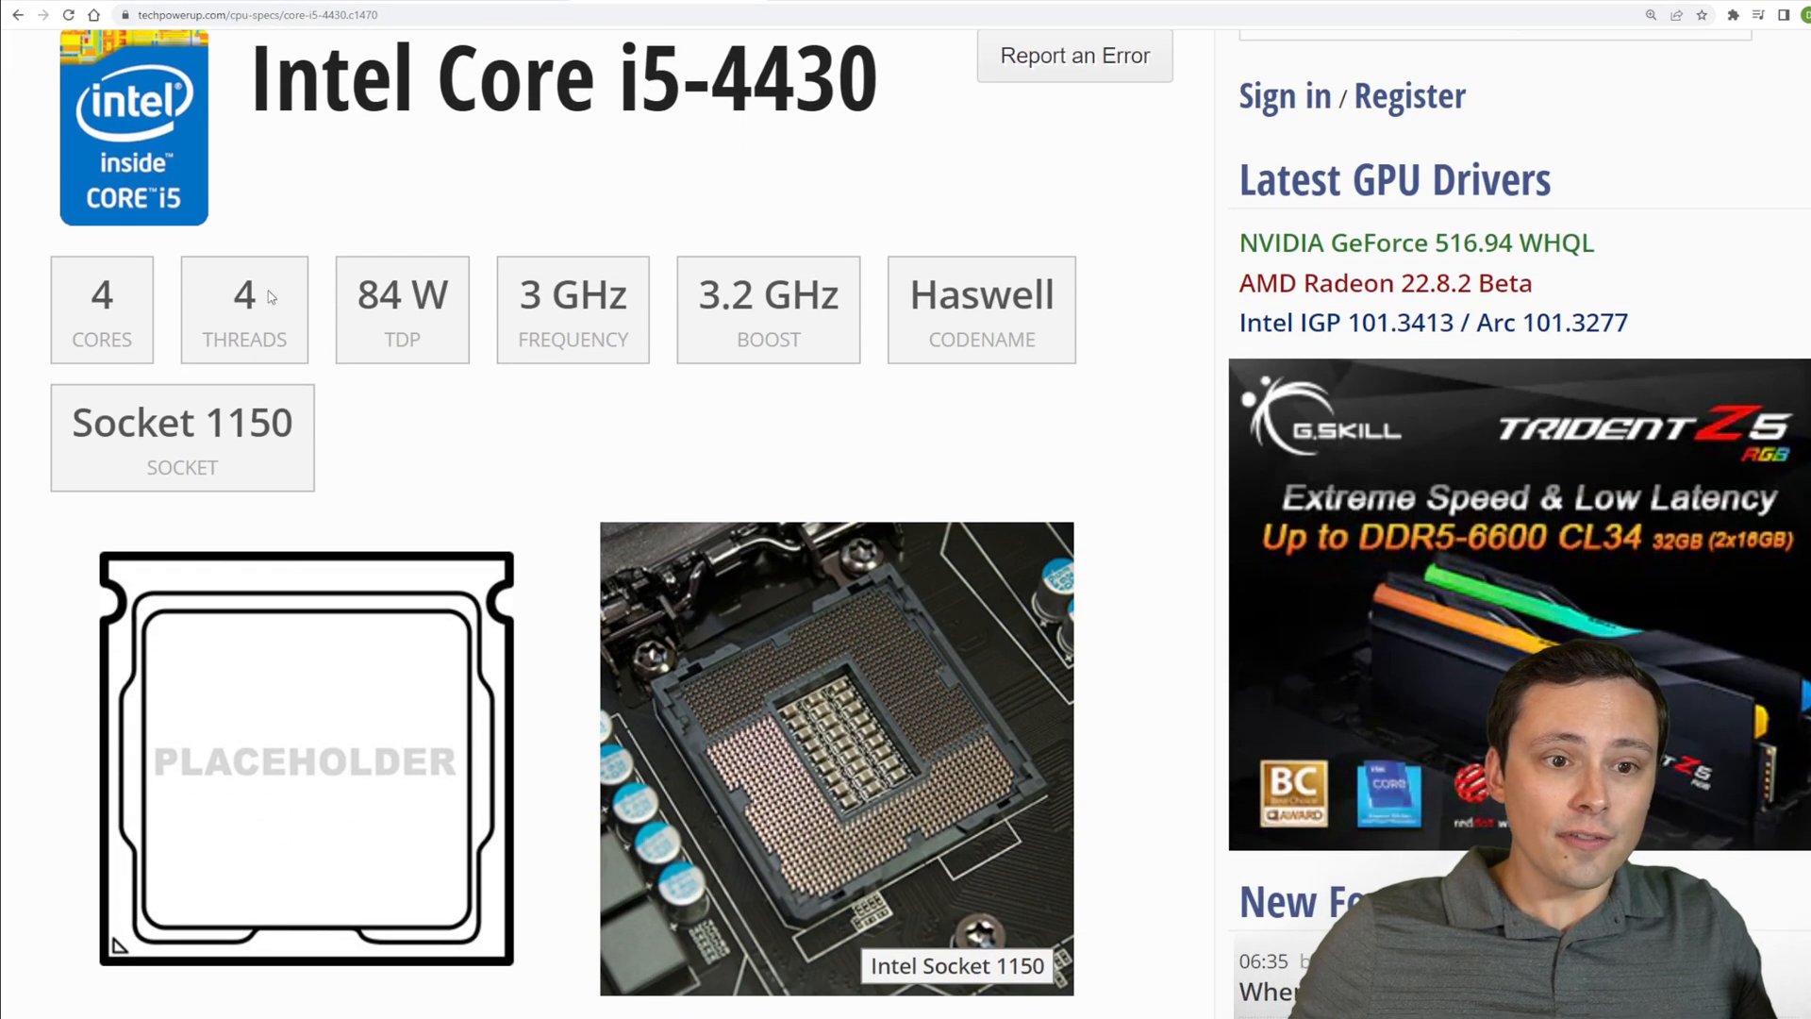
Scroll through the Ryzen 3 1200 Physical, Performance and Cores tables (4 cores, 4 threads, 65 W, Zen)
scroll("down", 3)
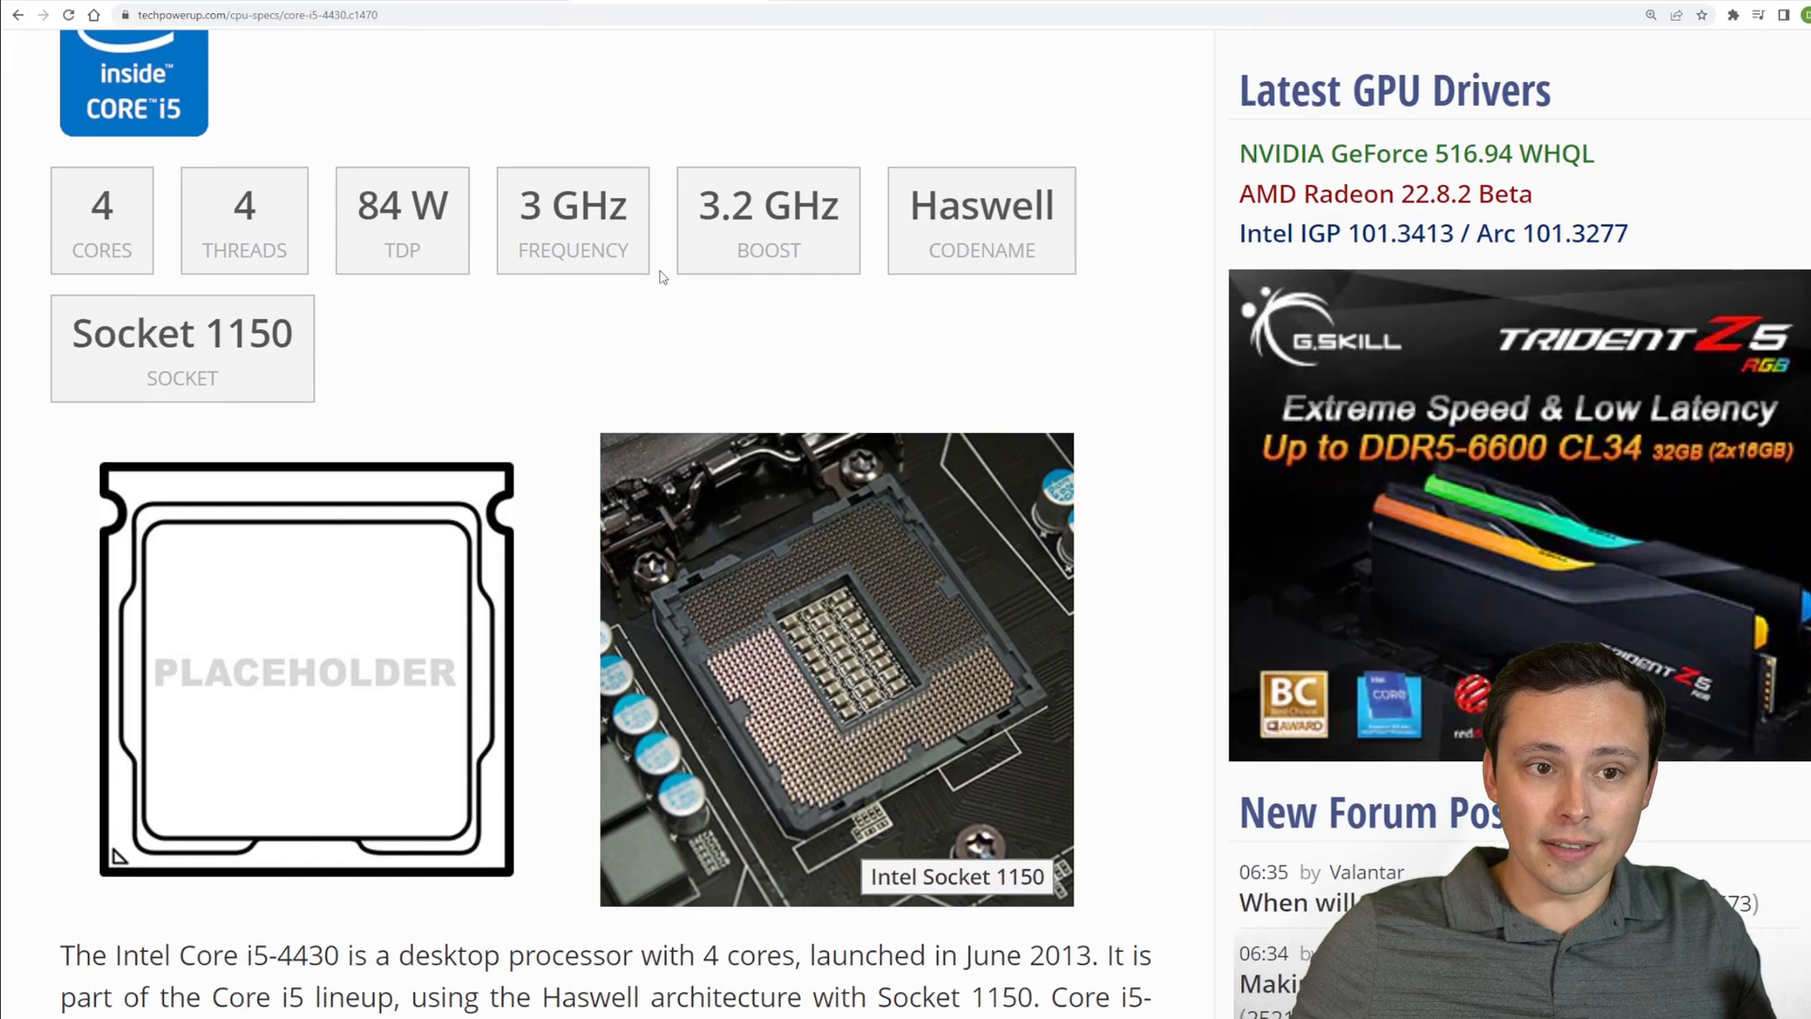
scroll("down", 3)
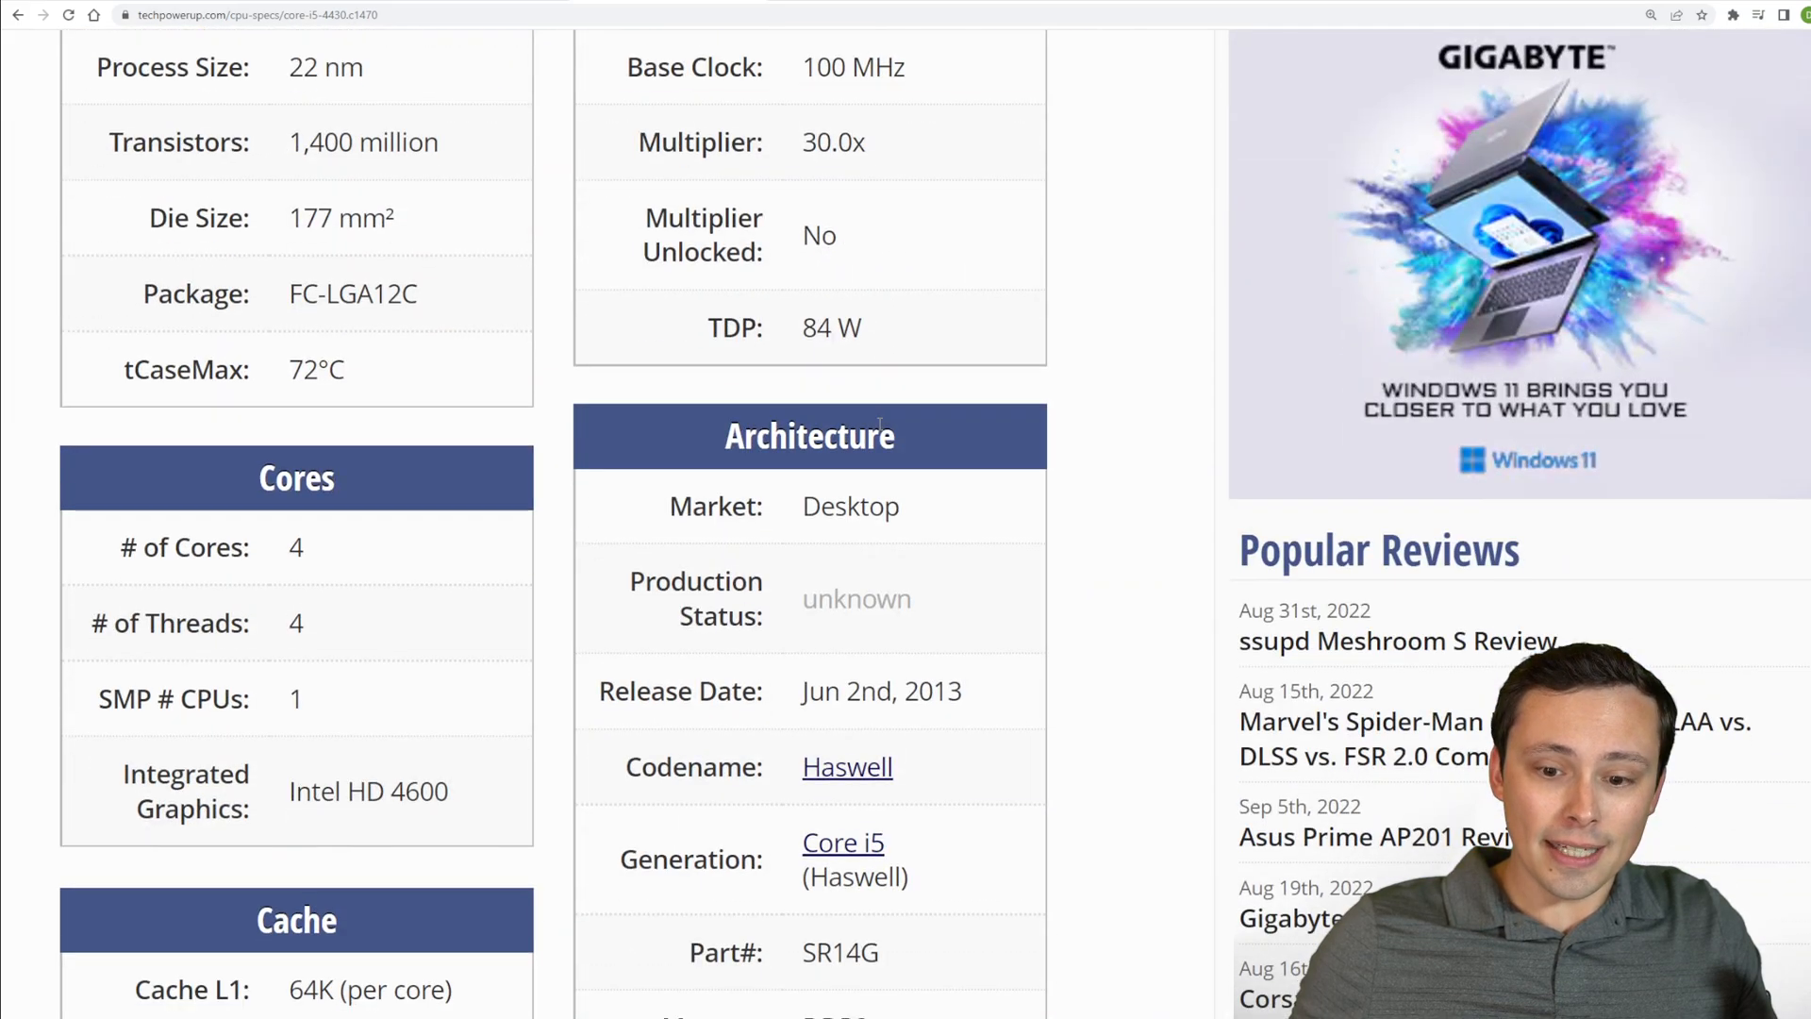
scroll("up", 3)
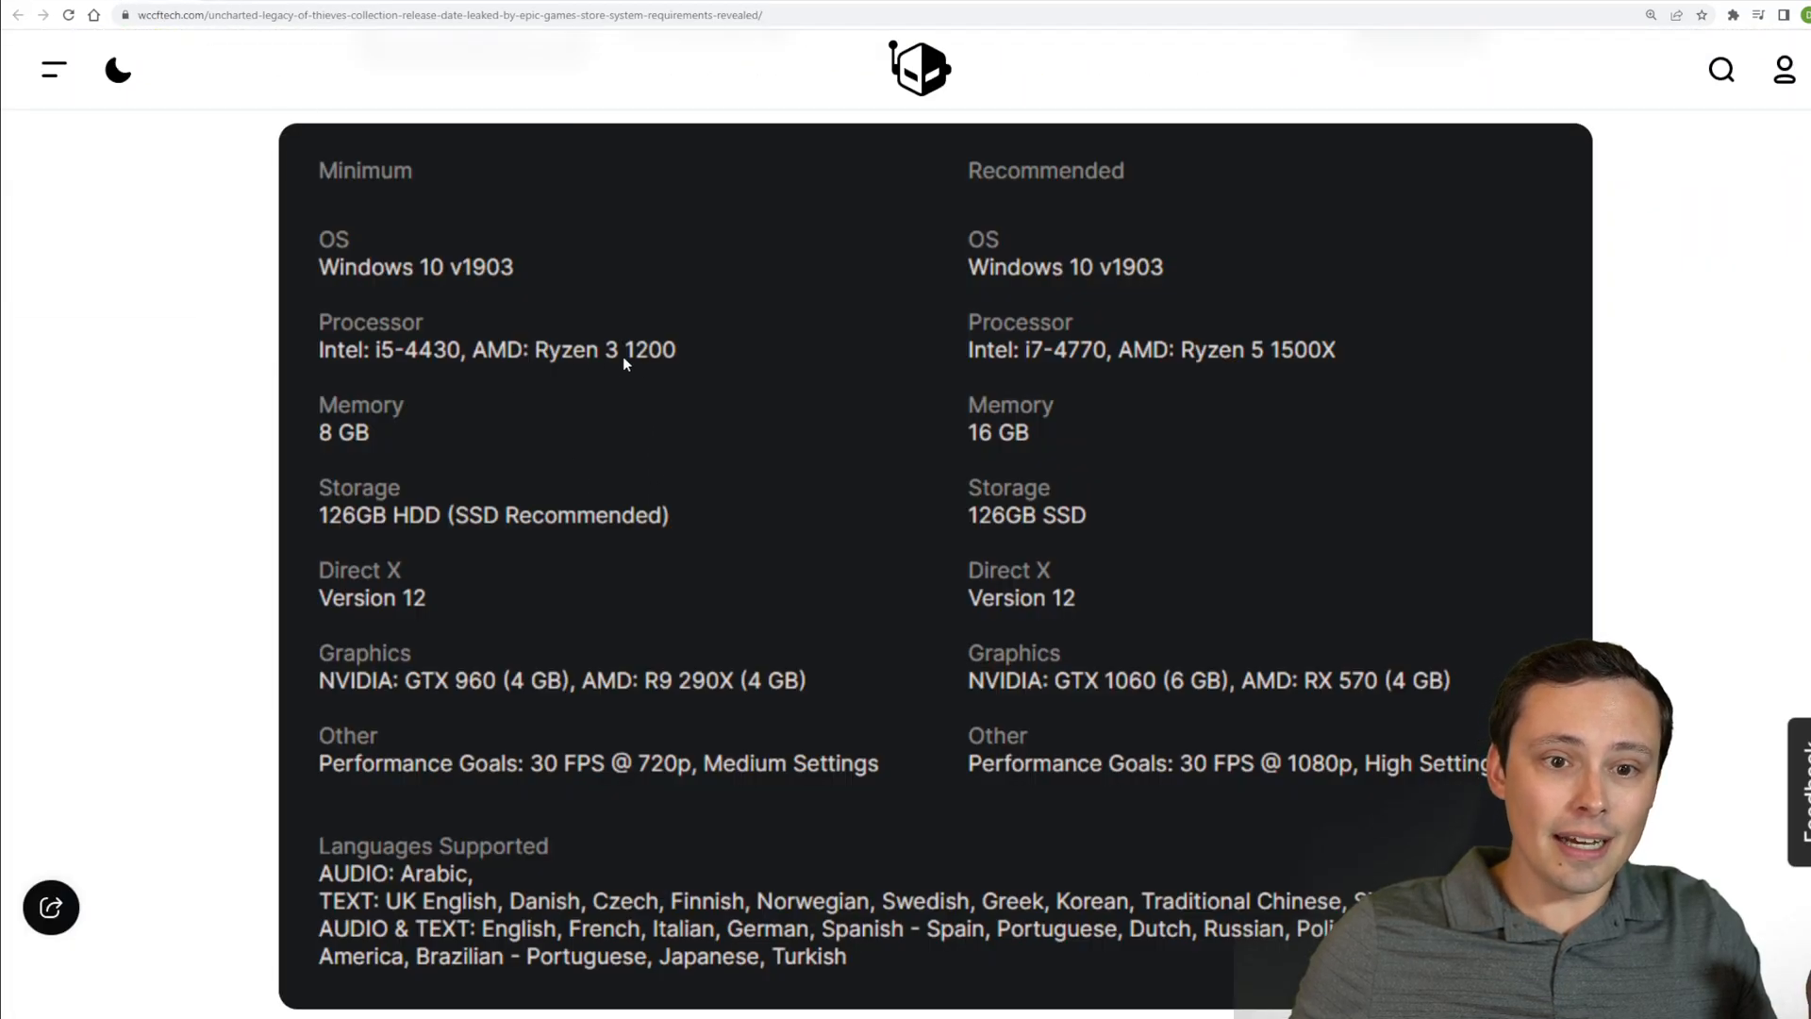
mouse_move(634, 366)
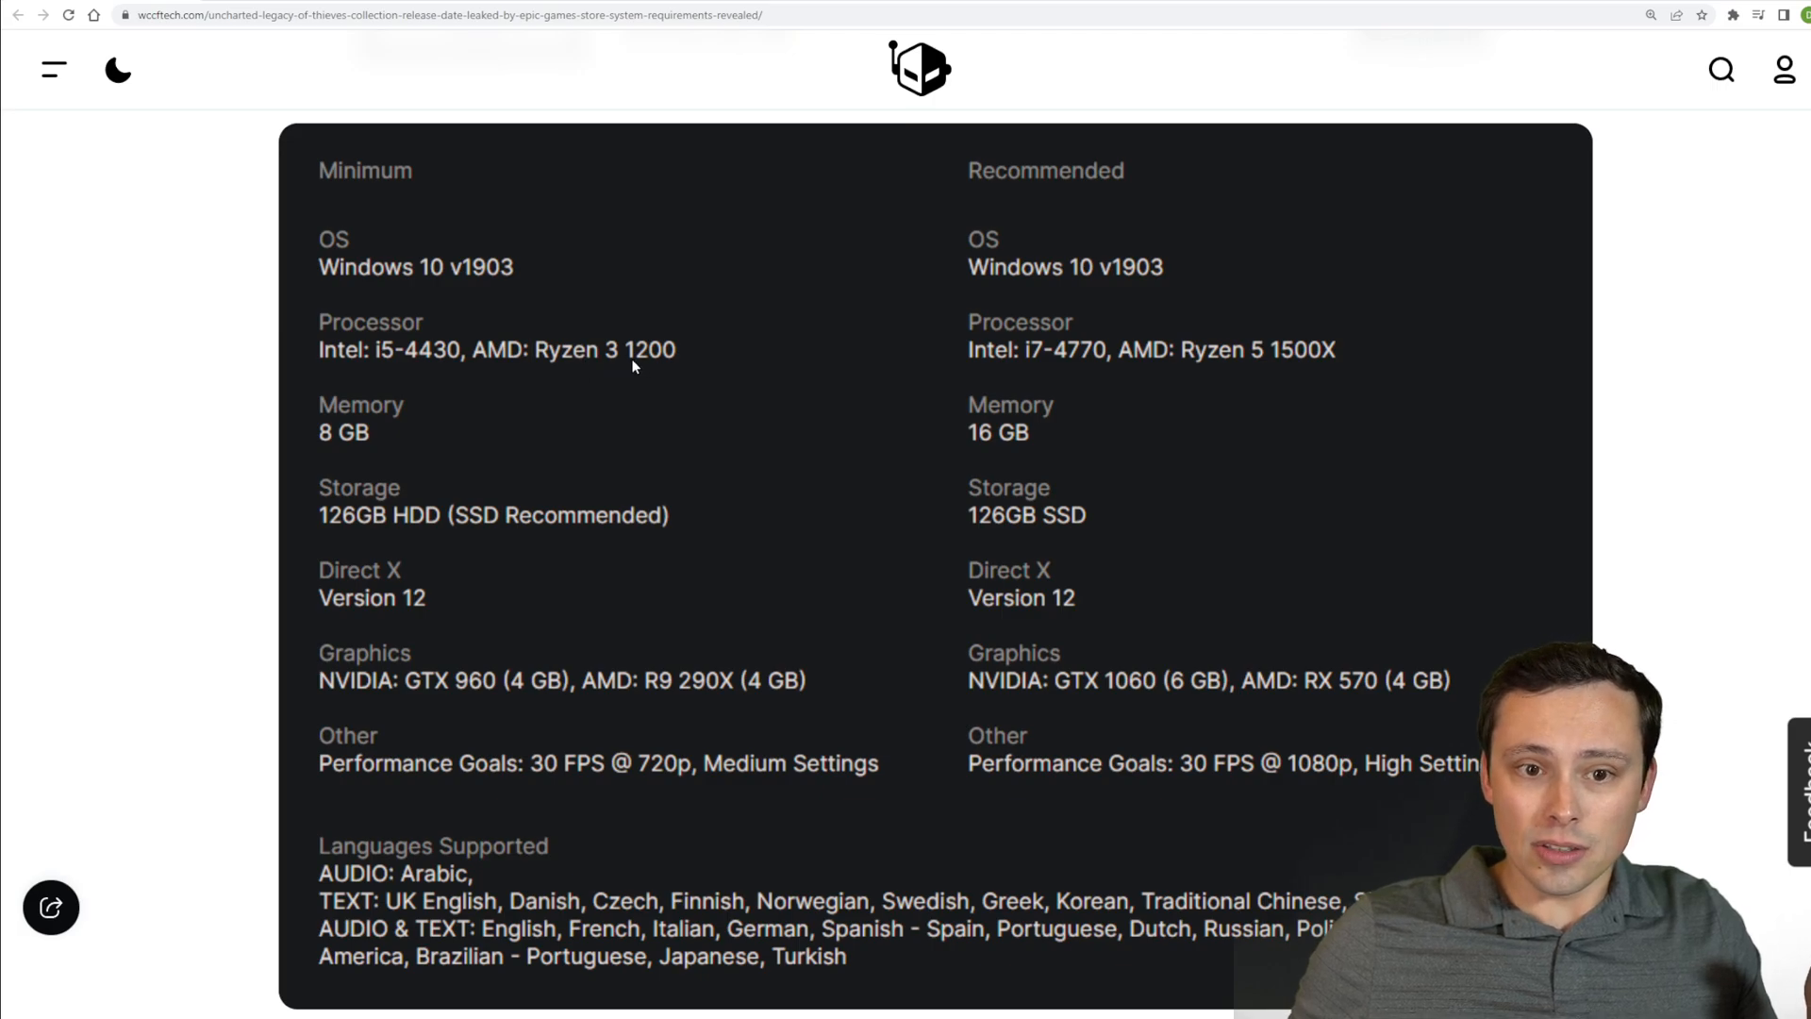
mouse_move(770, 78)
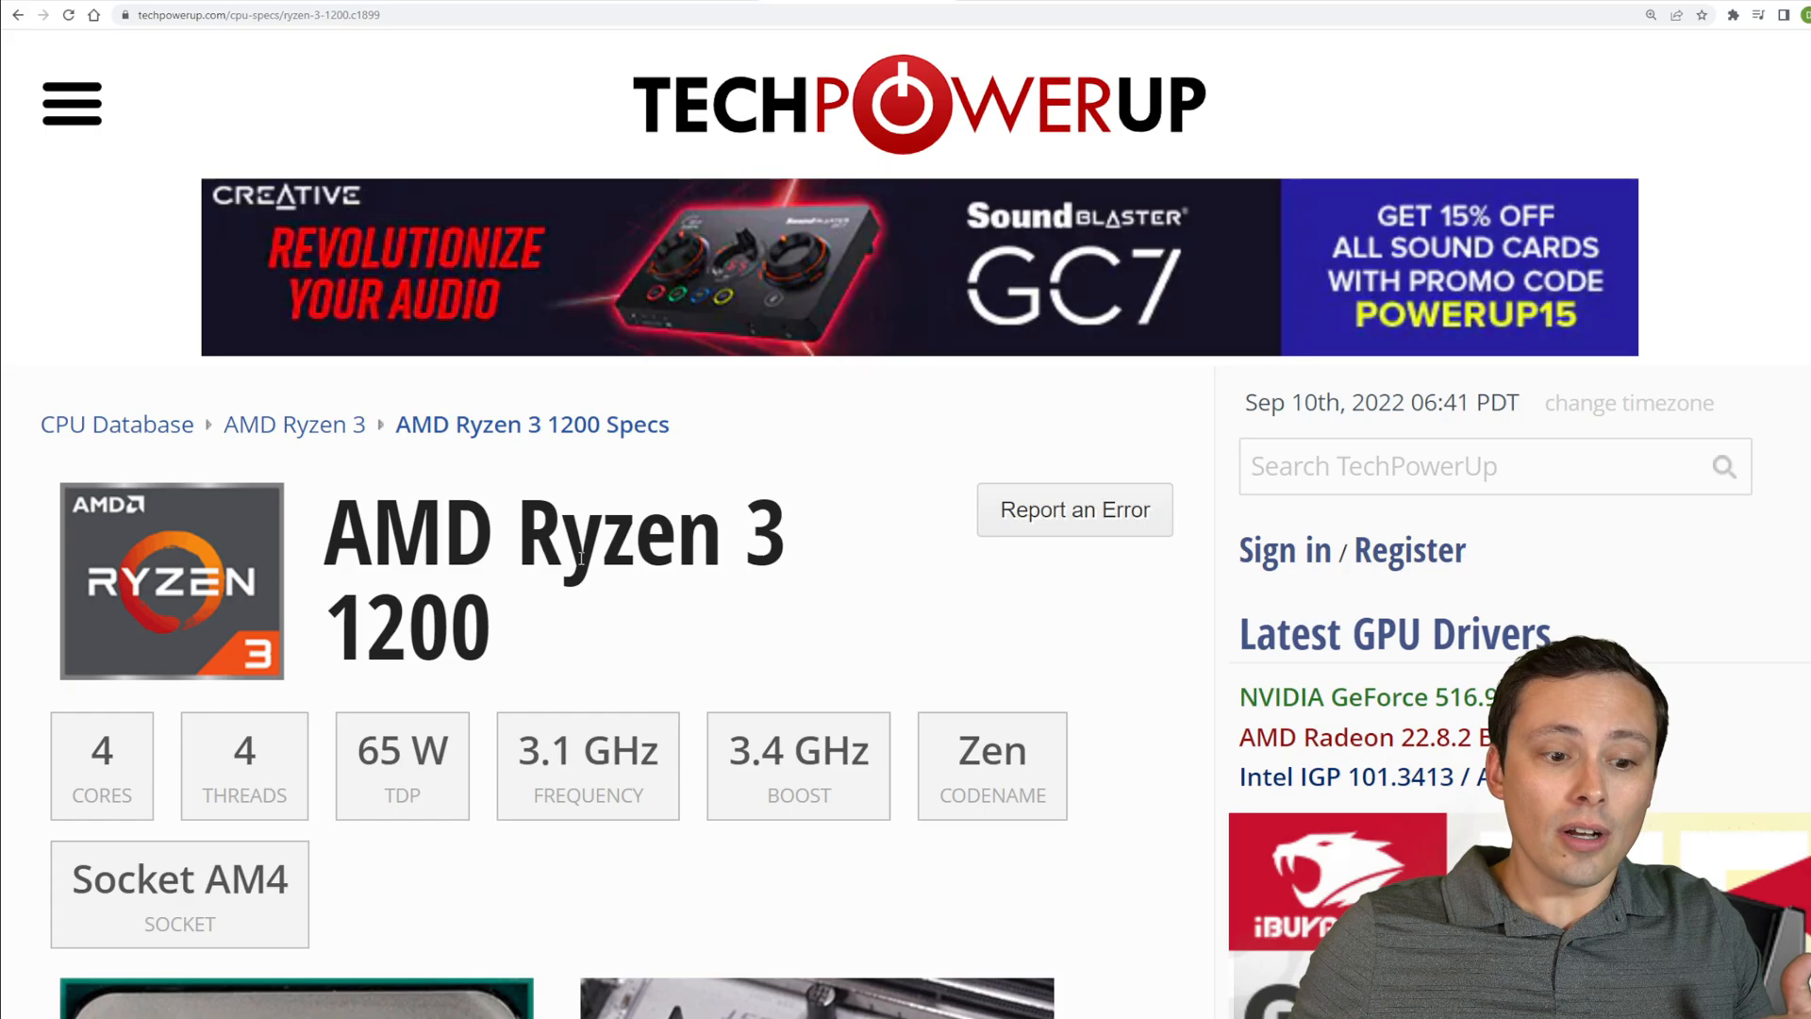
scroll("down", 3)
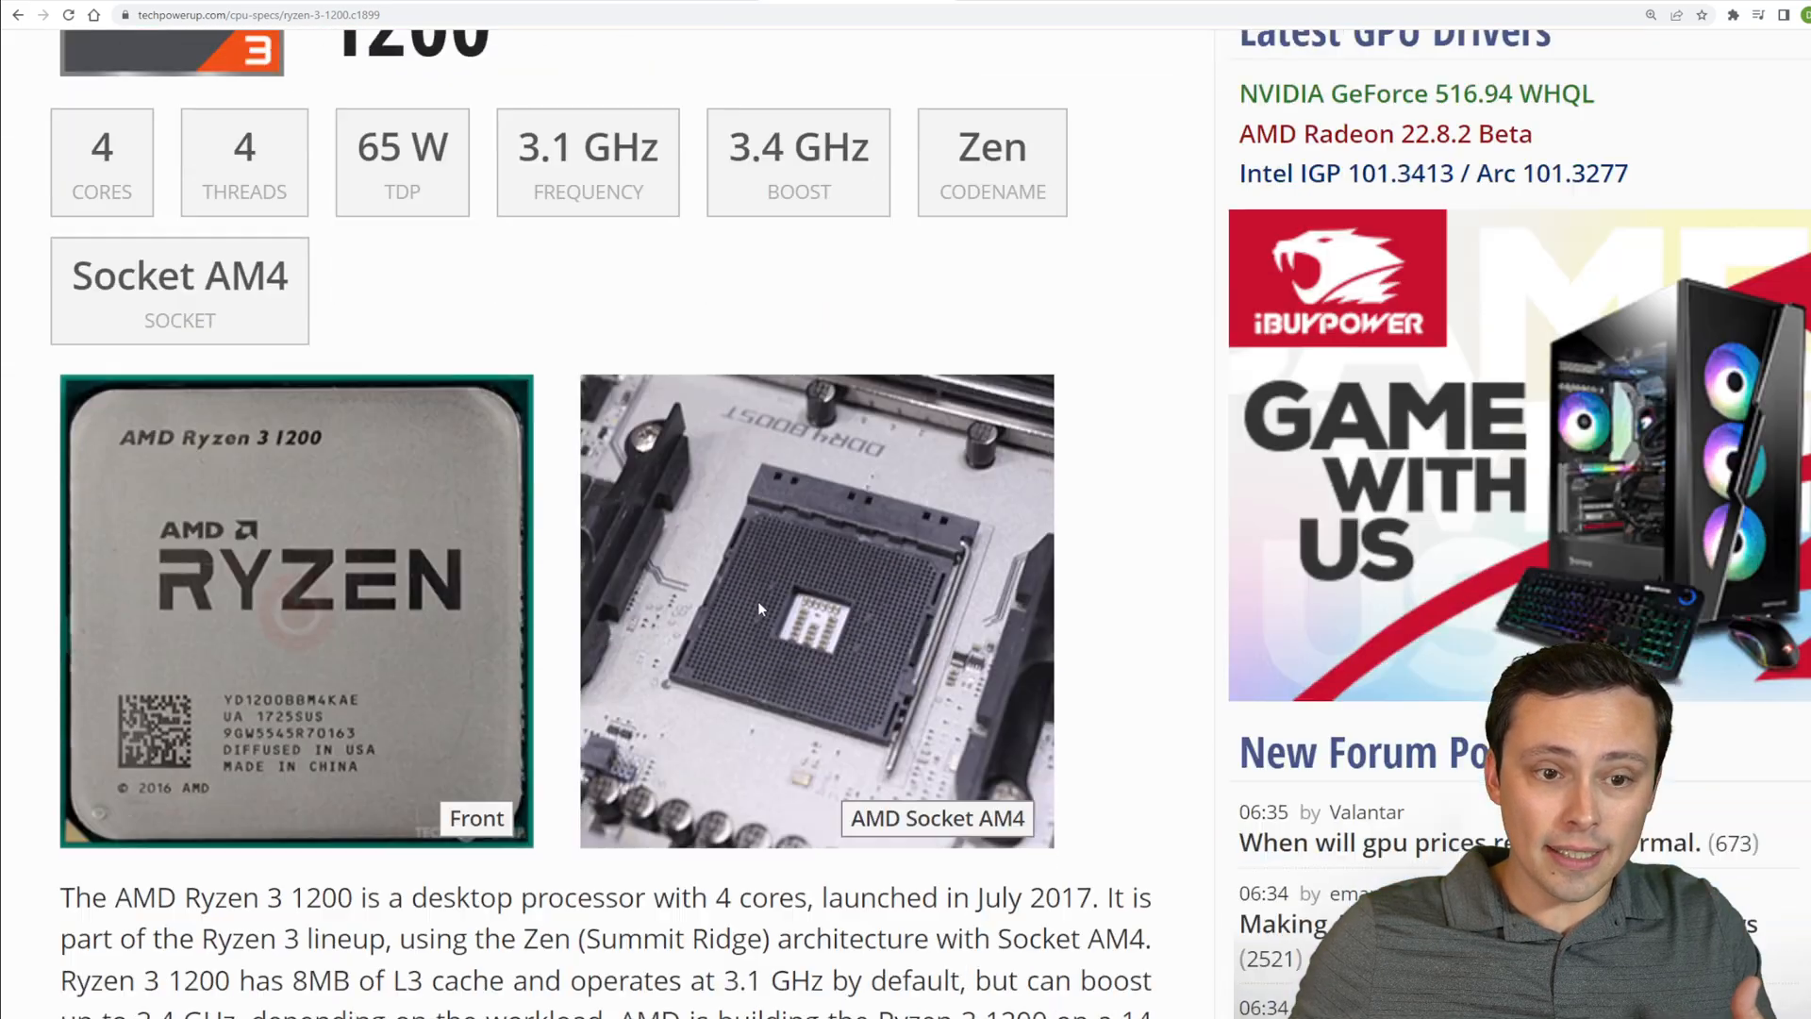
scroll("down", 3)
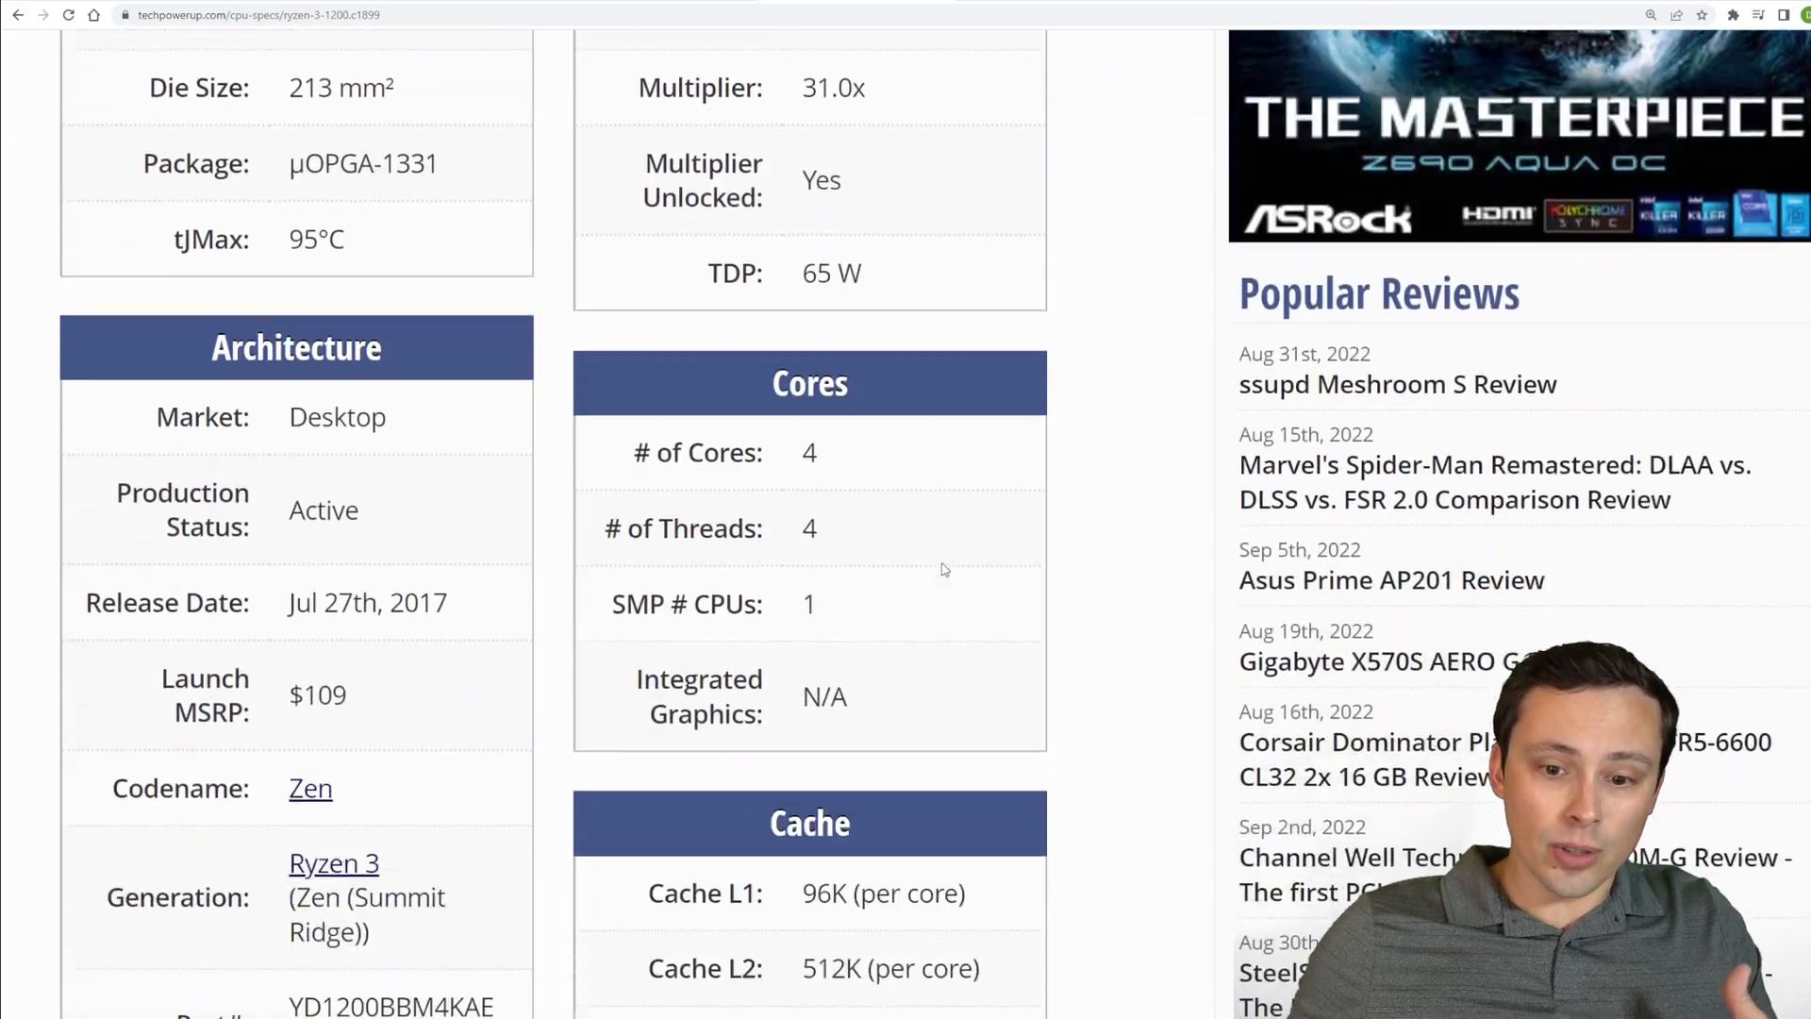
scroll("up", 3)
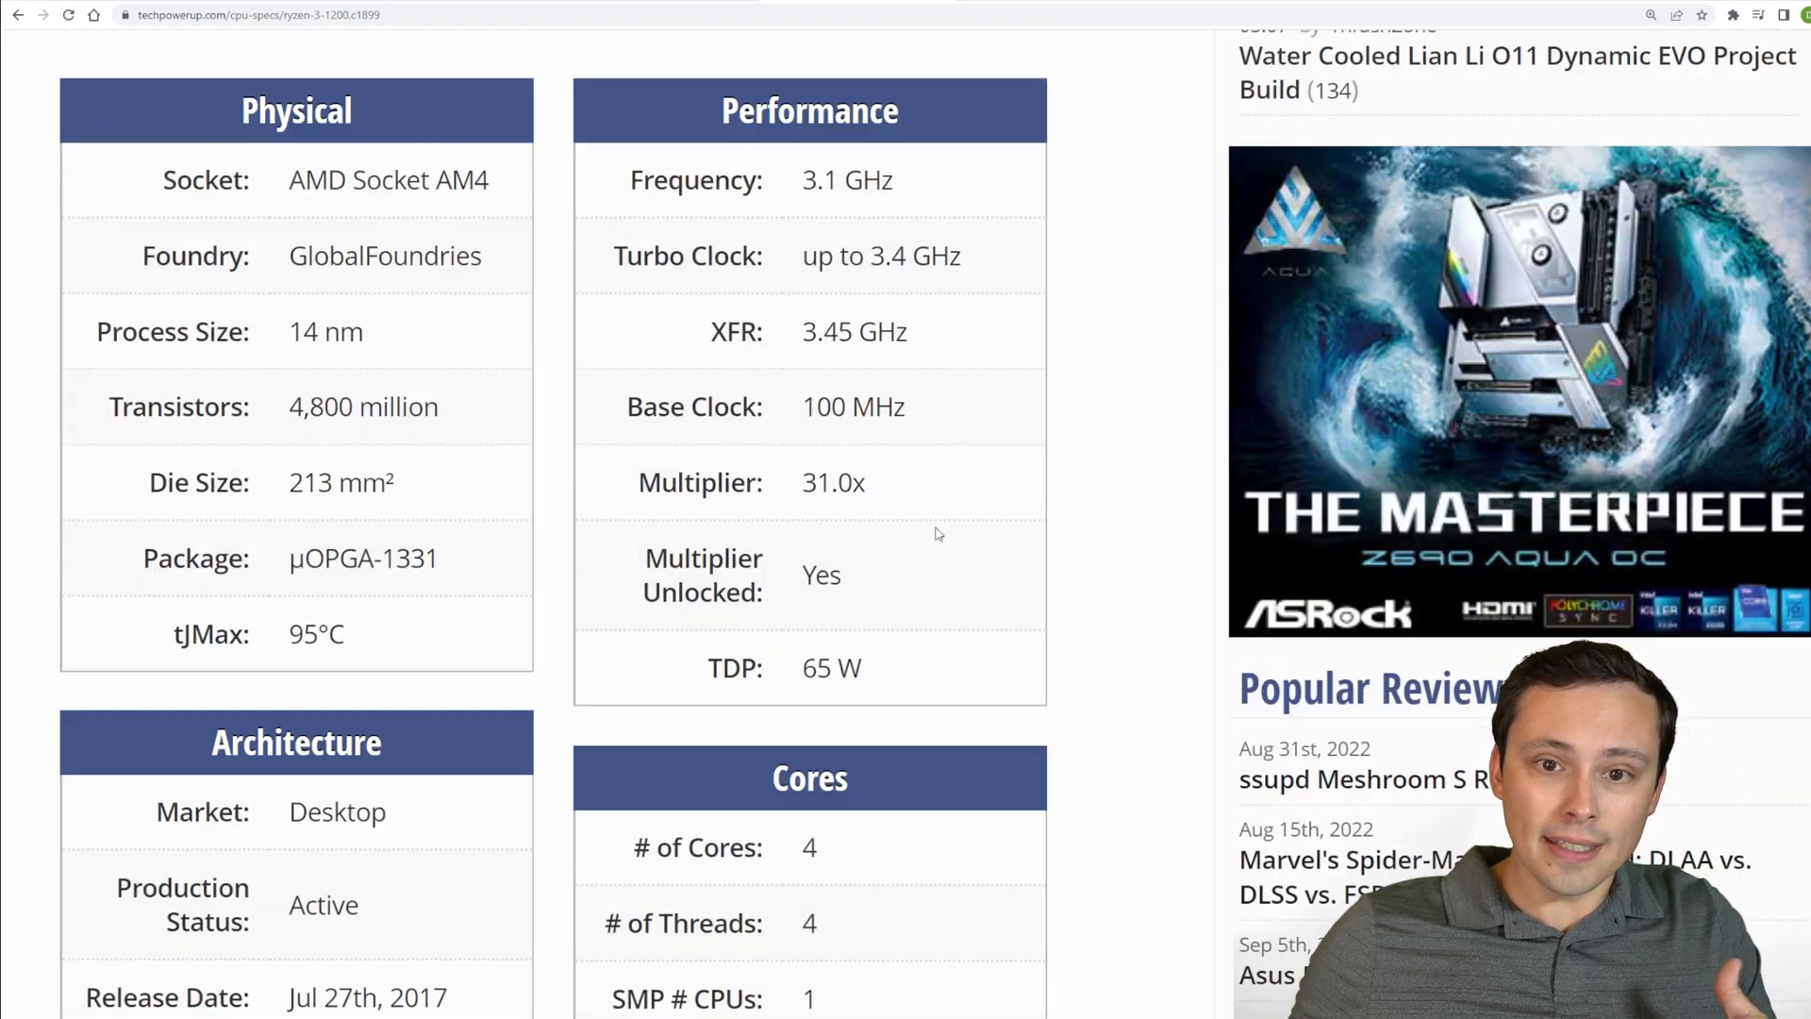
scroll("down", 3)
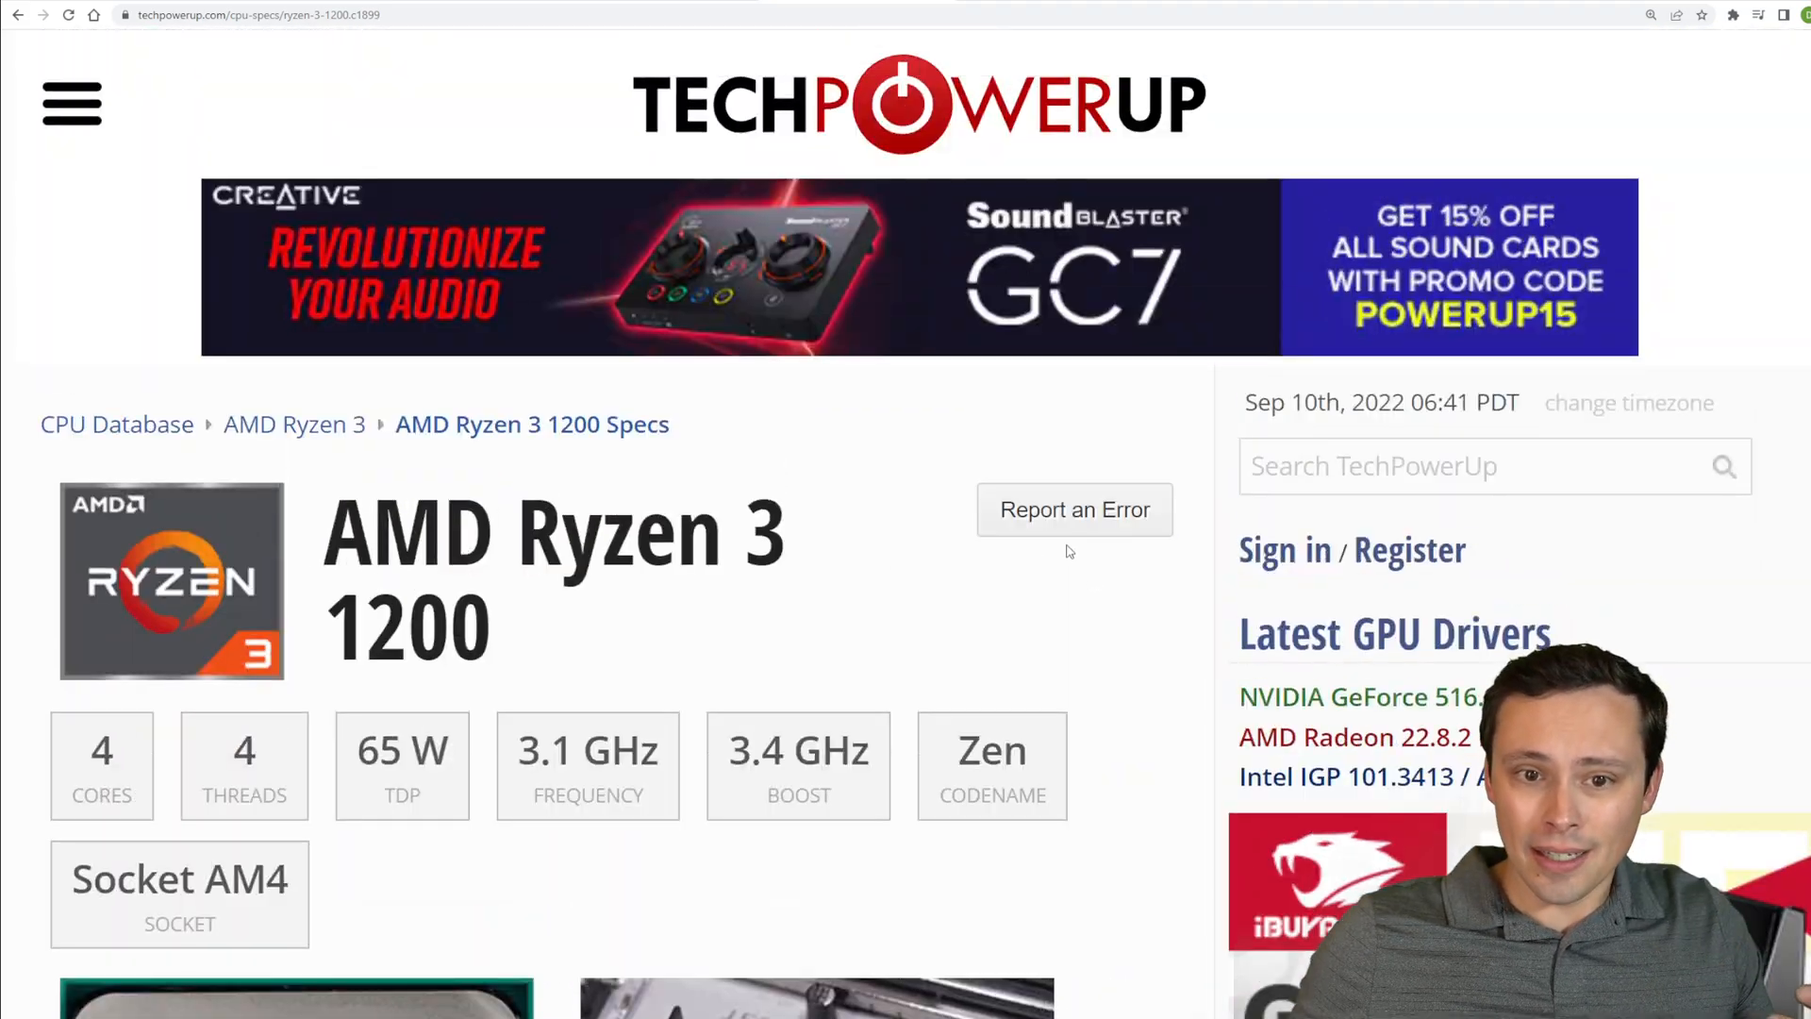
scroll("down", 3)
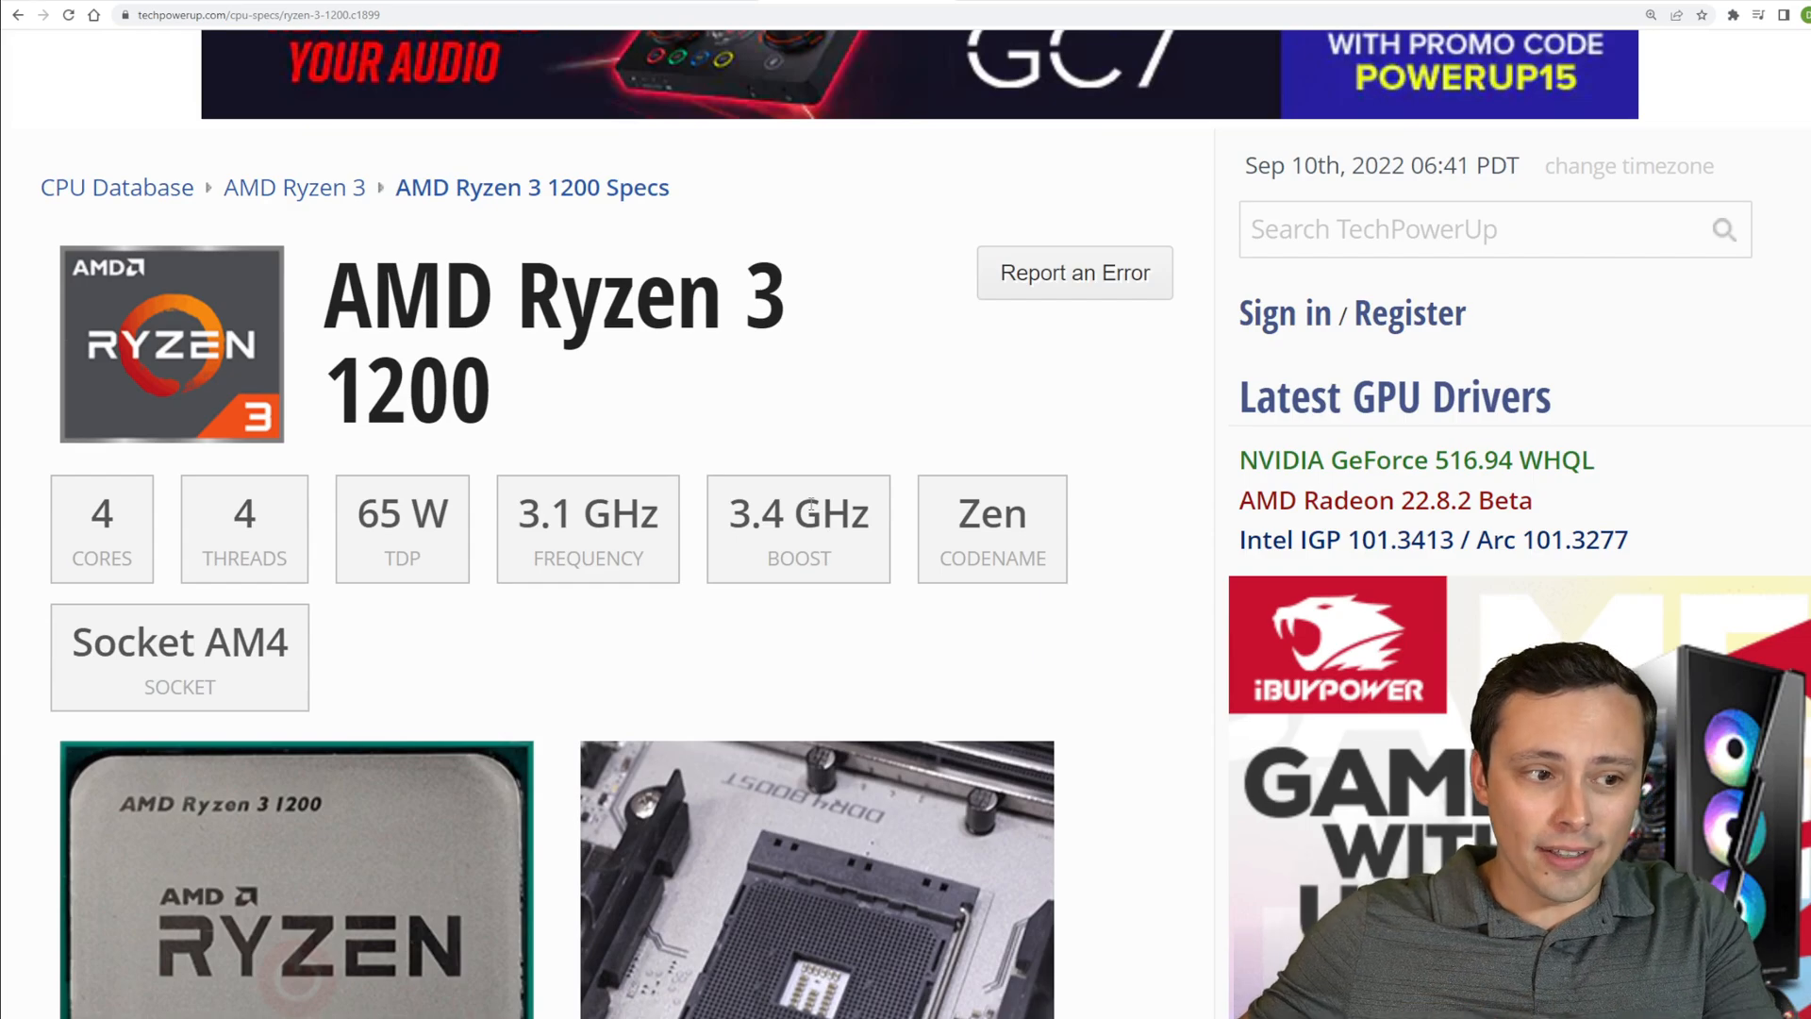
mouse_move(792, 226)
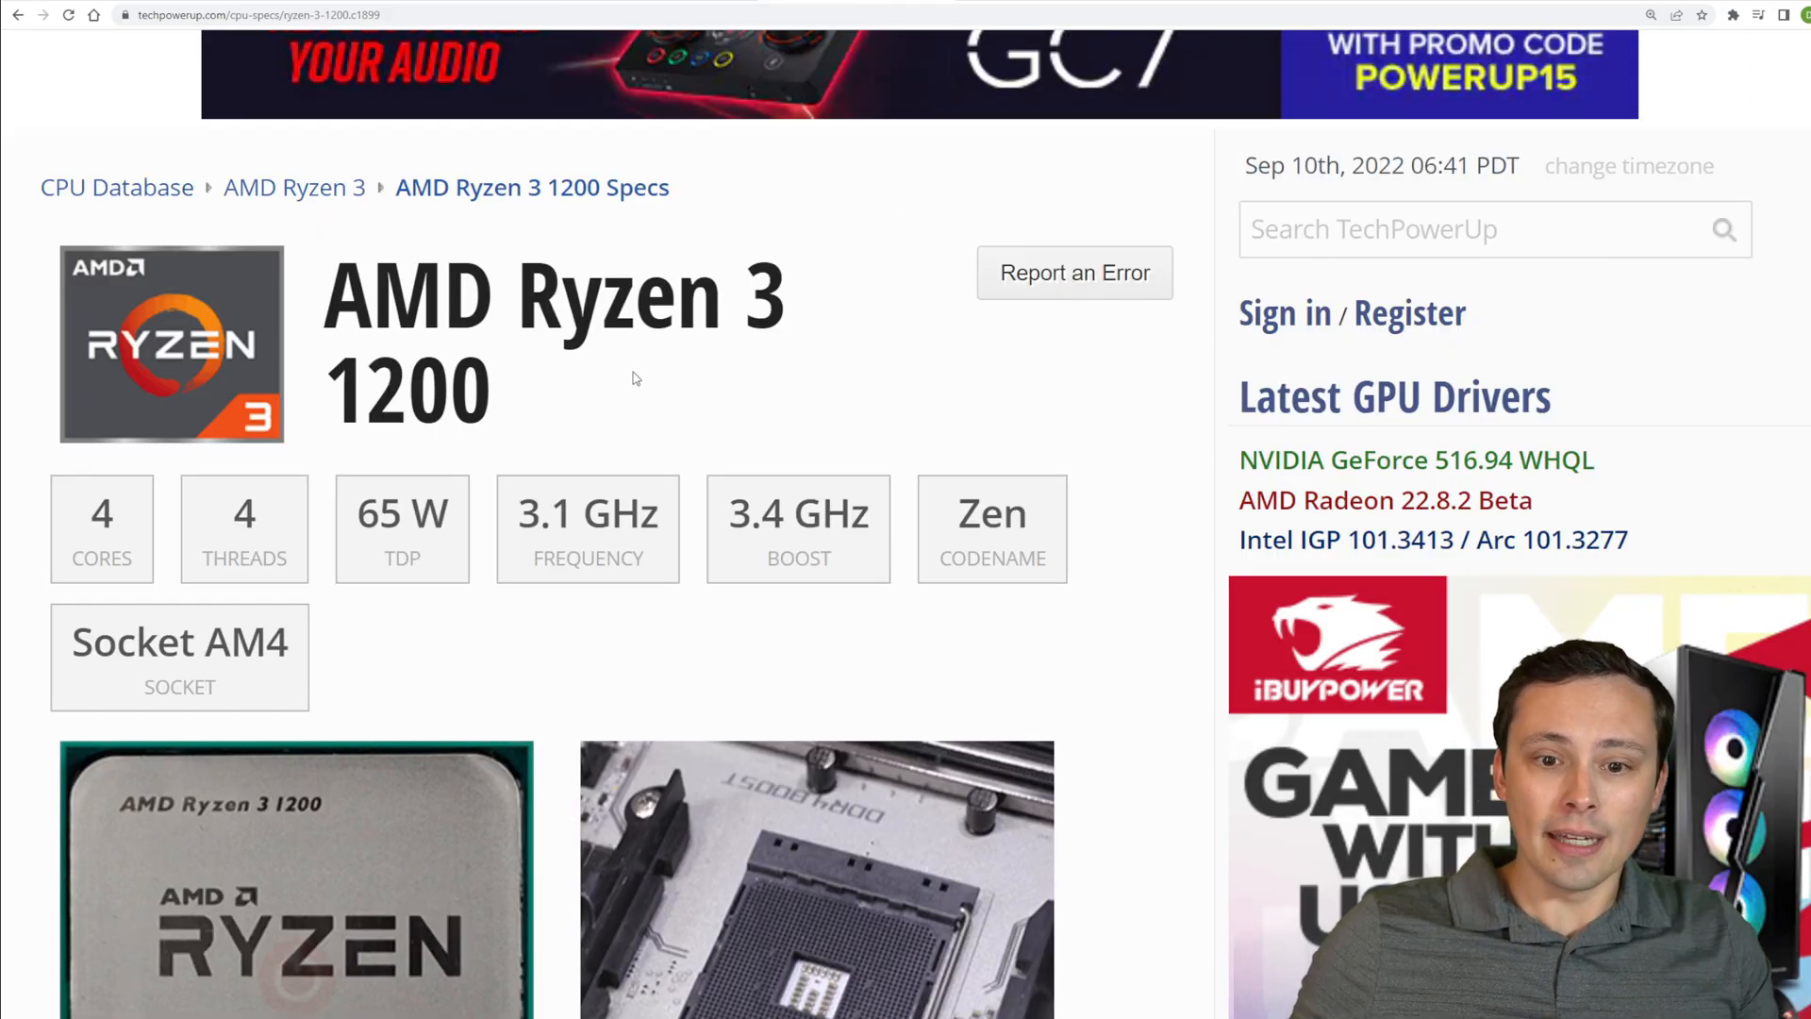
mouse_move(464, 45)
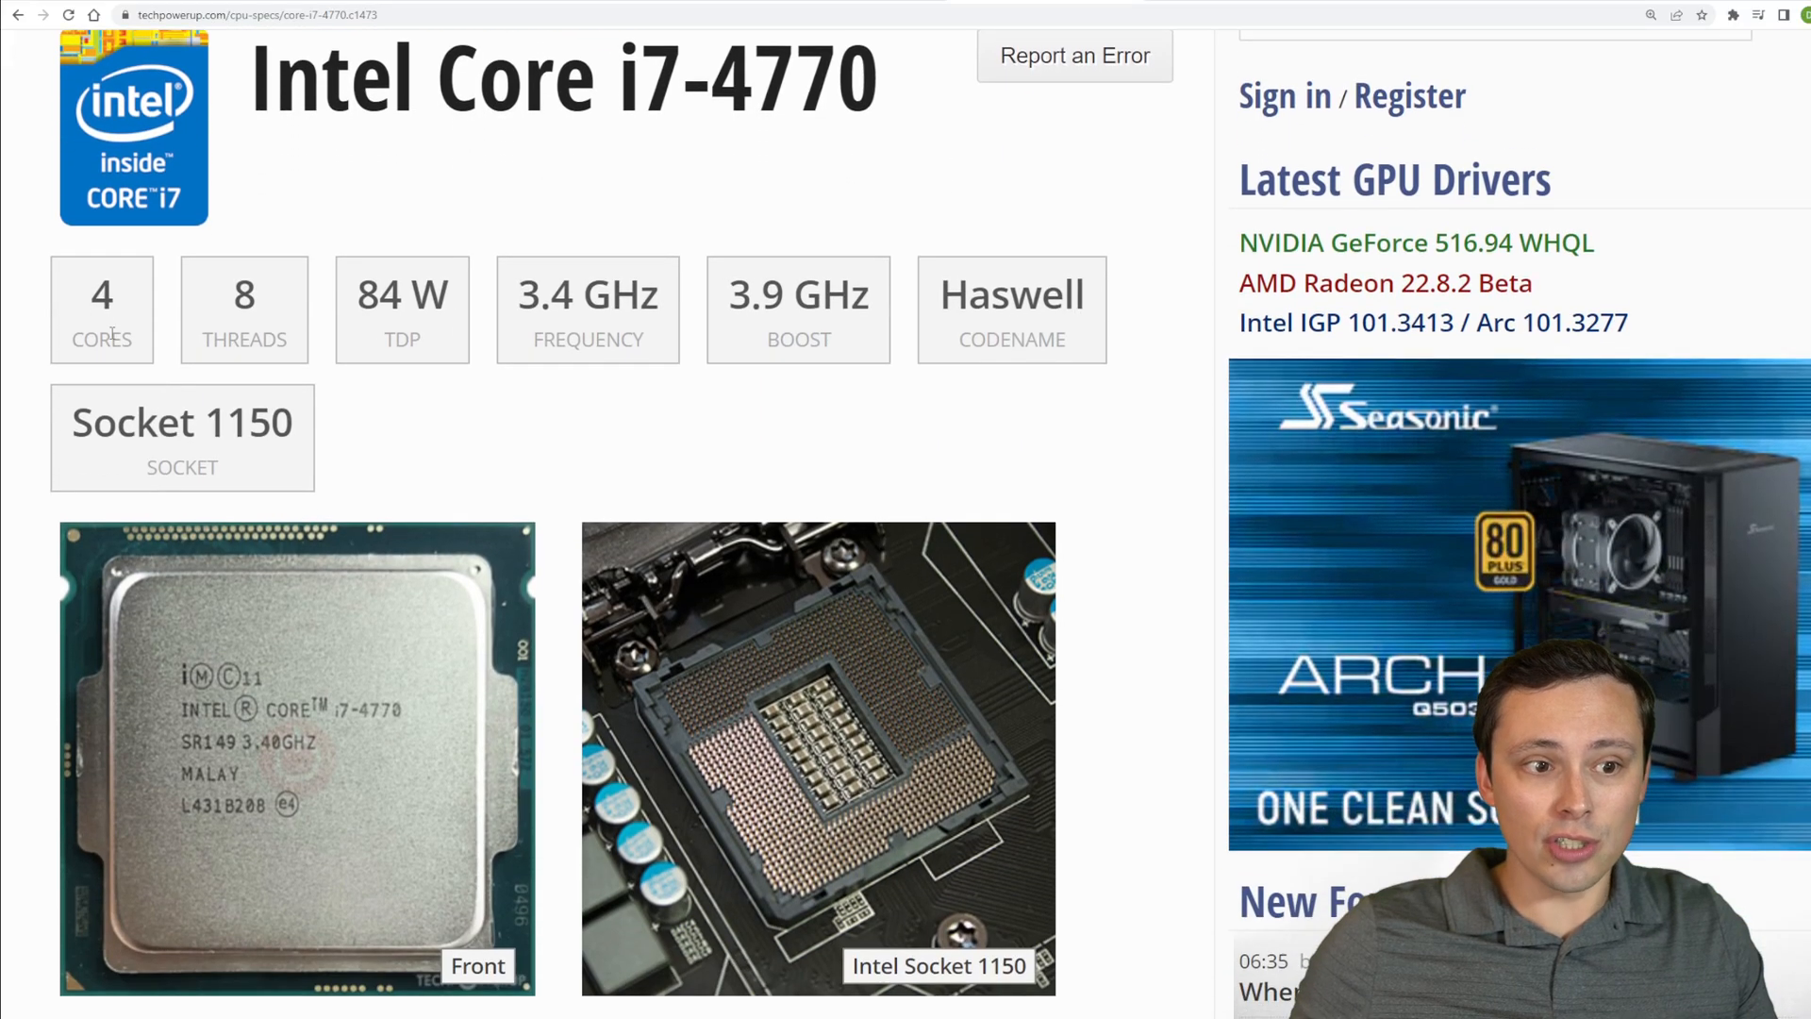
Mark the Core i7-4770's 3.4 GHz frequency, then scroll the i7-4770 and Ryzen 5 1500X Performance tables
double_click(243, 292)
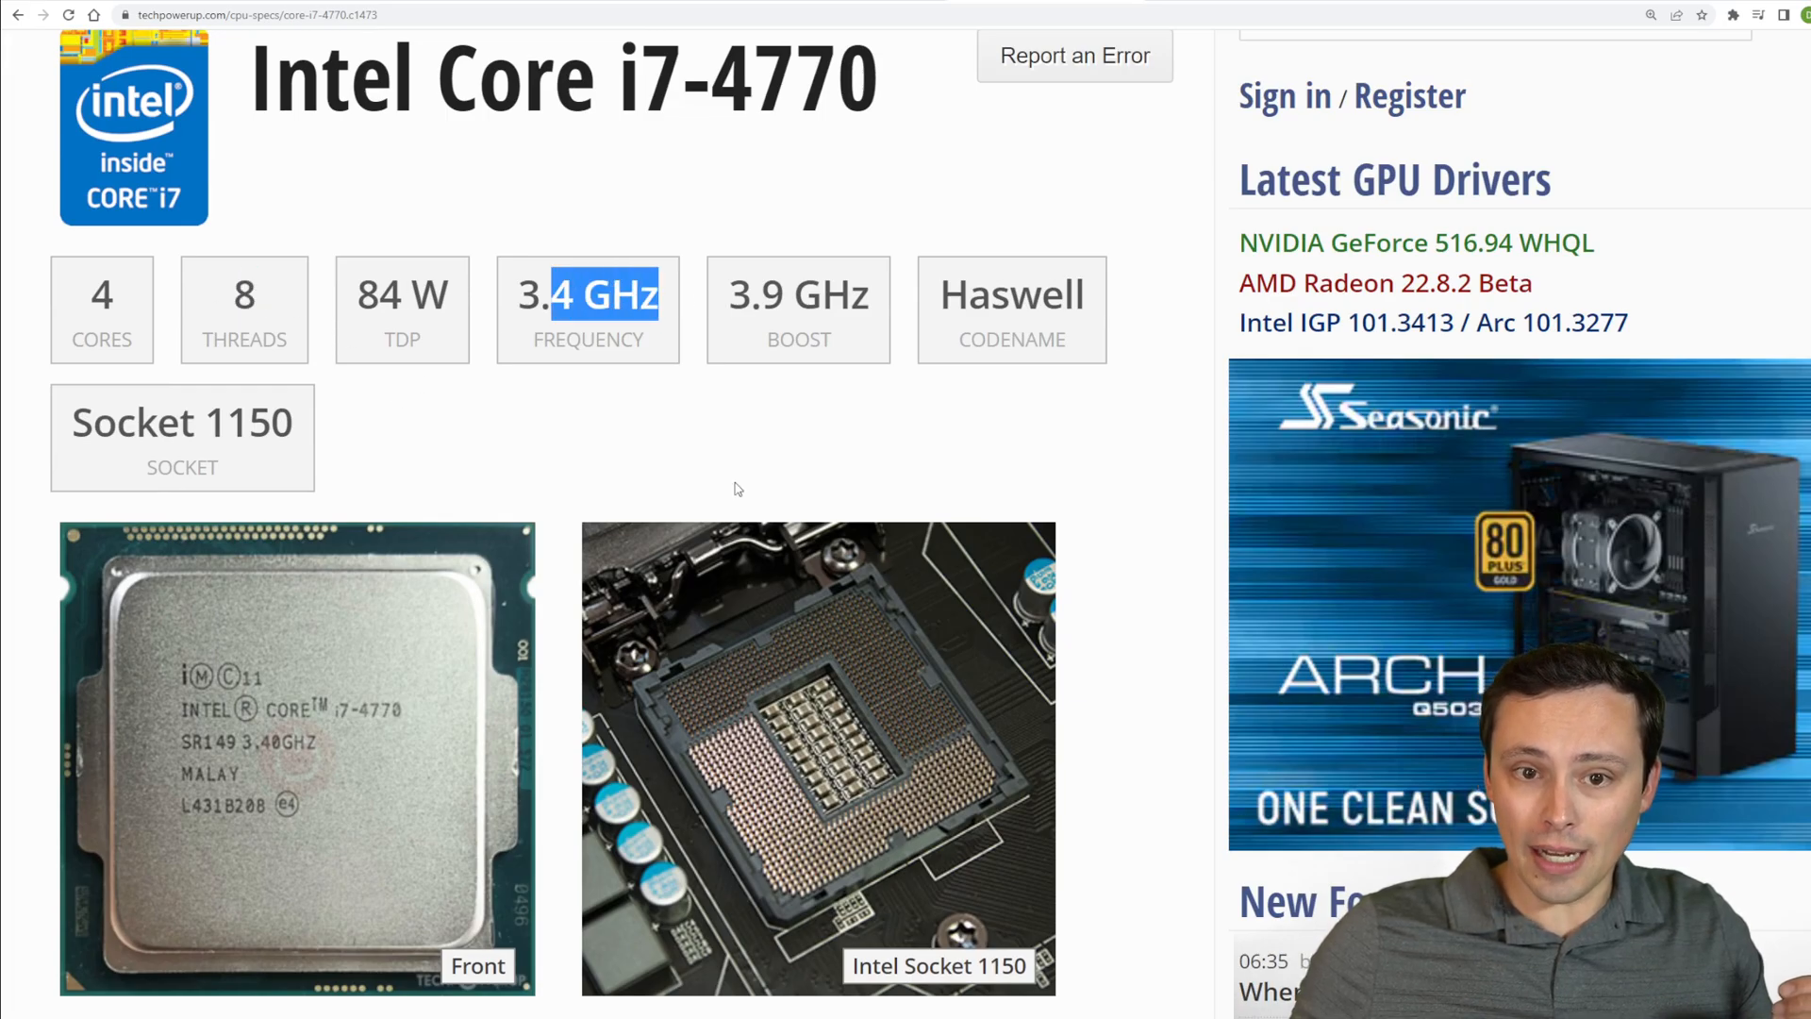
scroll("down", 3)
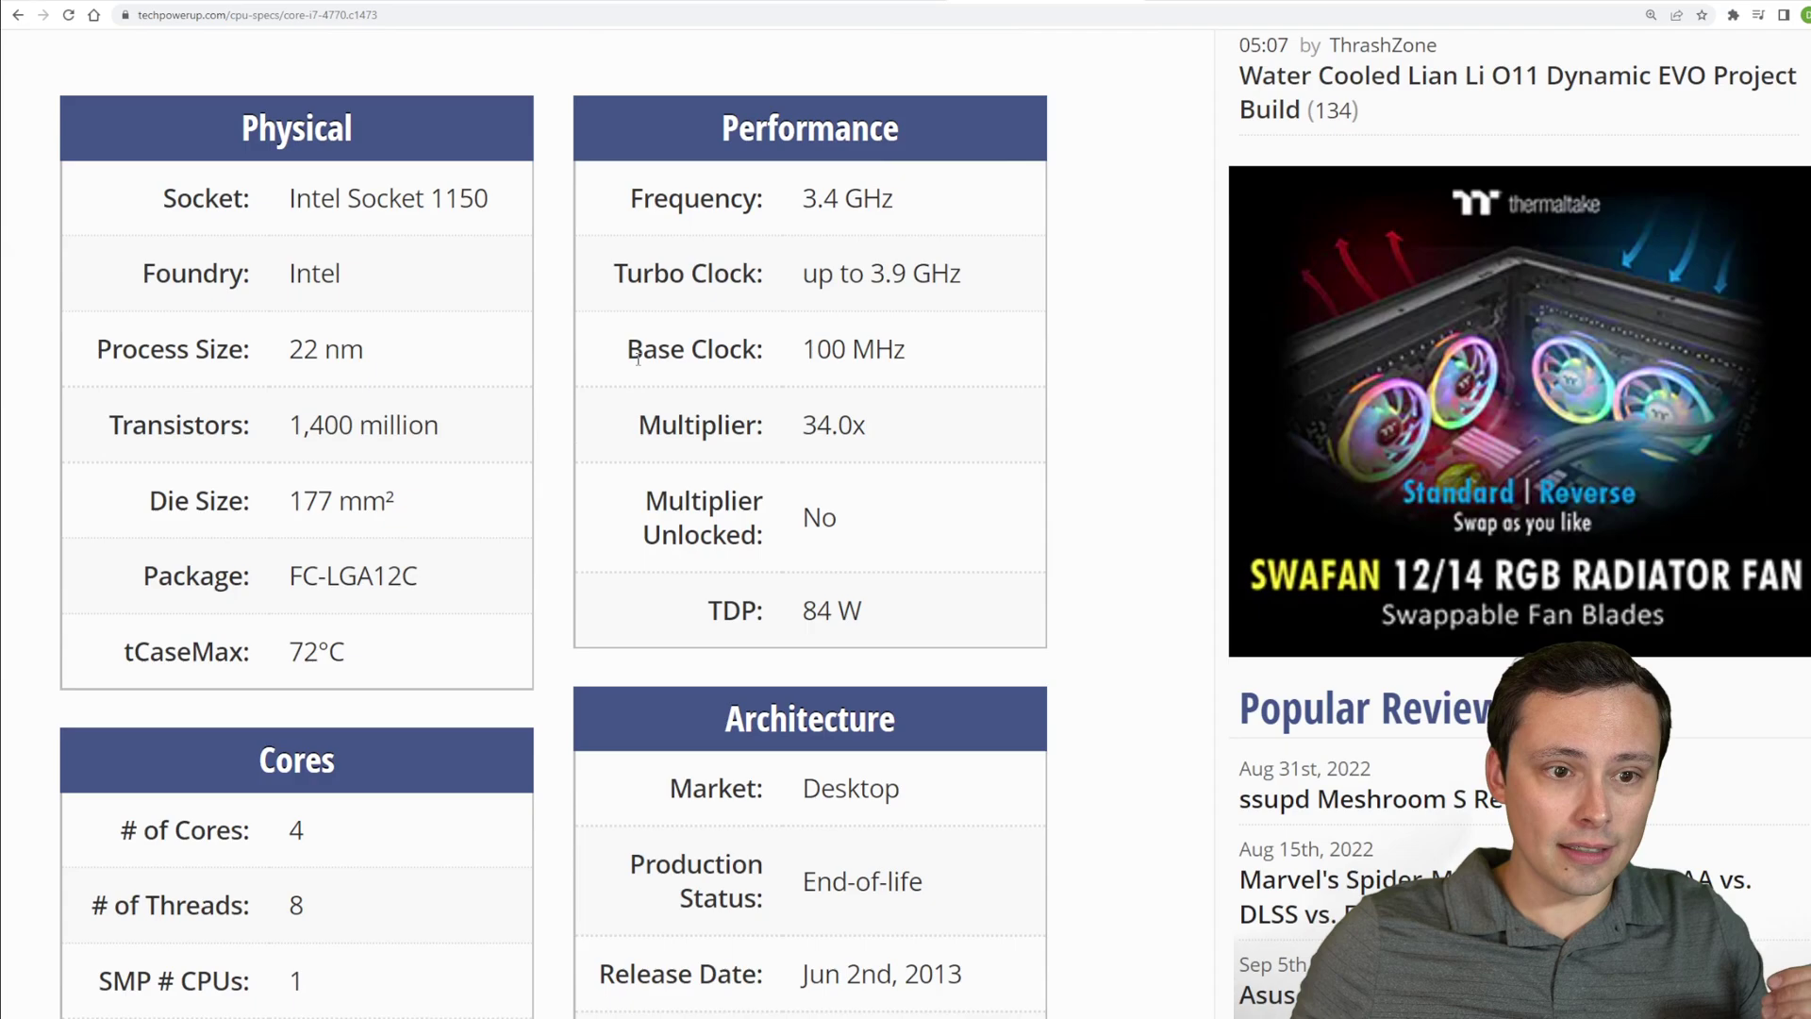
scroll("down", 3)
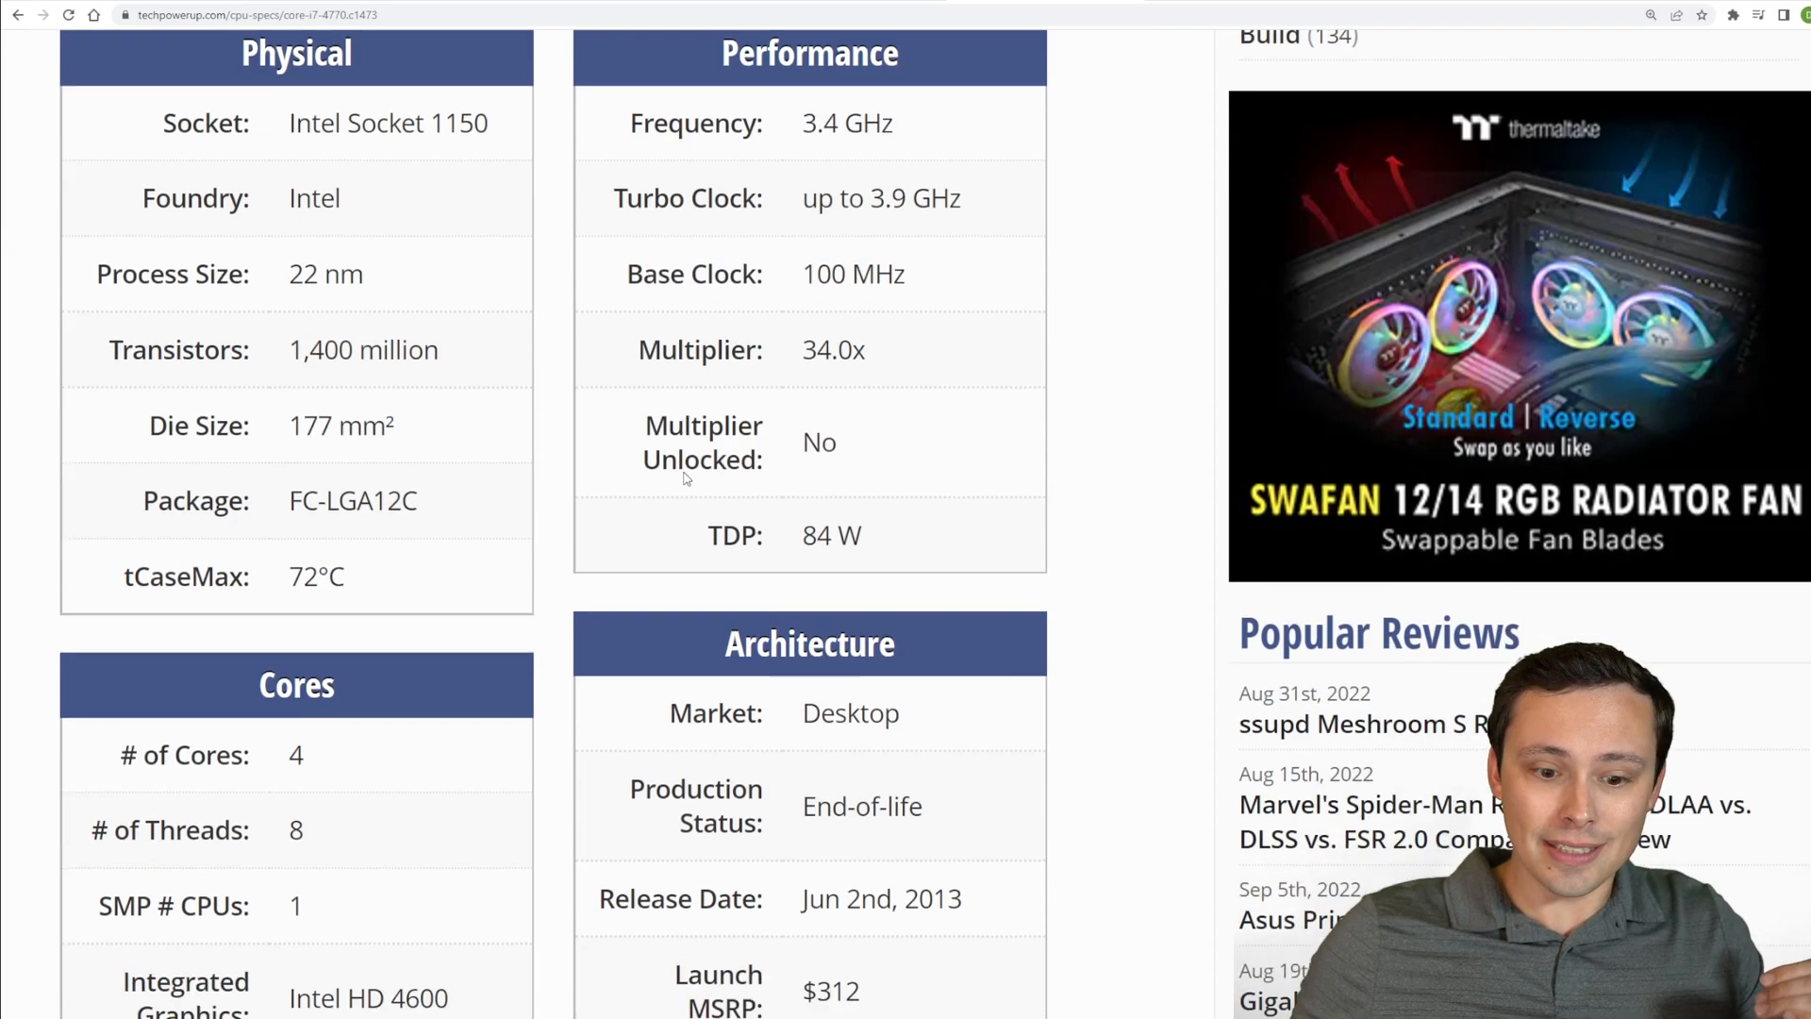
scroll("down", 3)
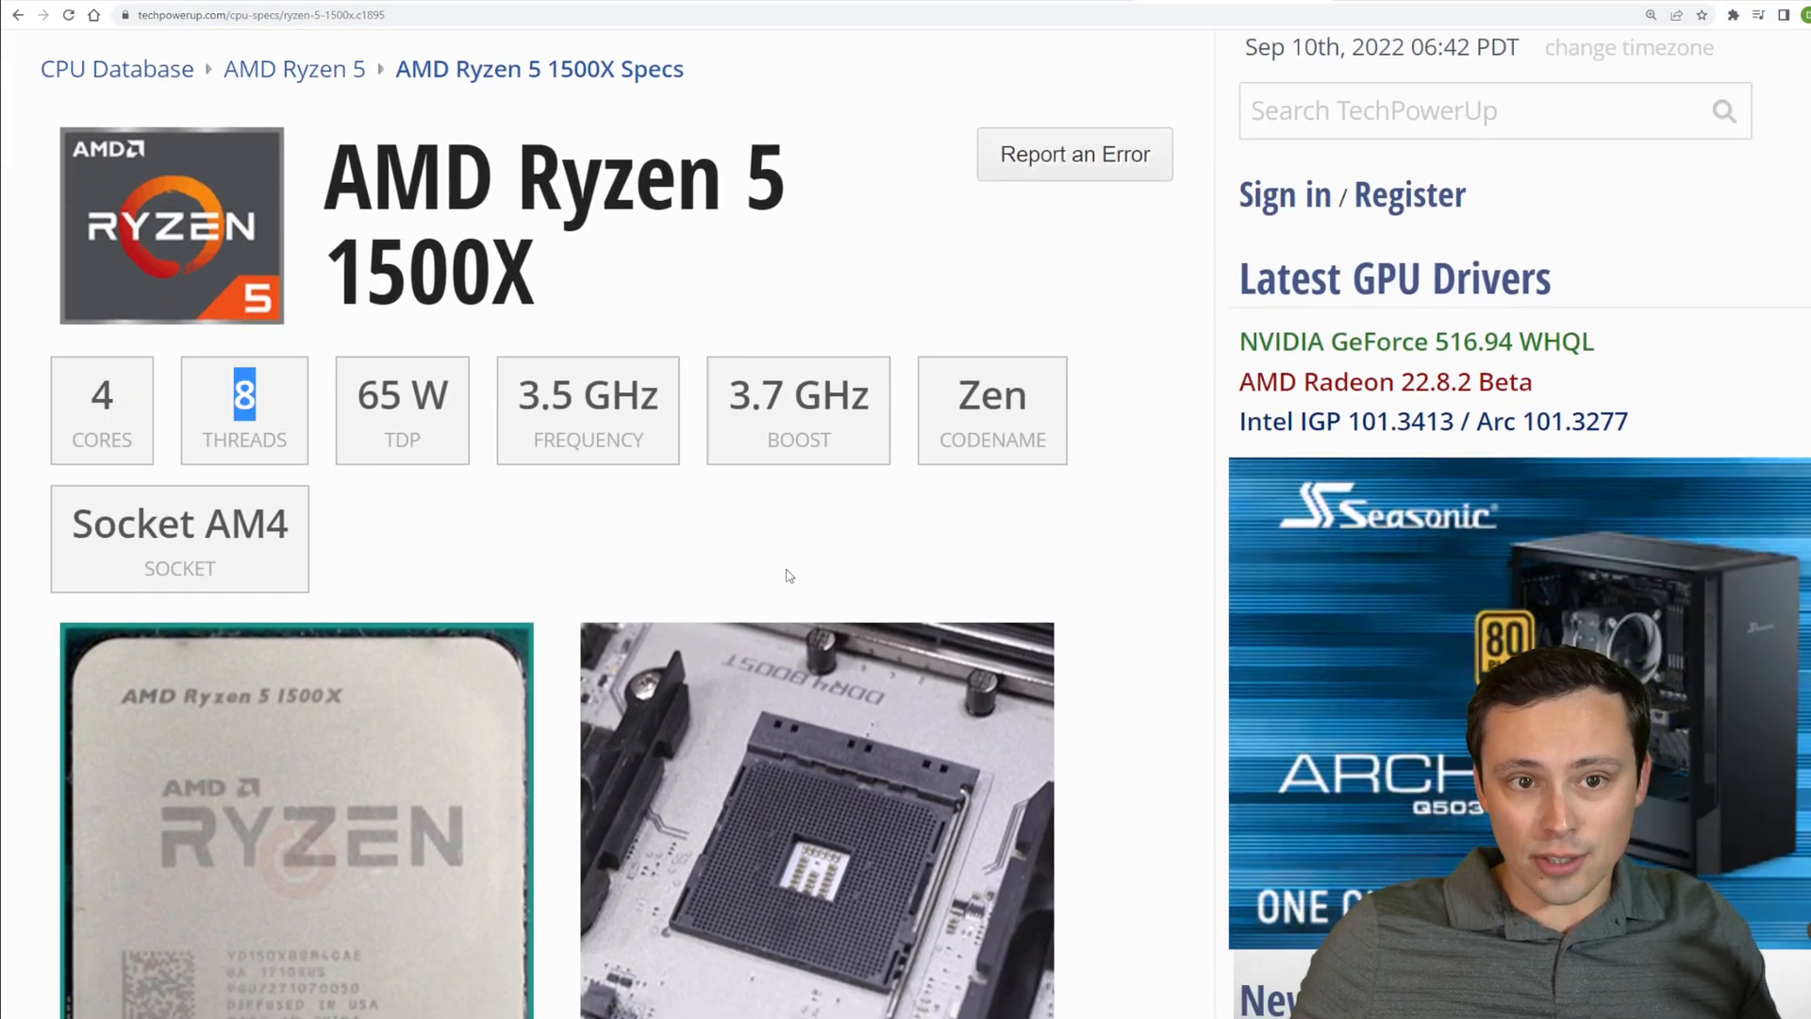
scroll("down", 3)
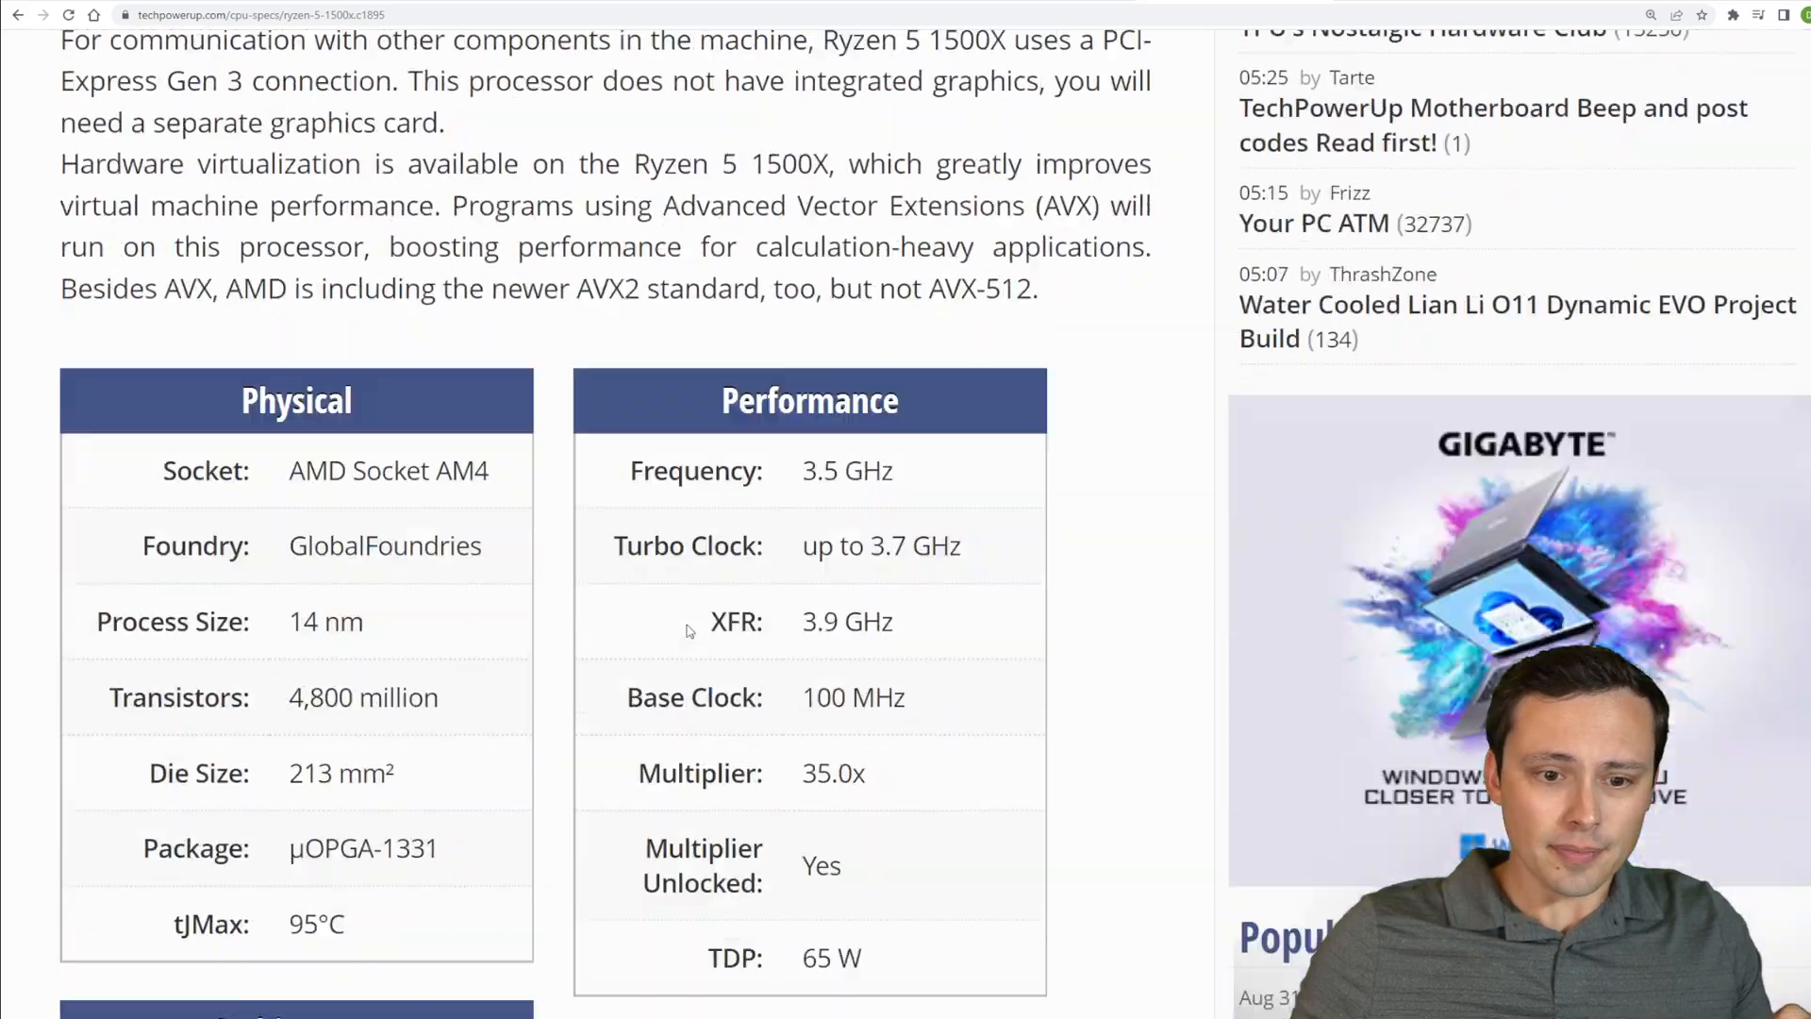
scroll("down", 3)
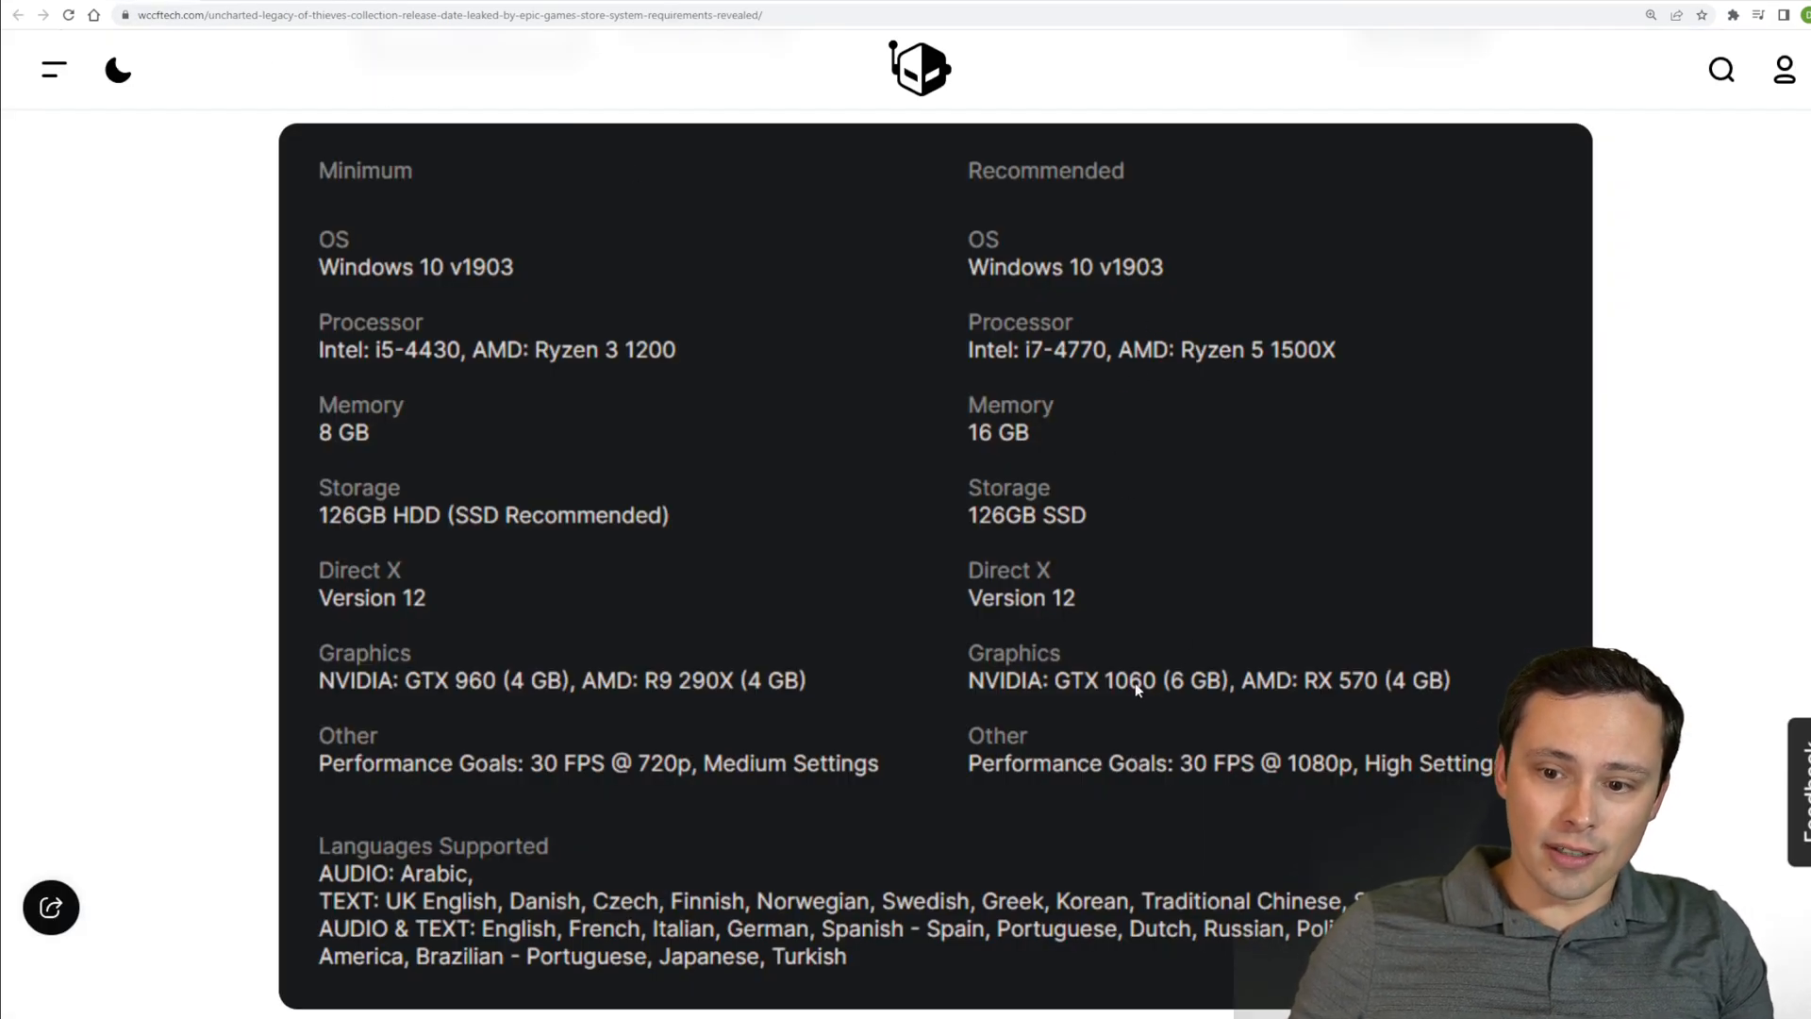
mouse_move(1047, 380)
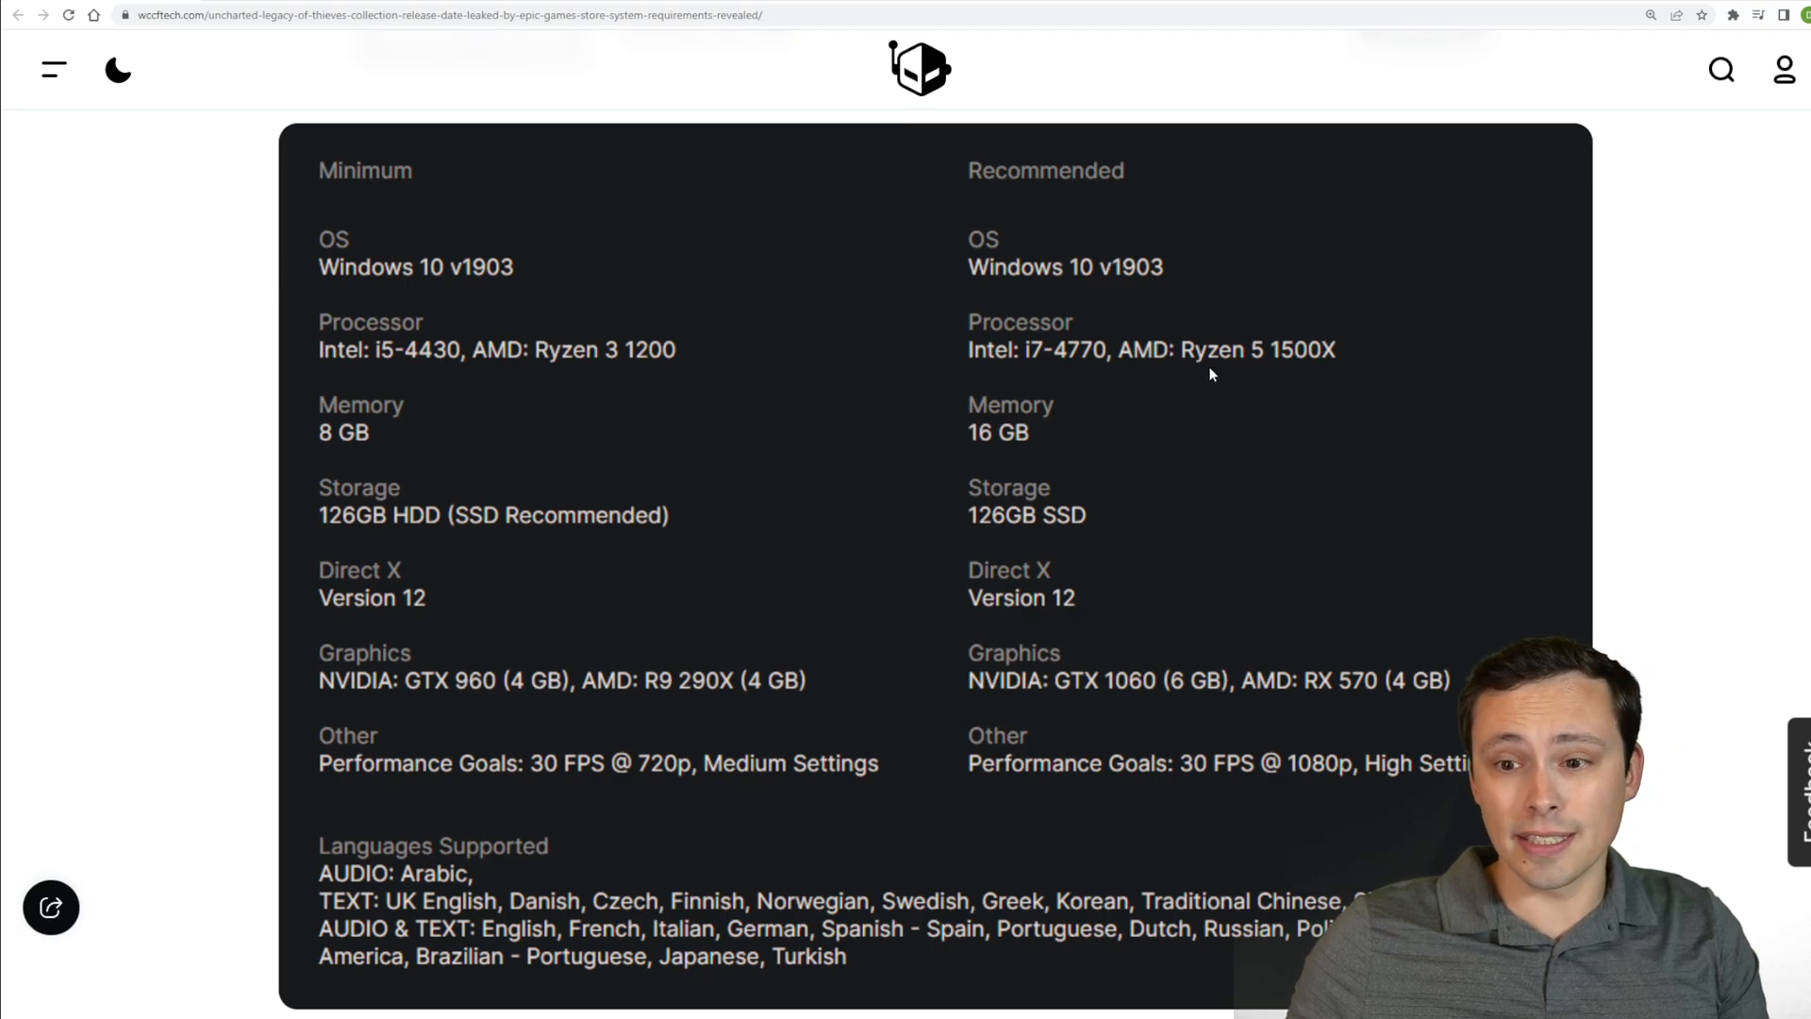
mouse_move(1166, 437)
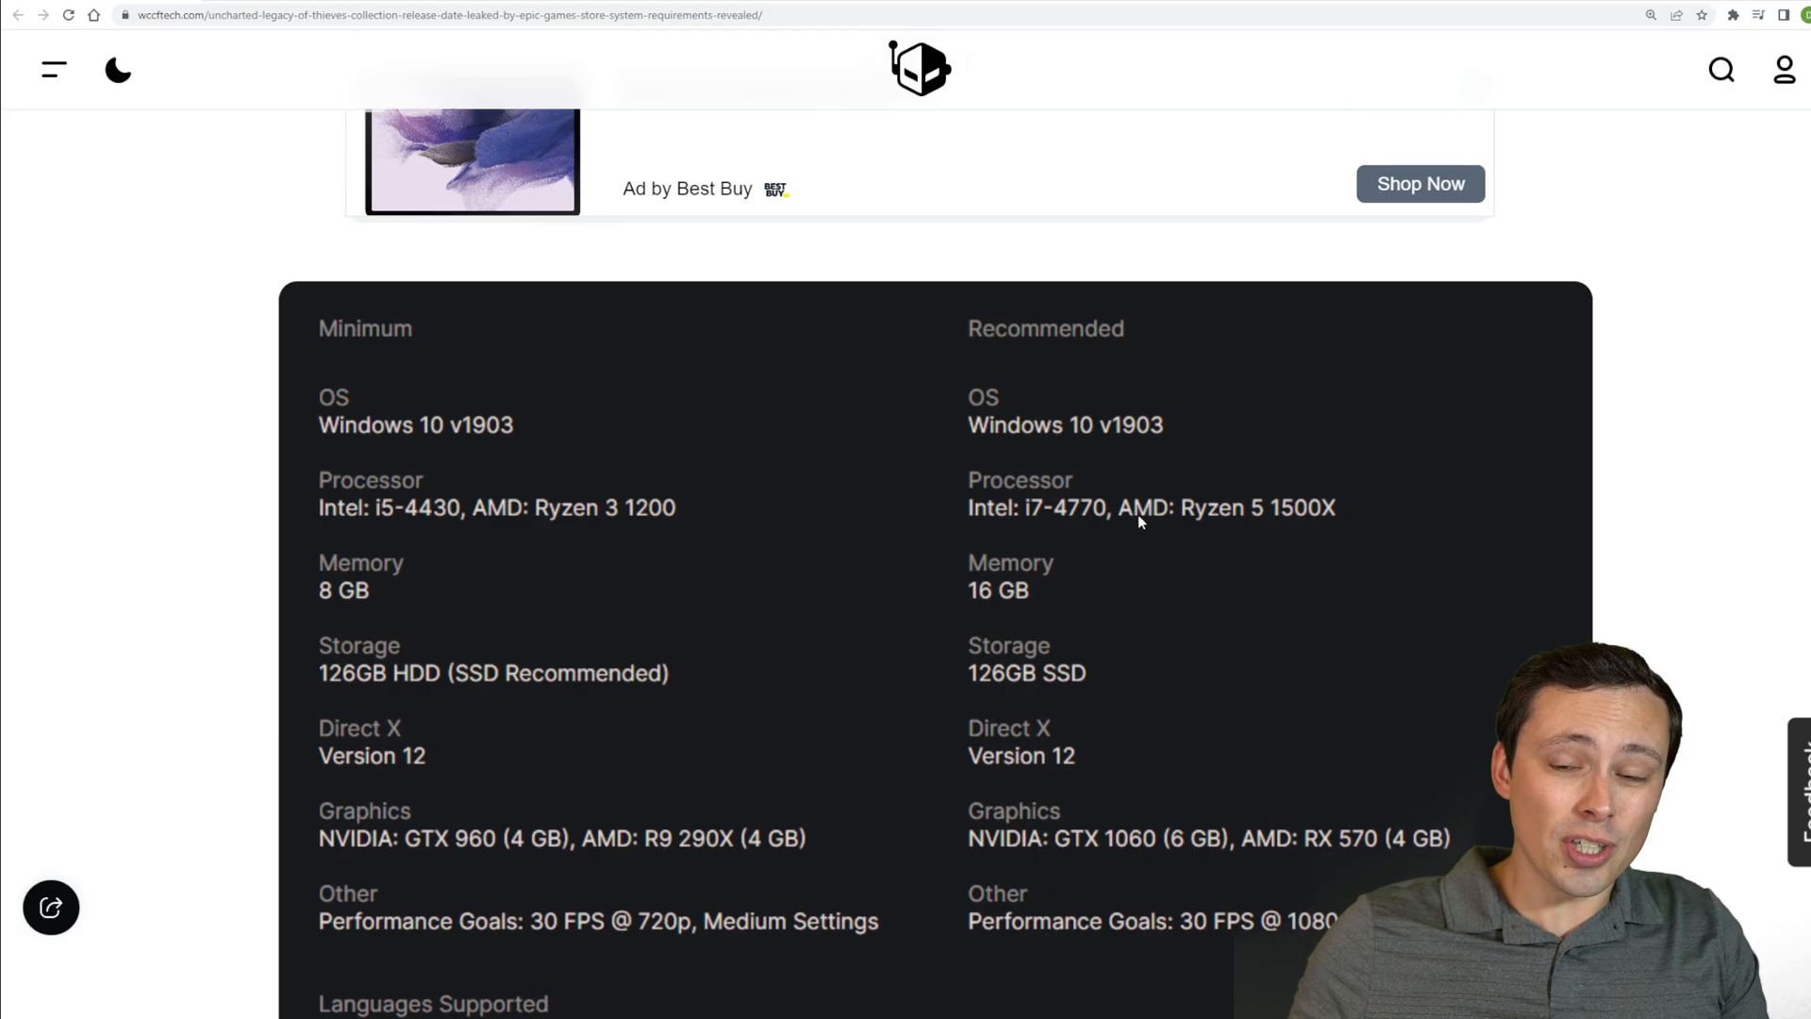
mouse_move(1293, 495)
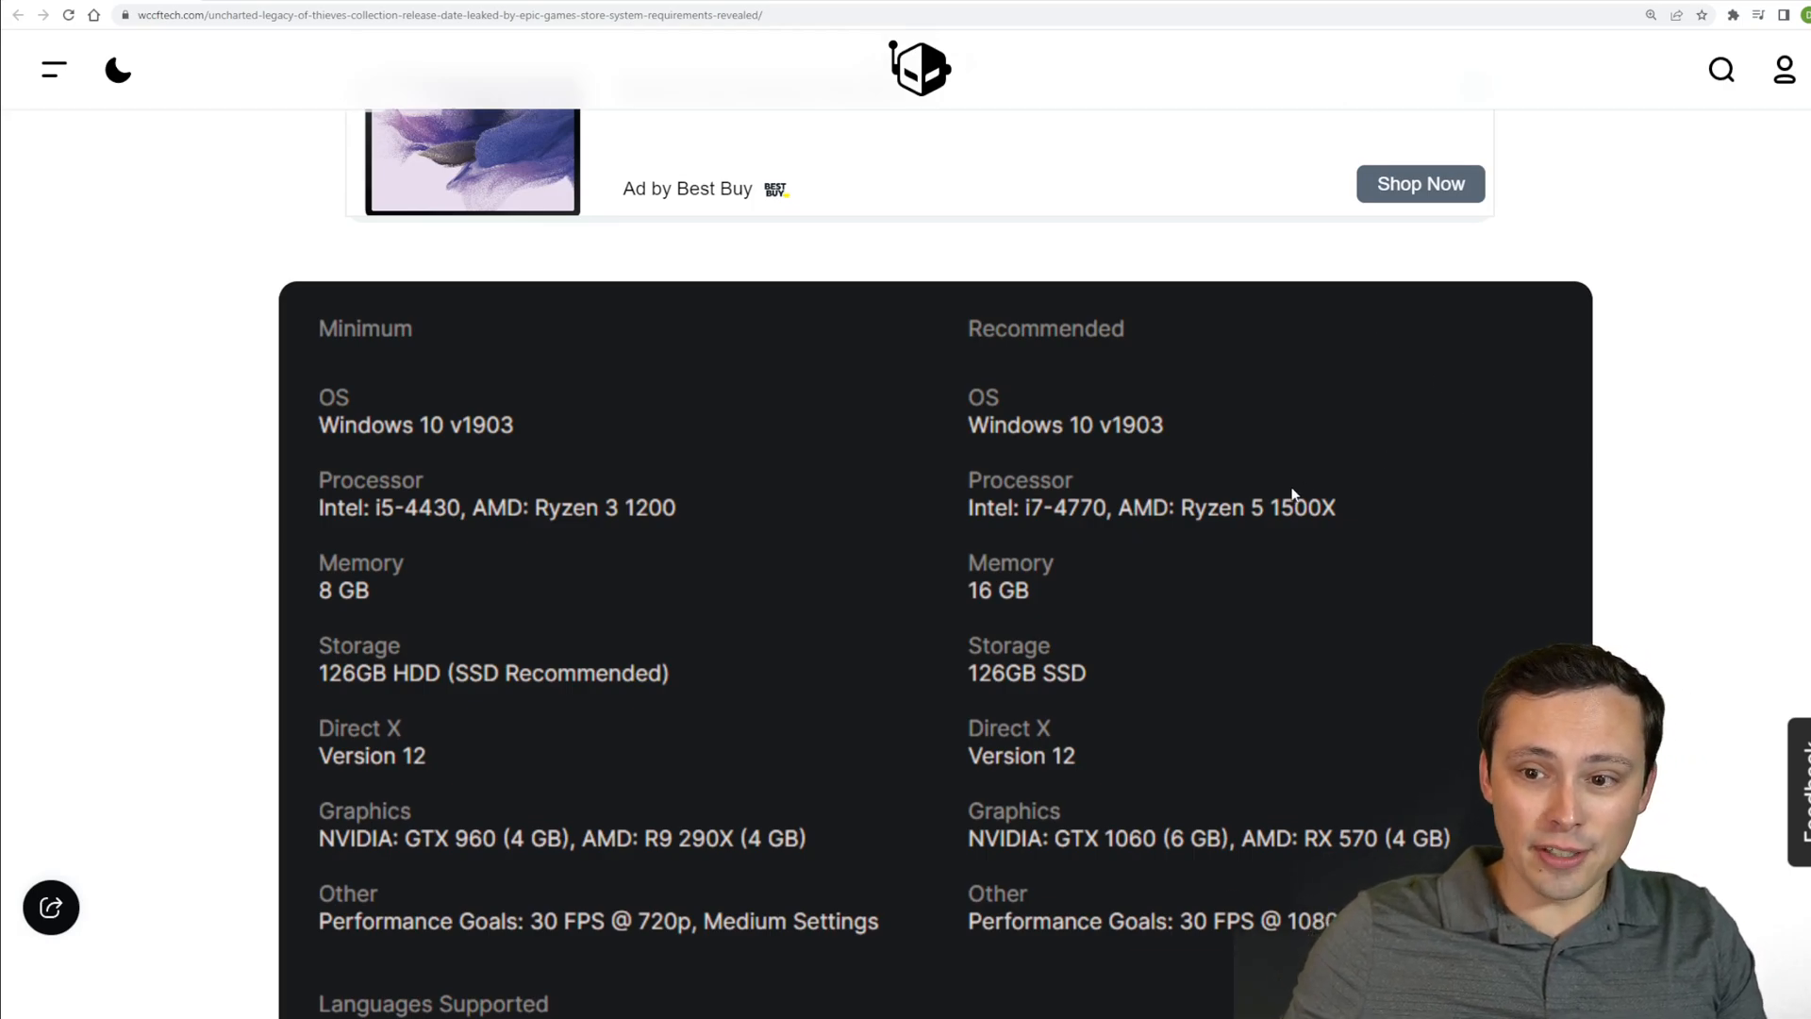
mouse_move(1241, 521)
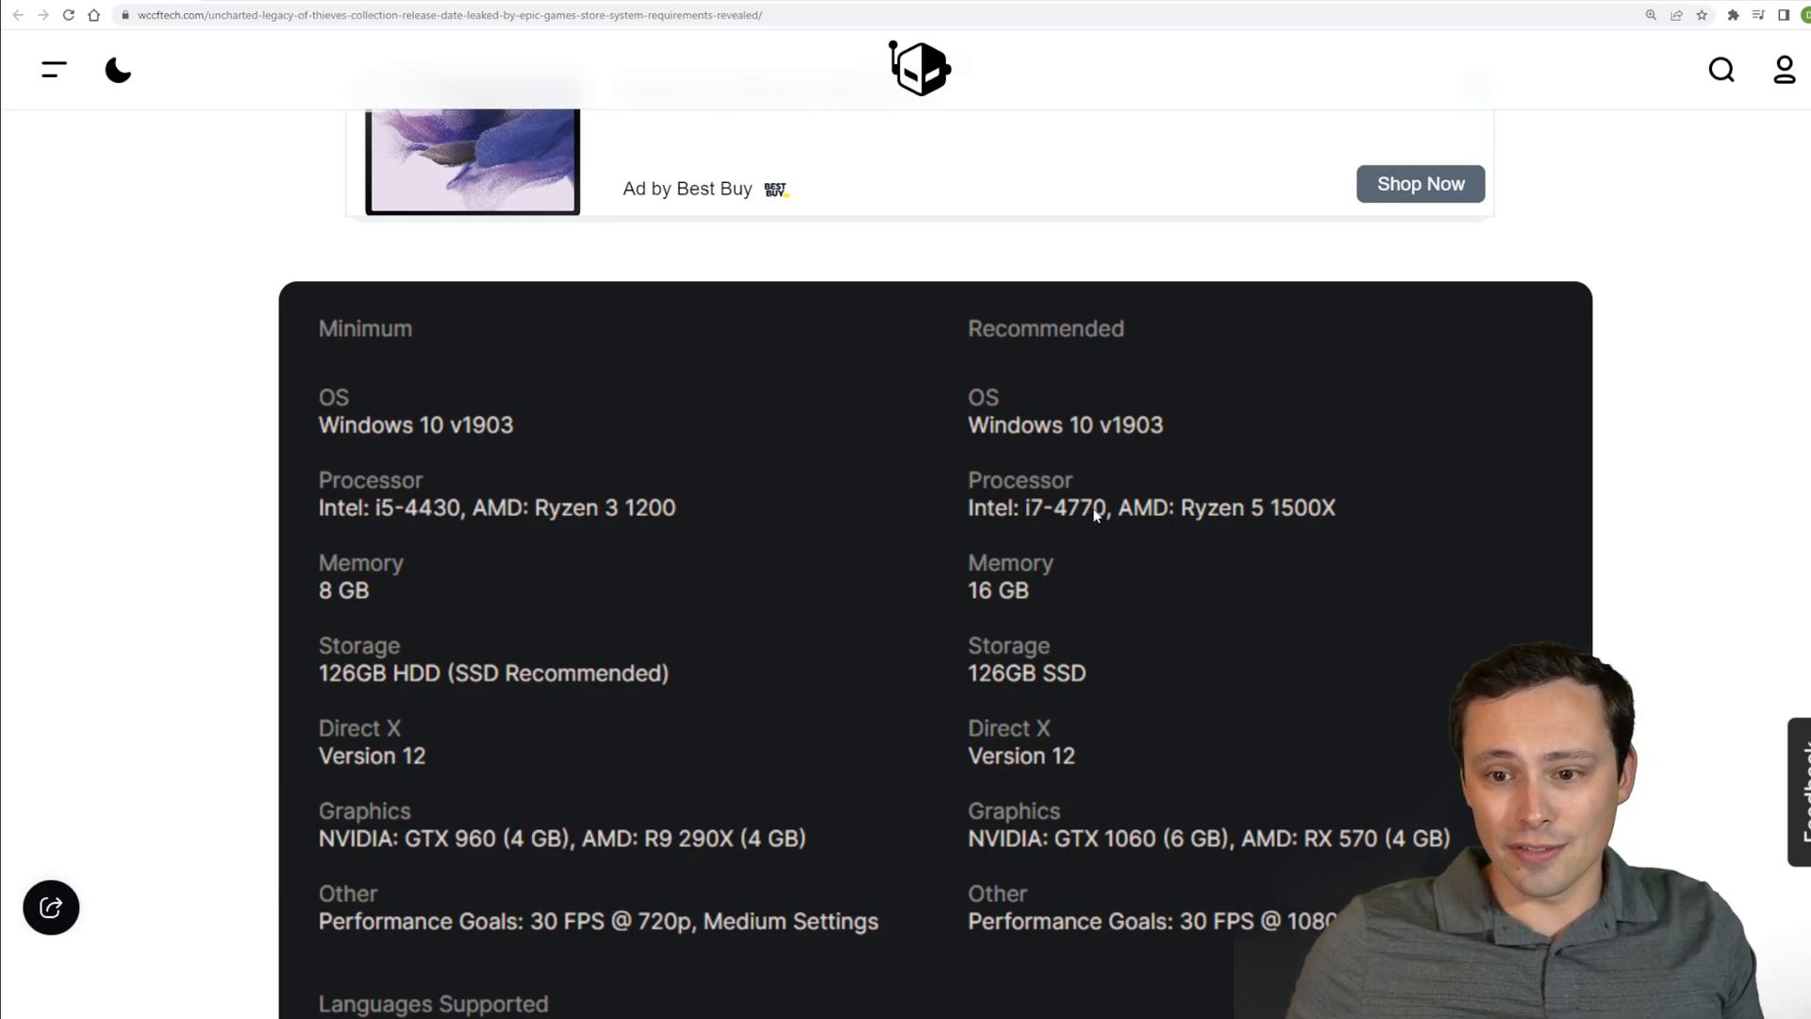
mouse_move(1086, 532)
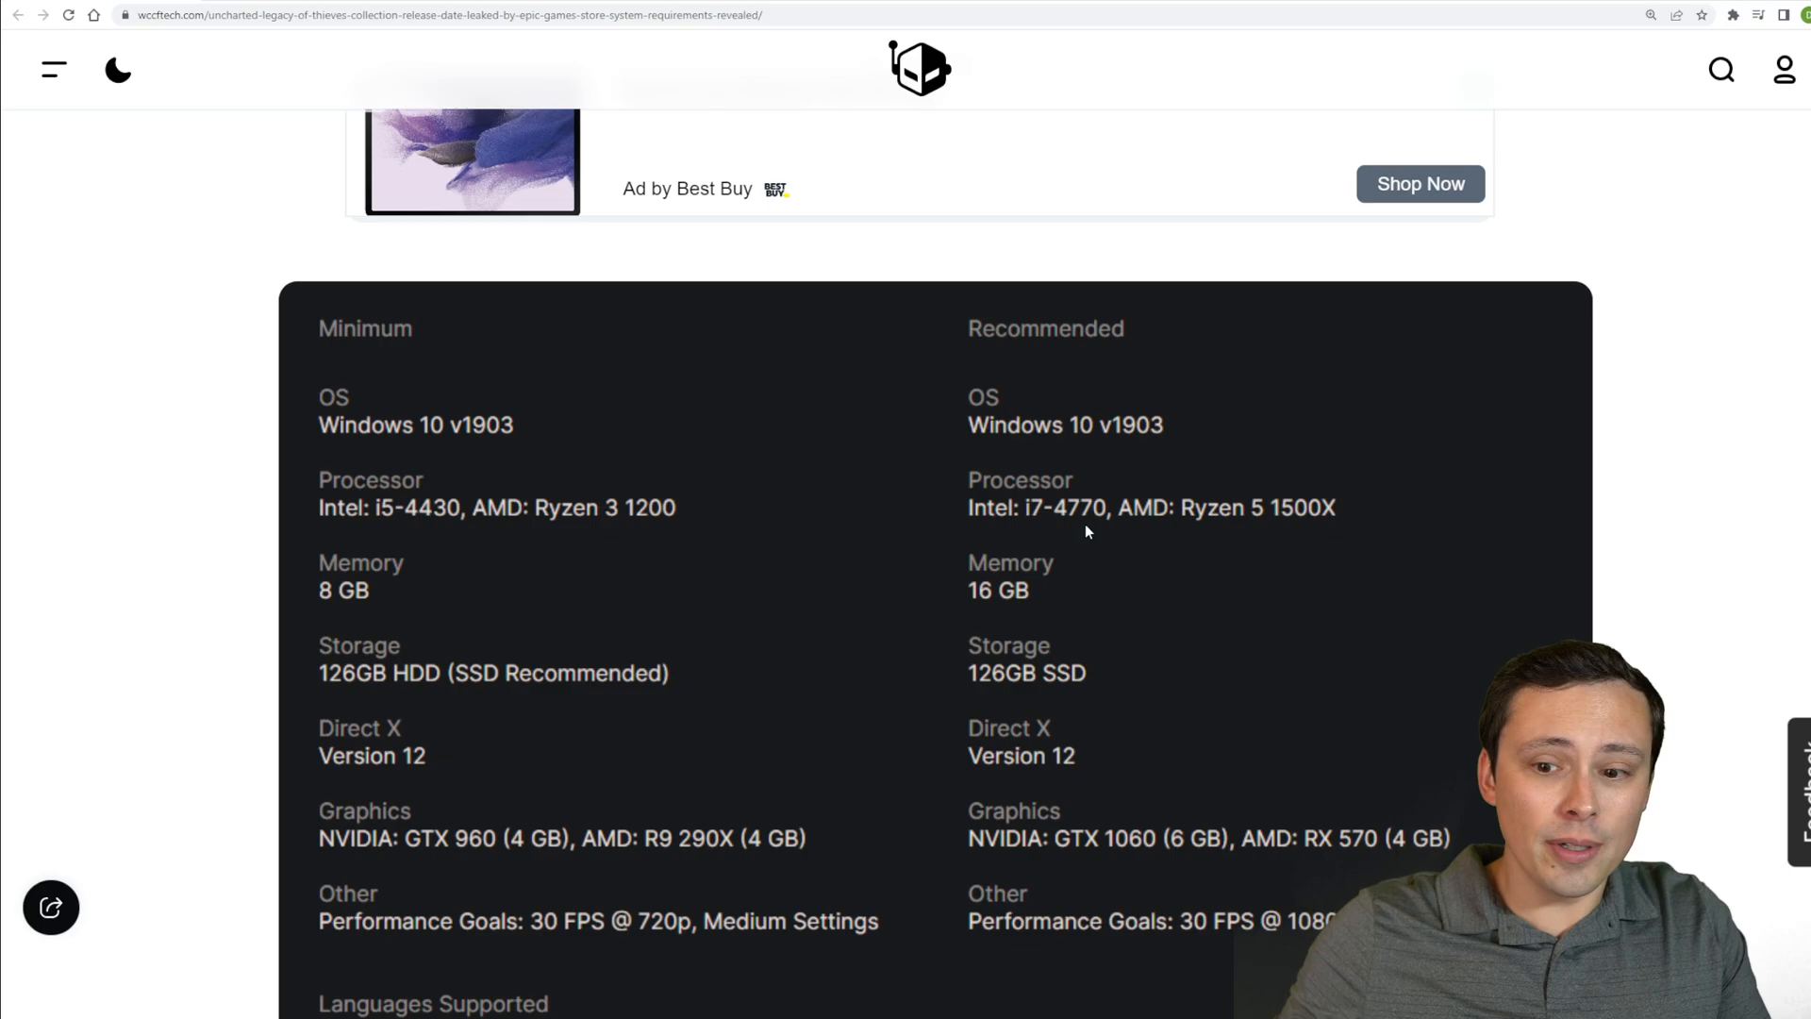
Scroll the WCCFtech article down to the Uncharted minimum and recommended requirements table
scroll("down", 3)
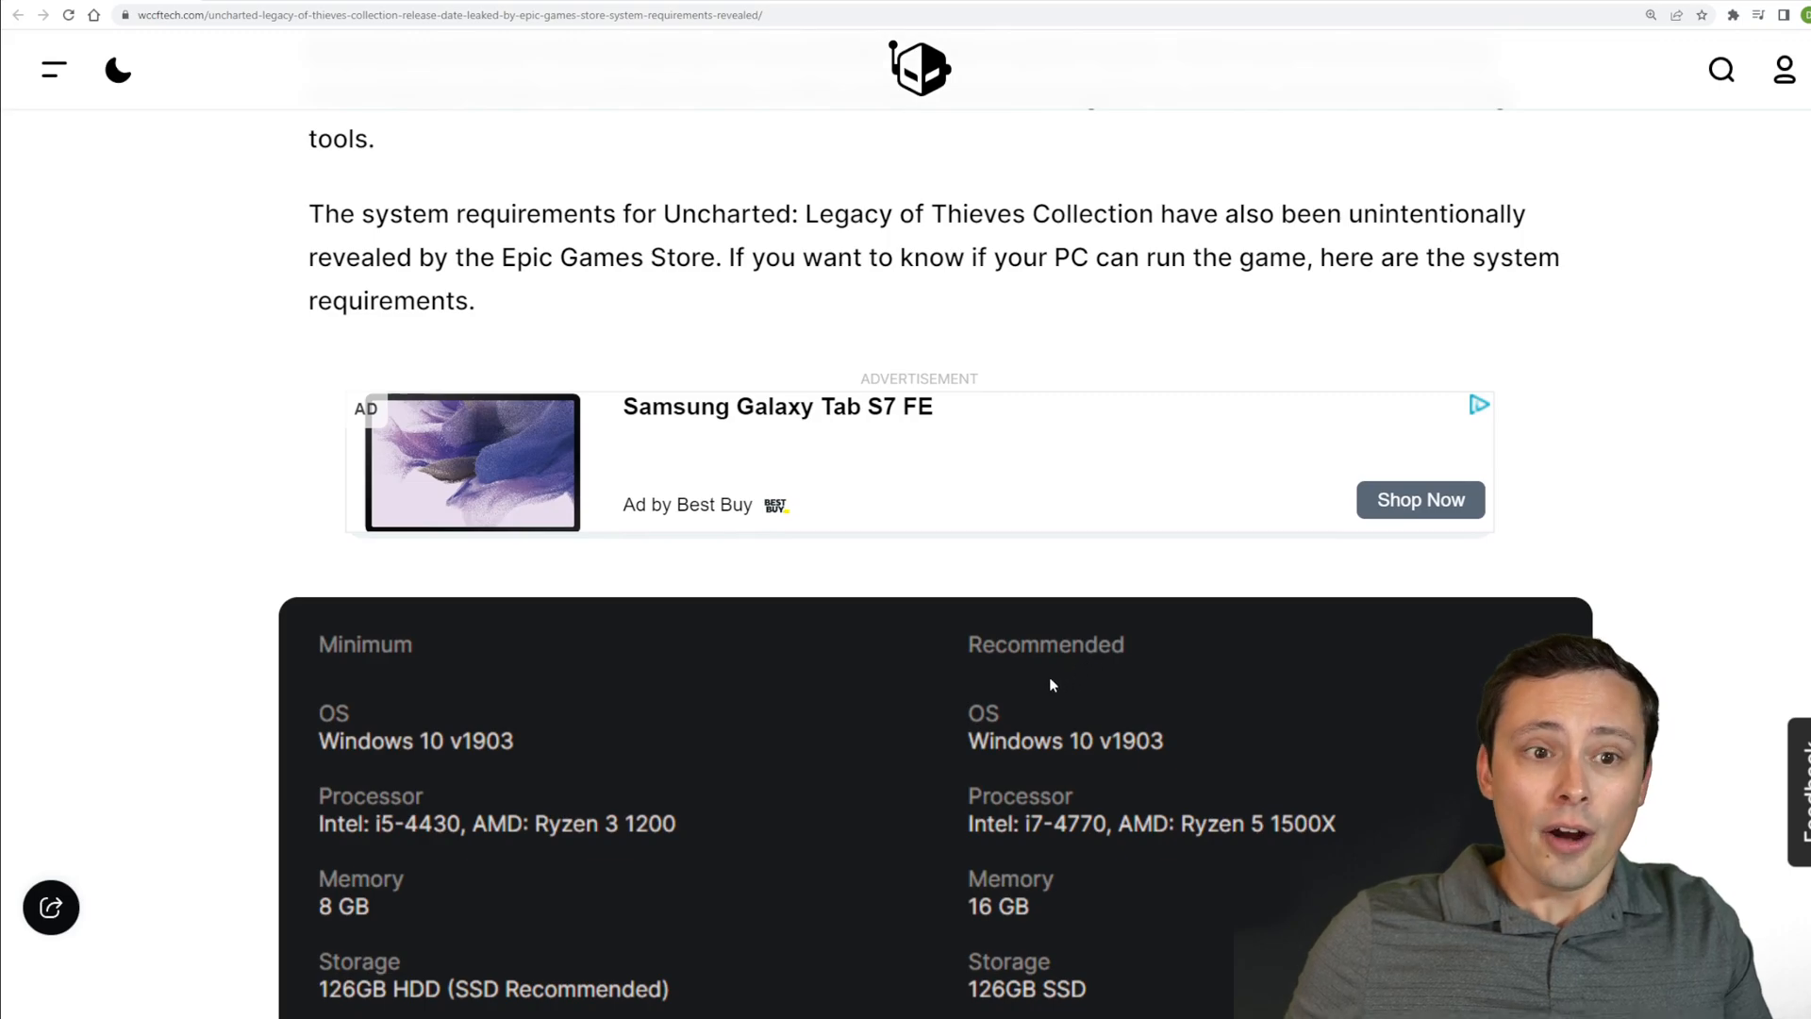
scroll("down", 3)
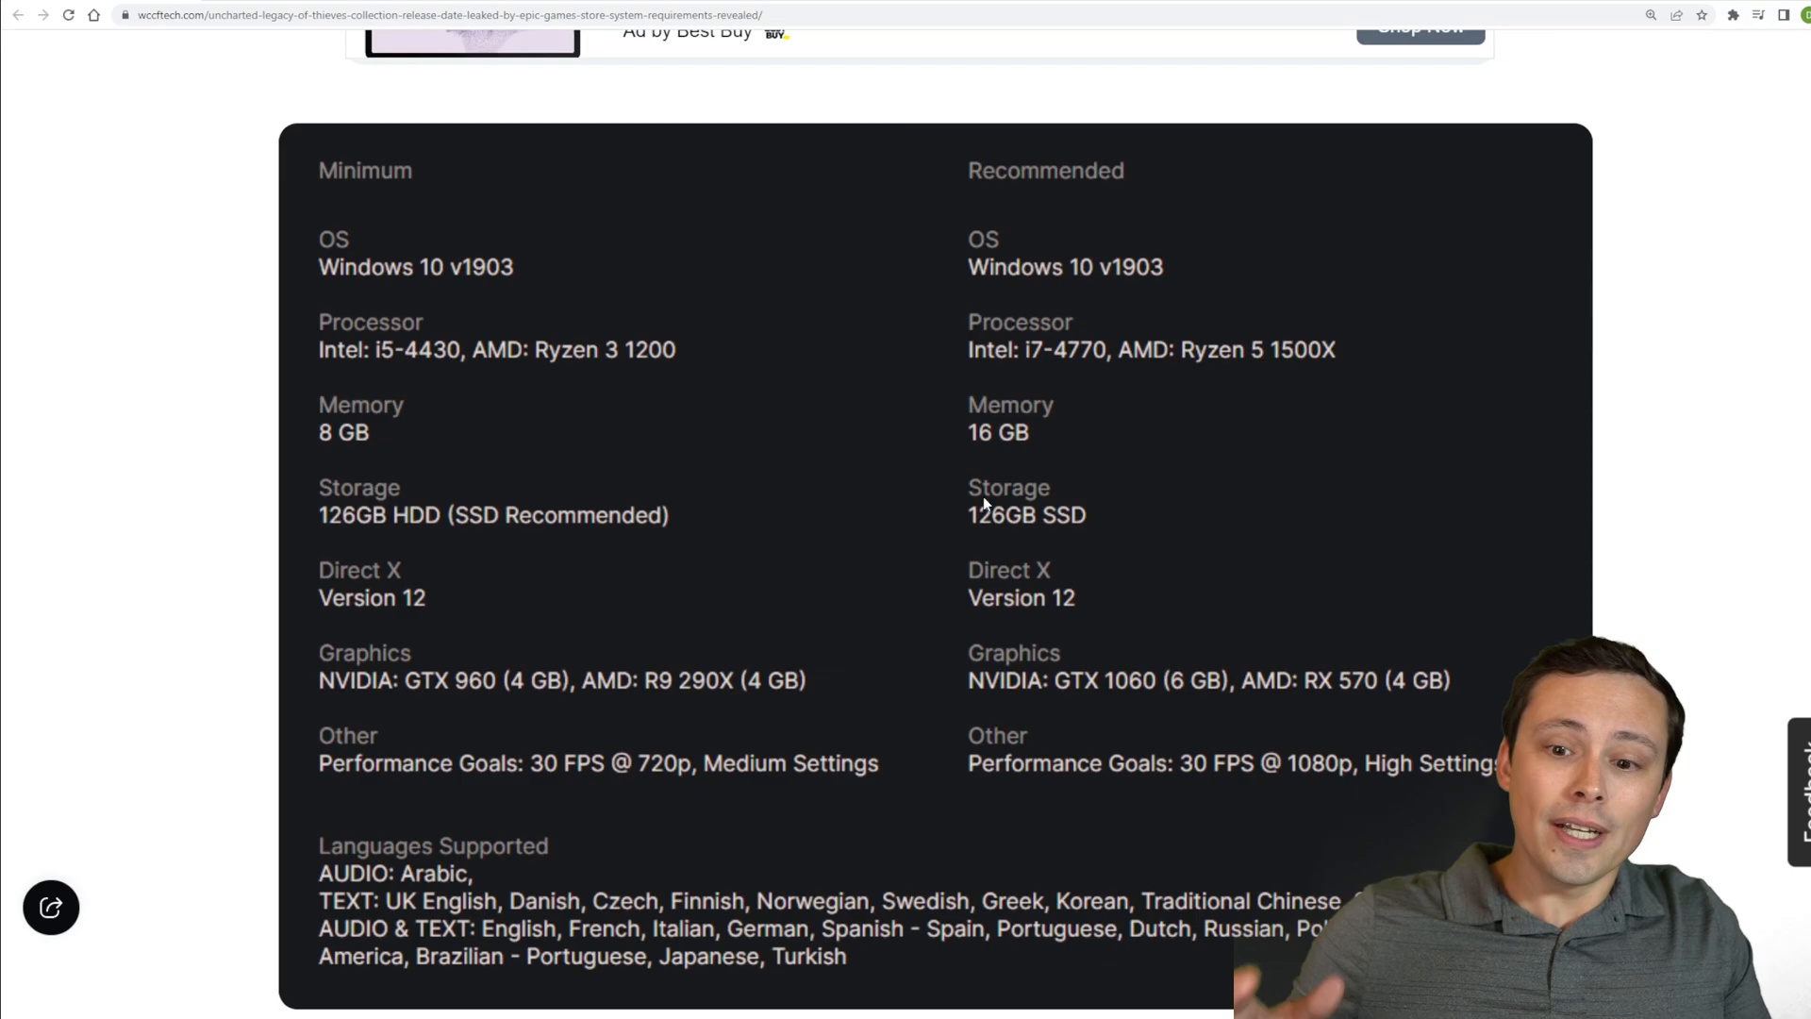
mouse_move(728, 594)
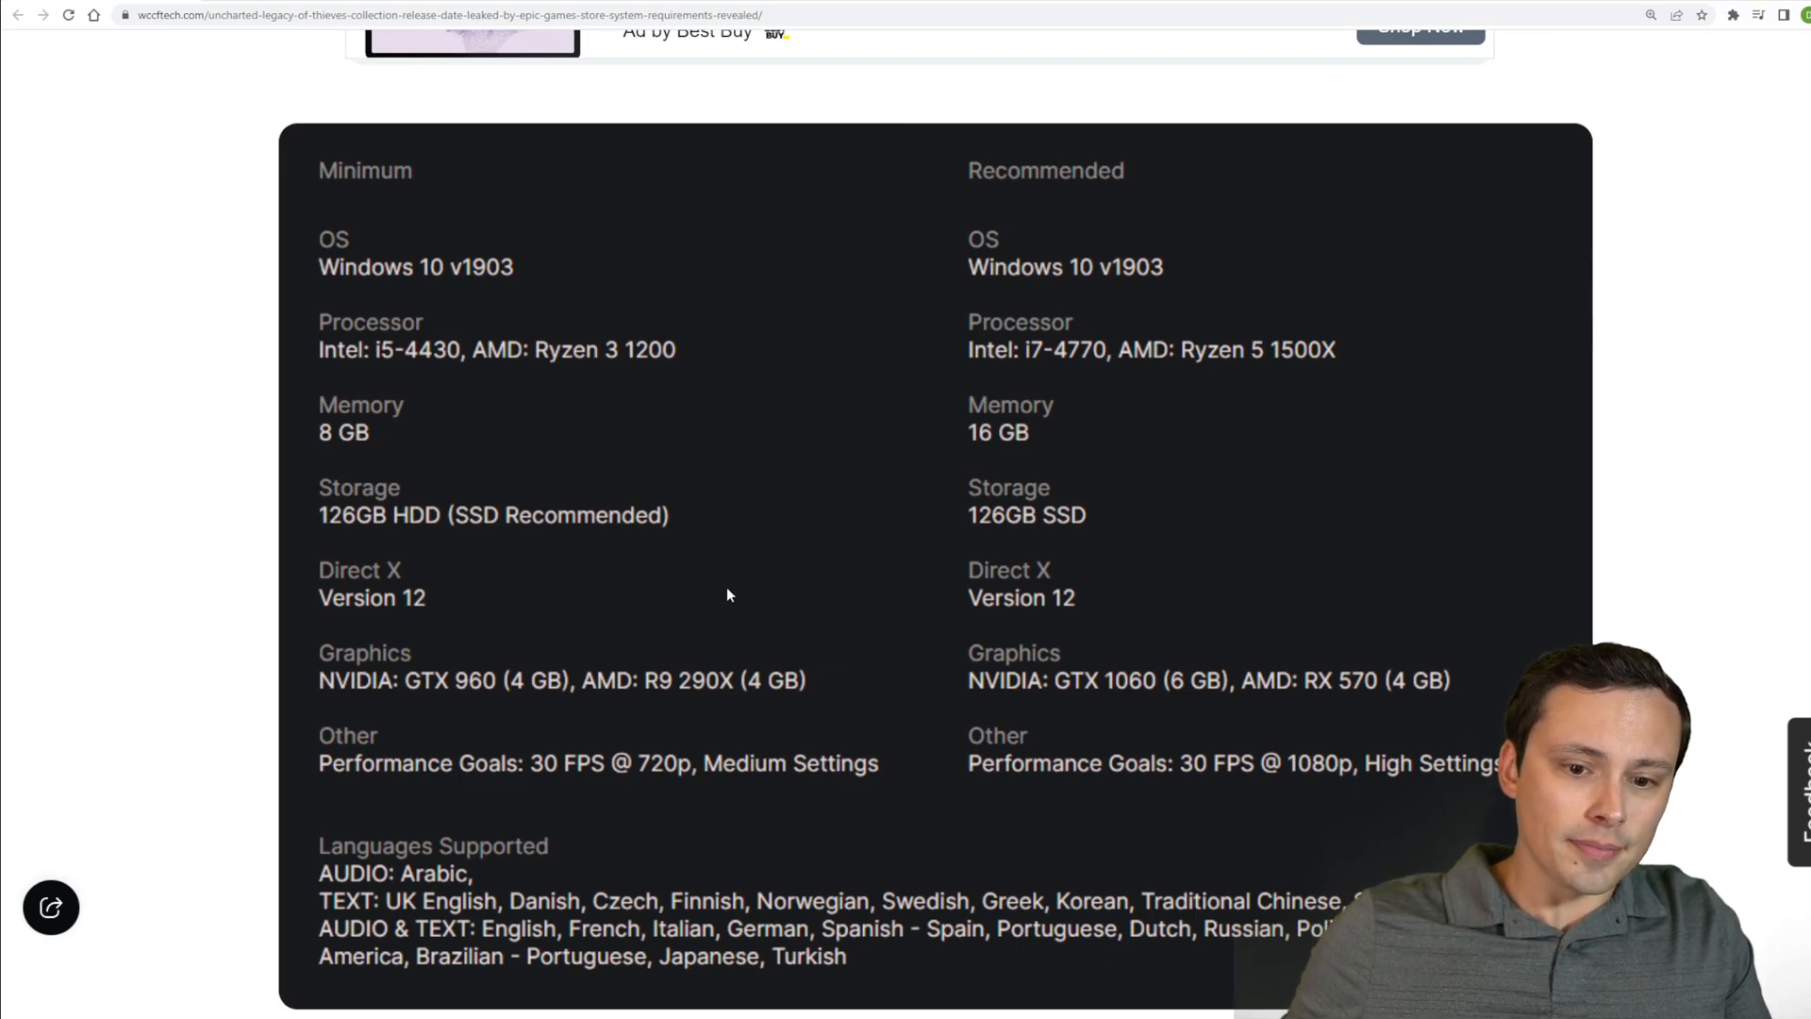
mouse_move(668, 583)
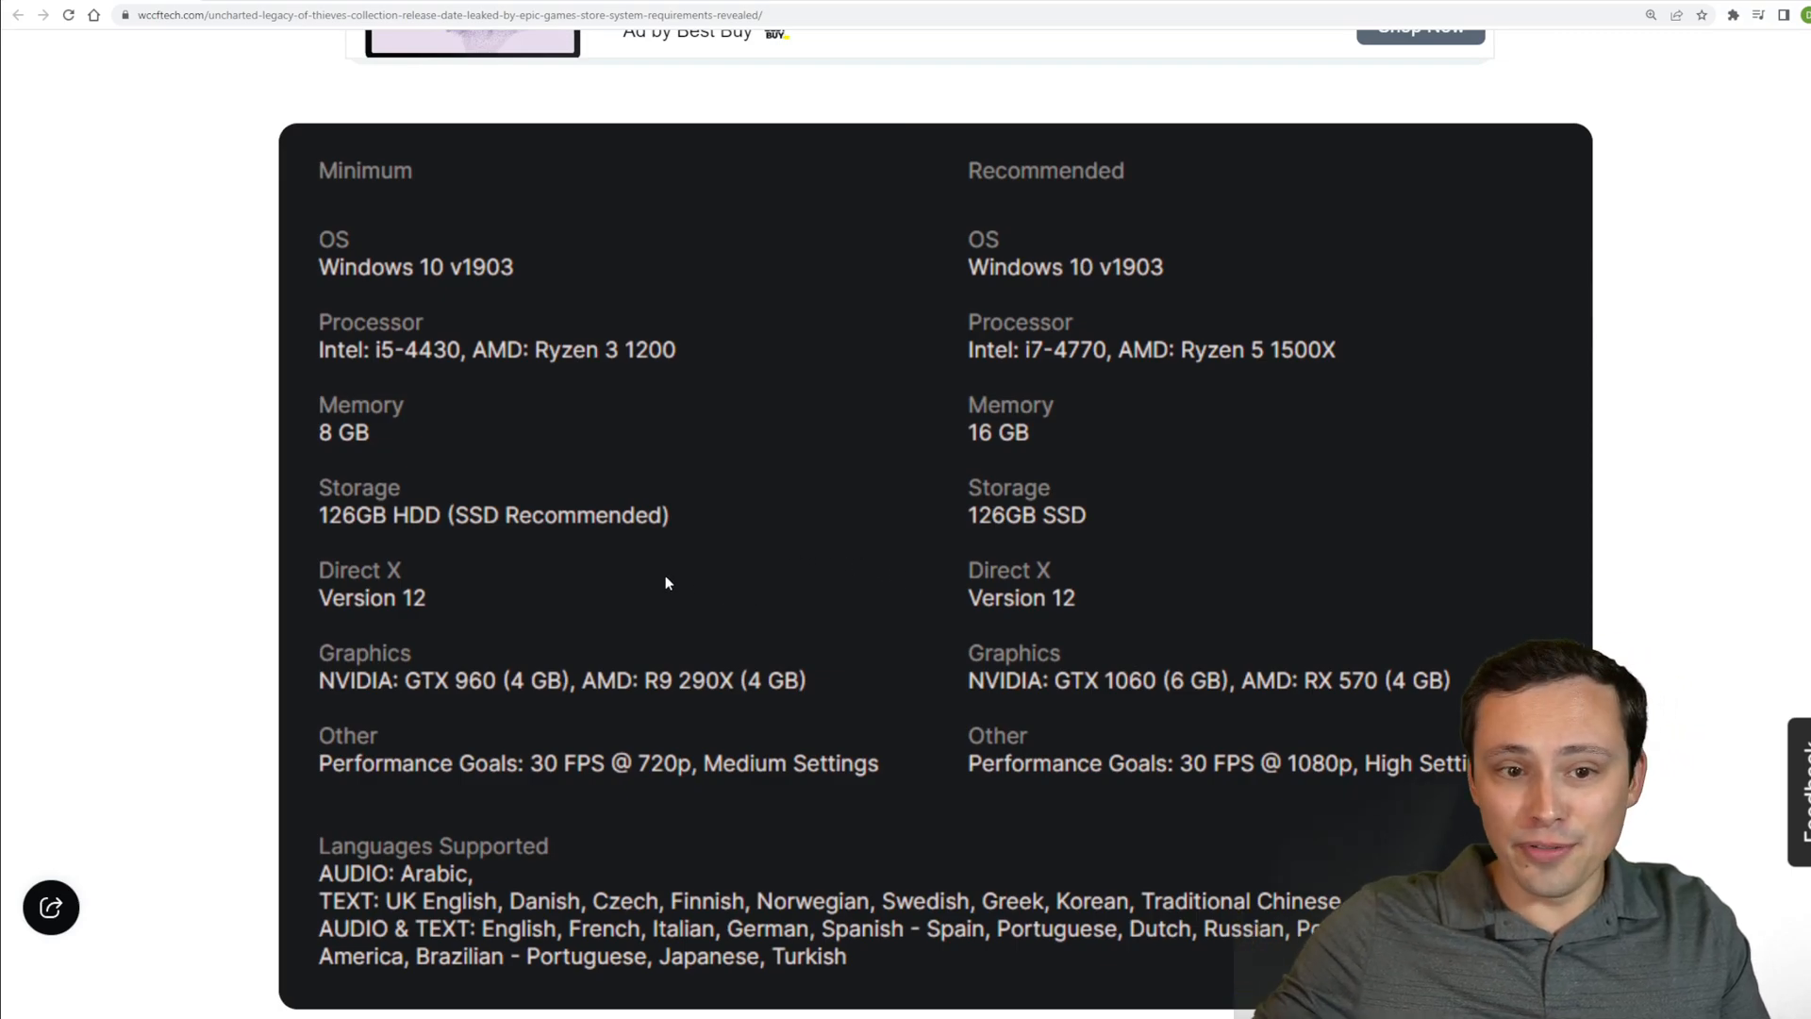
mouse_move(1443, 479)
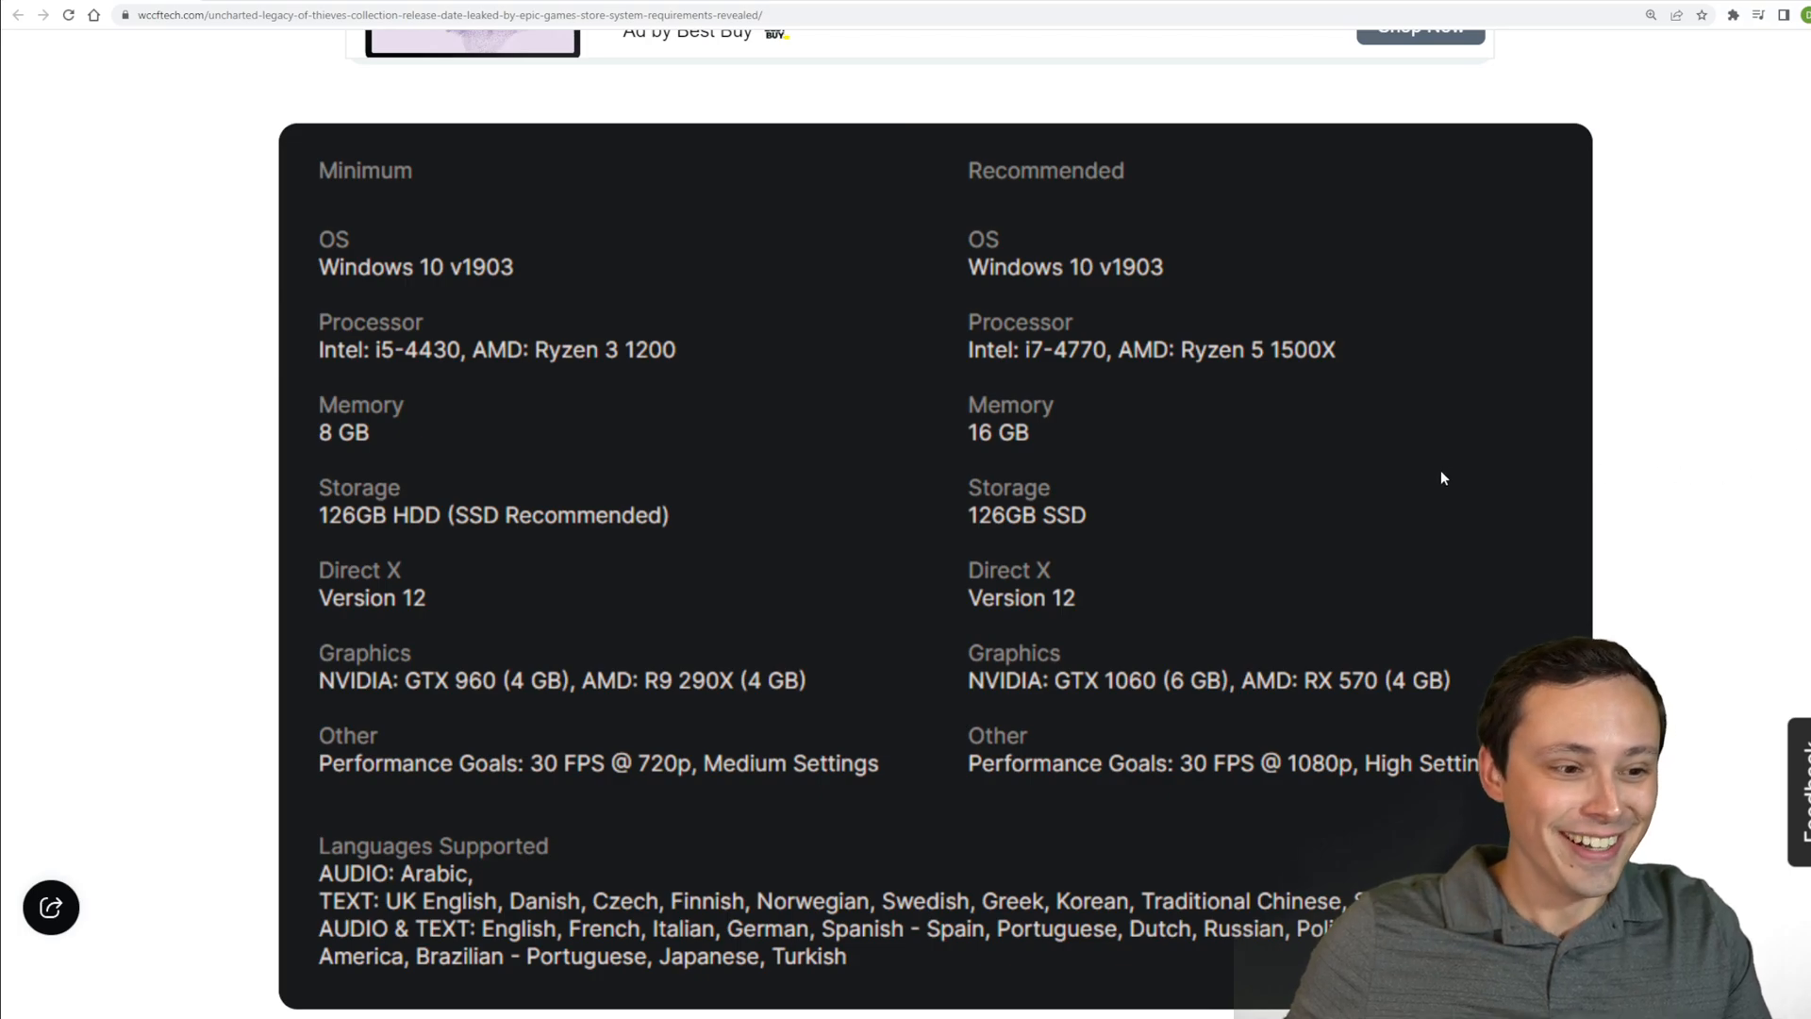